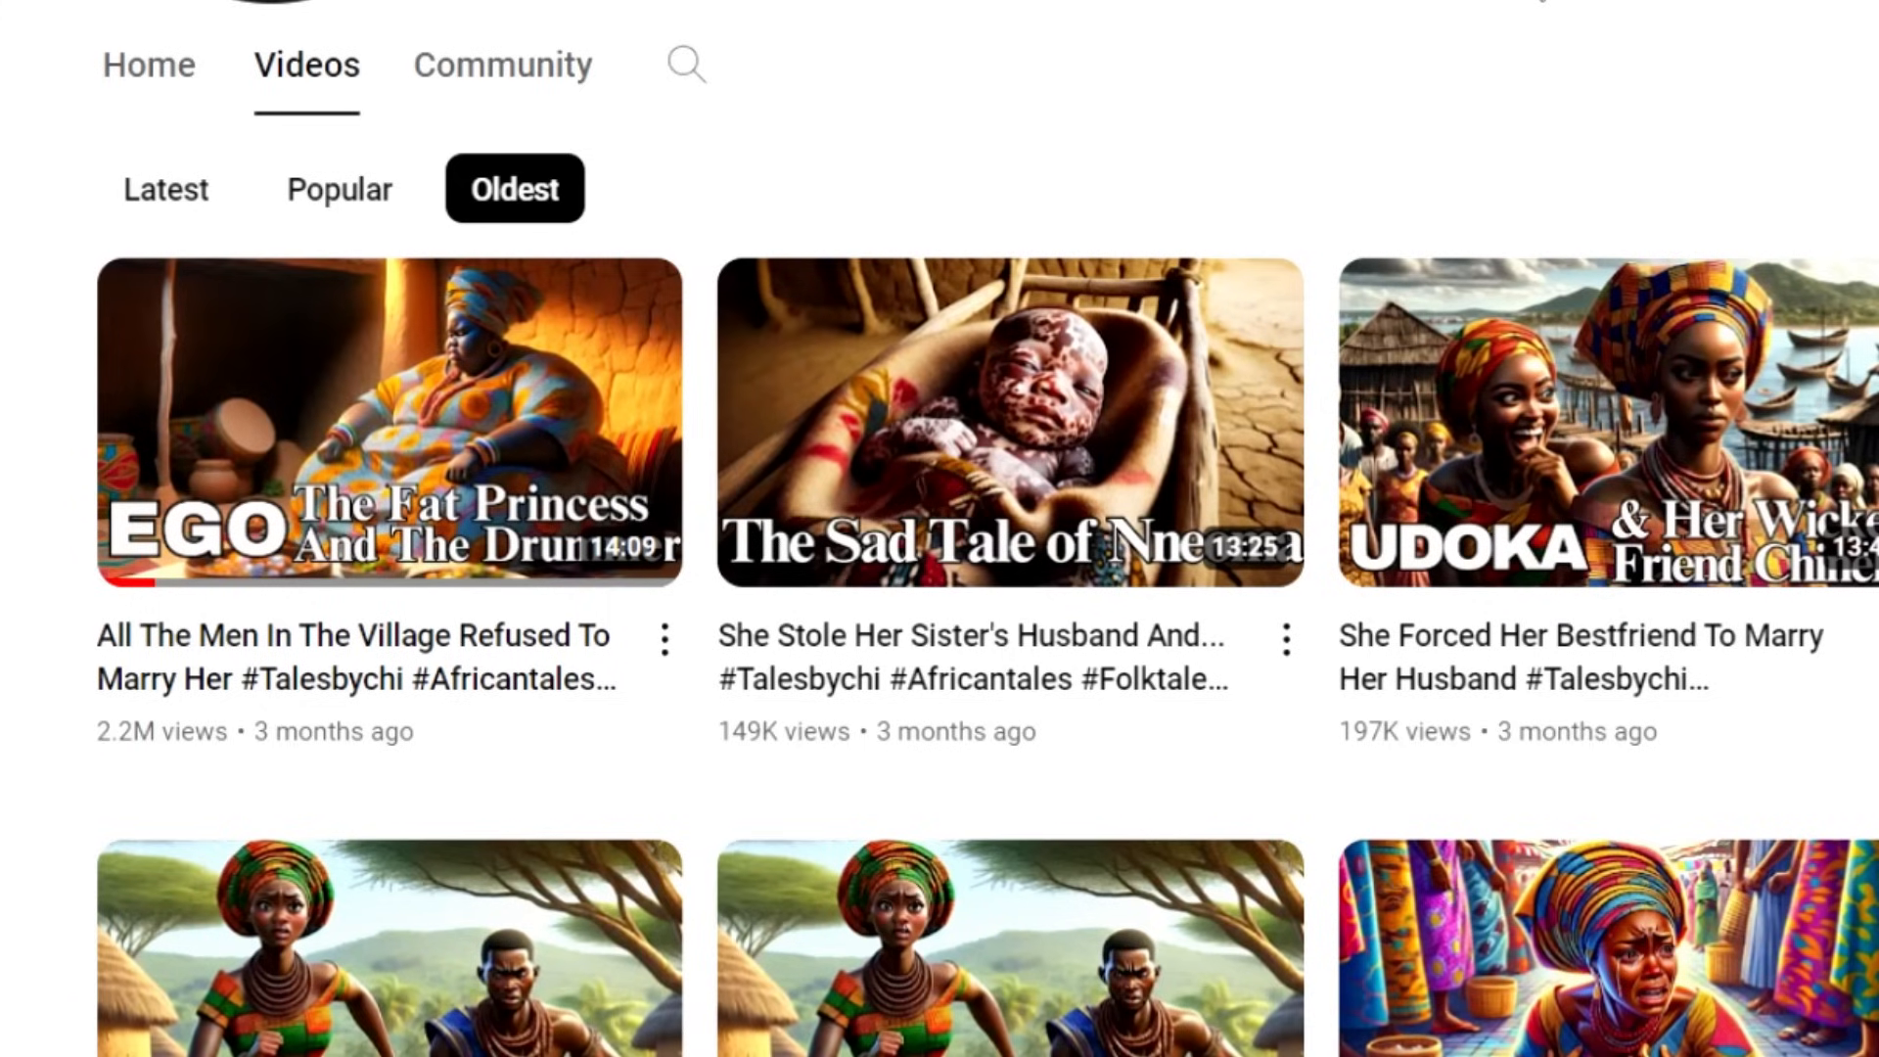
# - Send ChatGPT the series title-ideas prompt with the culture placeholder set to Maasai culture
pyautogui.scroll(3)
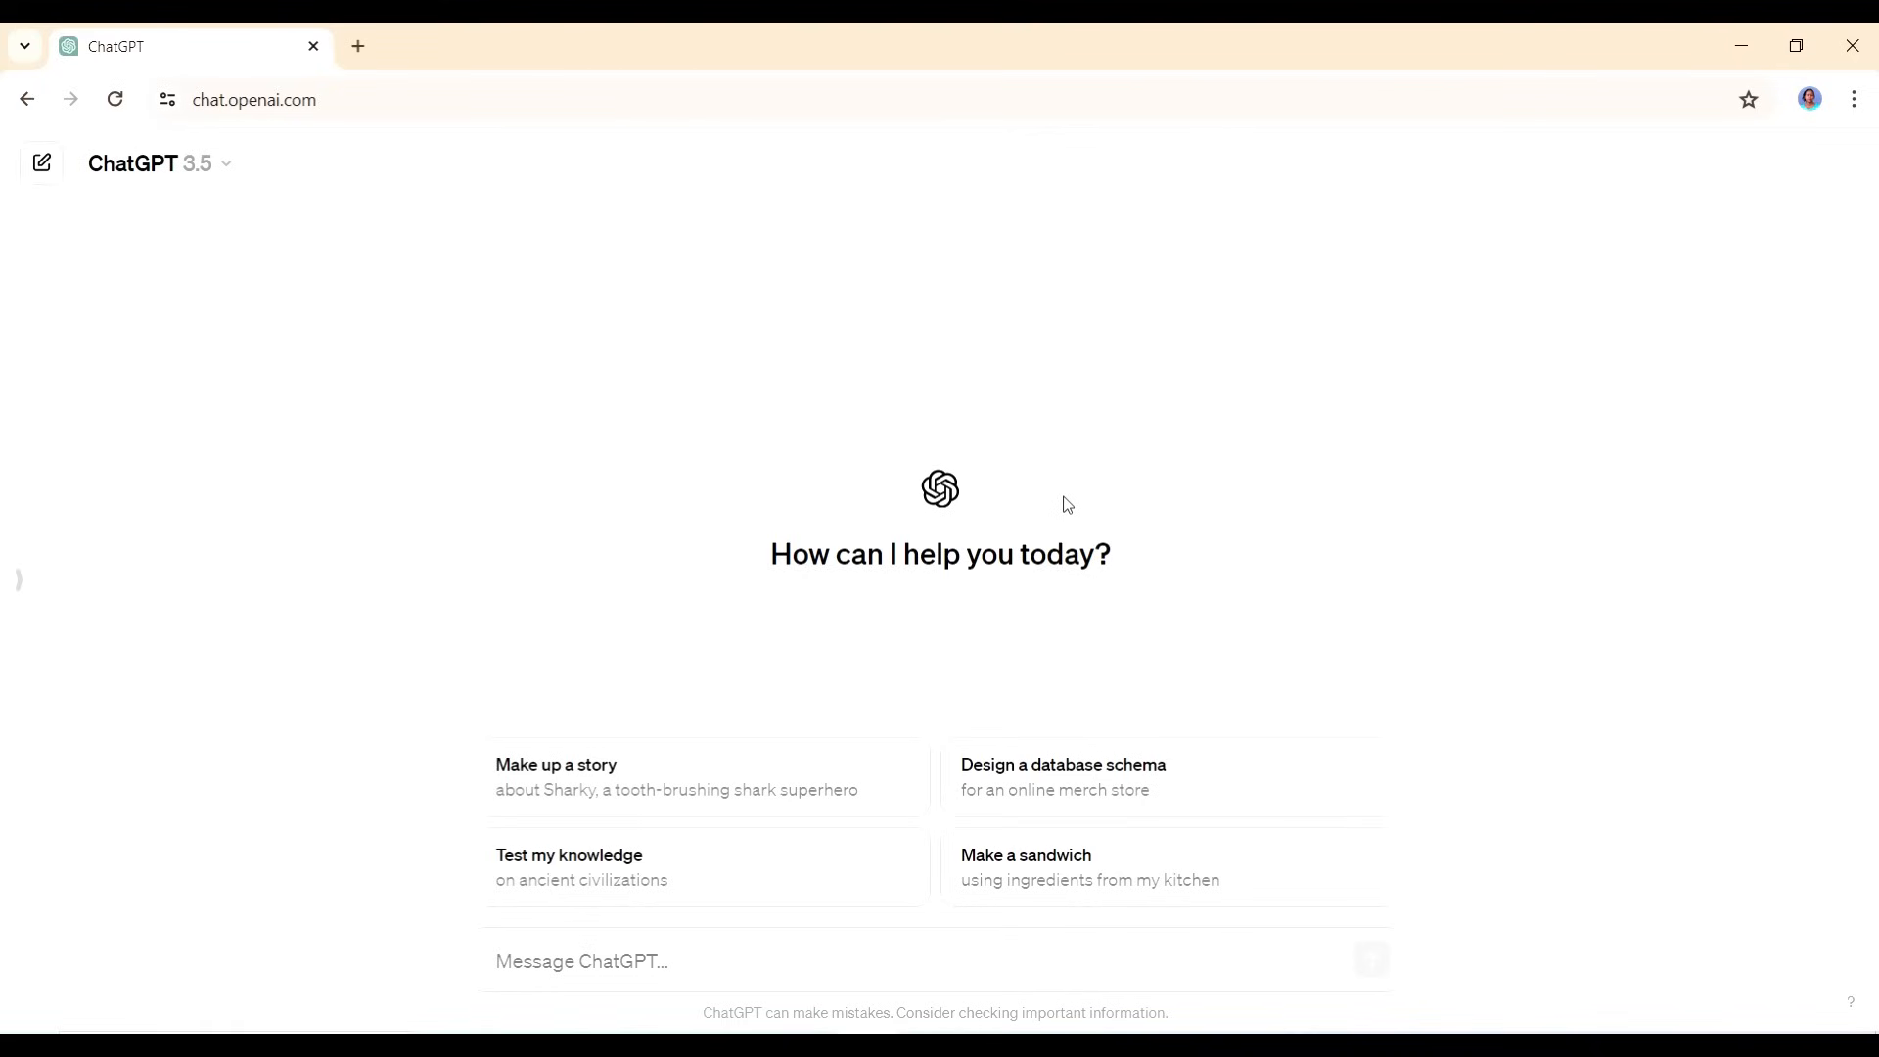
pyautogui.write('Give me a list of title ideas for an animated YouTube video series about a dramatic African love story set in the Maasai. Include themes like forbidden love, family conflict, tradition, betrayal, or redemption.')
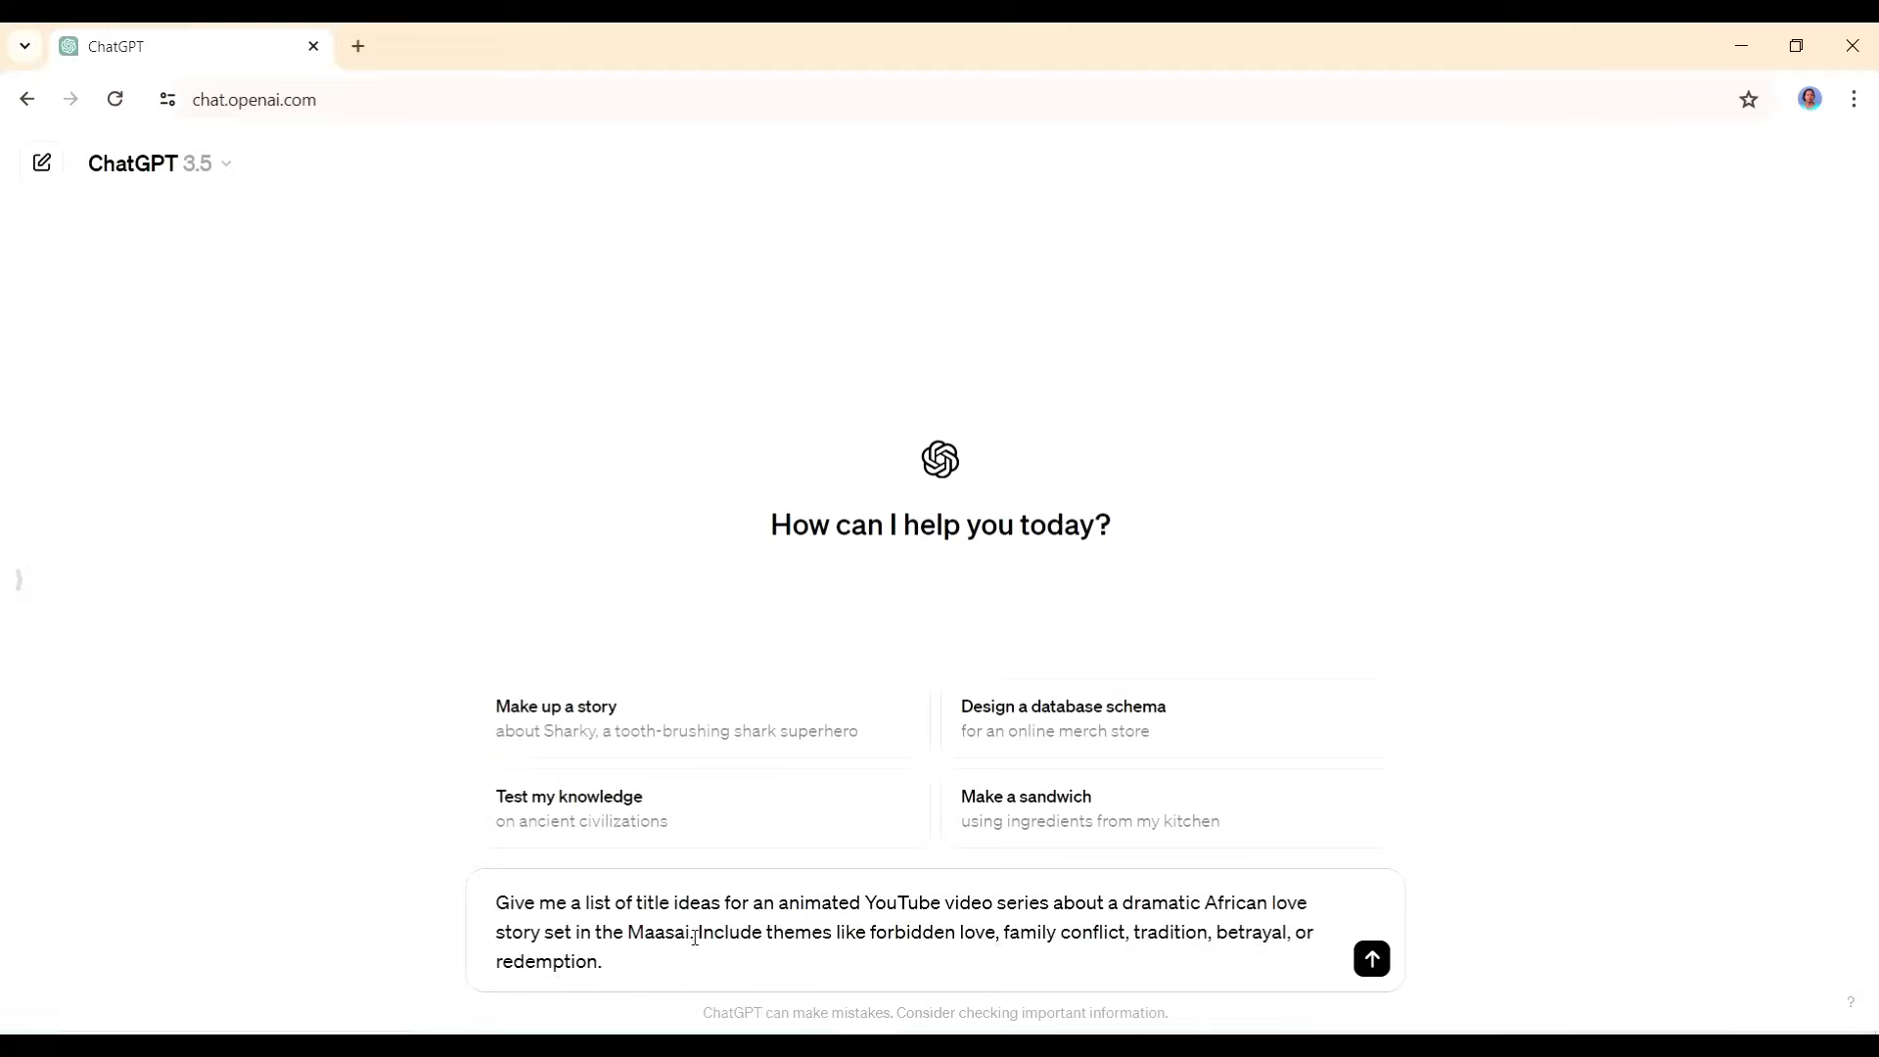
pyautogui.write('cult.')
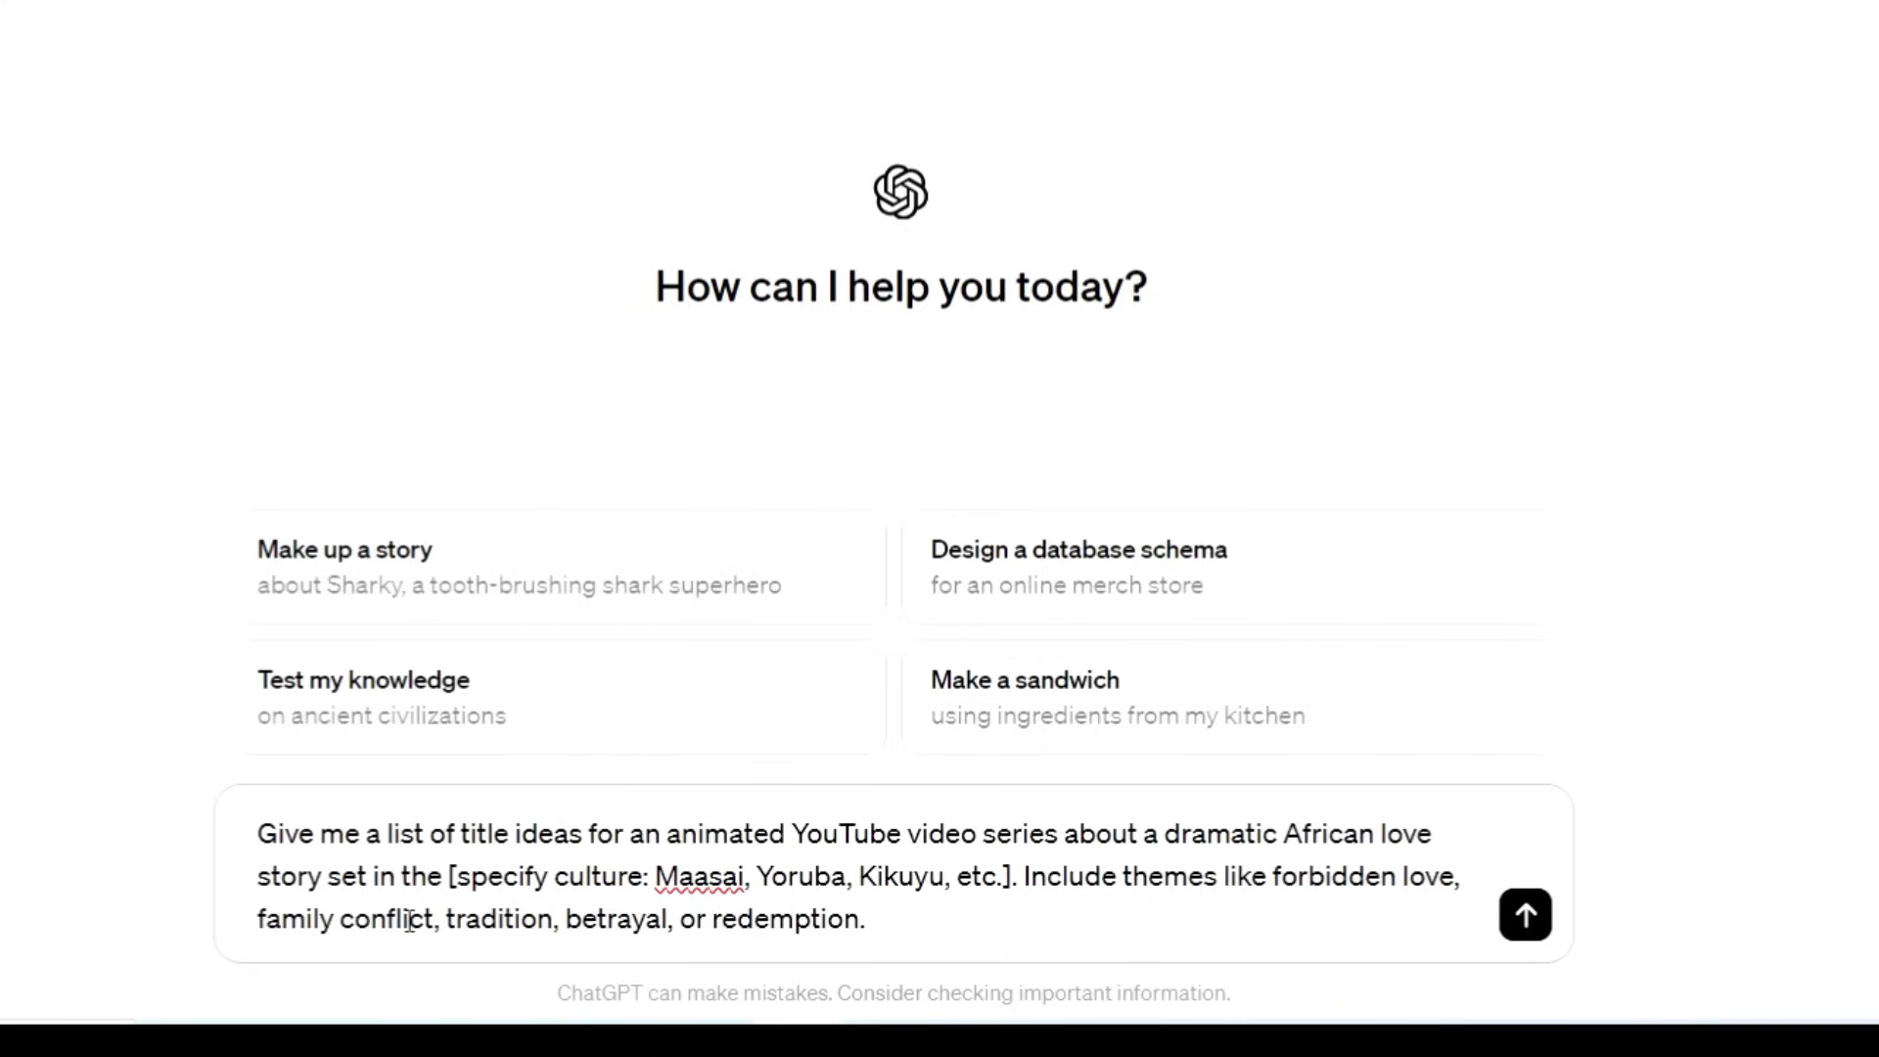
pyautogui.click(863, 919)
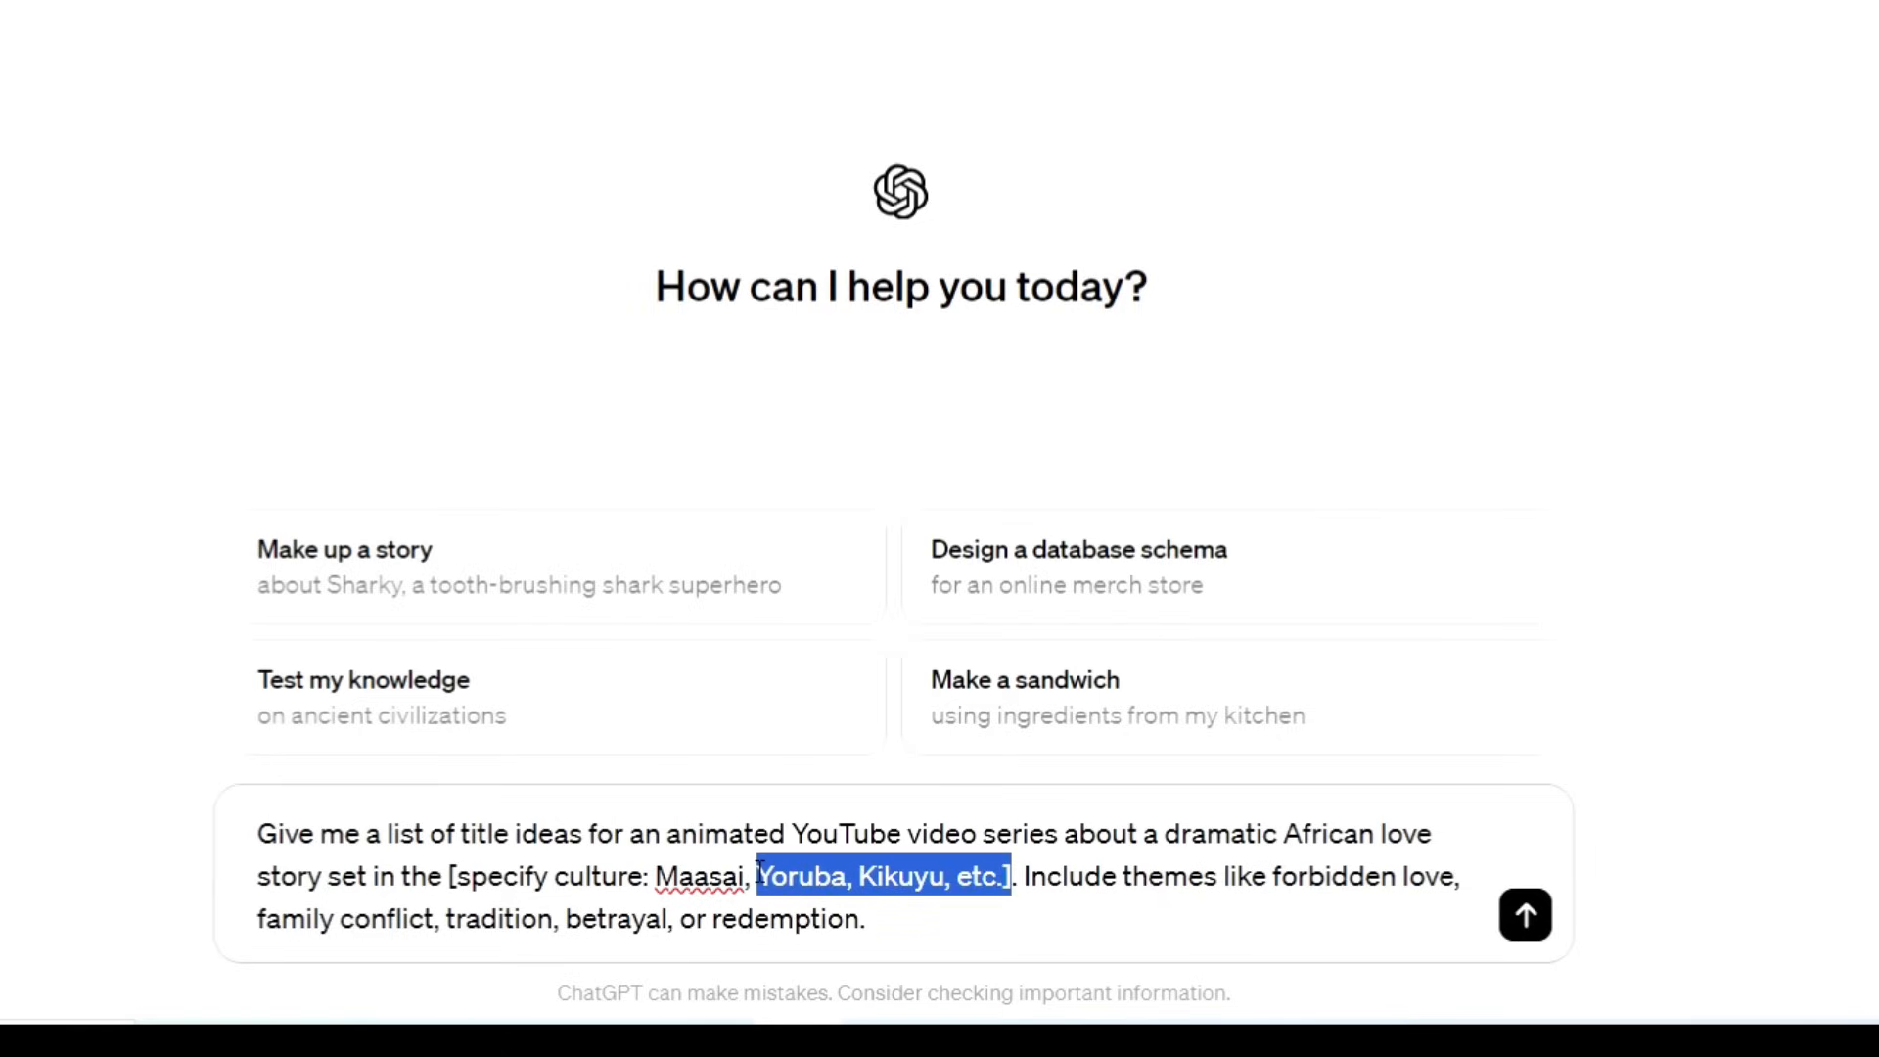
pyautogui.press('Delete')
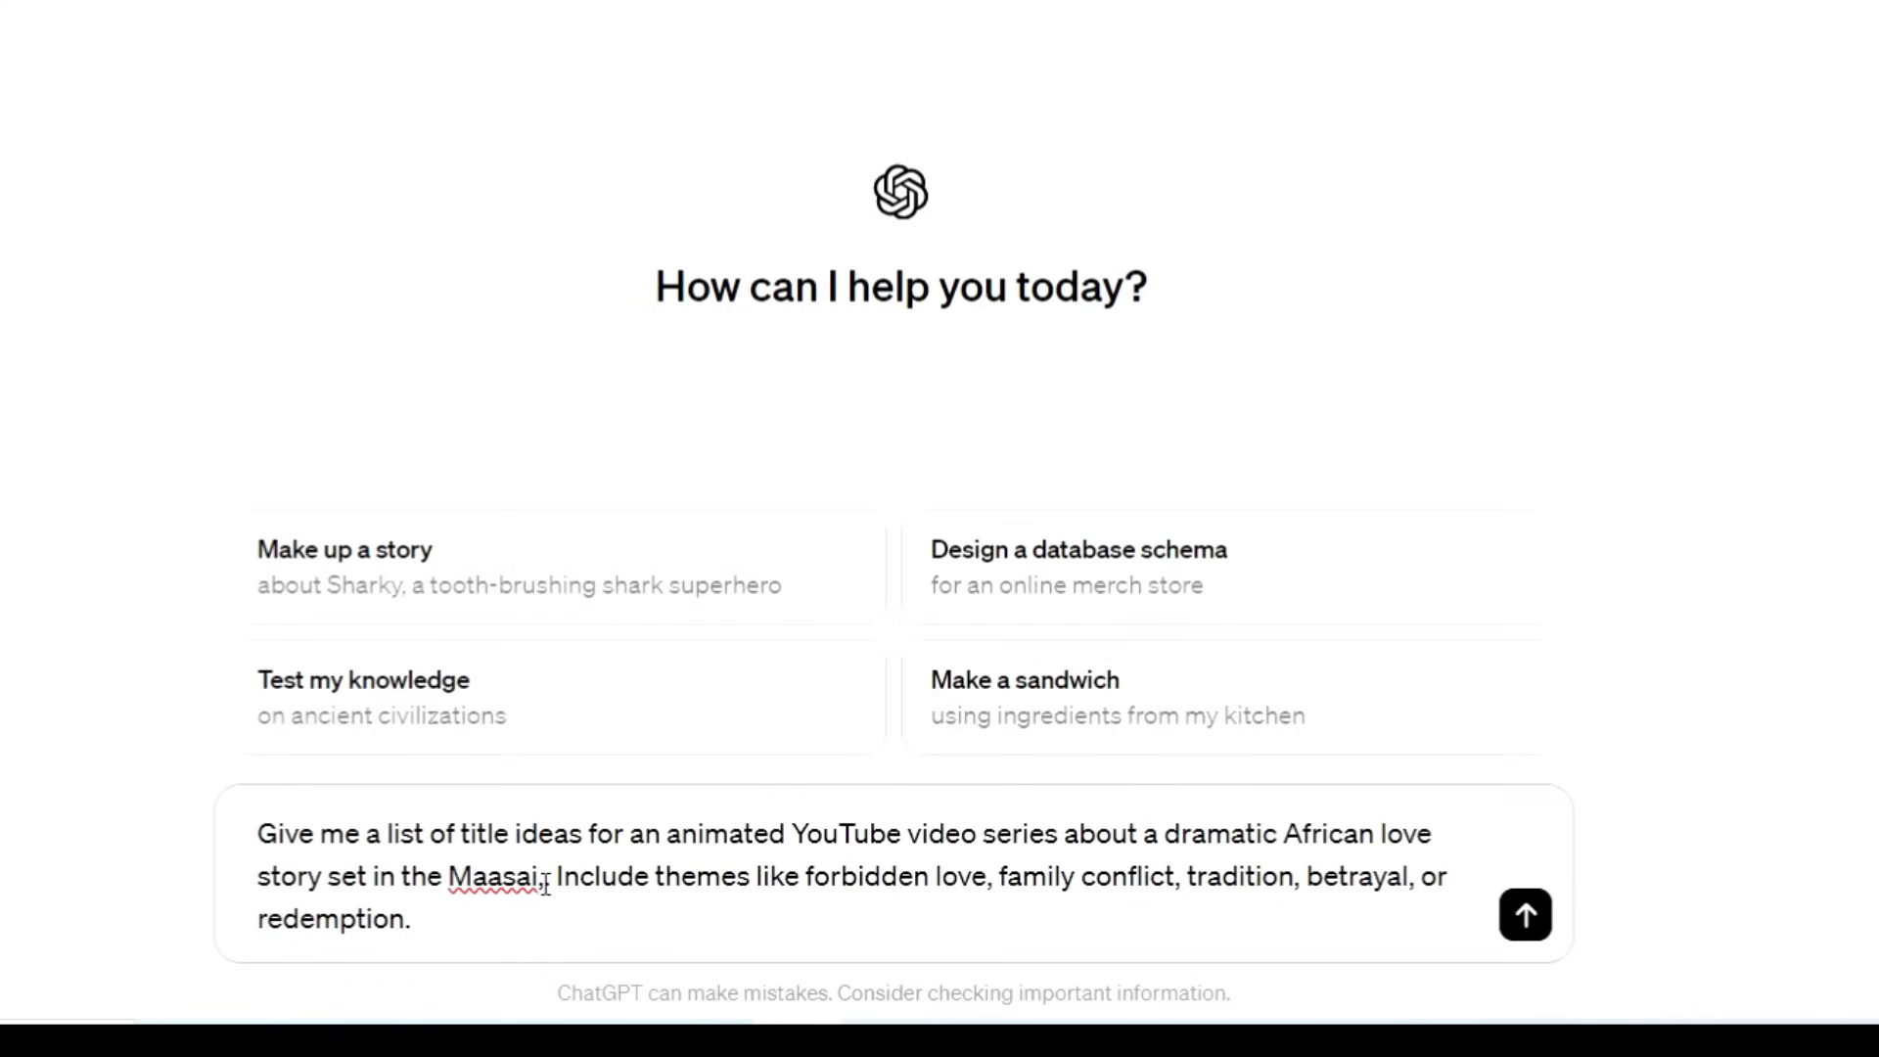
pyautogui.write('cu')
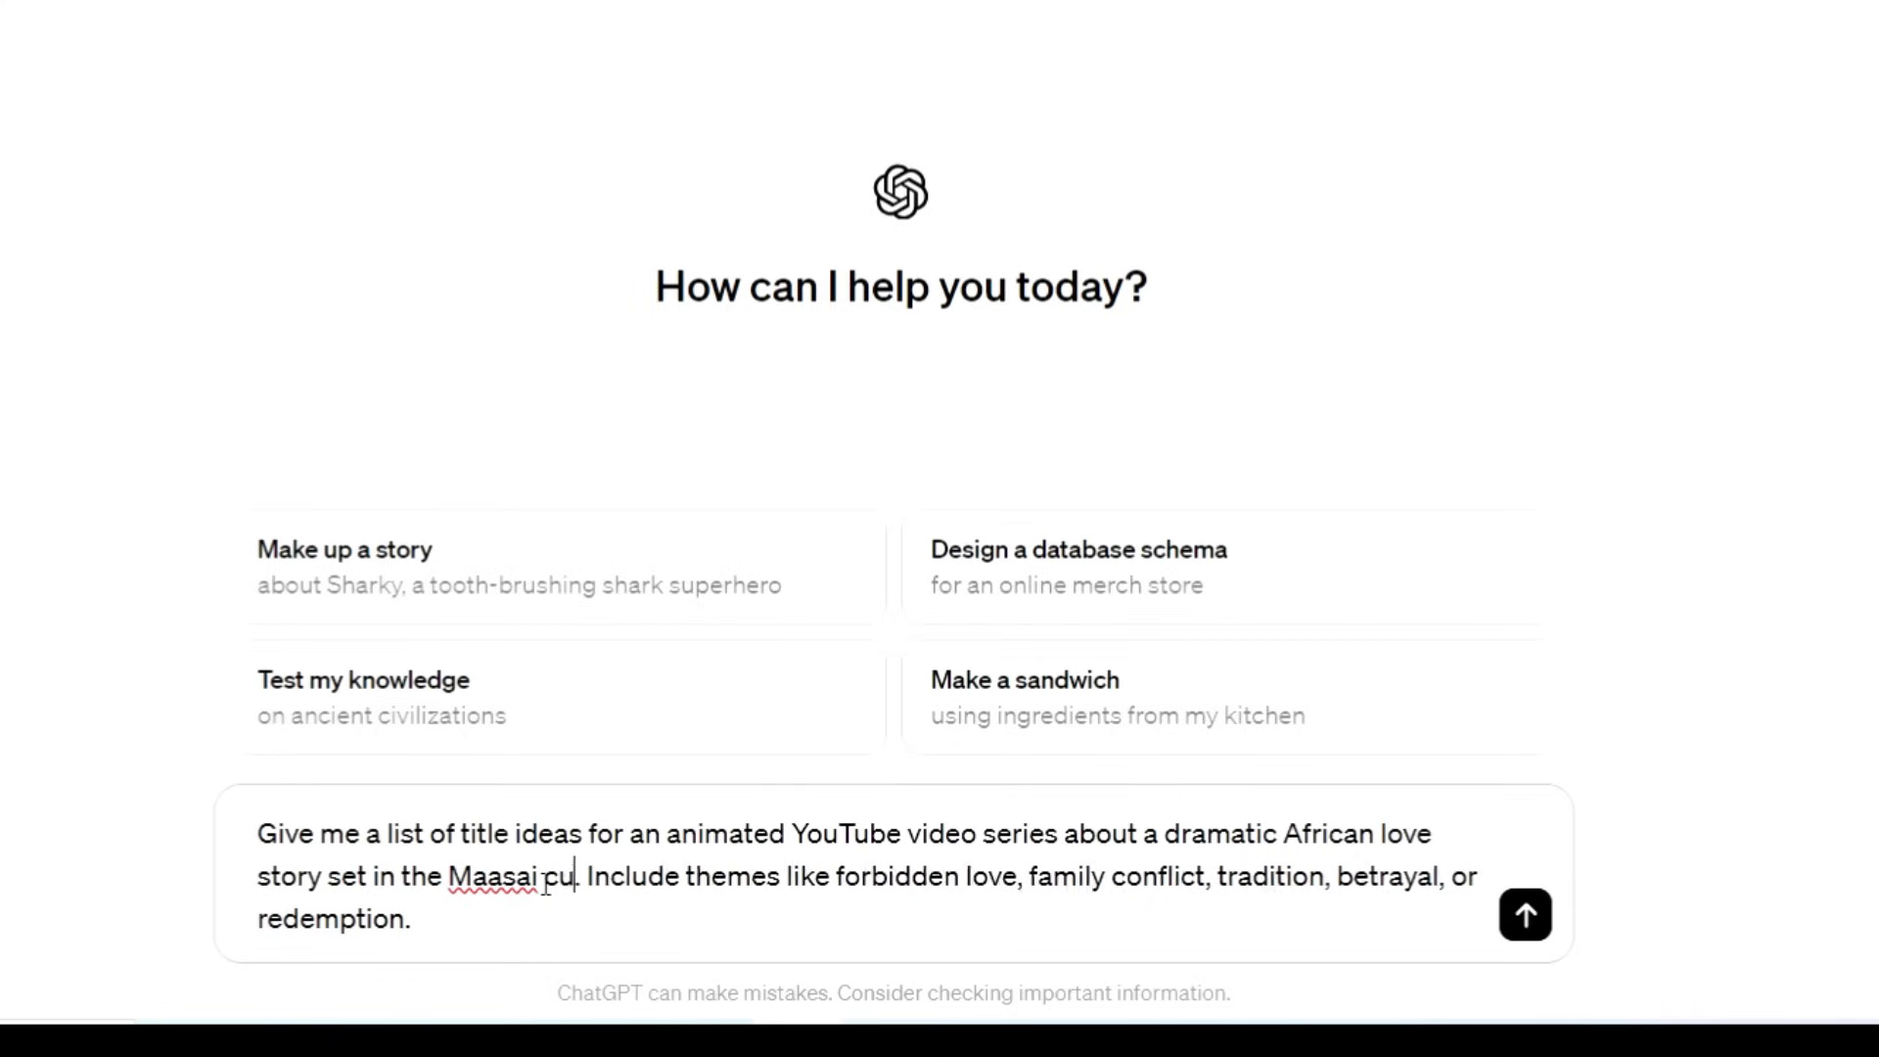
pyautogui.write('lture')
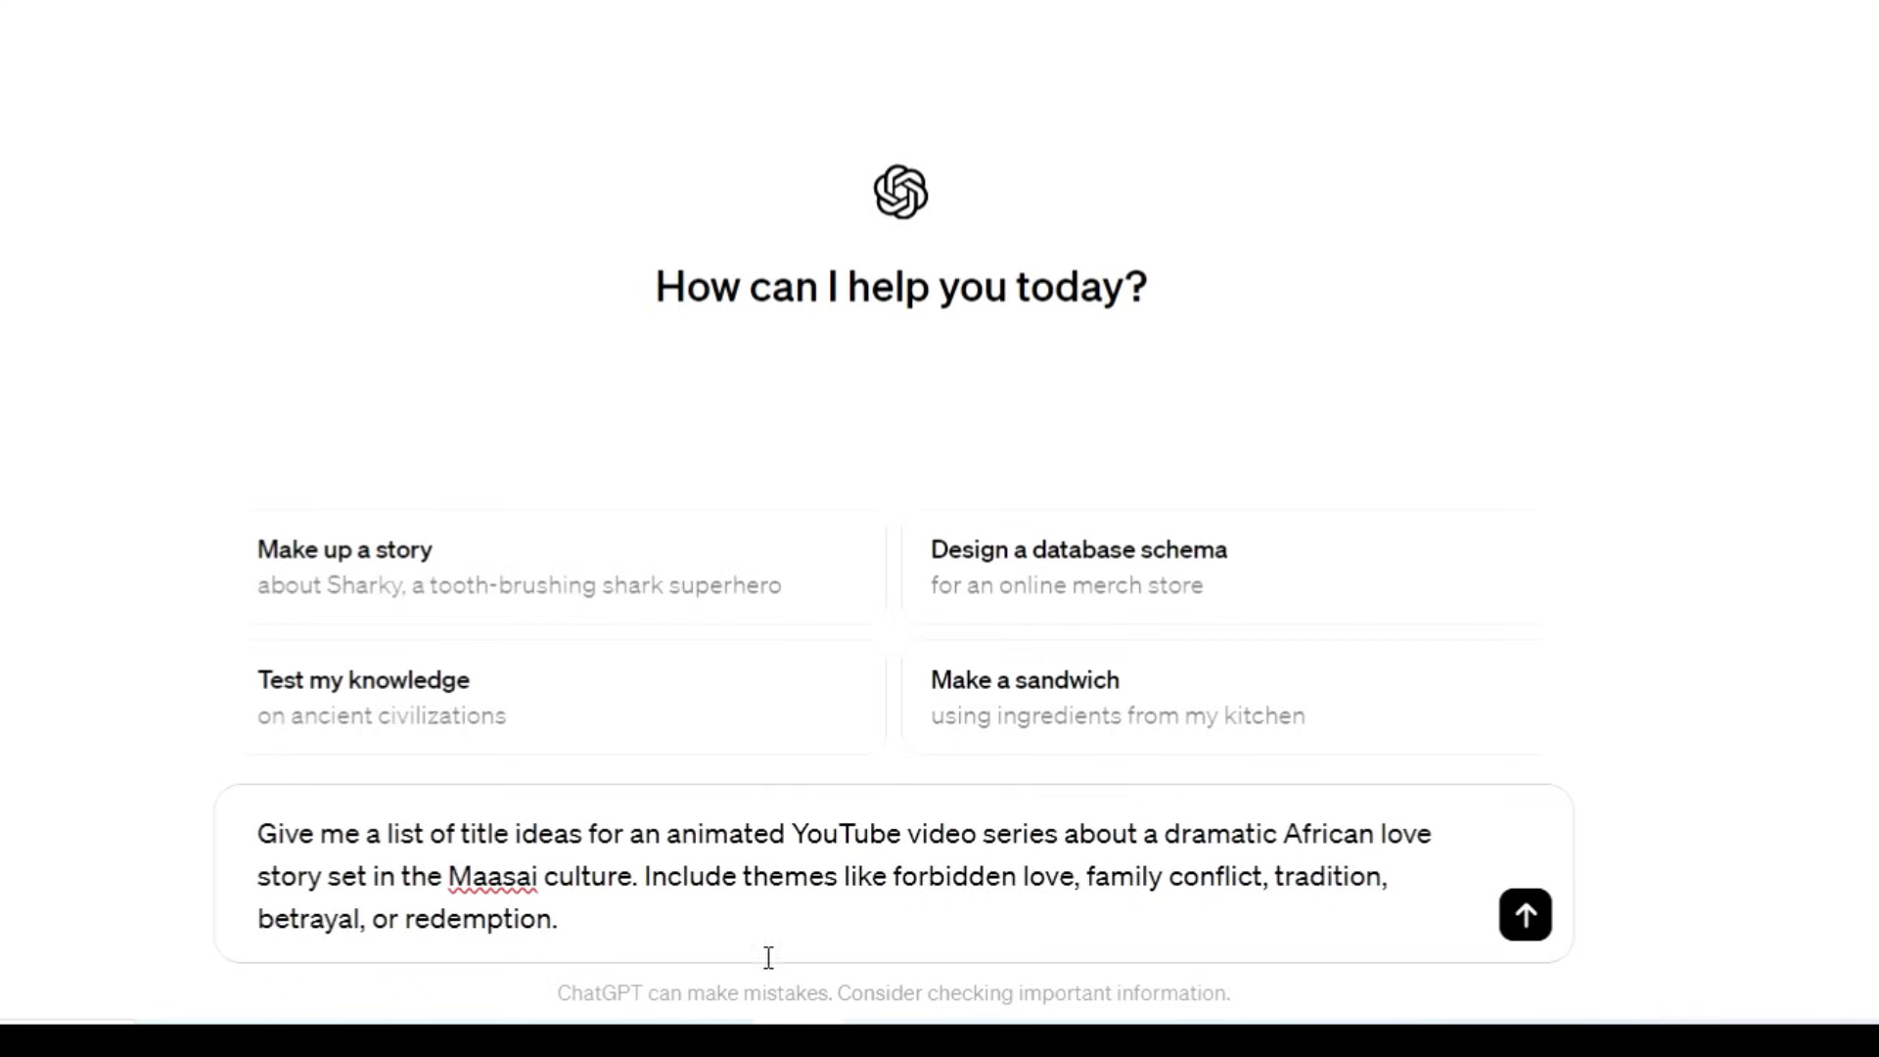
pyautogui.click(1525, 914)
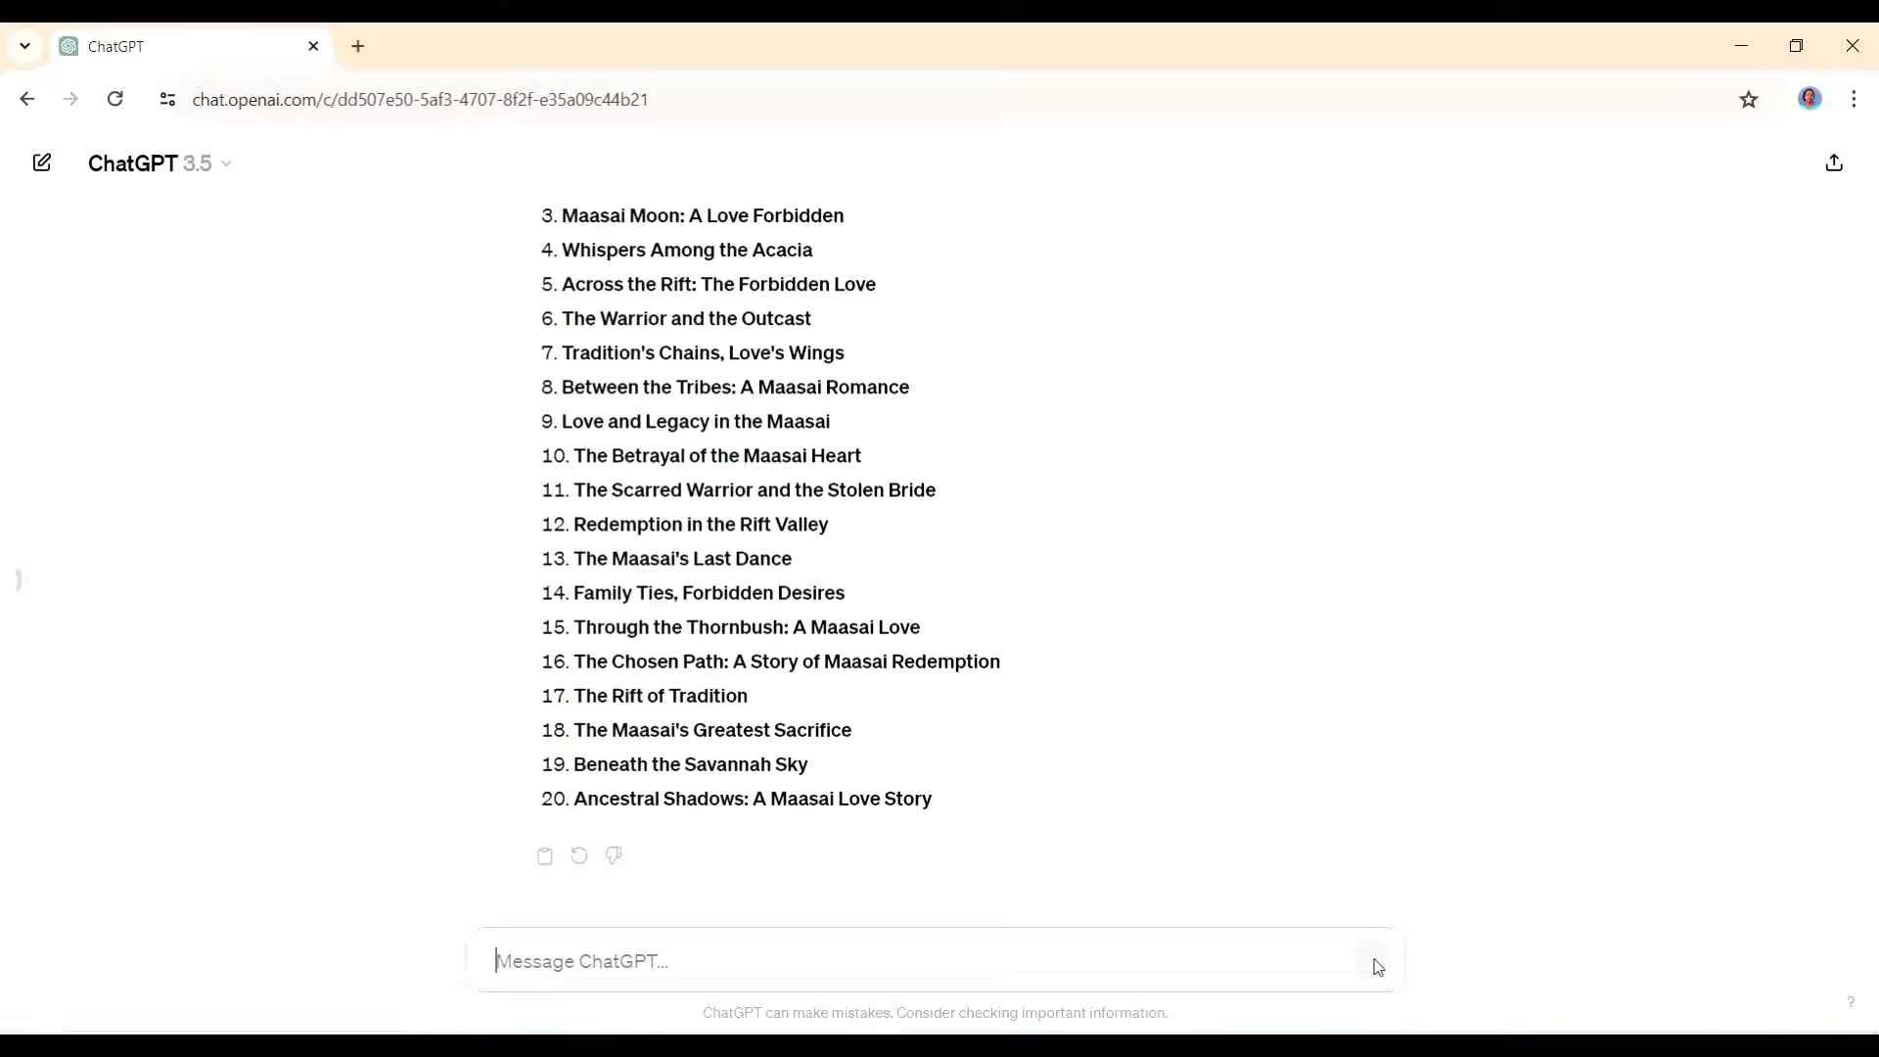
# - Review the twenty titles and enter the narration-story request for title number 18
pyautogui.scroll(3)
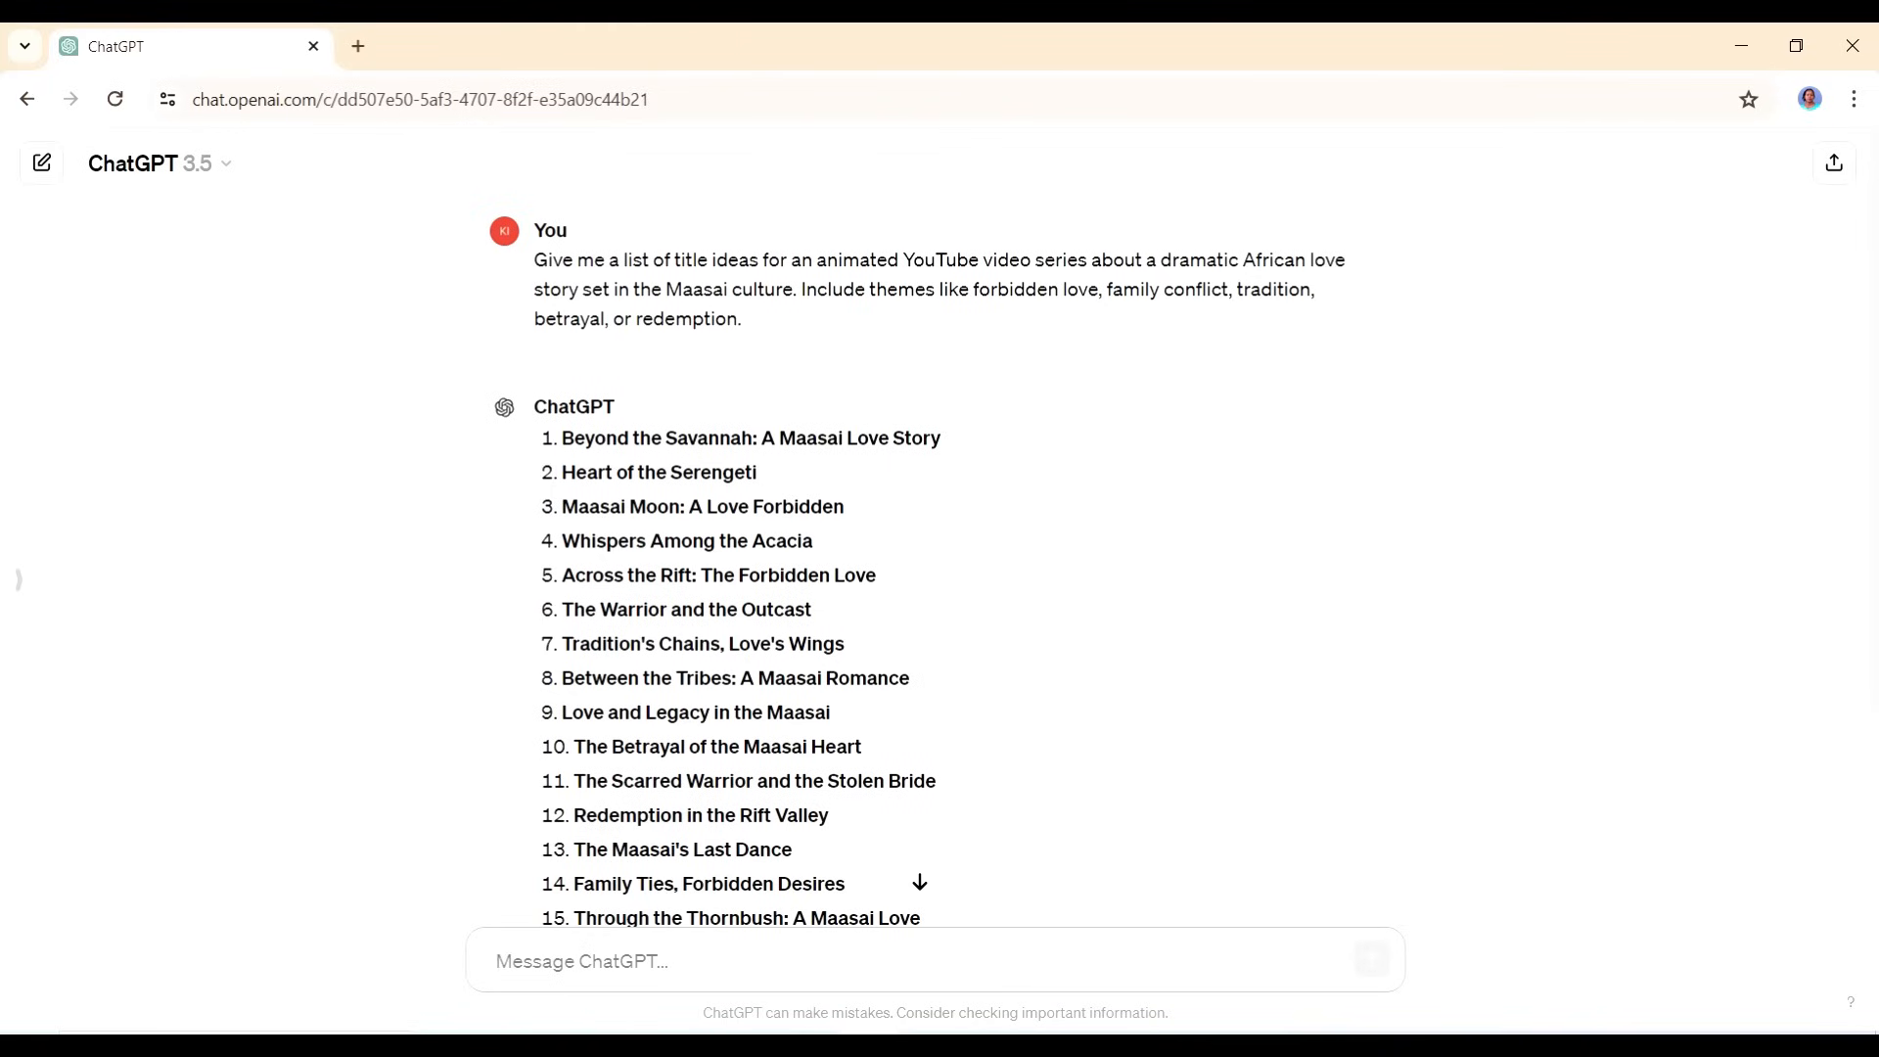
pyautogui.scroll(-3)
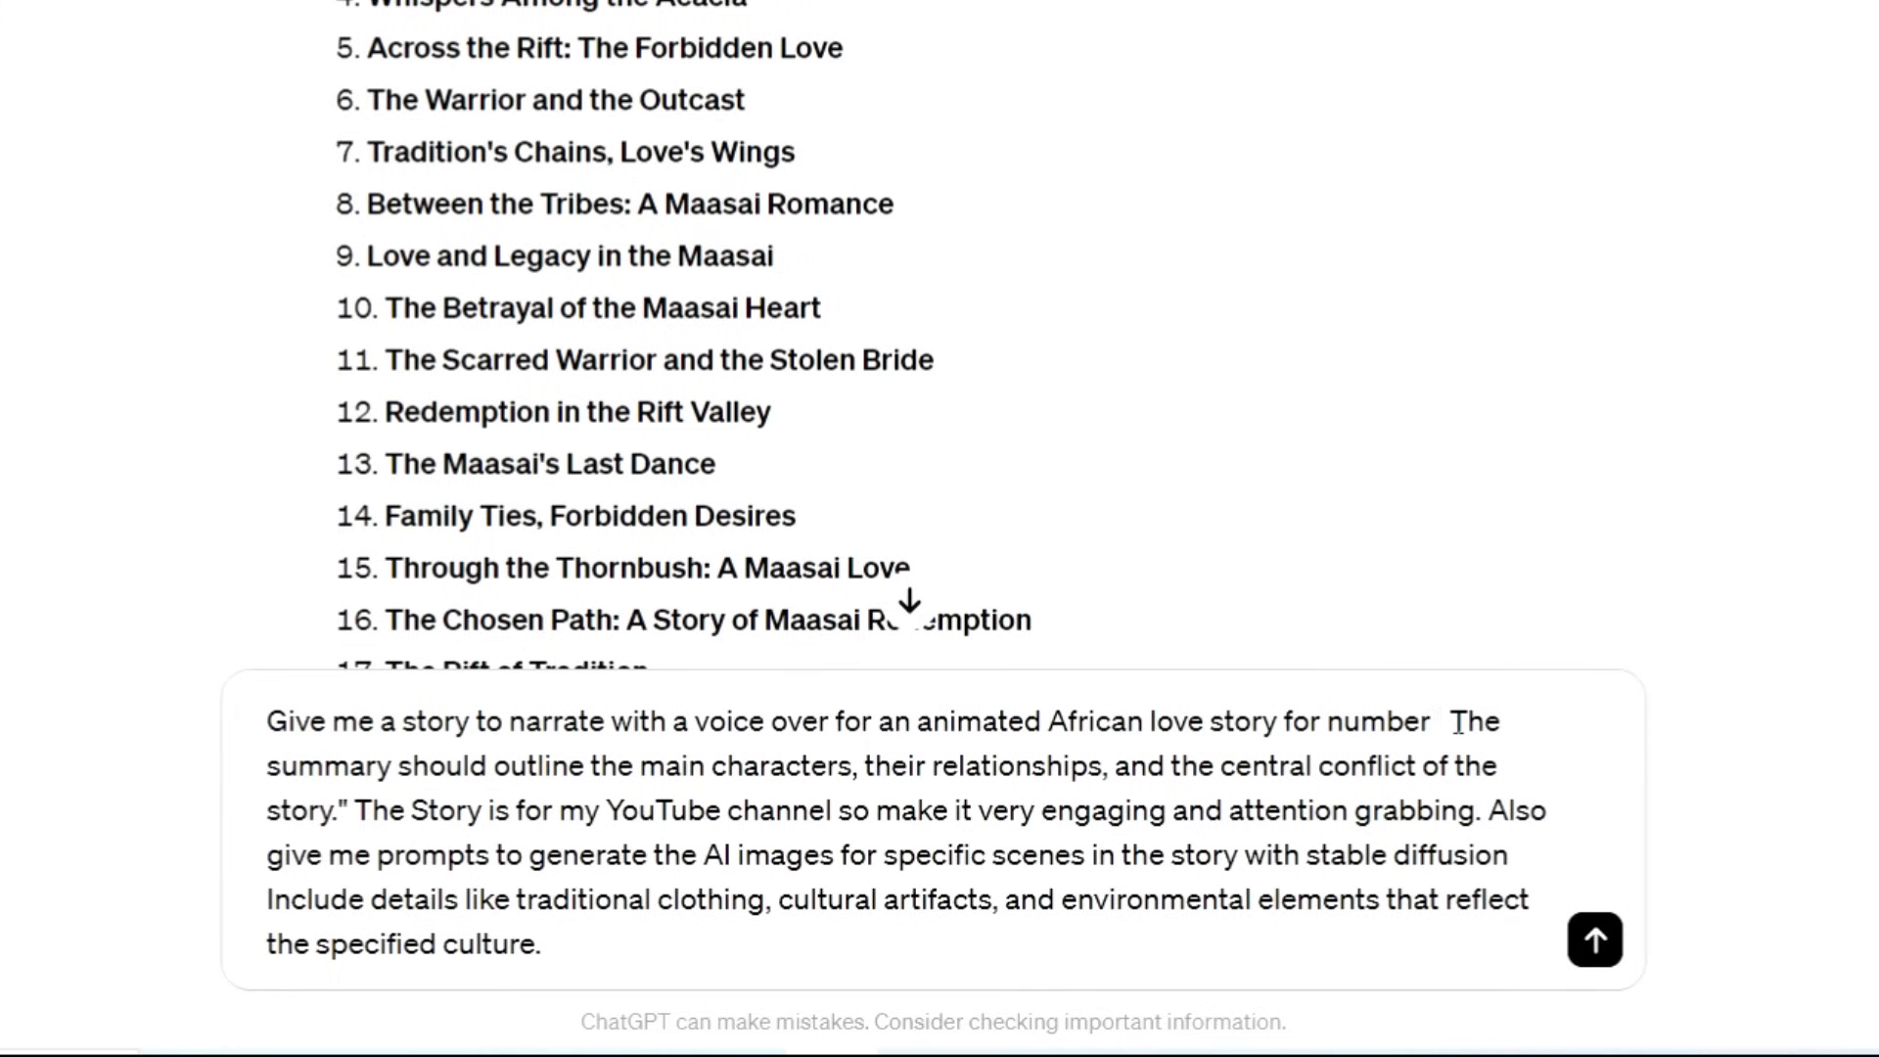
pyautogui.write('18.')
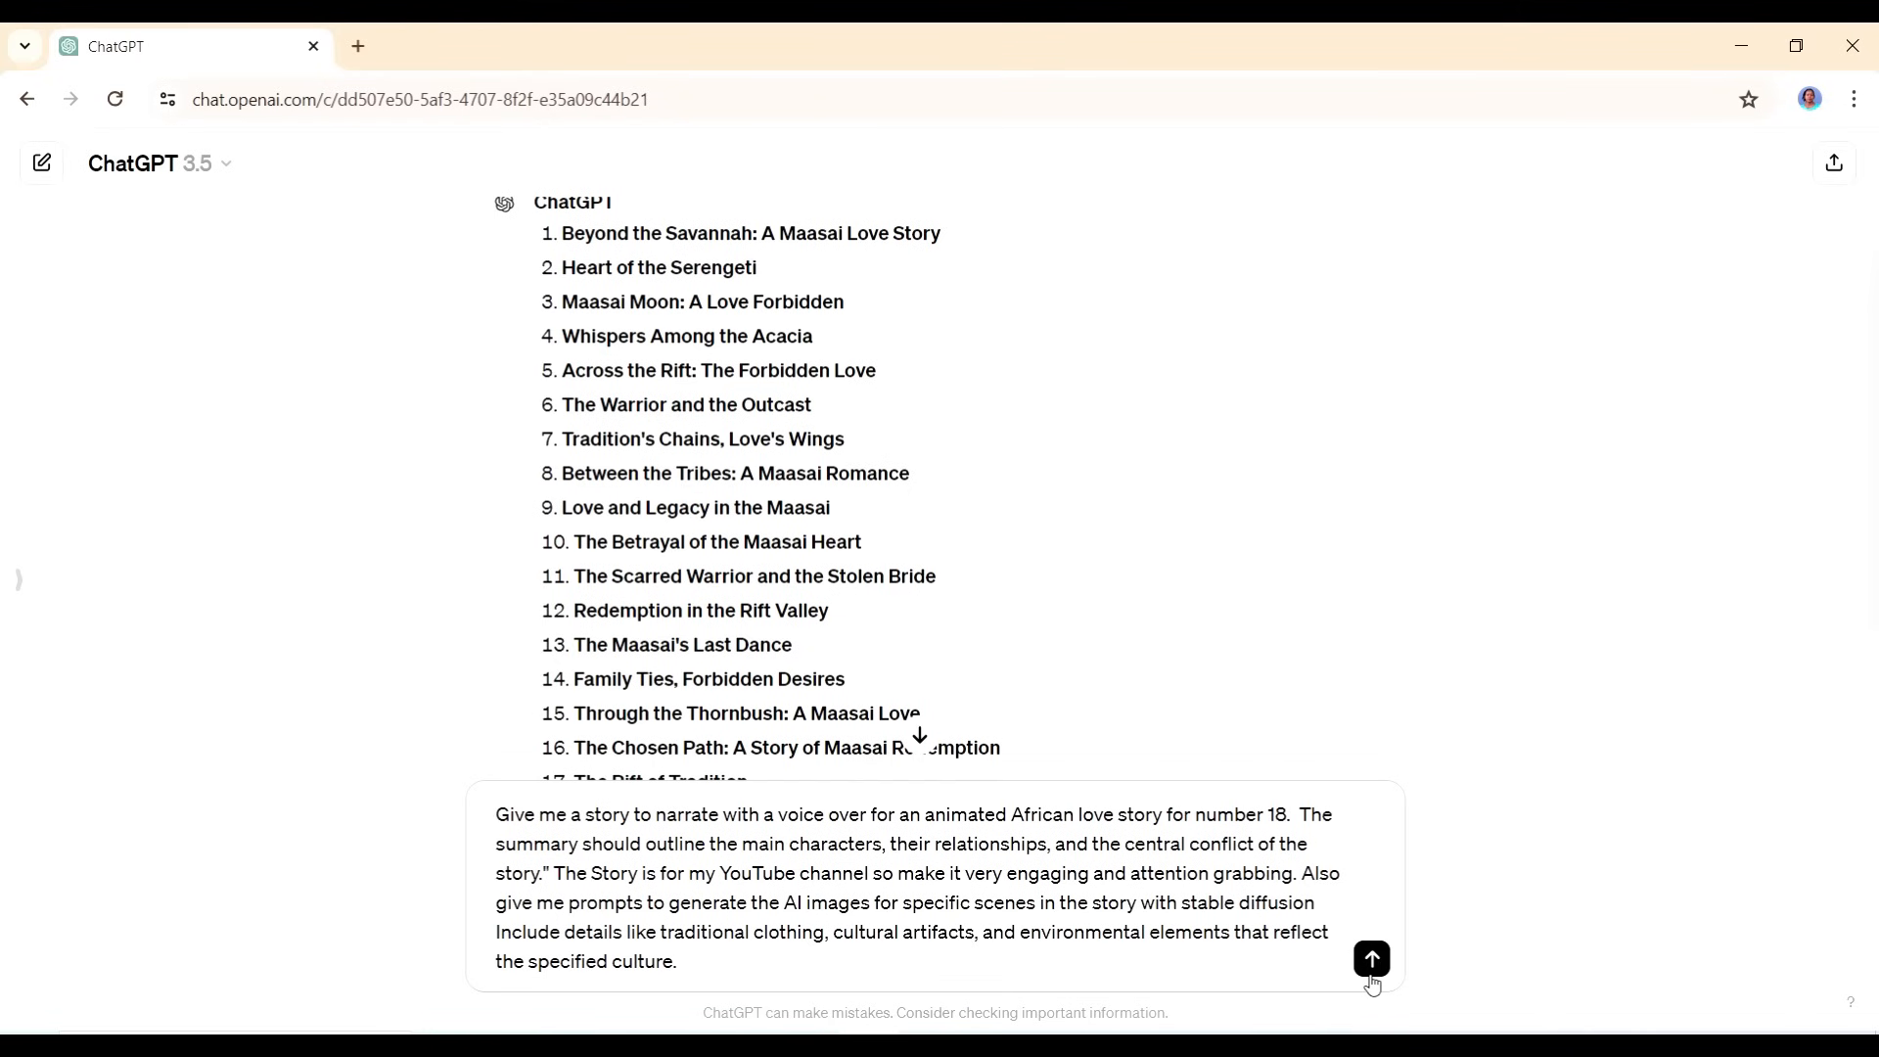
# - Send the story request and read 'The Maasai's Greatest Sacrifice' script with its scene prompts
pyautogui.click(1370, 959)
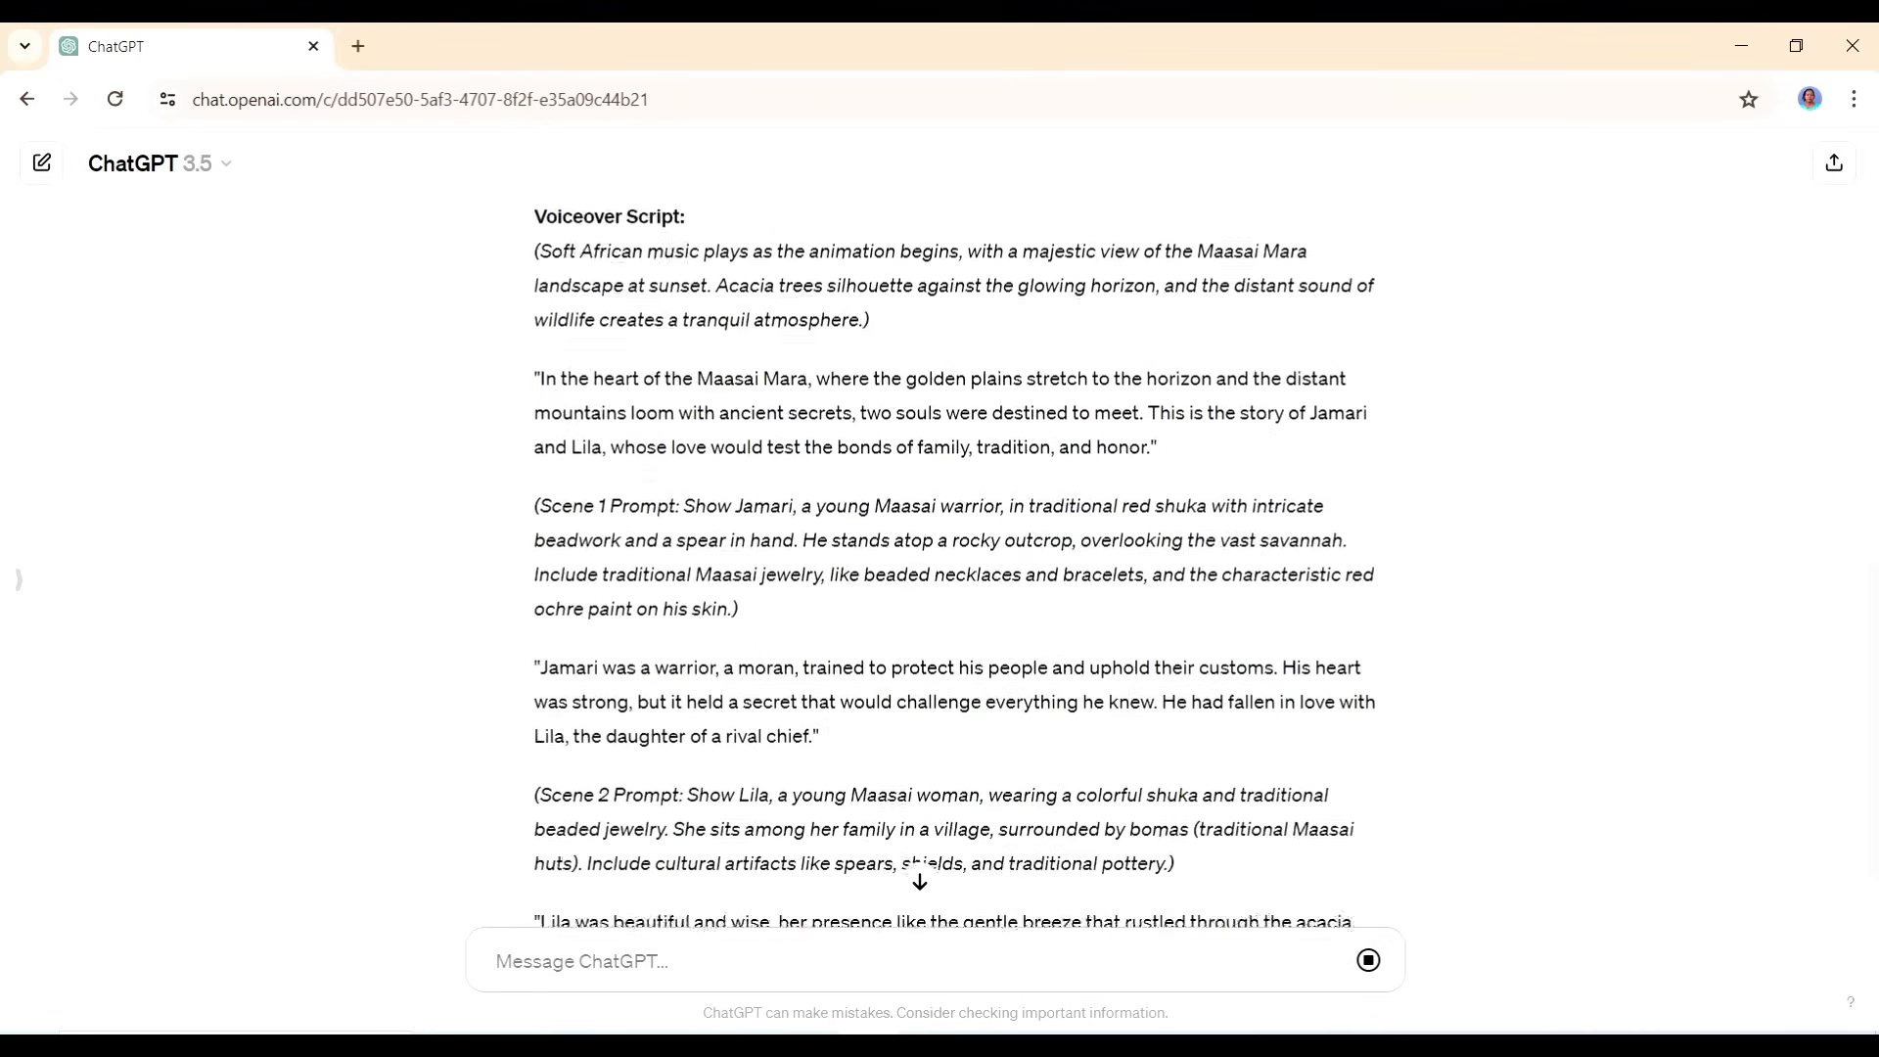
pyautogui.scroll(-3)
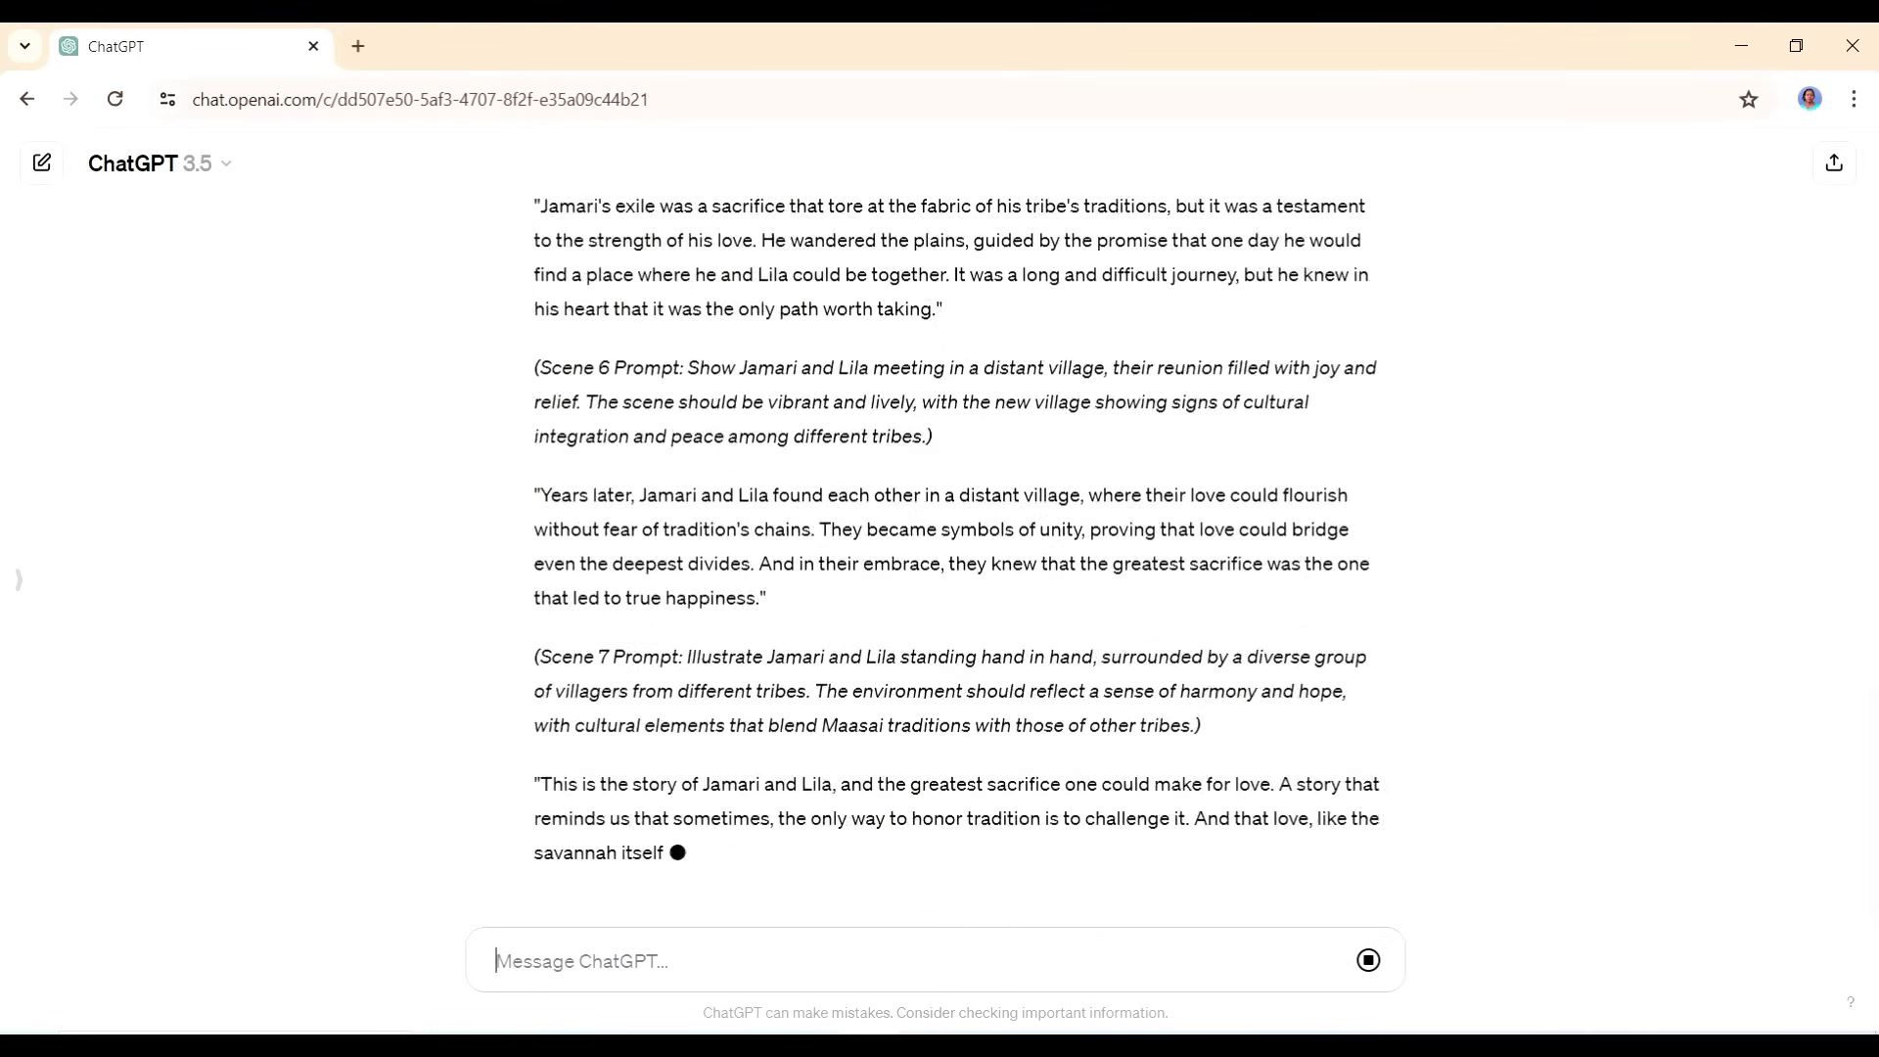
pyautogui.scroll(3)
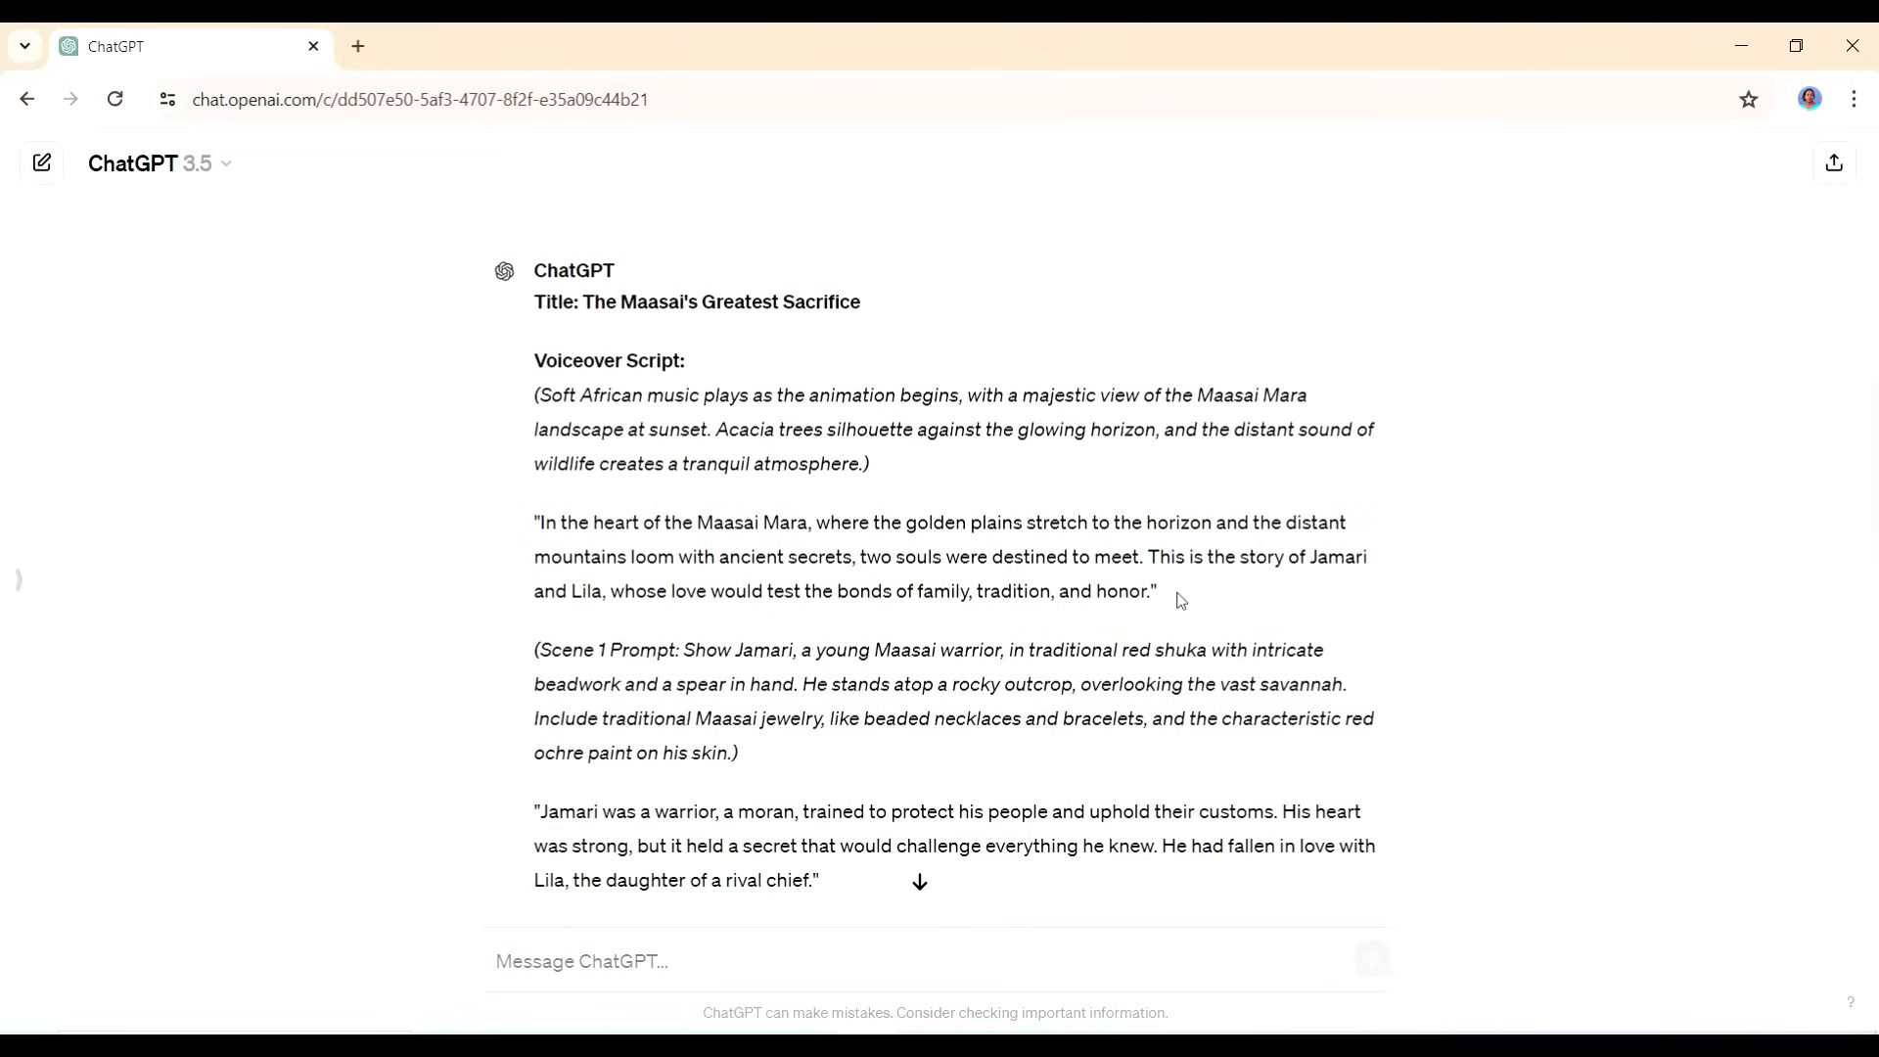
pyautogui.scroll(-3)
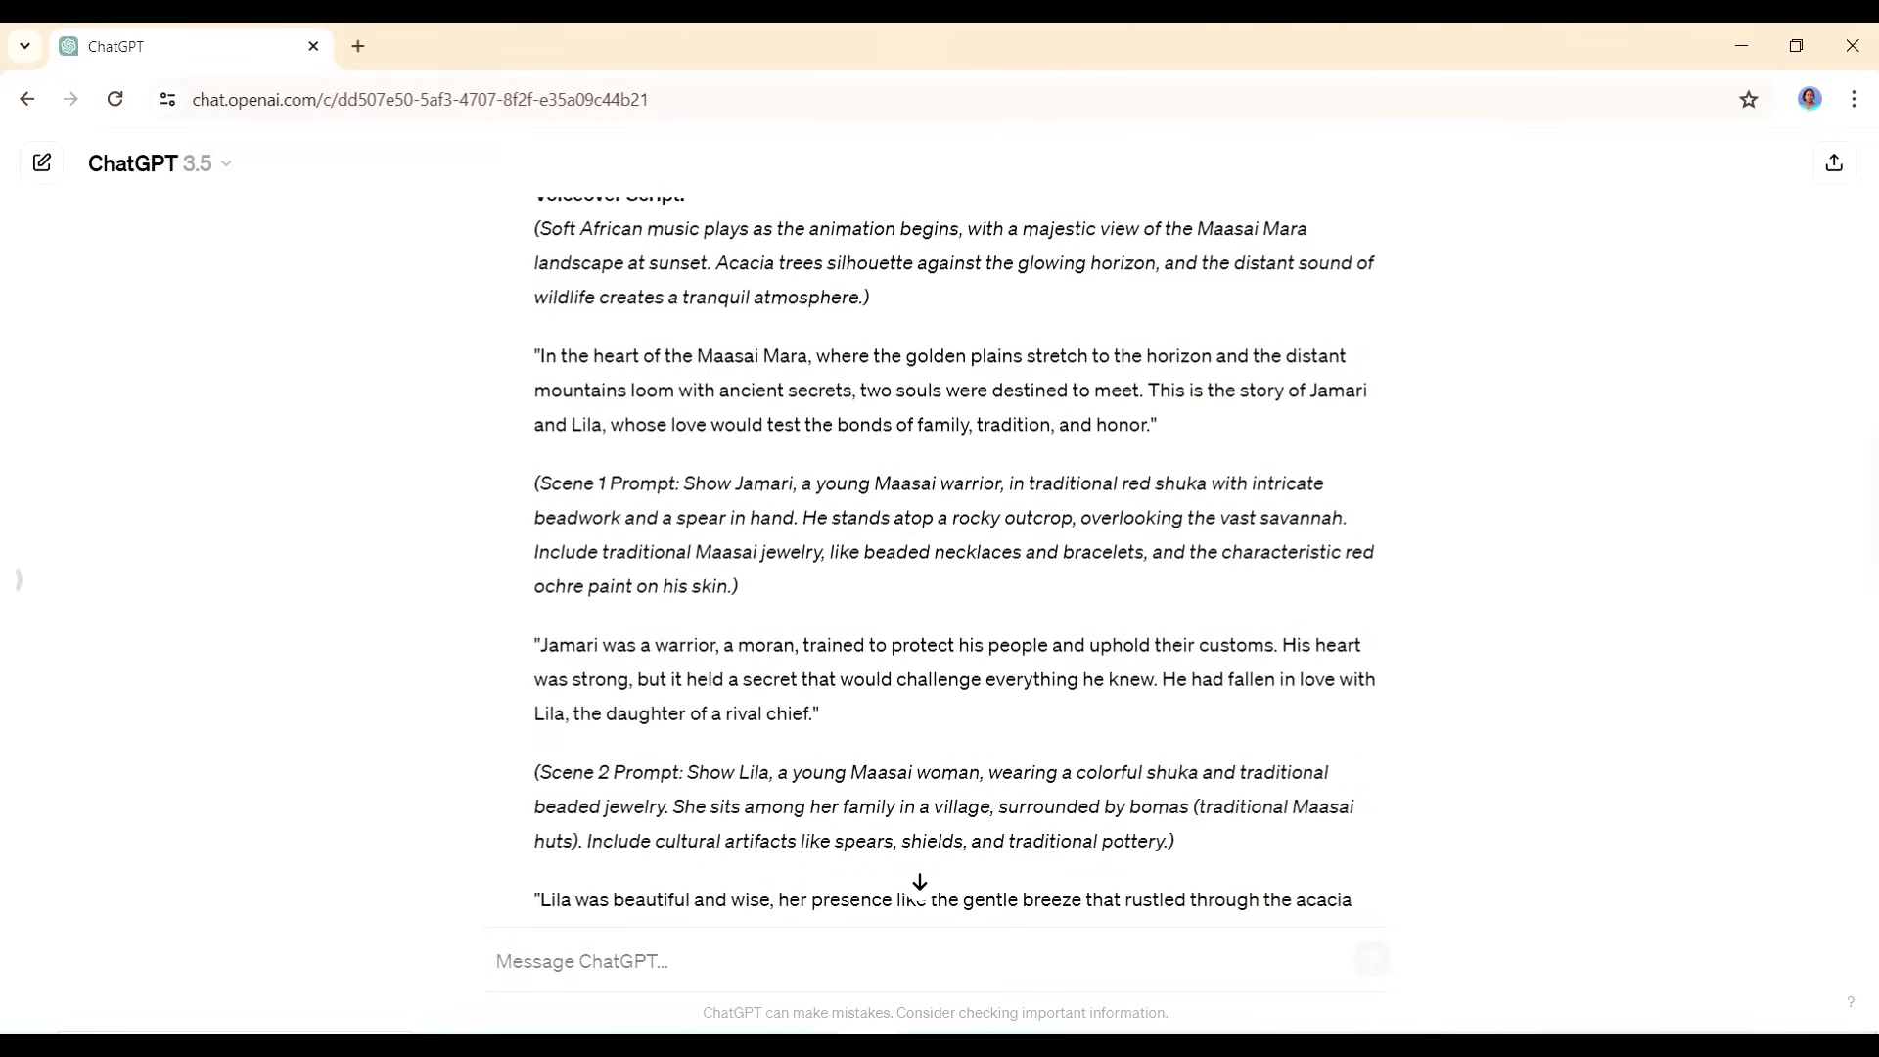
pyautogui.moveTo(1096, 290)
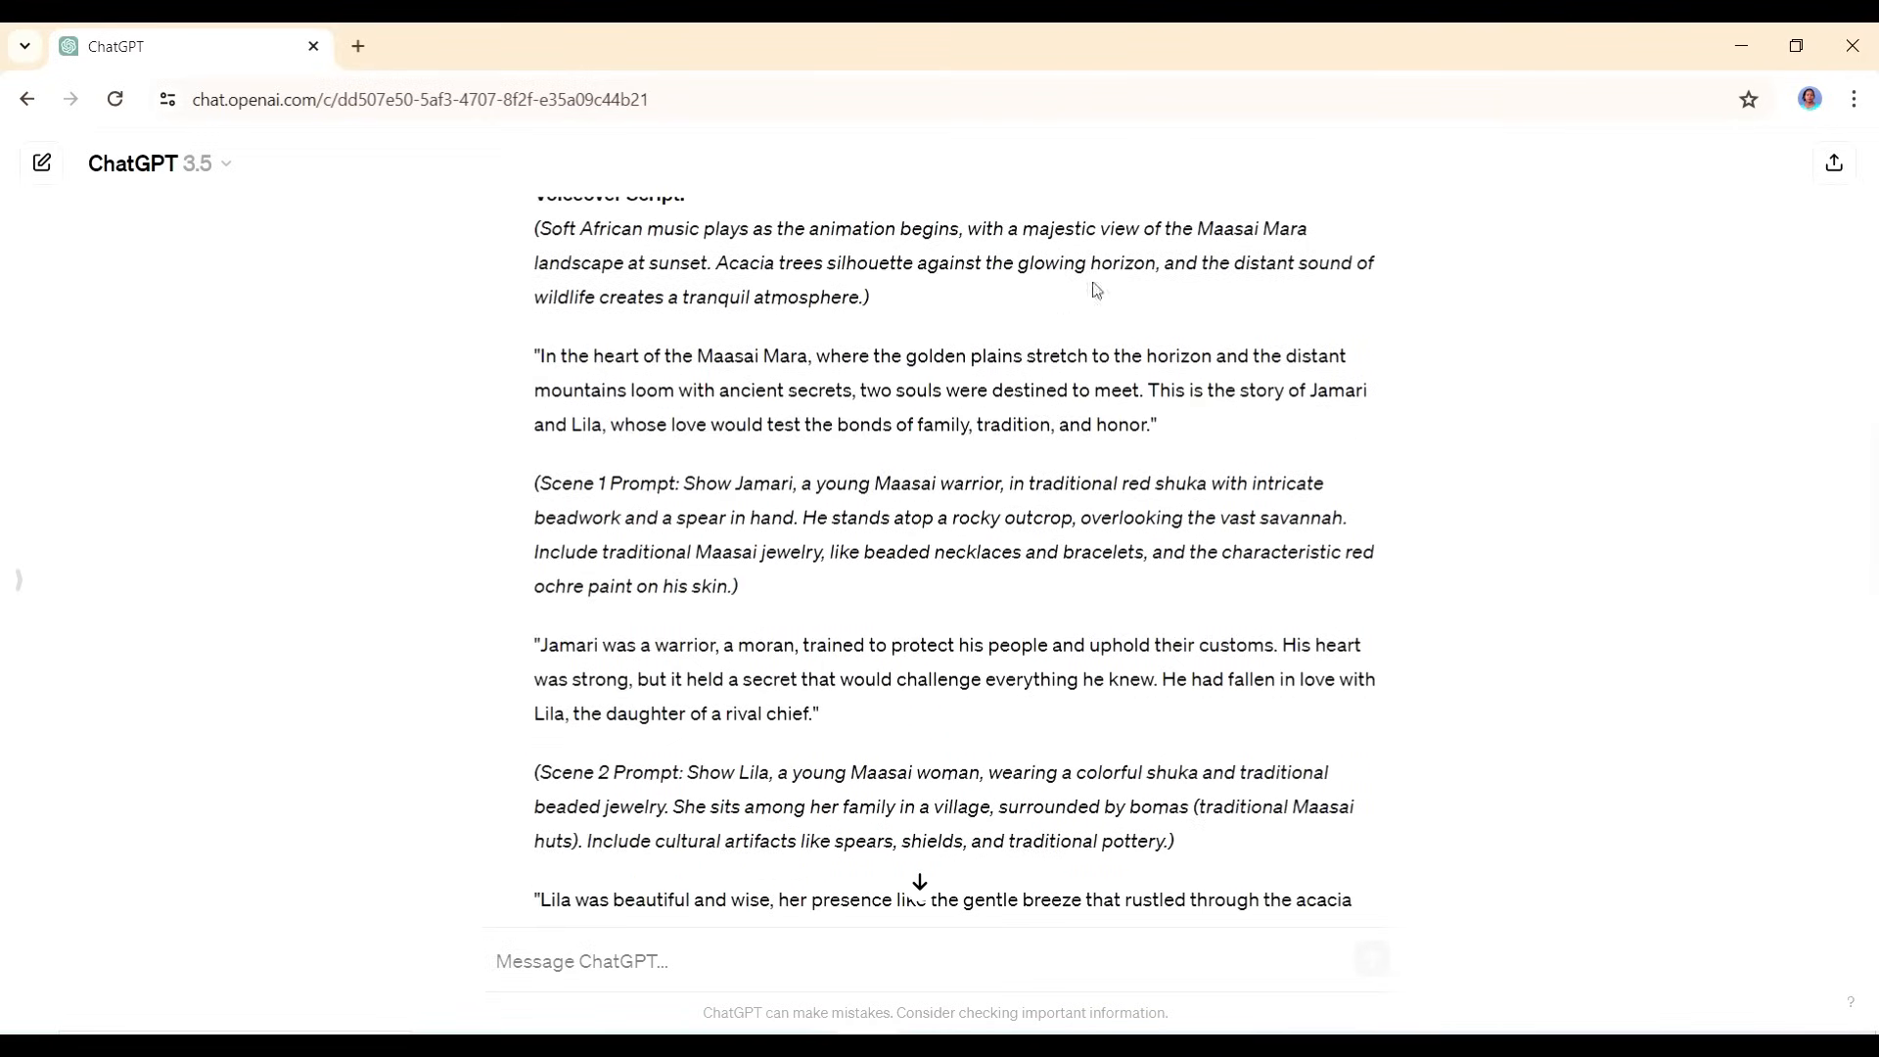
pyautogui.scroll(3)
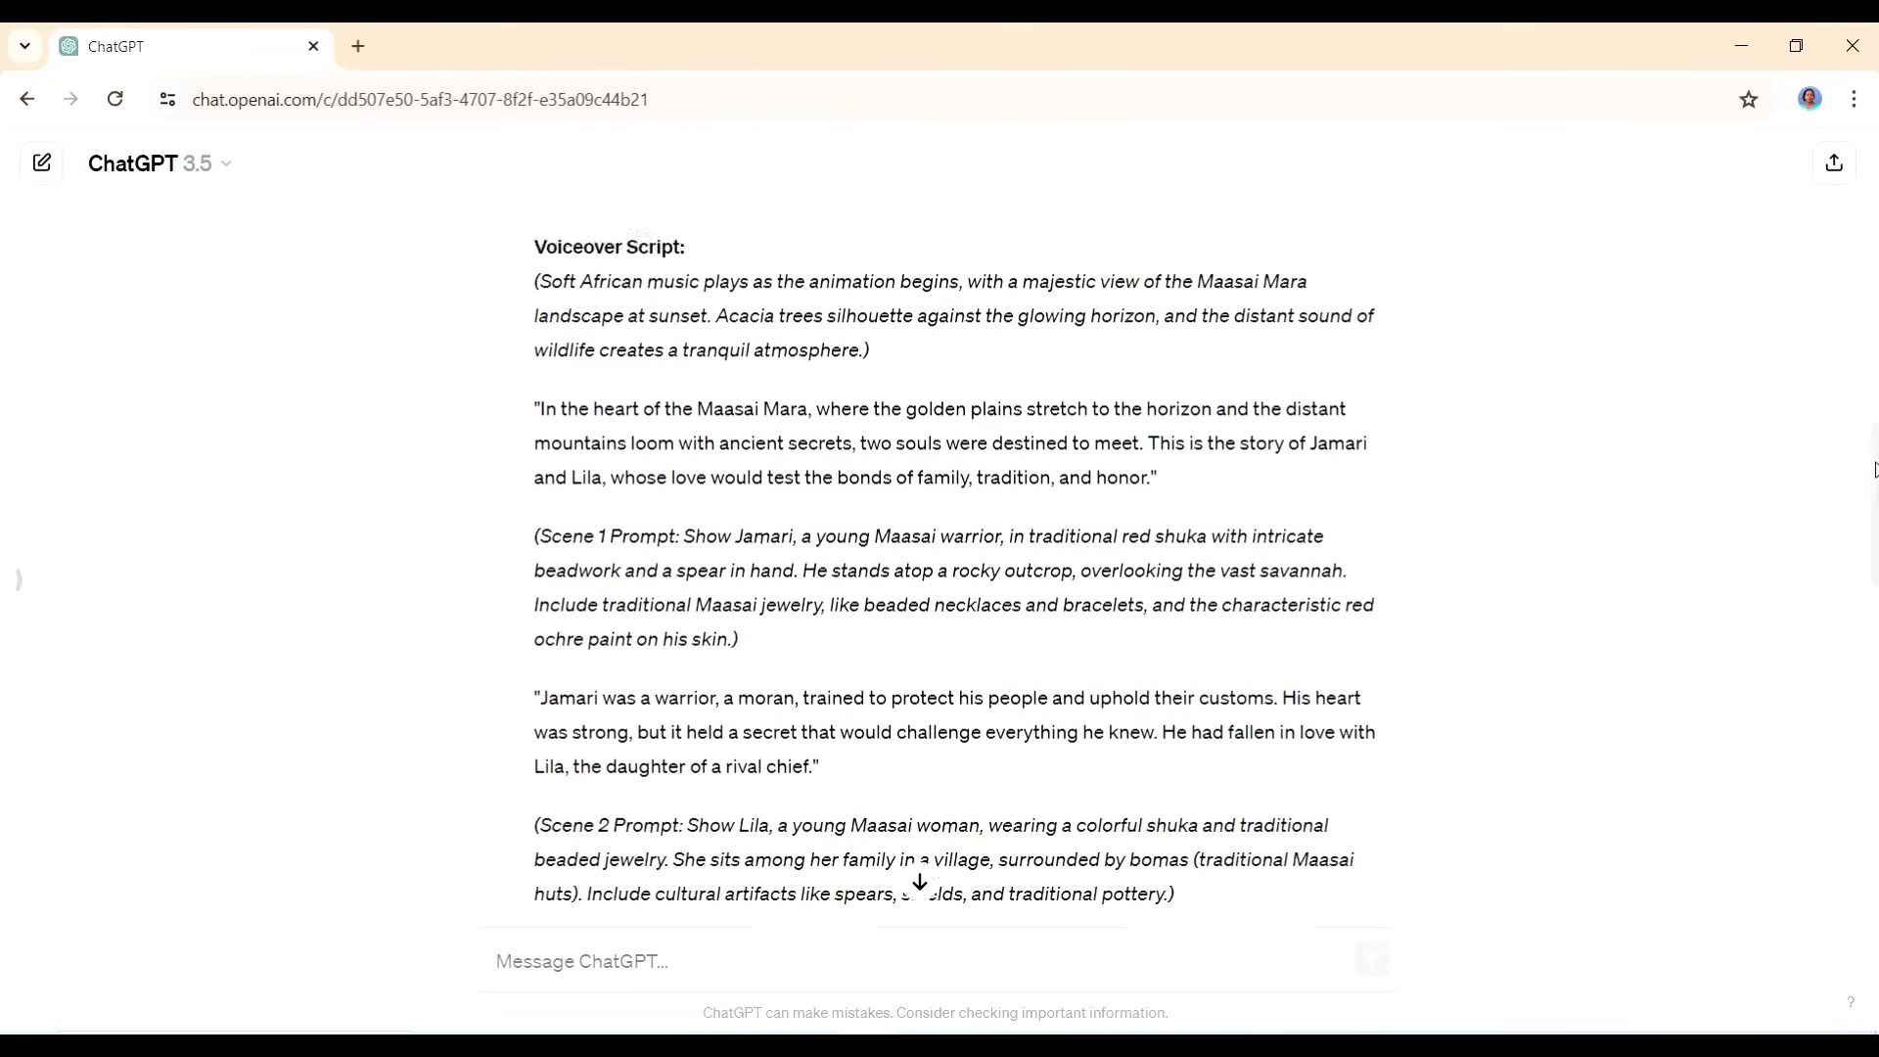
pyautogui.scroll(3)
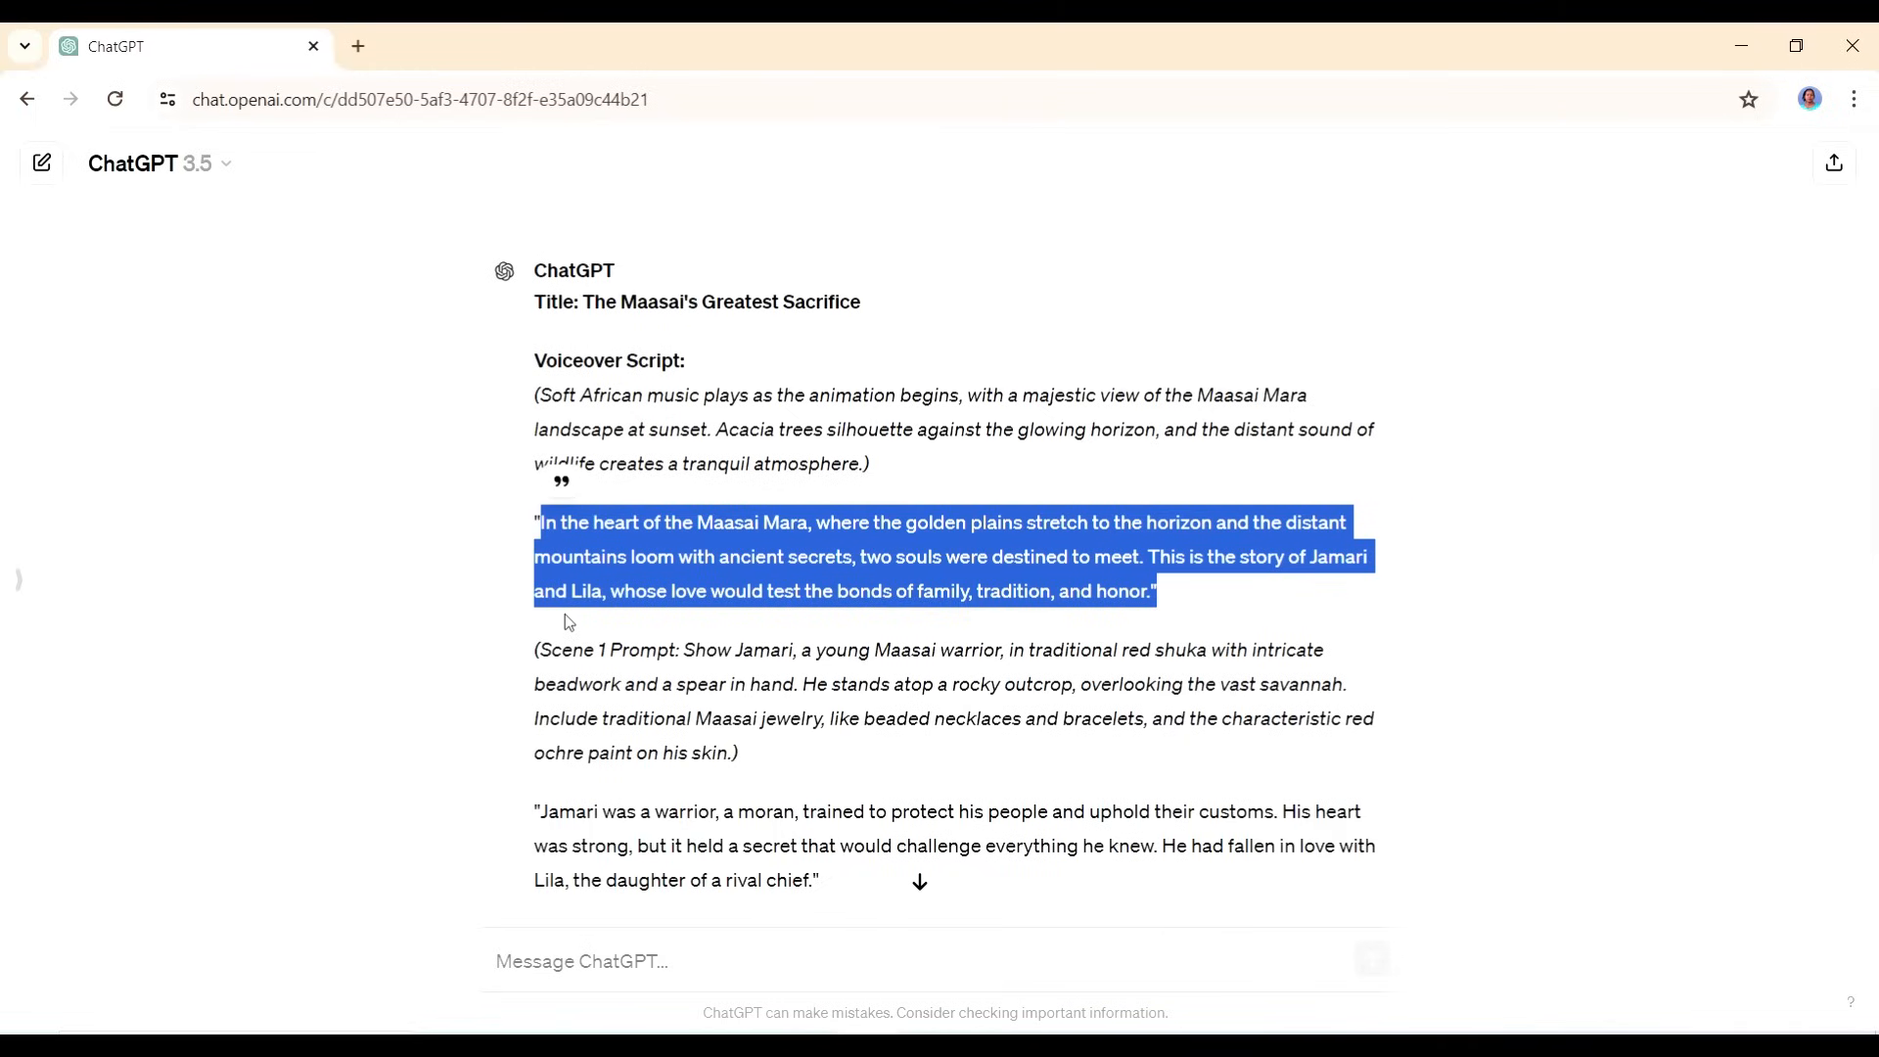
pyautogui.moveTo(571, 971)
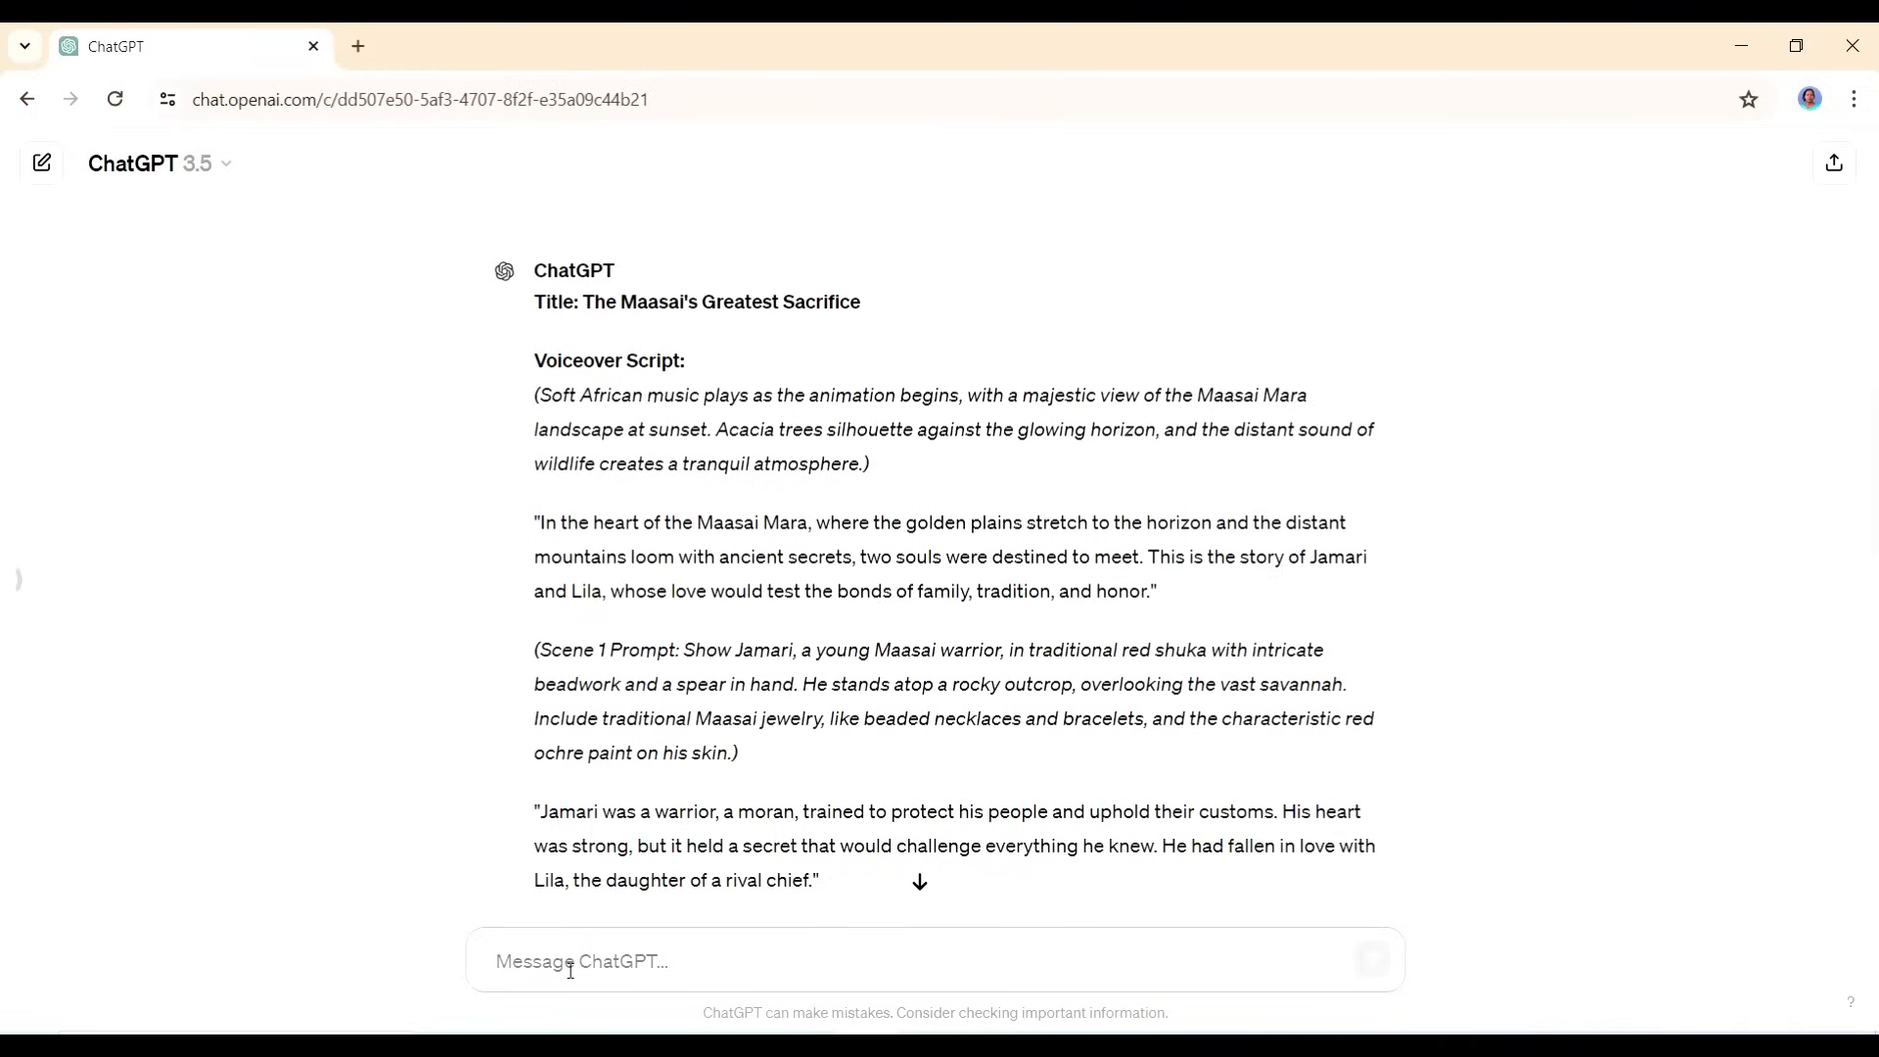
pyautogui.moveTo(1458, 494)
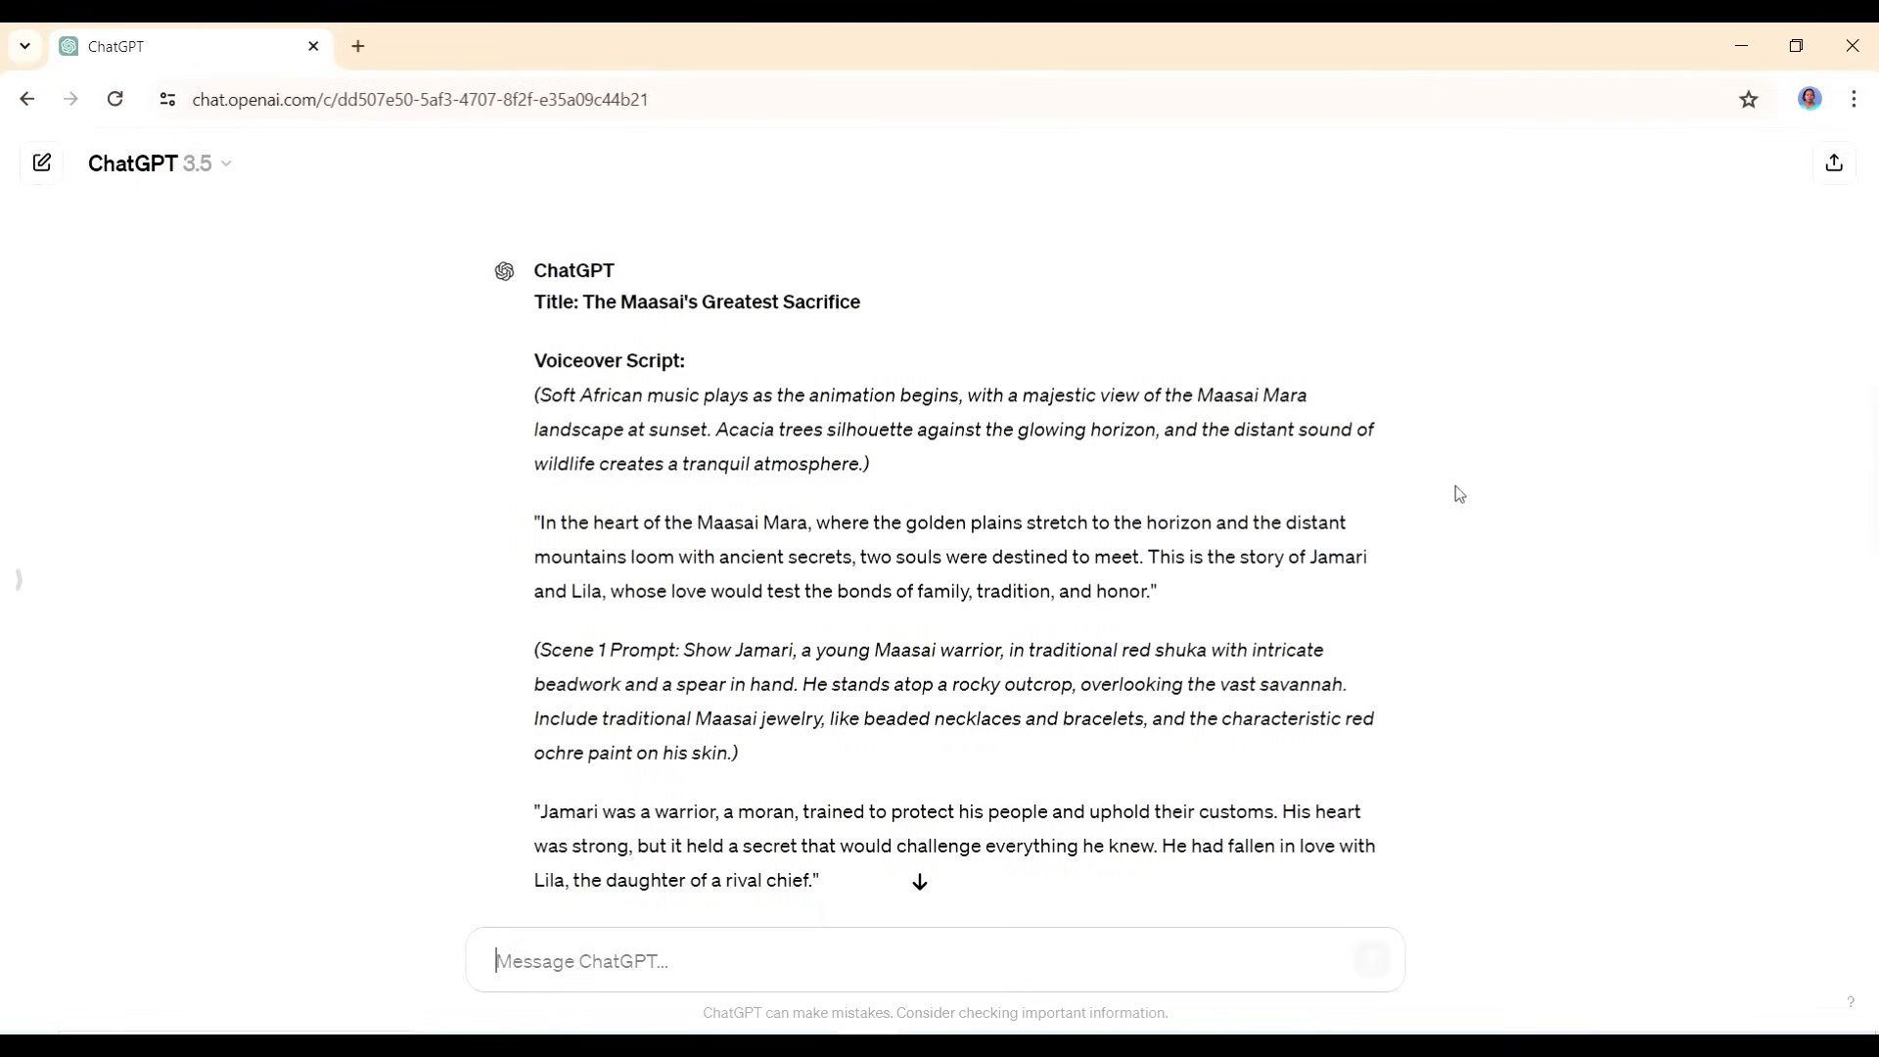
# - Ask ChatGPT to rewrite the story without the image prompts
pyautogui.write('rewrite the story without the prompts just')
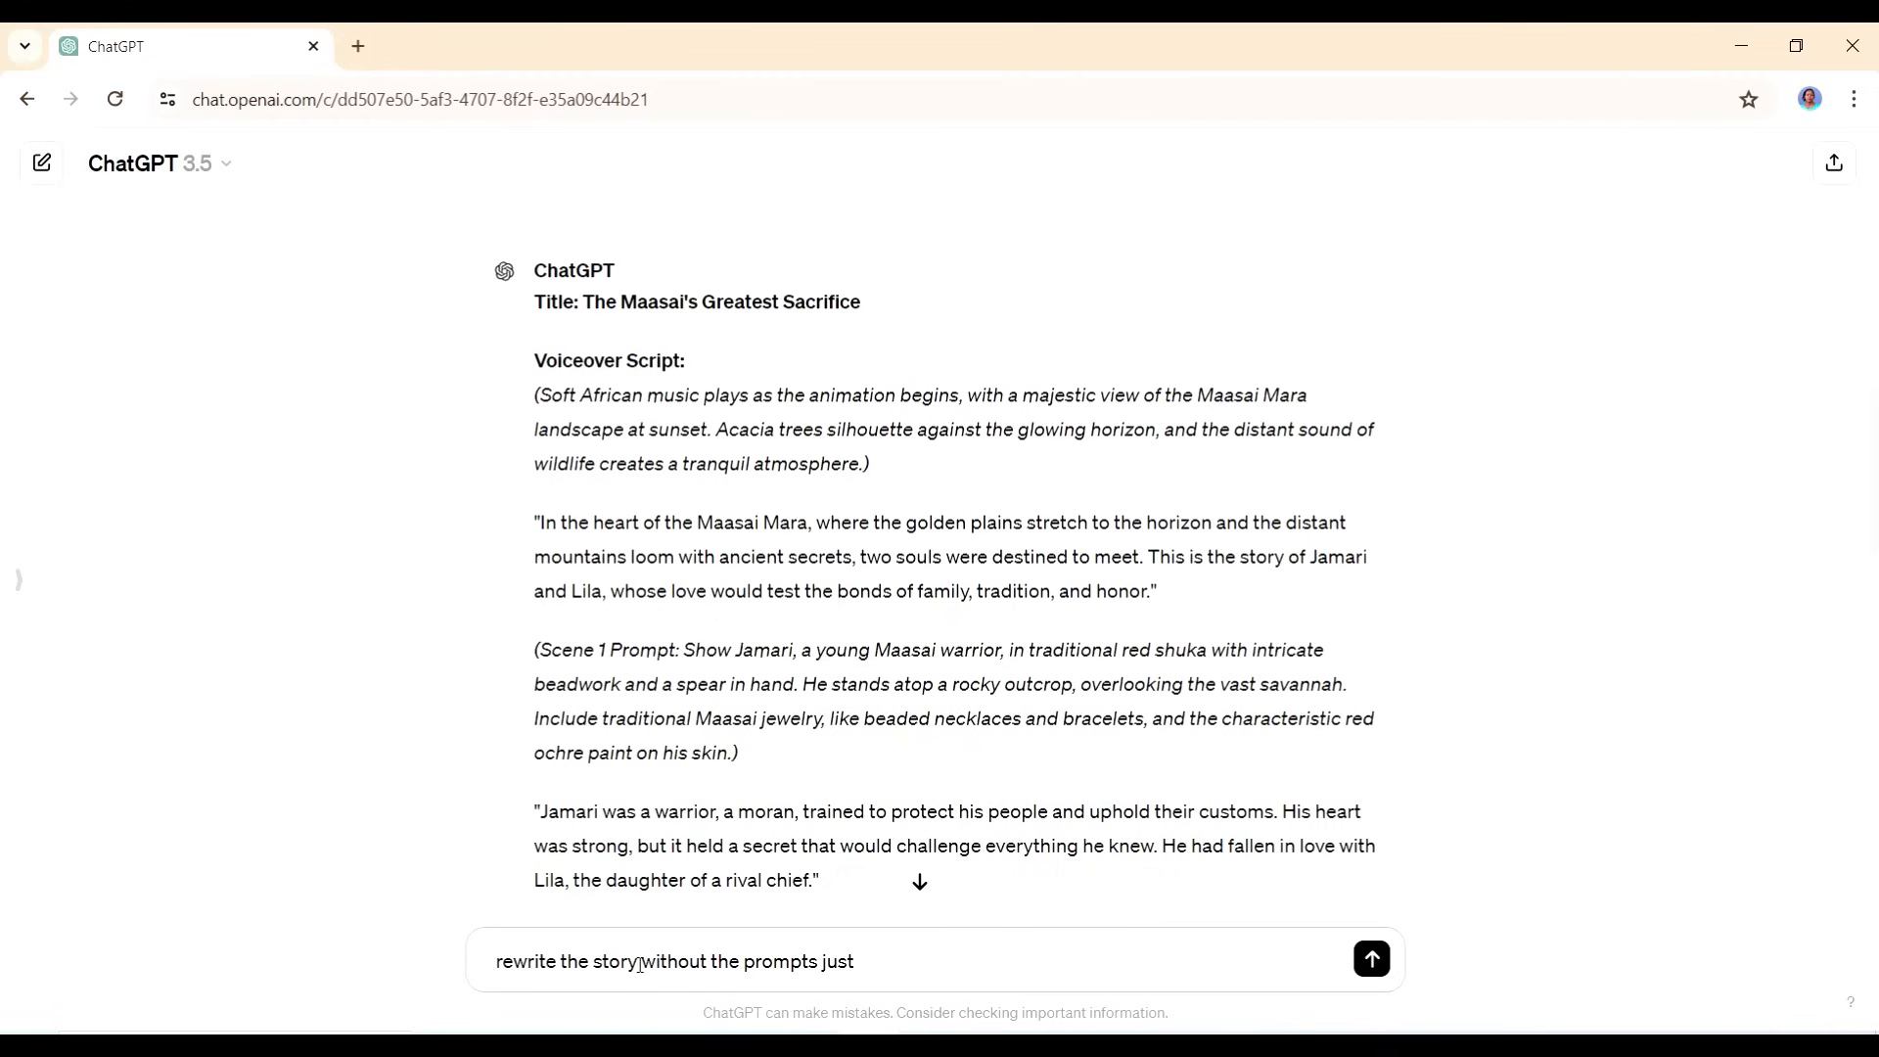
pyautogui.click(1370, 959)
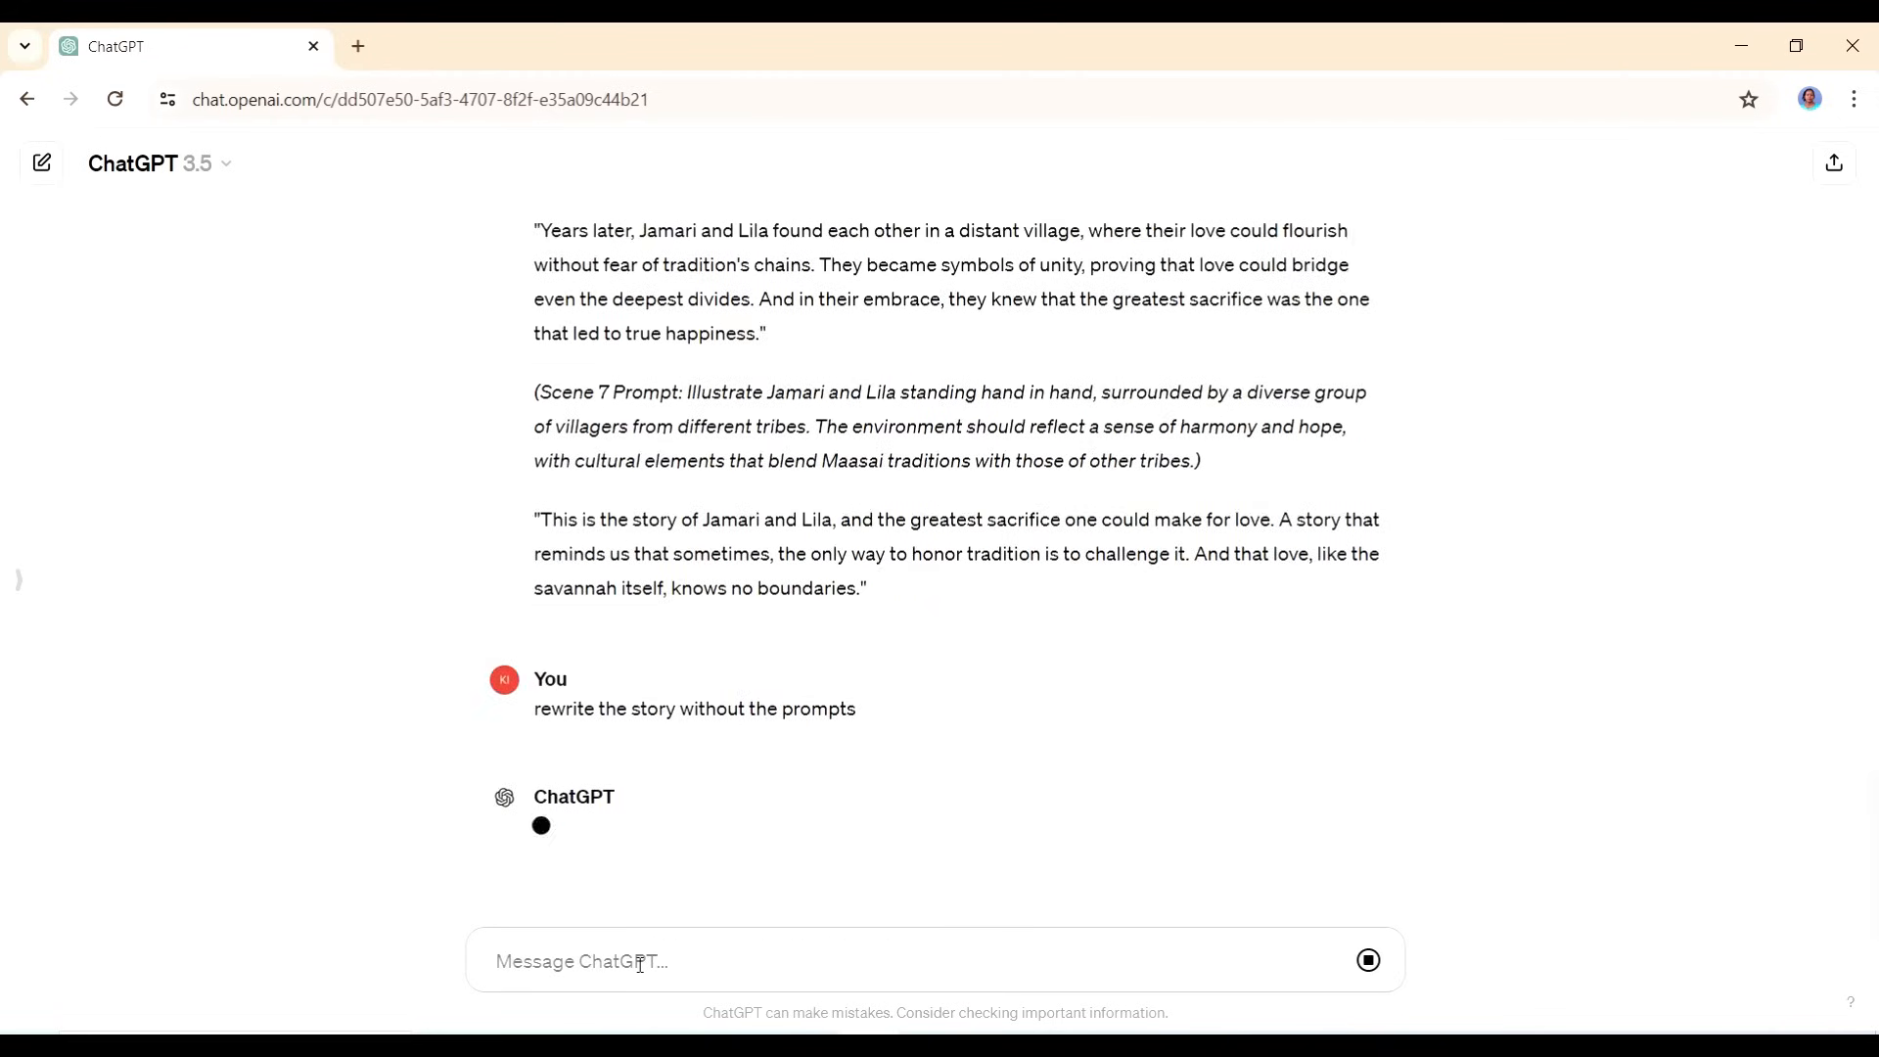
pyautogui.moveTo(1090, 667)
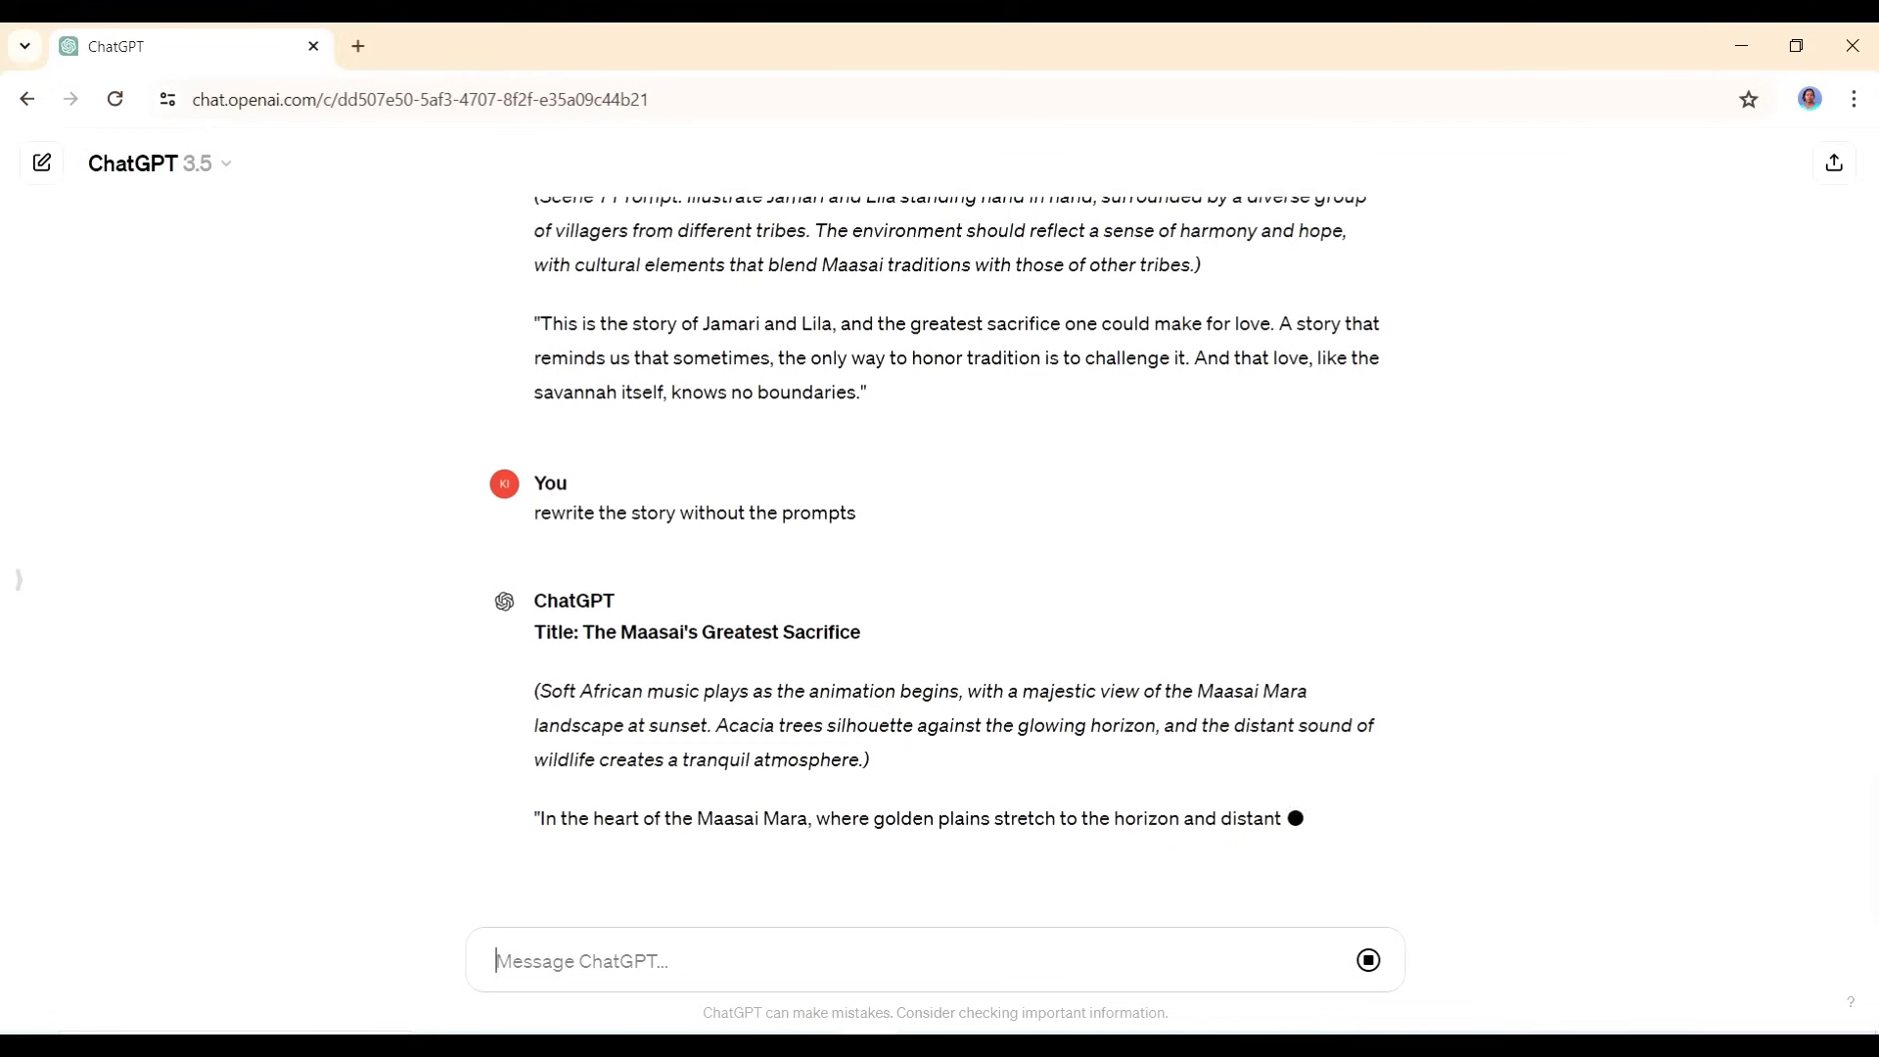
pyautogui.scroll(-3)
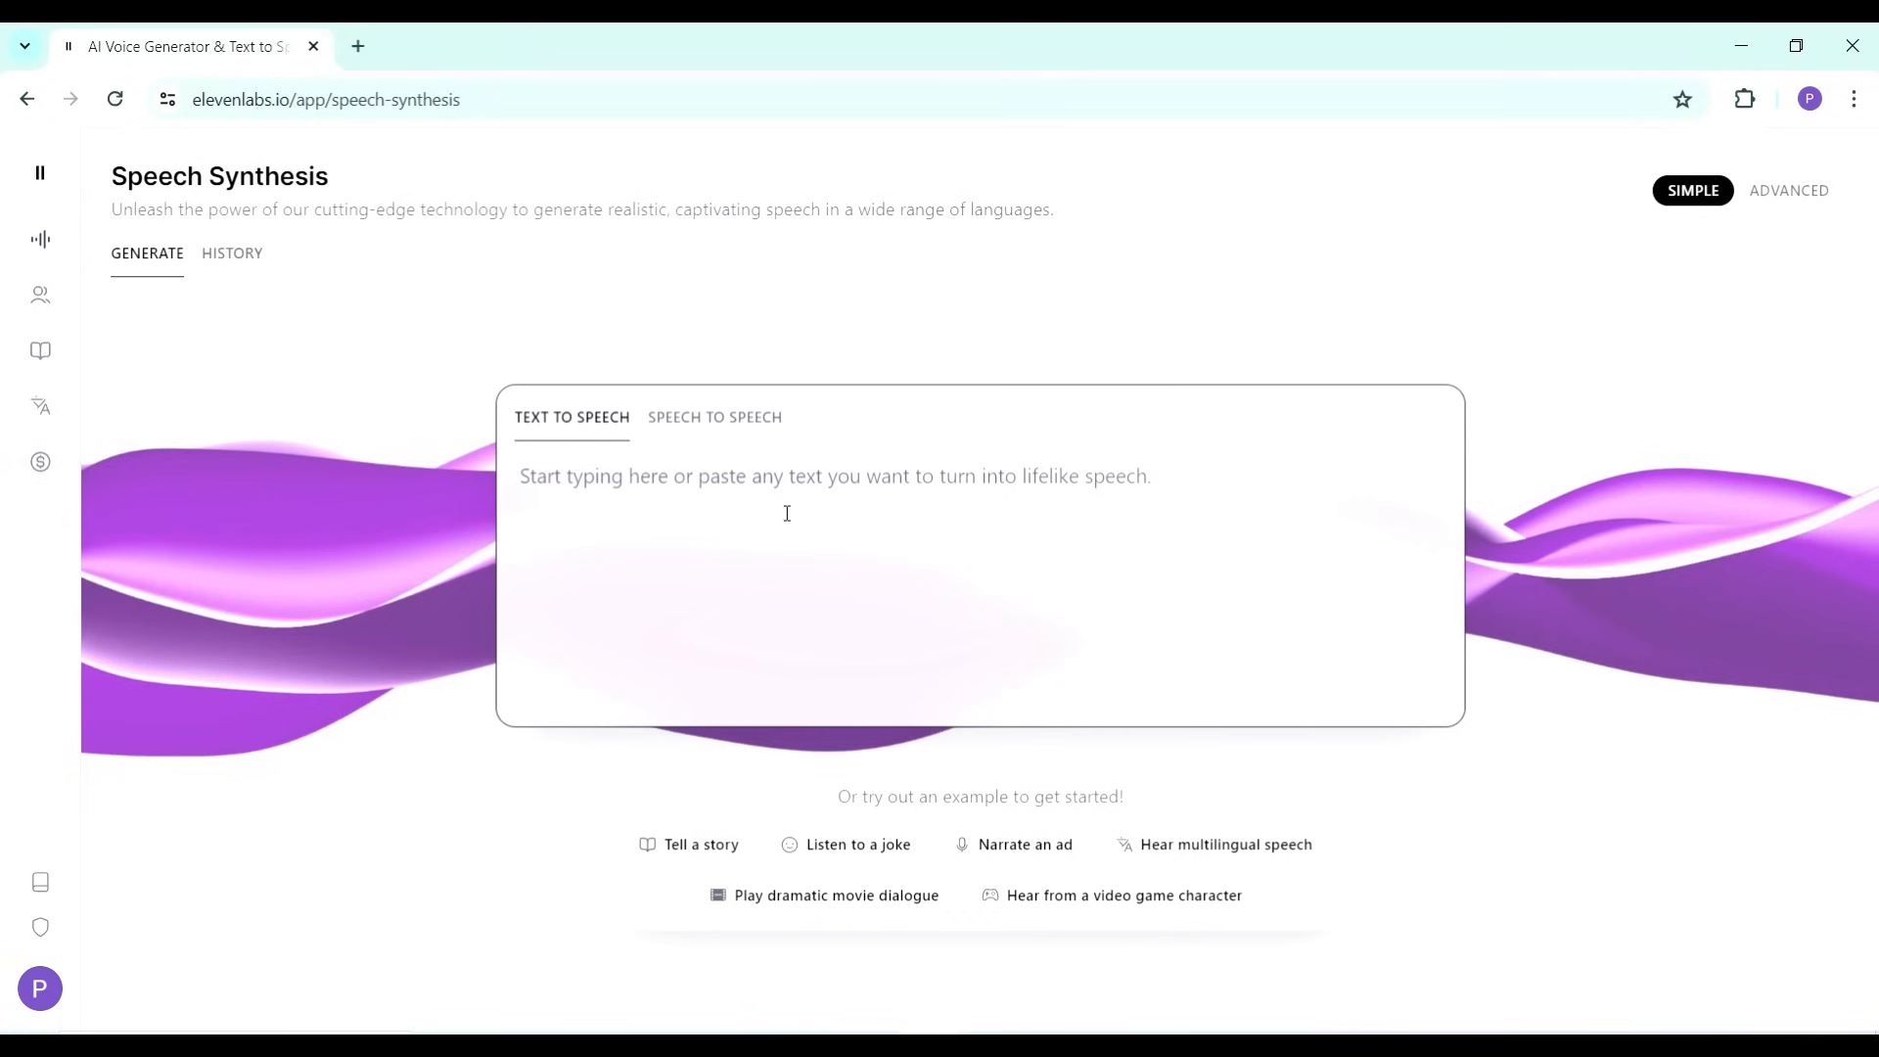
# - Paste the 'In the heart of the Maasai Mara...' story, select Dorothy, and generate speech
pyautogui.write('"In the heart of the Maasai Mara..."')
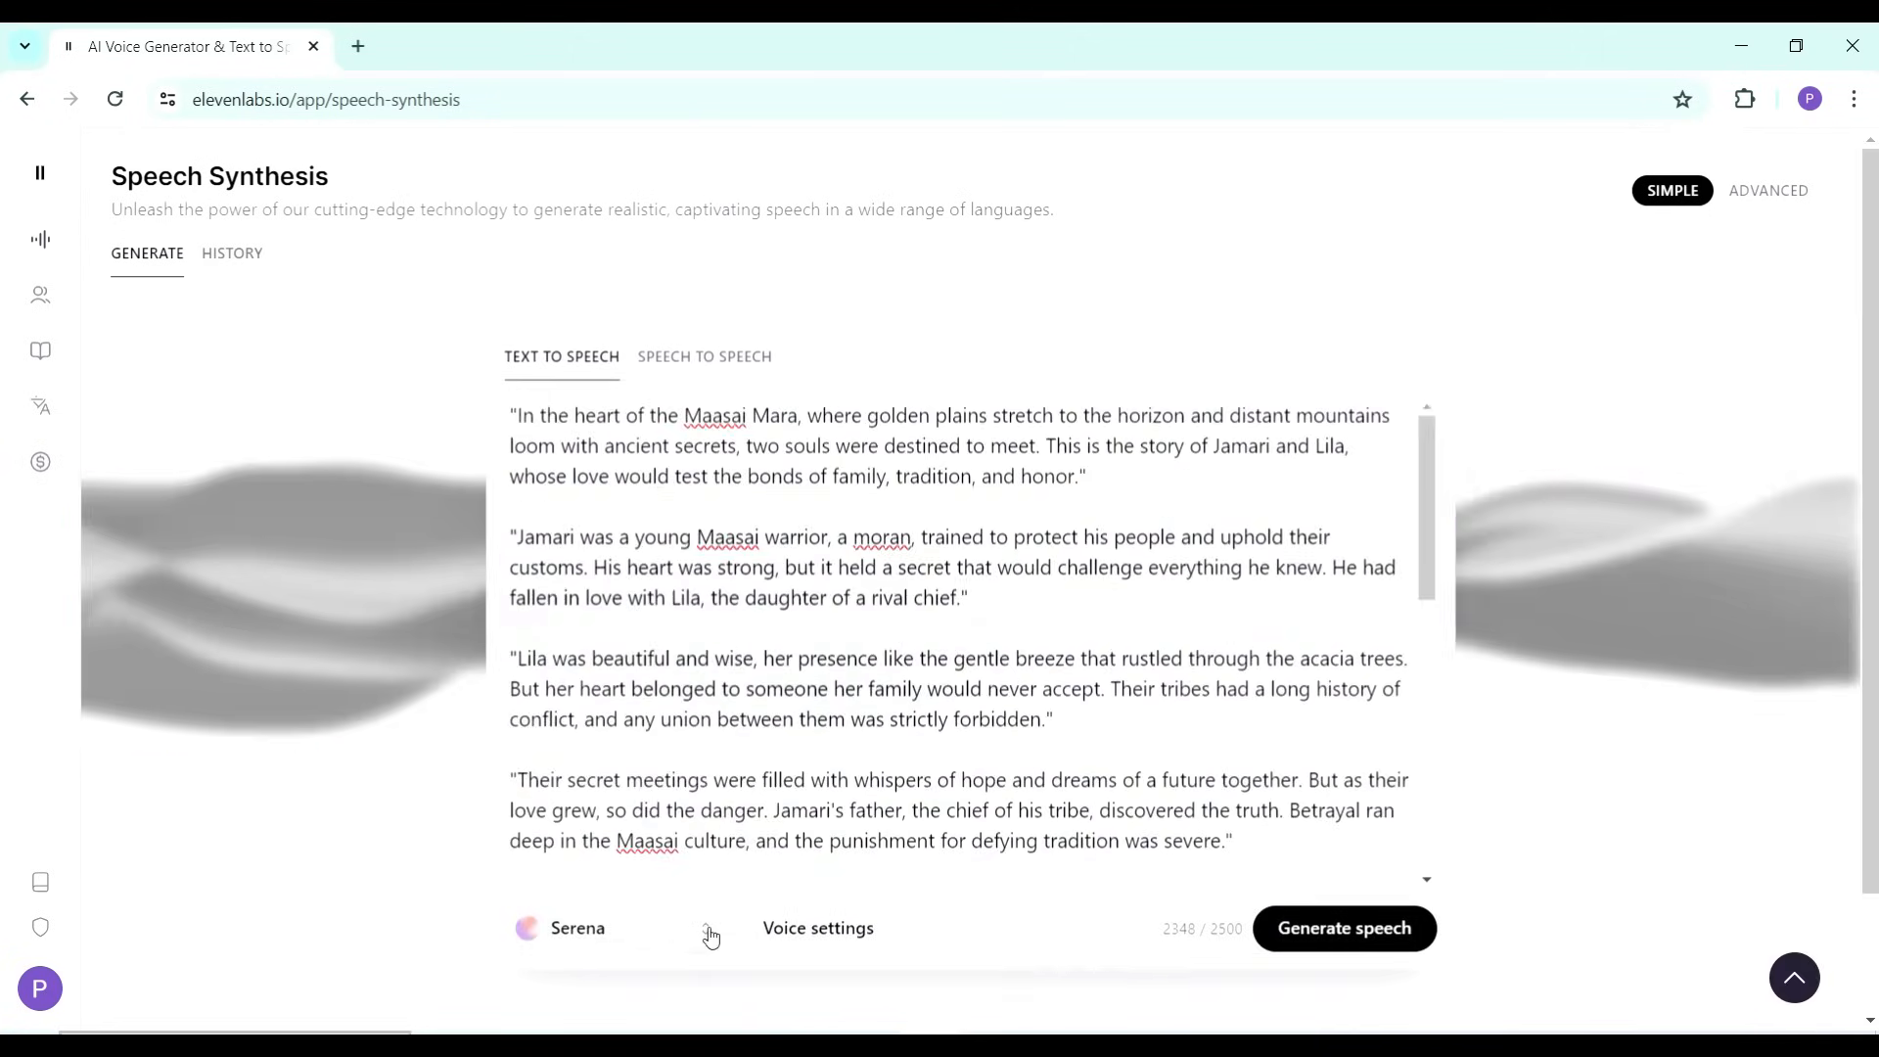
pyautogui.click(577, 928)
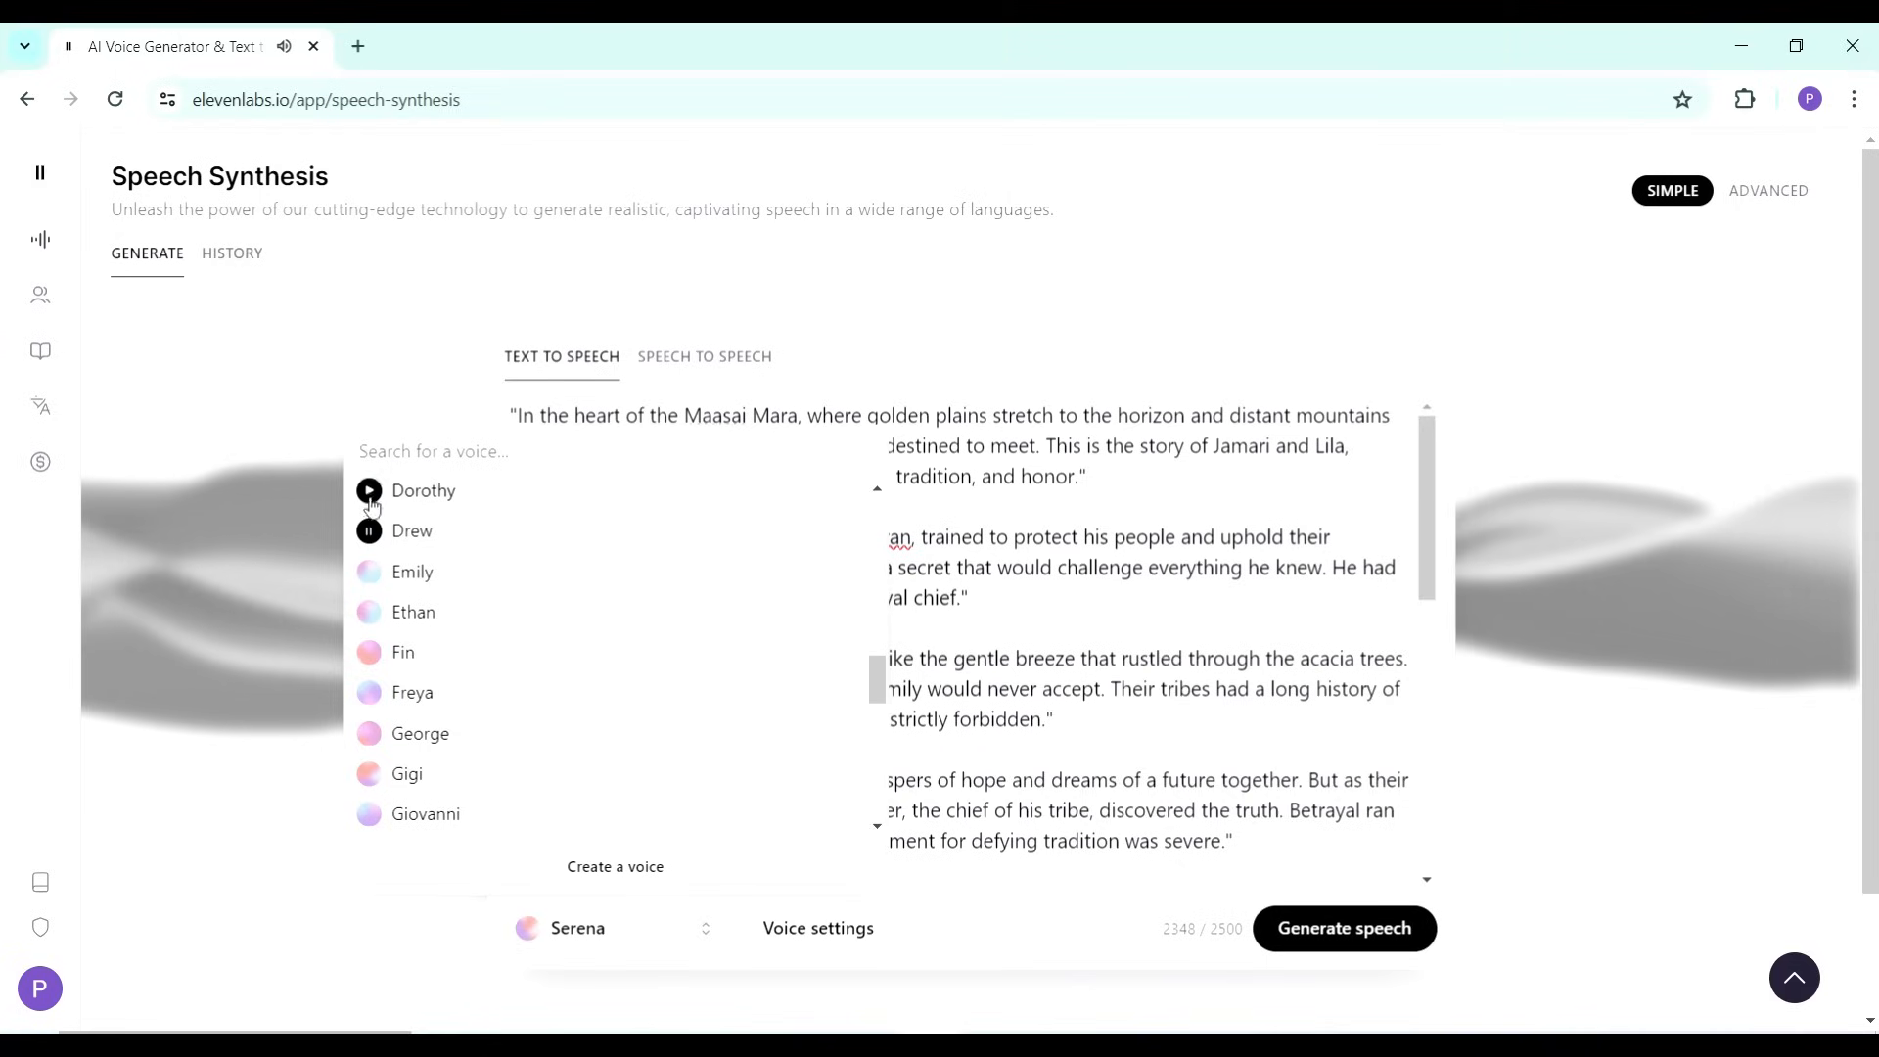
pyautogui.click(368, 491)
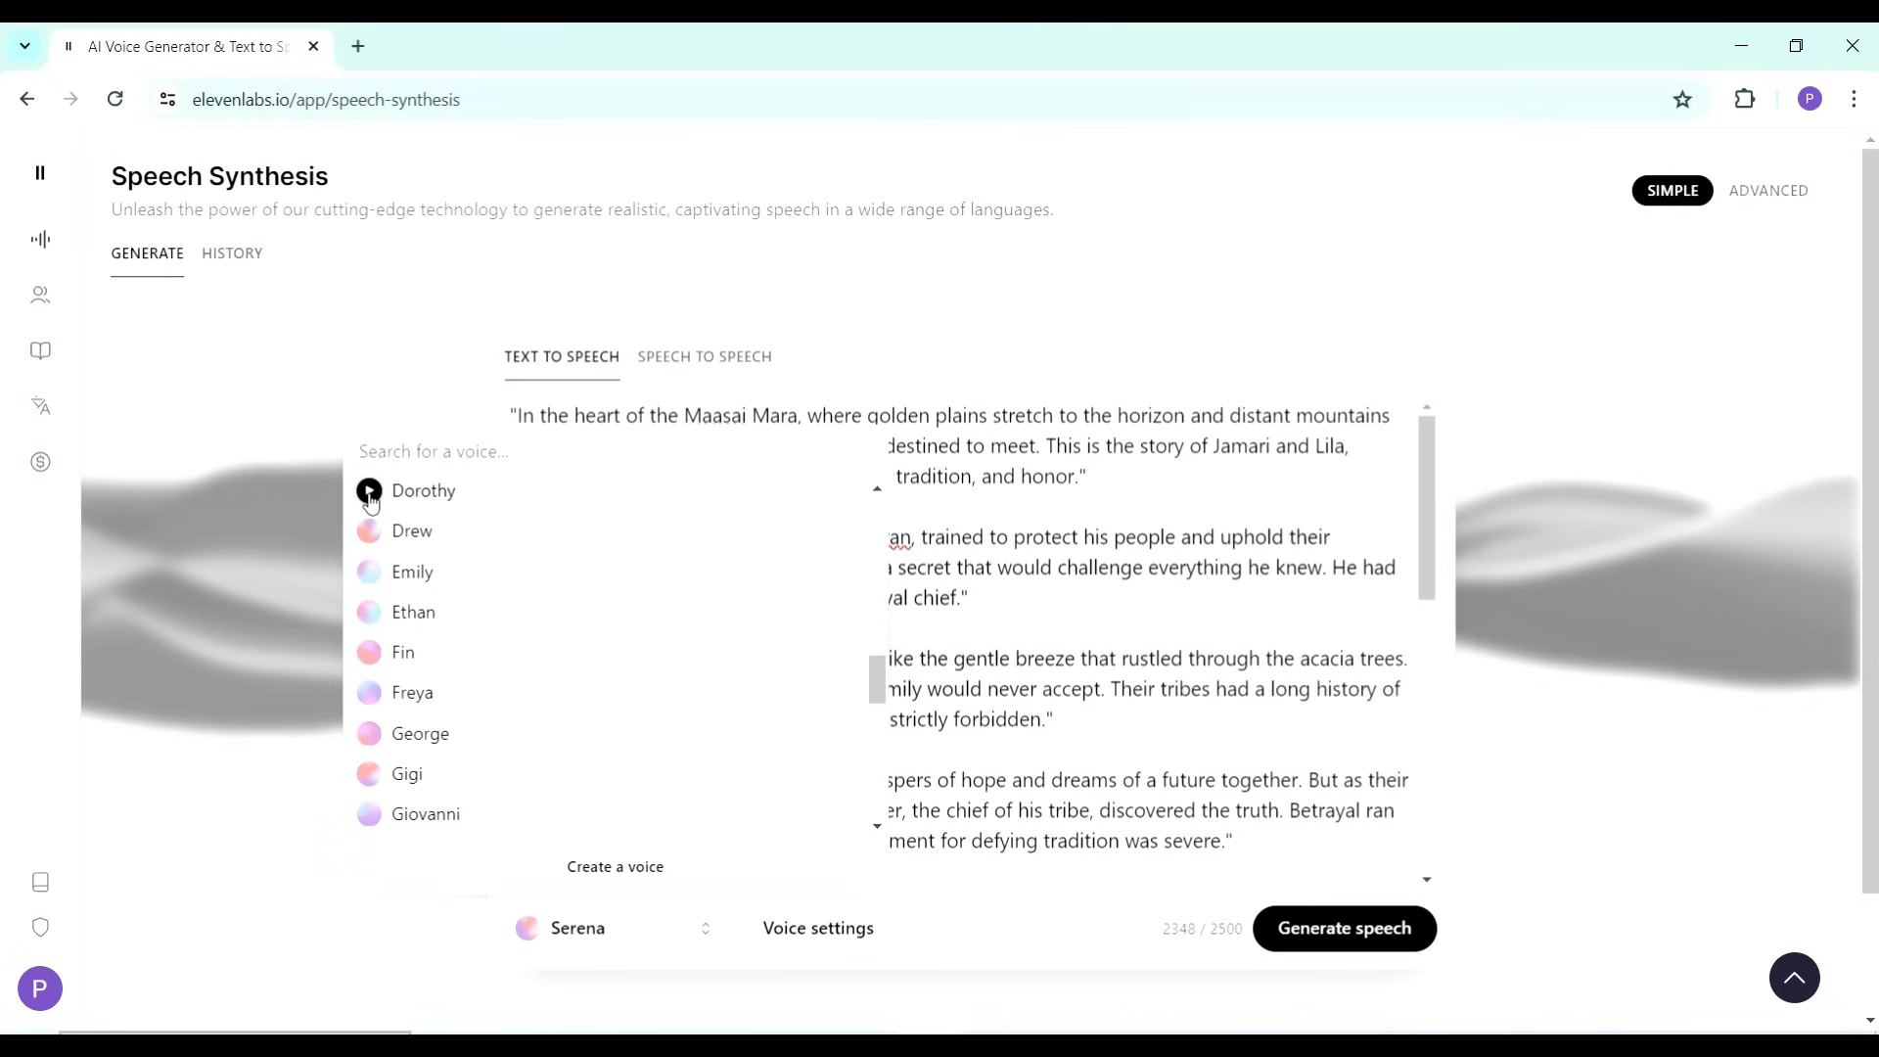
pyautogui.click(423, 490)
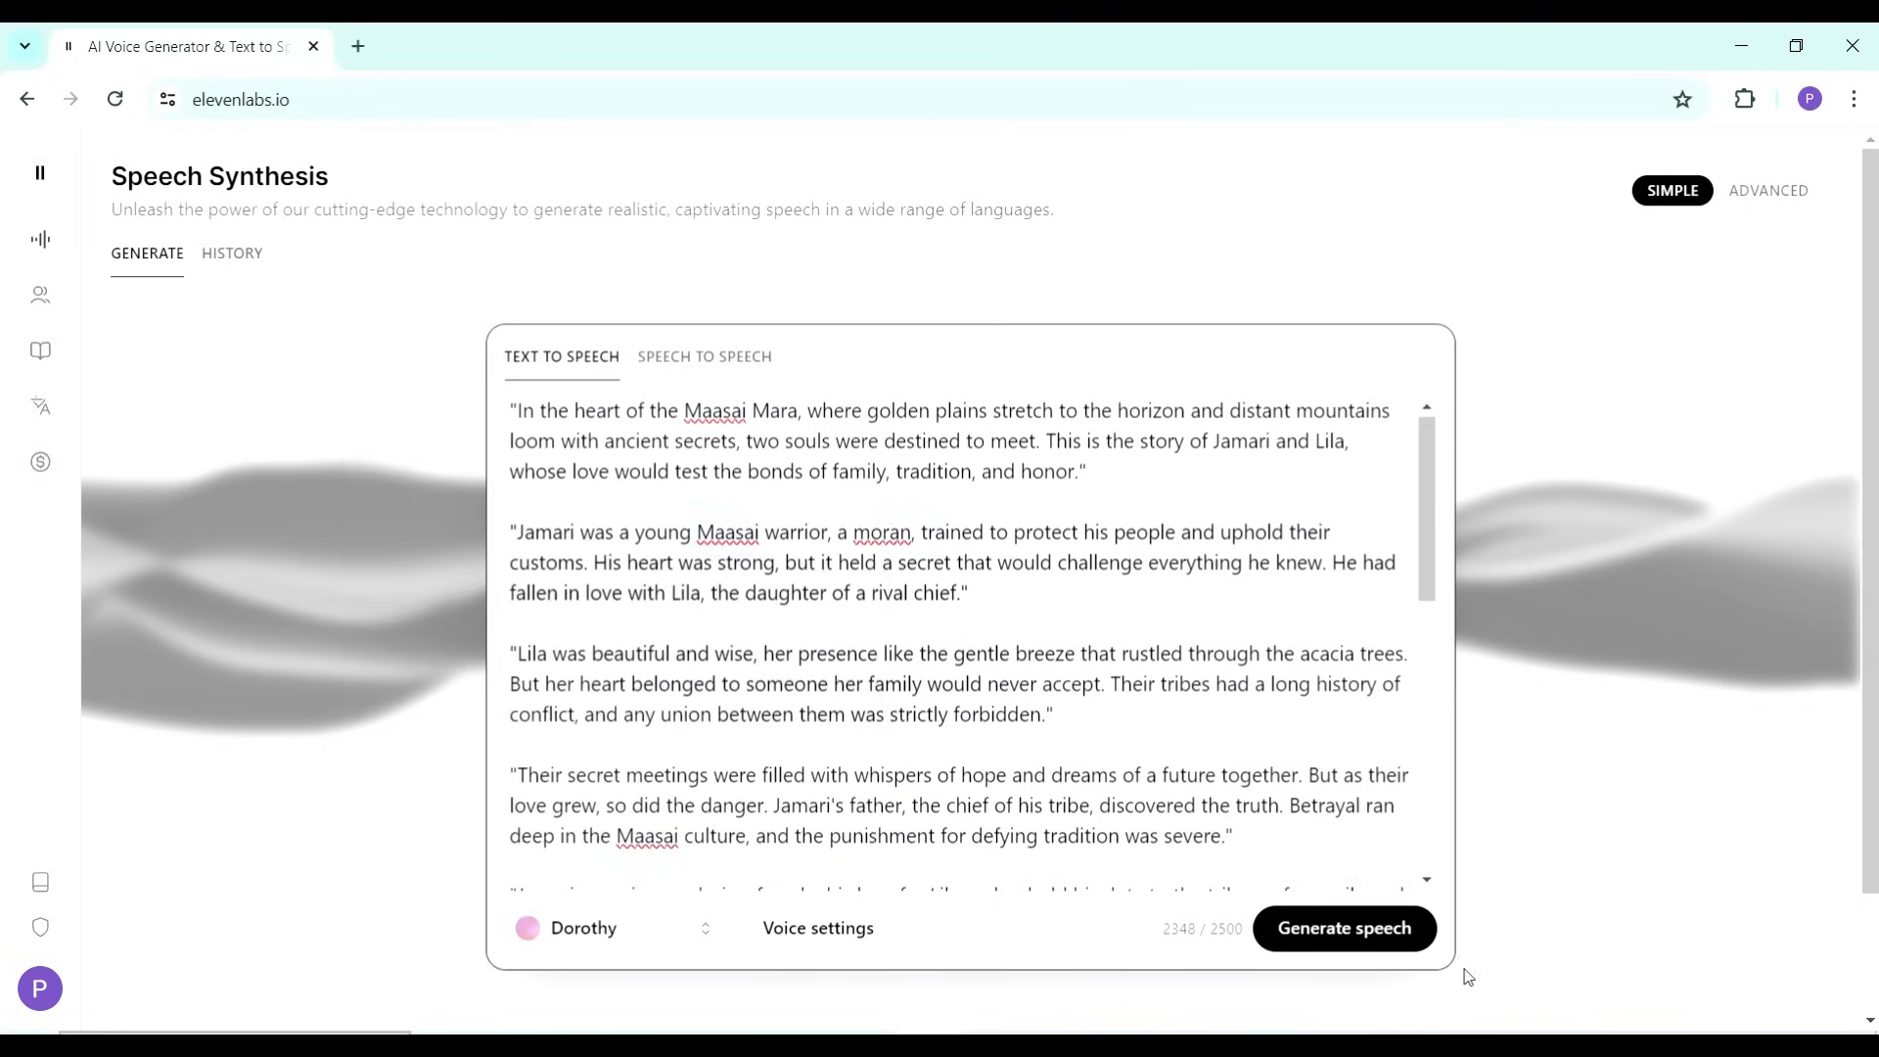
pyautogui.click(1343, 928)
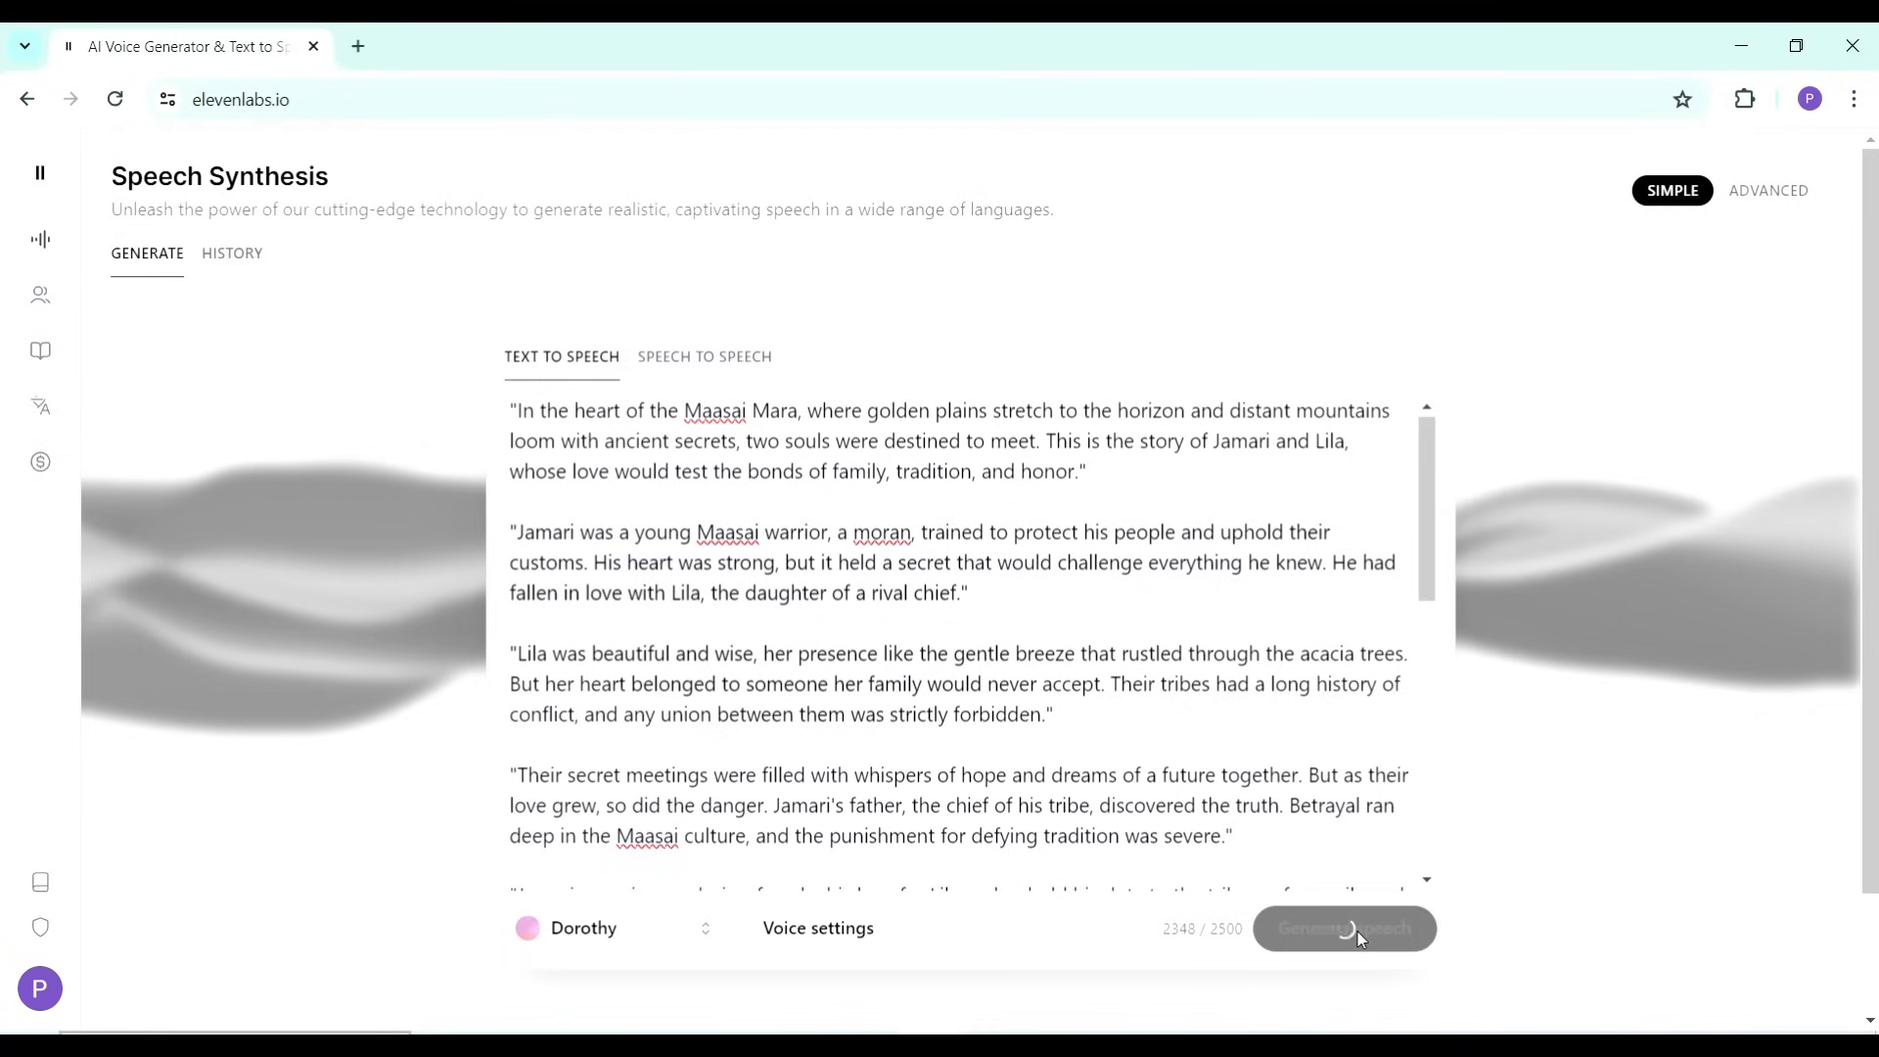
pyautogui.click(1342, 928)
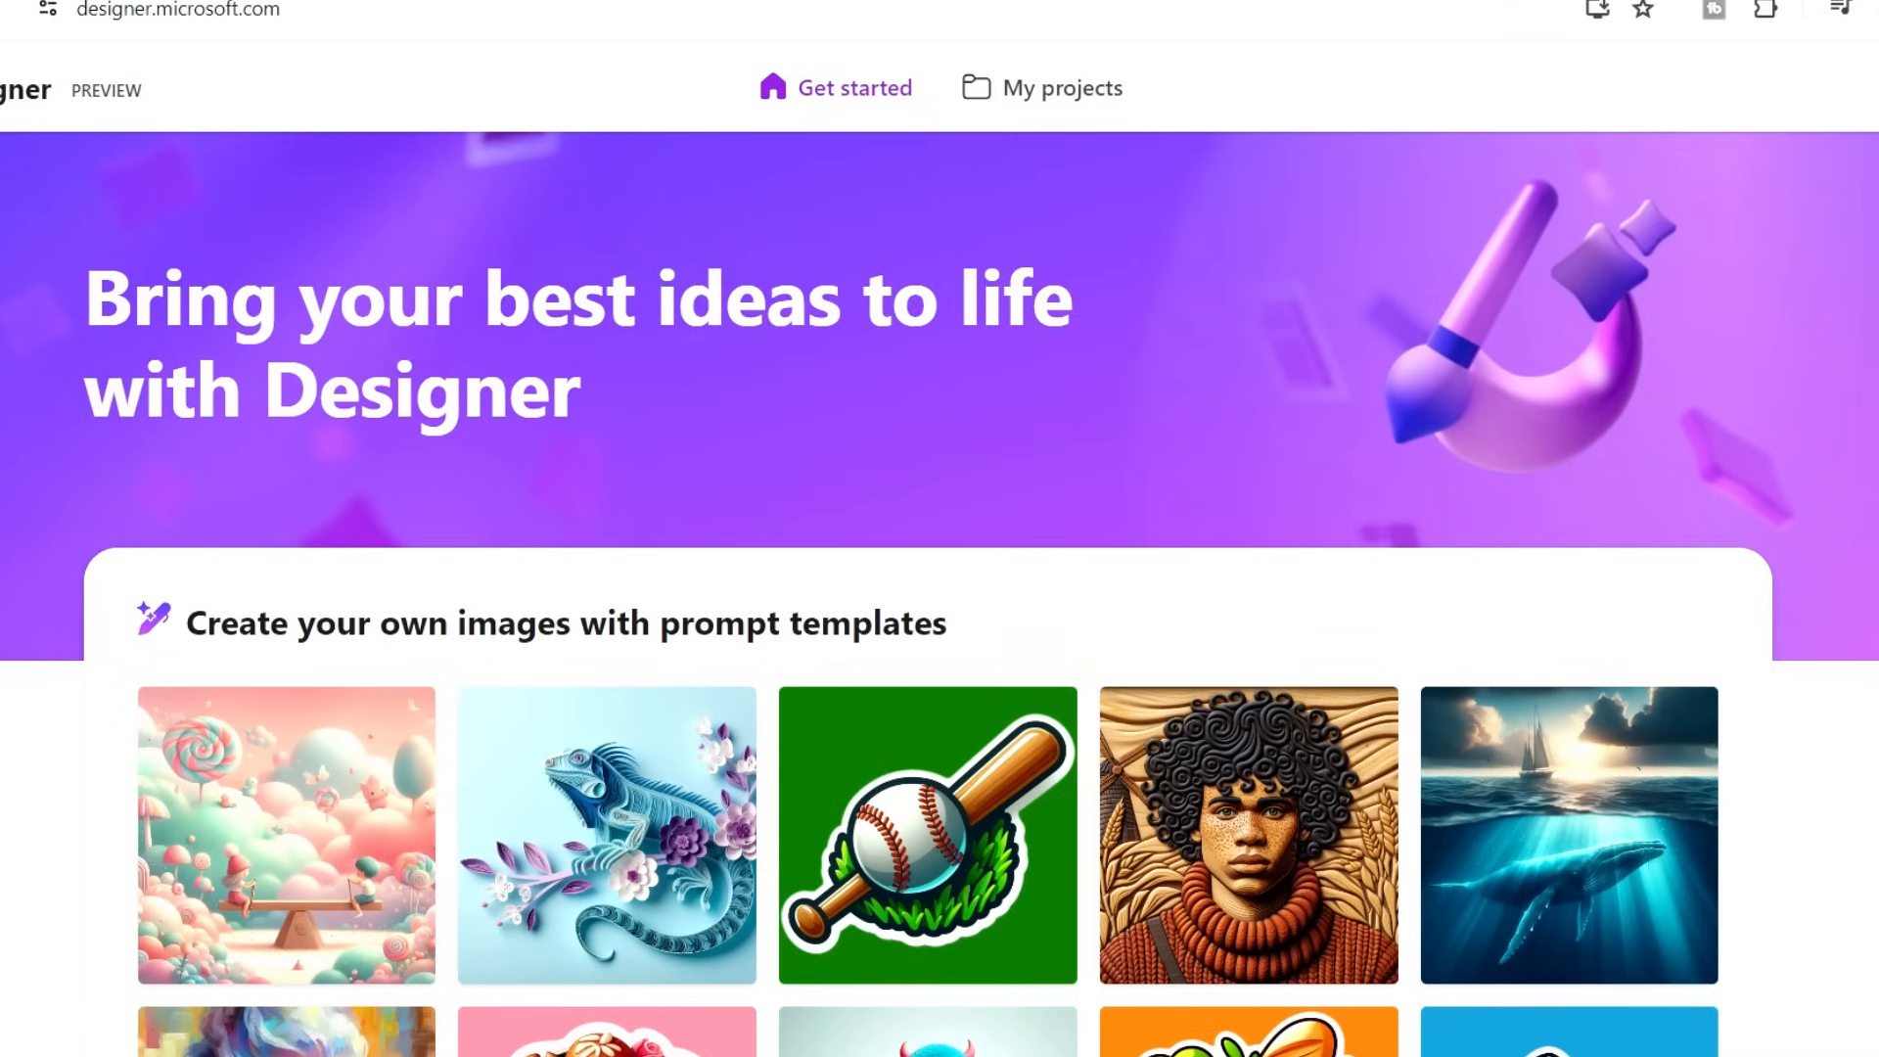
# - Recheck the story's opening scene, then scroll Designer's home page to the generative AI tools
pyautogui.click(359, 28)
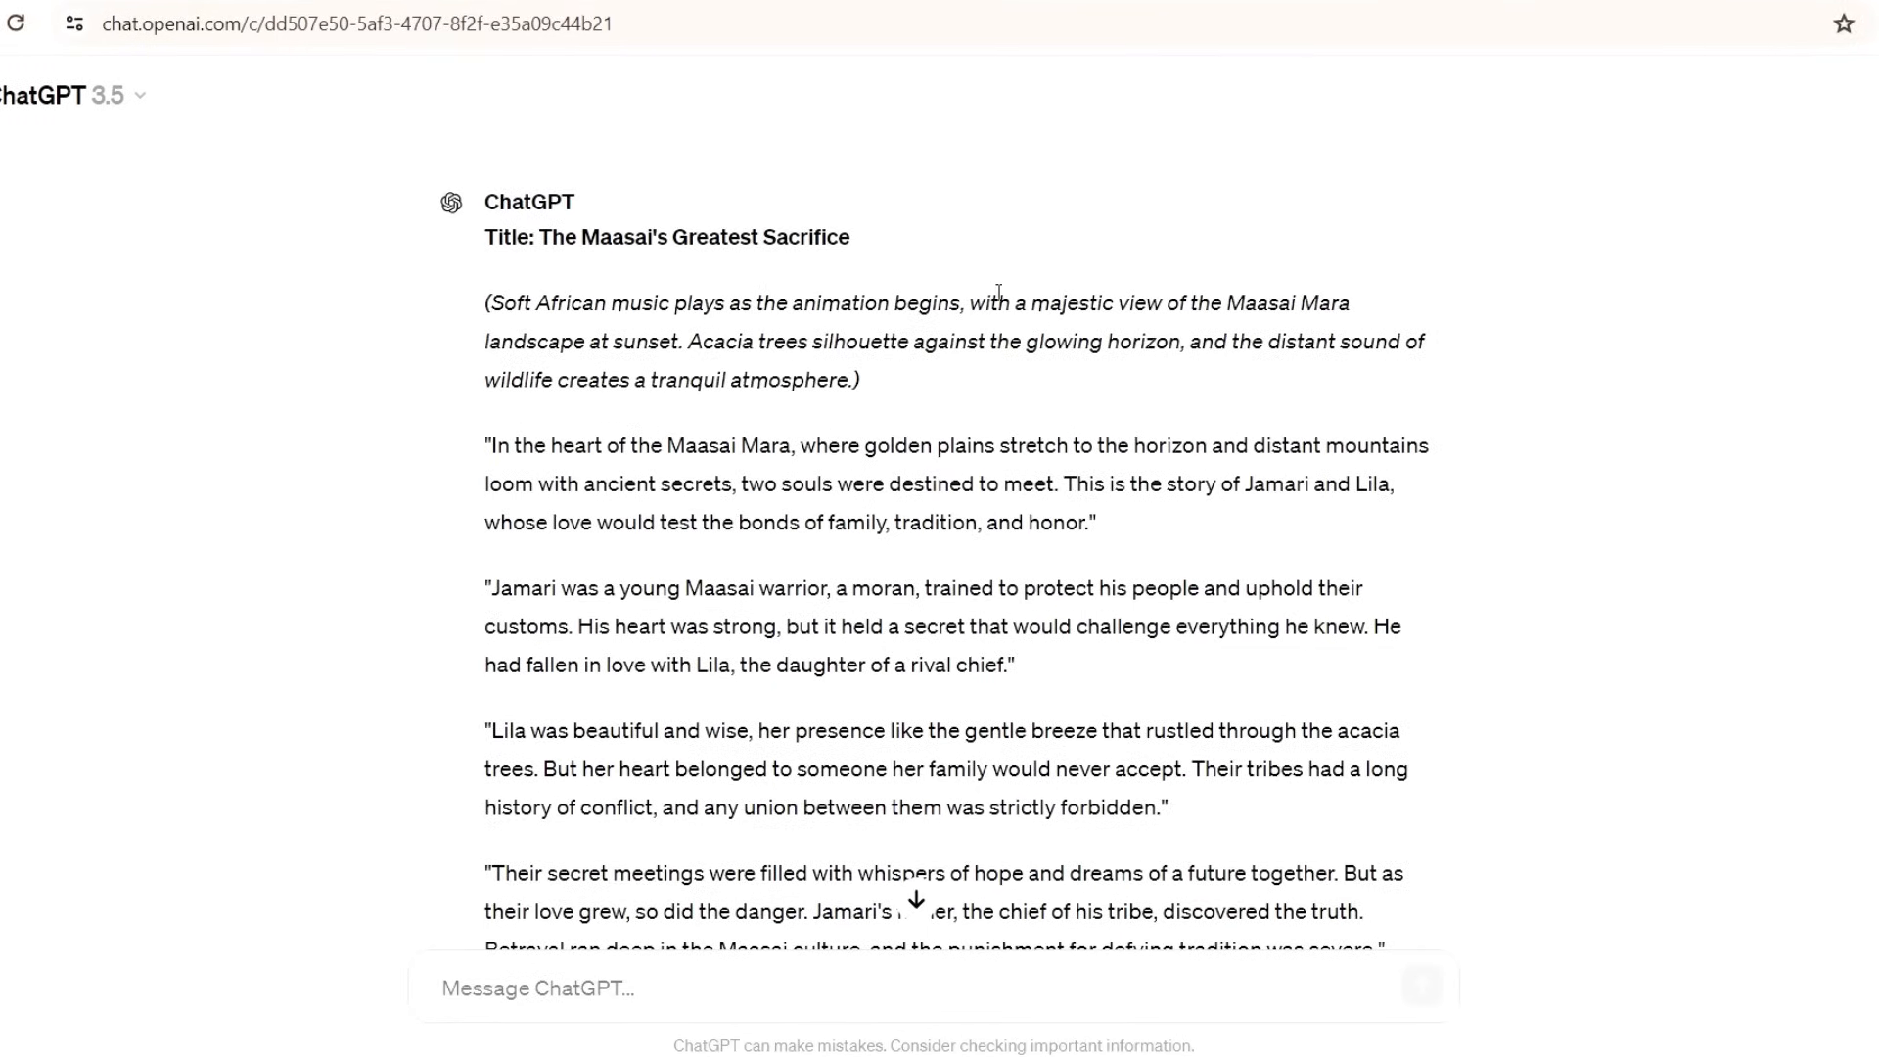
pyautogui.moveTo(1024, 314)
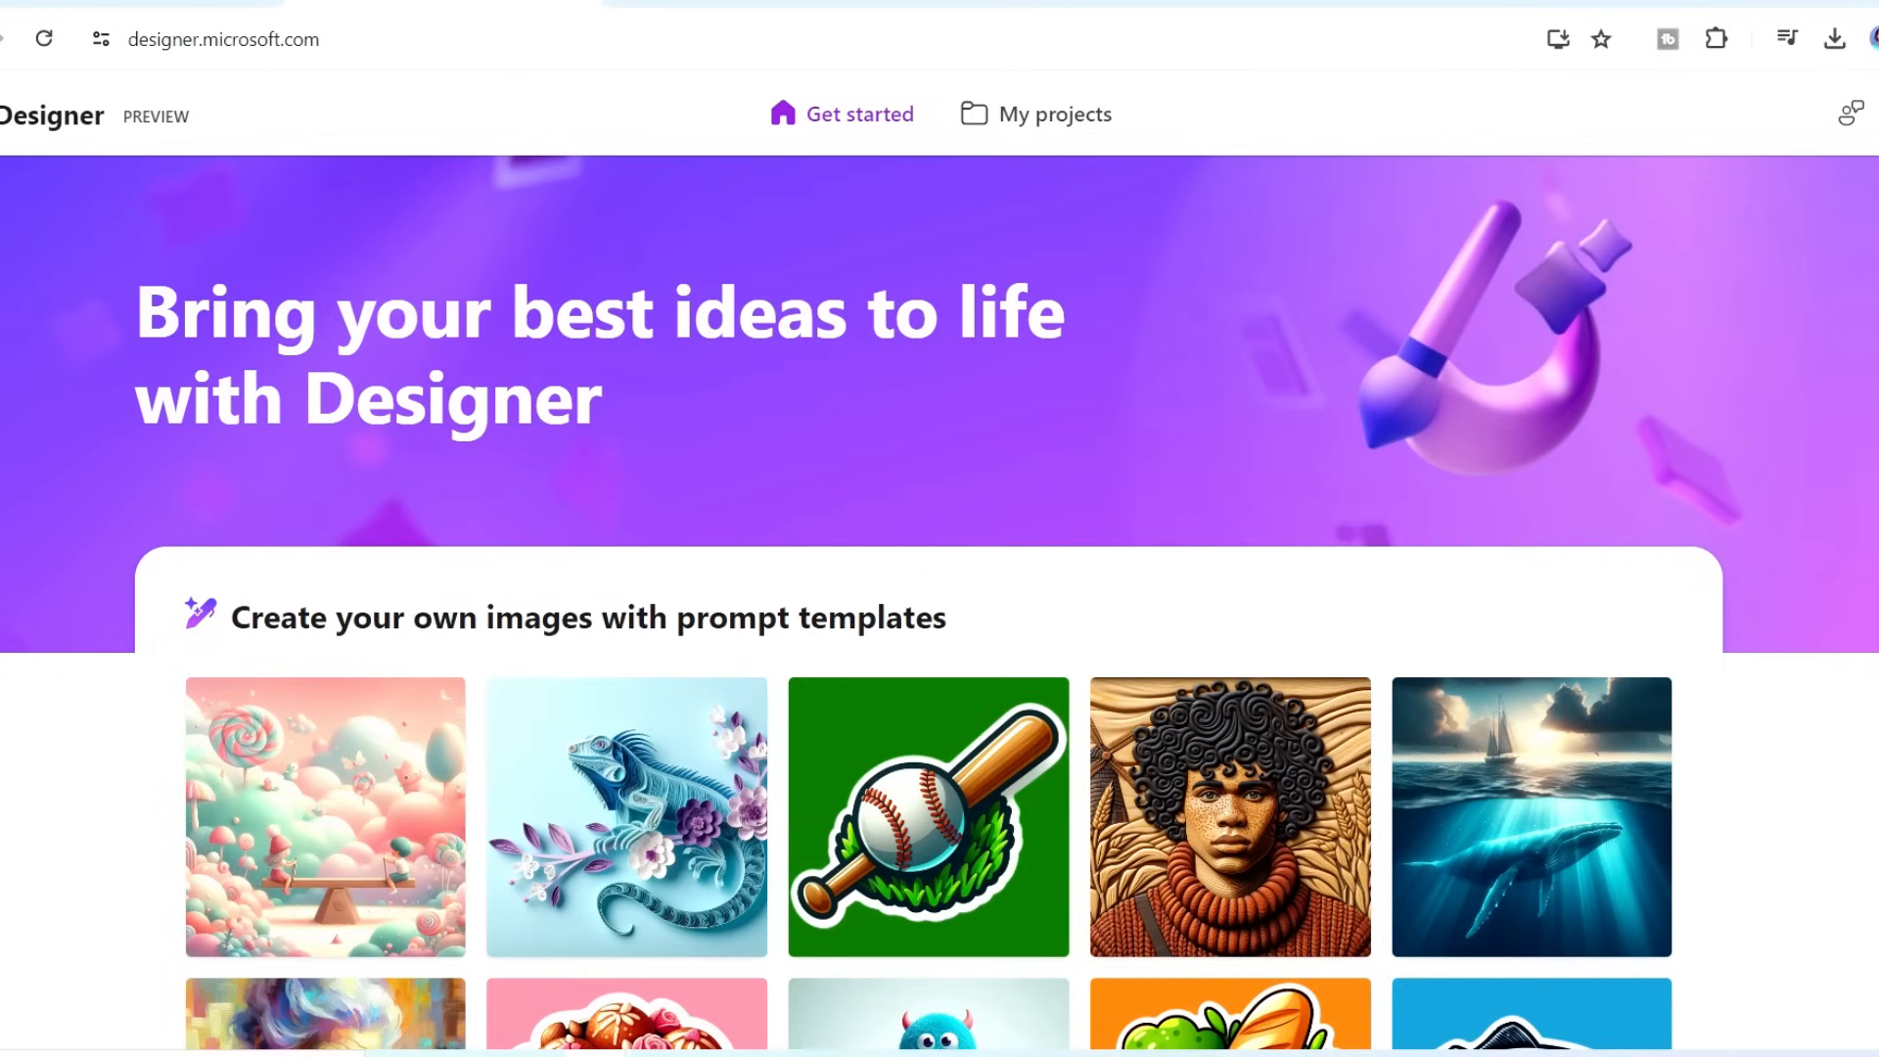
pyautogui.scroll(-3)
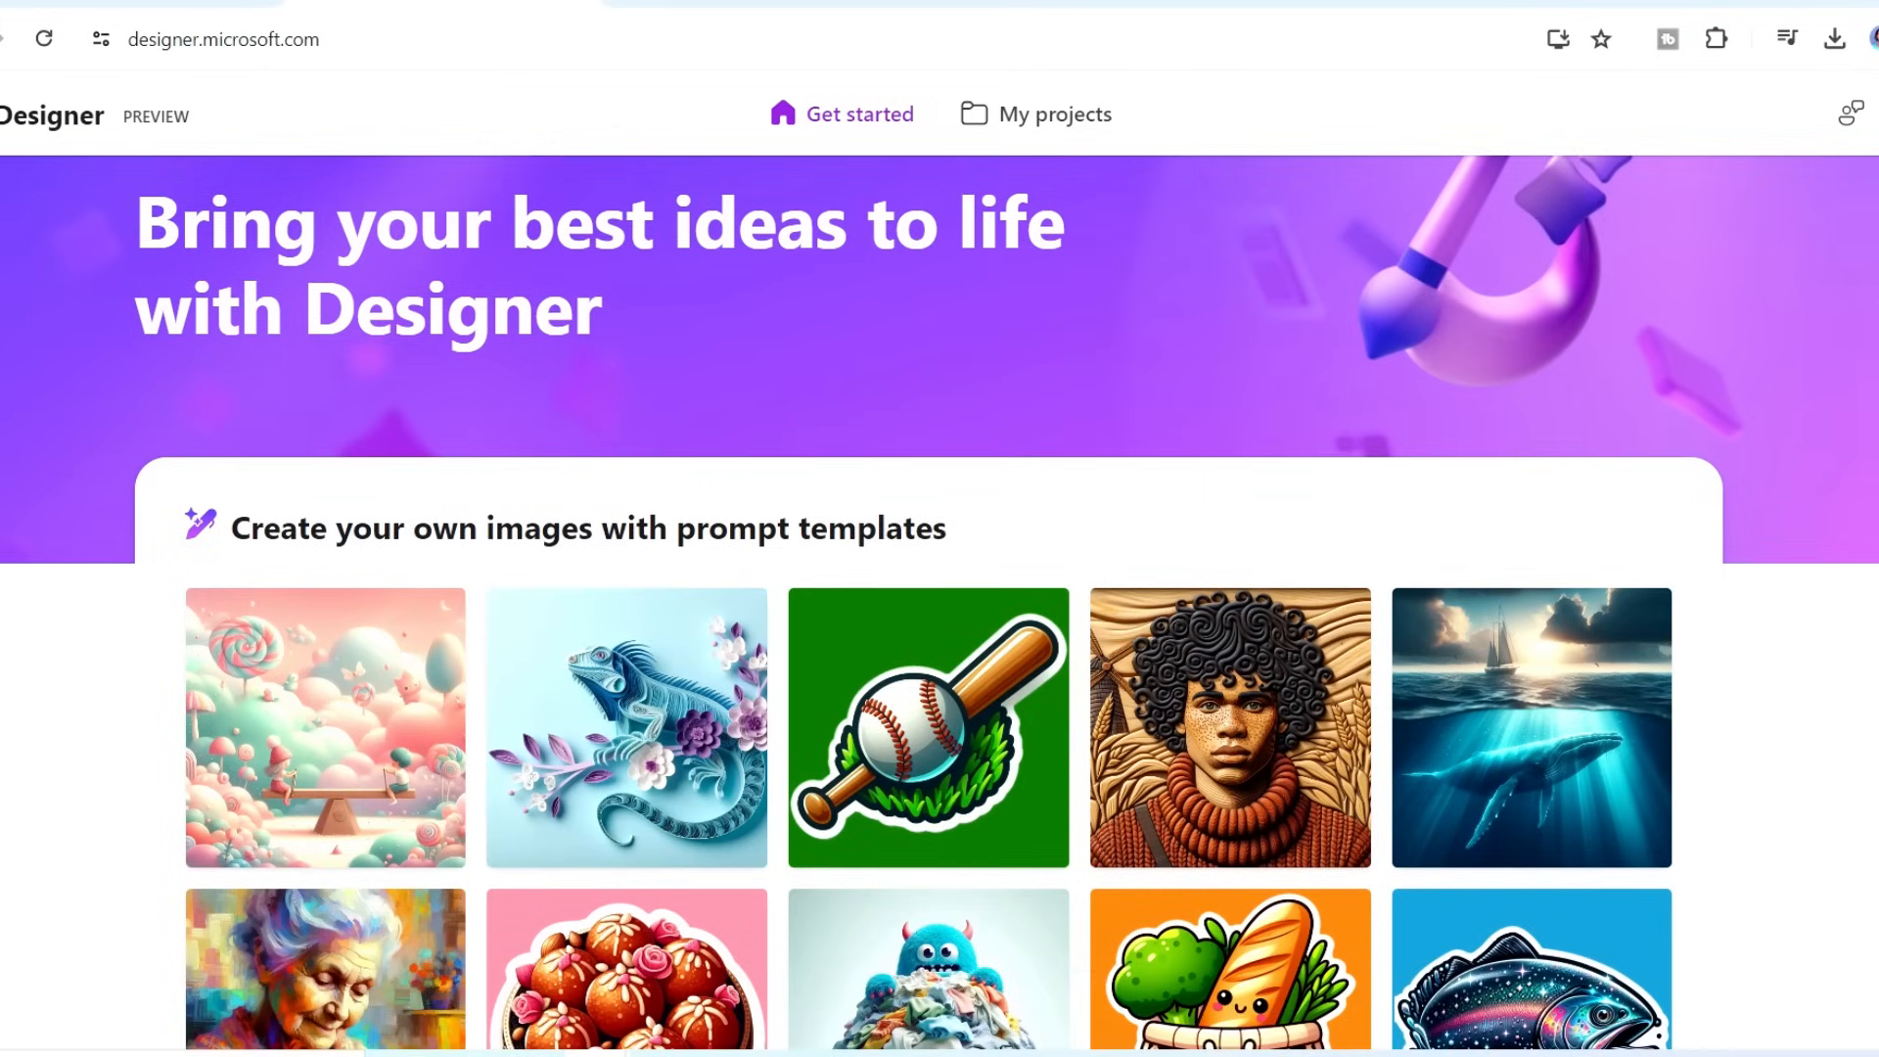
pyautogui.scroll(-3)
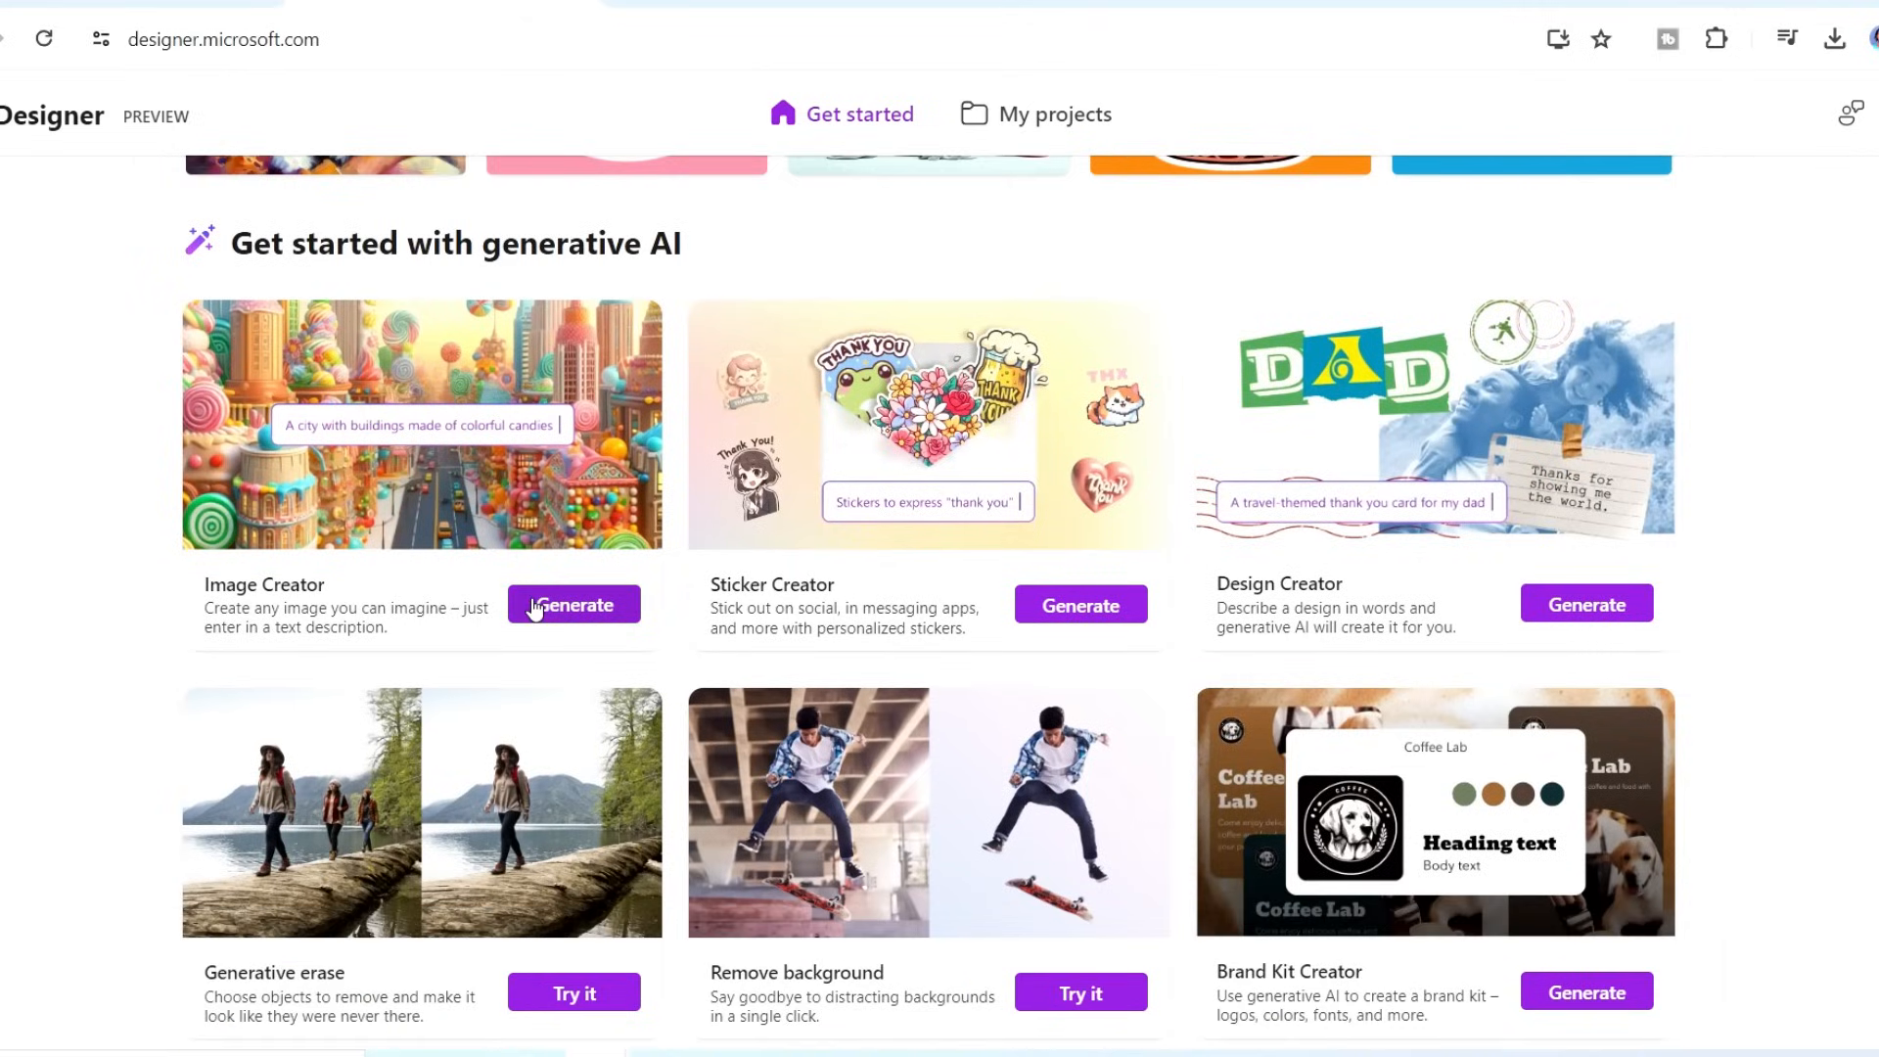
# - Generate Image Creator pictures from the Maasai Mara sunset with acacia silhouettes prompt
pyautogui.click(573, 603)
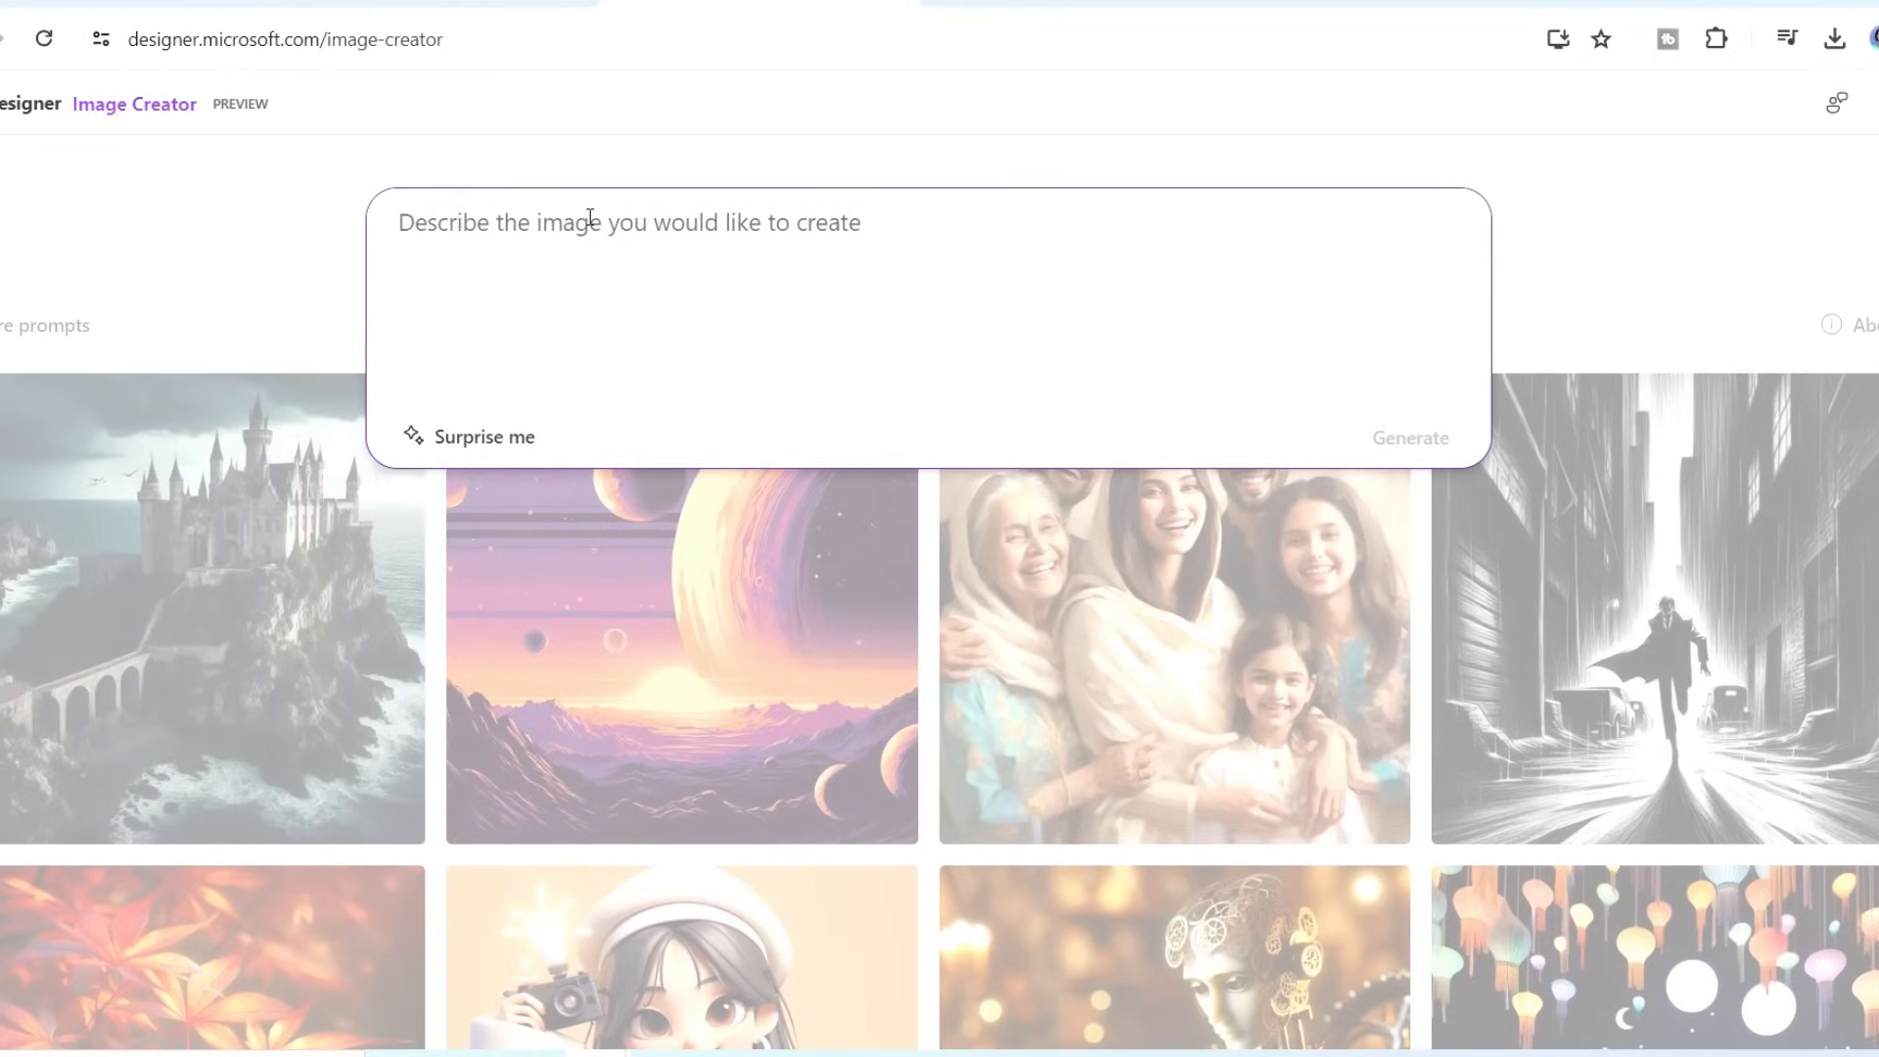
pyautogui.write('a majestic view of the Maasai Mara landscape at sunset. Acacia trees silhouette against the glowing horizon, and the distant sound of wildlife creates a tranquil atmosphere')
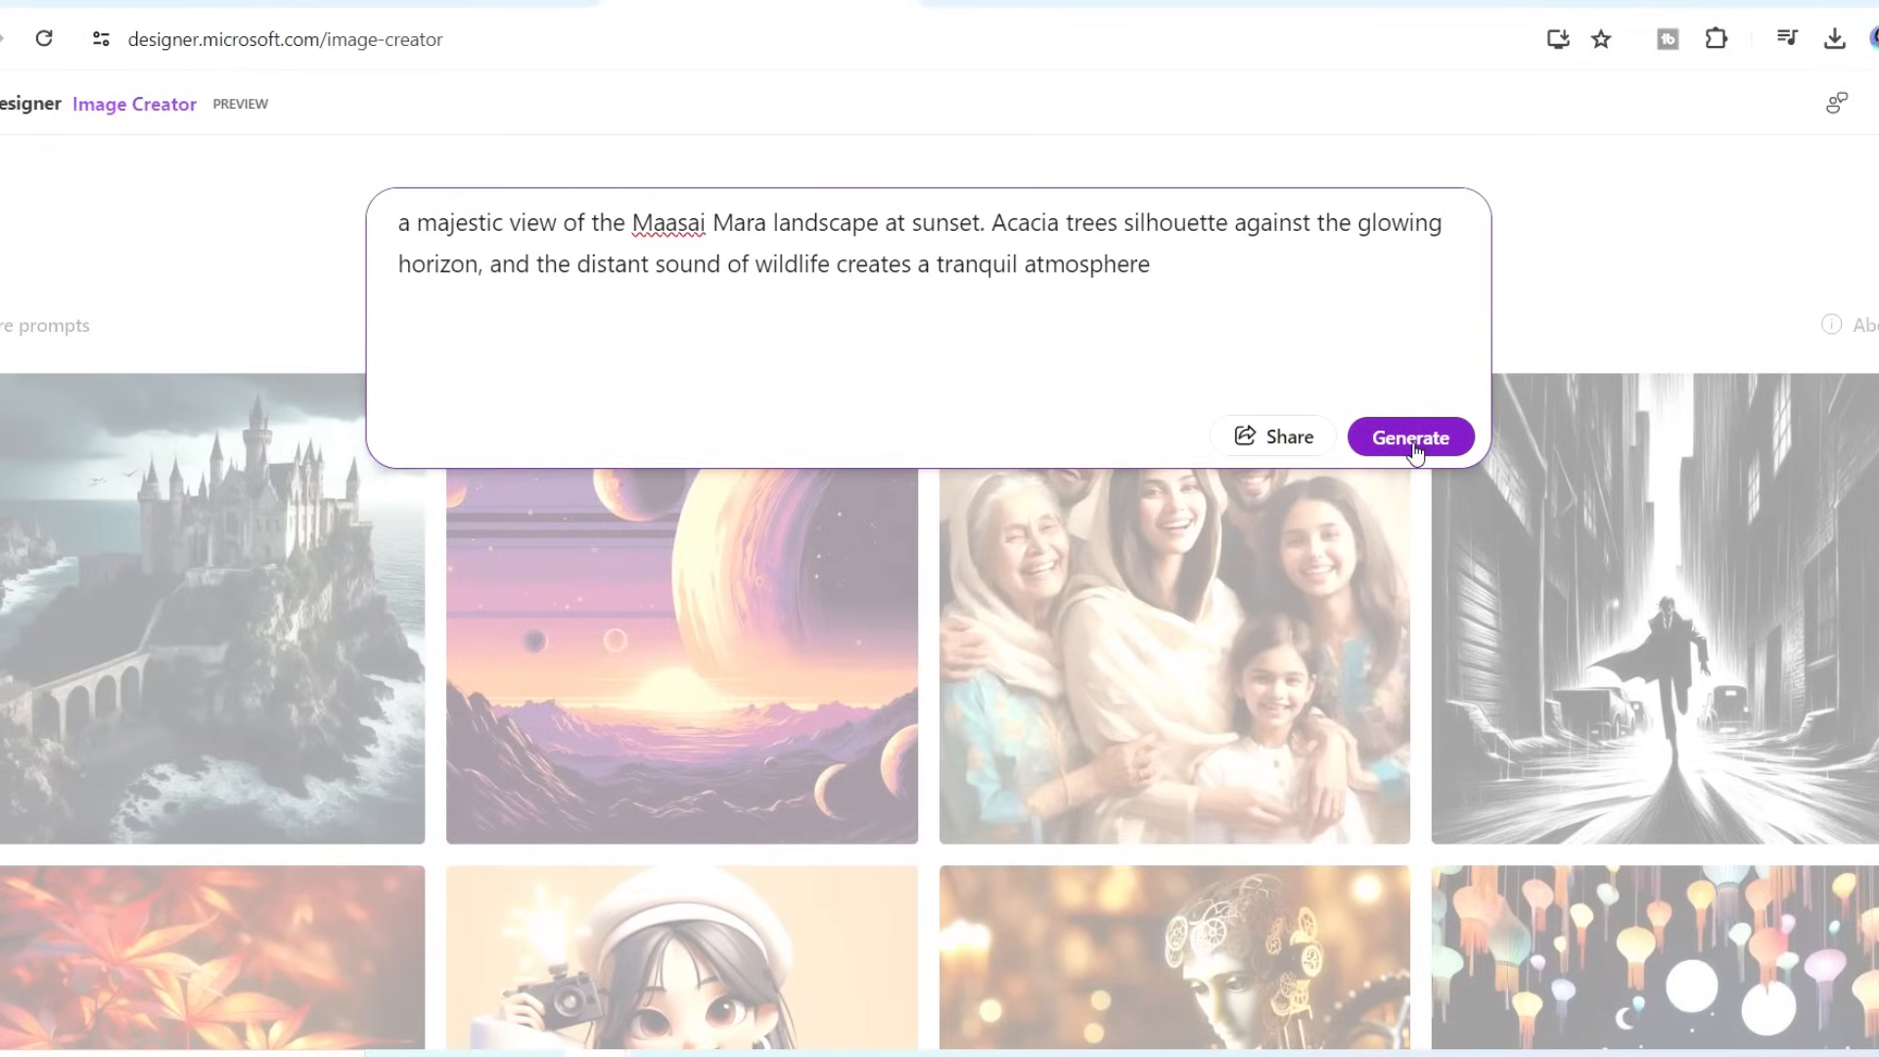
pyautogui.click(1410, 436)
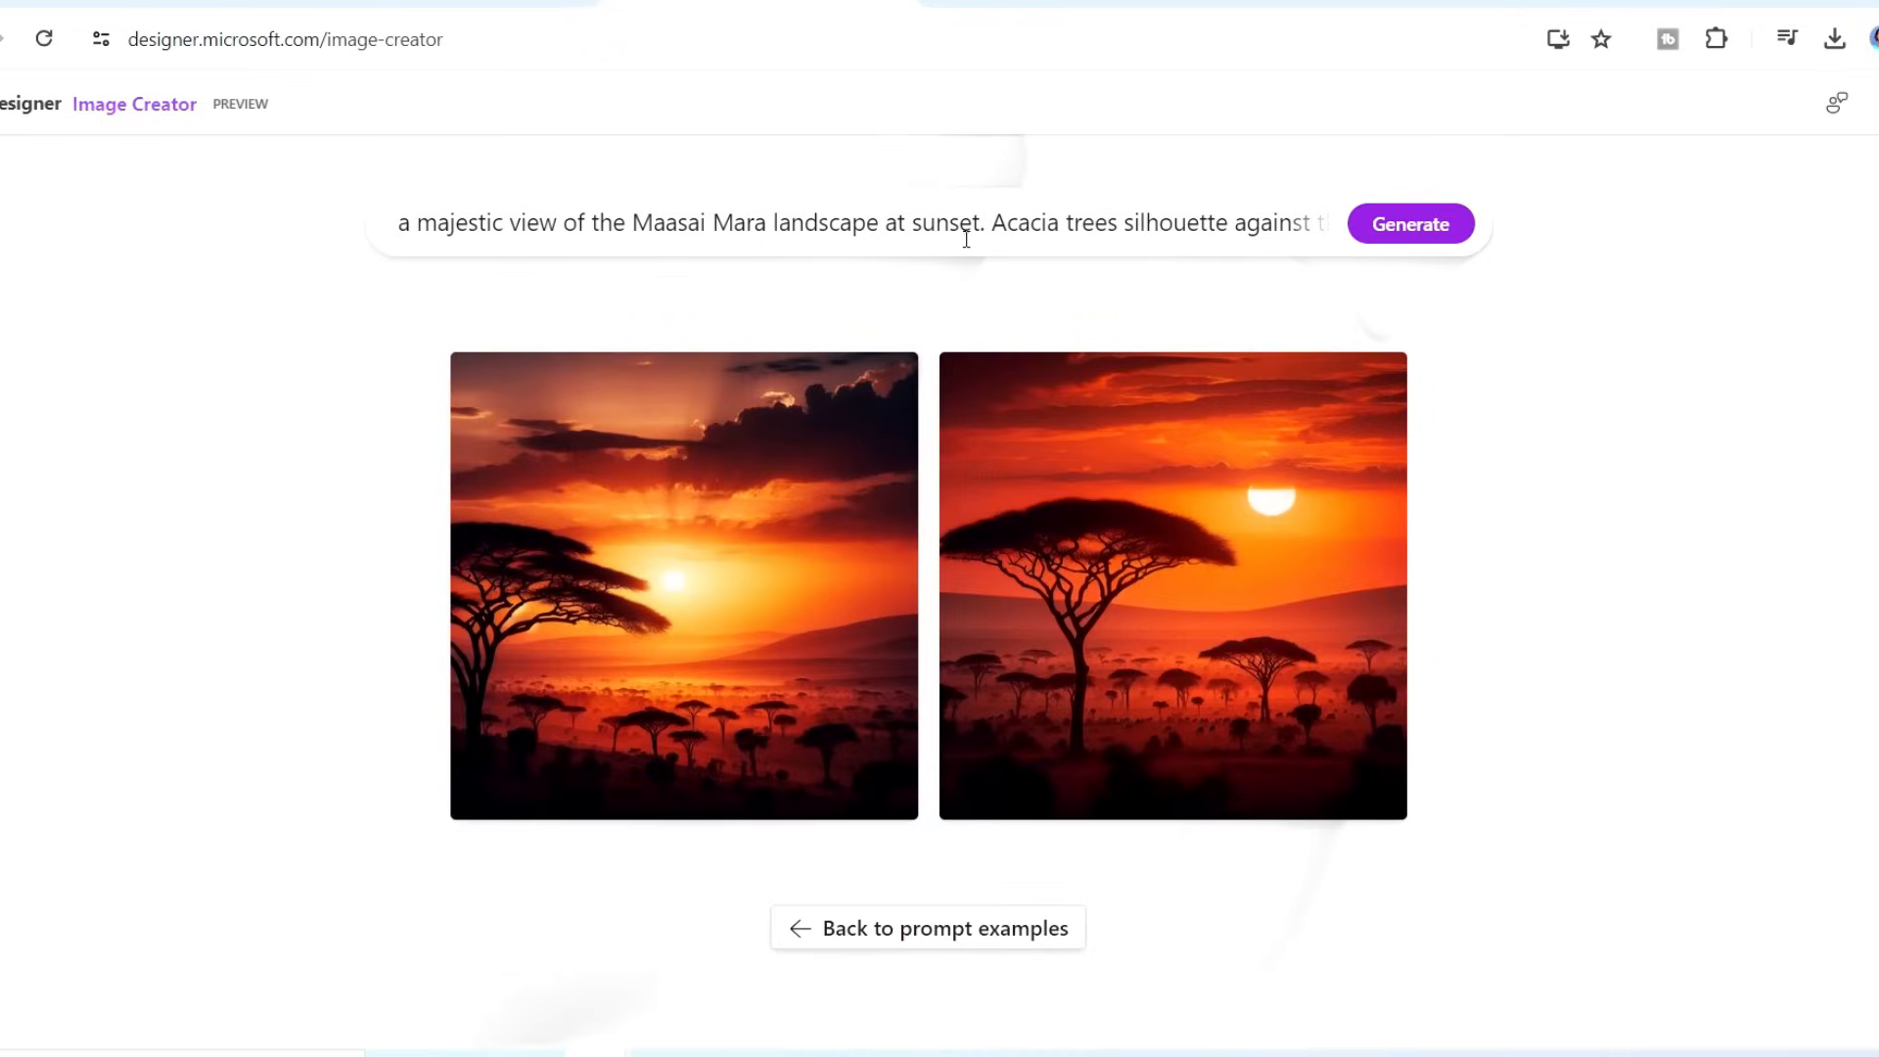
# - Download the large-acacia sunset image and open it in the design editor
pyautogui.click(684, 586)
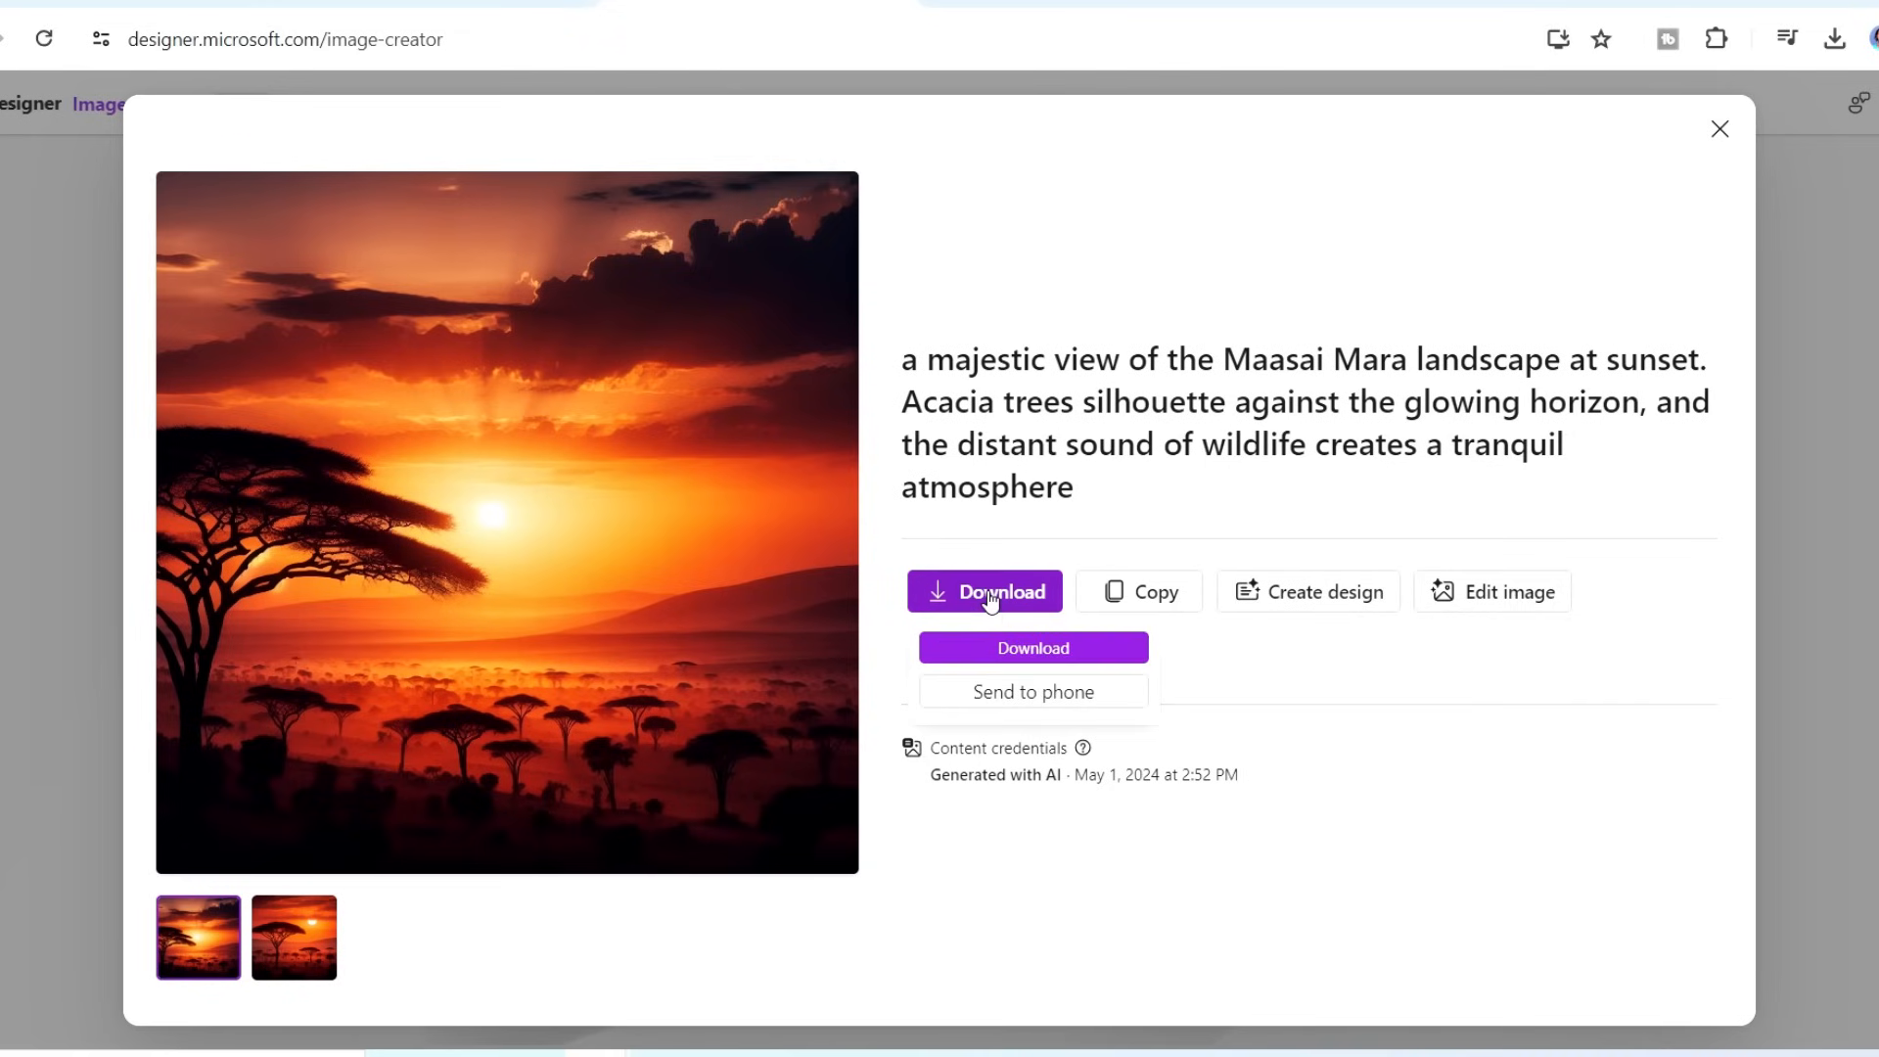
pyautogui.click(293, 938)
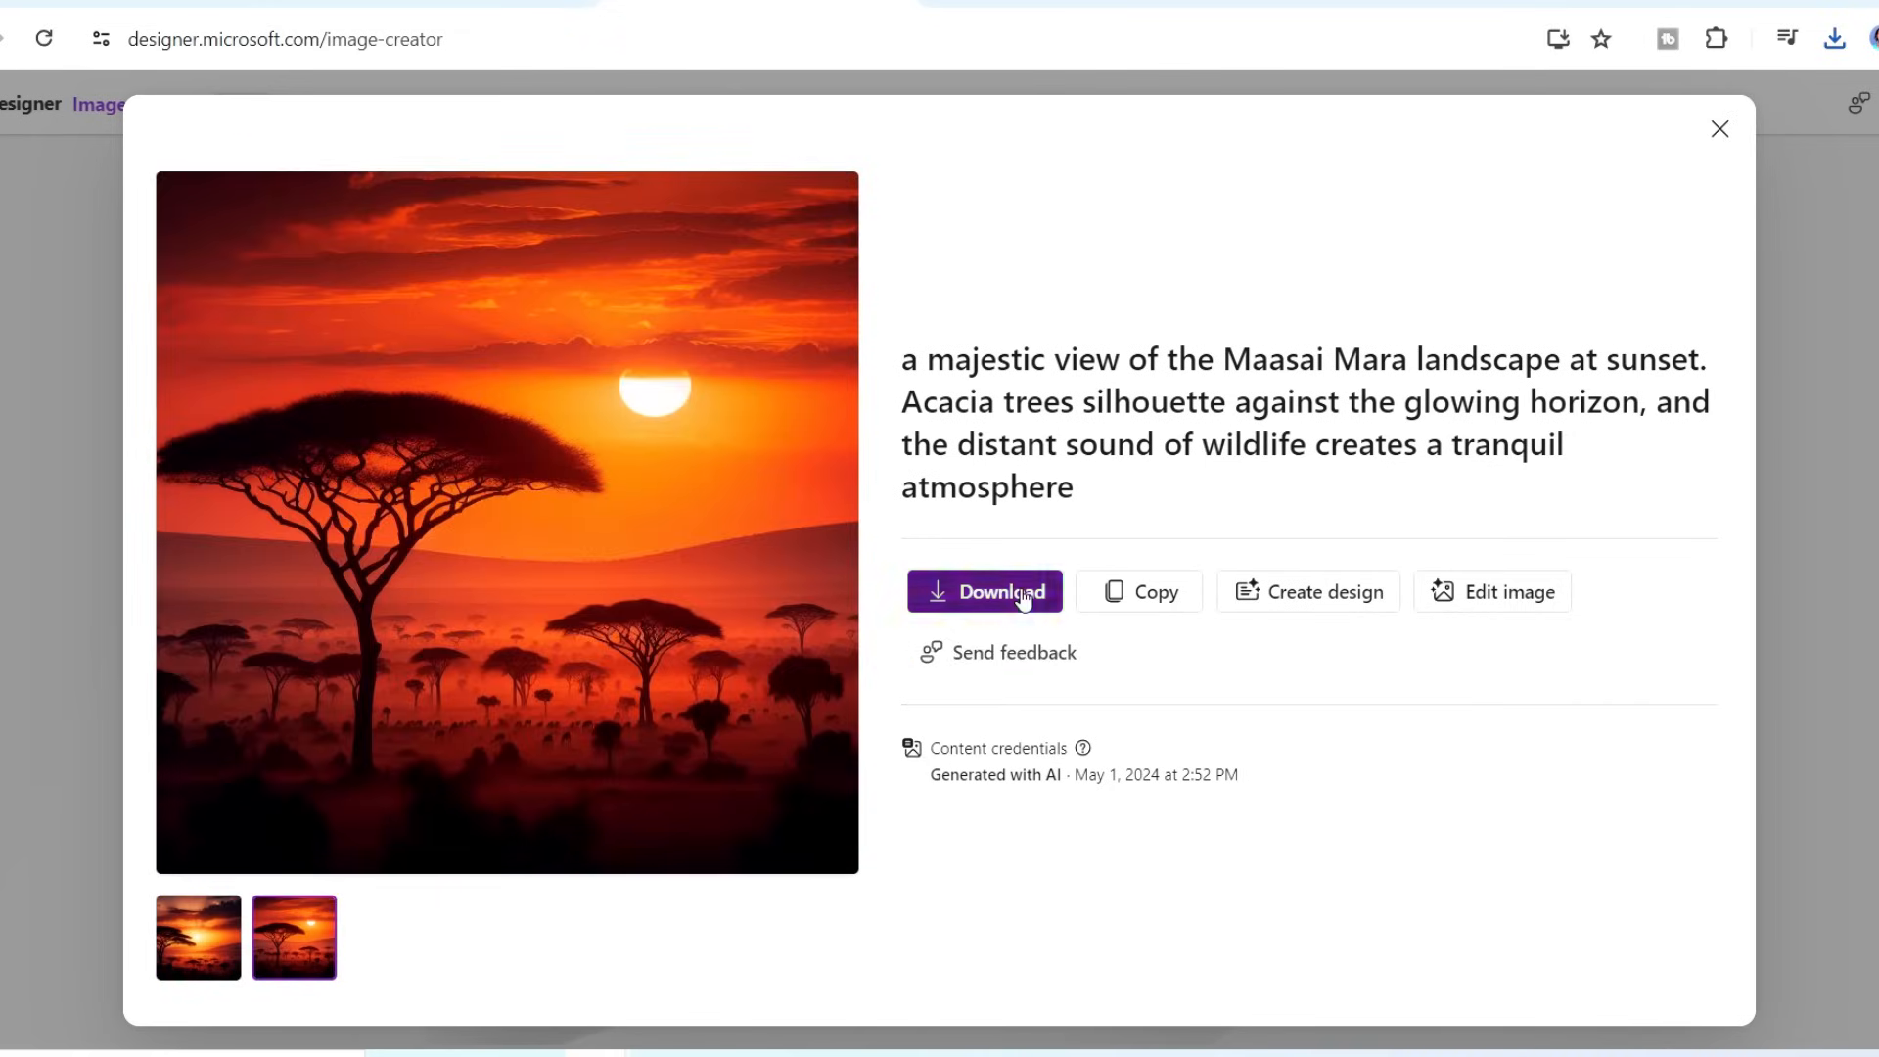
pyautogui.click(984, 591)
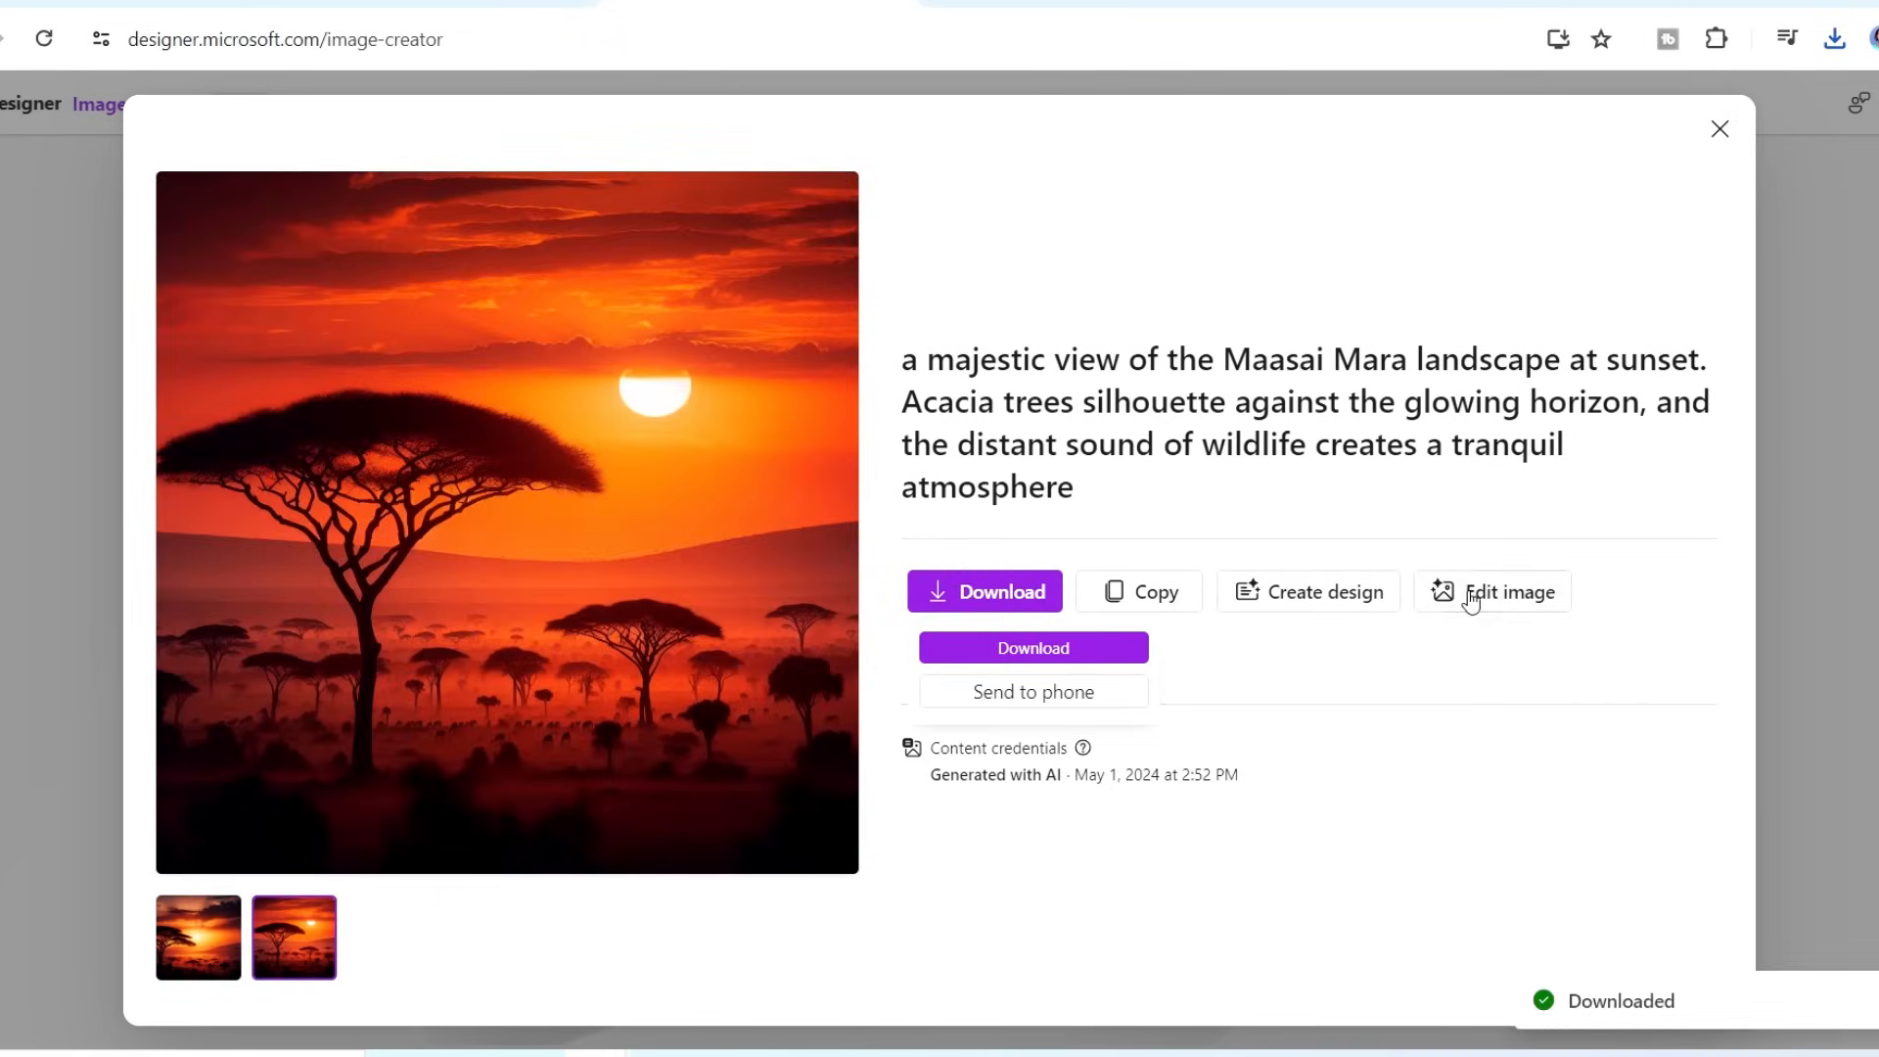
pyautogui.click(1508, 592)
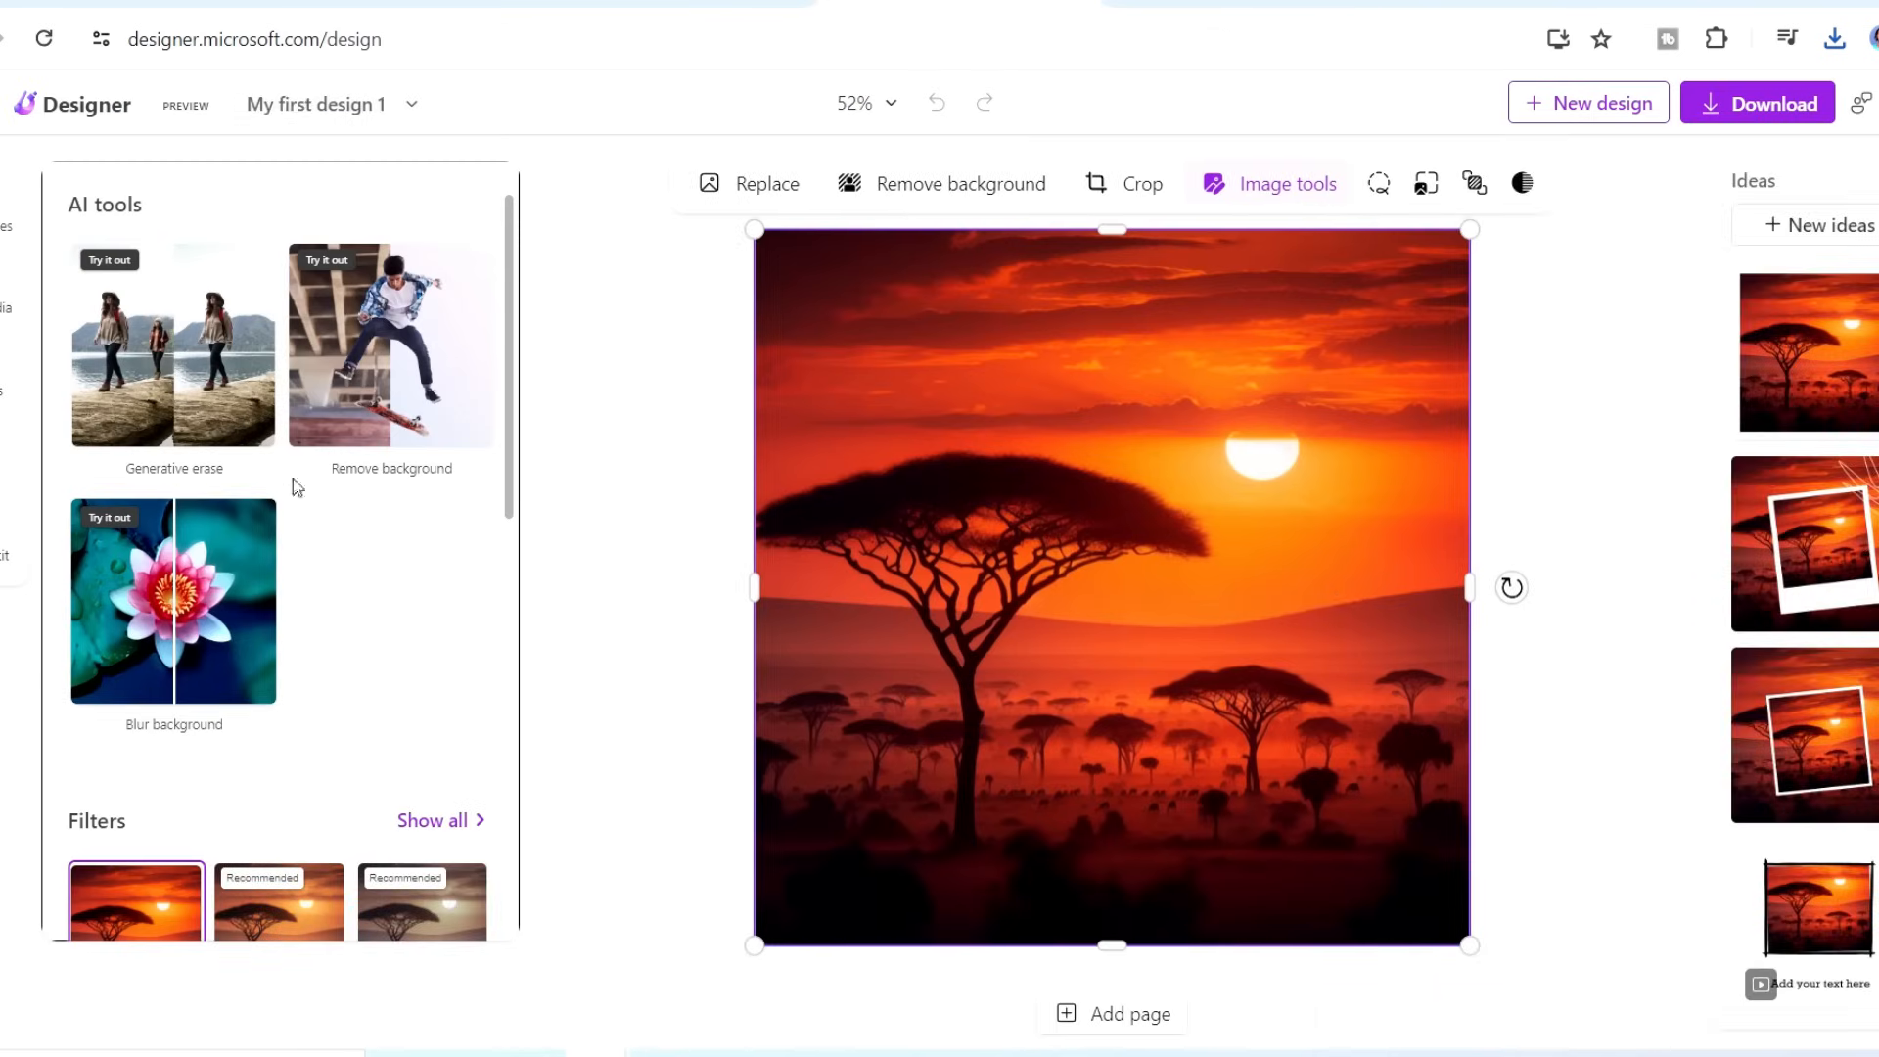
# - Compare the Sunshine, City and Punch filters and apply Sunshine to the sunset image
pyautogui.scroll(-3)
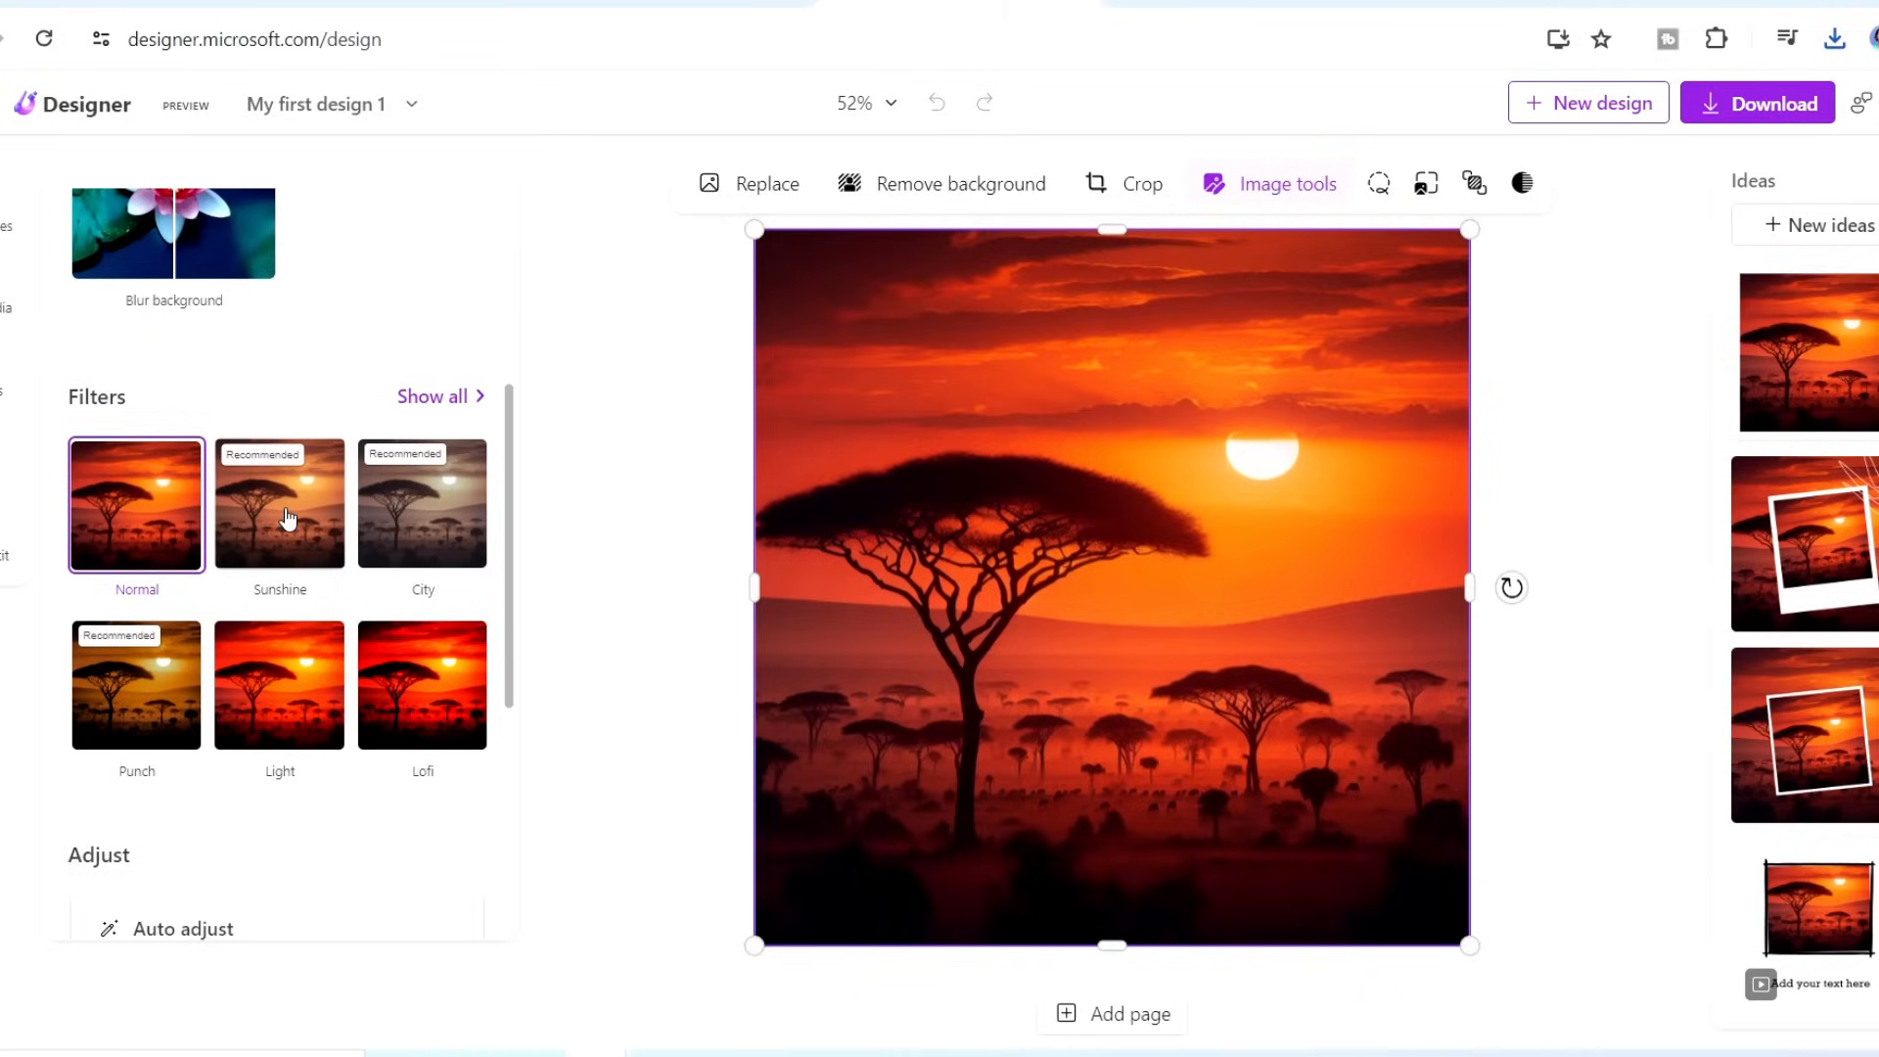
pyautogui.click(279, 503)
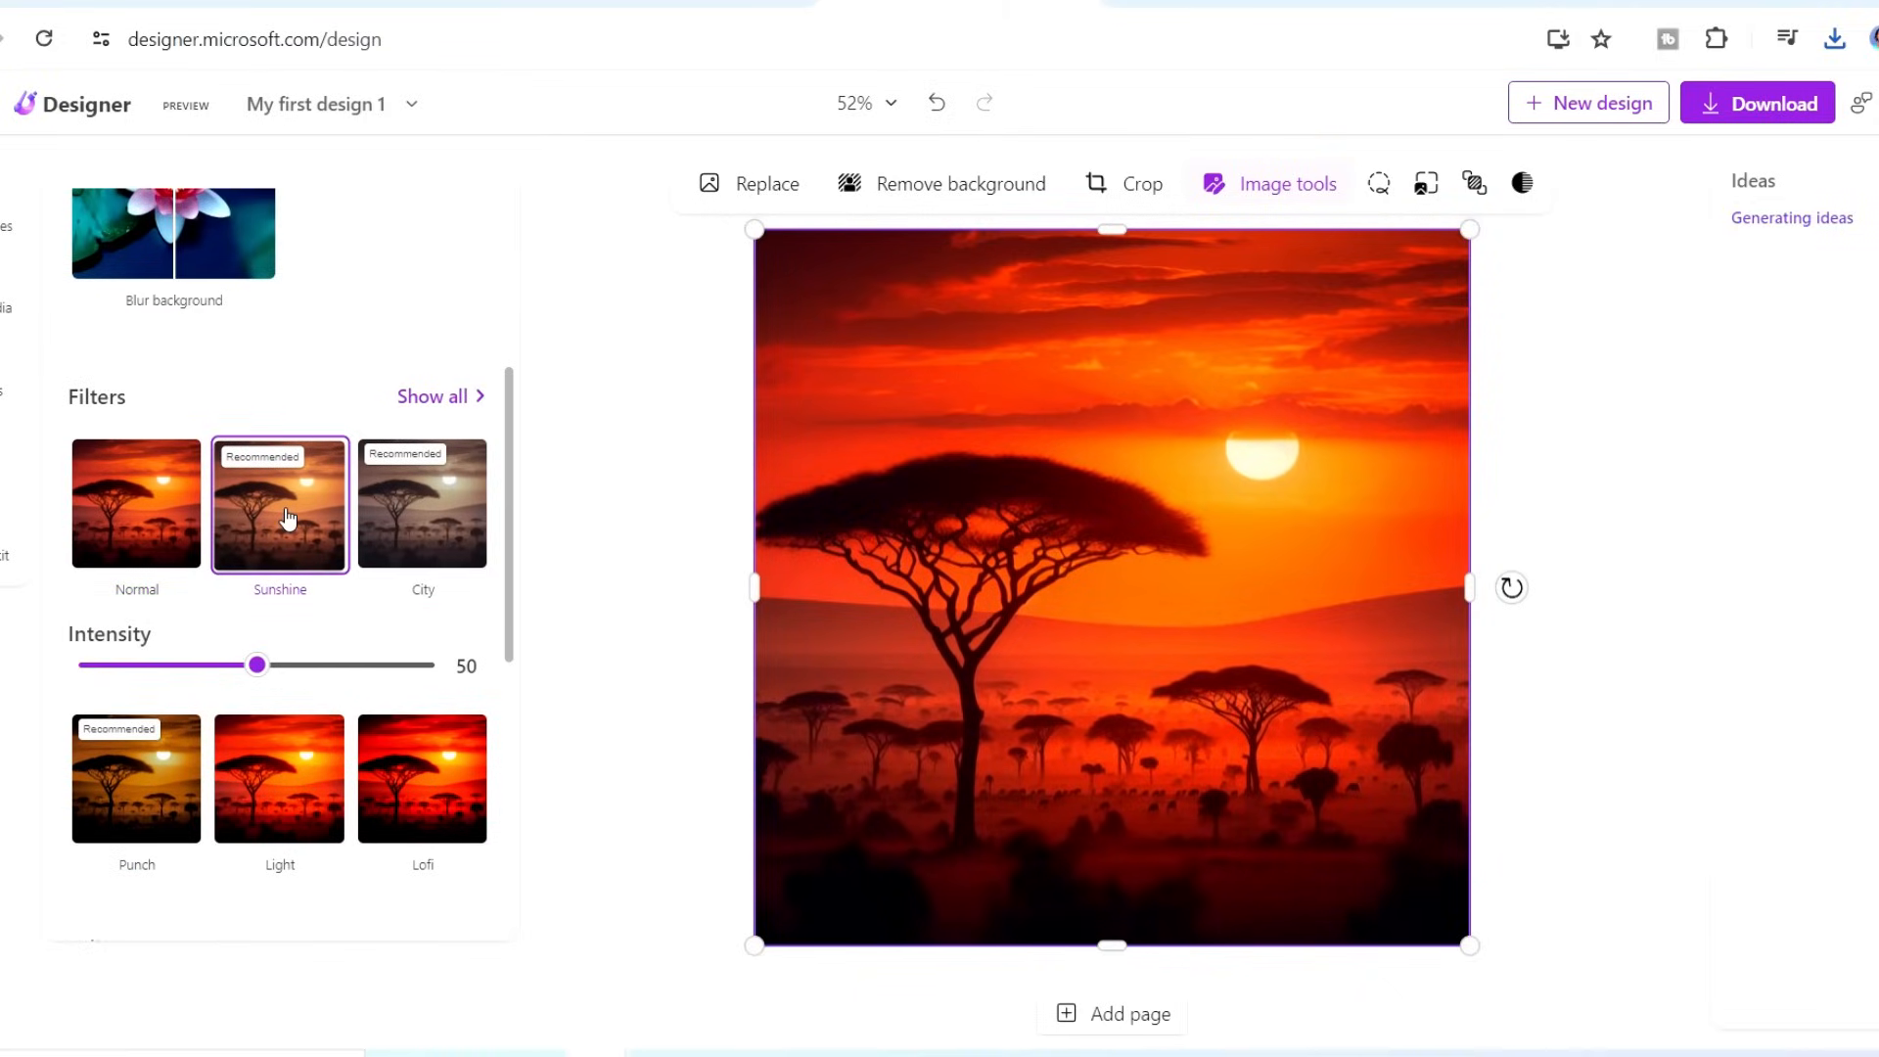
pyautogui.click(422, 503)
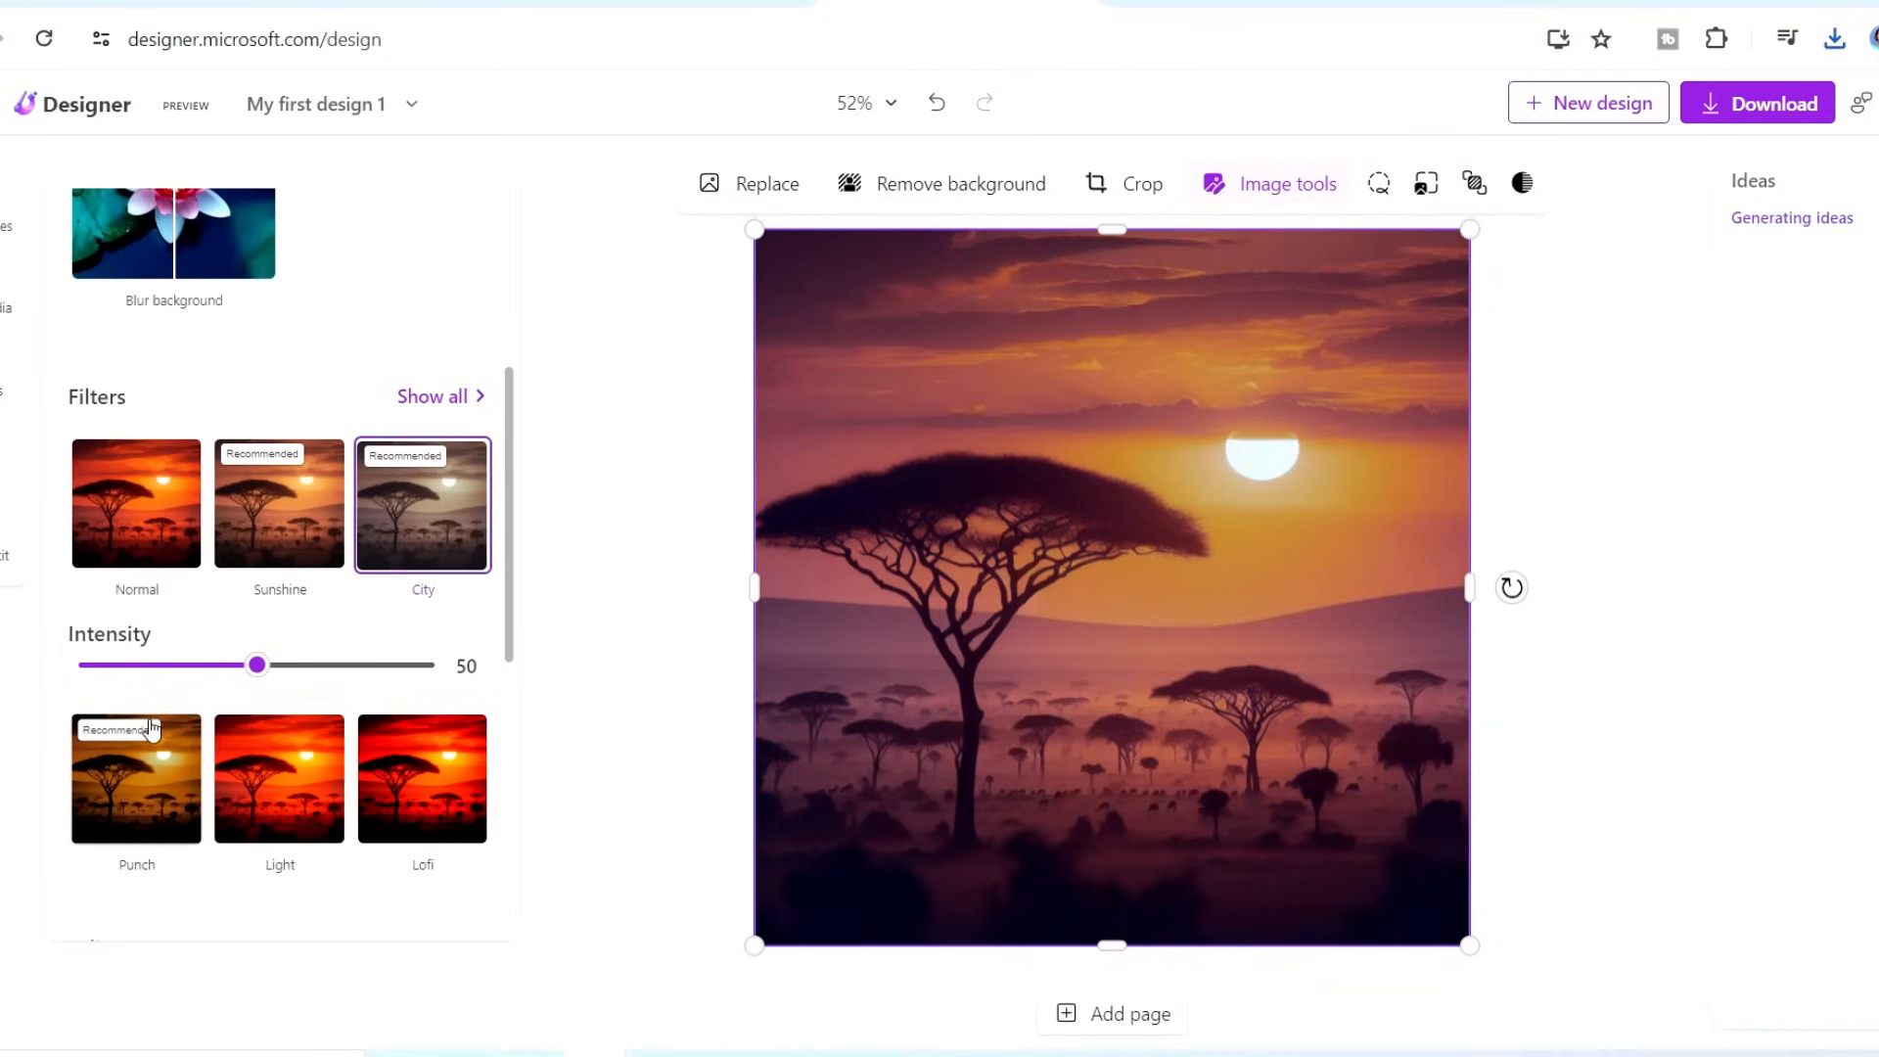
pyautogui.click(137, 778)
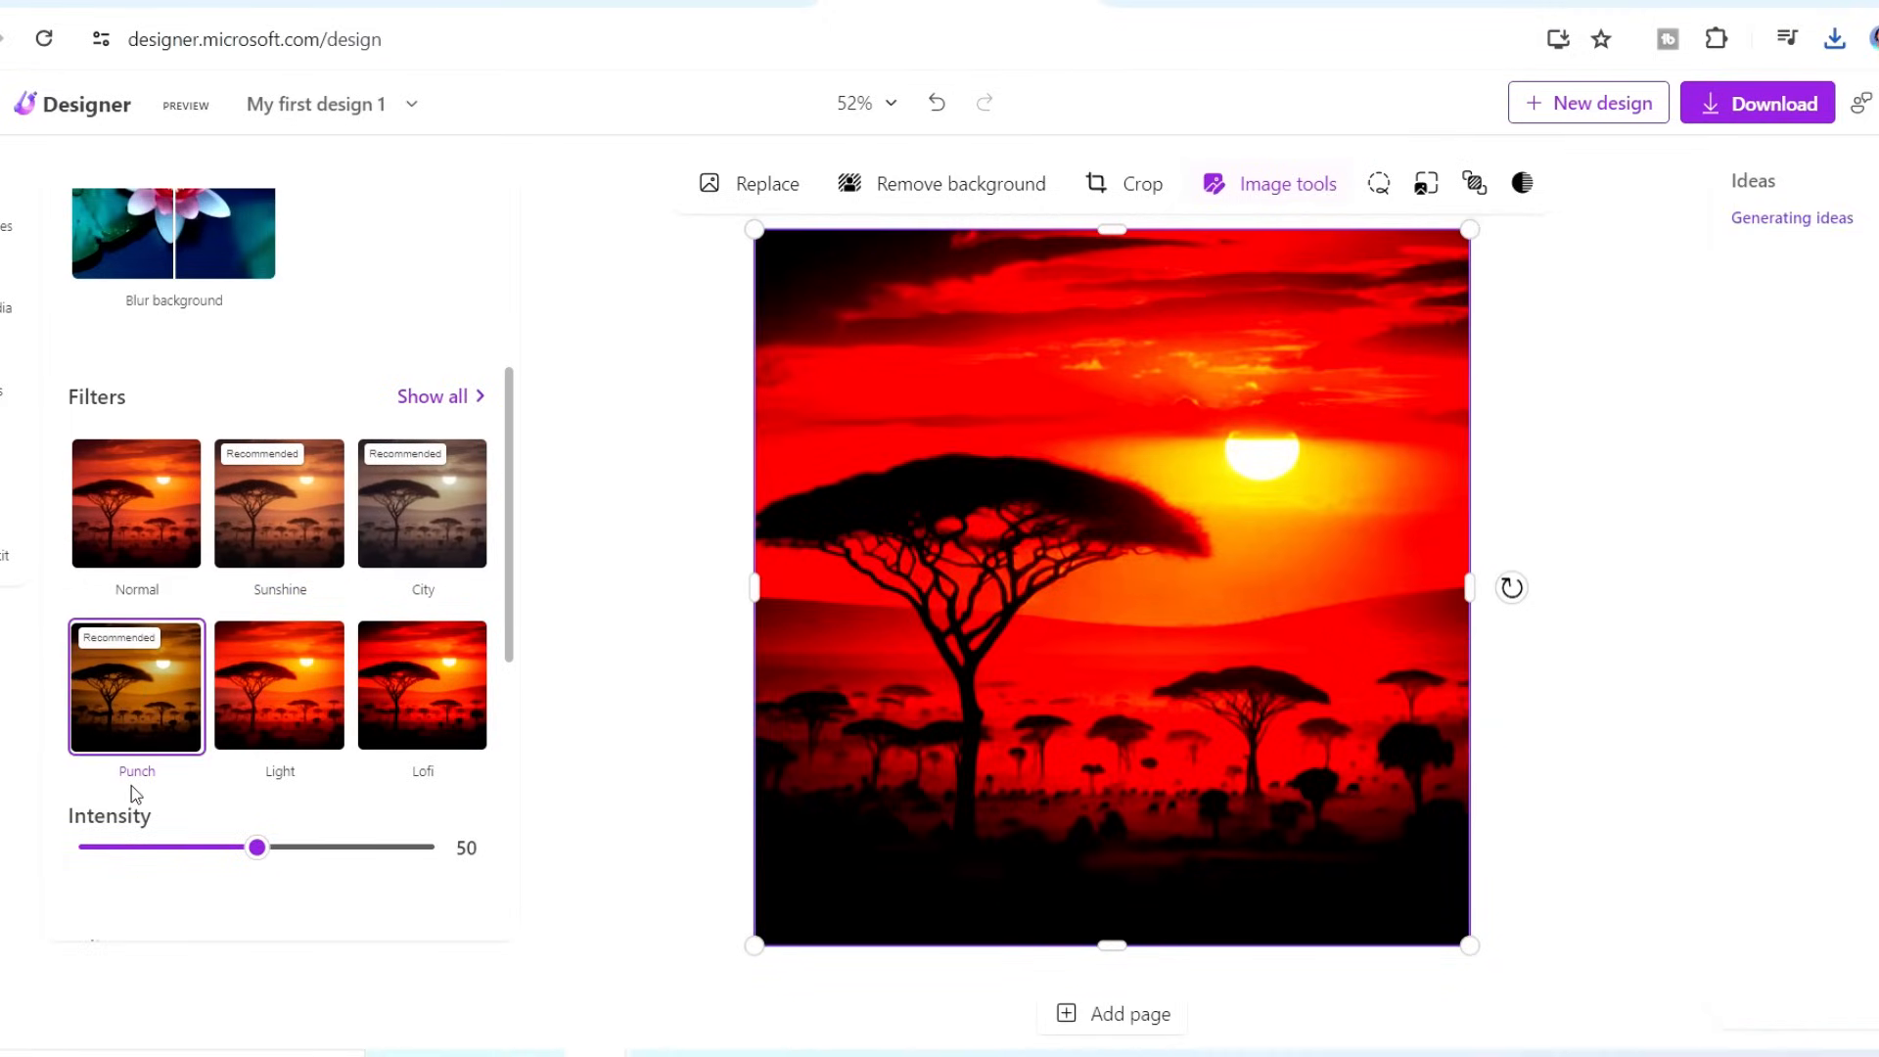
pyautogui.click(279, 504)
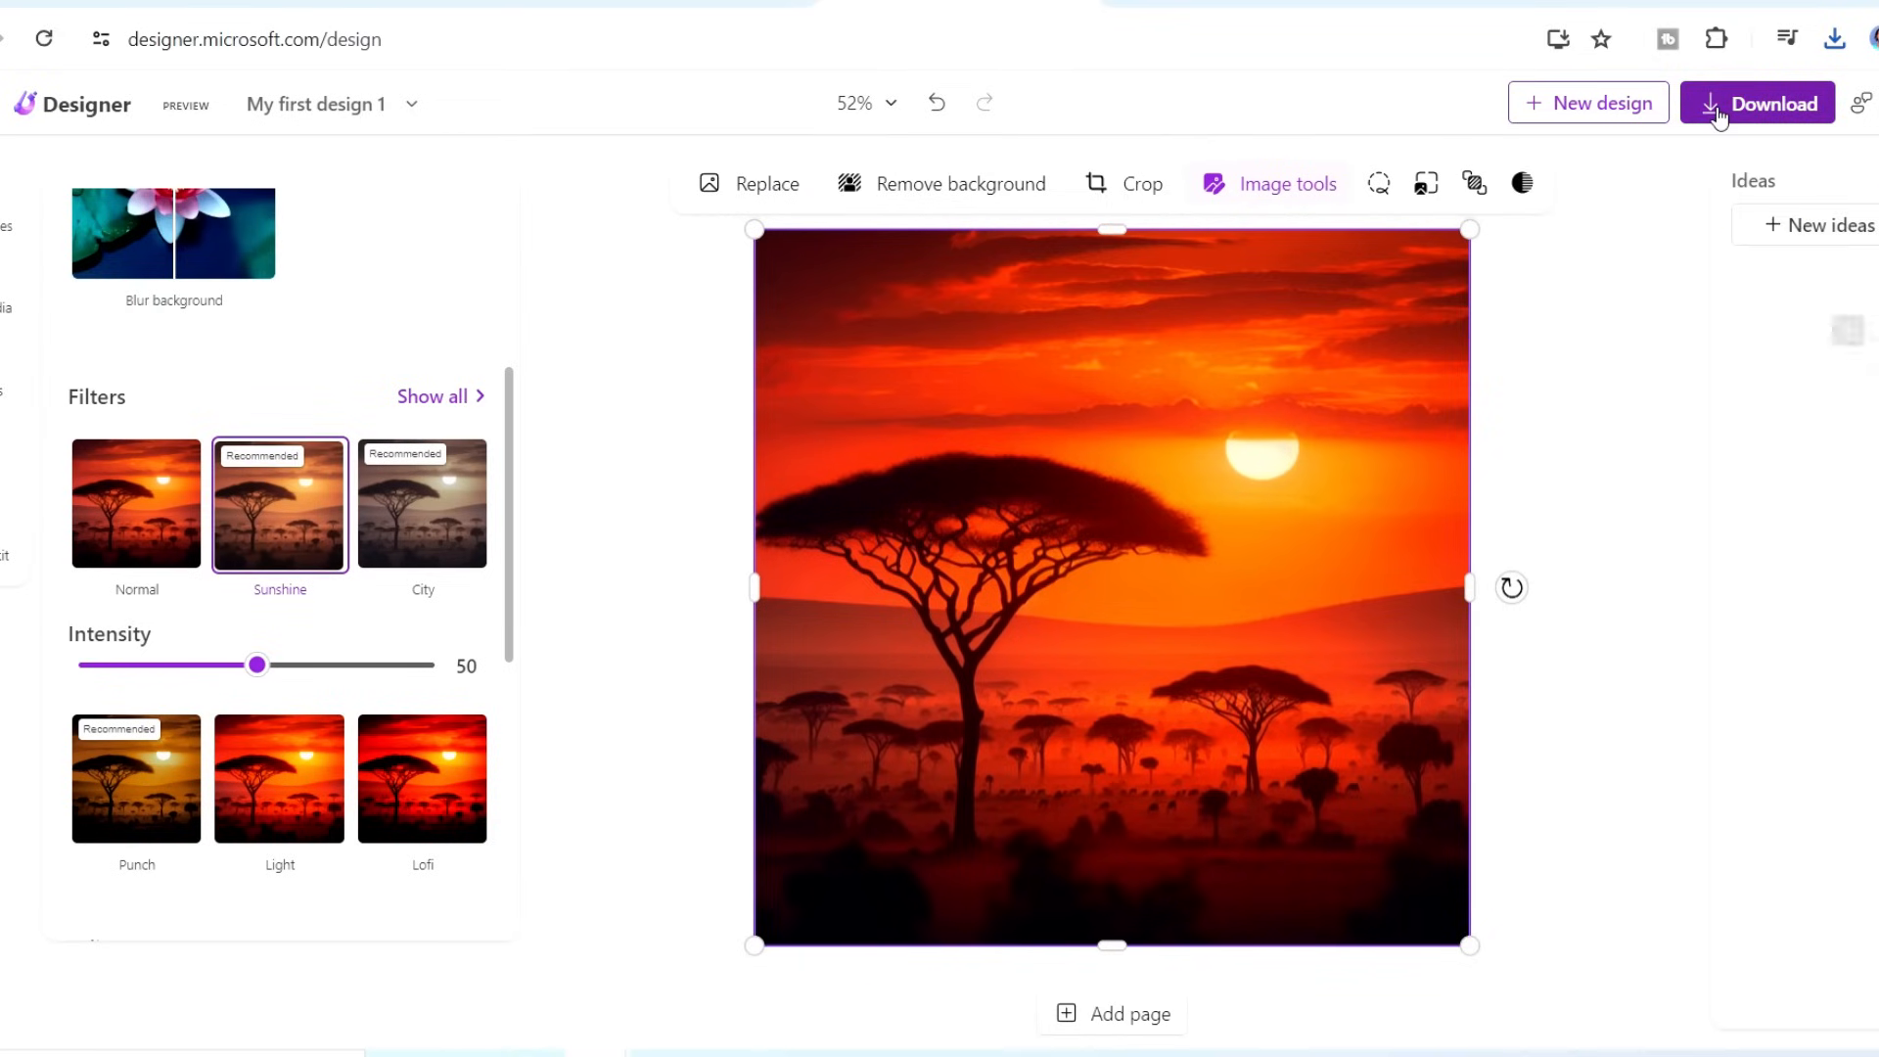
# - Download the filtered sunset design as a PNG
pyautogui.click(1756, 102)
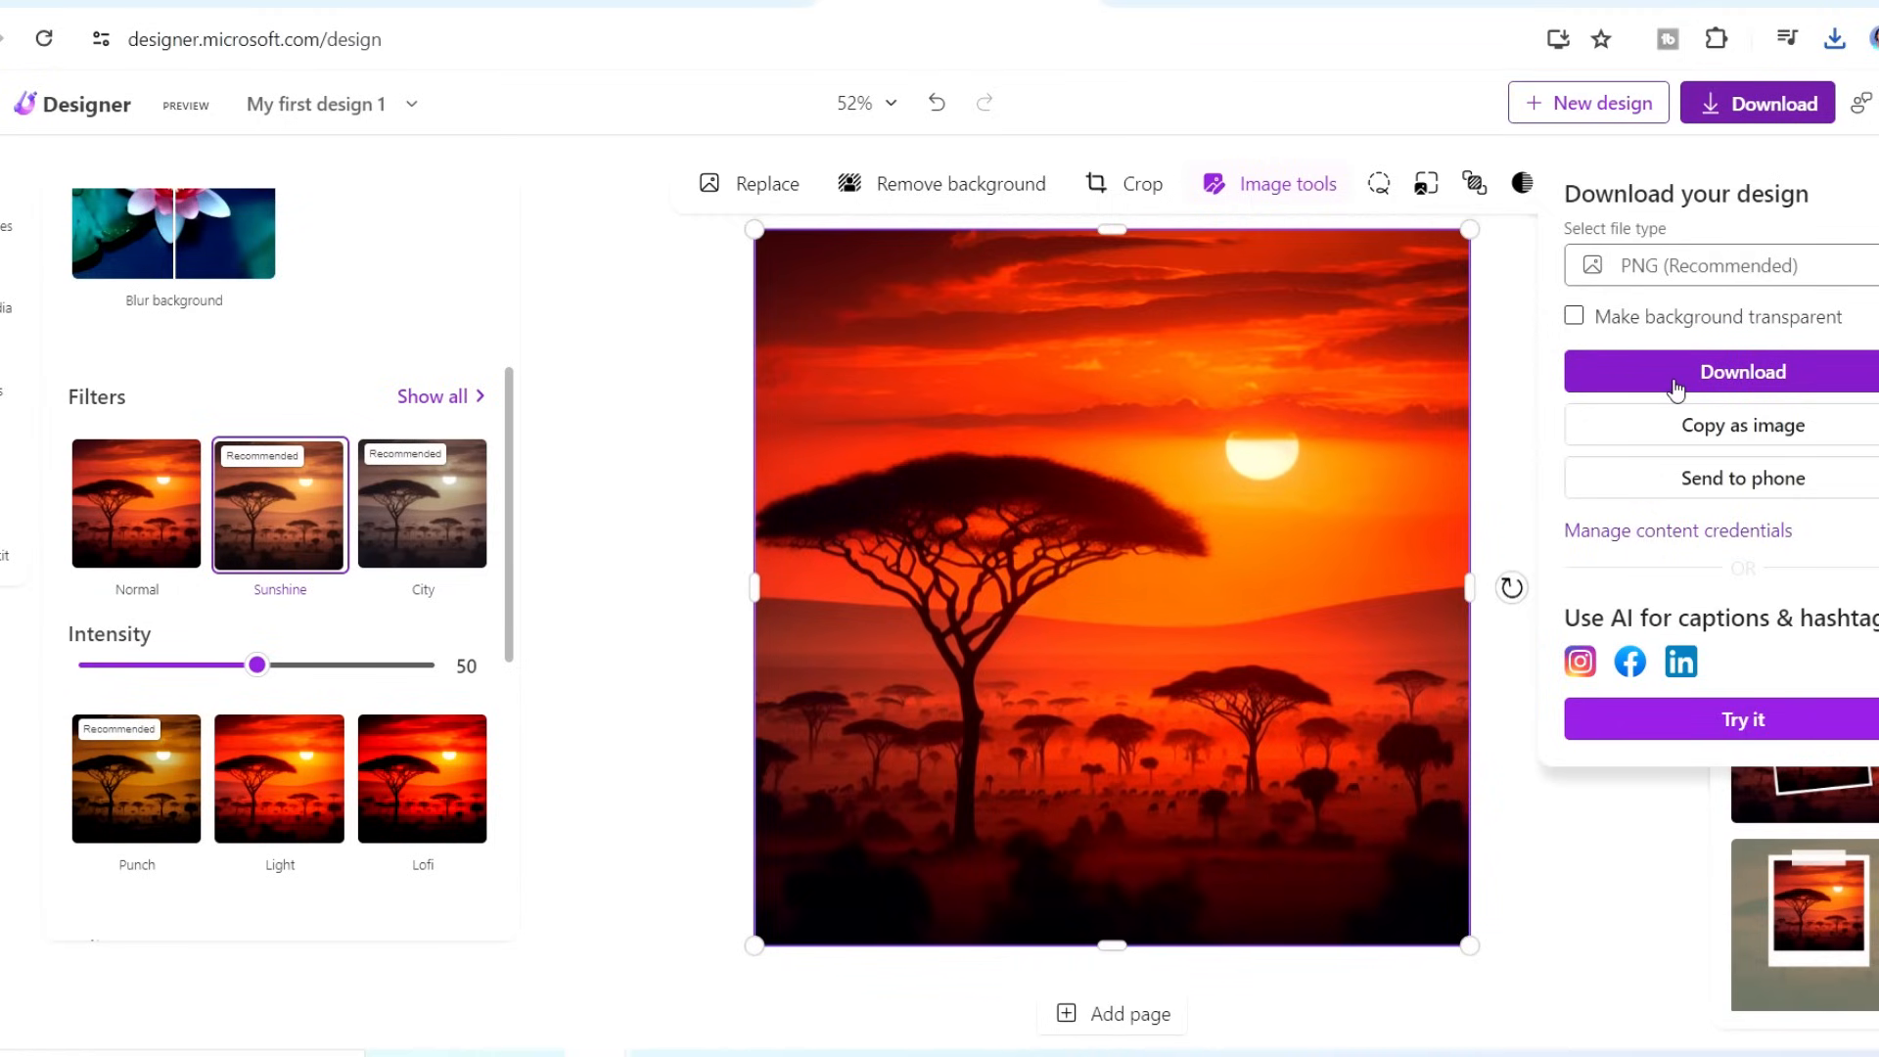
pyautogui.click(1742, 372)
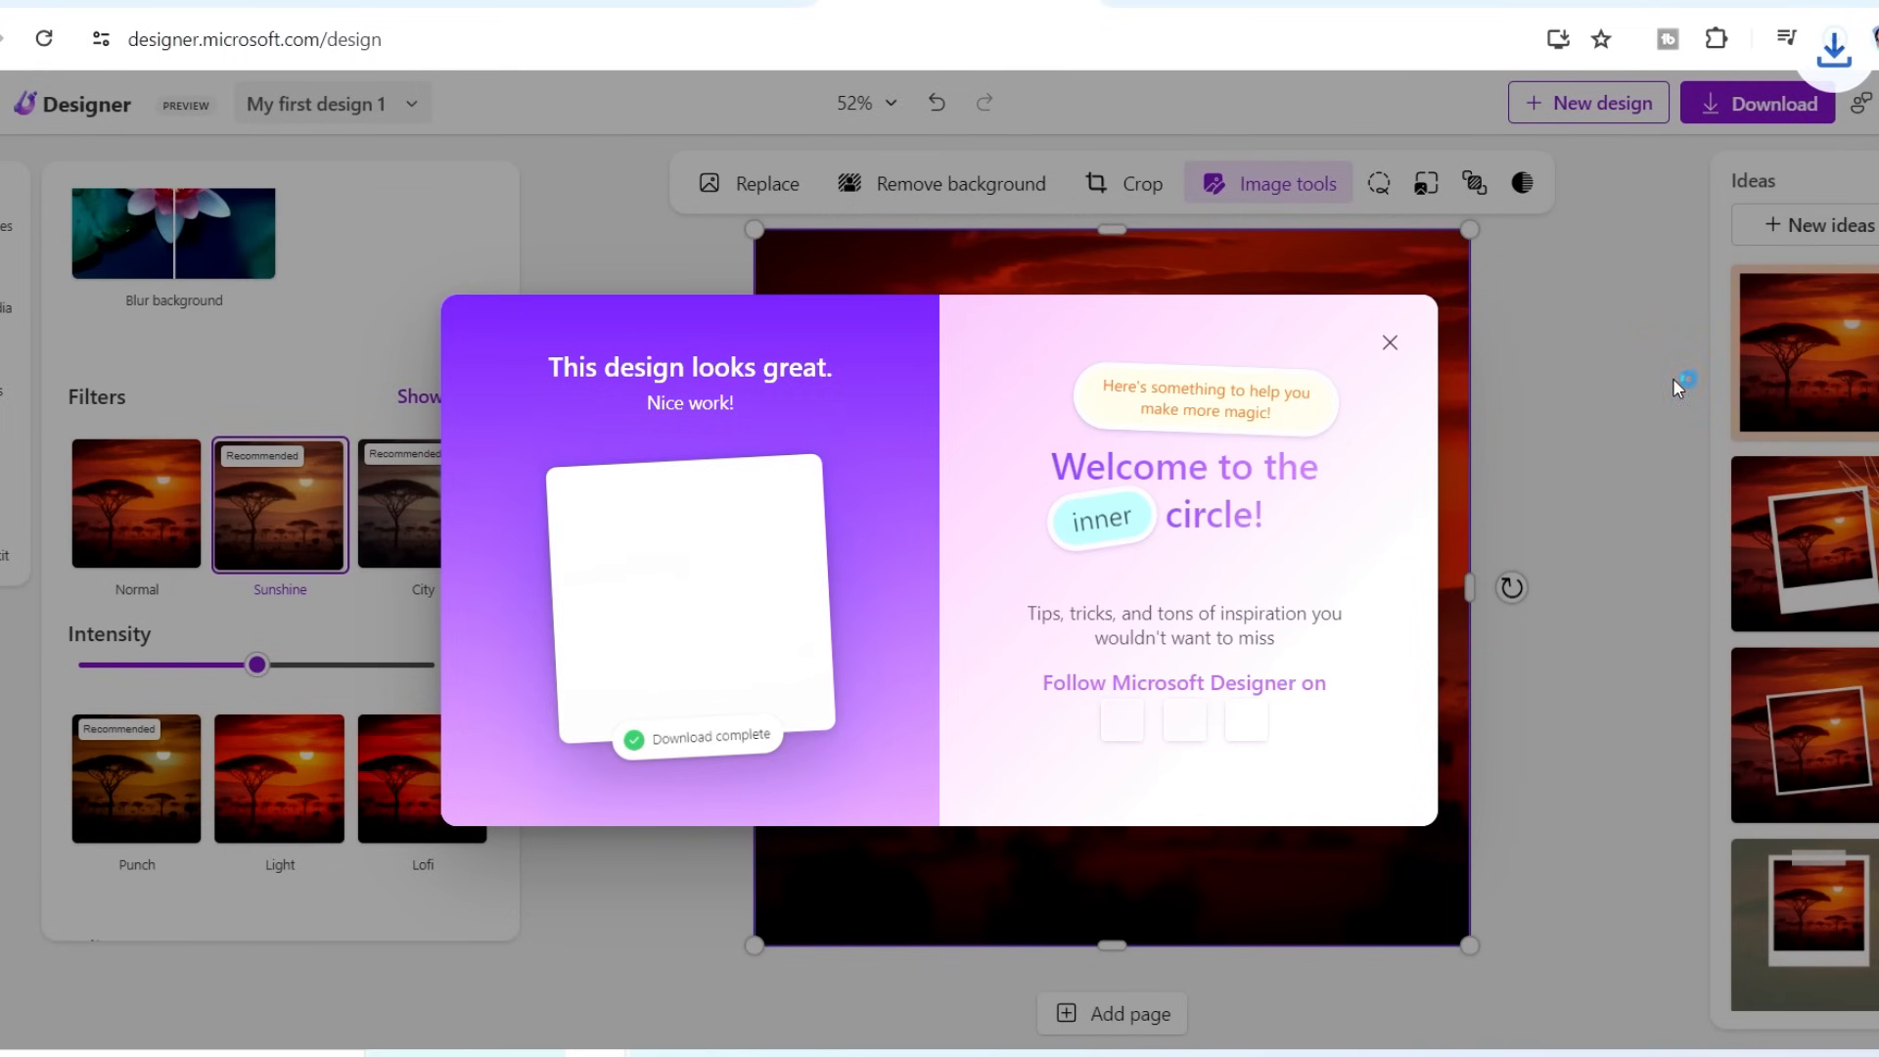
pyautogui.click(1833, 37)
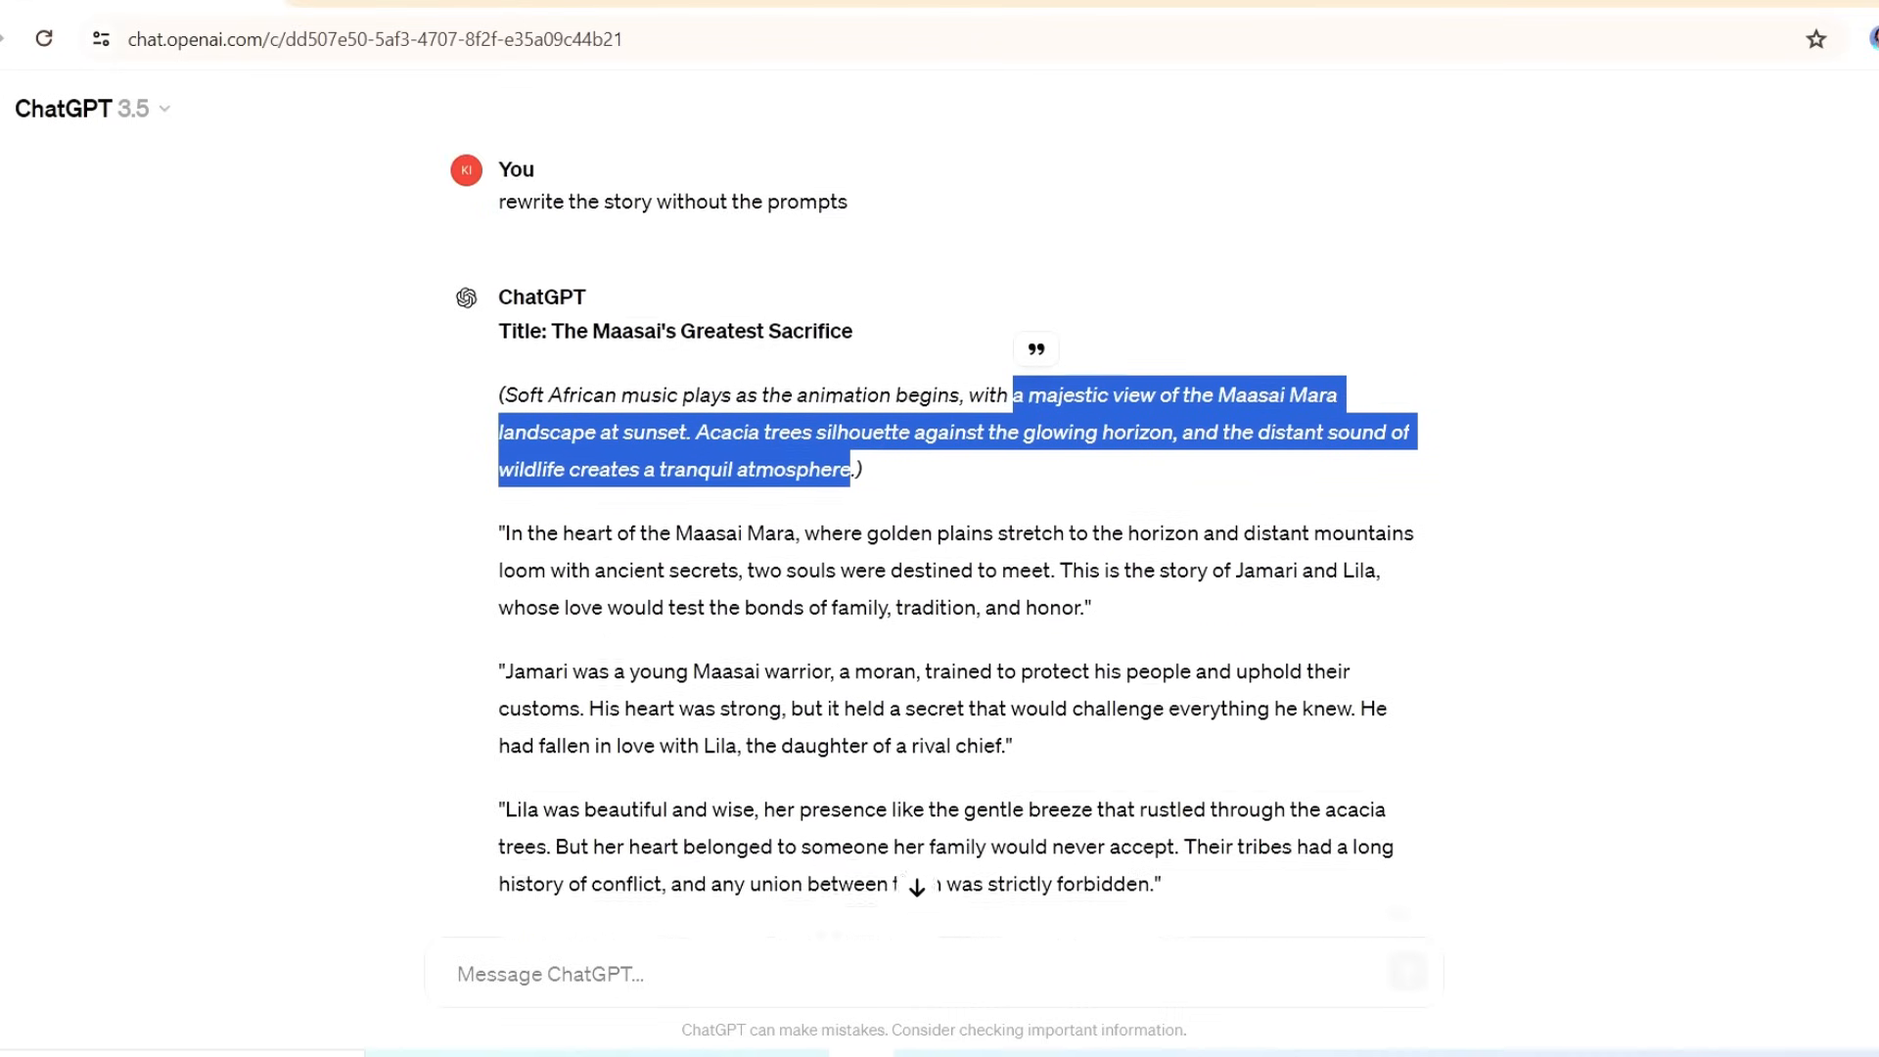
# - Copy the Scene 1 prompt about Jamari, the young Maasai warrior in red shuka
pyautogui.scroll(-3)
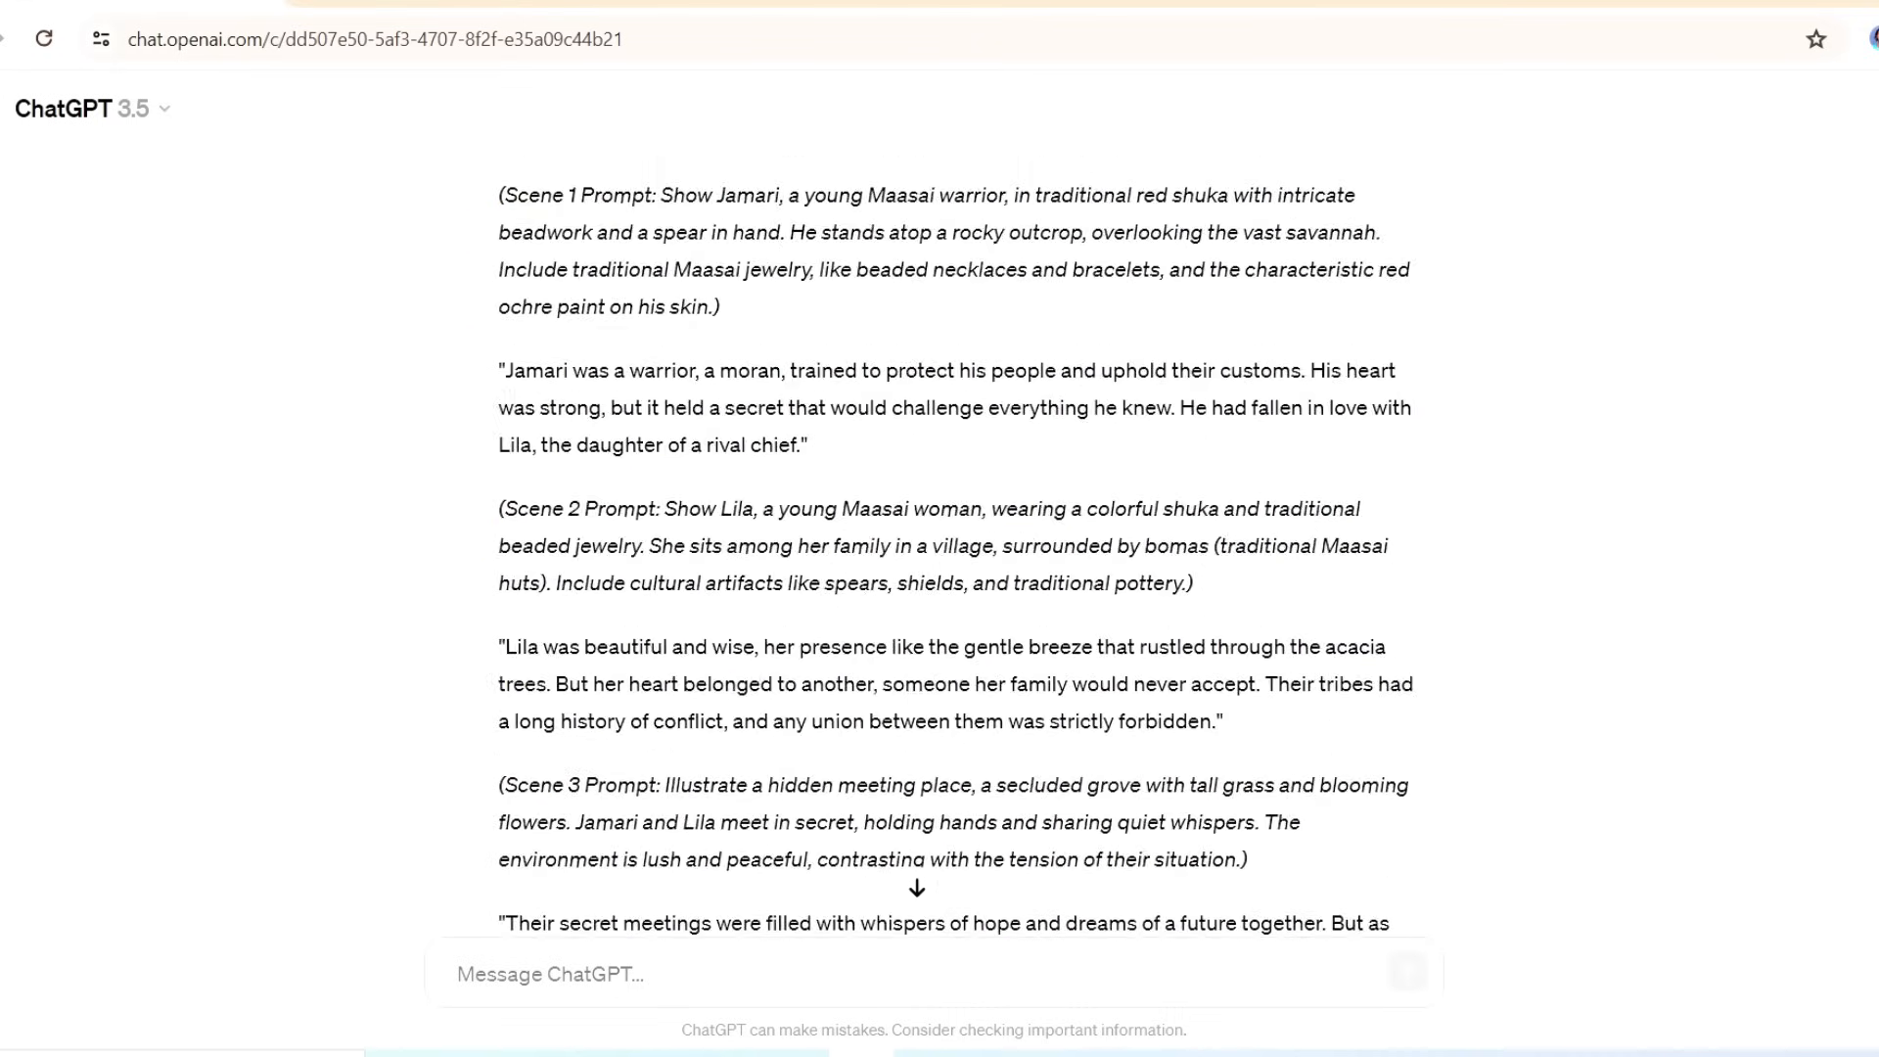
pyautogui.scroll(3)
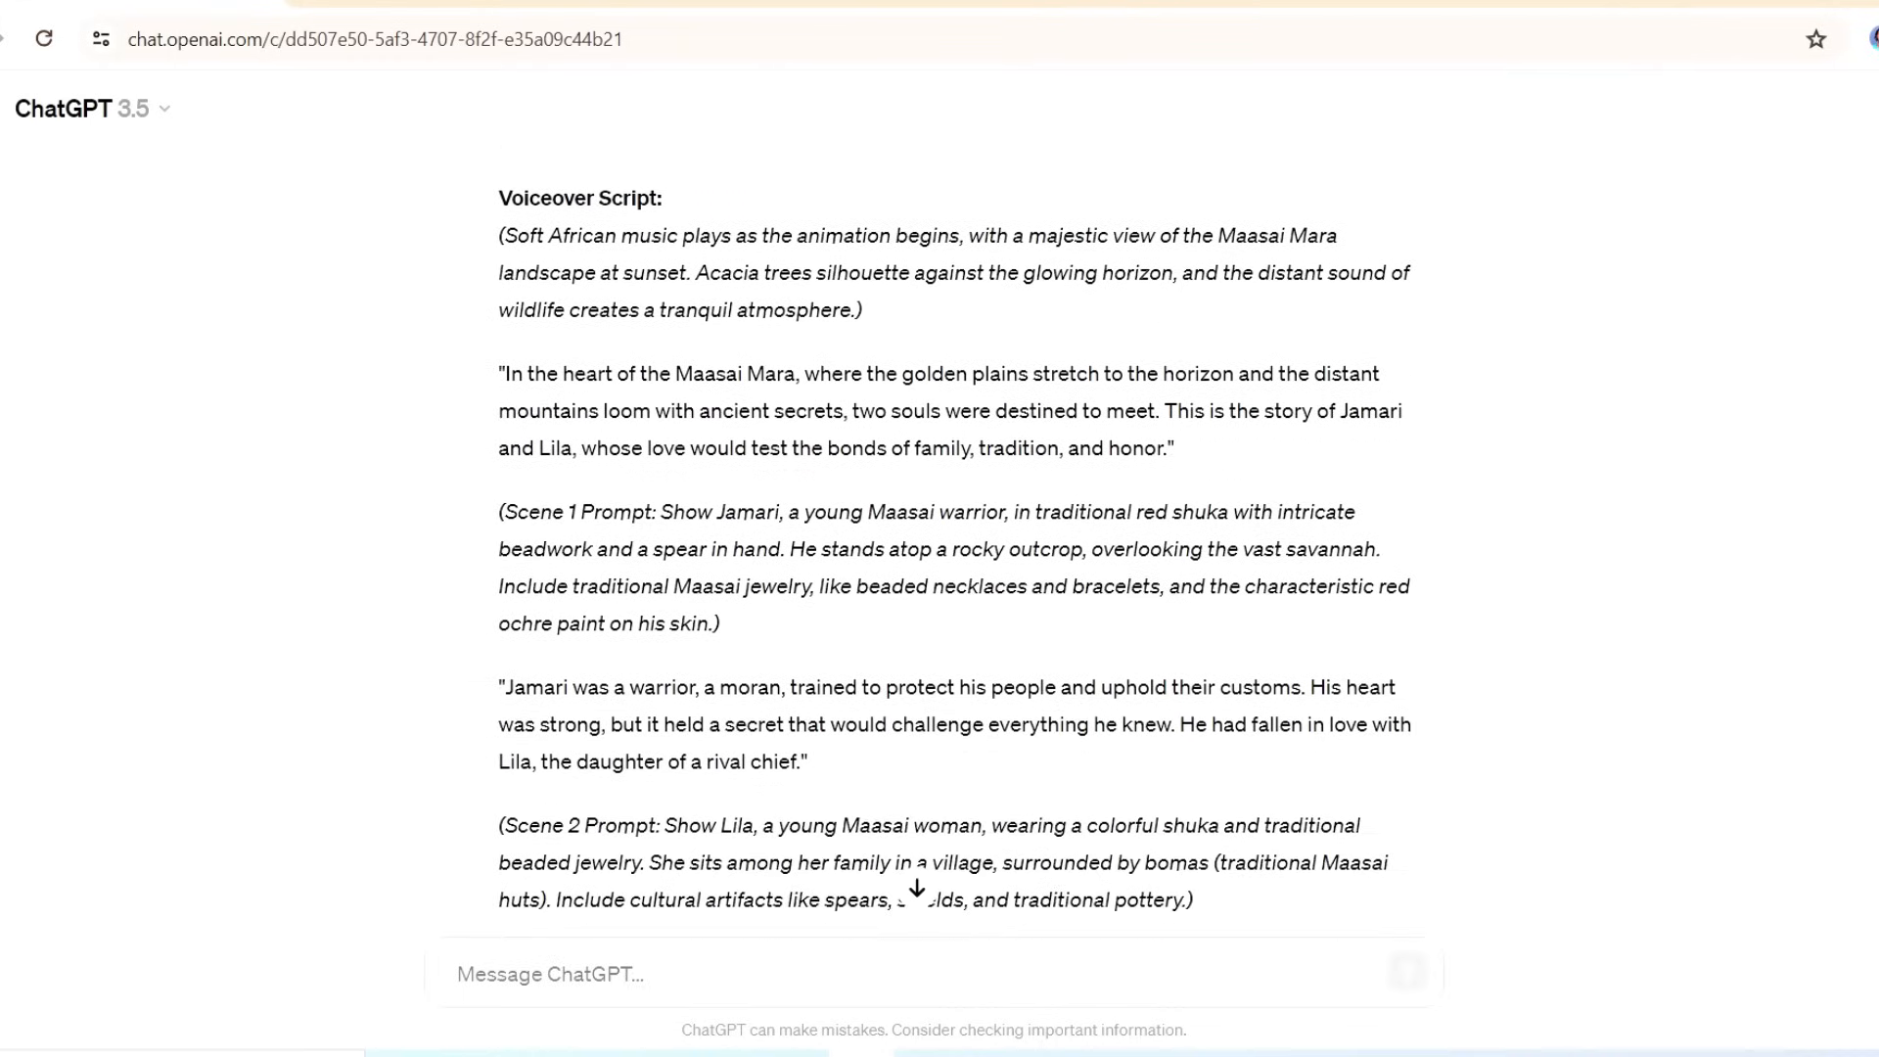
pyautogui.rightClick(934, 567)
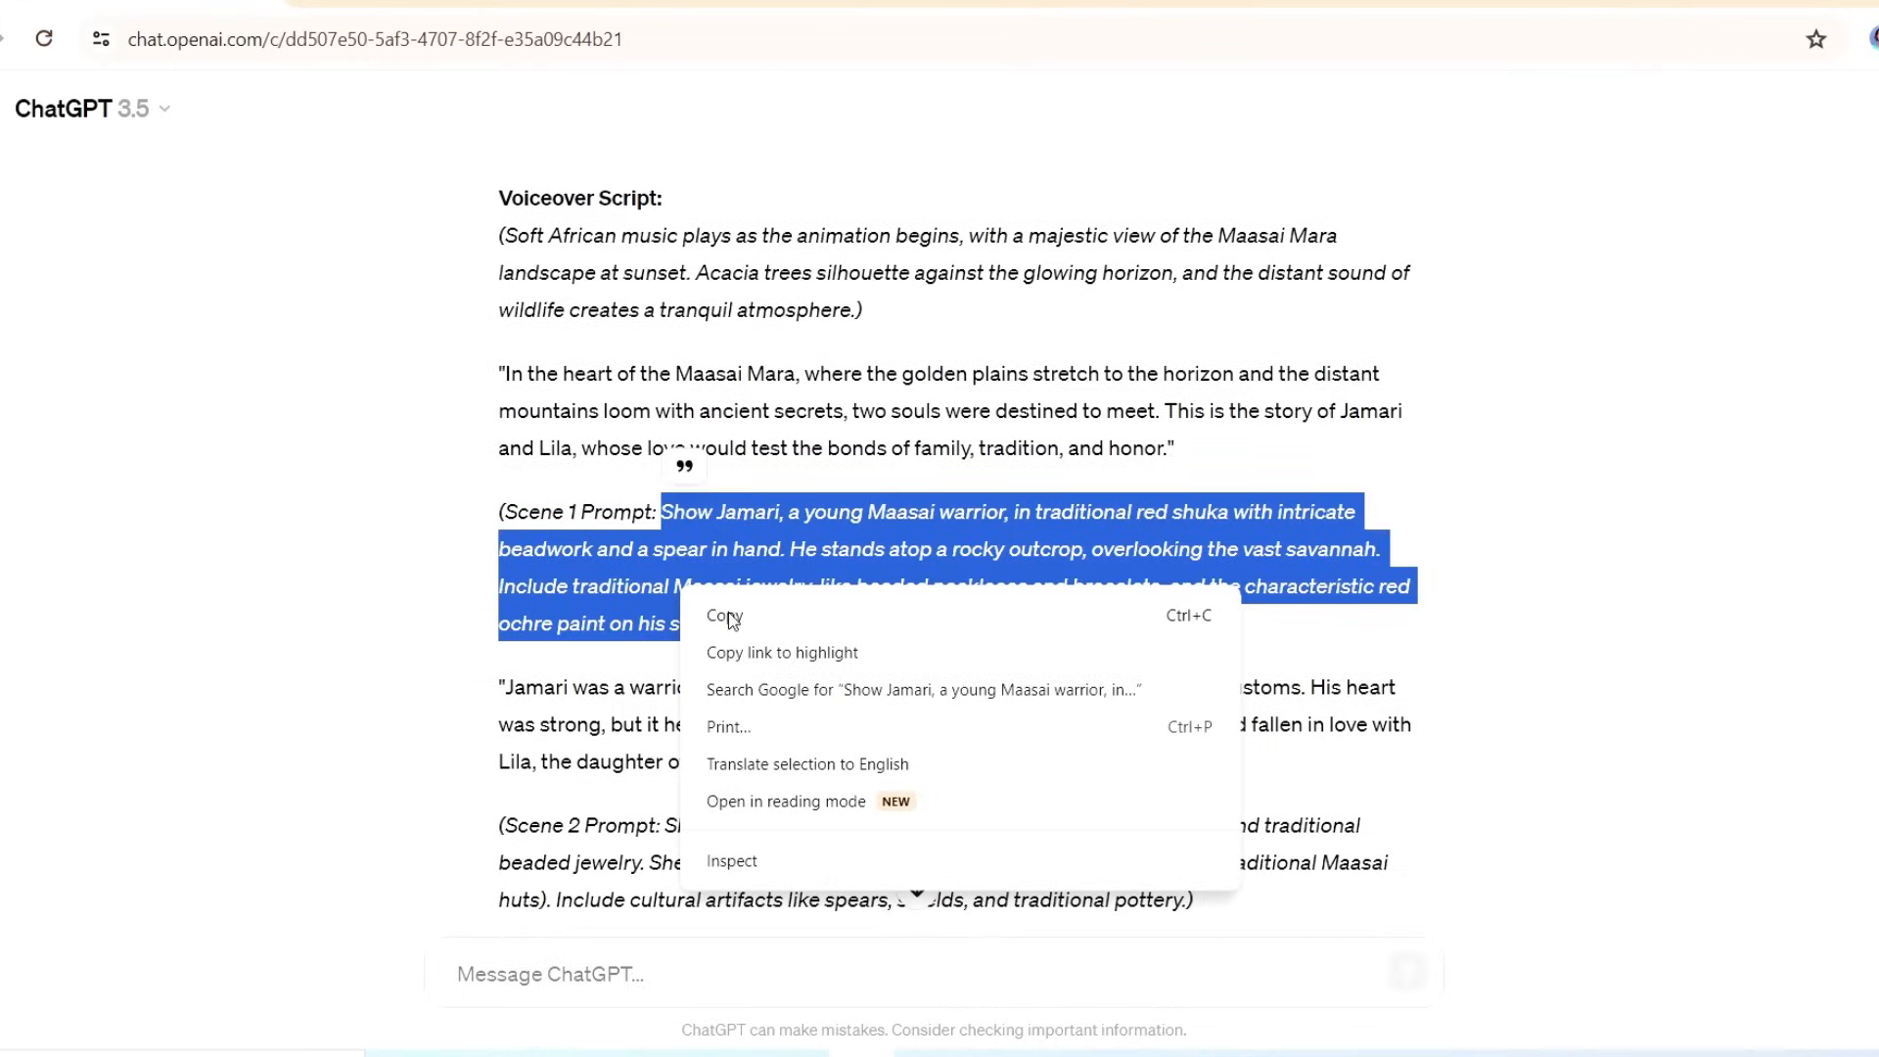
pyautogui.click(731, 28)
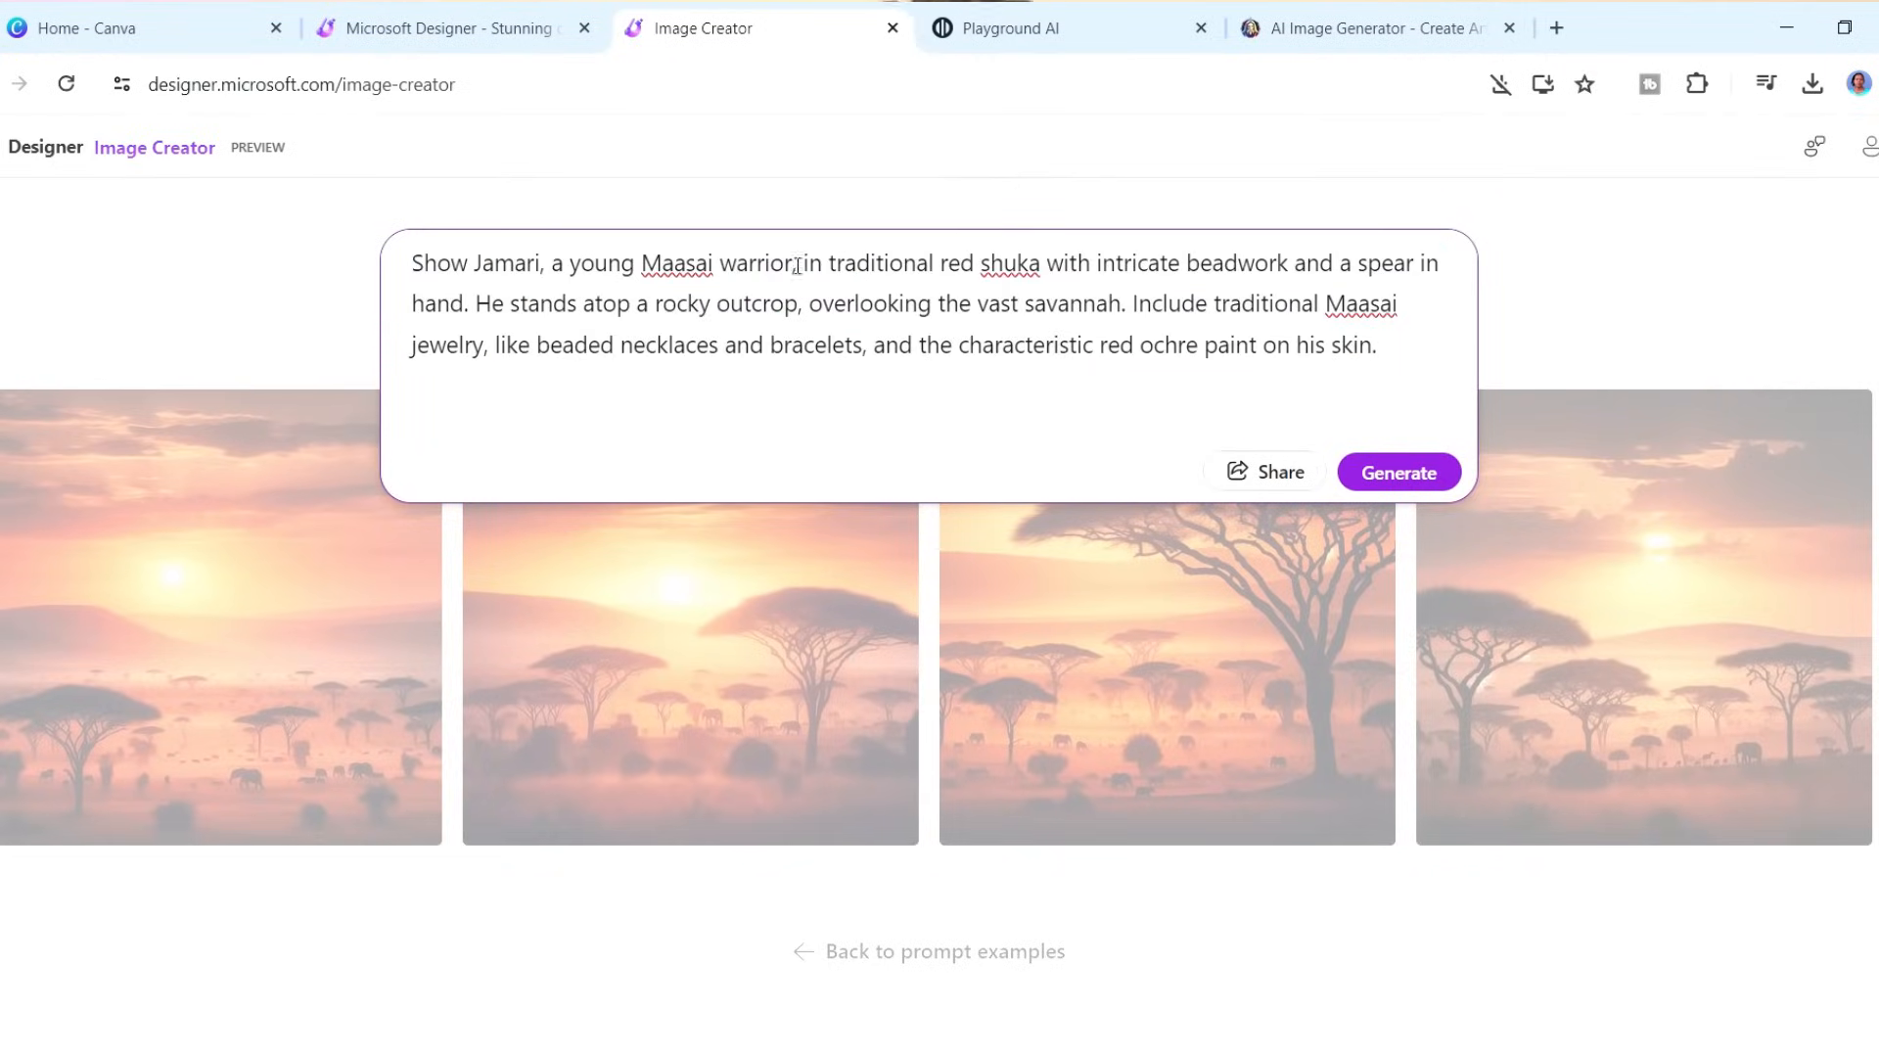
# - Generate the Jamari warrior images and download the first portrait
pyautogui.click(1398, 471)
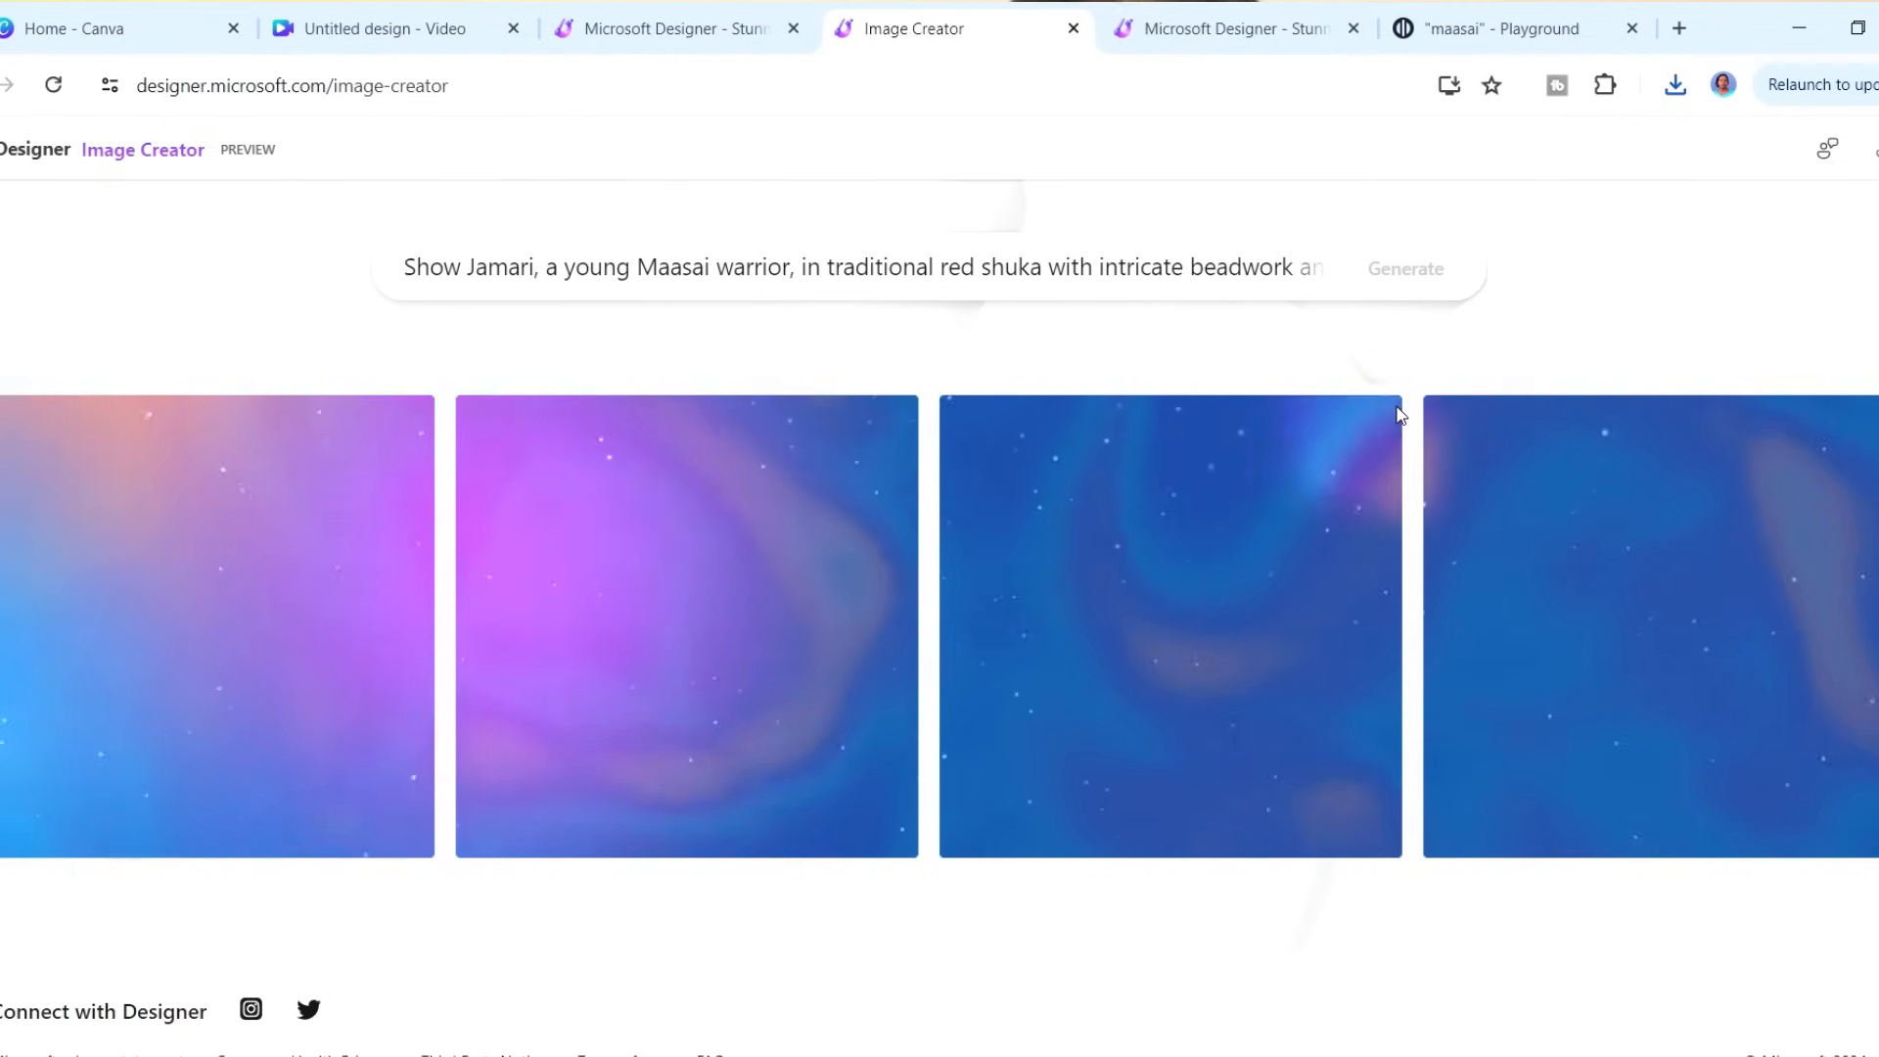
pyautogui.click(1404, 268)
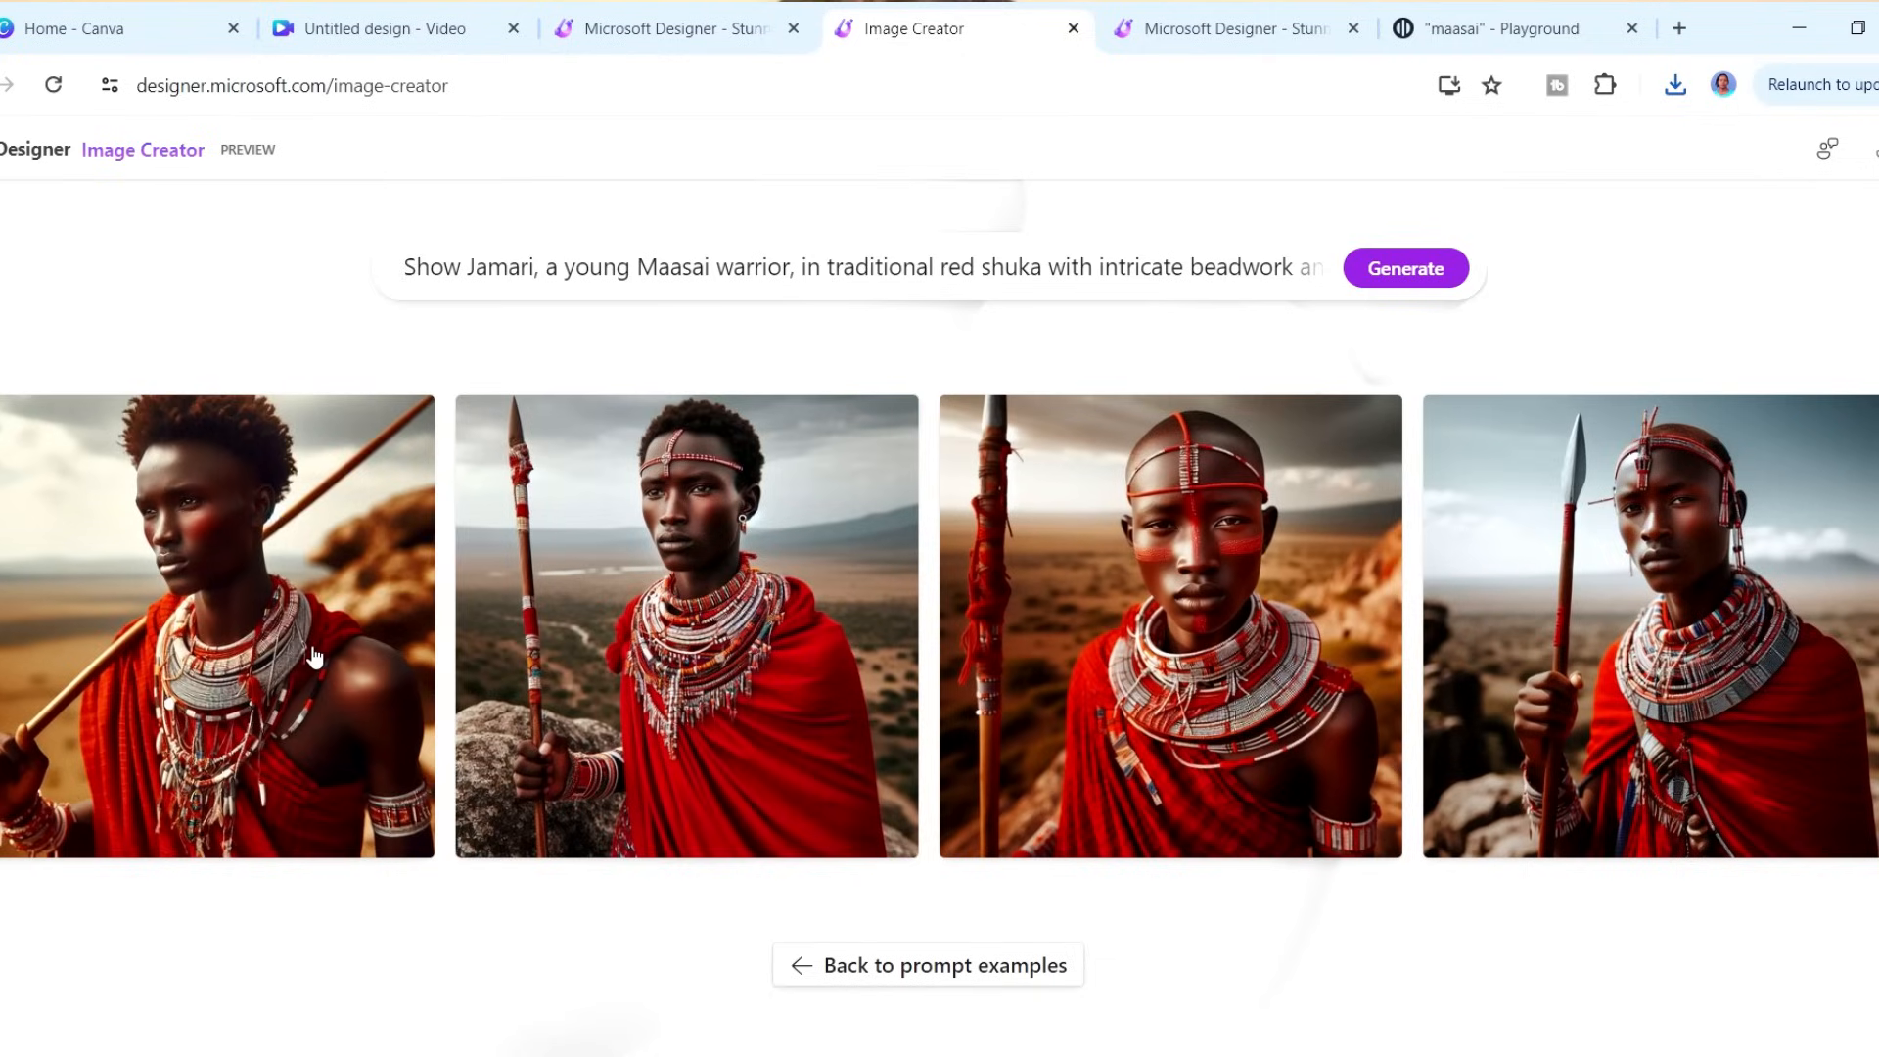
pyautogui.moveTo(366, 752)
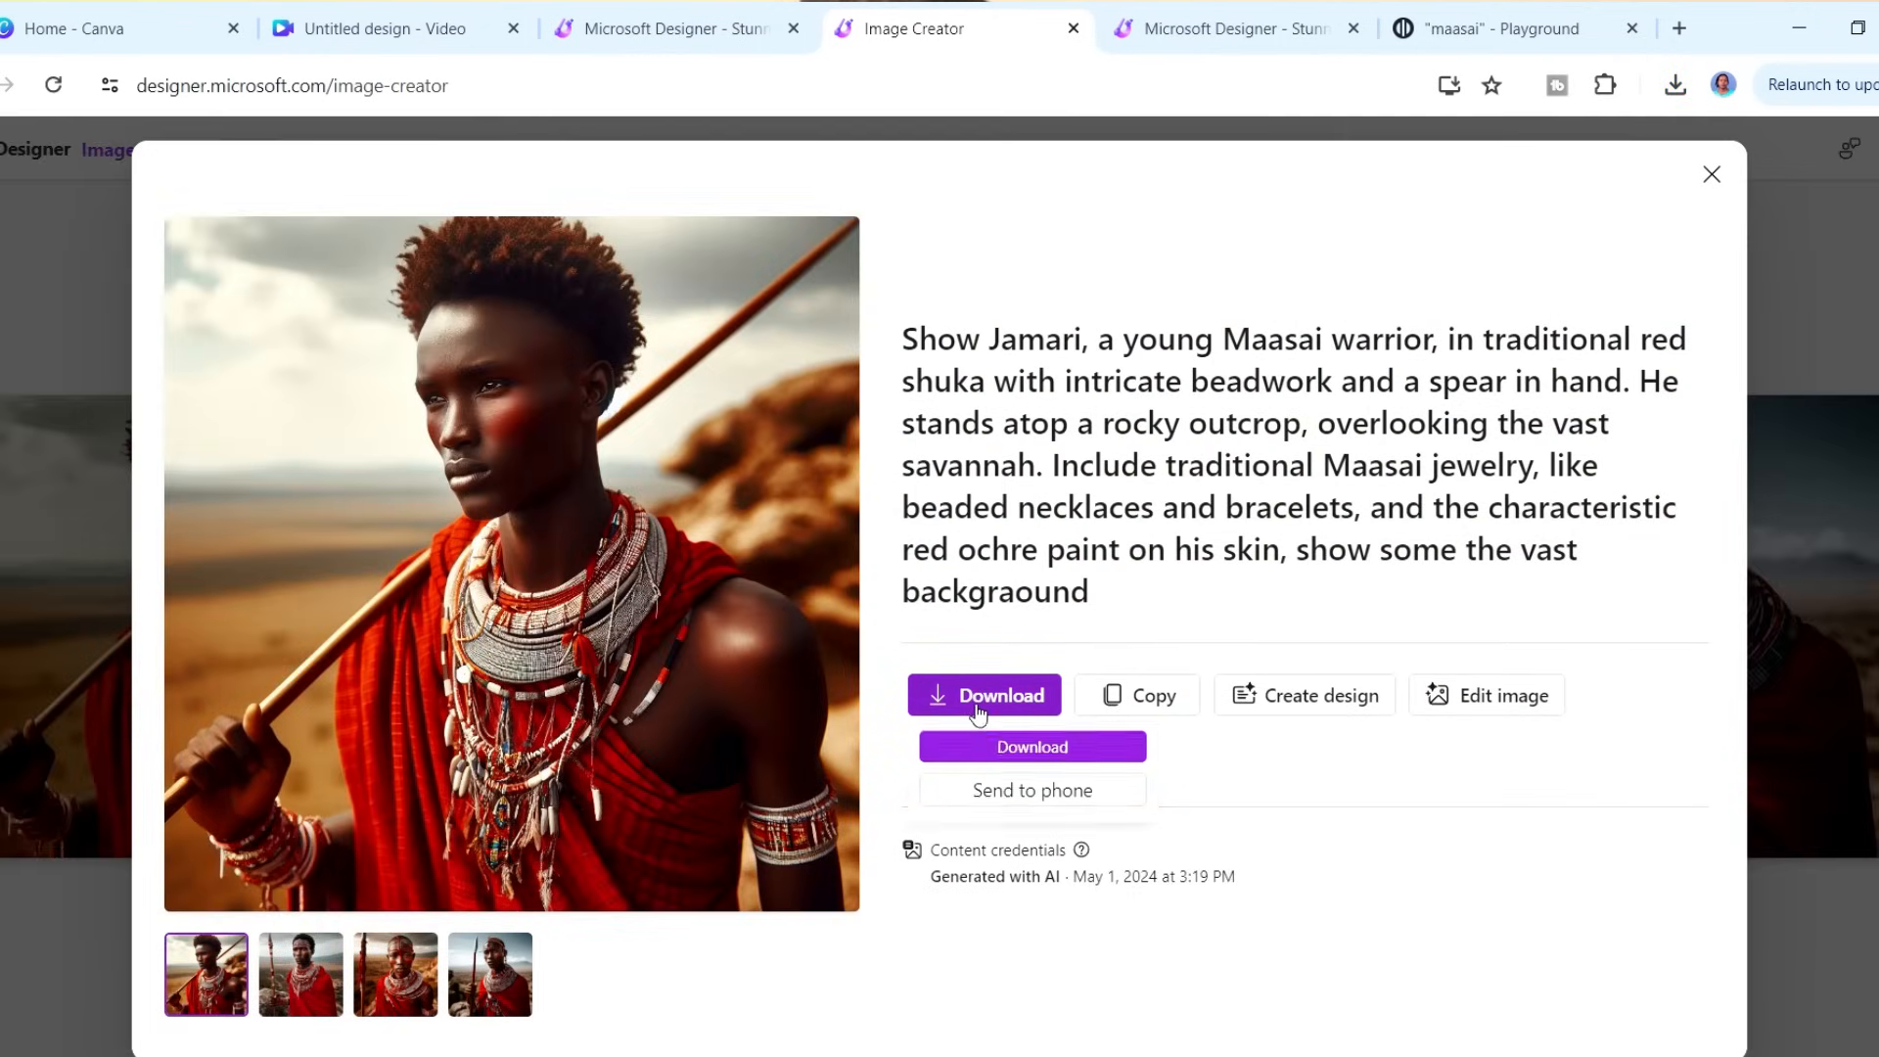
pyautogui.click(1030, 746)
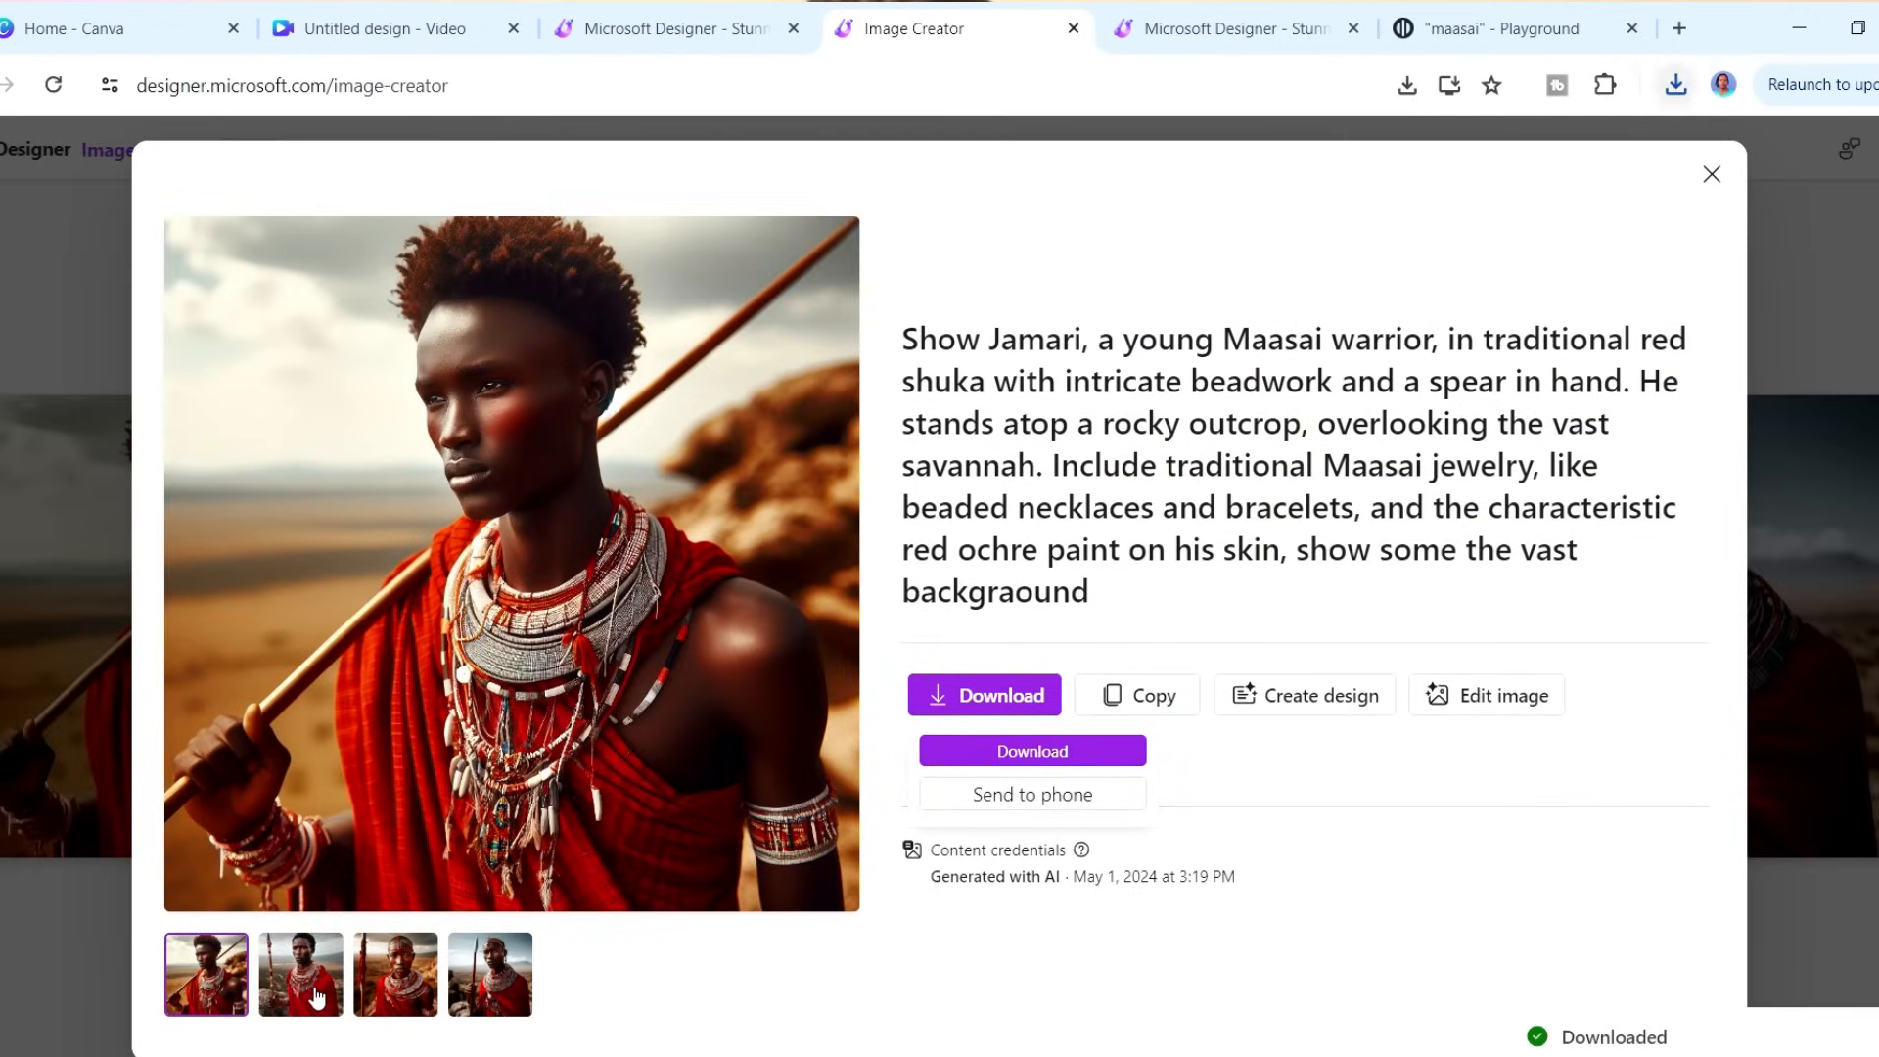
# - Download the remaining Jamari variations and return to the generator prompt for Scene 2
pyautogui.click(300, 973)
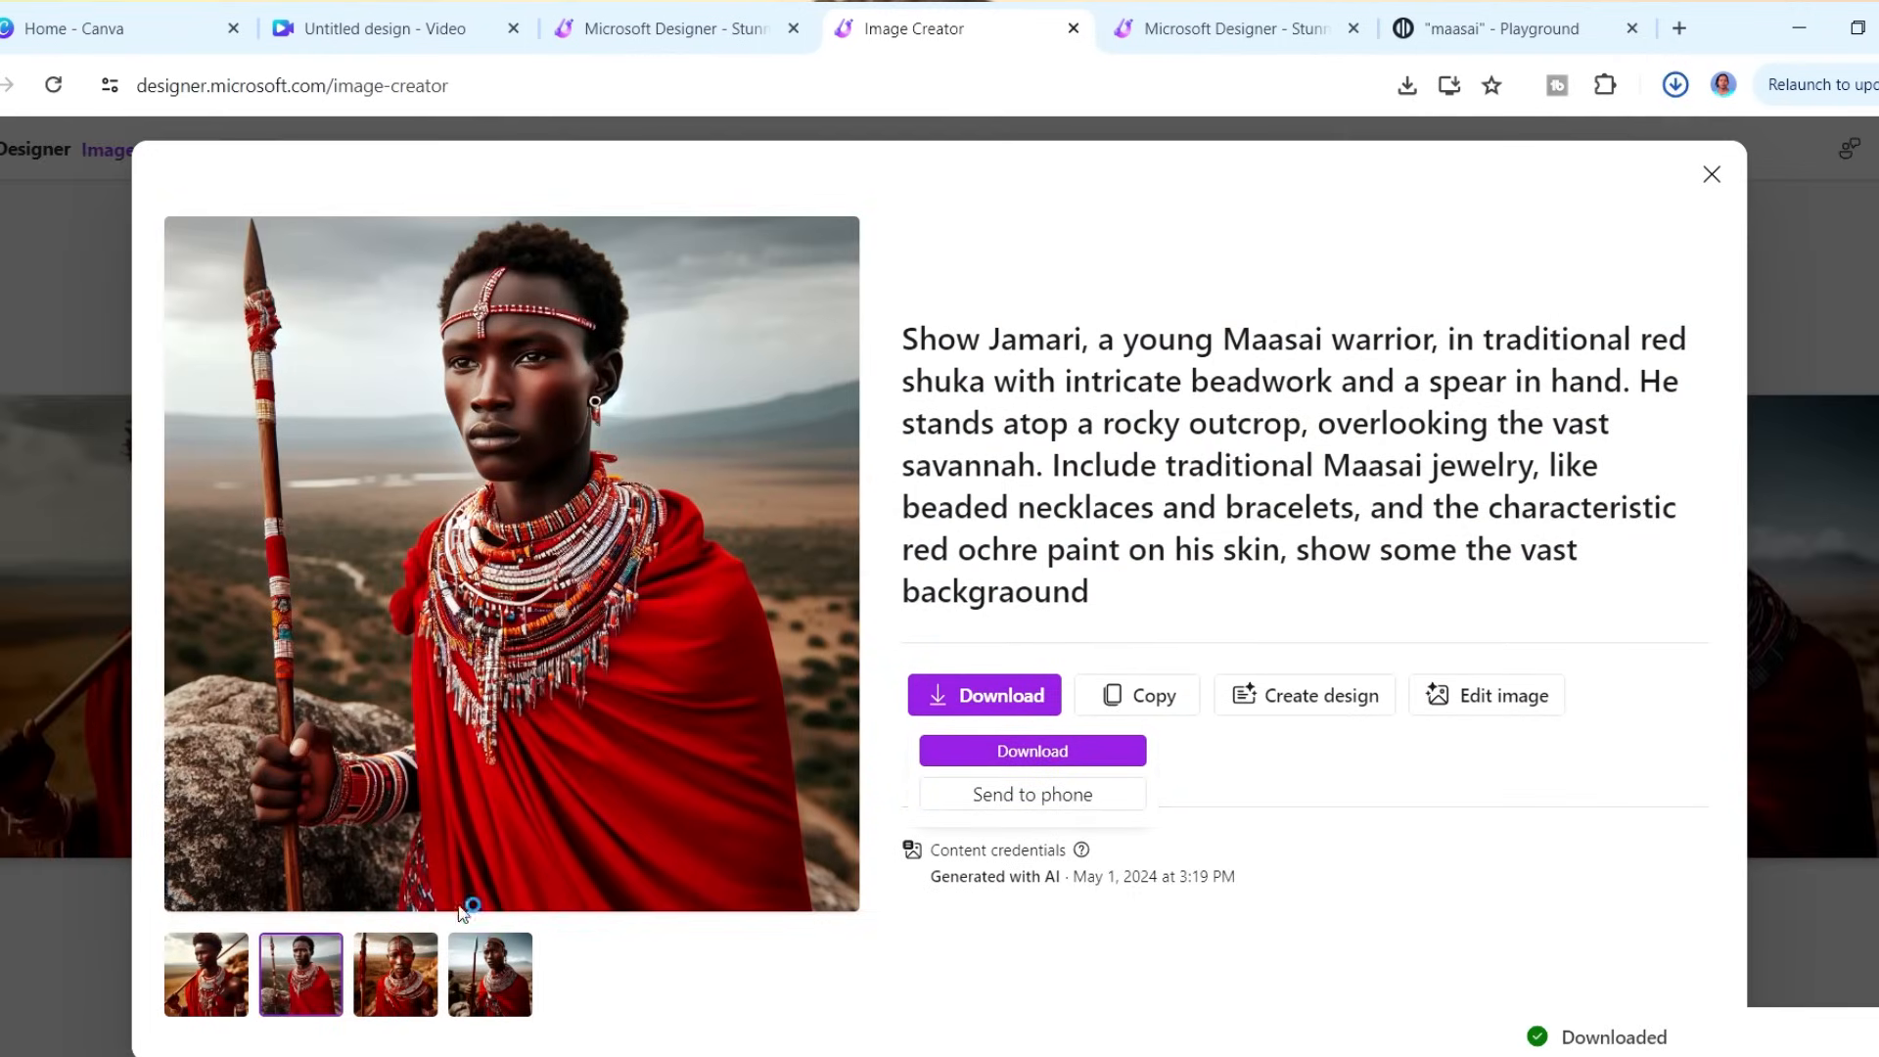
pyautogui.click(394, 973)
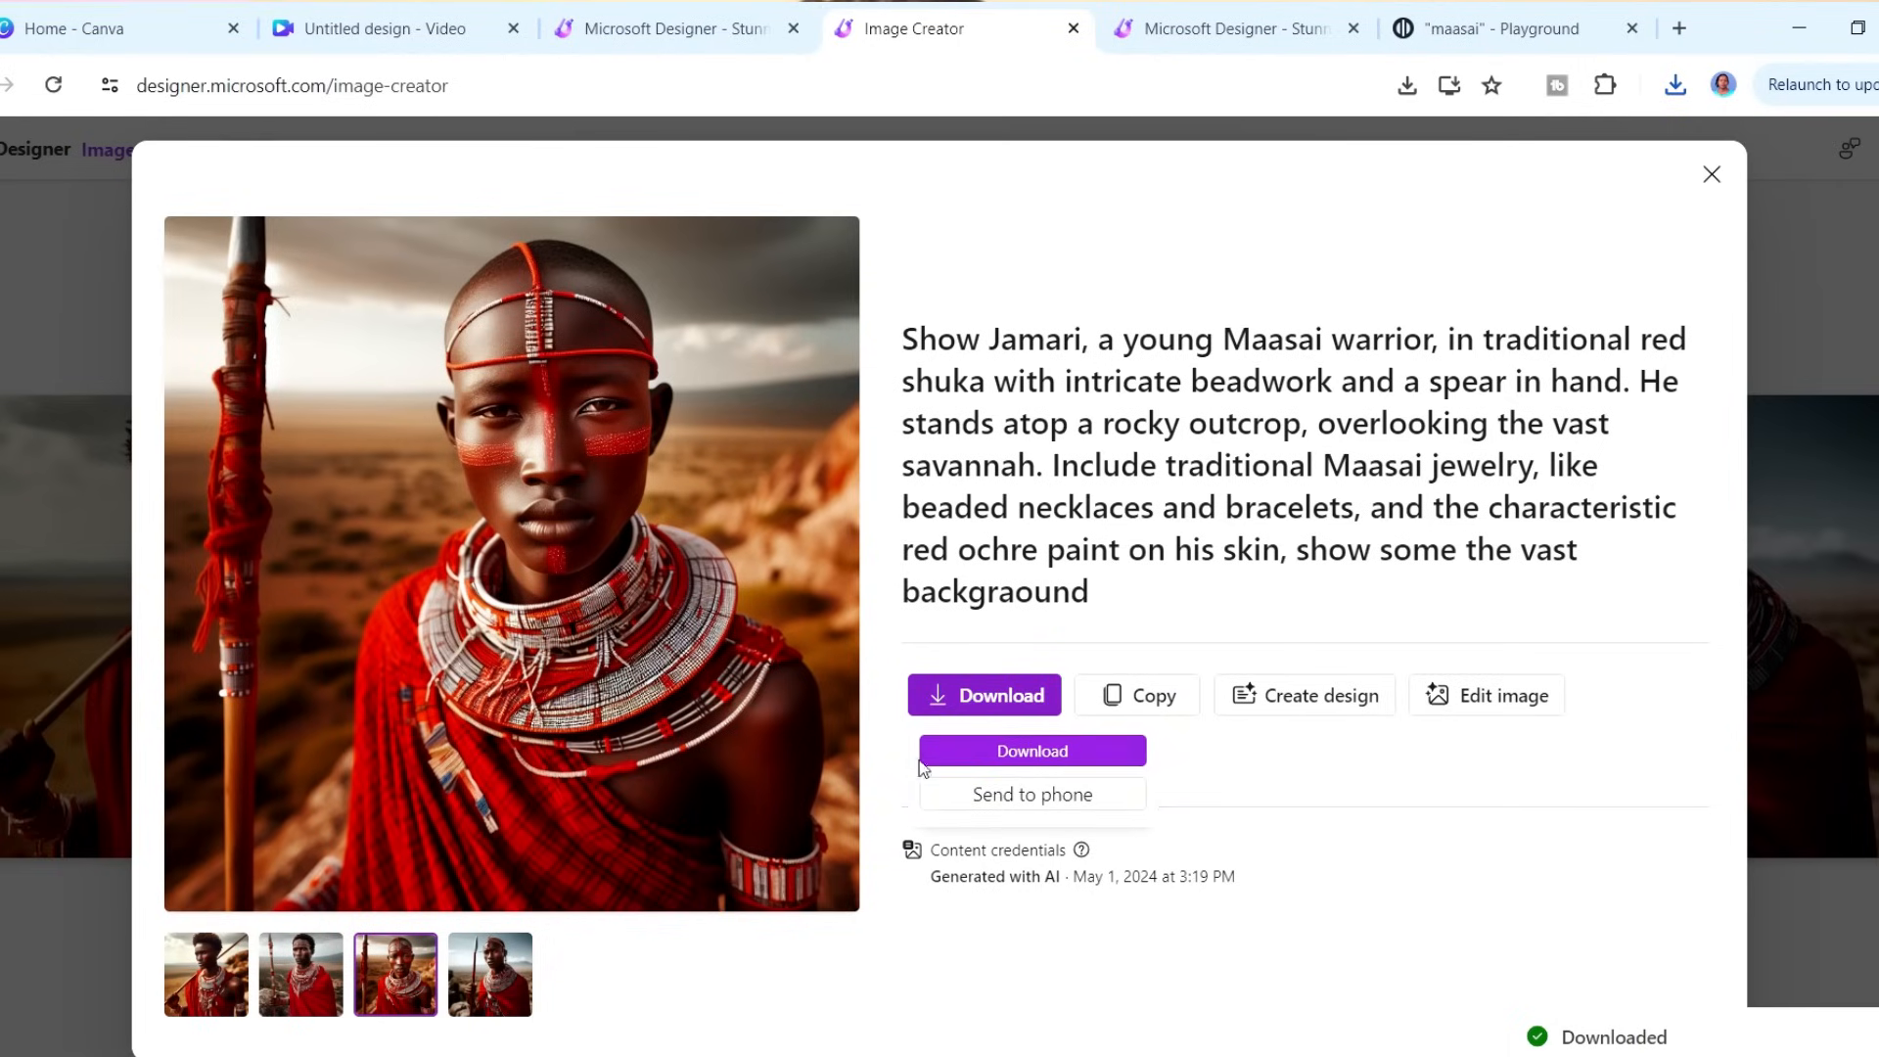
pyautogui.click(489, 973)
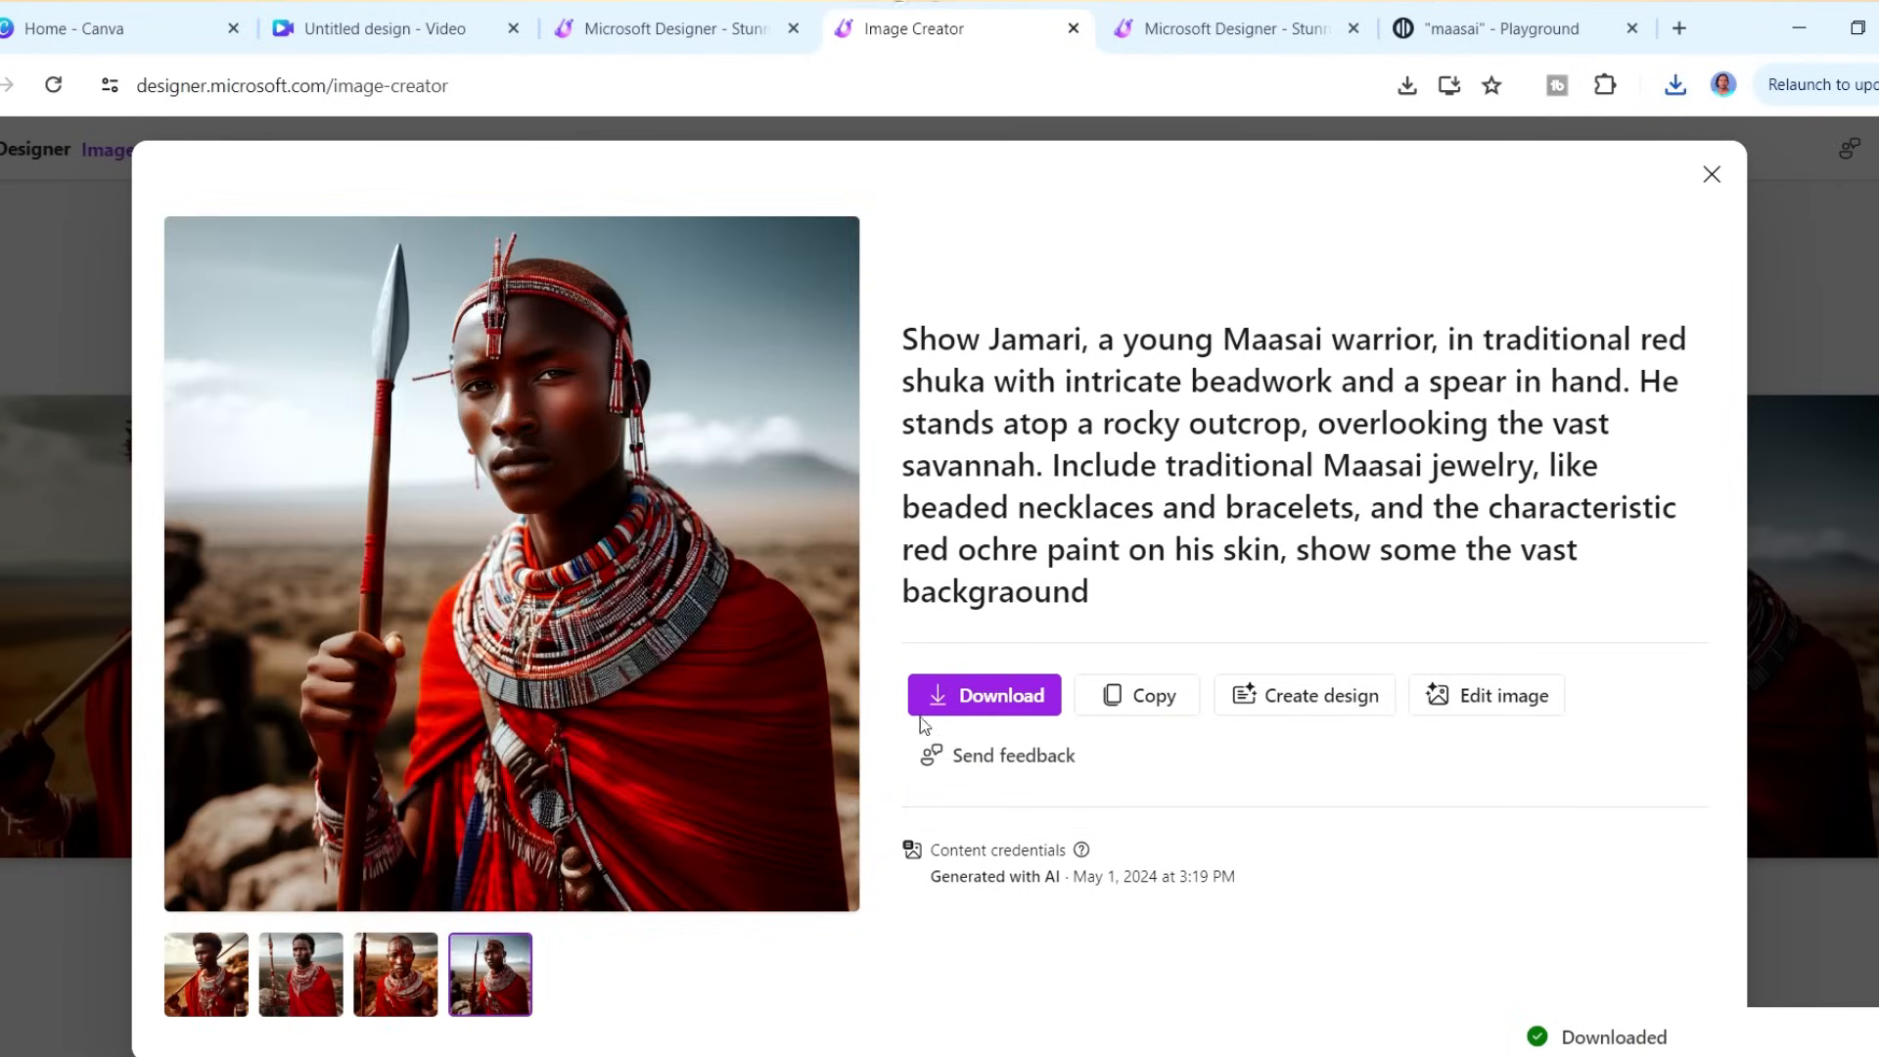
pyautogui.click(983, 695)
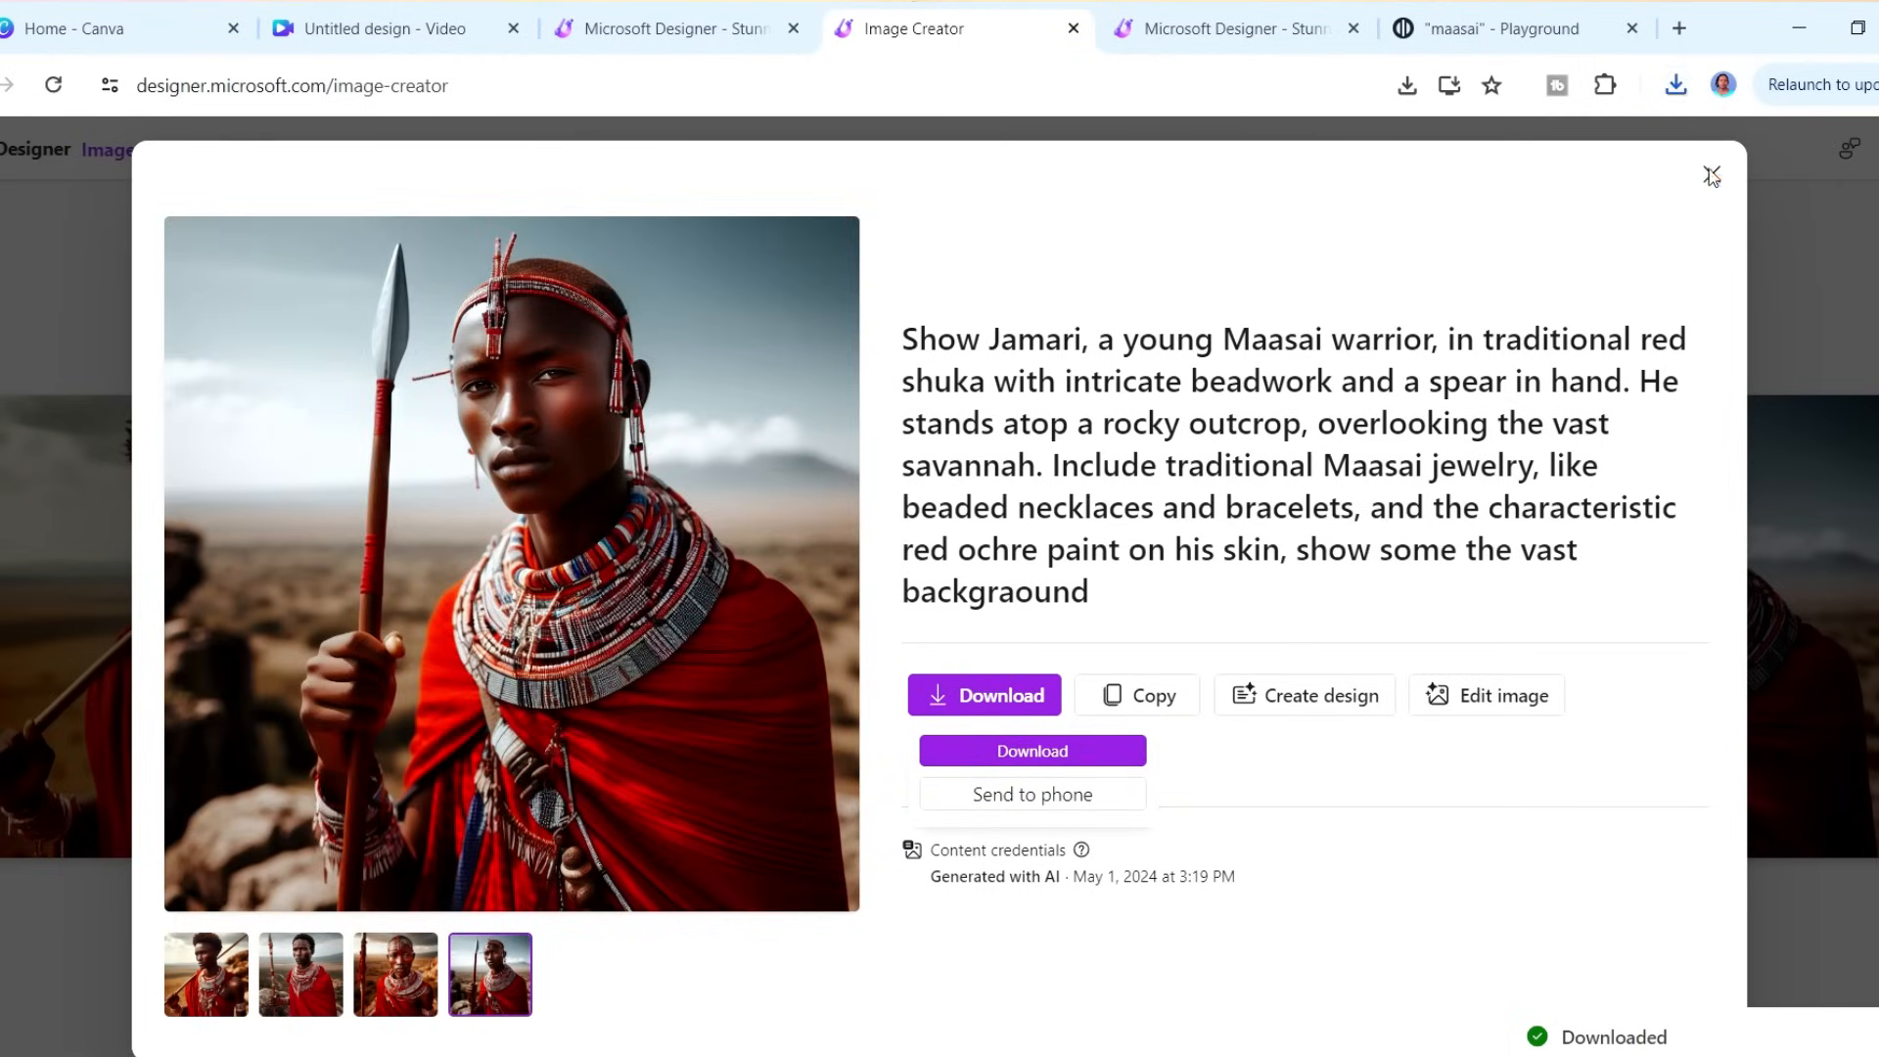
pyautogui.click(1712, 175)
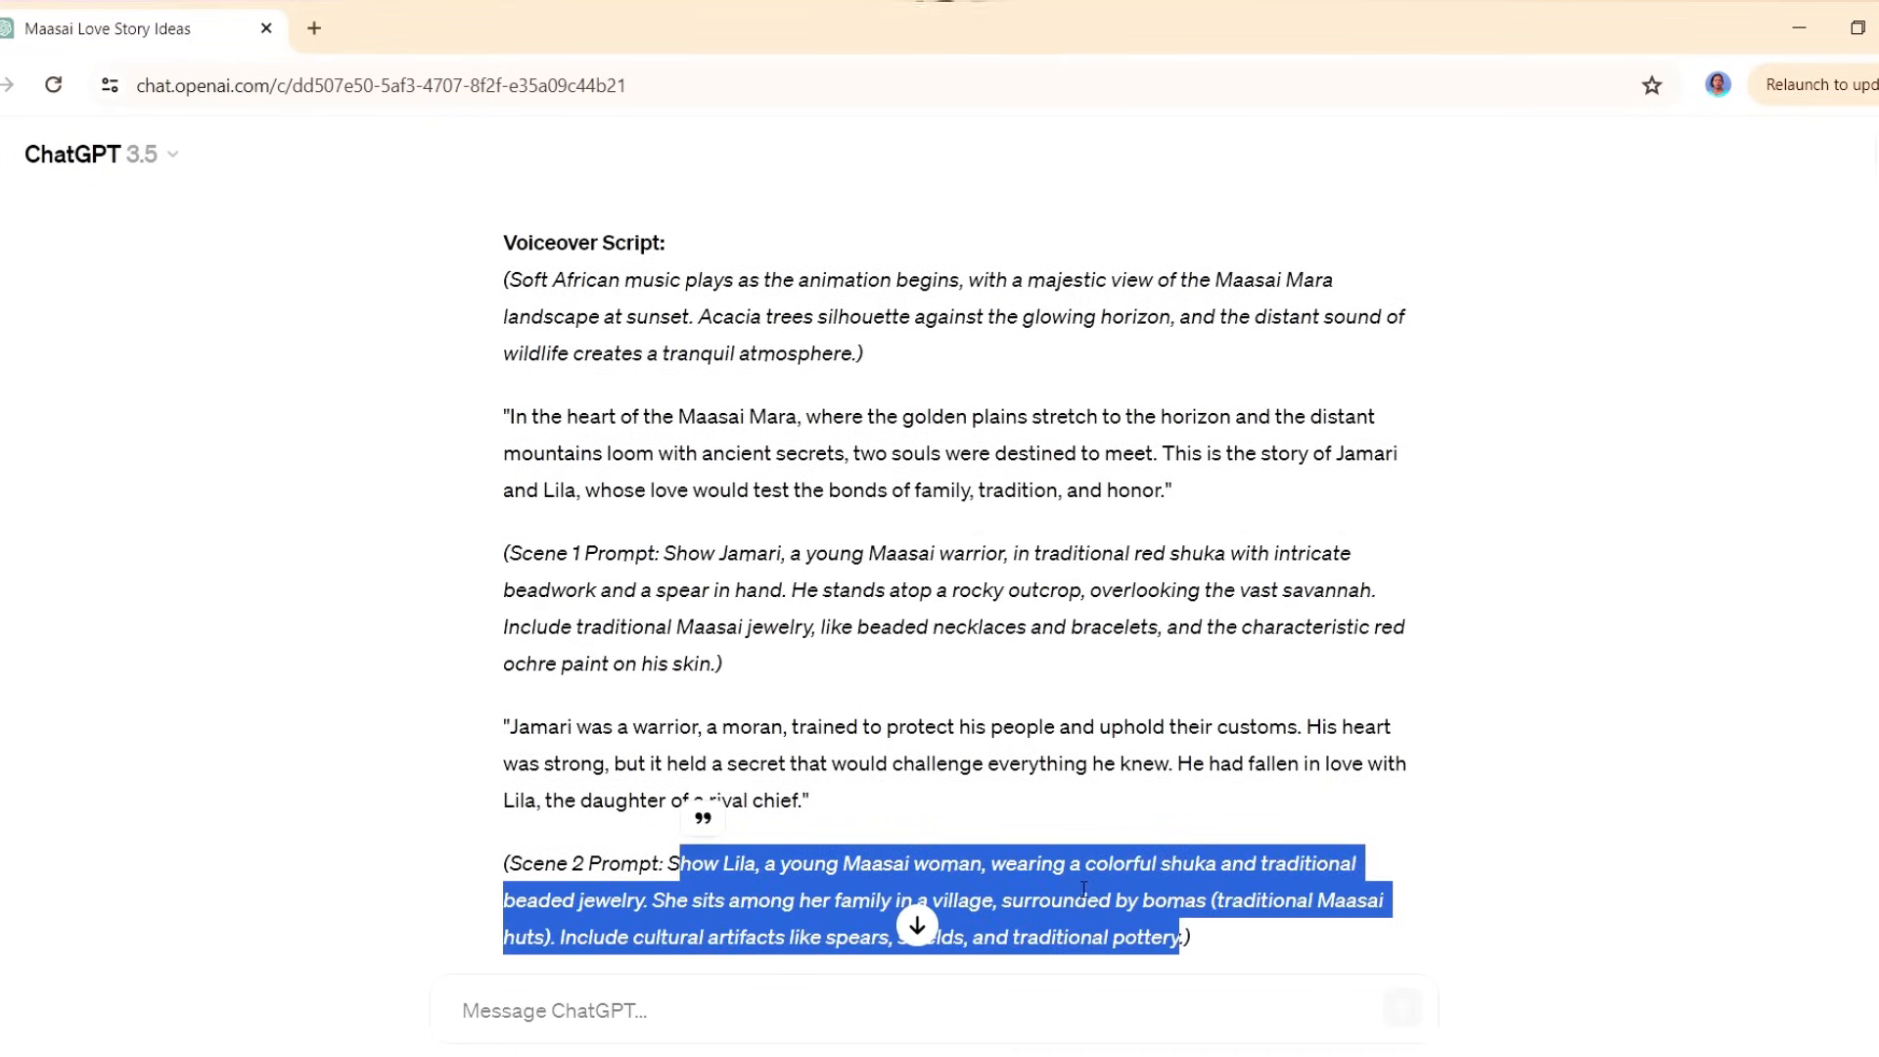
pyautogui.moveTo(1144, 619)
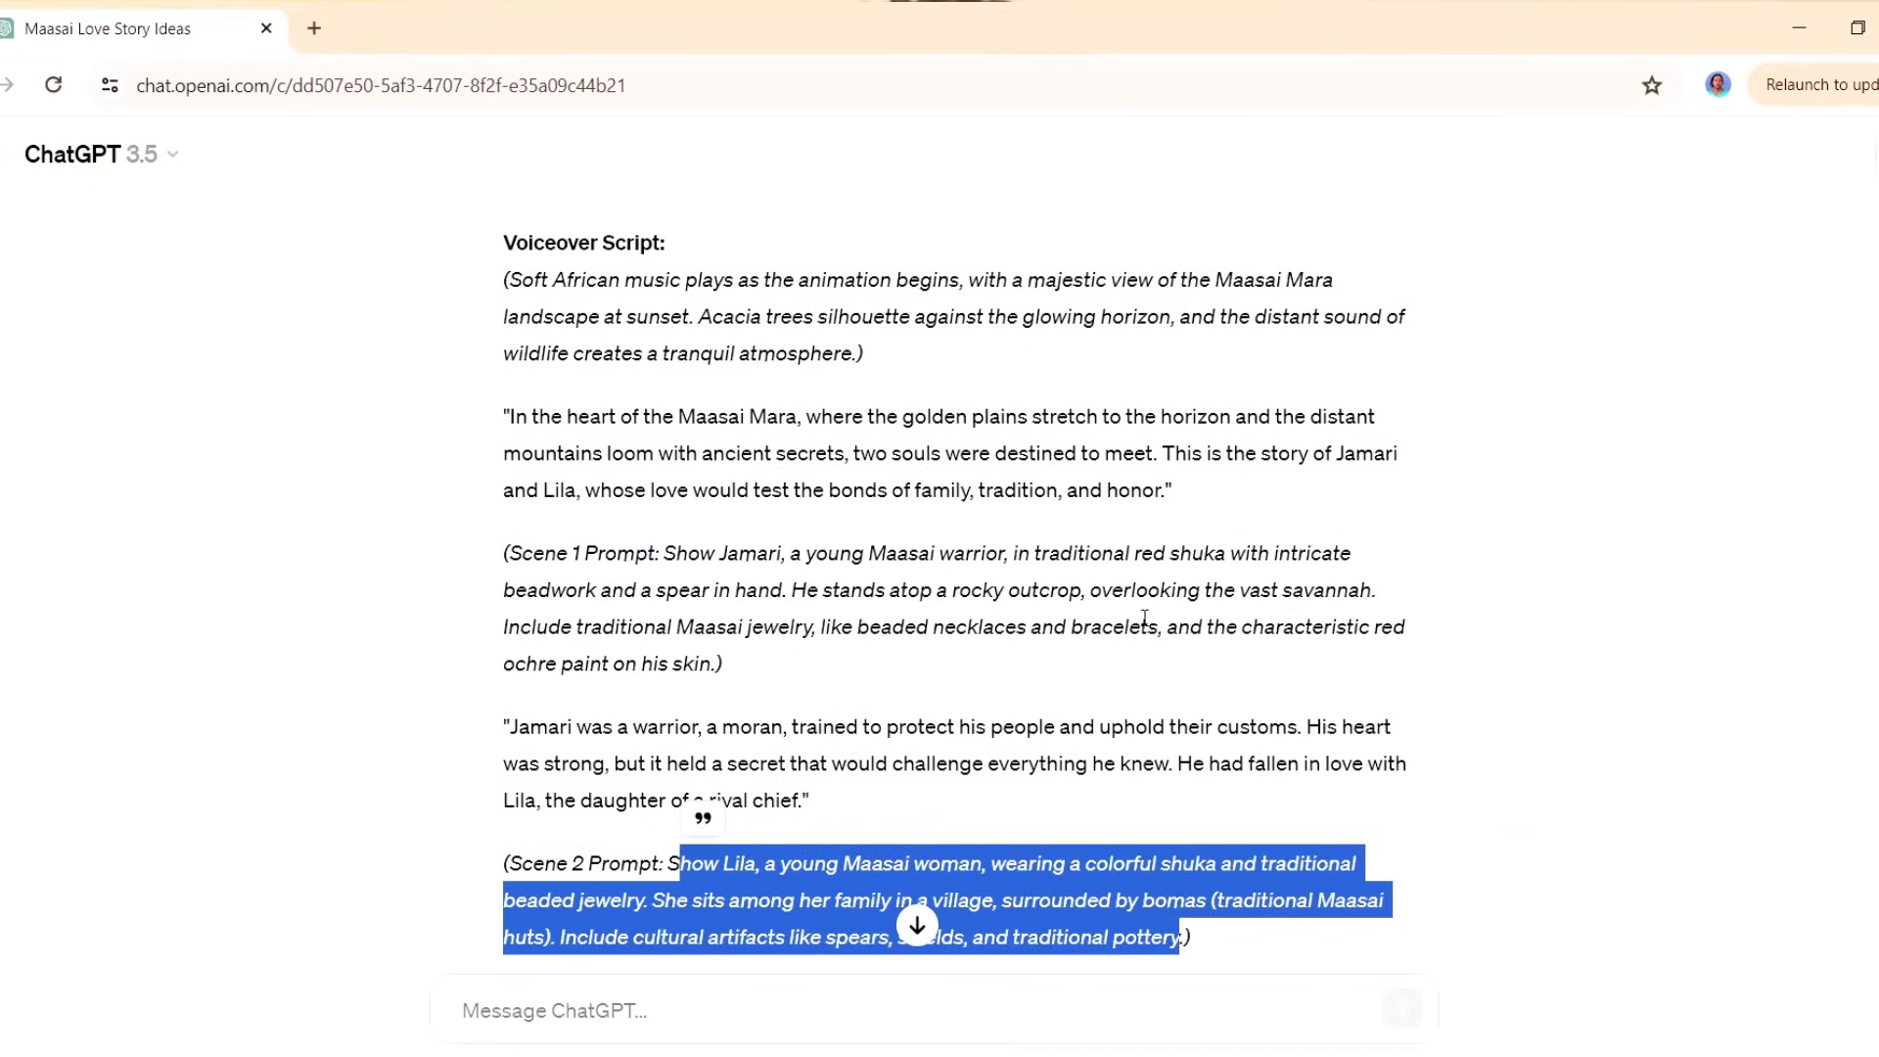
pyautogui.click(719, 27)
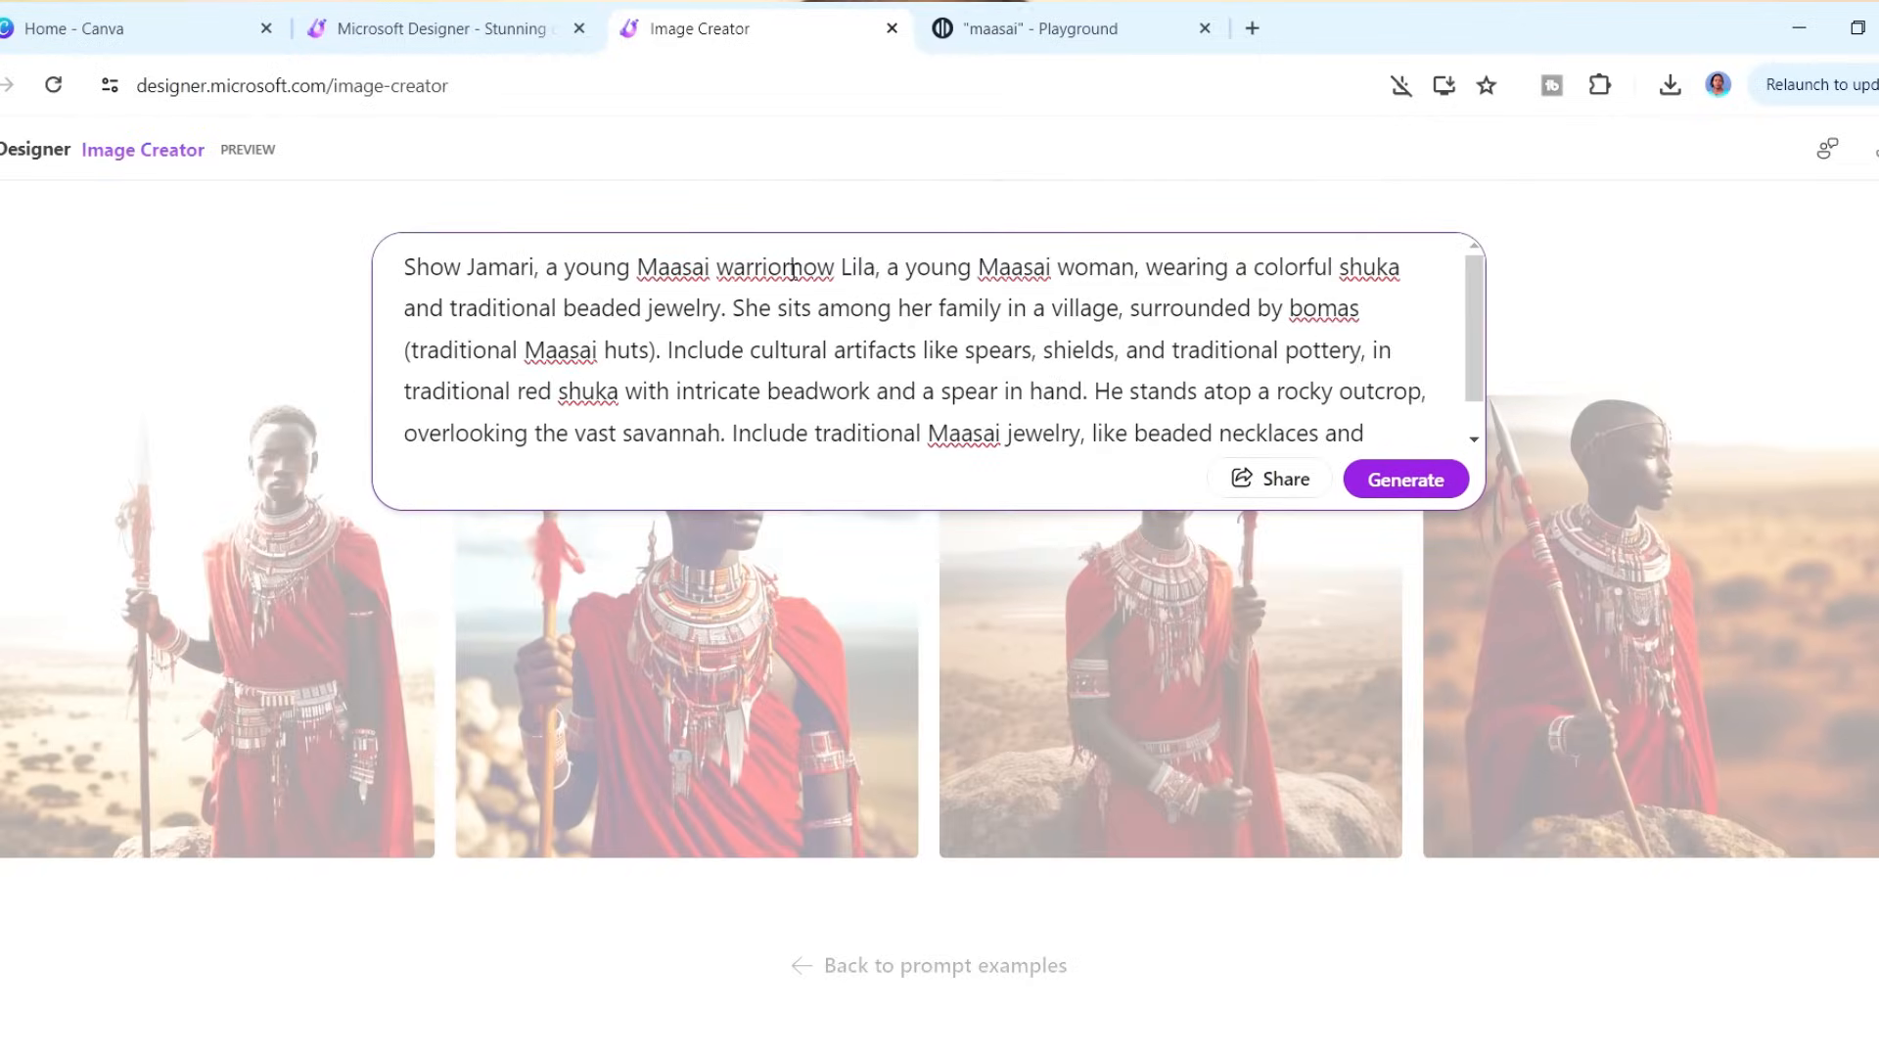
# - Generate the Lila-with-family village images and download two of the variations
pyautogui.click(1403, 479)
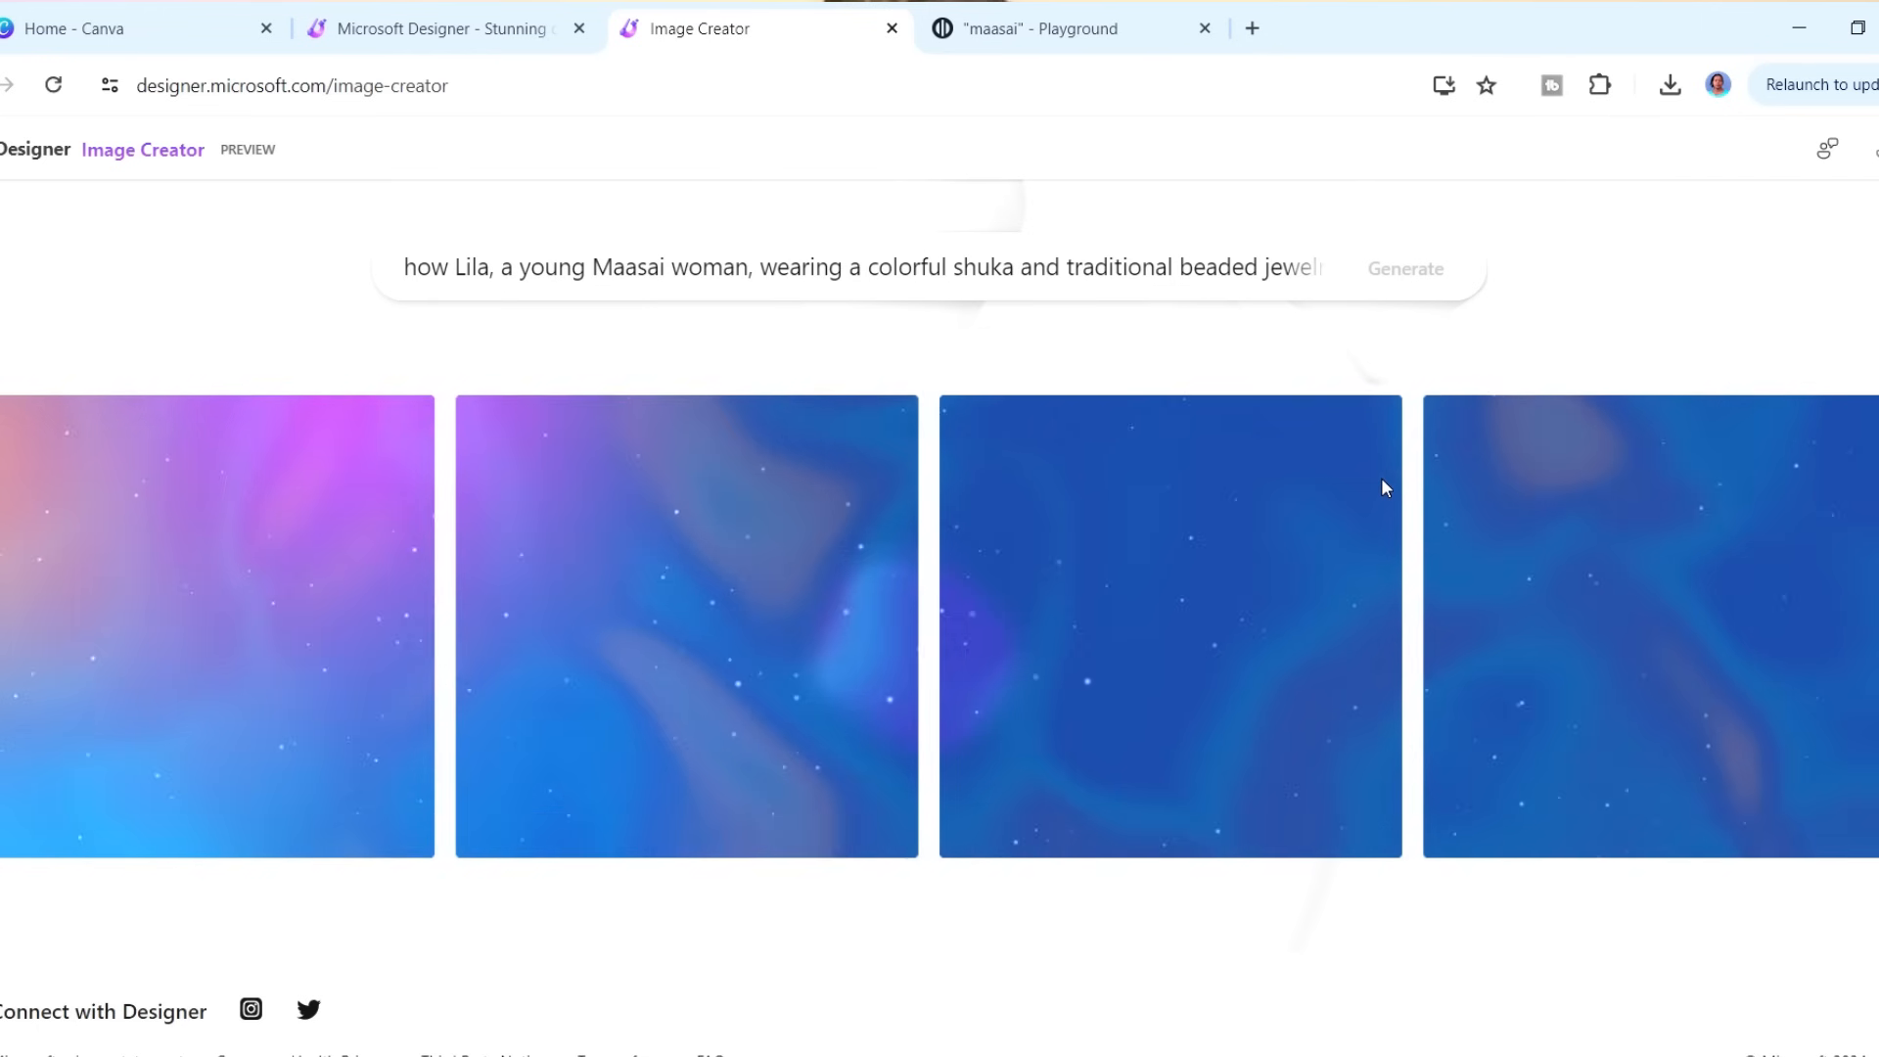
pyautogui.click(1405, 267)
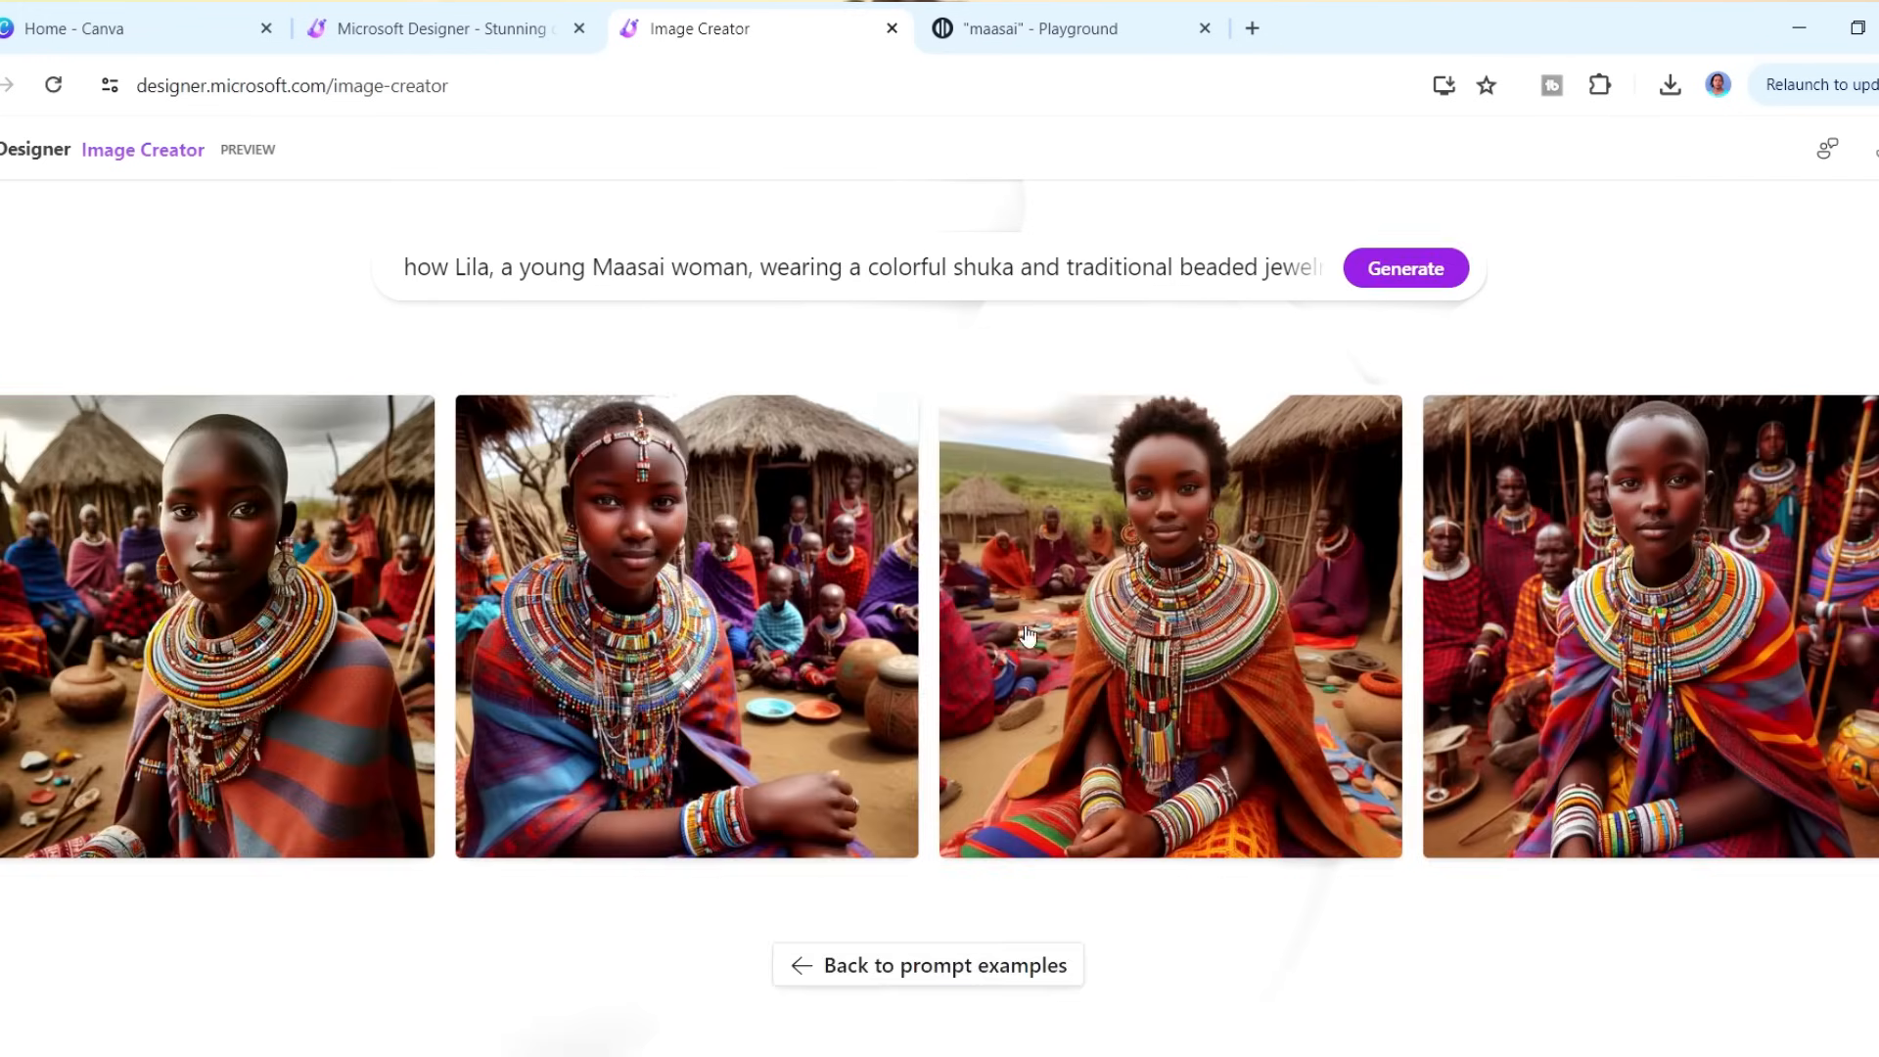
pyautogui.click(1169, 625)
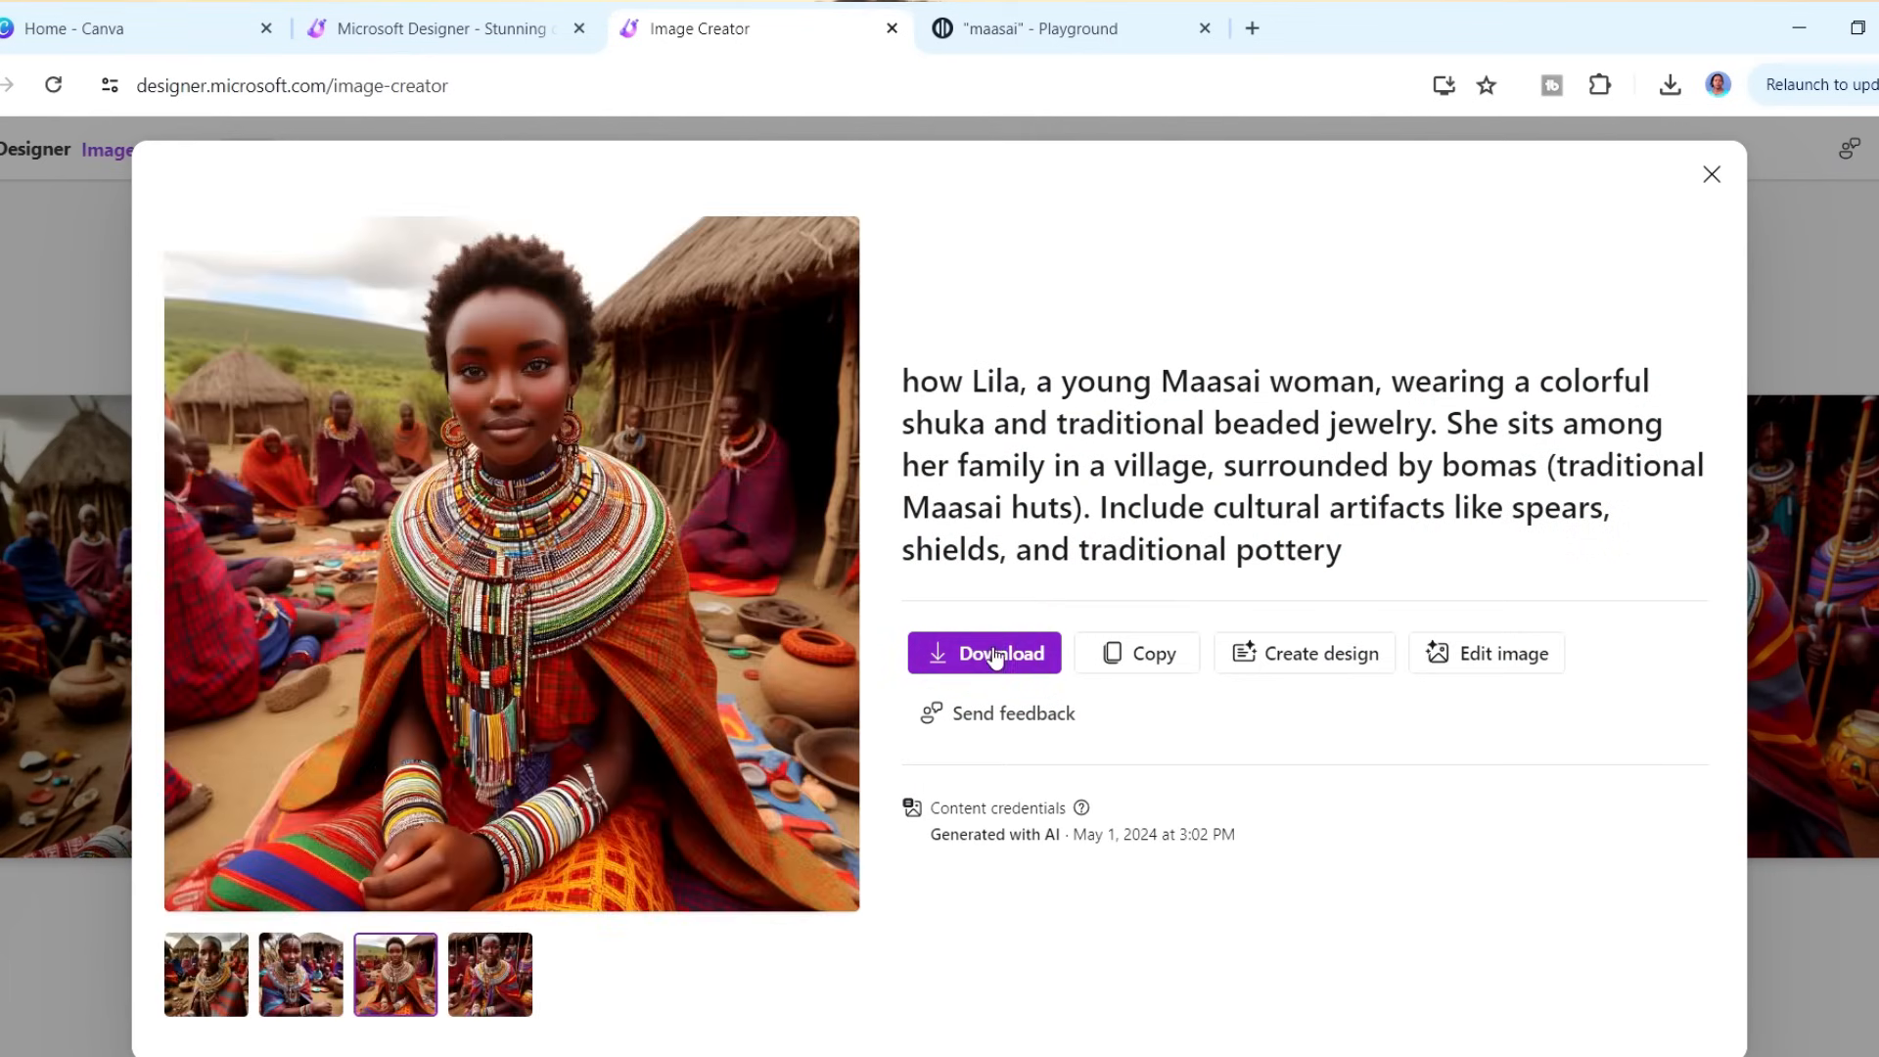
pyautogui.click(982, 653)
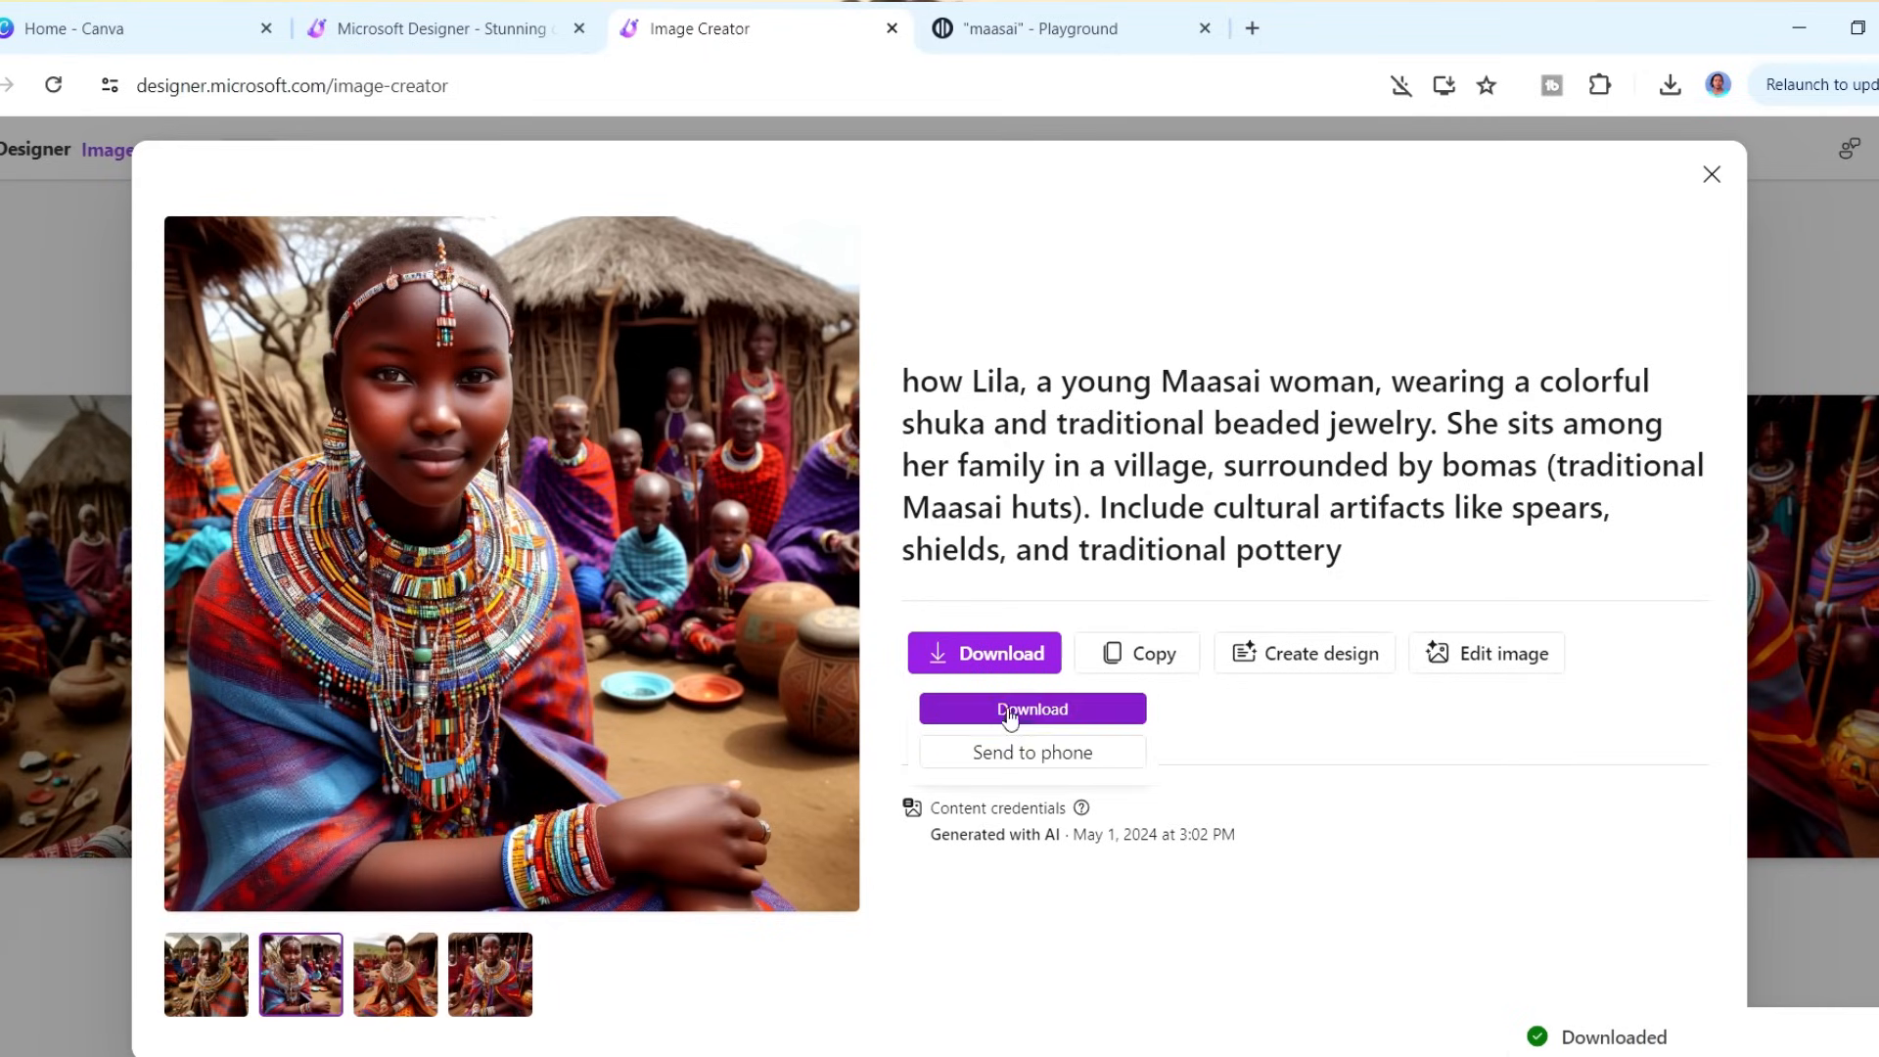
pyautogui.click(395, 973)
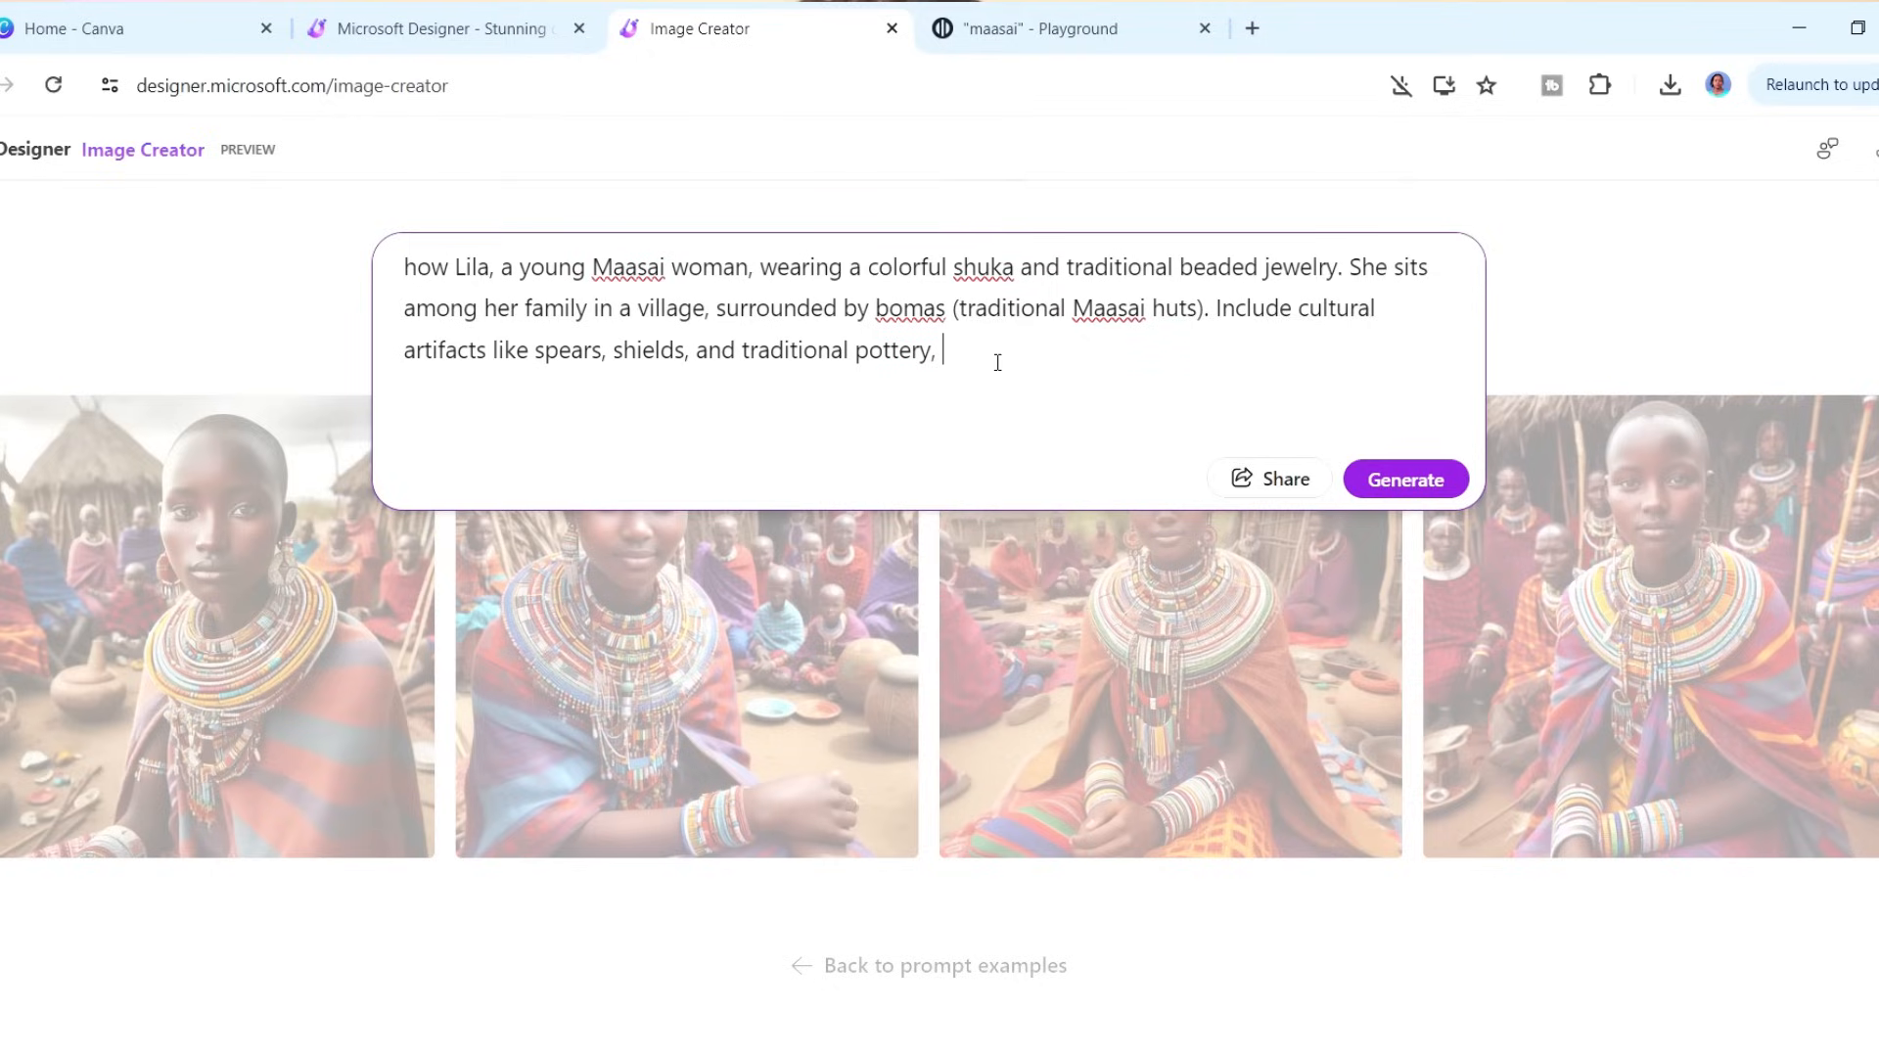
# - Add vegetation to the Lila prompt and regenerate the village images
pyautogui.write('show a')
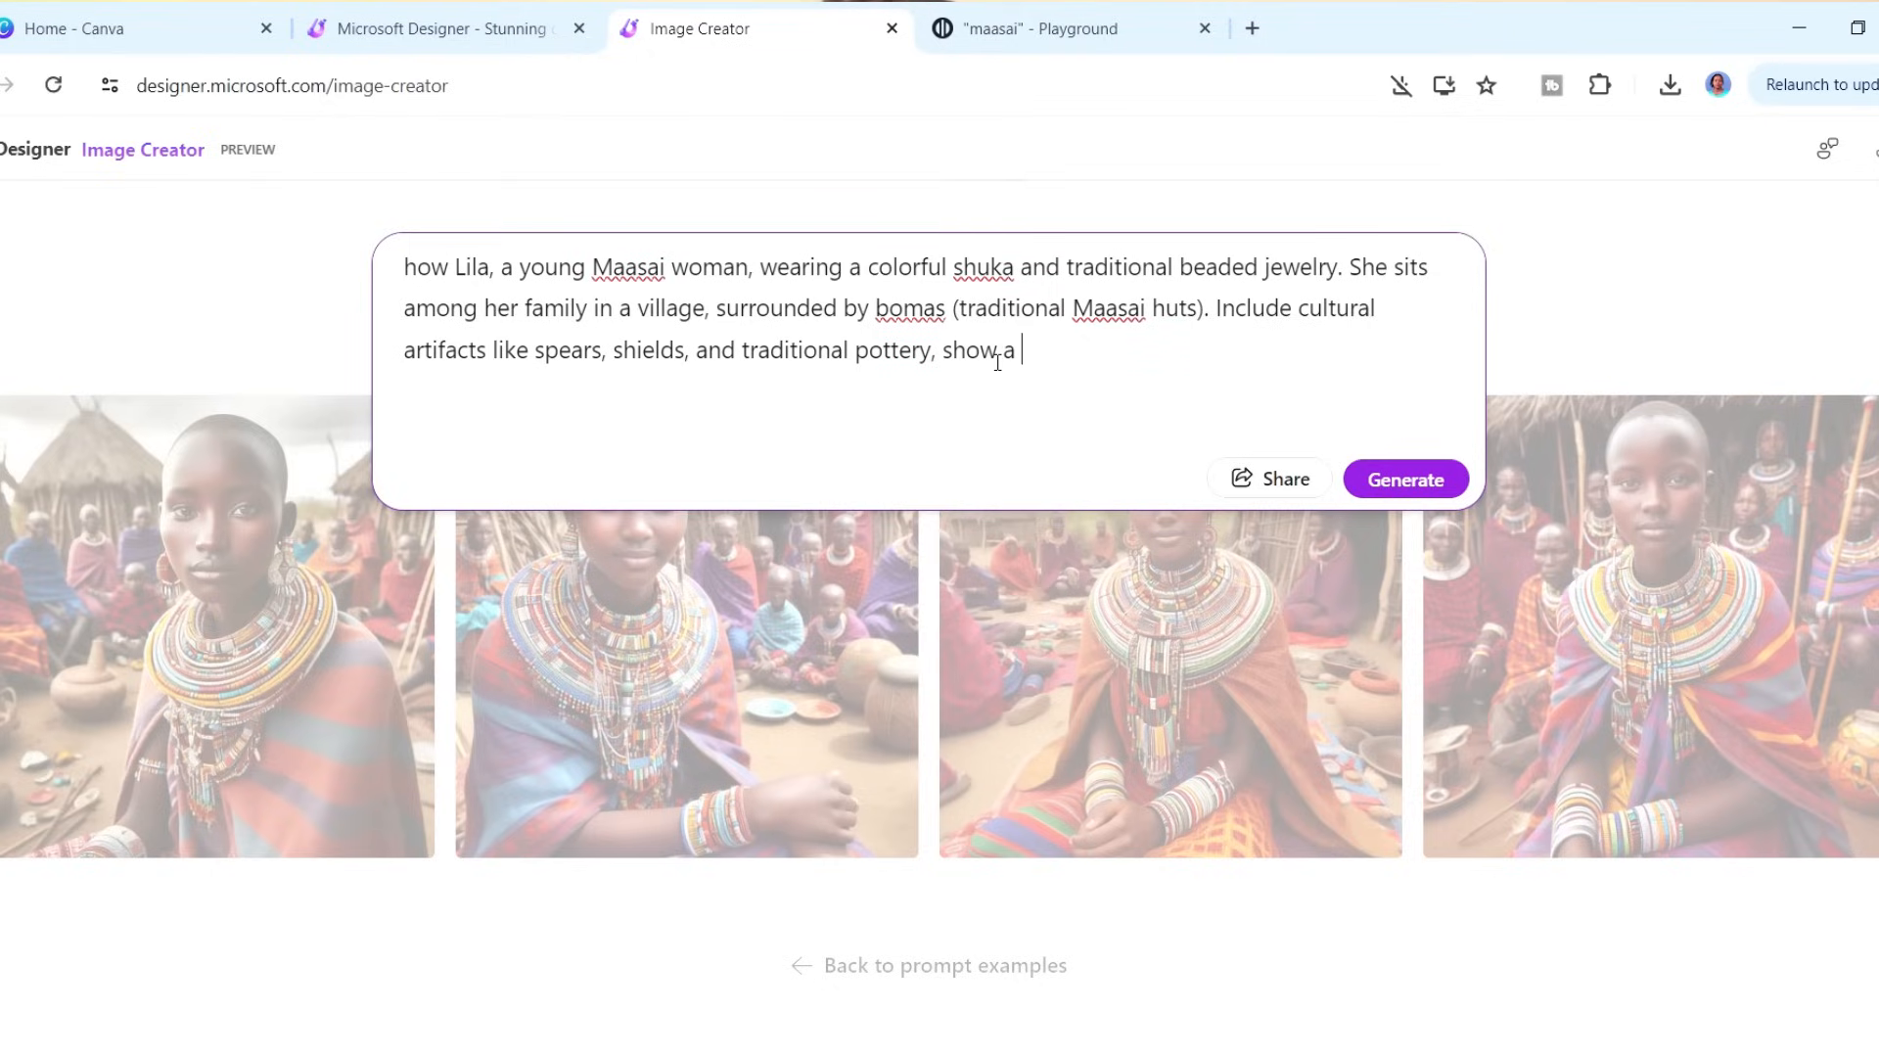
pyautogui.write('some vege')
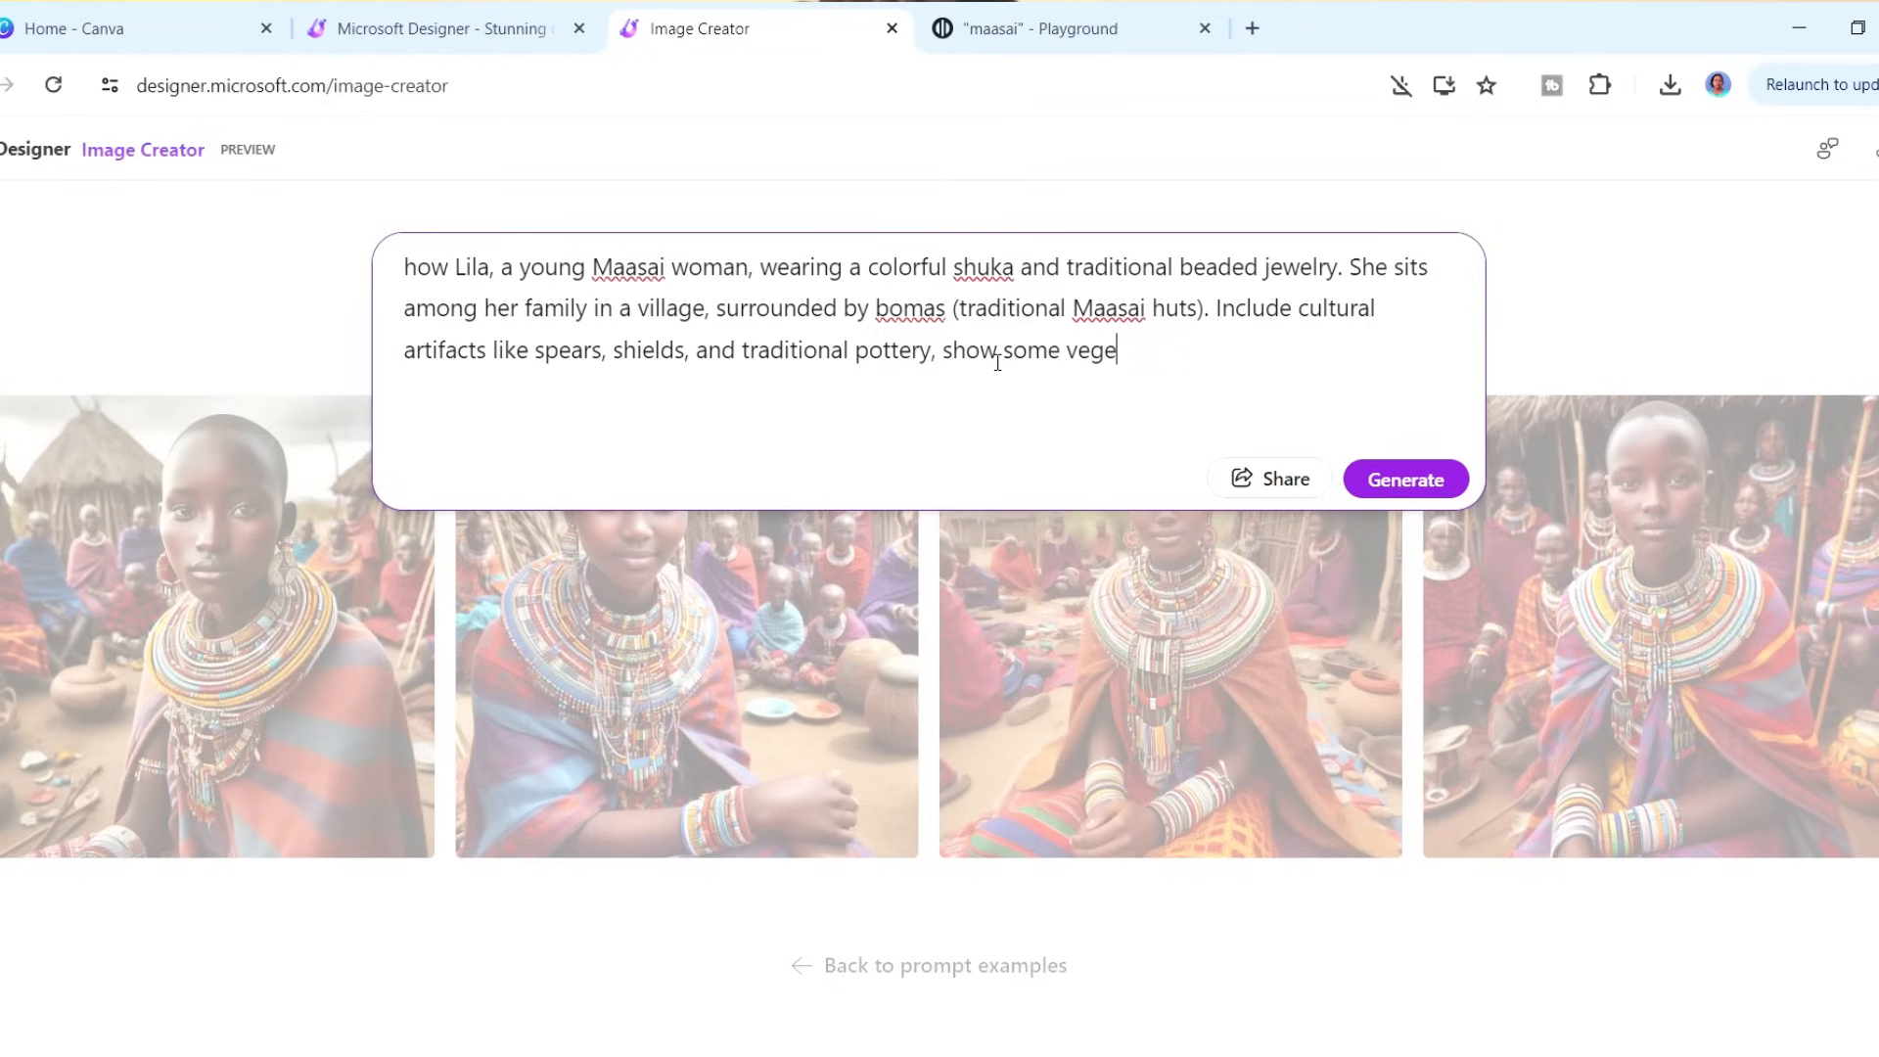
pyautogui.click(1405, 478)
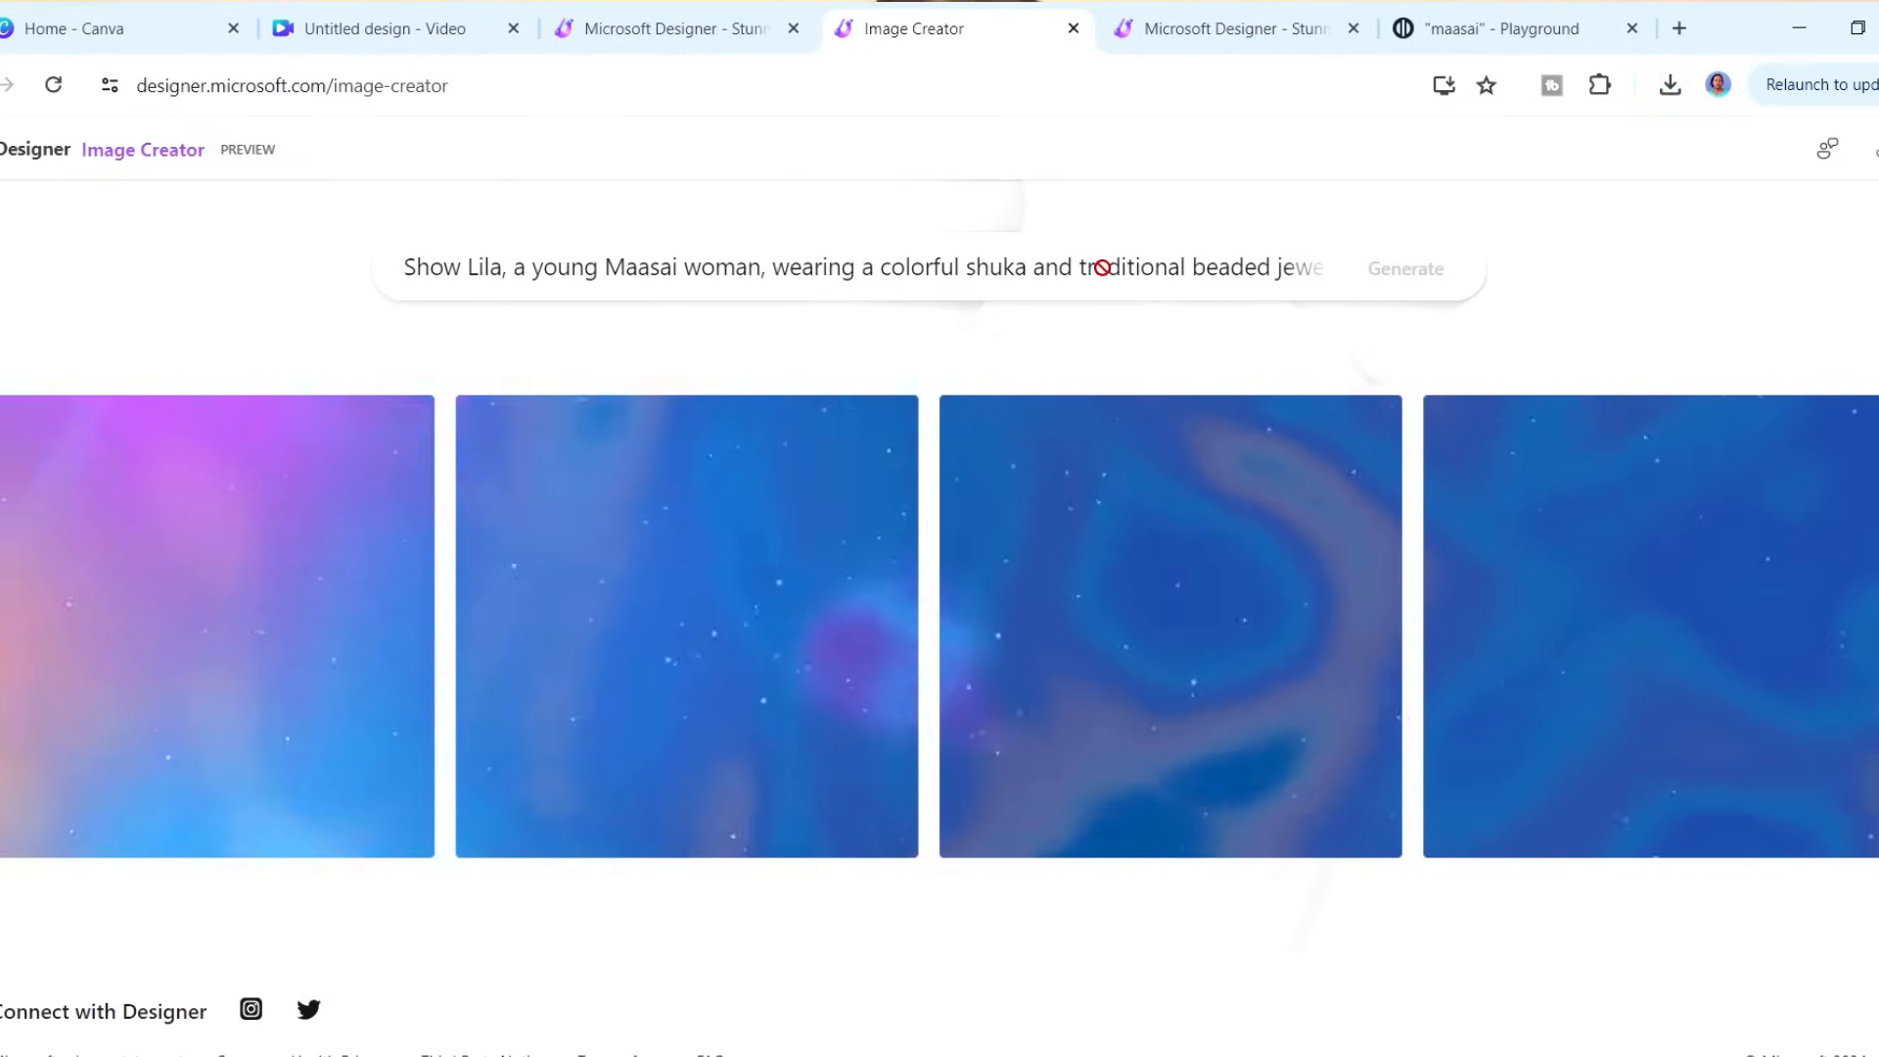
# - Download a new Lila variation and return to the ChatGPT story script
pyautogui.click(1404, 268)
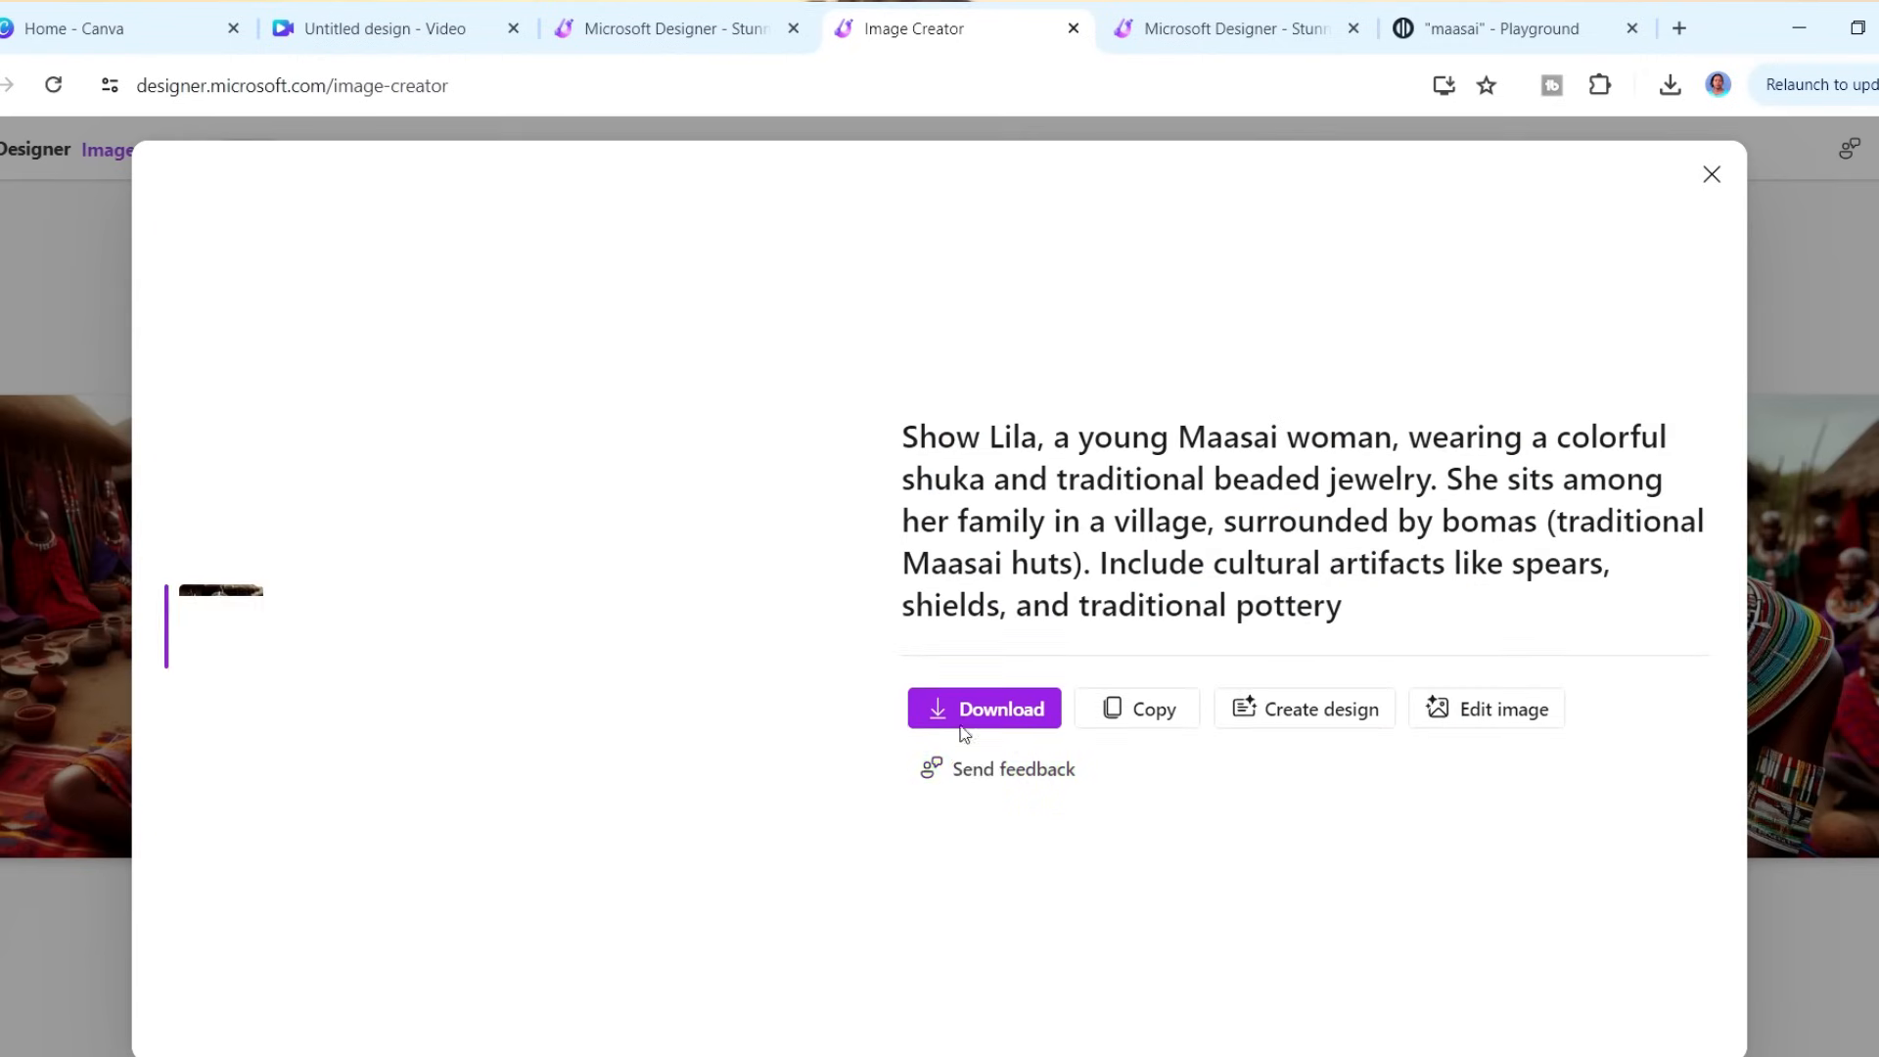
pyautogui.click(982, 709)
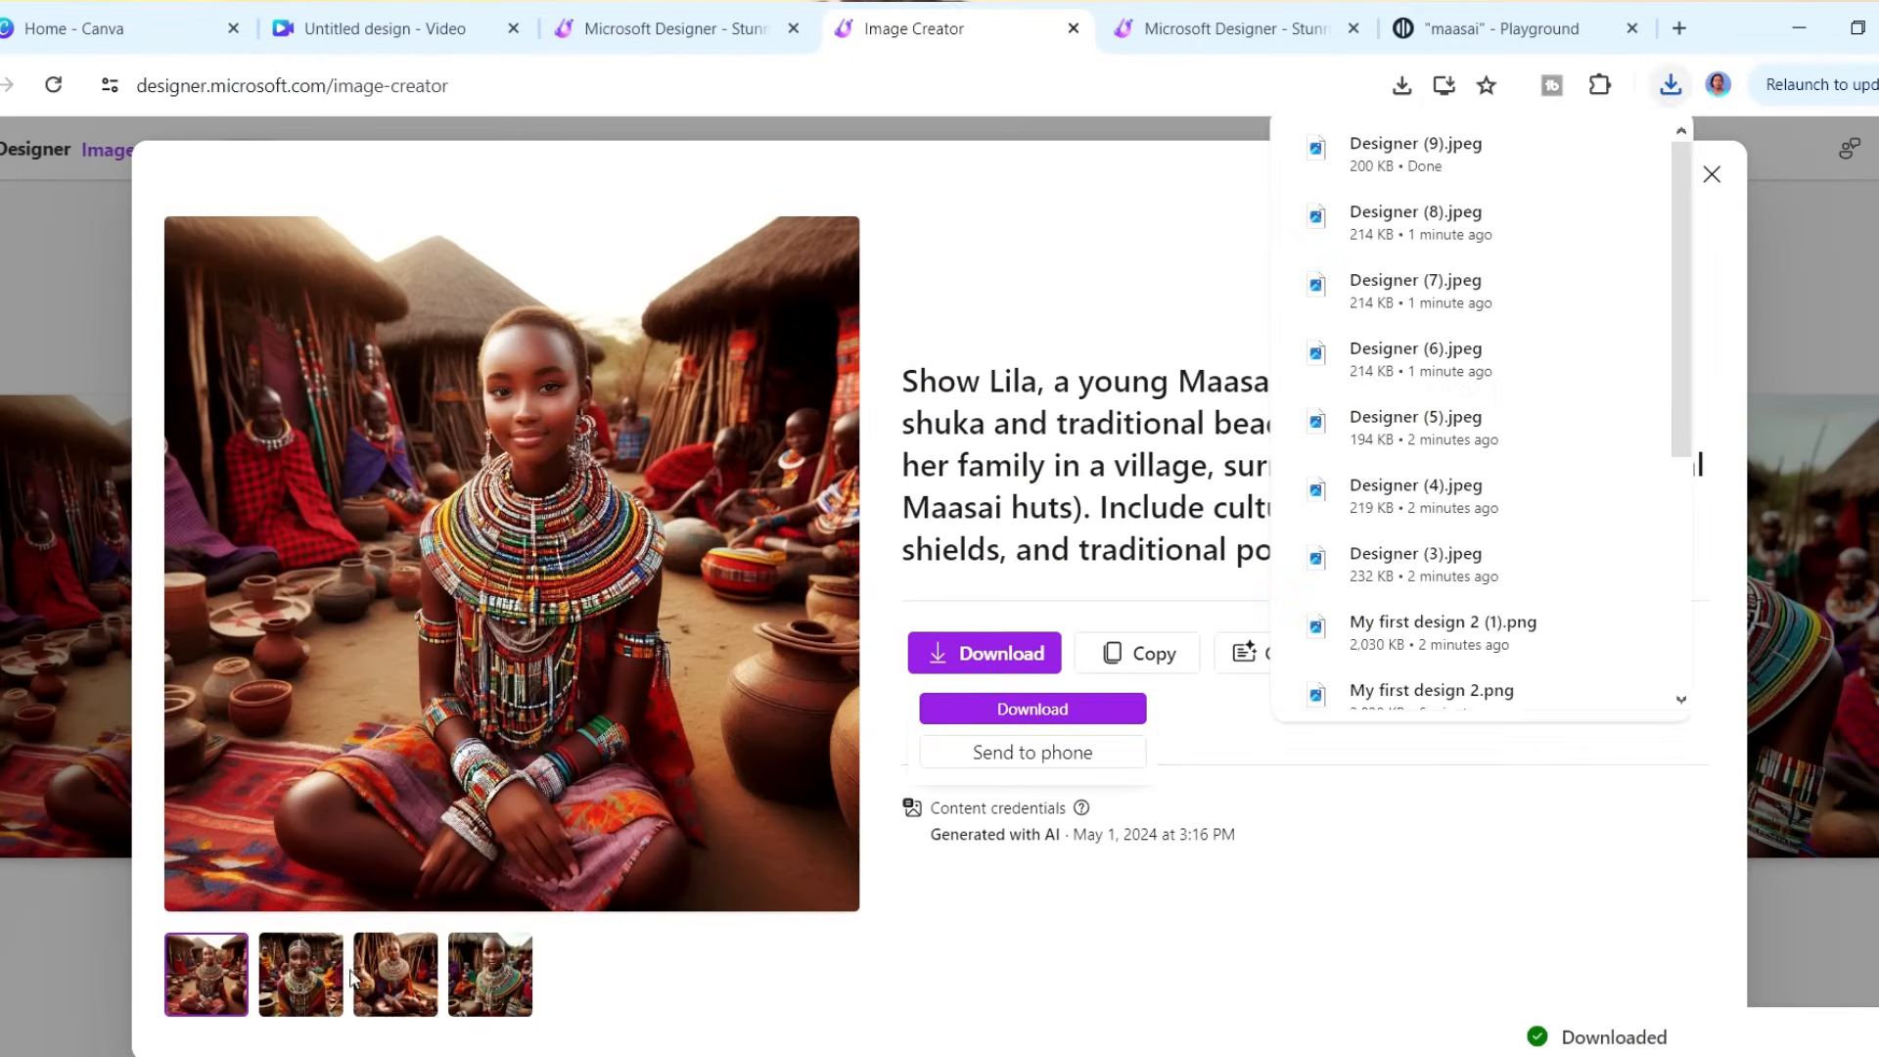
pyautogui.click(299, 973)
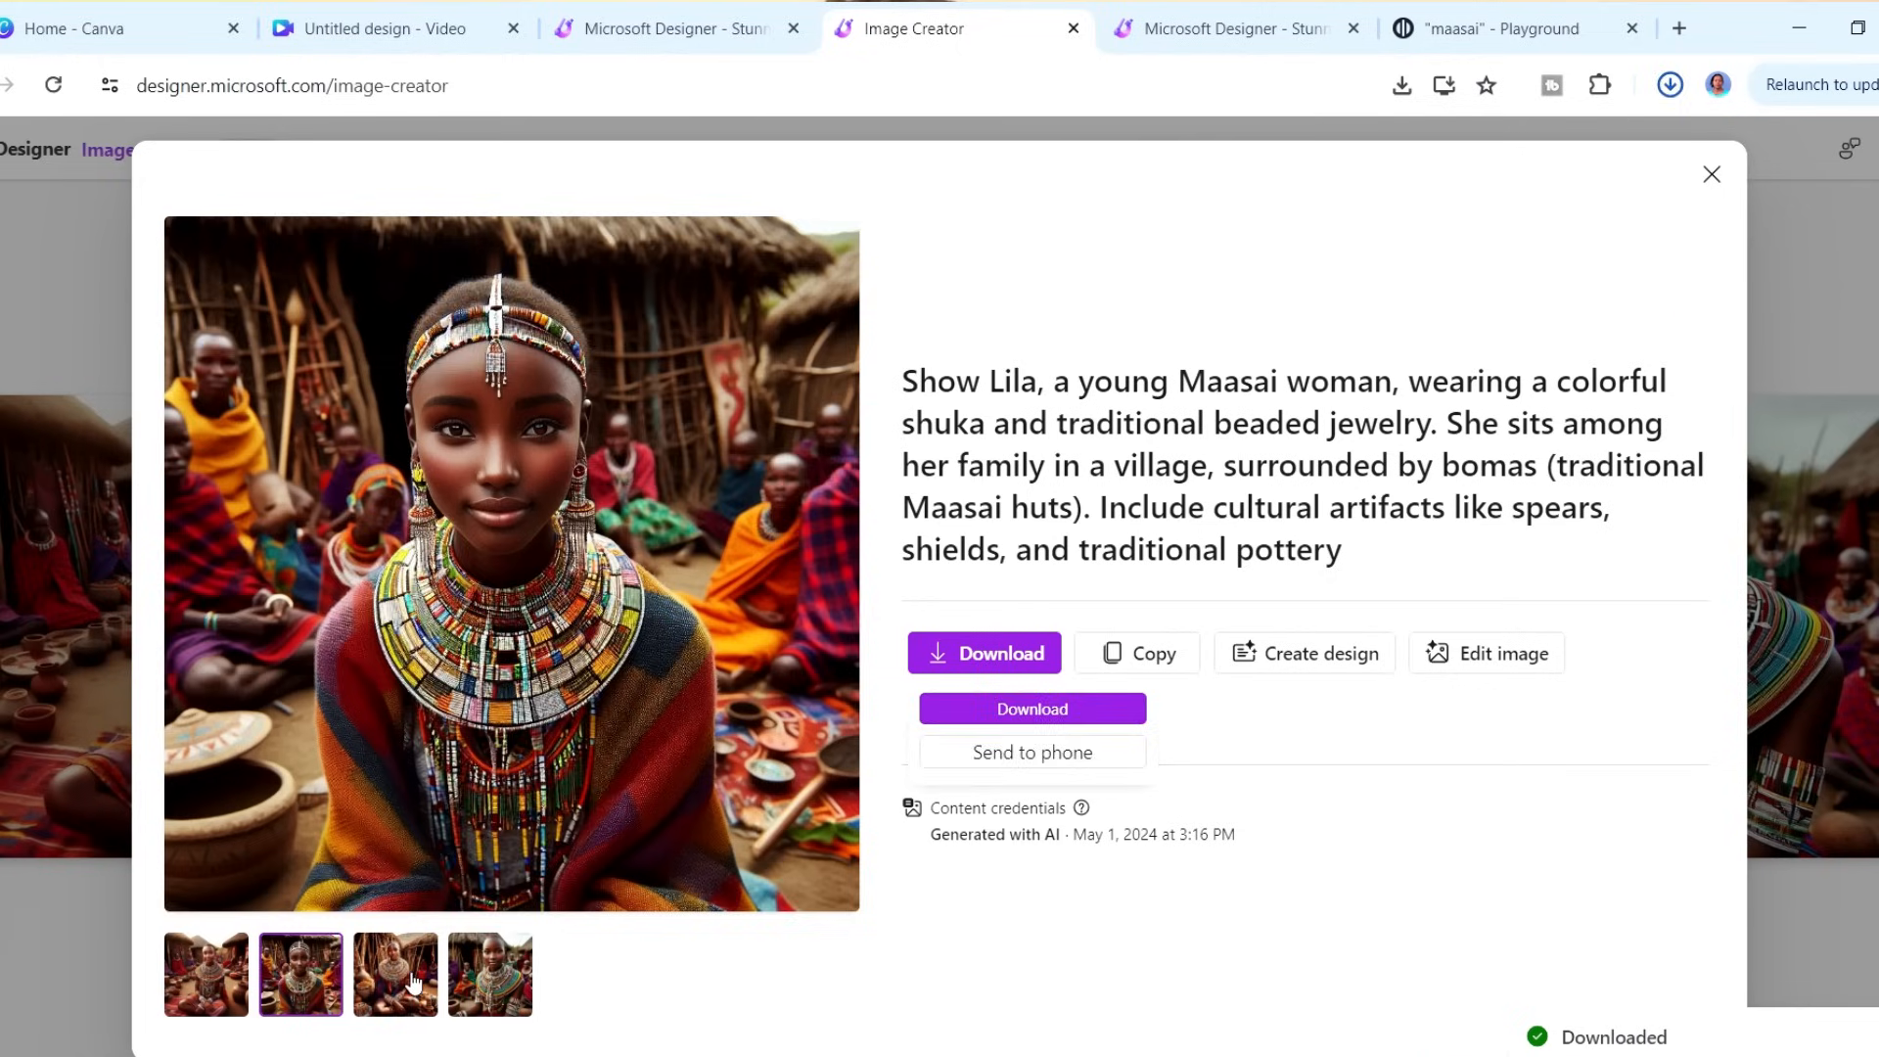
pyautogui.click(490, 973)
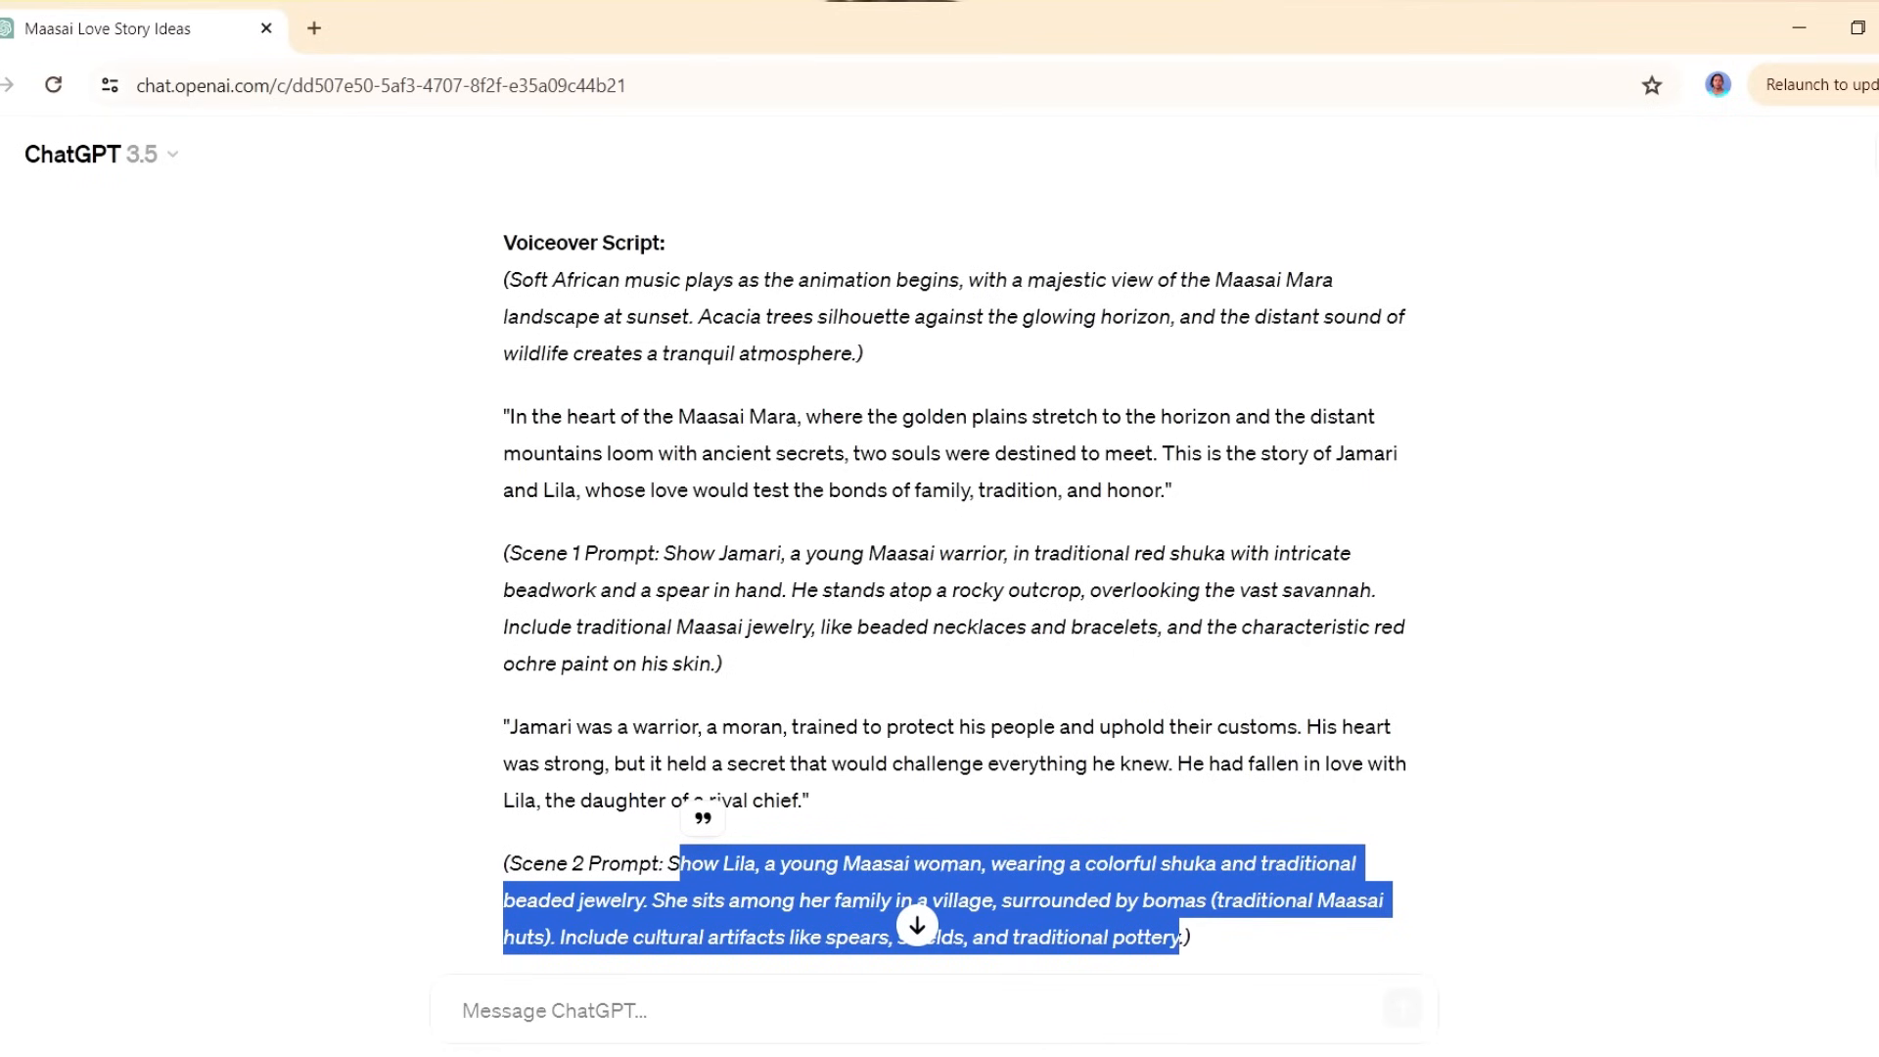
# - Scroll the ChatGPT script down to the Scene 3 hidden meeting place prompt
pyautogui.scroll(-3)
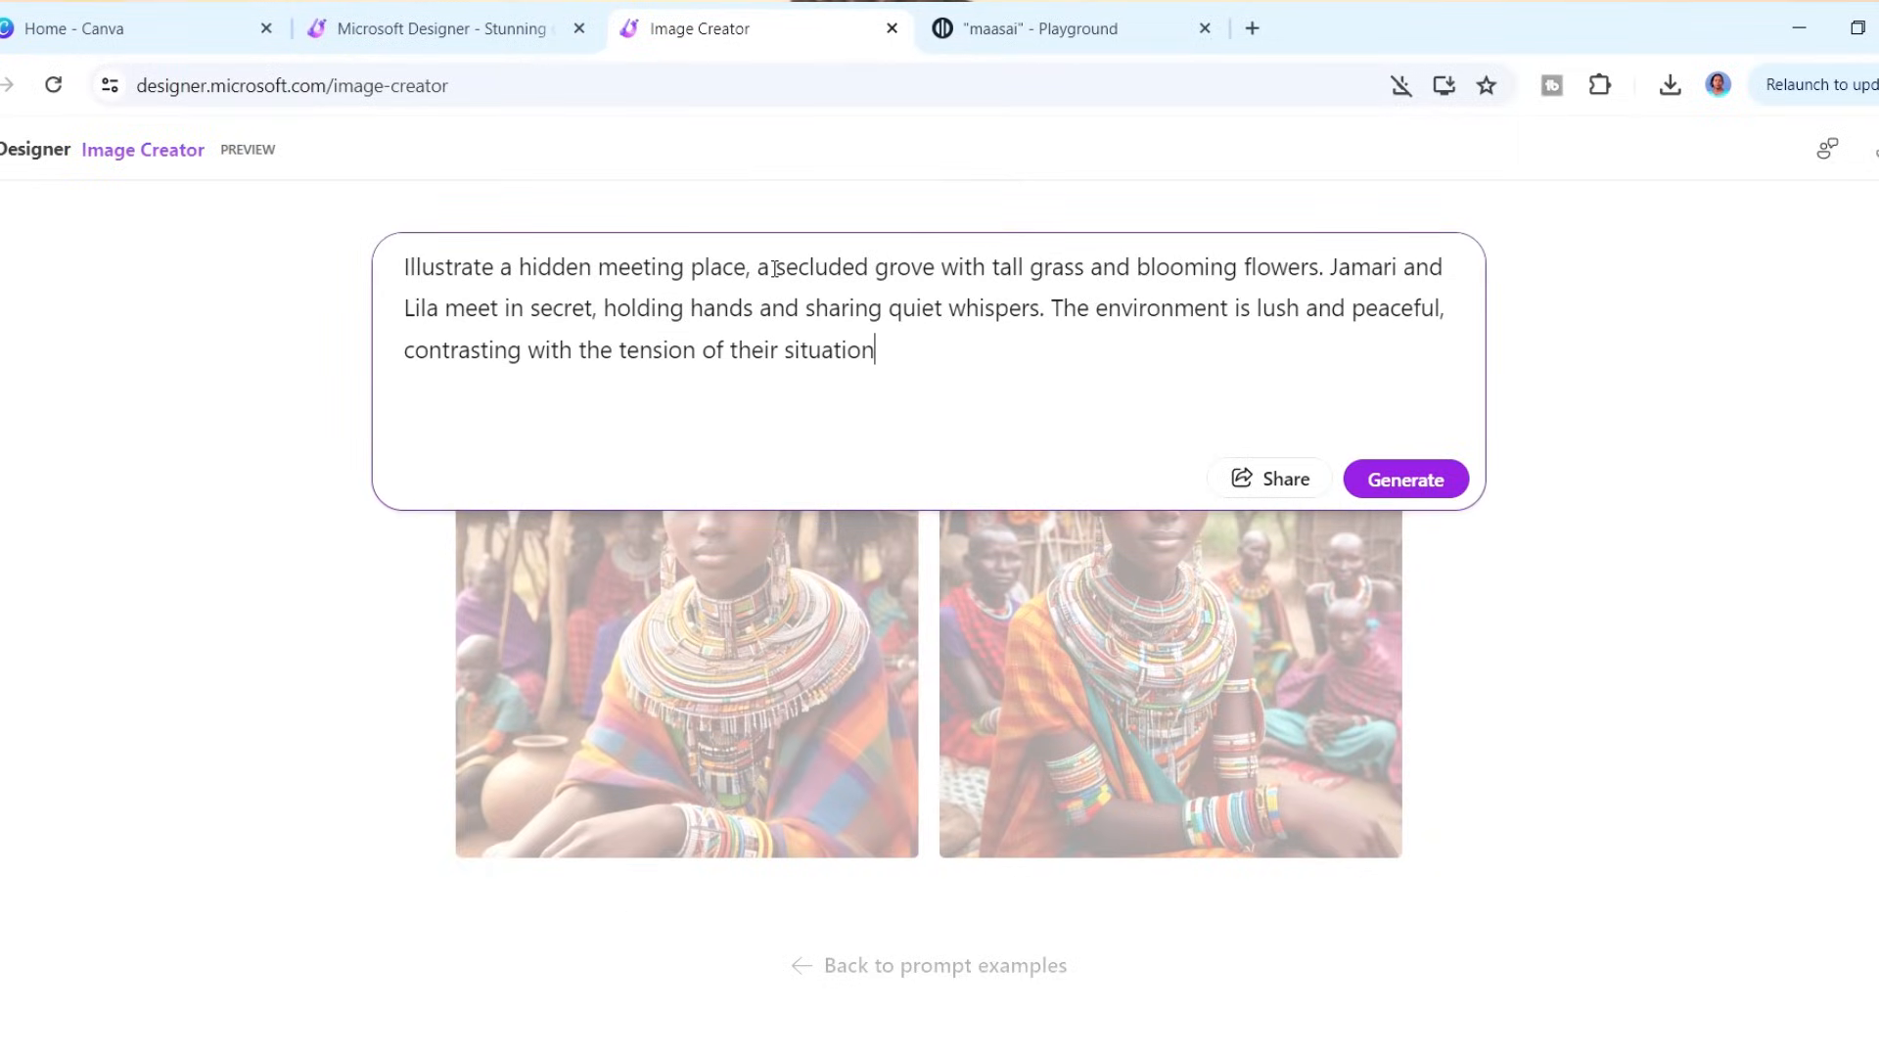
# - Generate four images of Jamari and Lila meeting secretly in a flowering grove
pyautogui.click(1404, 479)
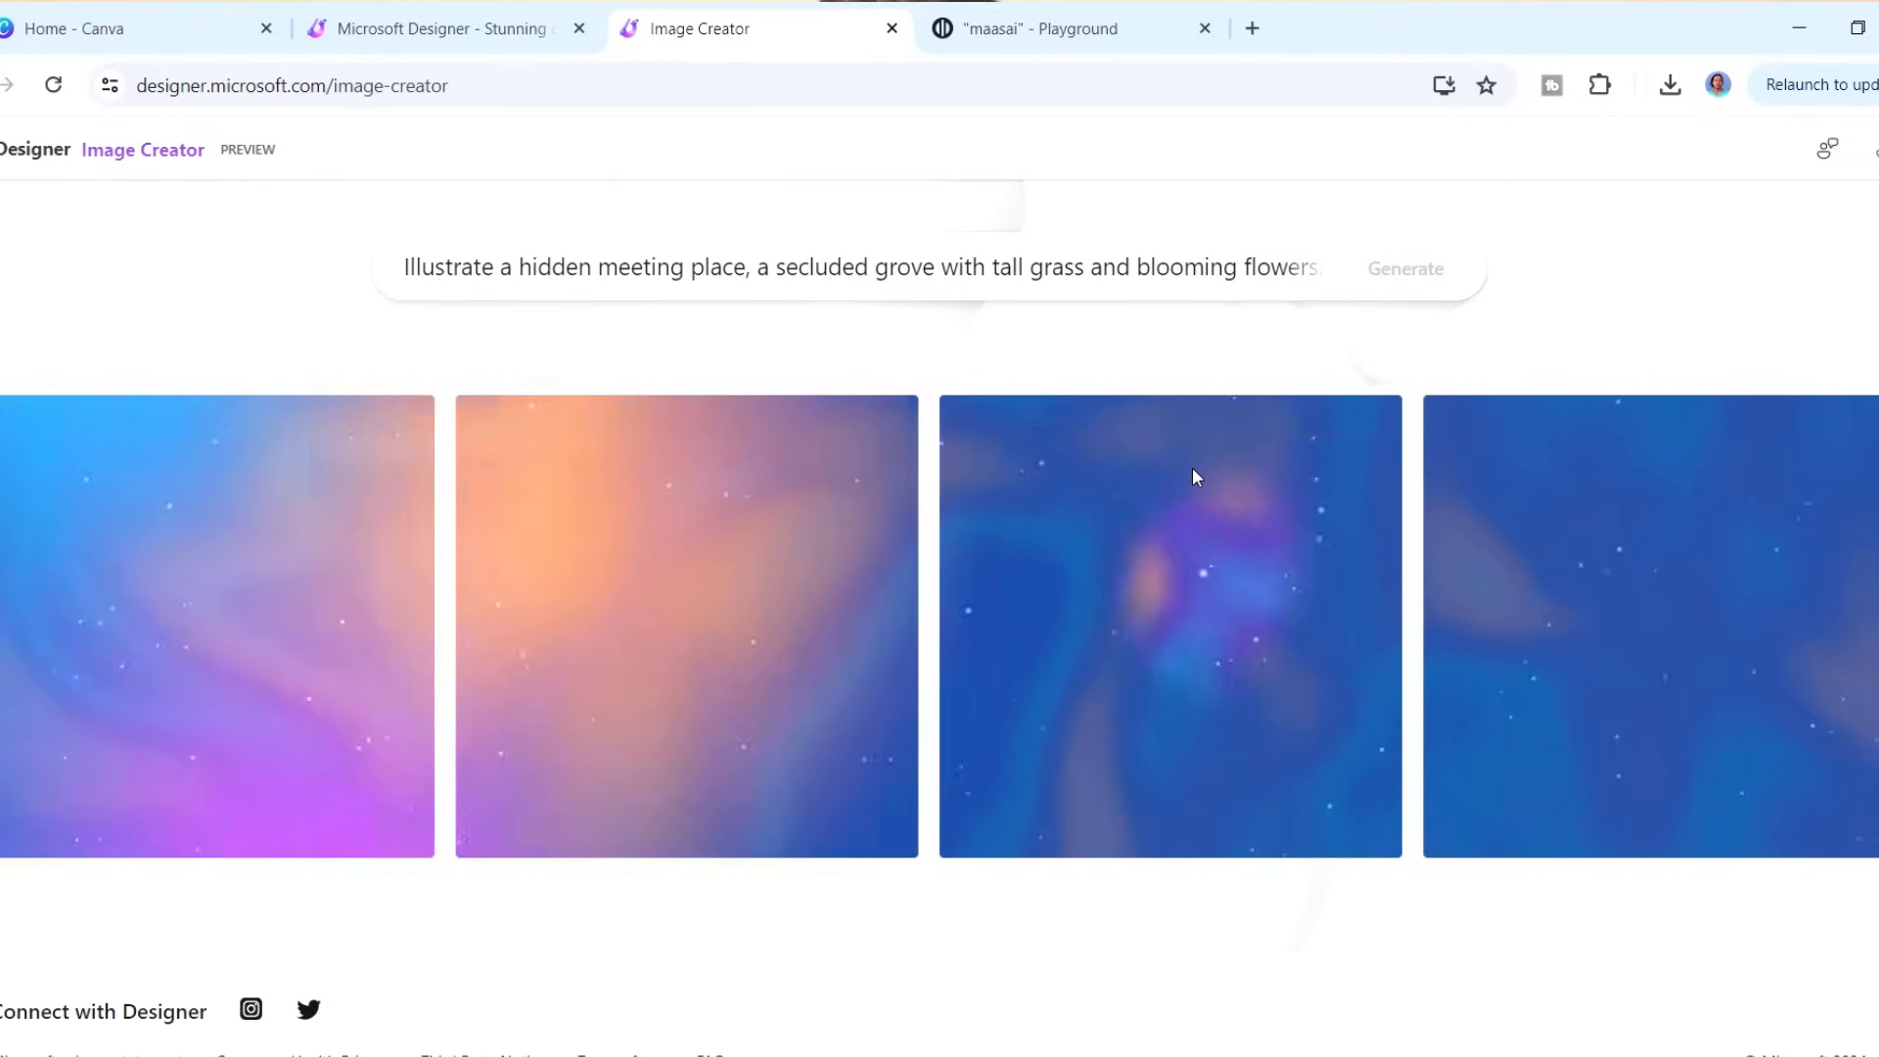
pyautogui.click(1404, 267)
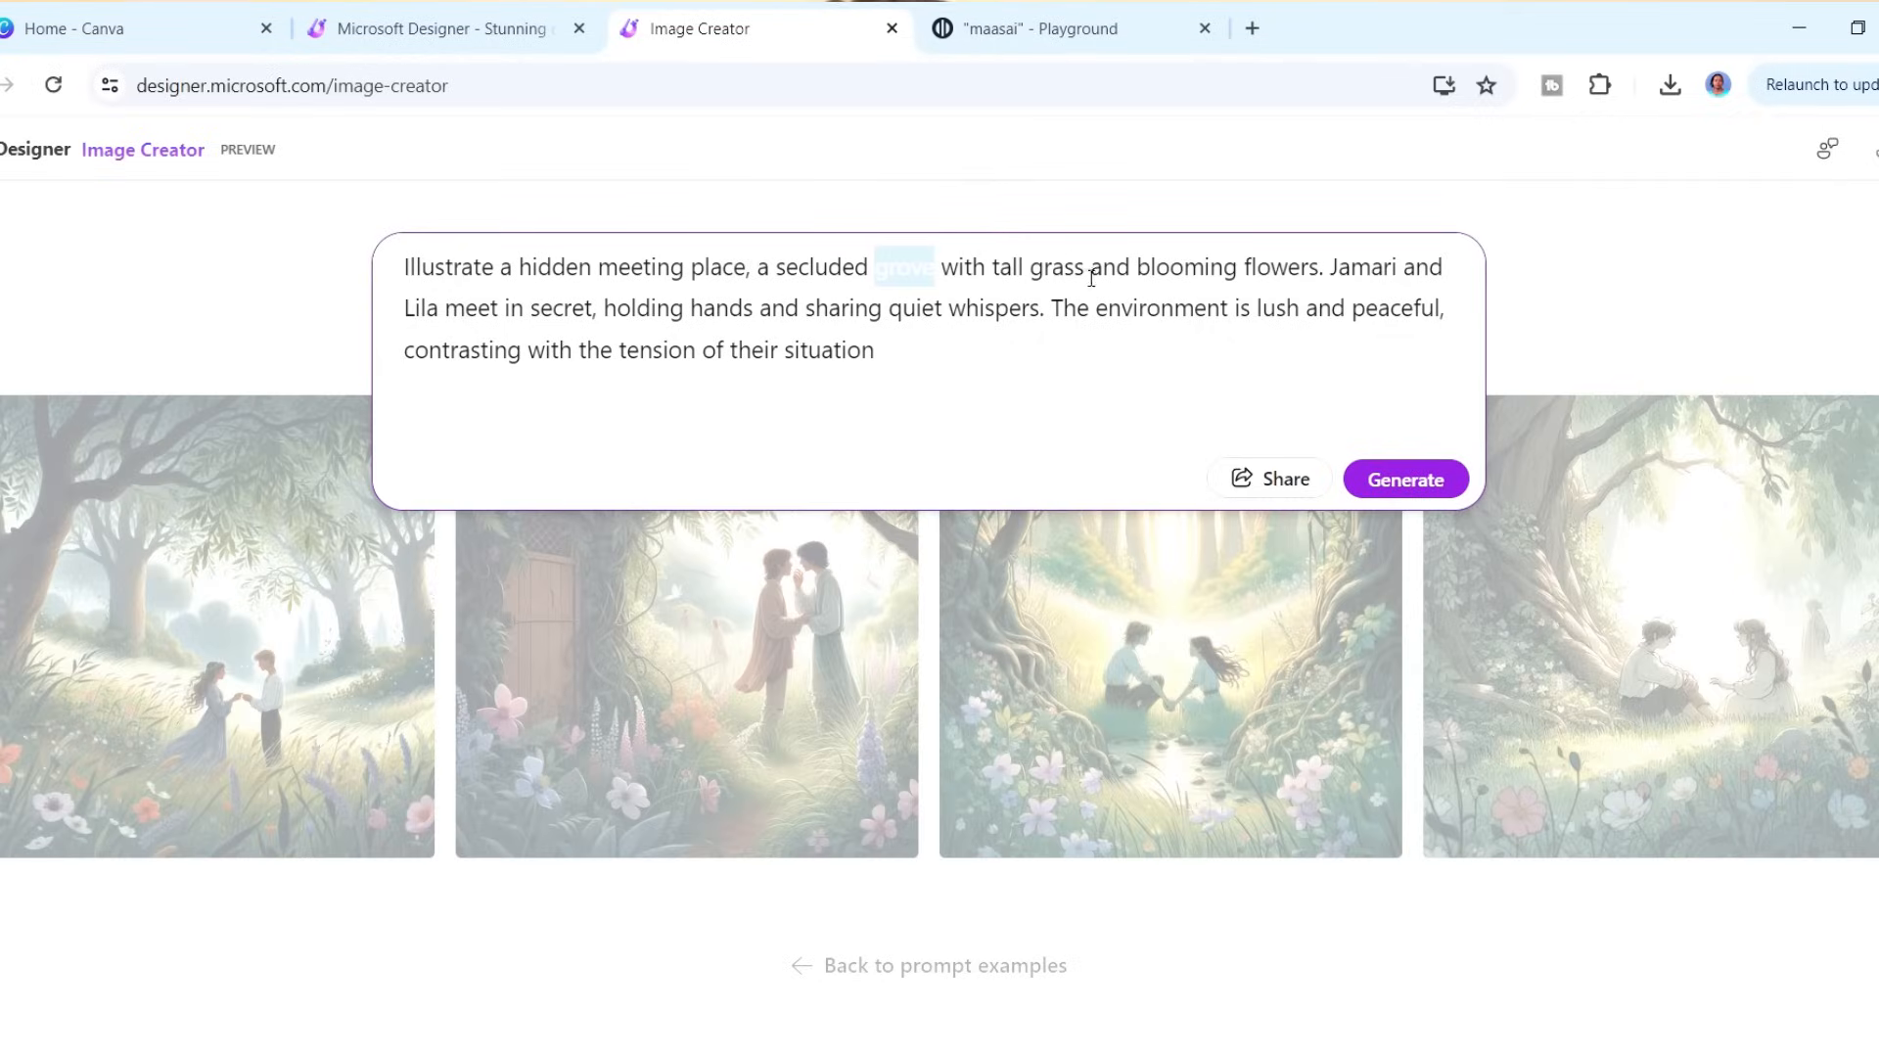
# - Revise the grove prompt to describe Jamari as a Maasai warrior and Lila as a Maasai girl, and regenerate
pyautogui.write('grove')
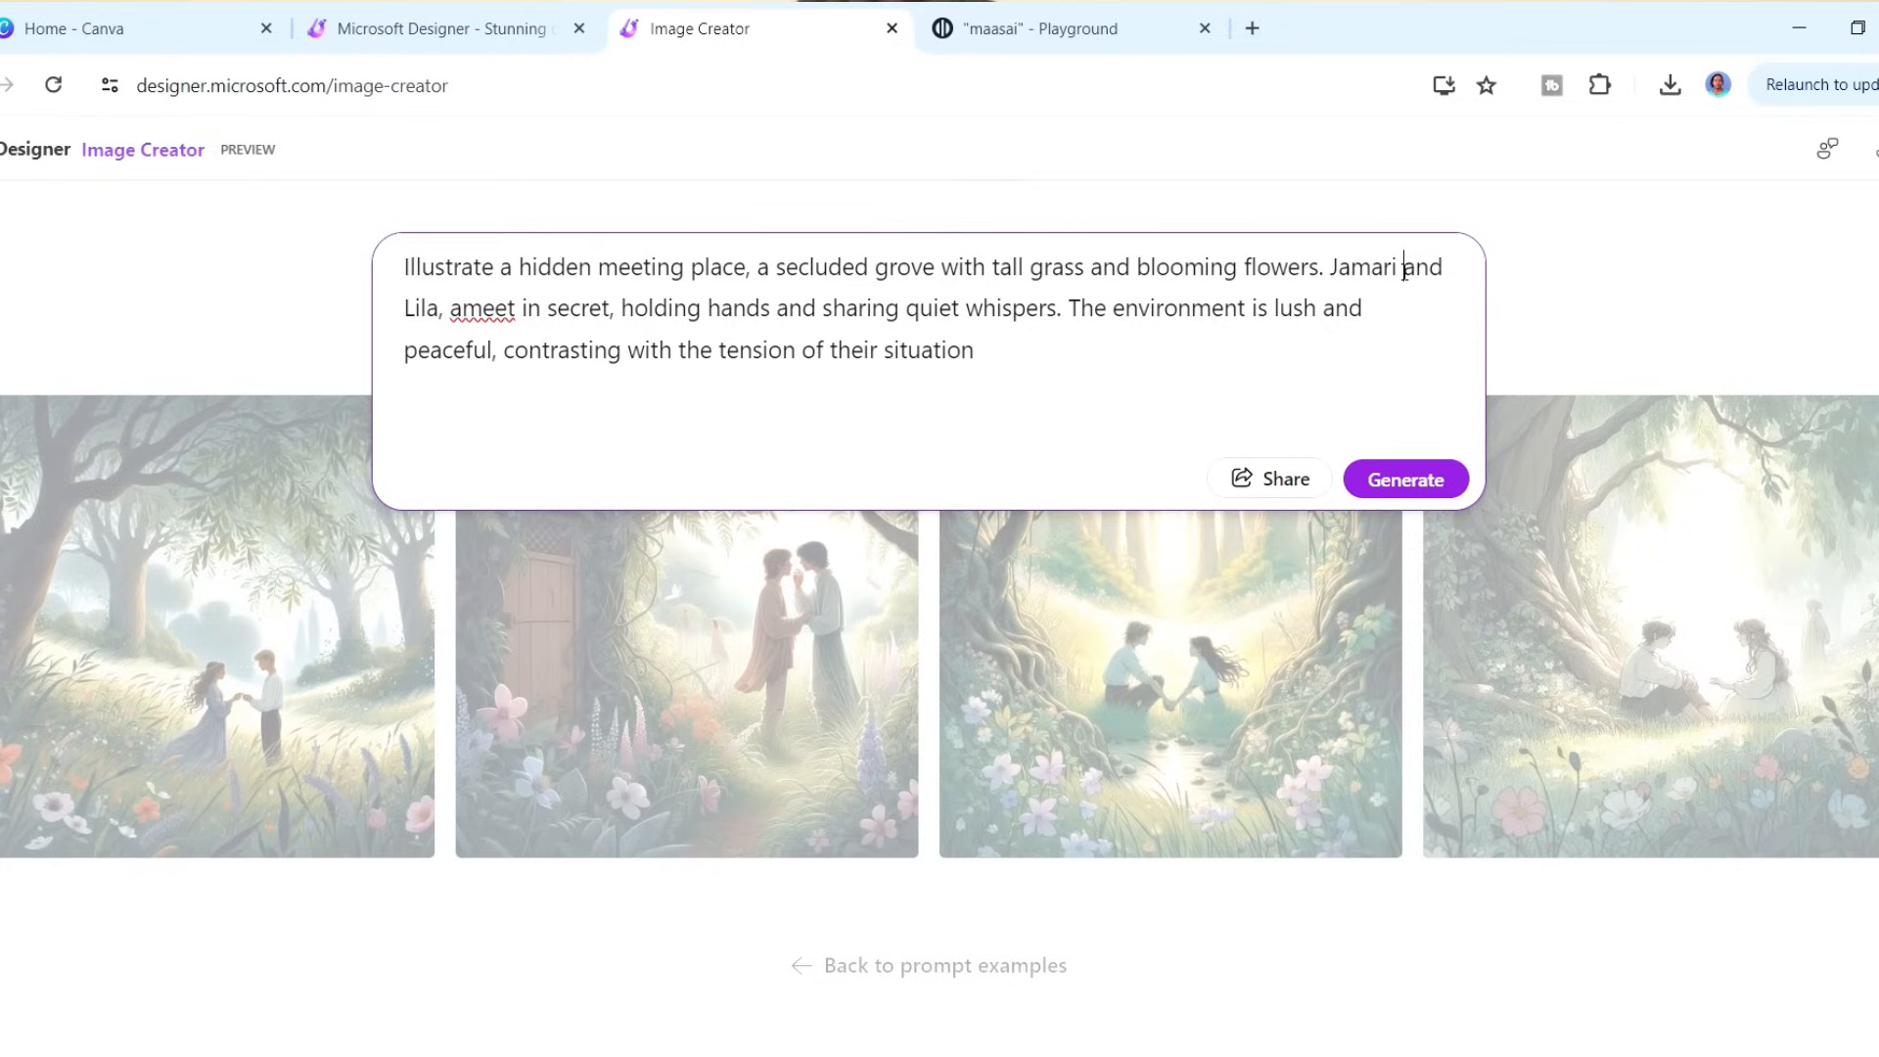
pyautogui.write('a maasai warrior a')
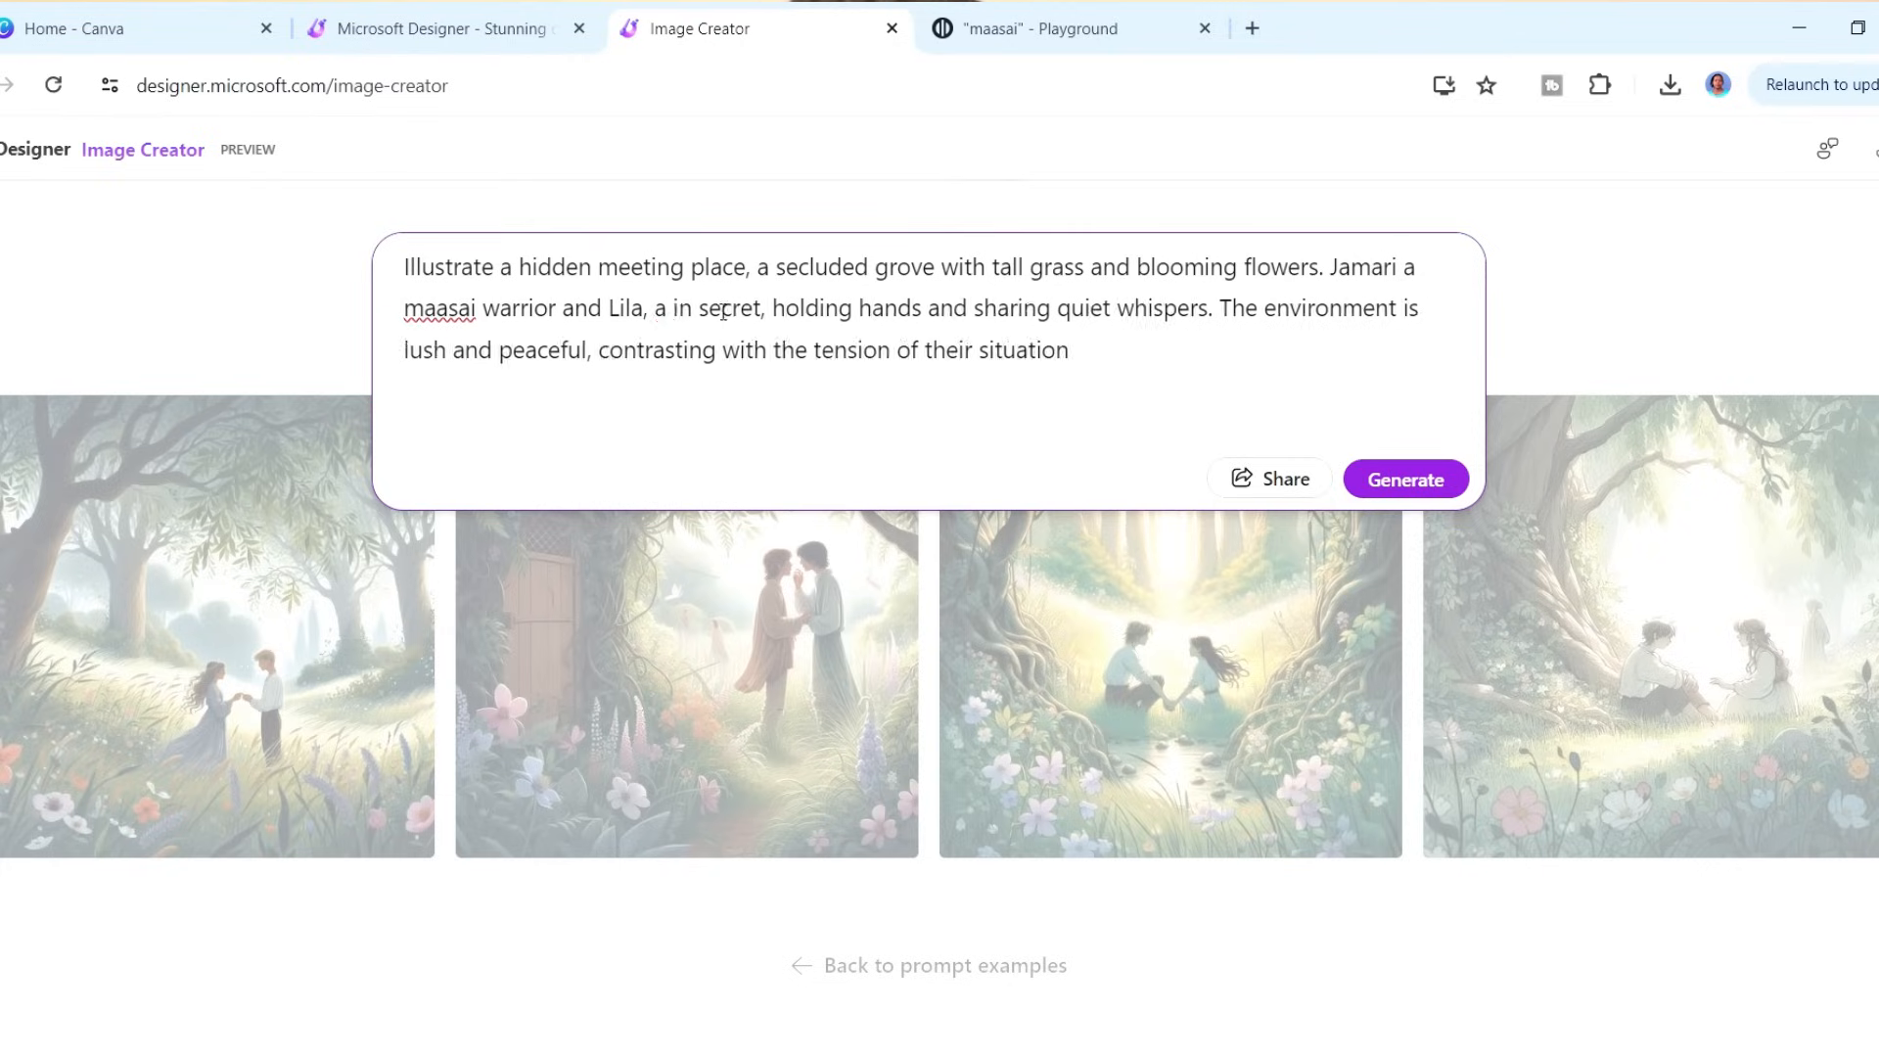
pyautogui.write('maasai girl')
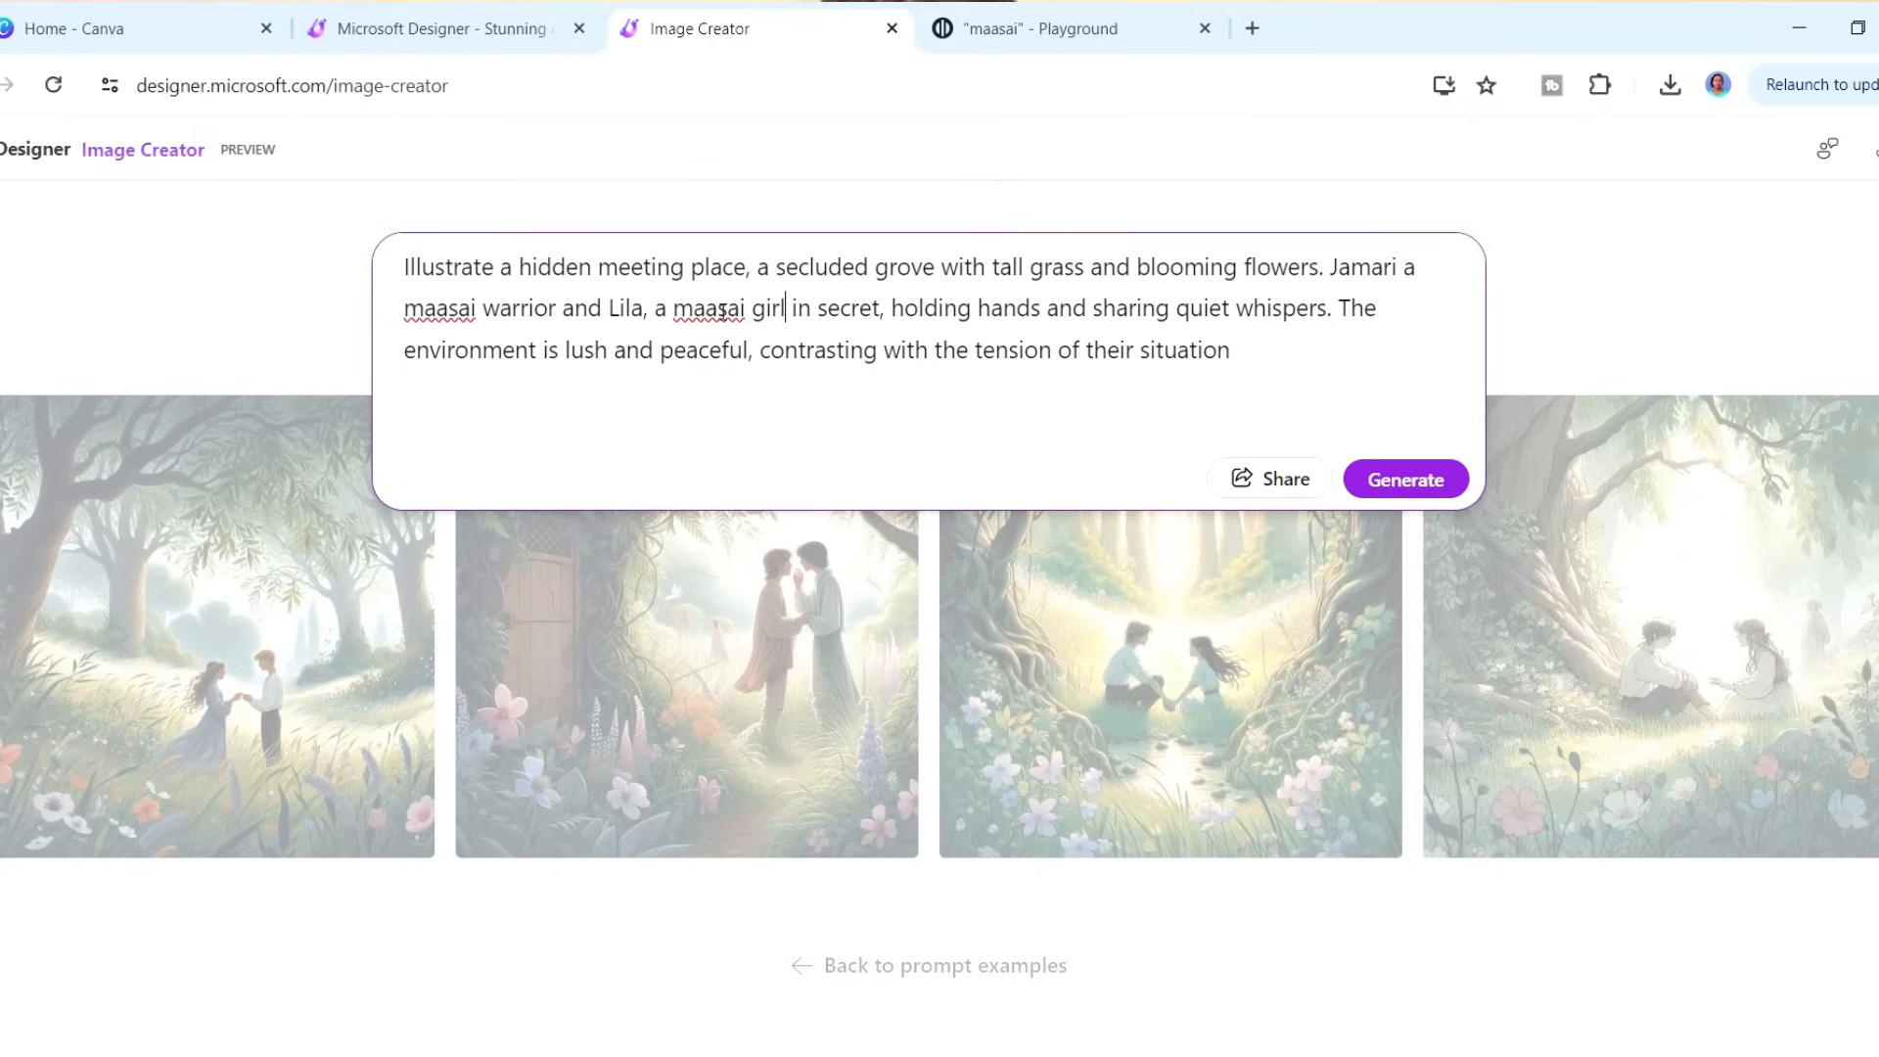
pyautogui.write('meet')
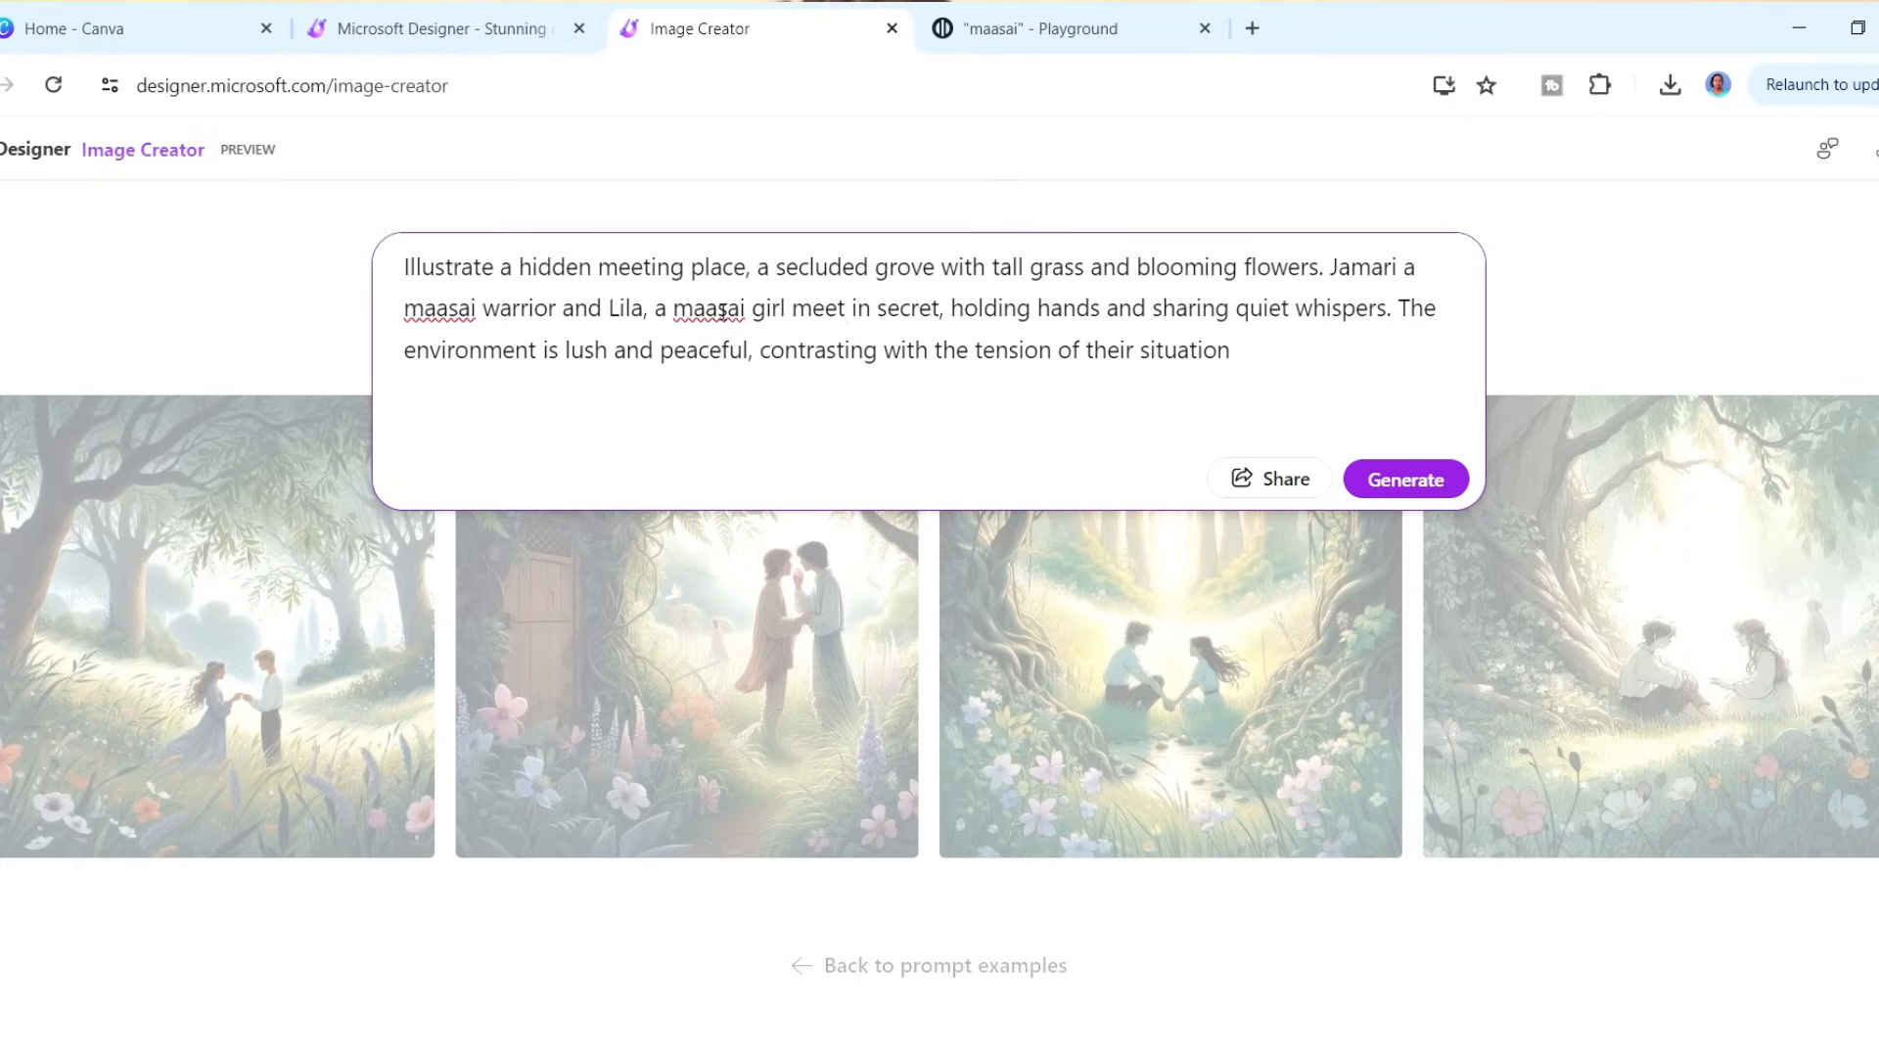
pyautogui.moveTo(1262, 443)
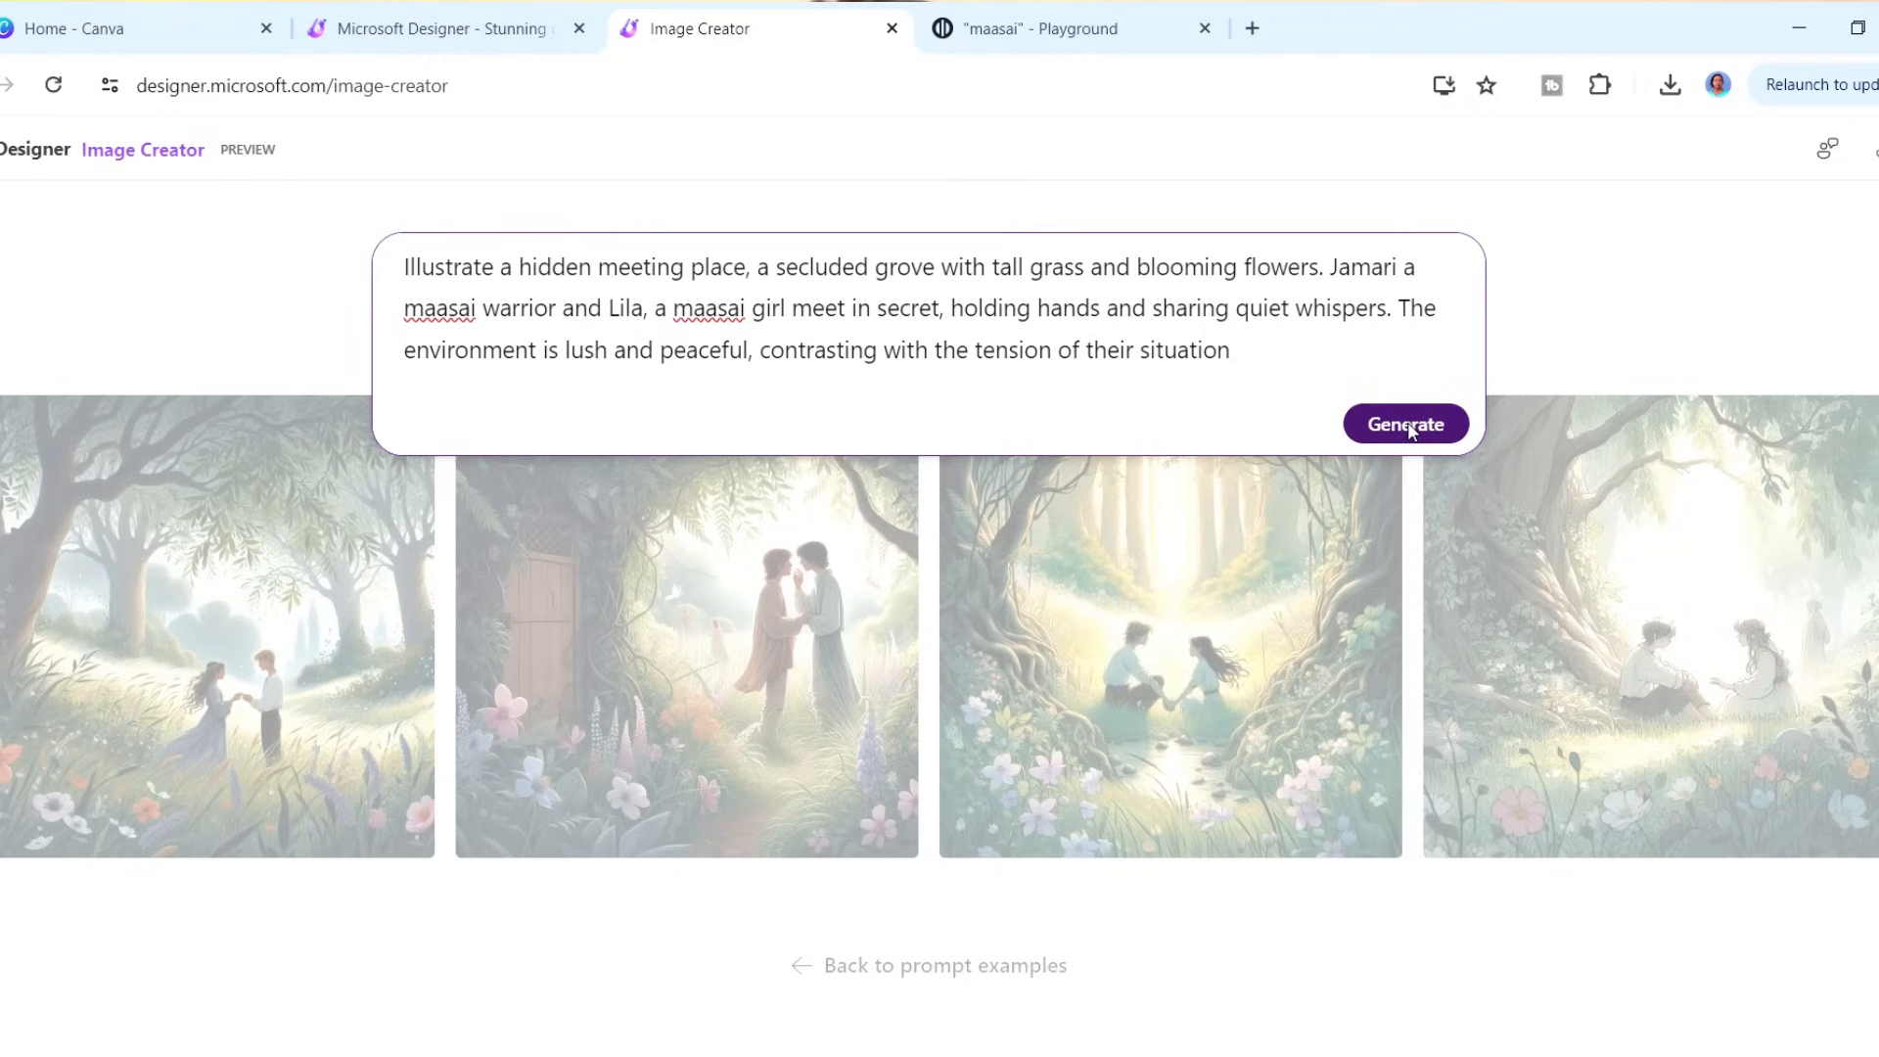
pyautogui.click(1405, 422)
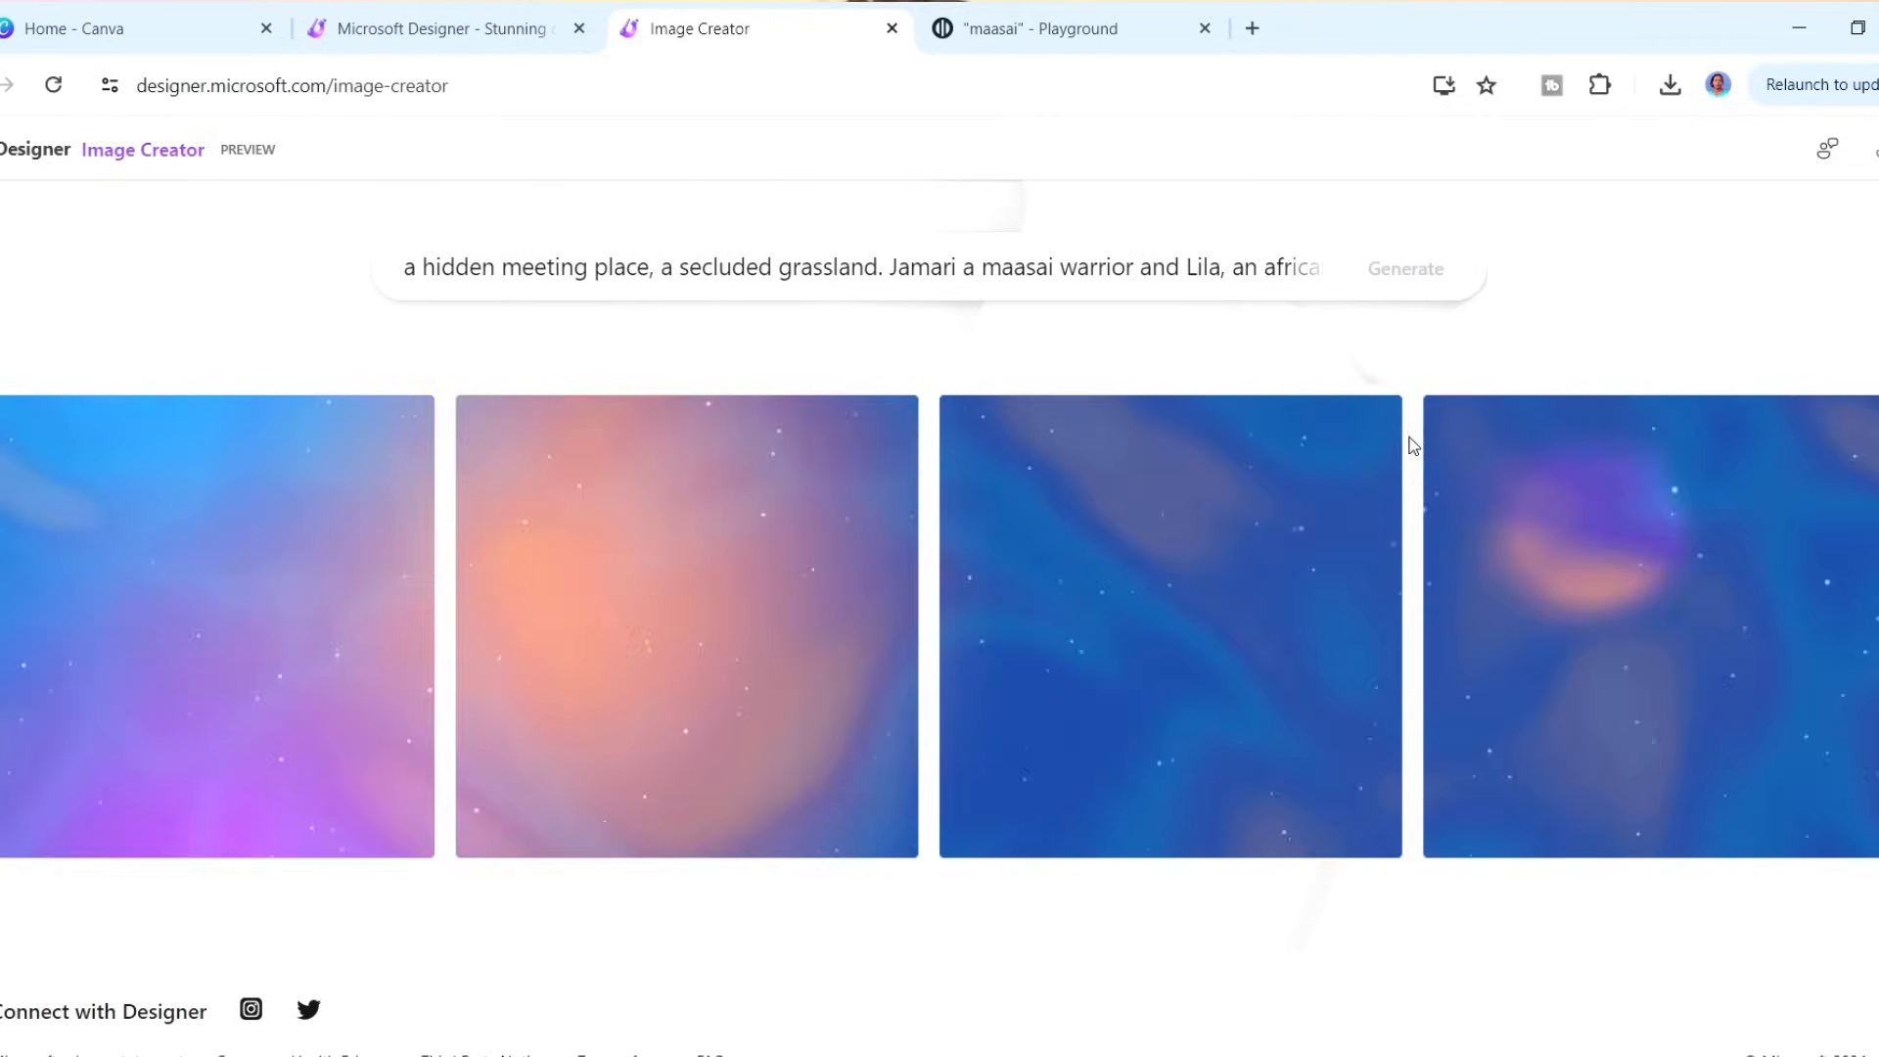
# - Download several regenerated Maasai meeting images, including the cave-framed one, then switch to Canva
pyautogui.click(1404, 267)
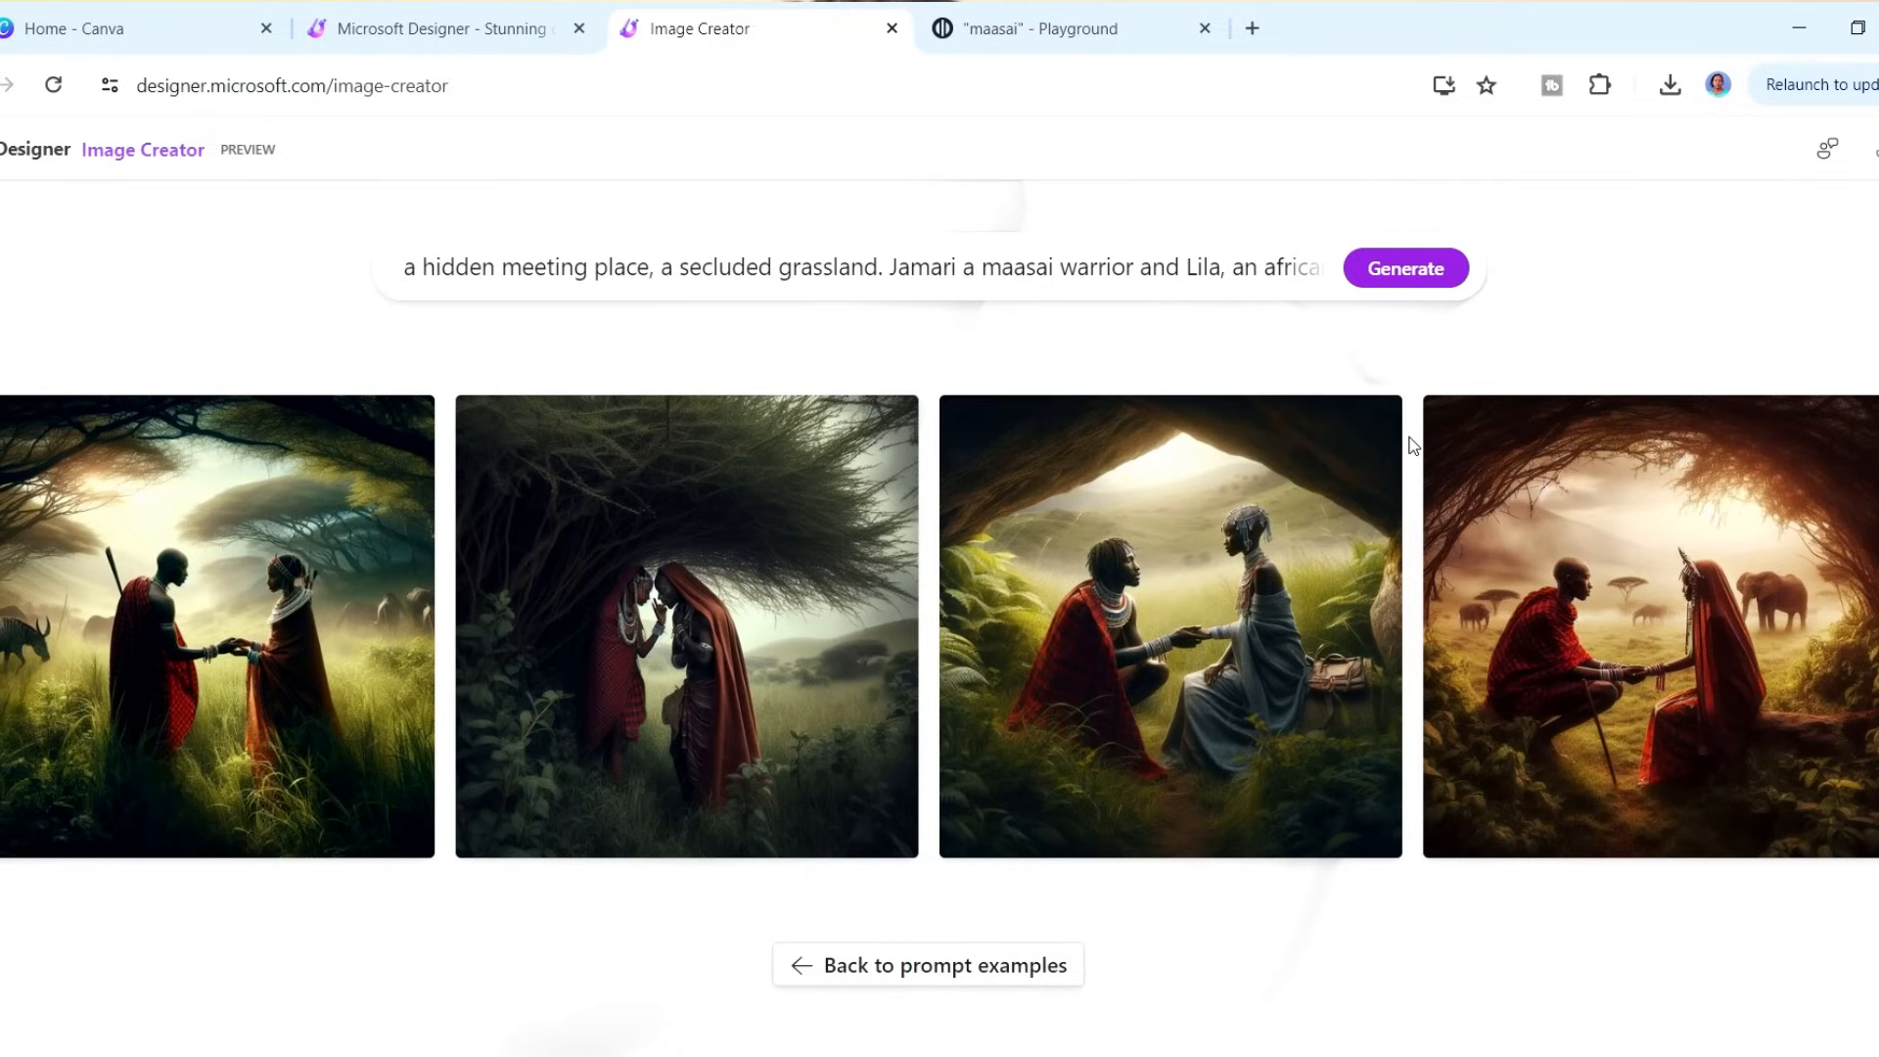
pyautogui.click(217, 625)
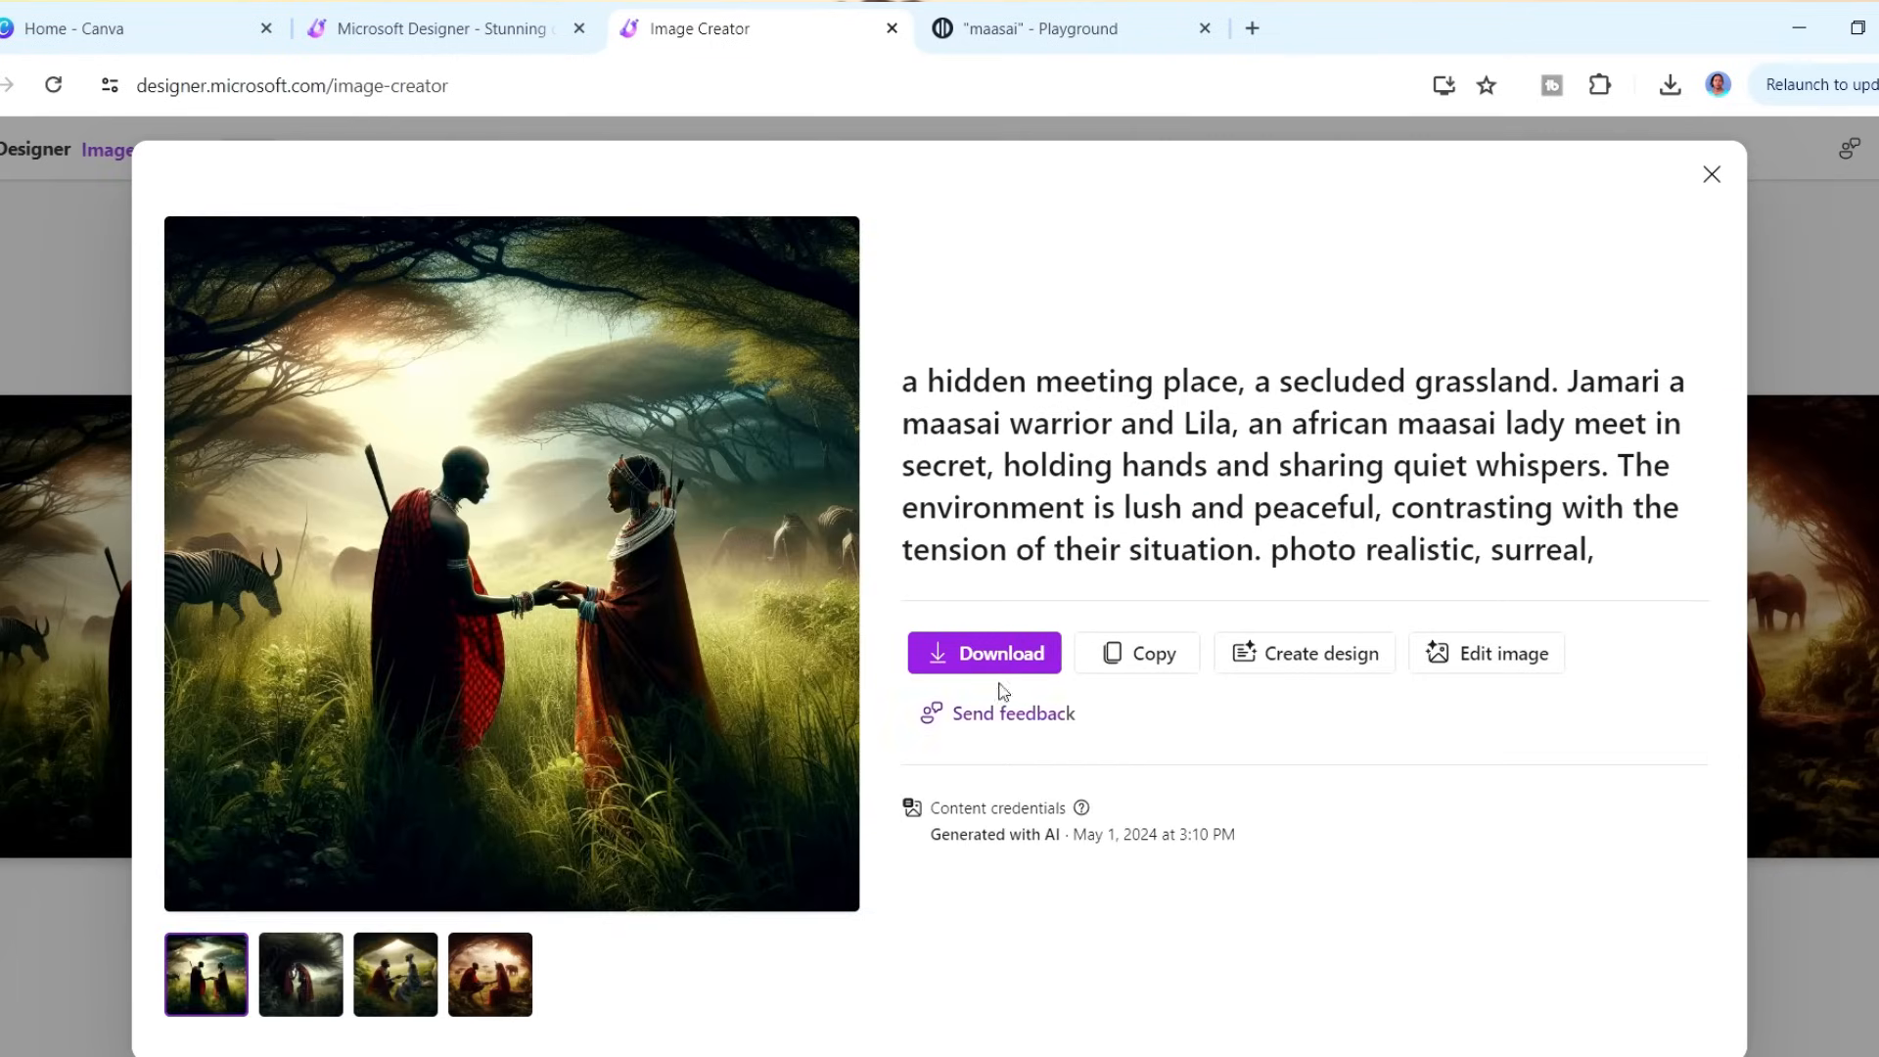
pyautogui.click(983, 653)
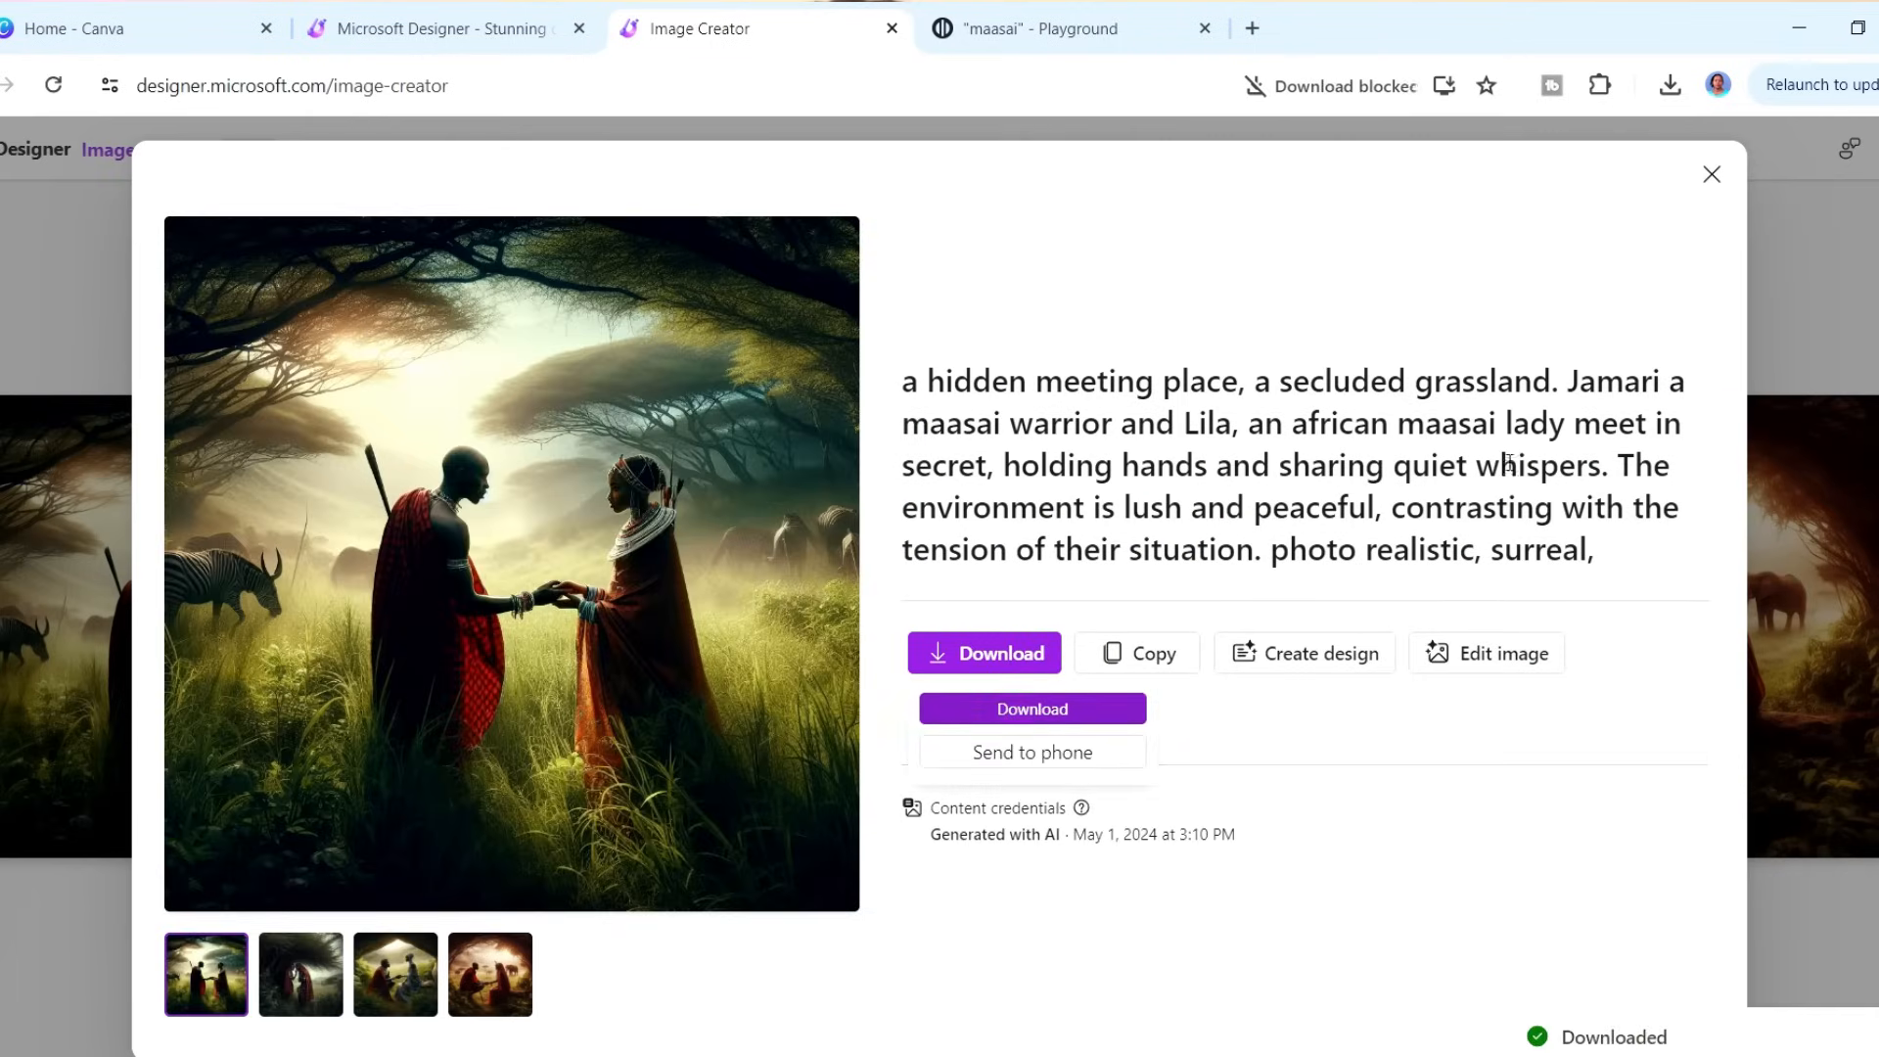
pyautogui.click(1712, 174)
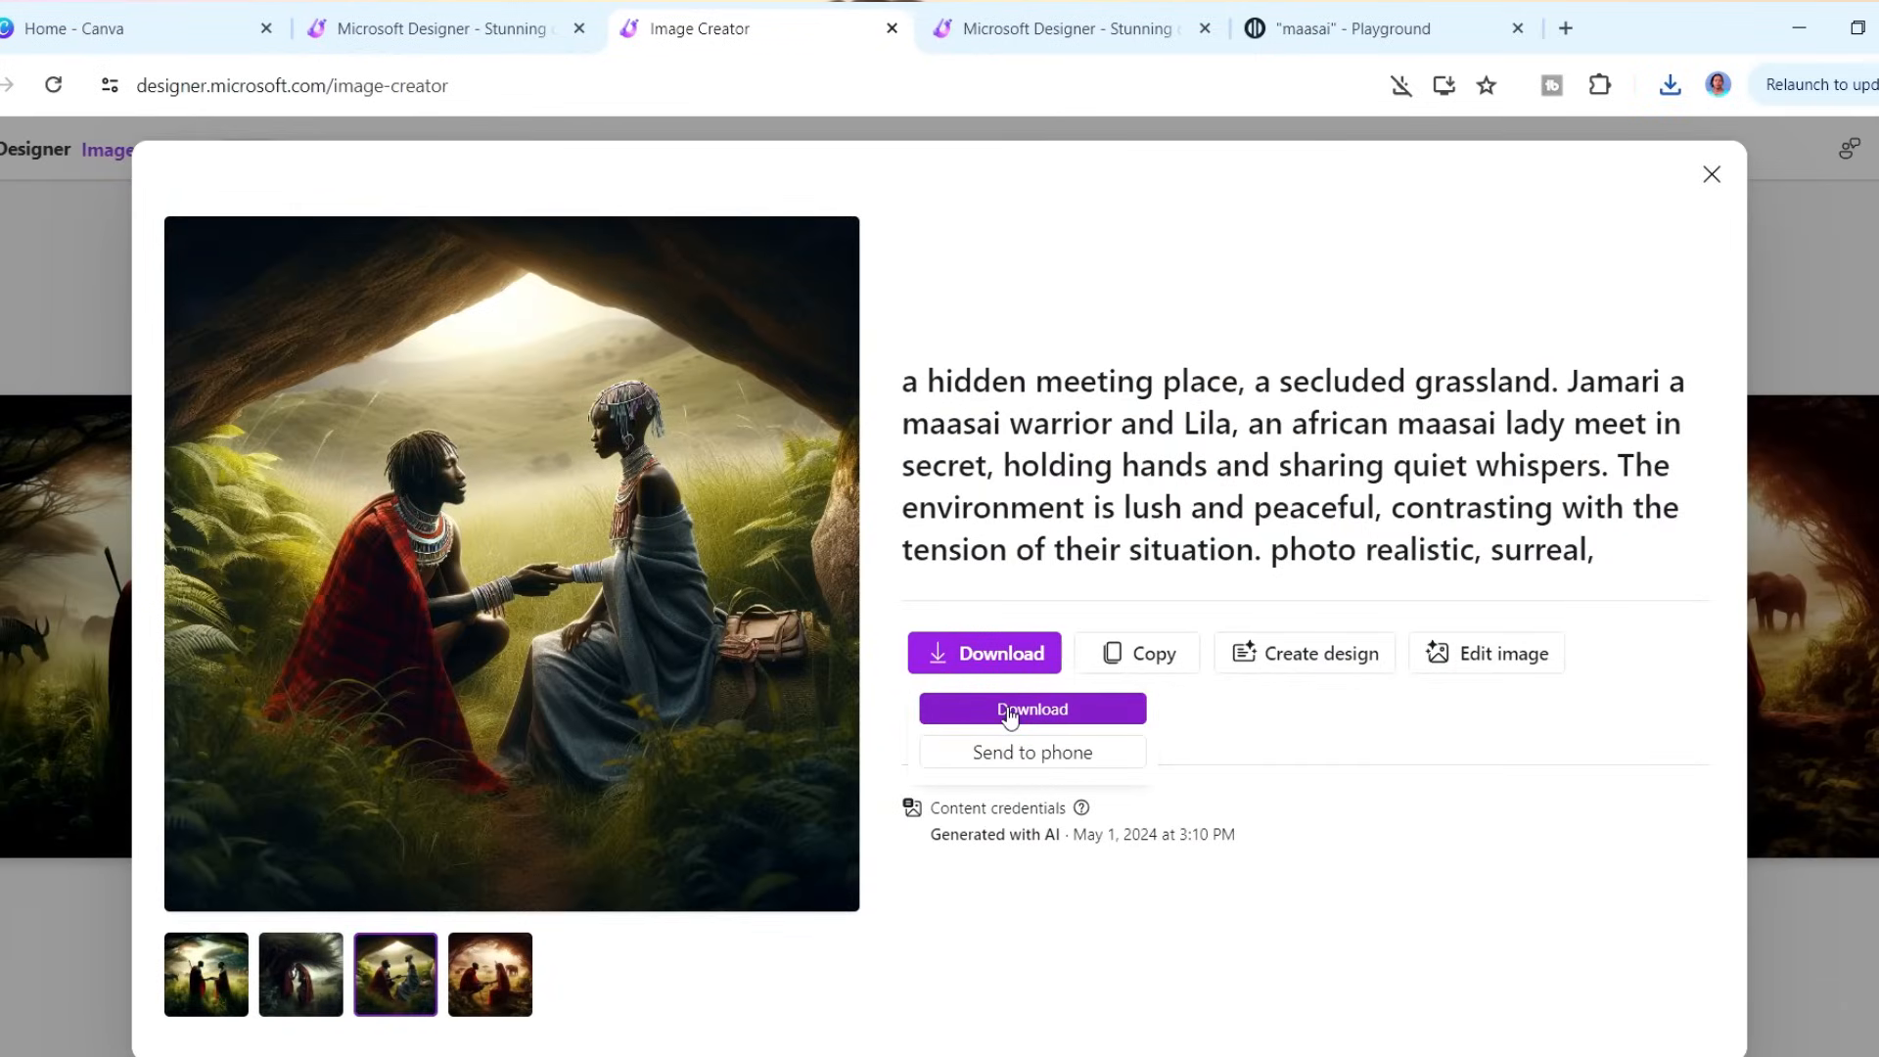
pyautogui.click(1030, 709)
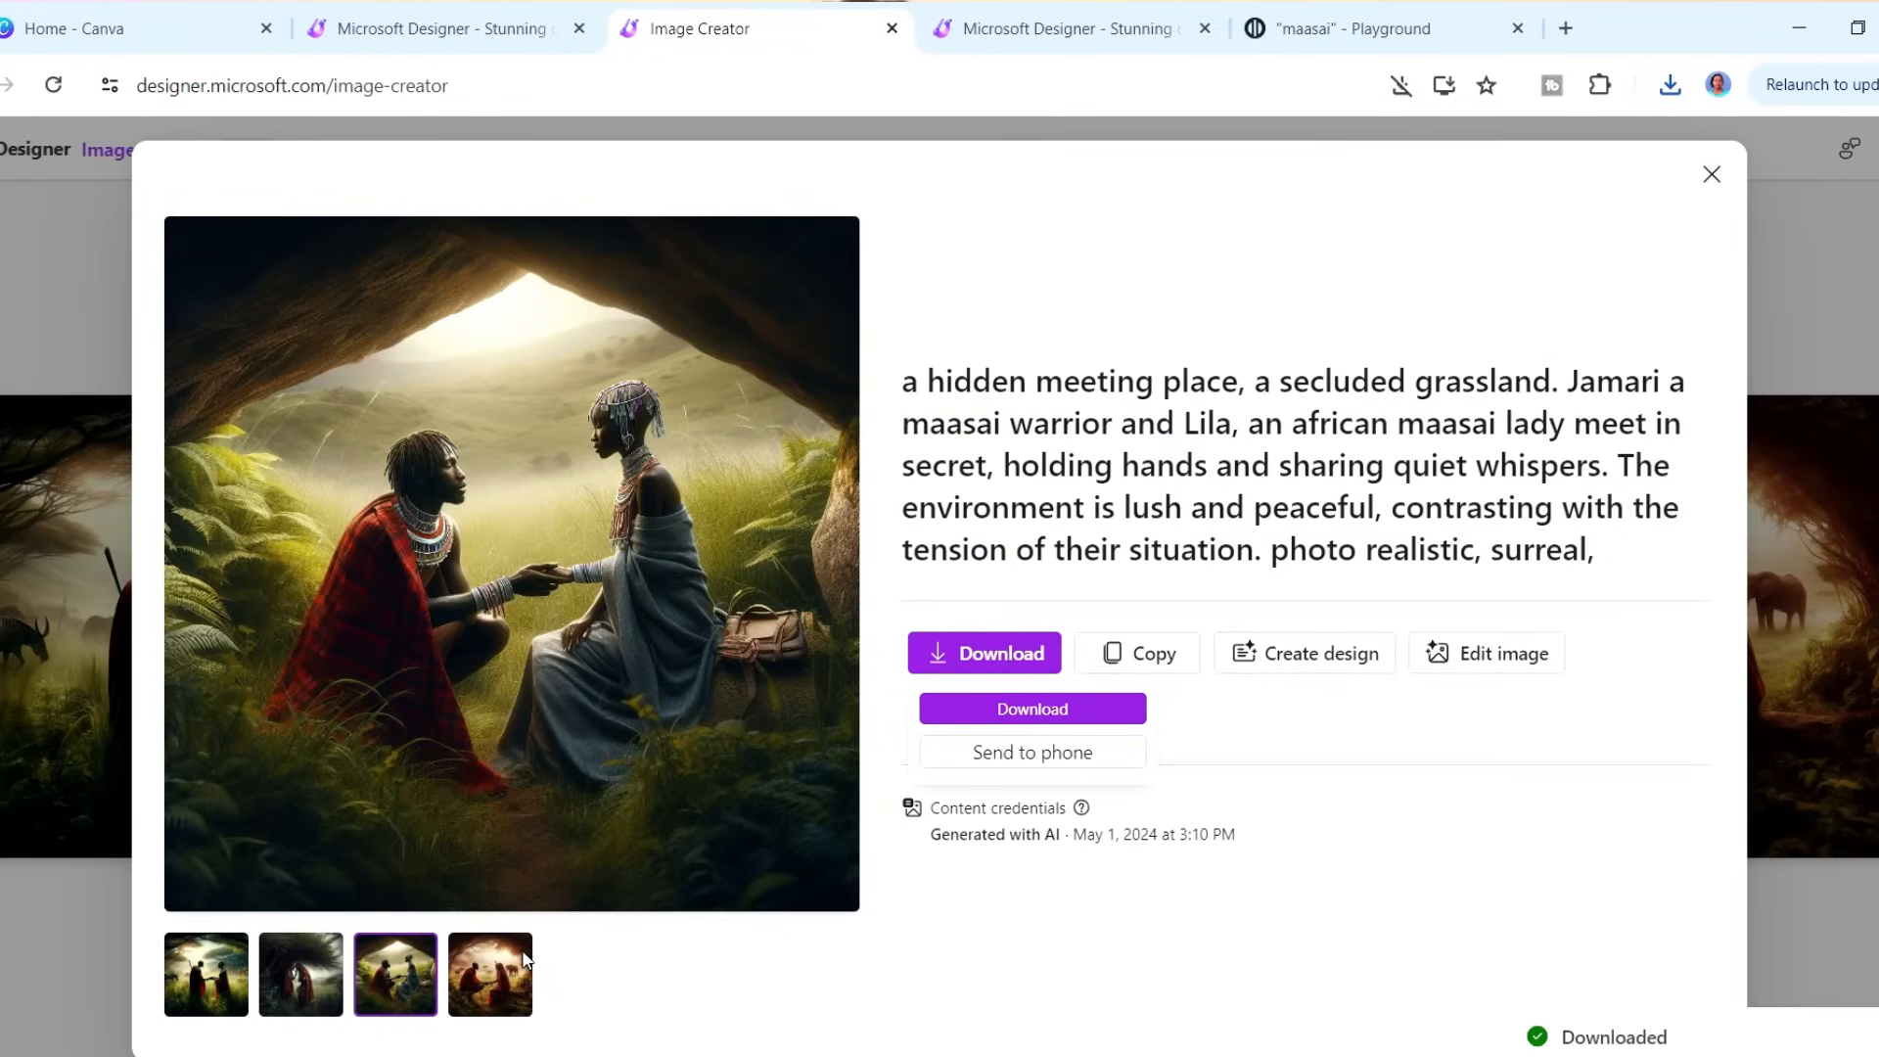
pyautogui.click(489, 972)
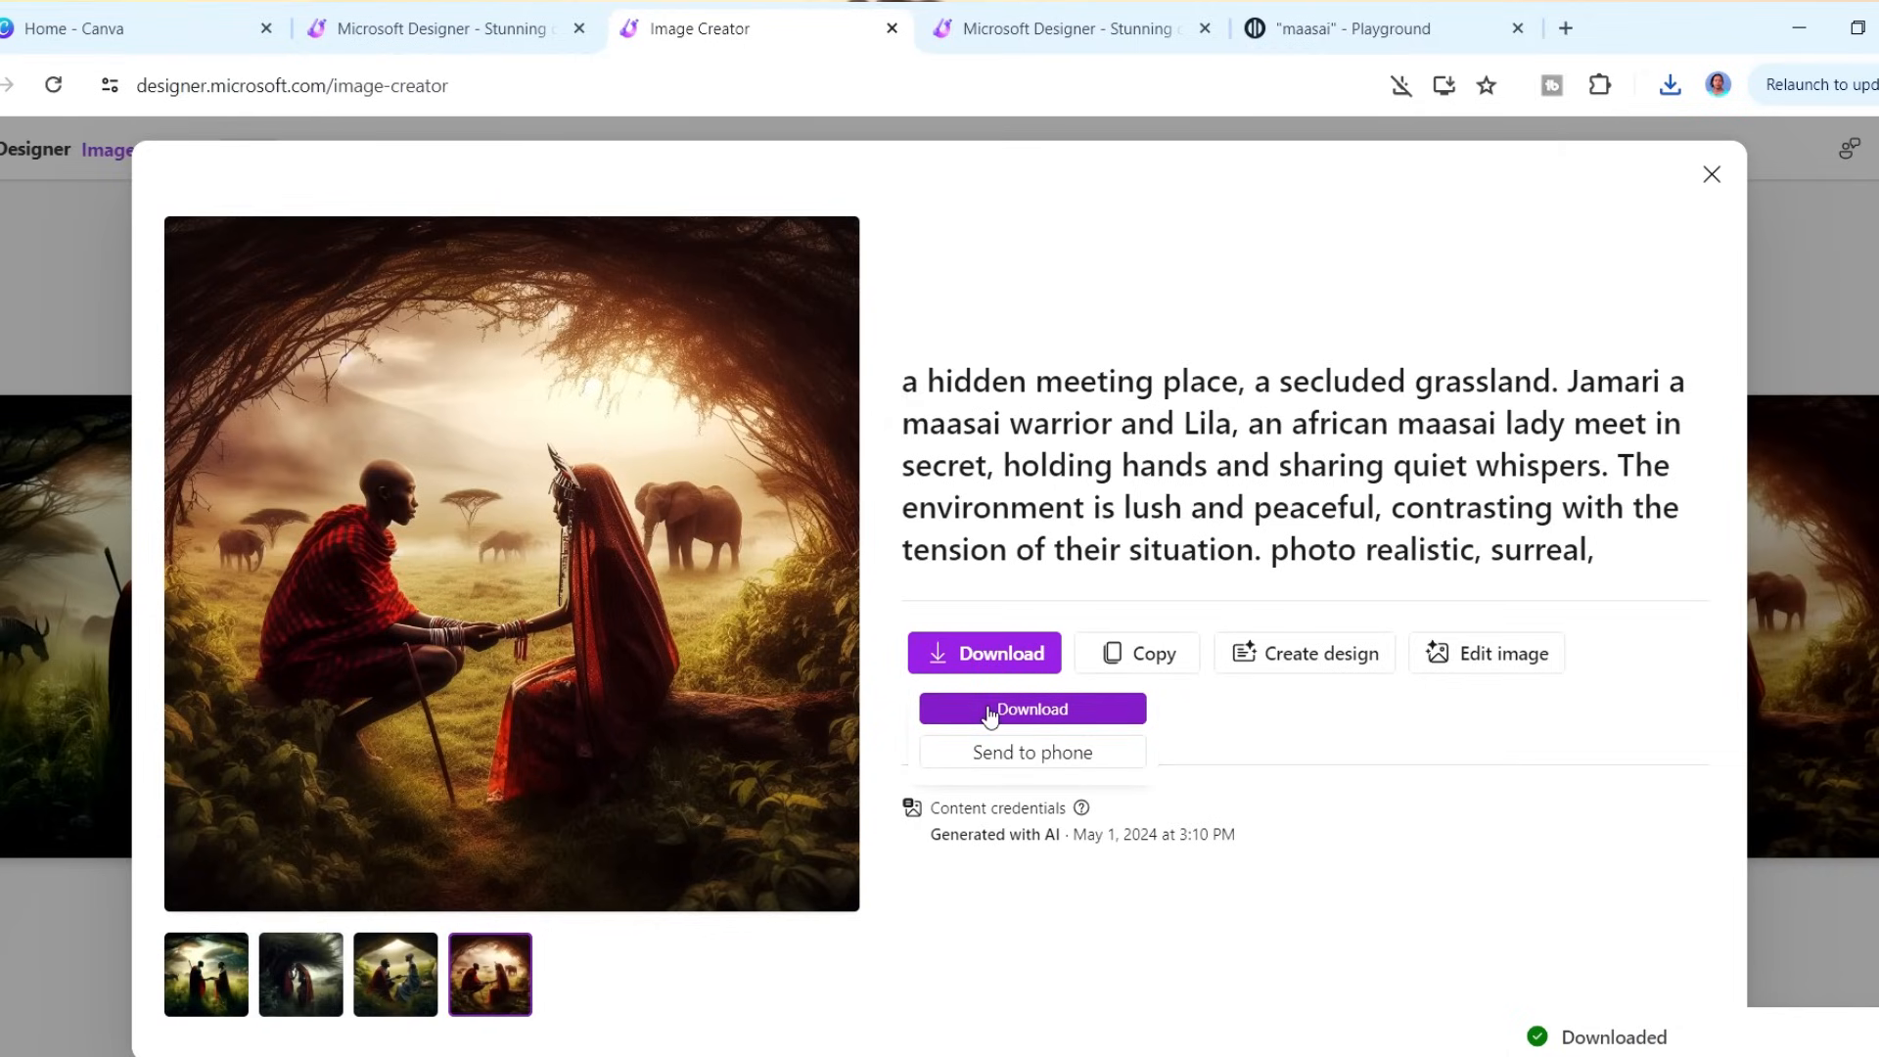
pyautogui.moveTo(1177, 725)
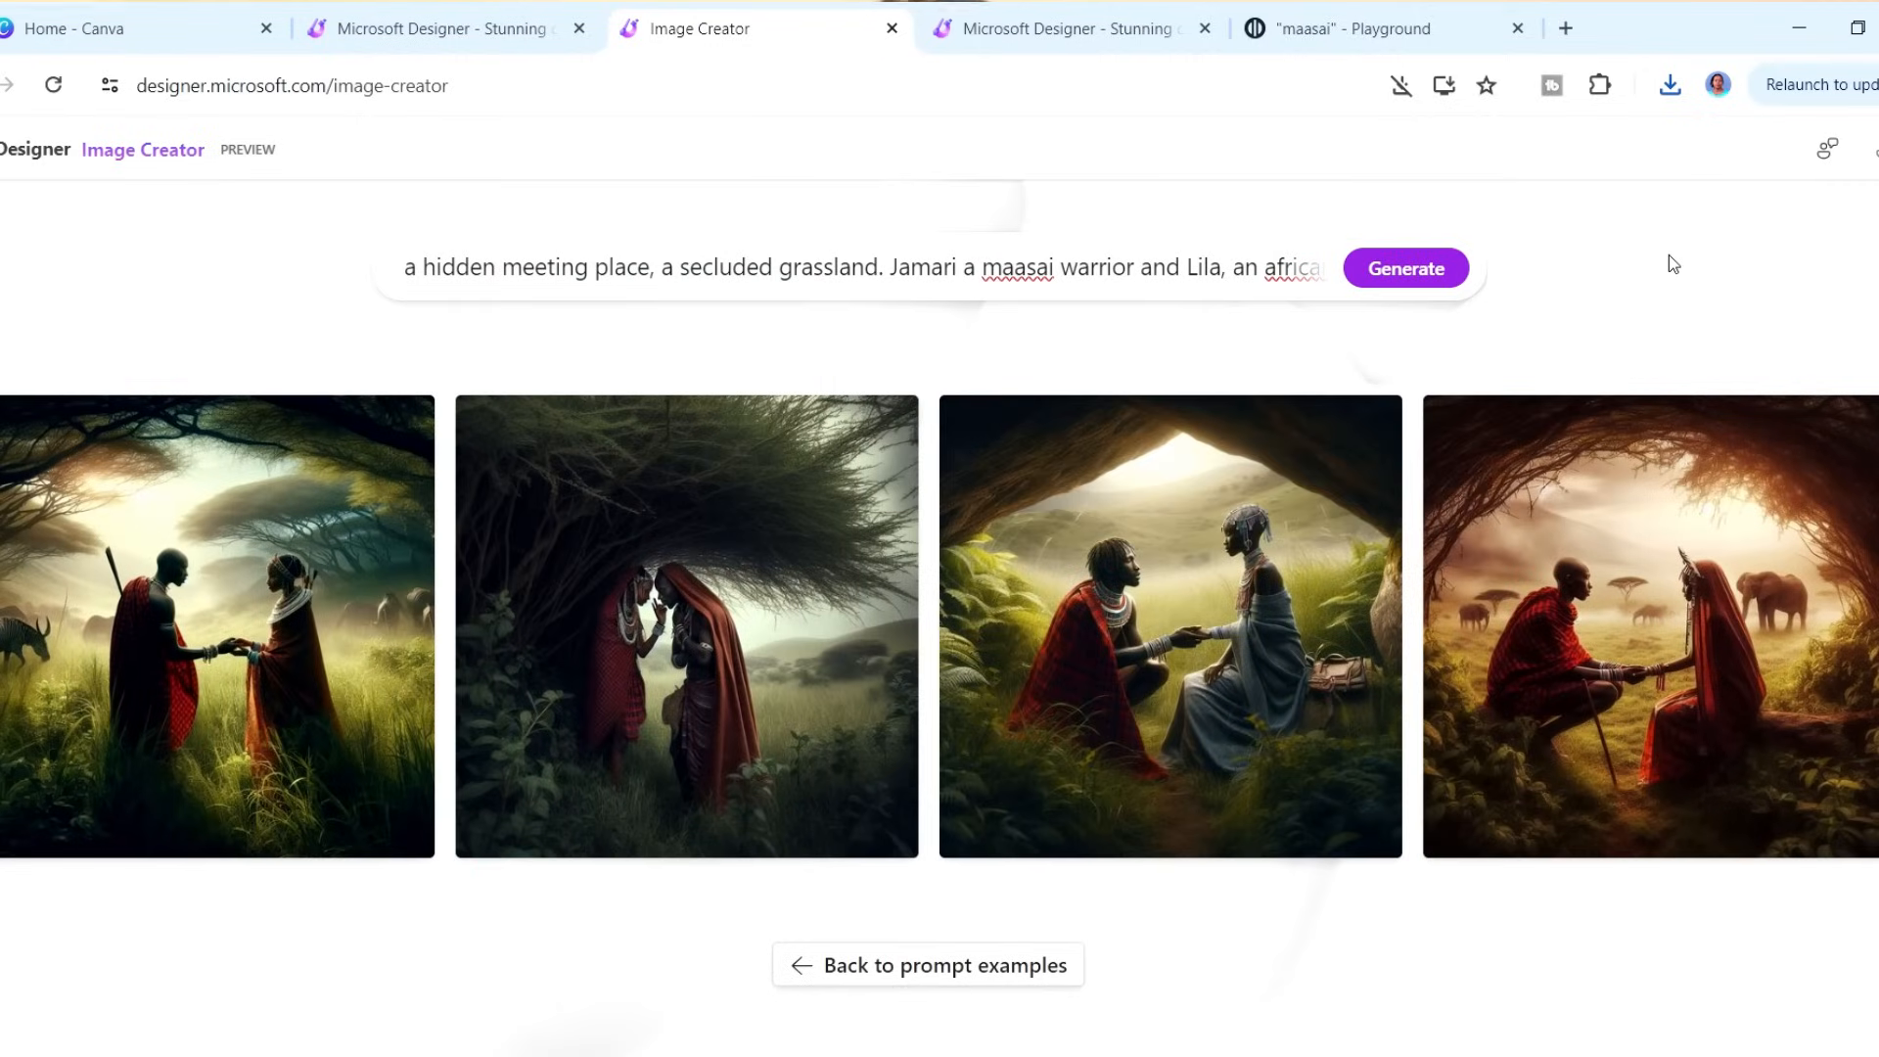
pyautogui.click(119, 27)
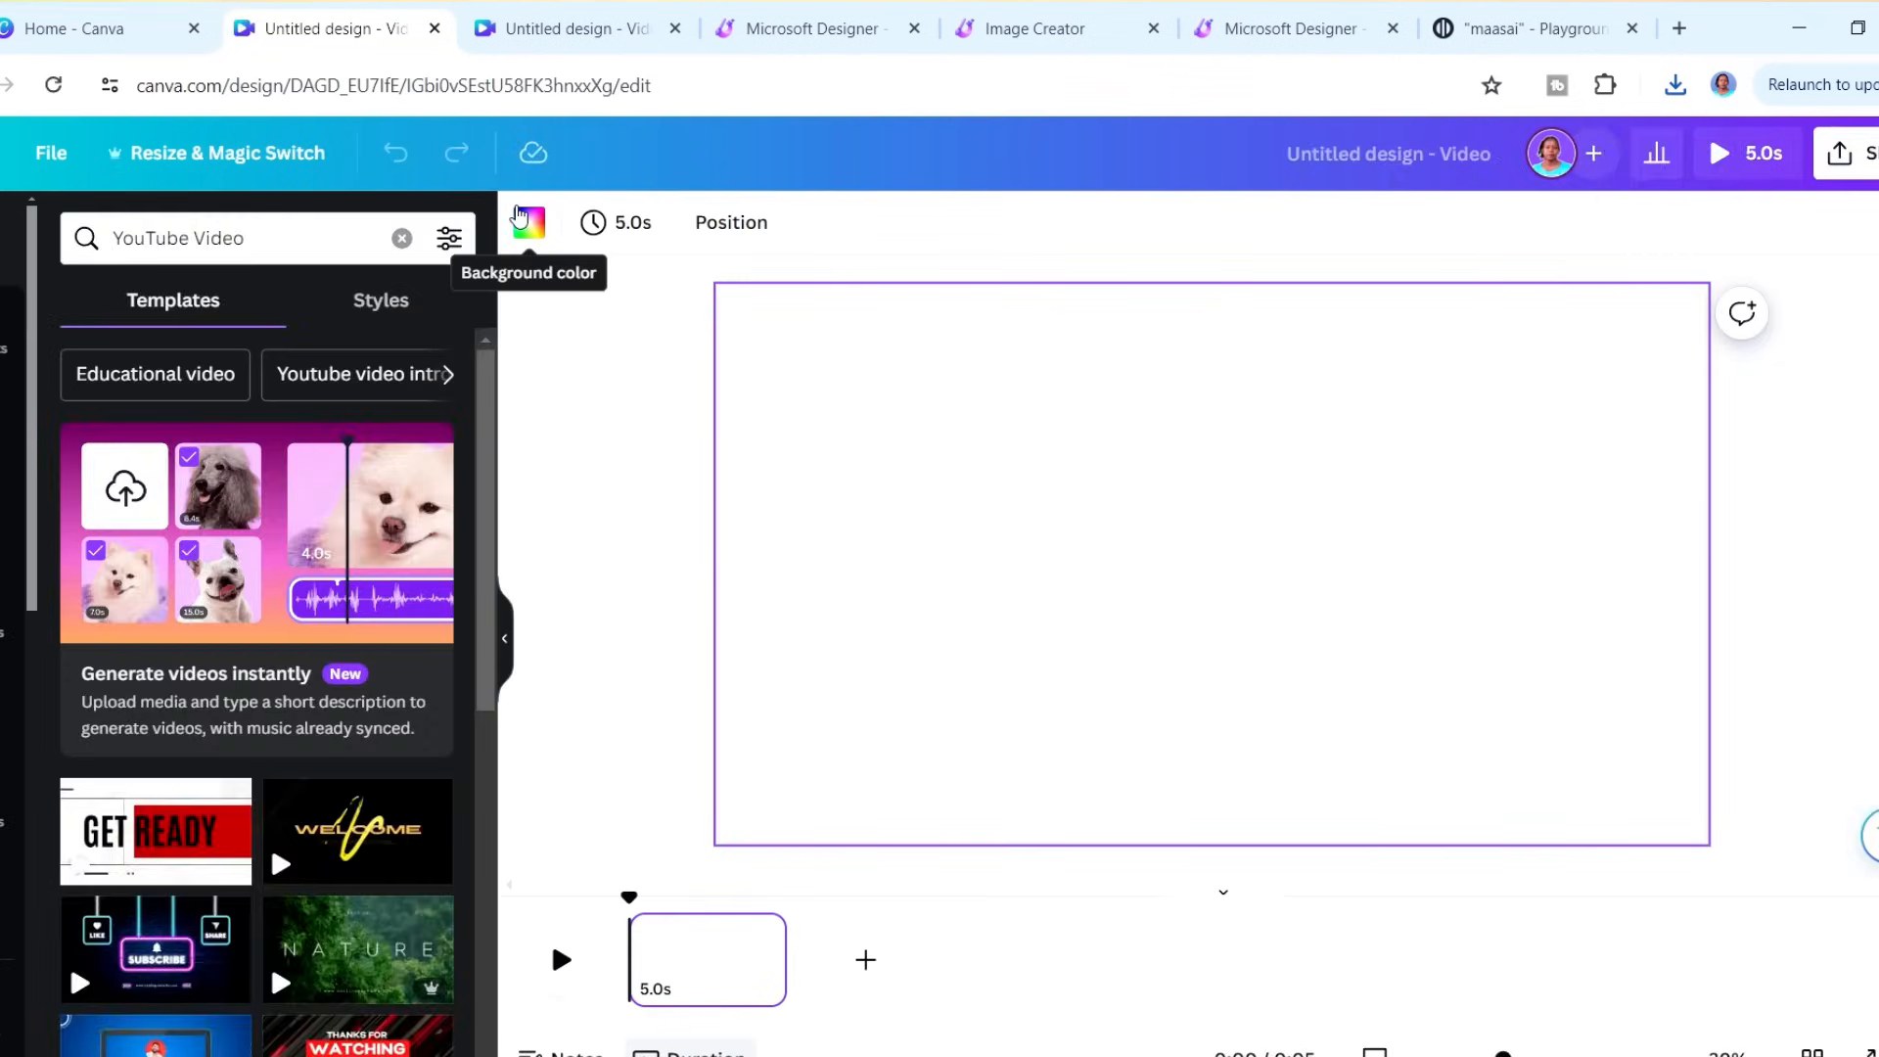
# - Browse the uploaded Maasai warrior, village, sunset and meeting images in Uploads
pyautogui.click(19, 605)
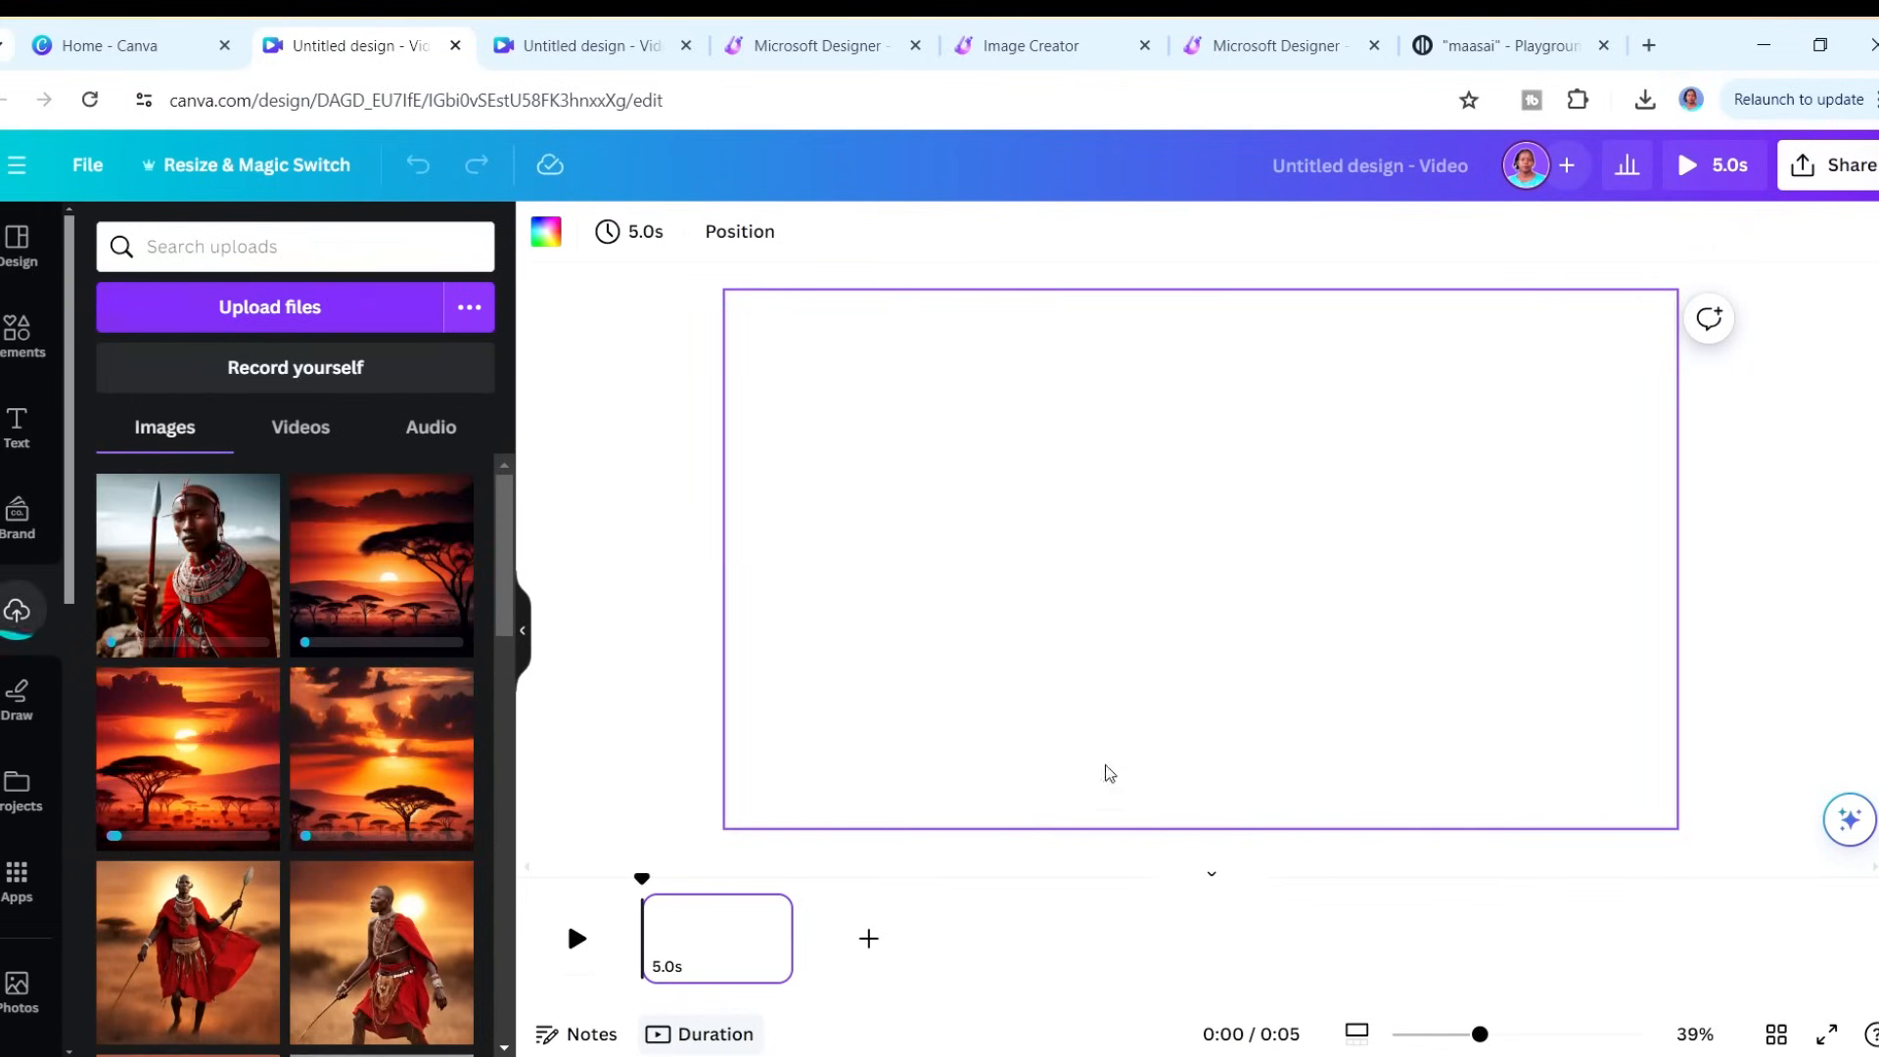
pyautogui.scroll(-3)
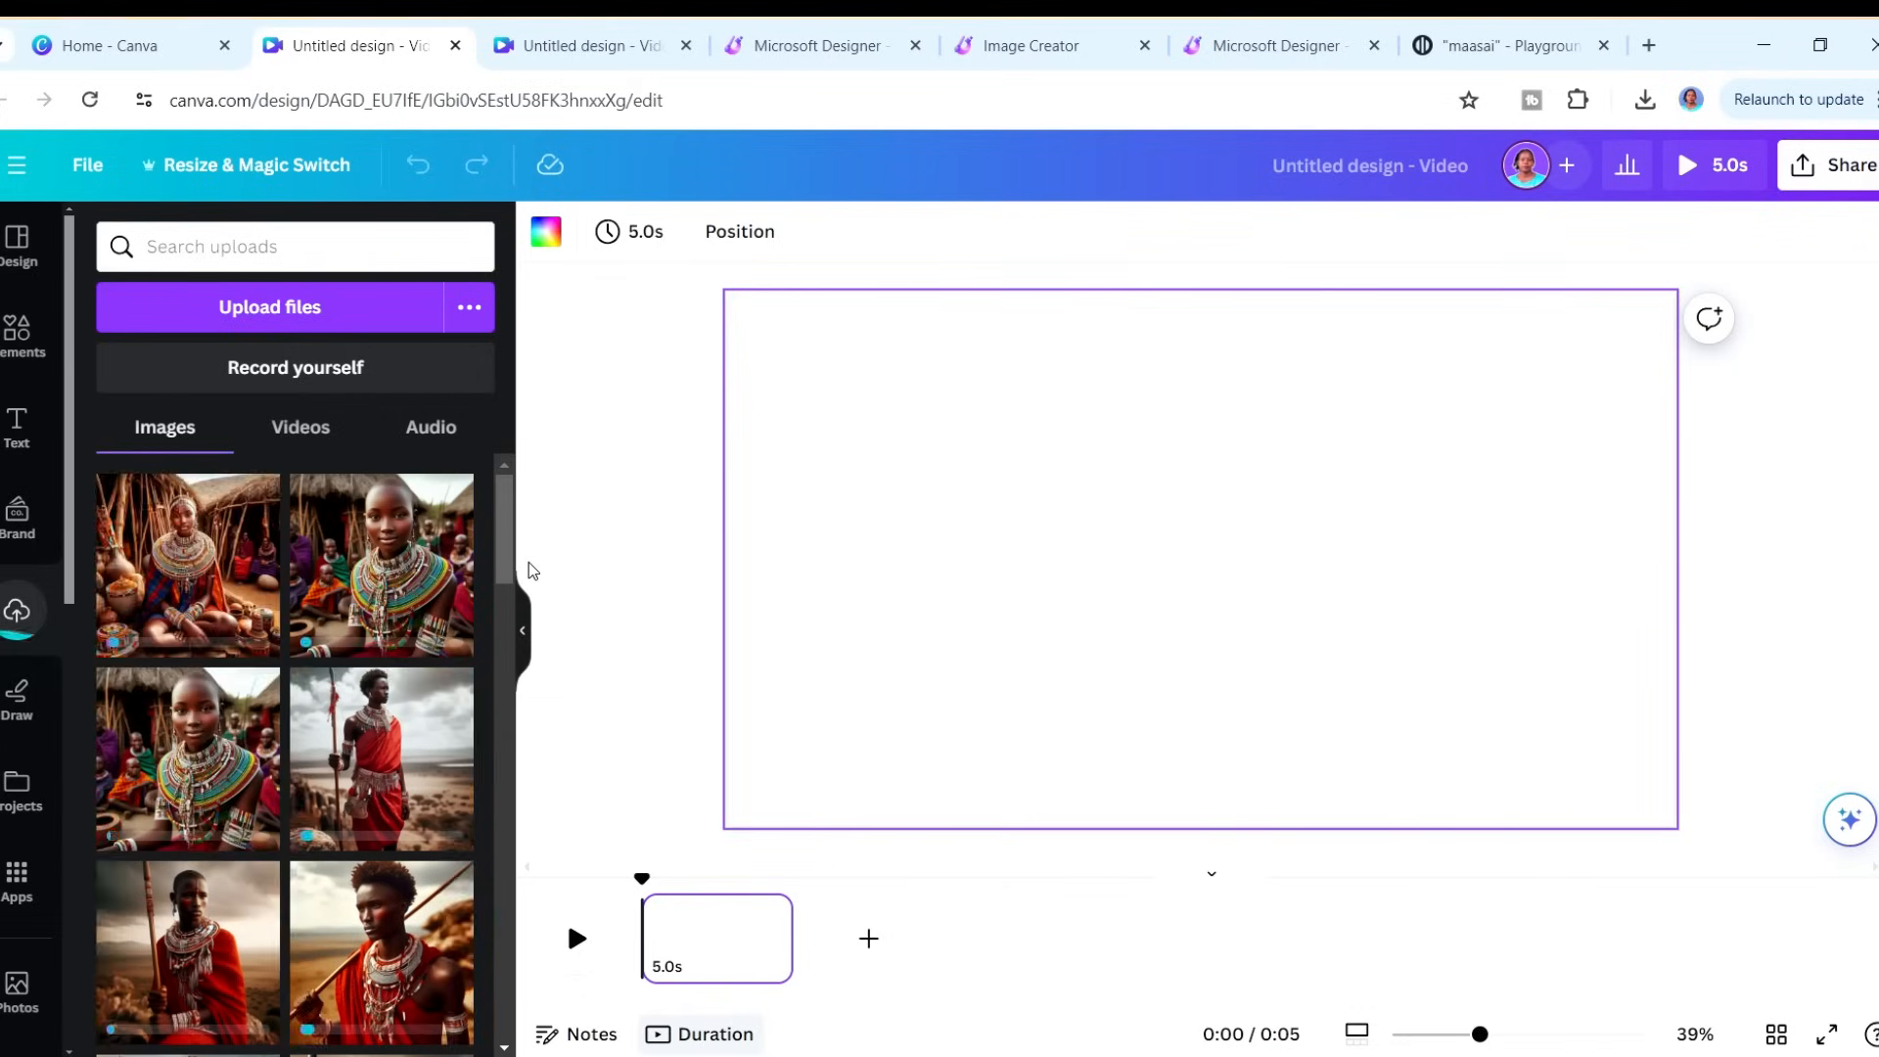
pyautogui.scroll(-3)
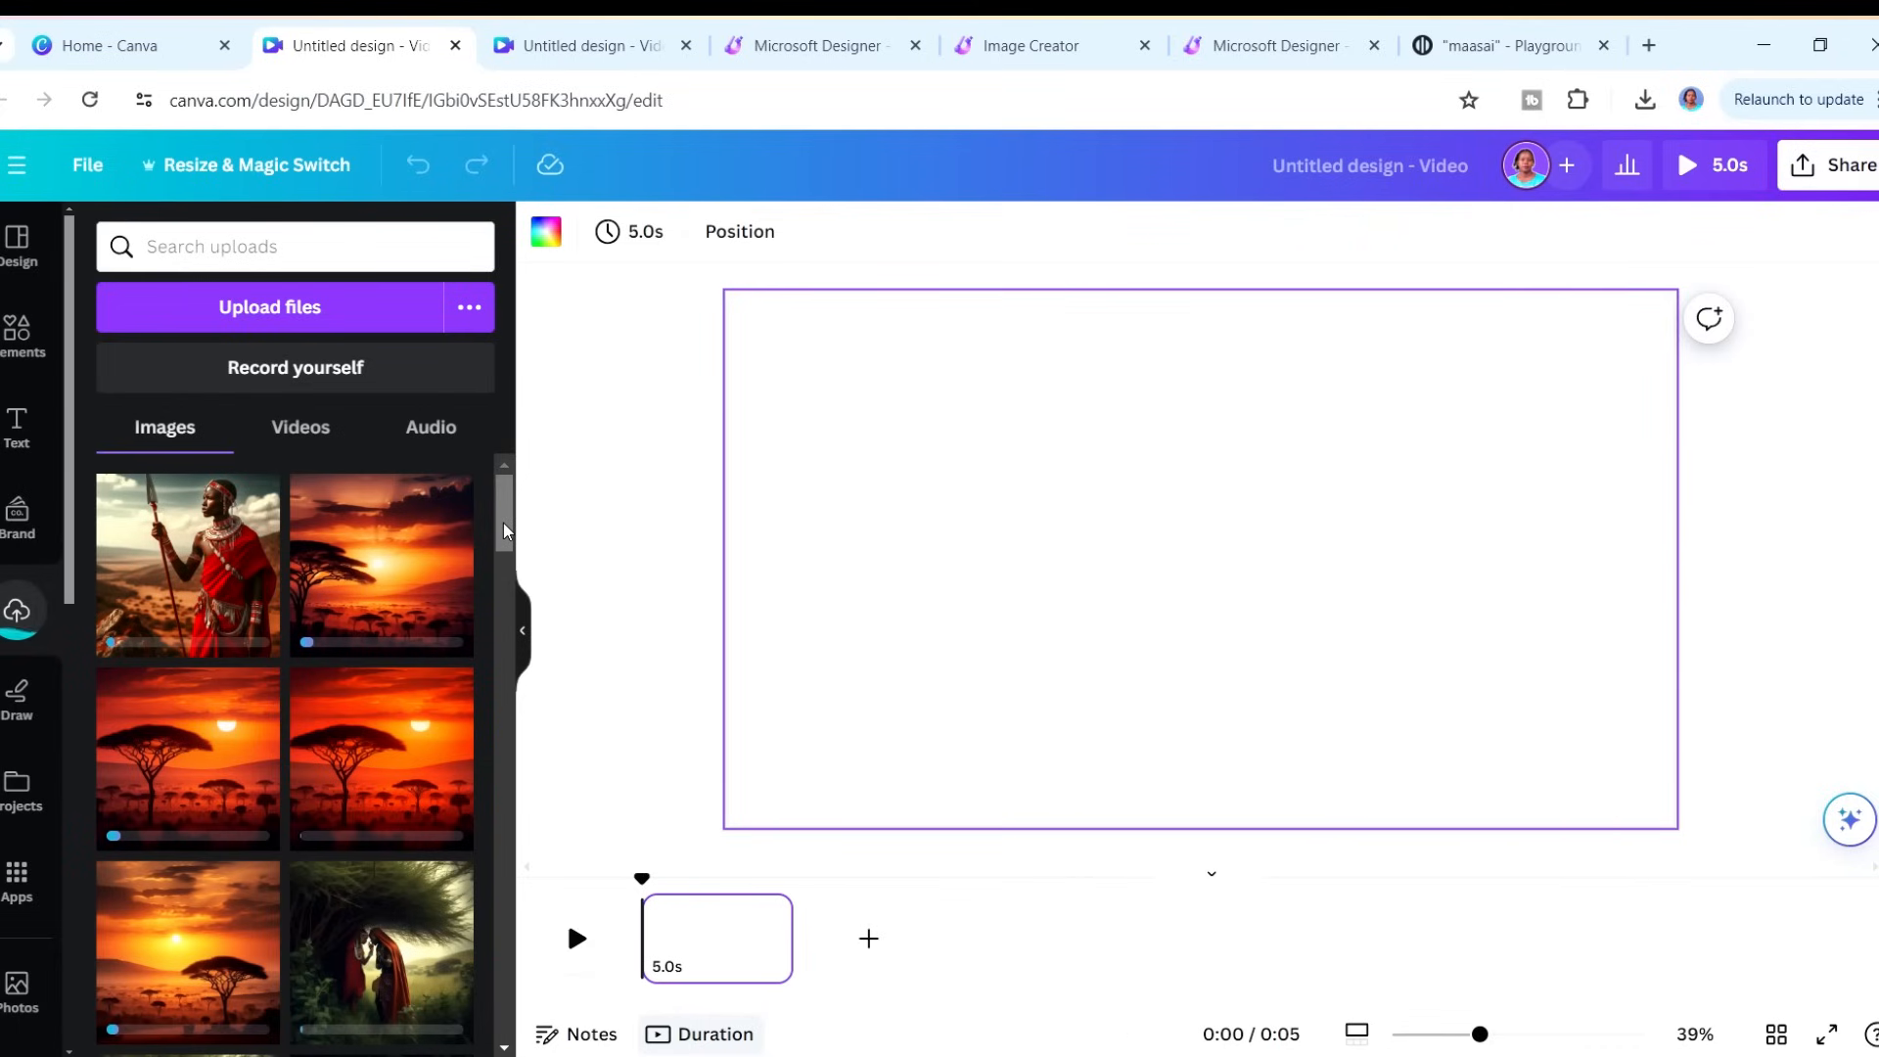
pyautogui.moveTo(508, 546)
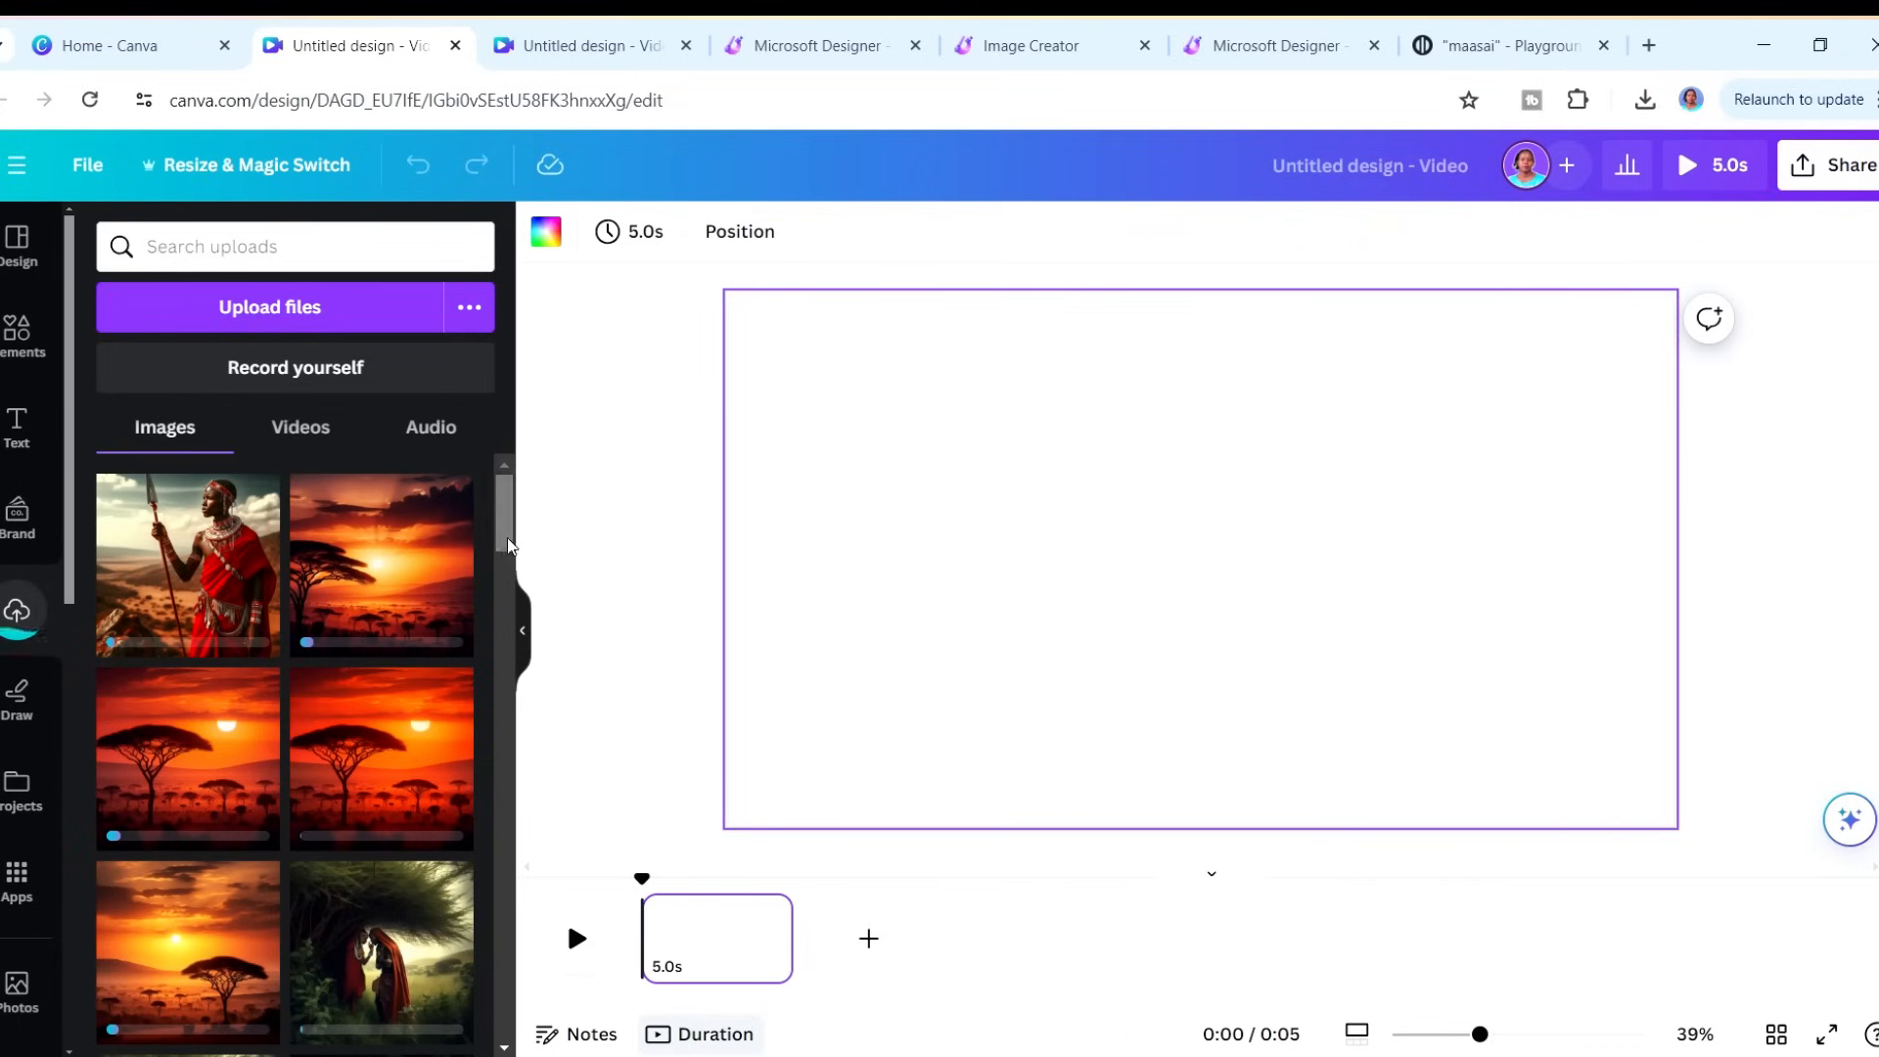
pyautogui.scroll(-3)
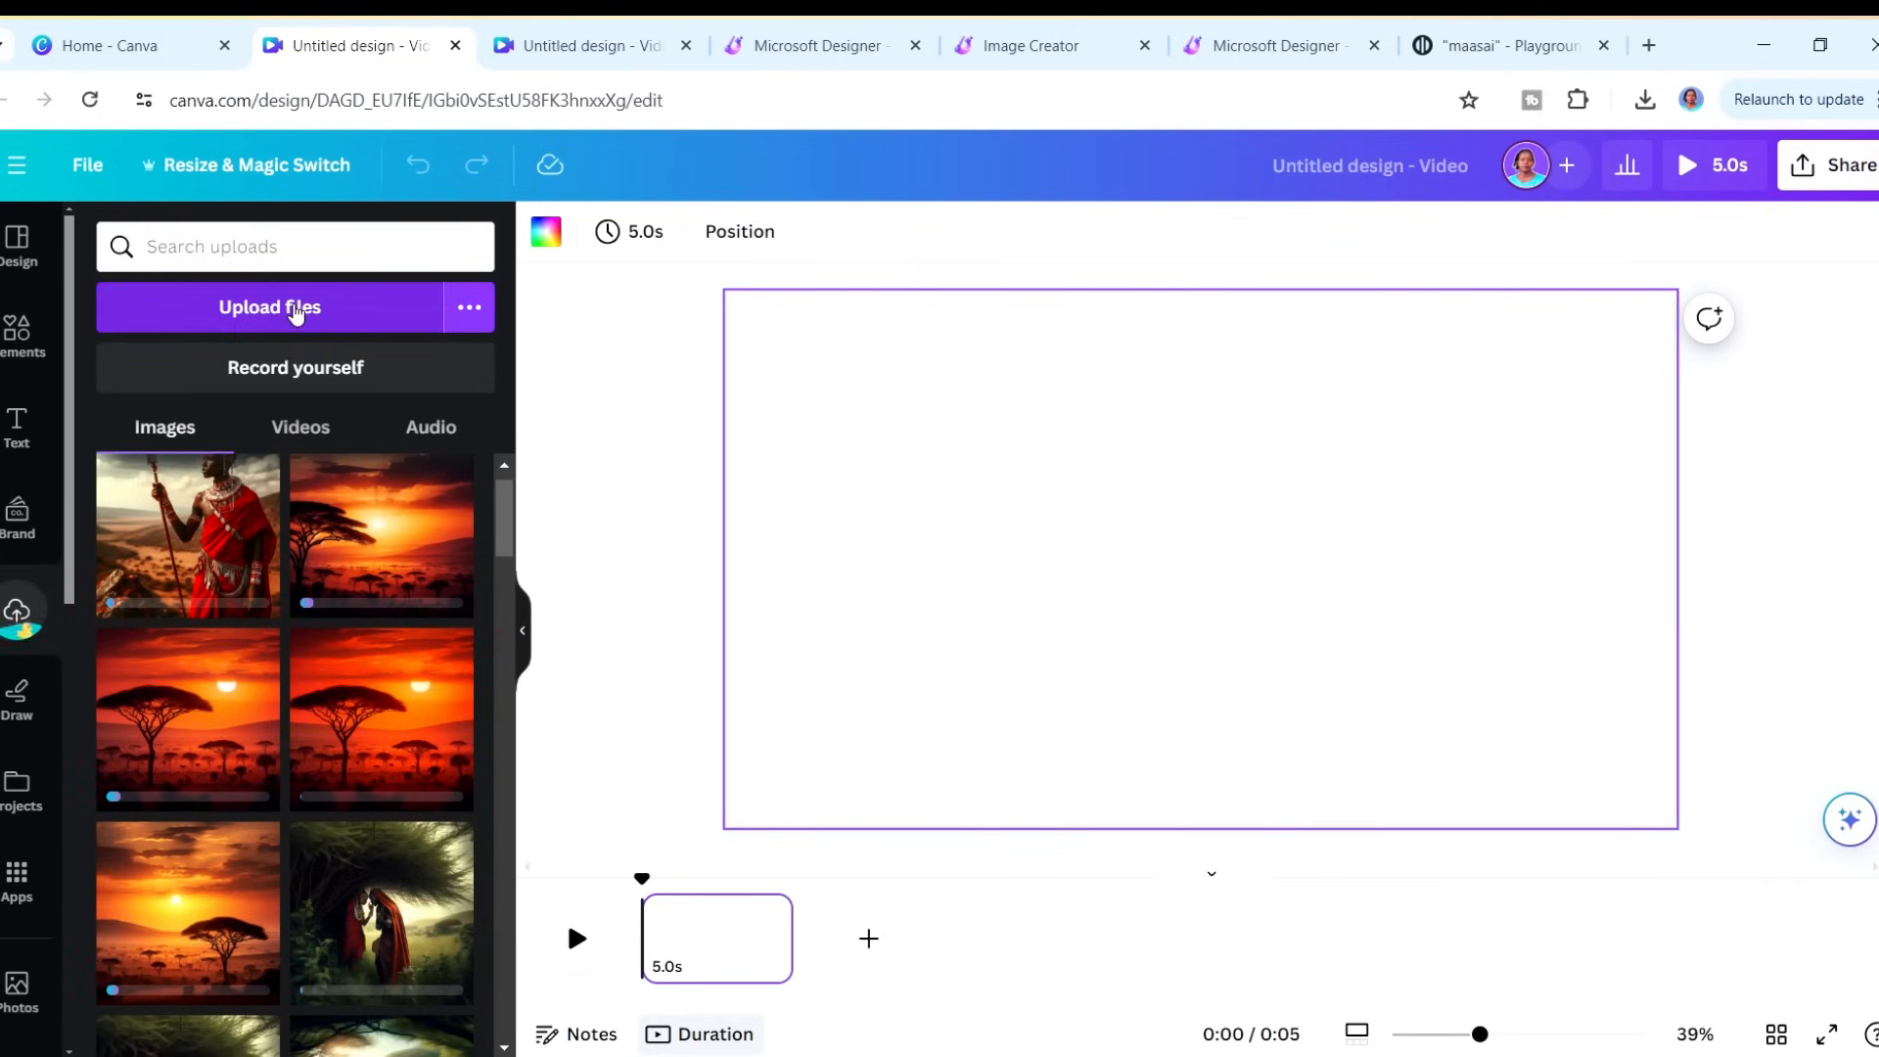
# - Add the ElevenLabs narration file from the Audio uploads to the timeline
pyautogui.click(429, 428)
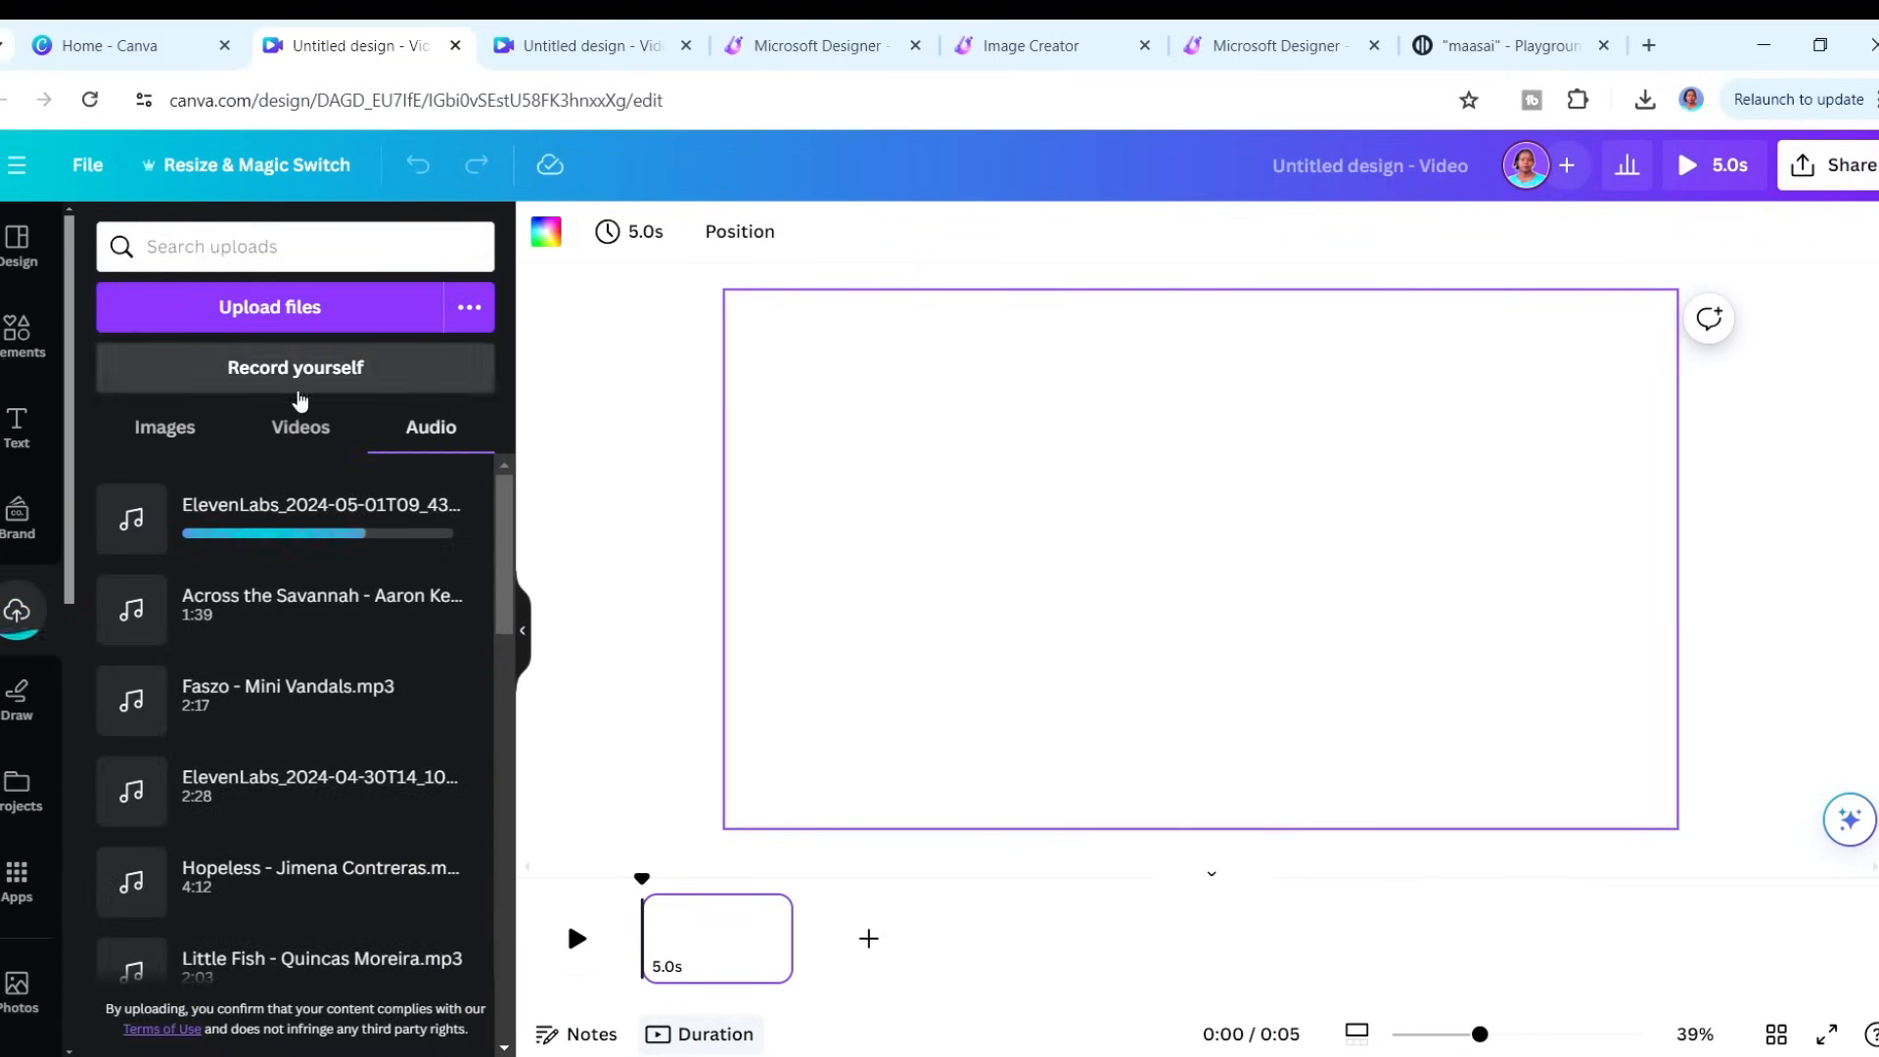
pyautogui.moveTo(228, 525)
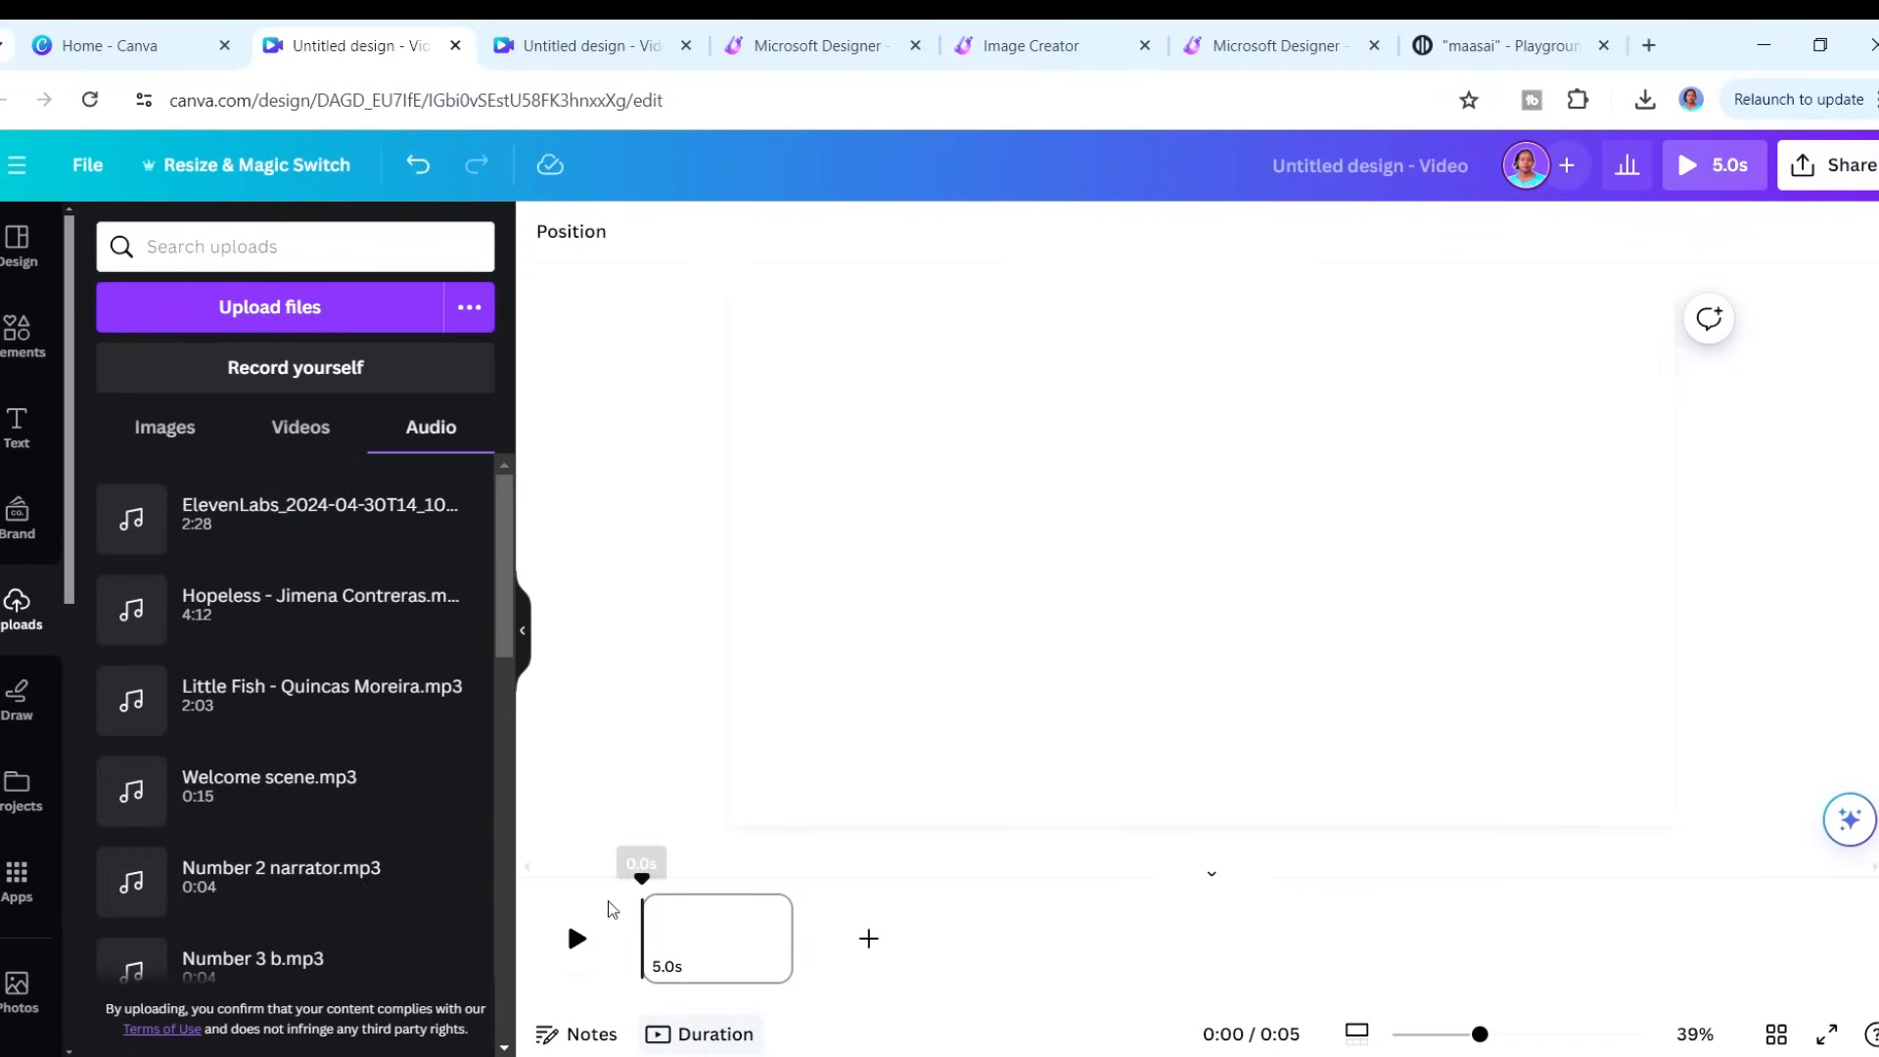
pyautogui.moveTo(276, 538)
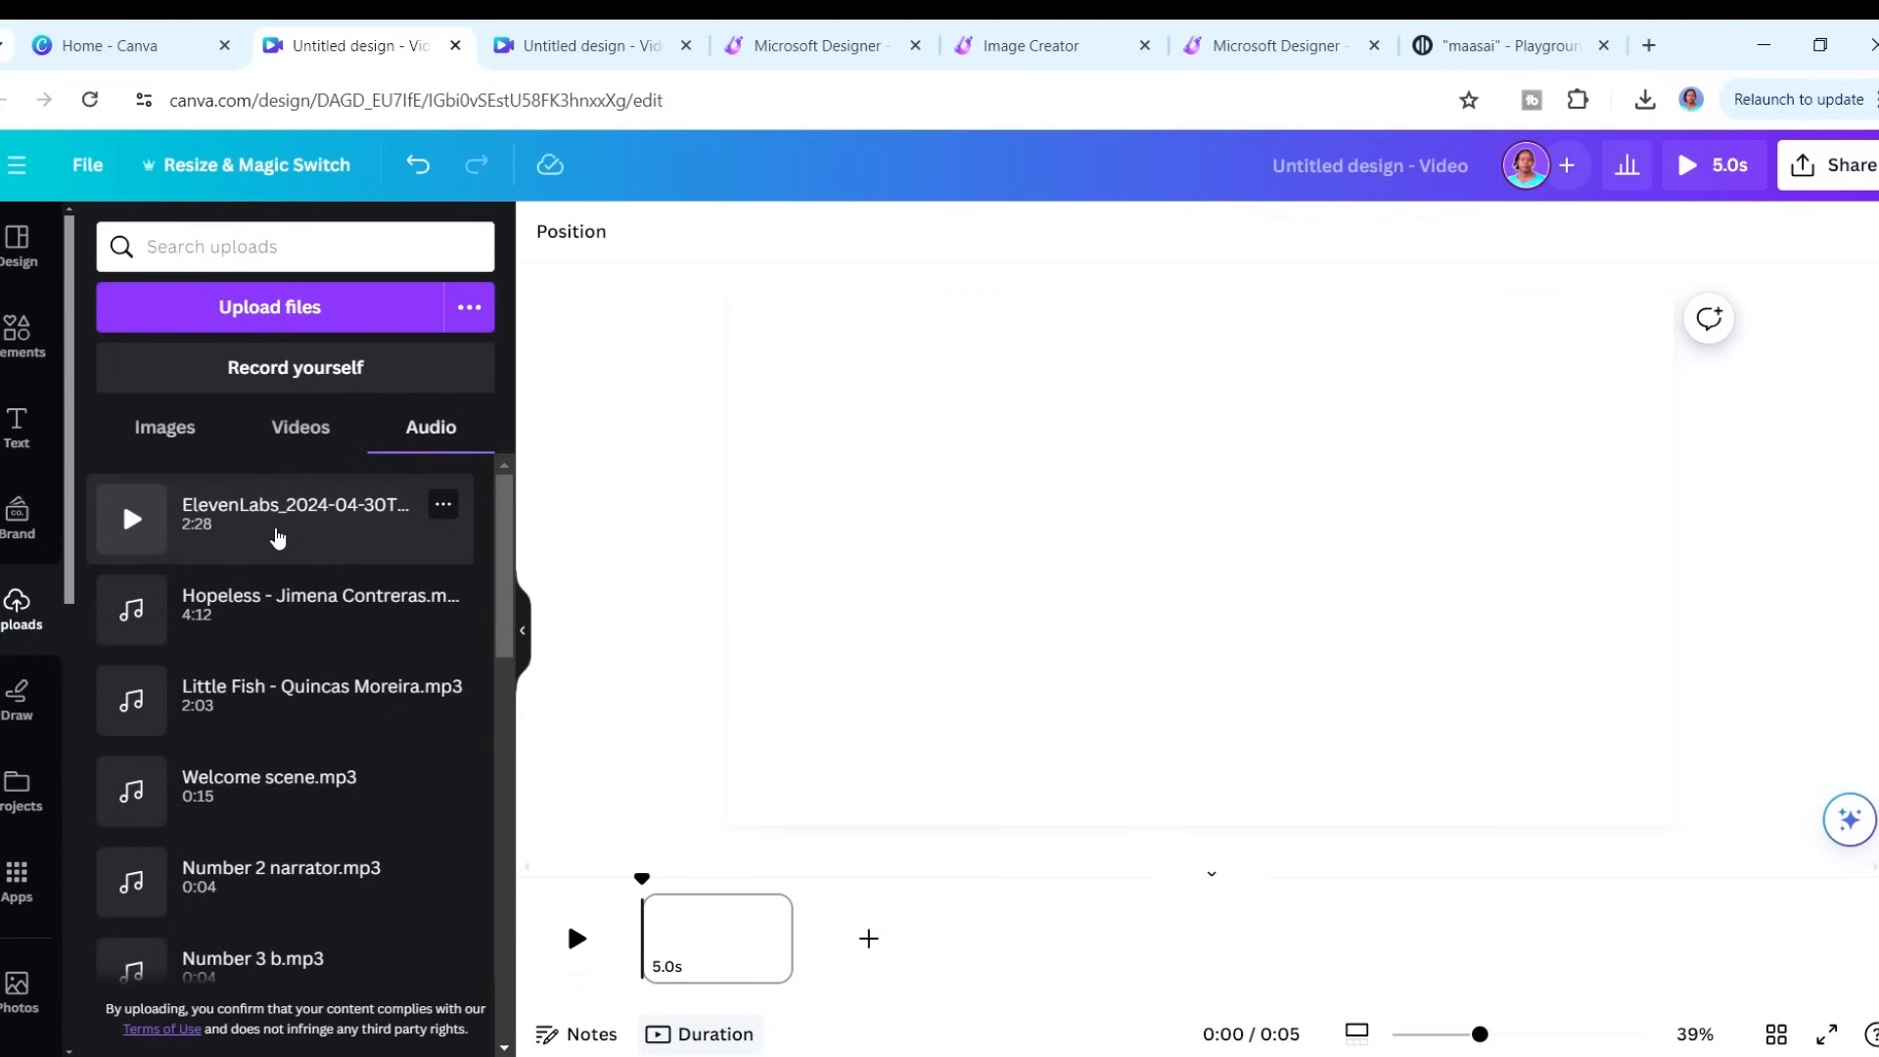
pyautogui.click(281, 519)
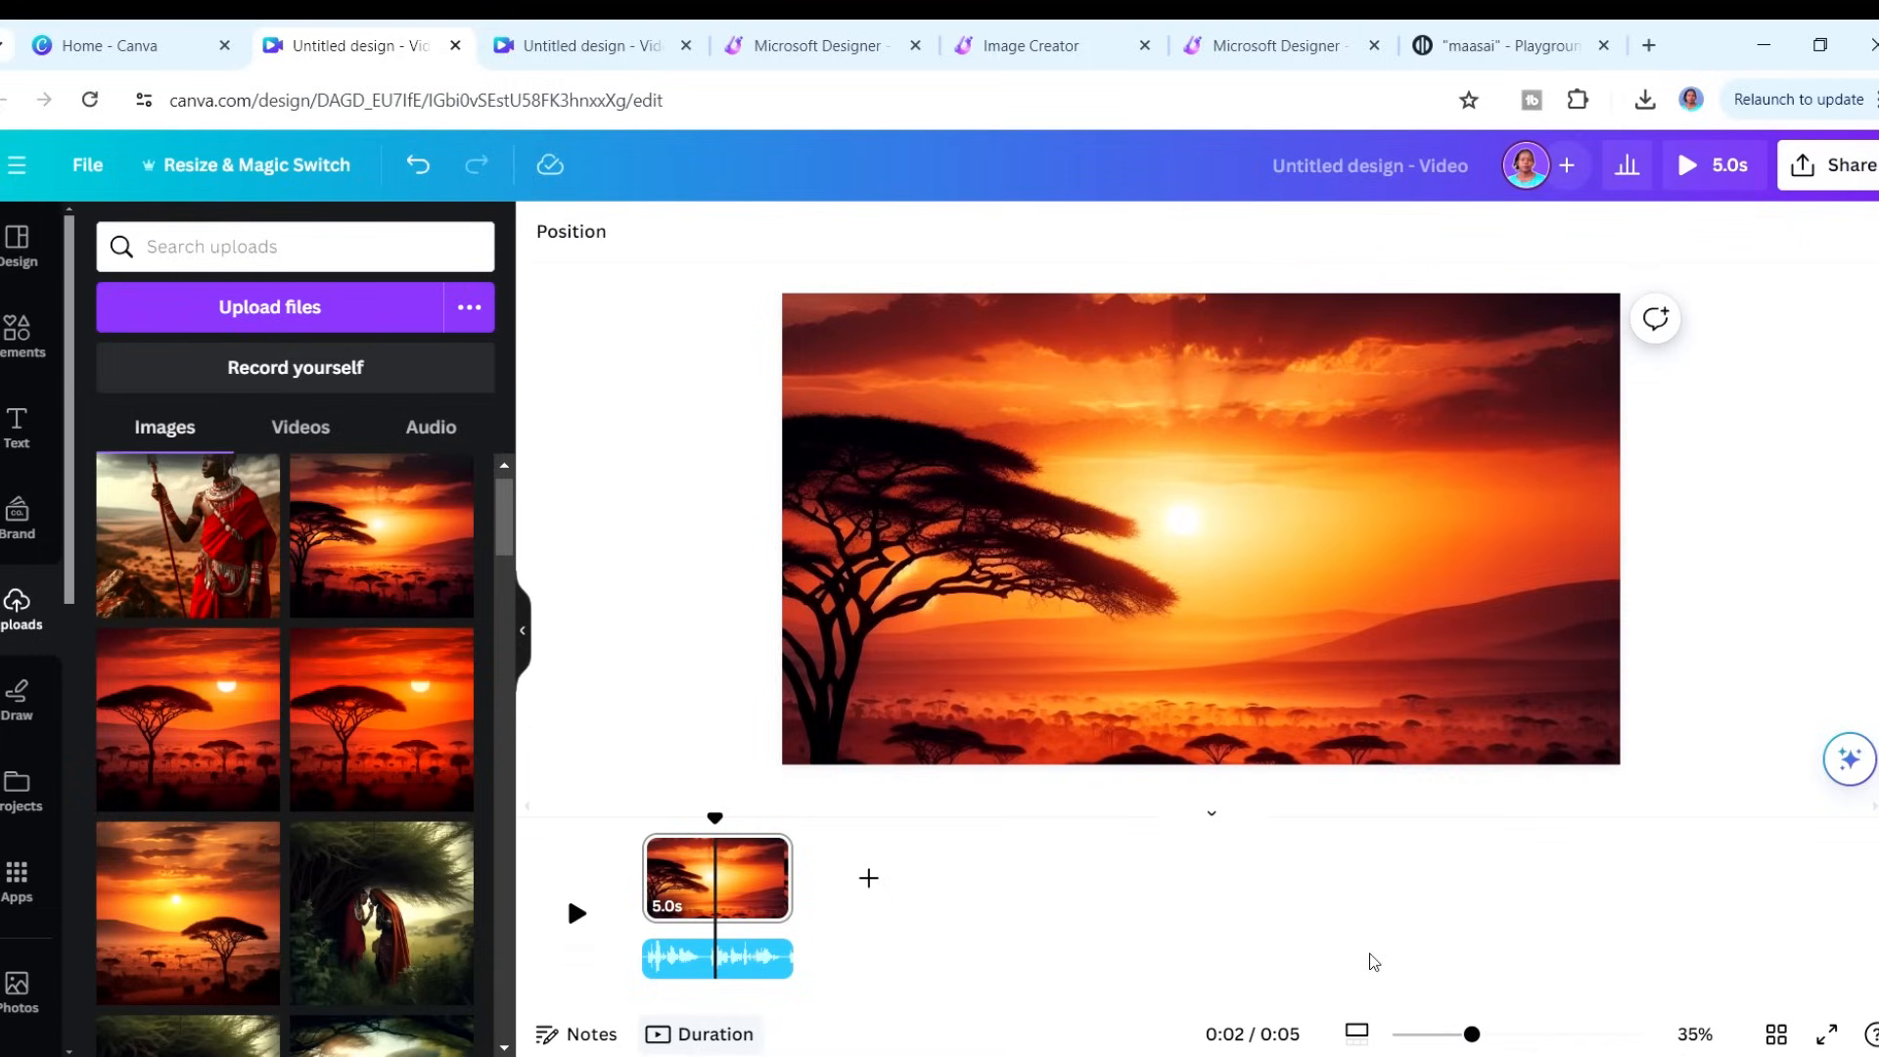
# - Preview the video, trim the first page to 2.2 s, and add second and third sunset pages
pyautogui.click(1078, 432)
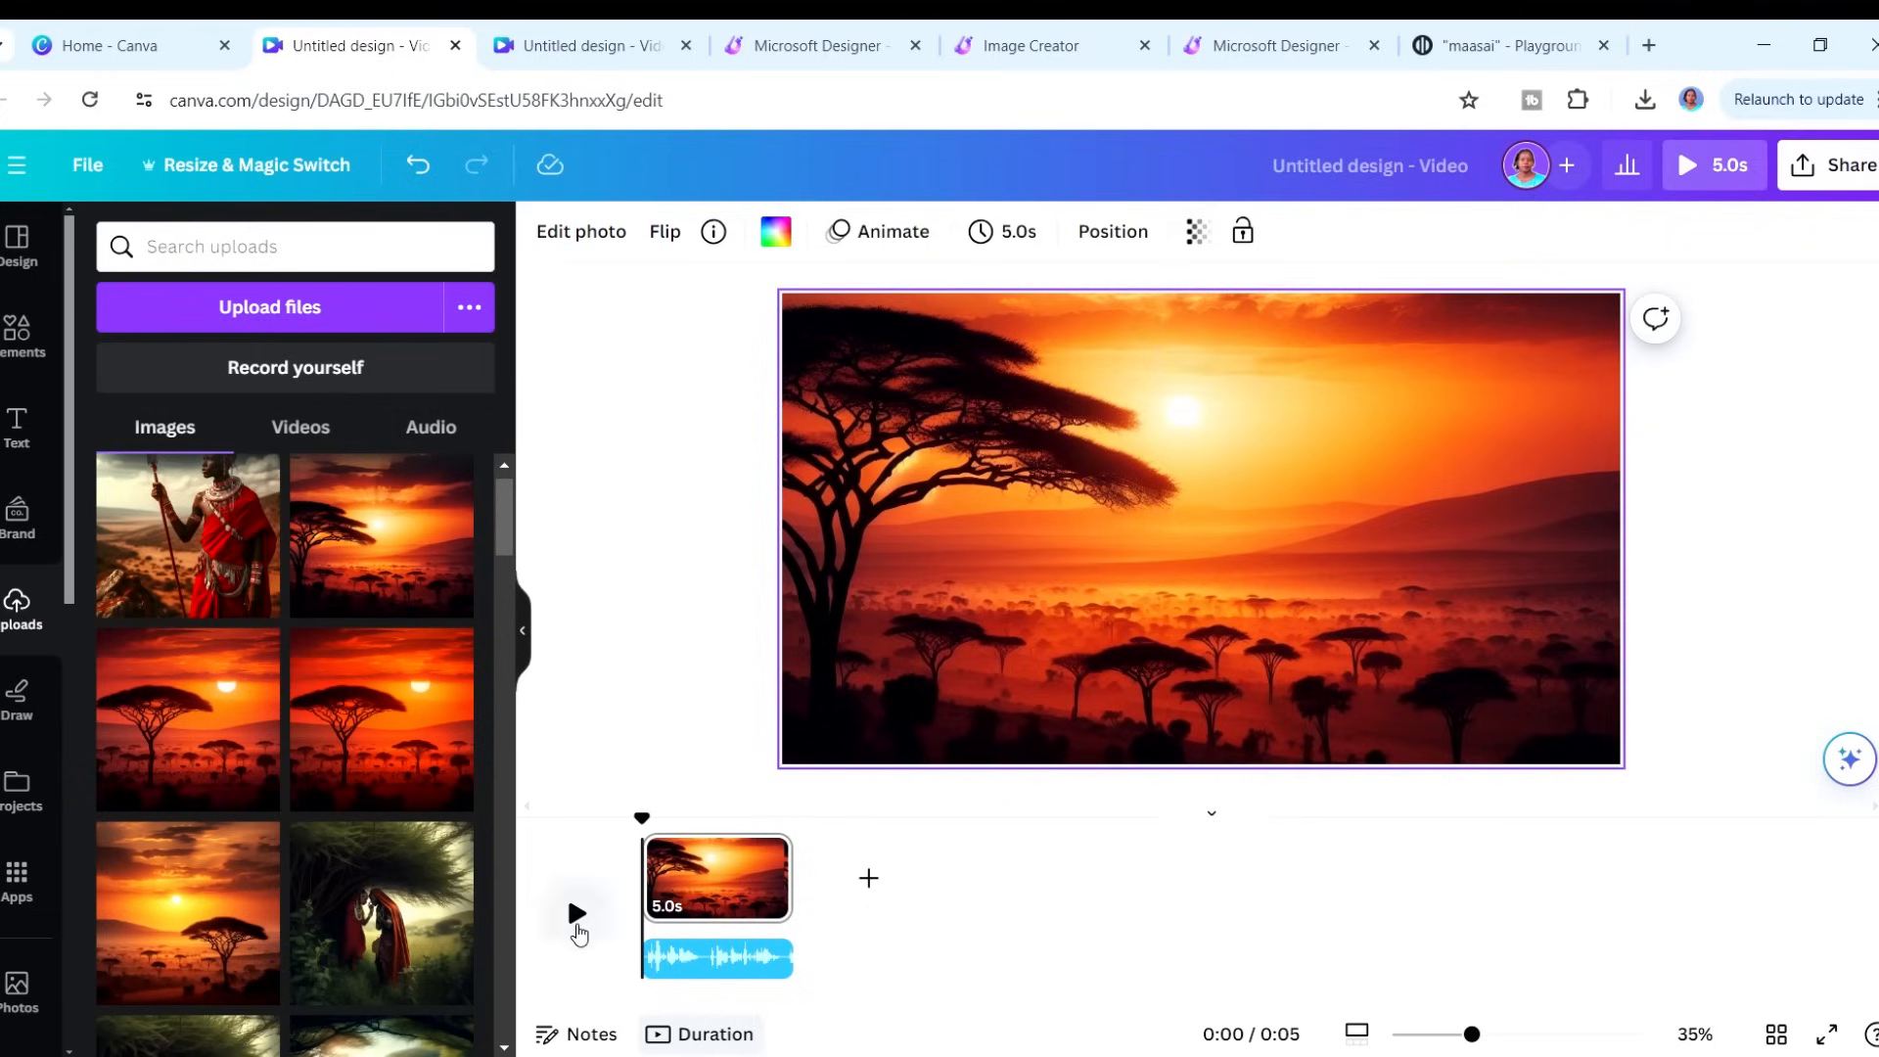
pyautogui.click(576, 913)
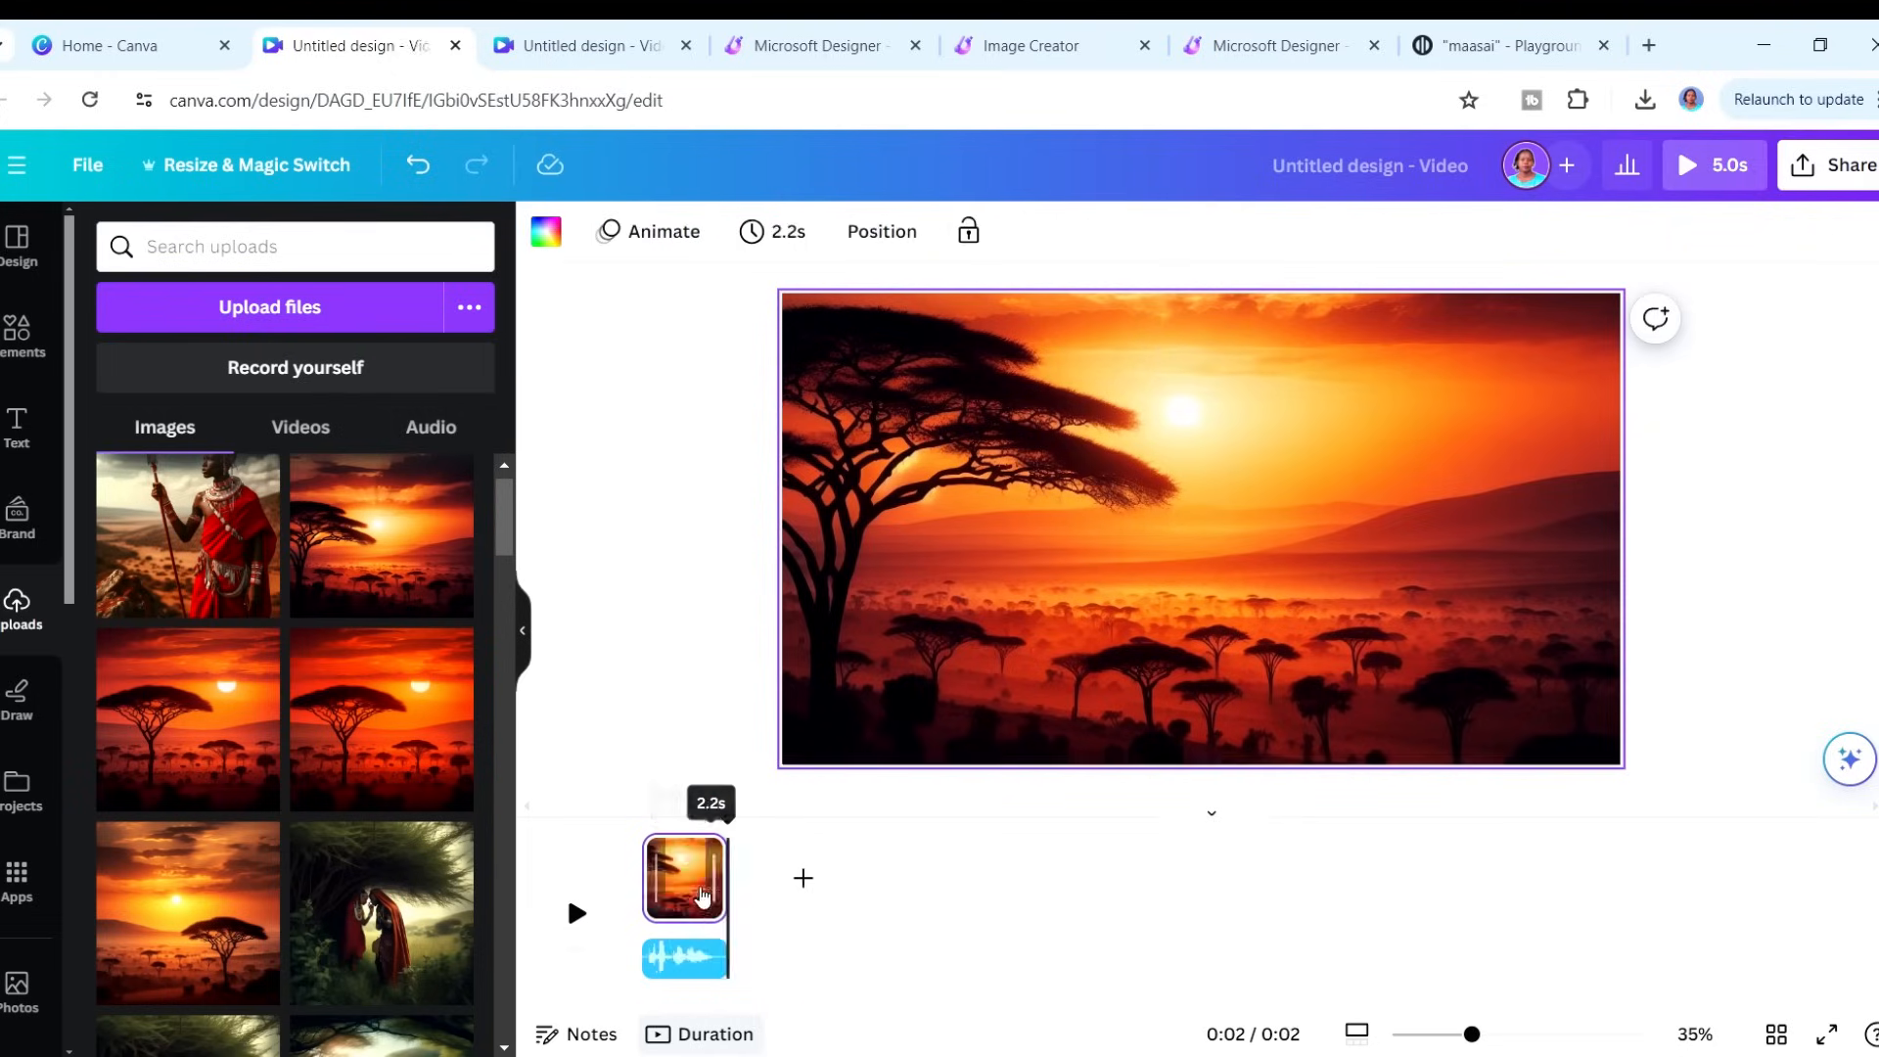
pyautogui.click(683, 960)
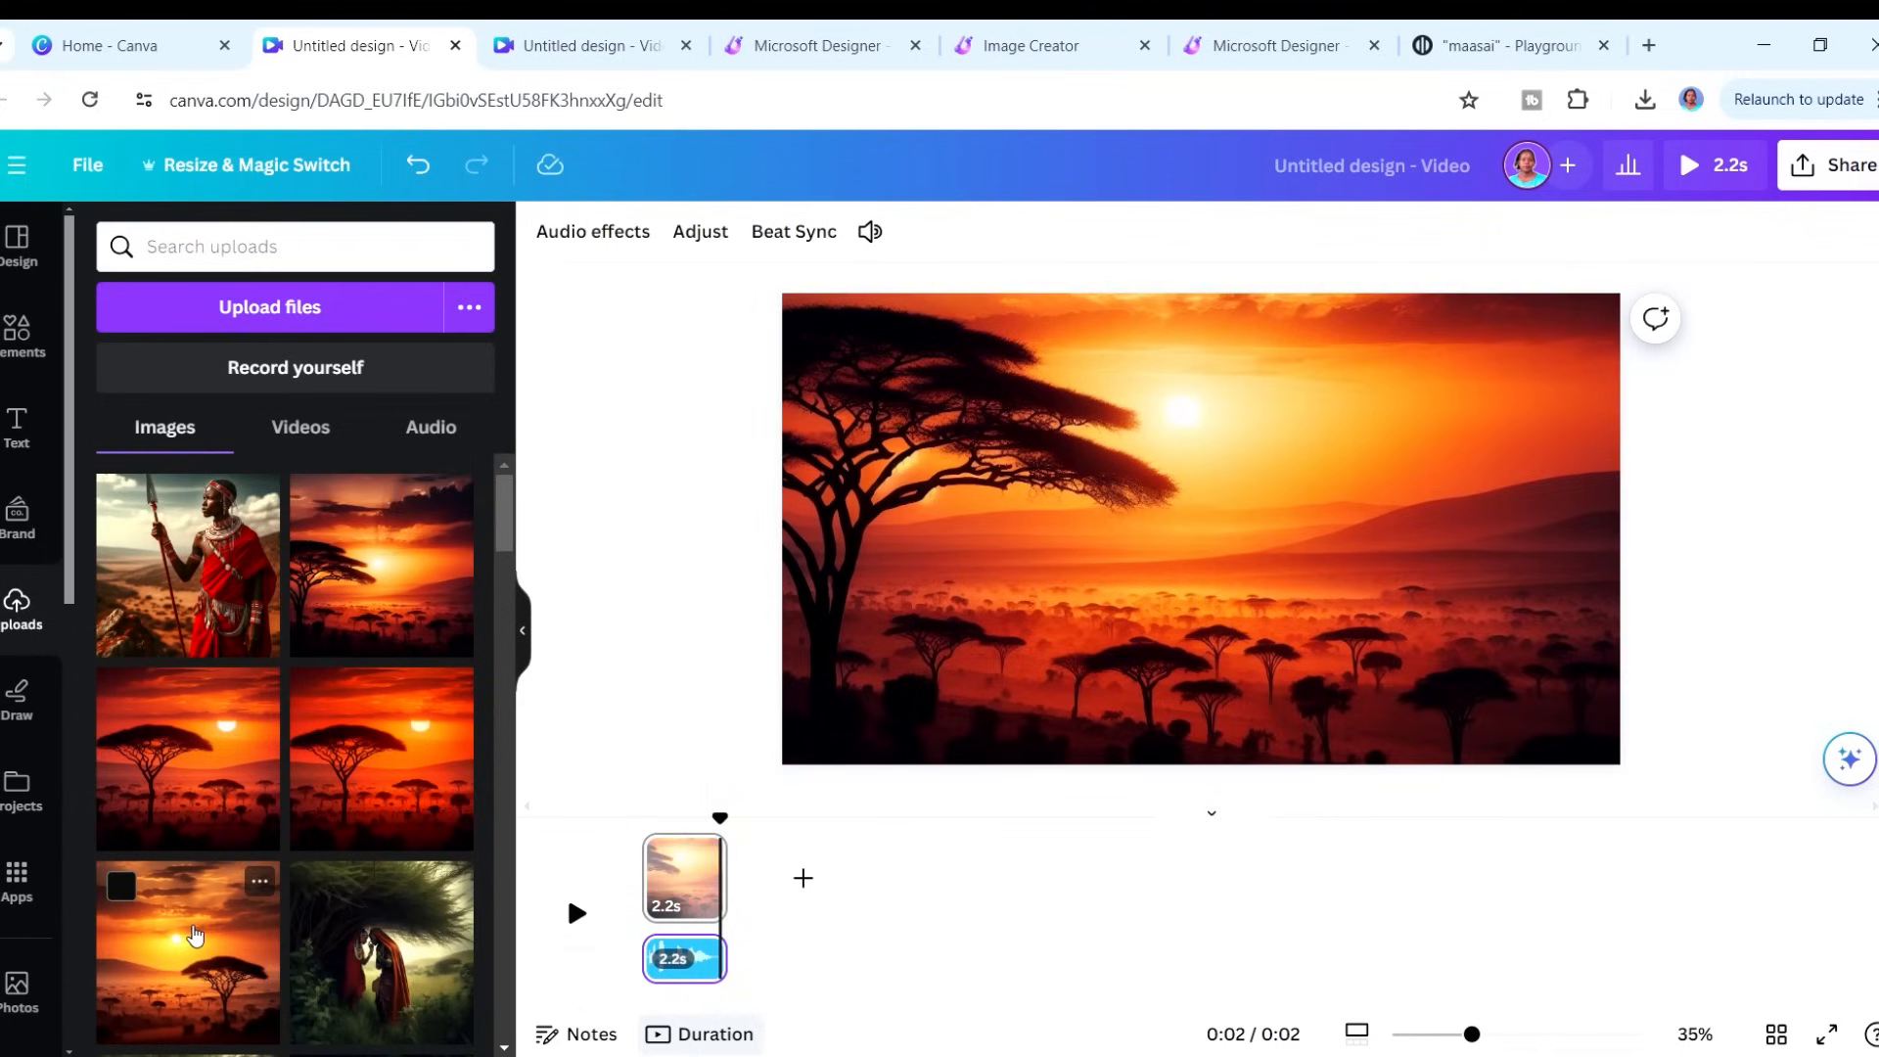
pyautogui.click(802, 877)
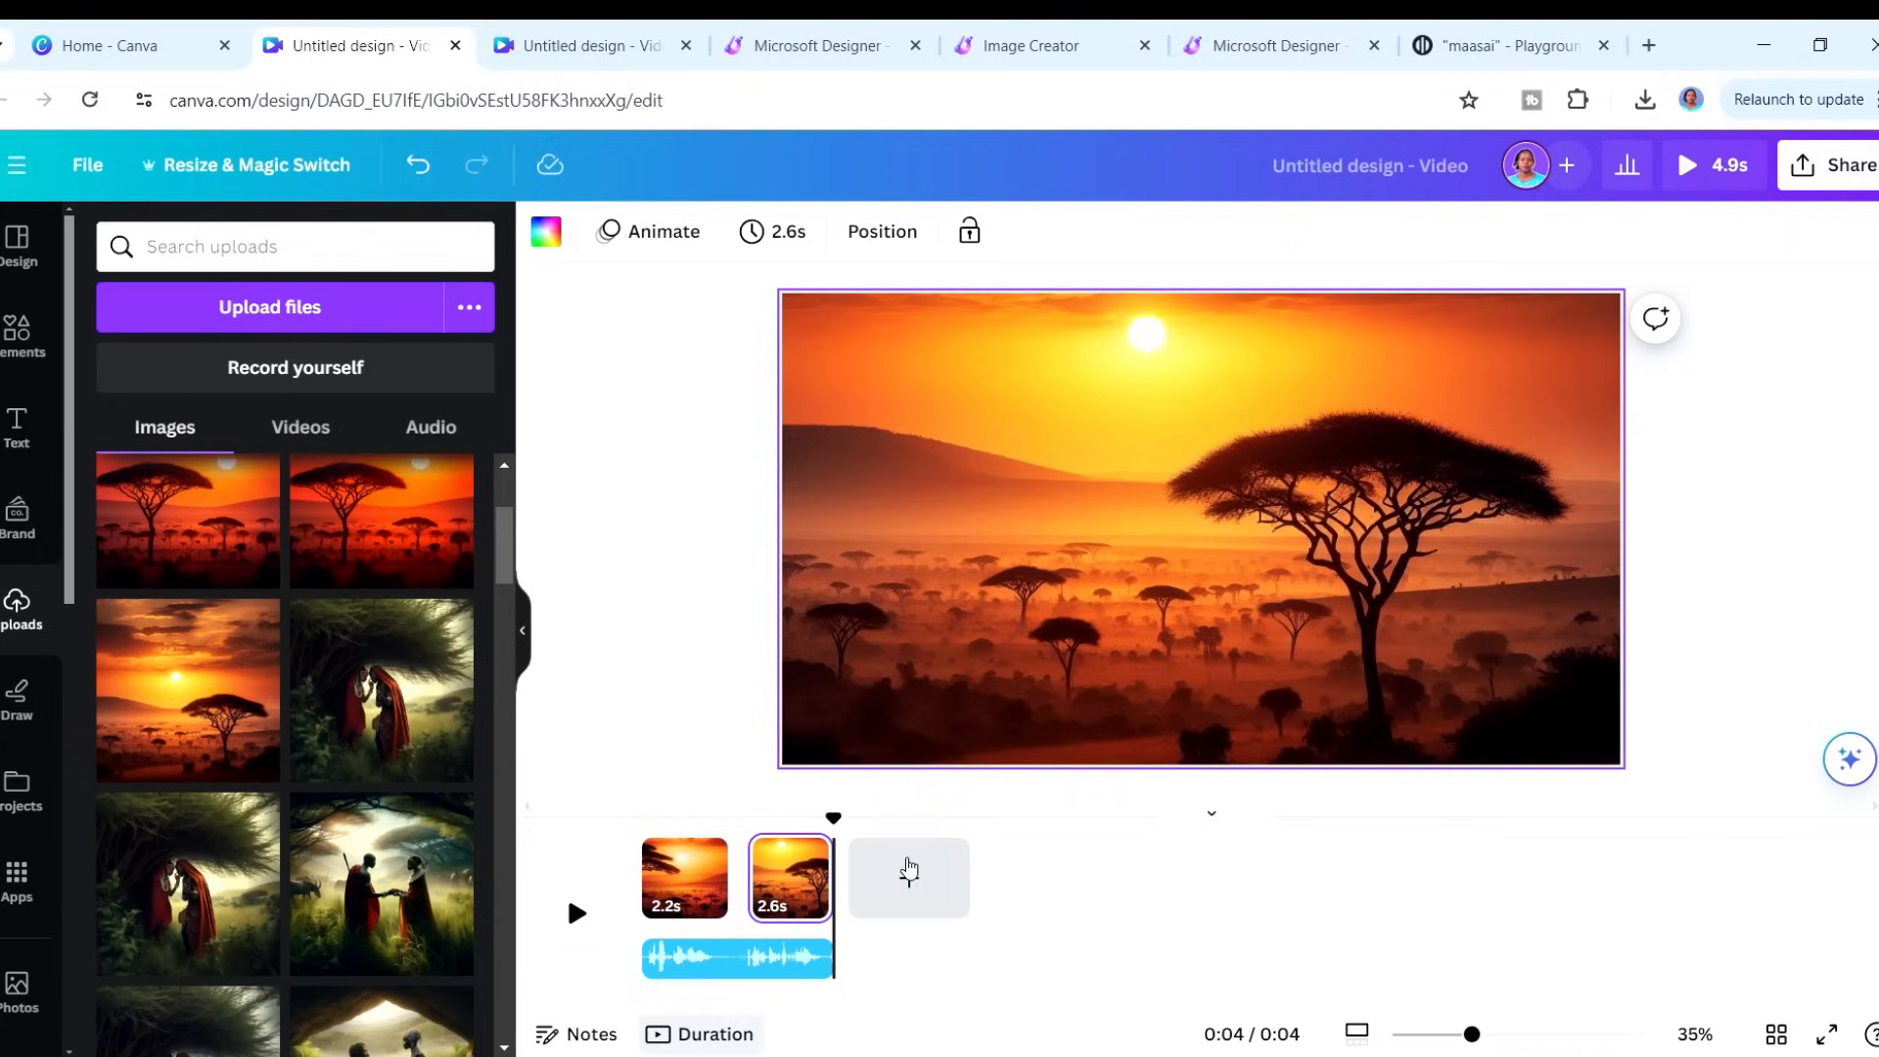
pyautogui.click(908, 875)
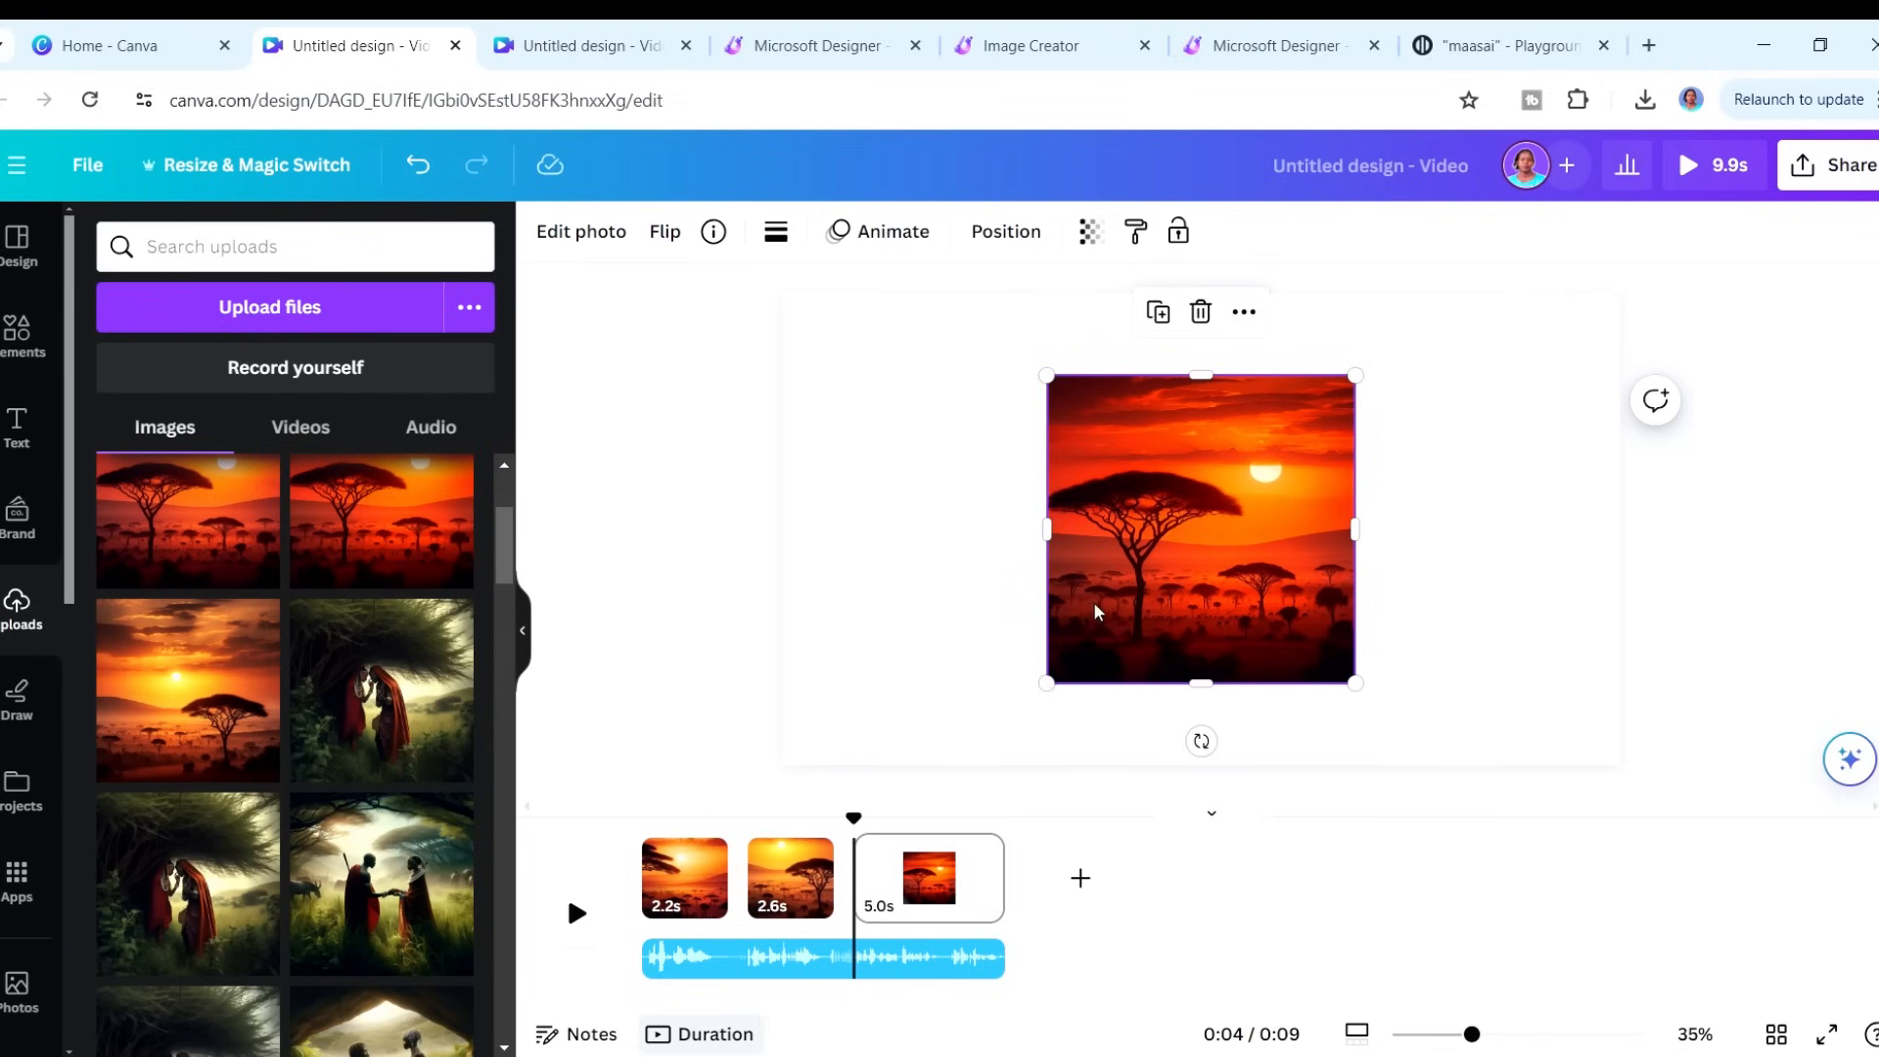
# - Set the small sunset image as the third page's full background, giving a 9.9 s video
pyautogui.rightClick(1200, 527)
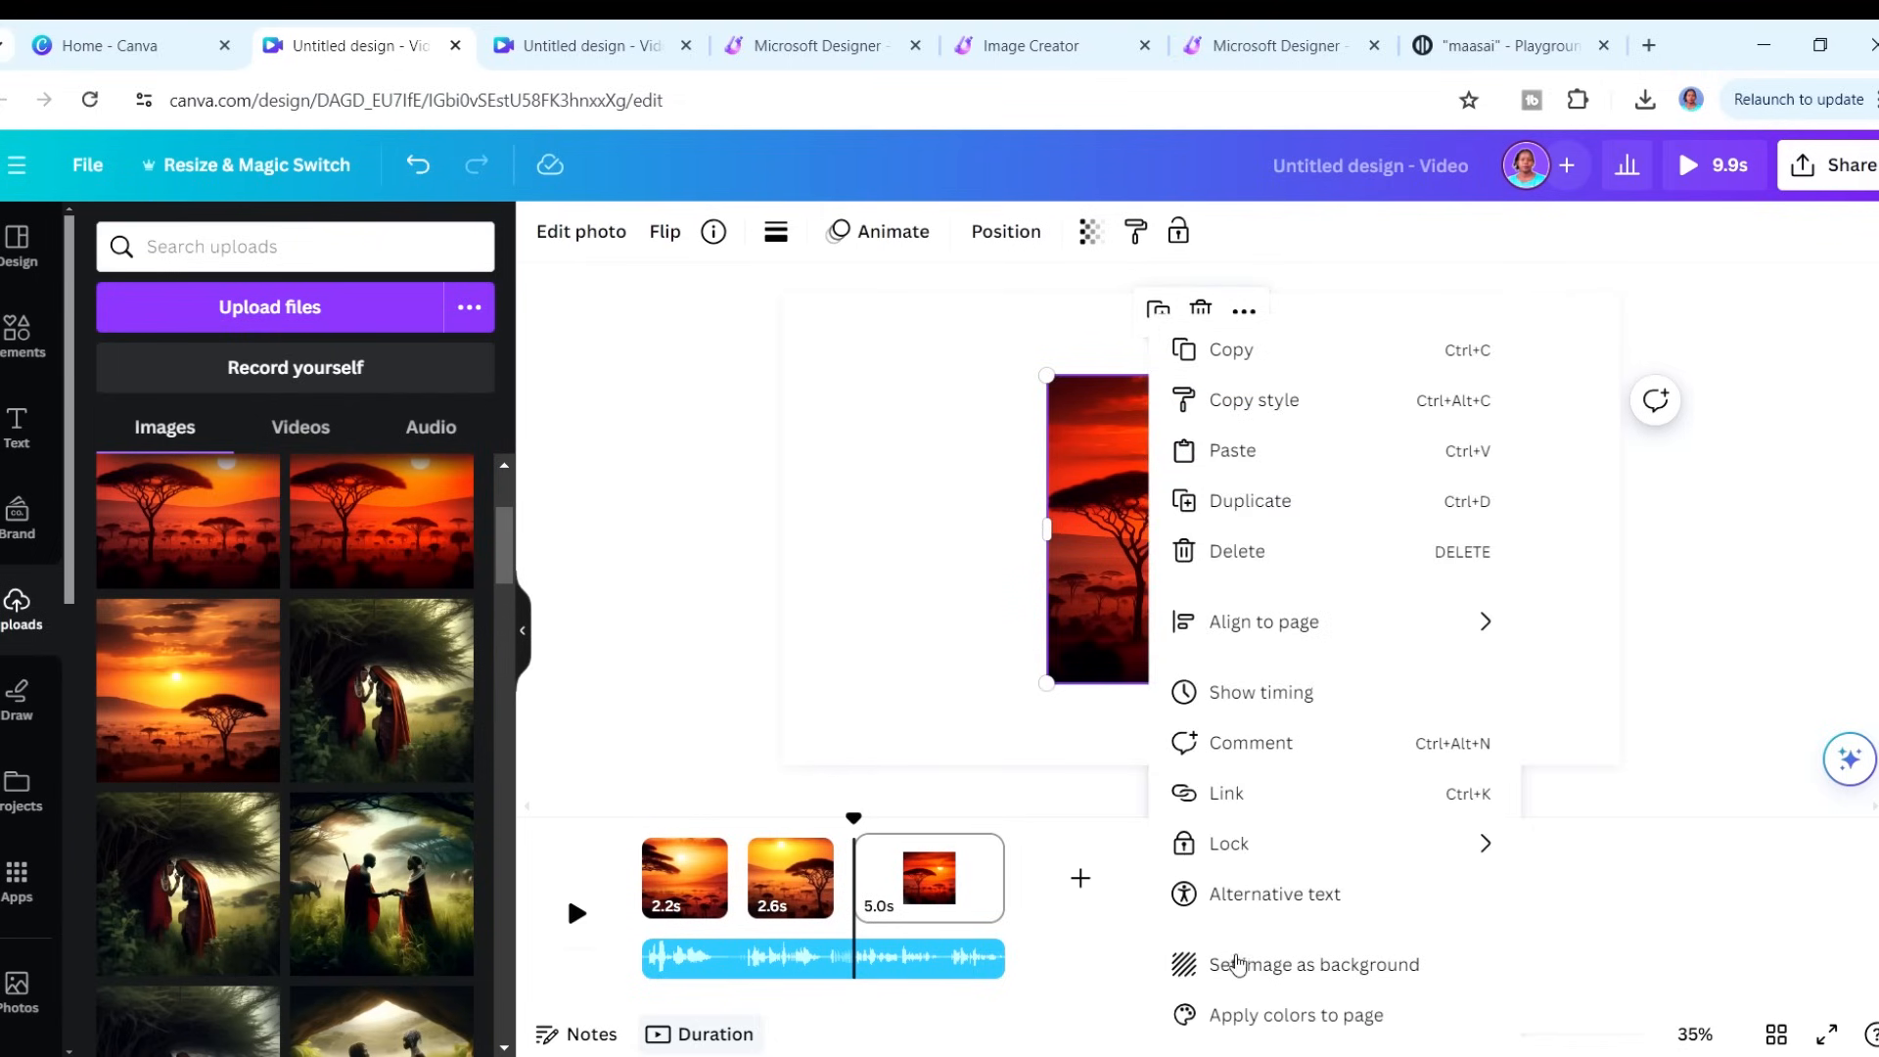
pyautogui.click(1313, 966)
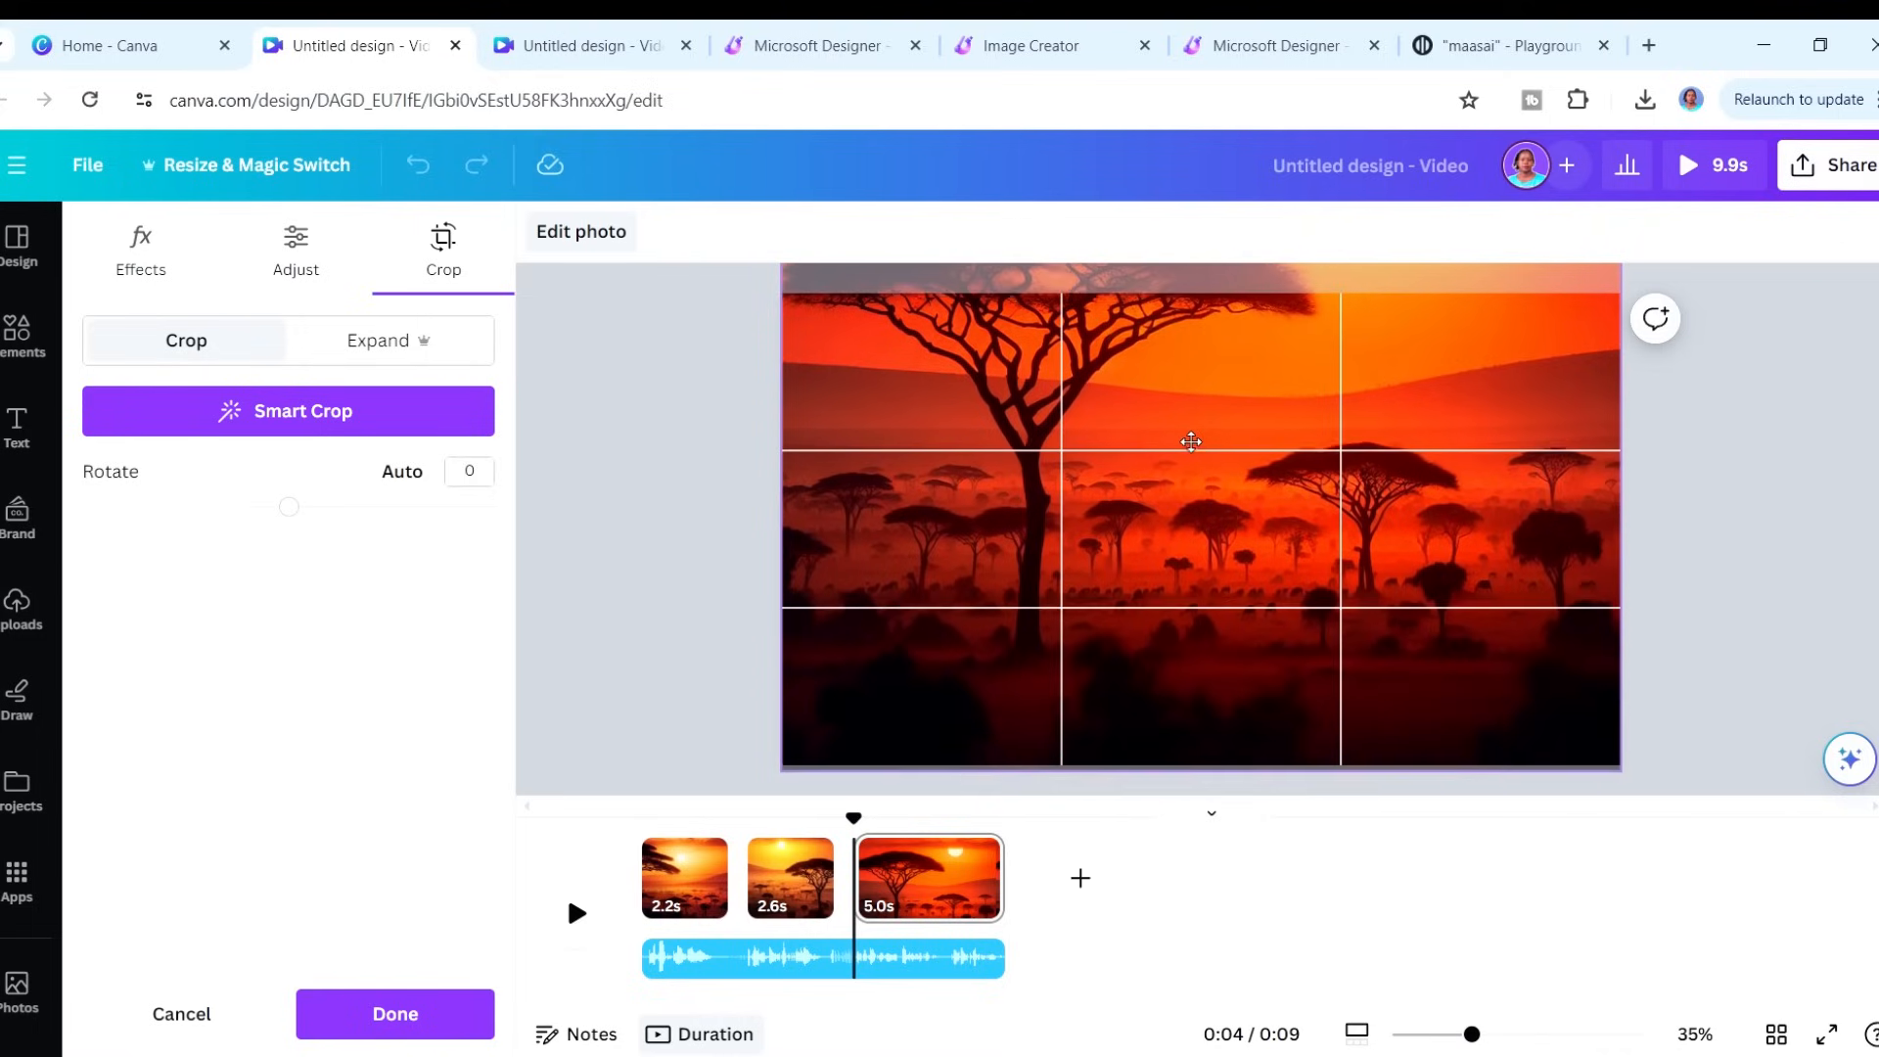
pyautogui.click(394, 1014)
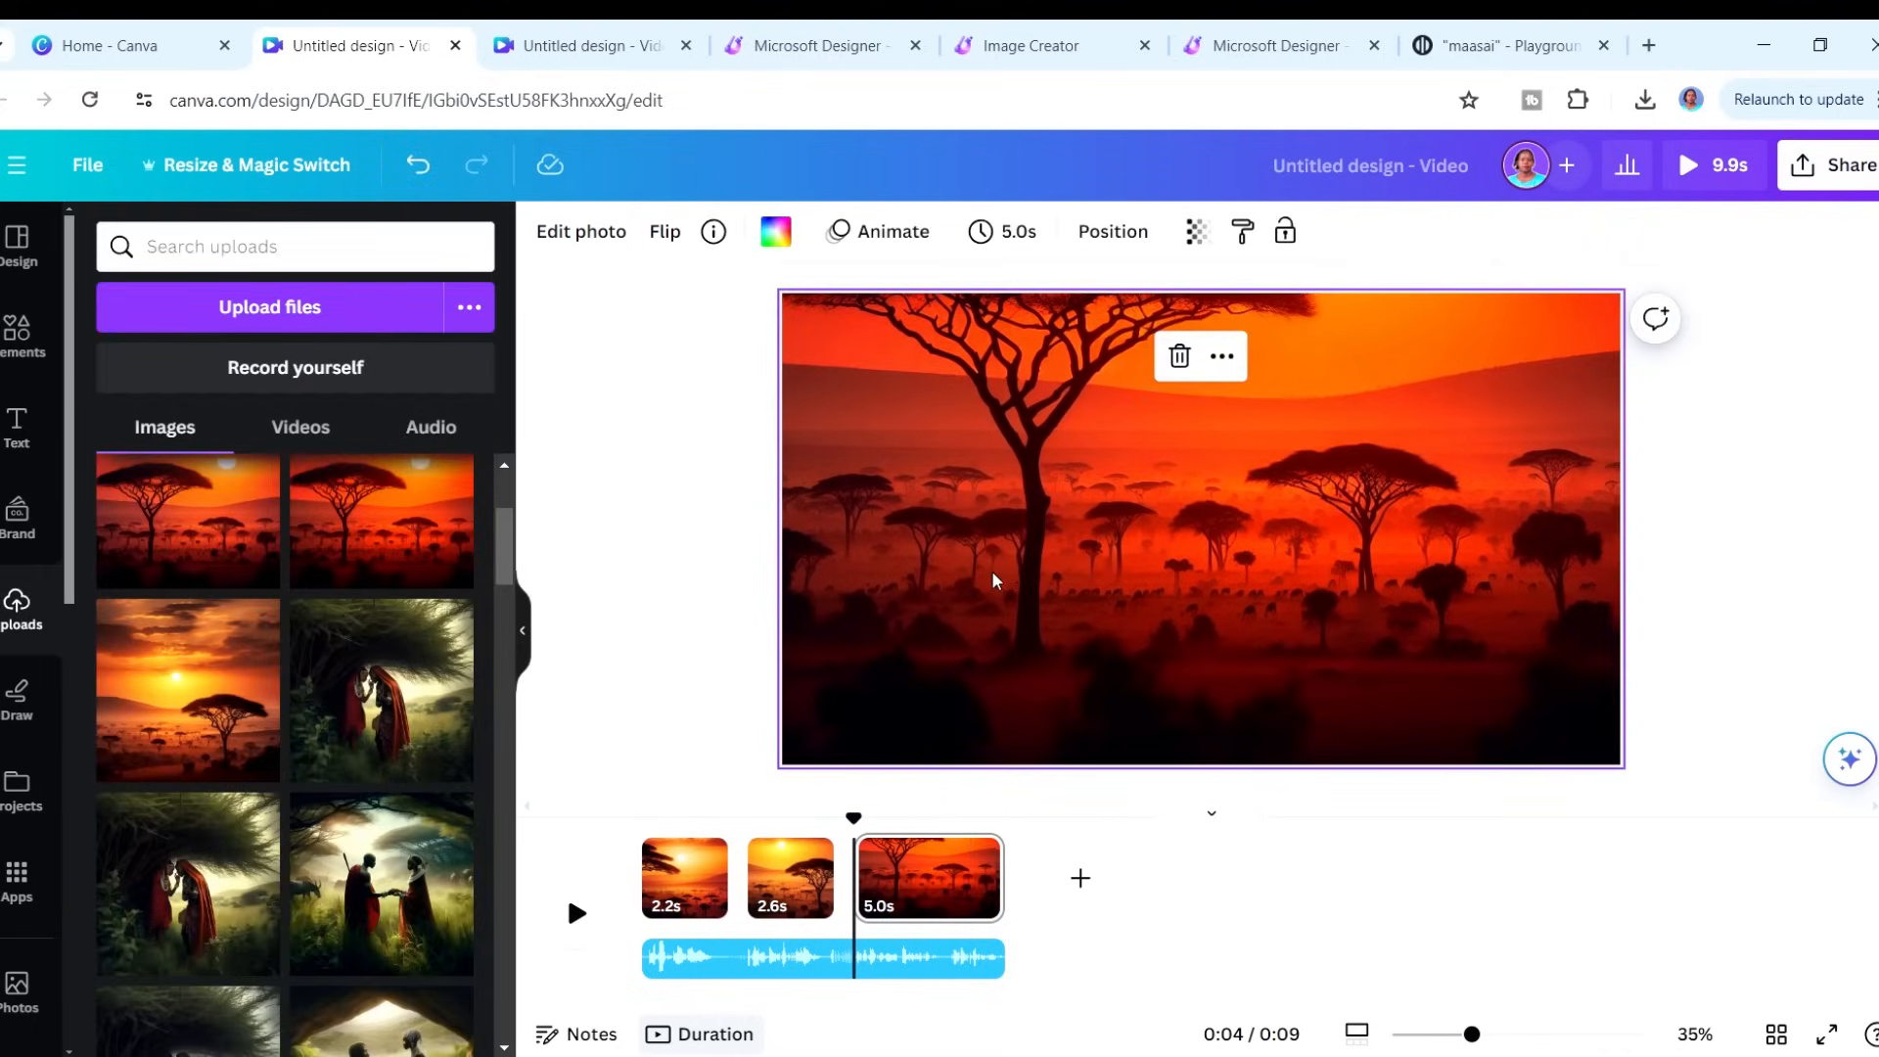
pyautogui.click(684, 876)
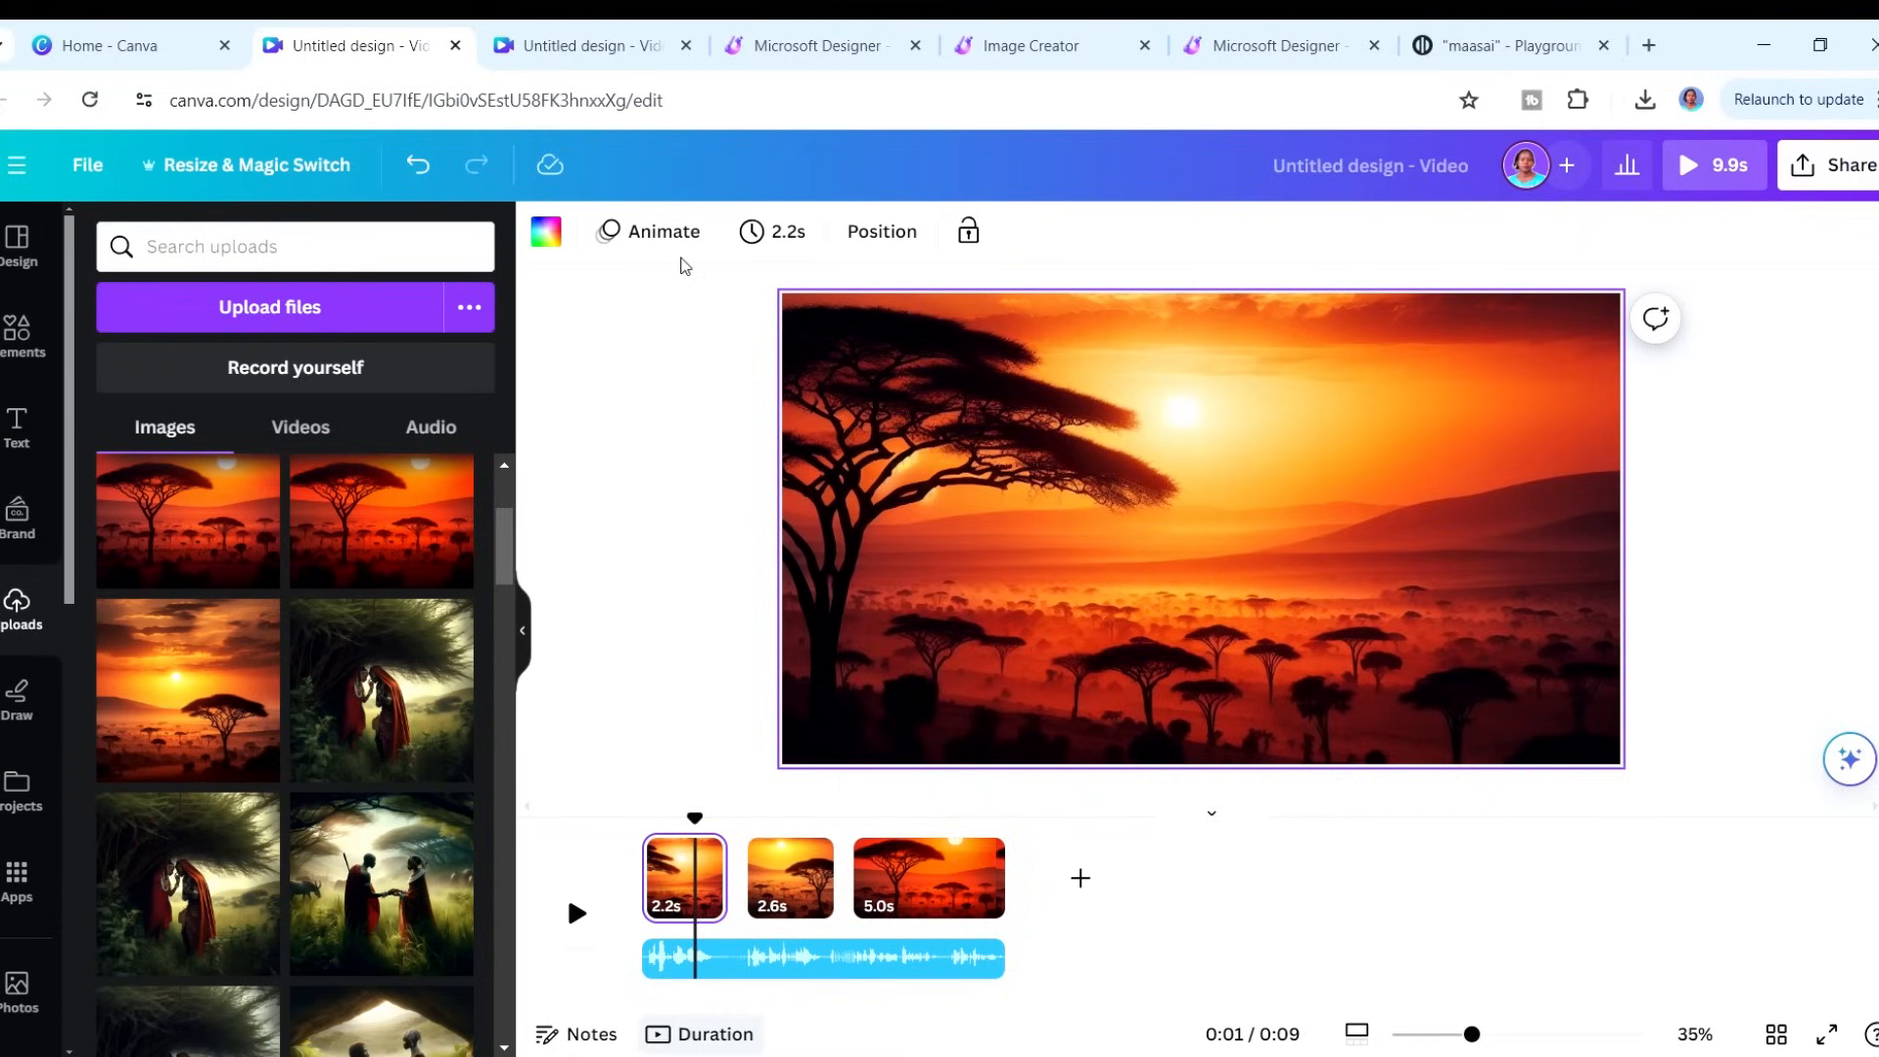
# - Give the first, second and third sunset pages the Basic Breathe animation
pyautogui.click(659, 231)
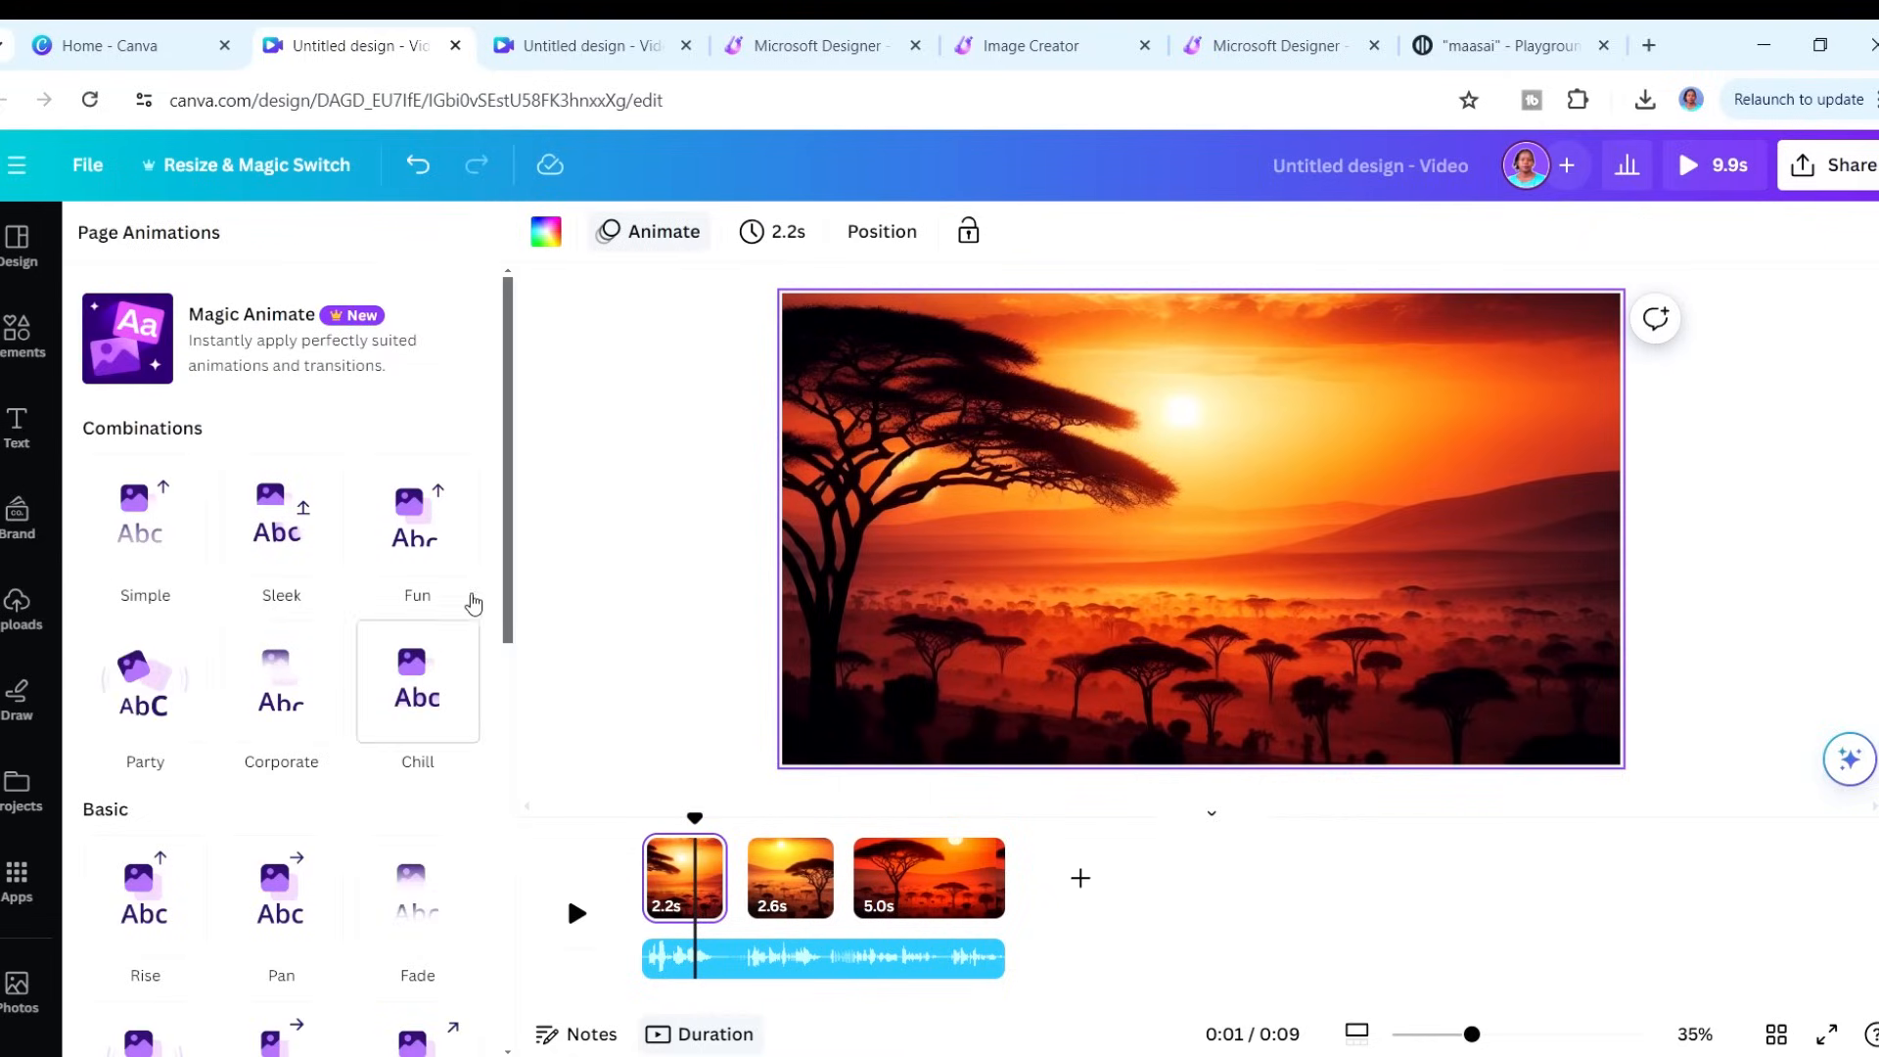
pyautogui.scroll(-3)
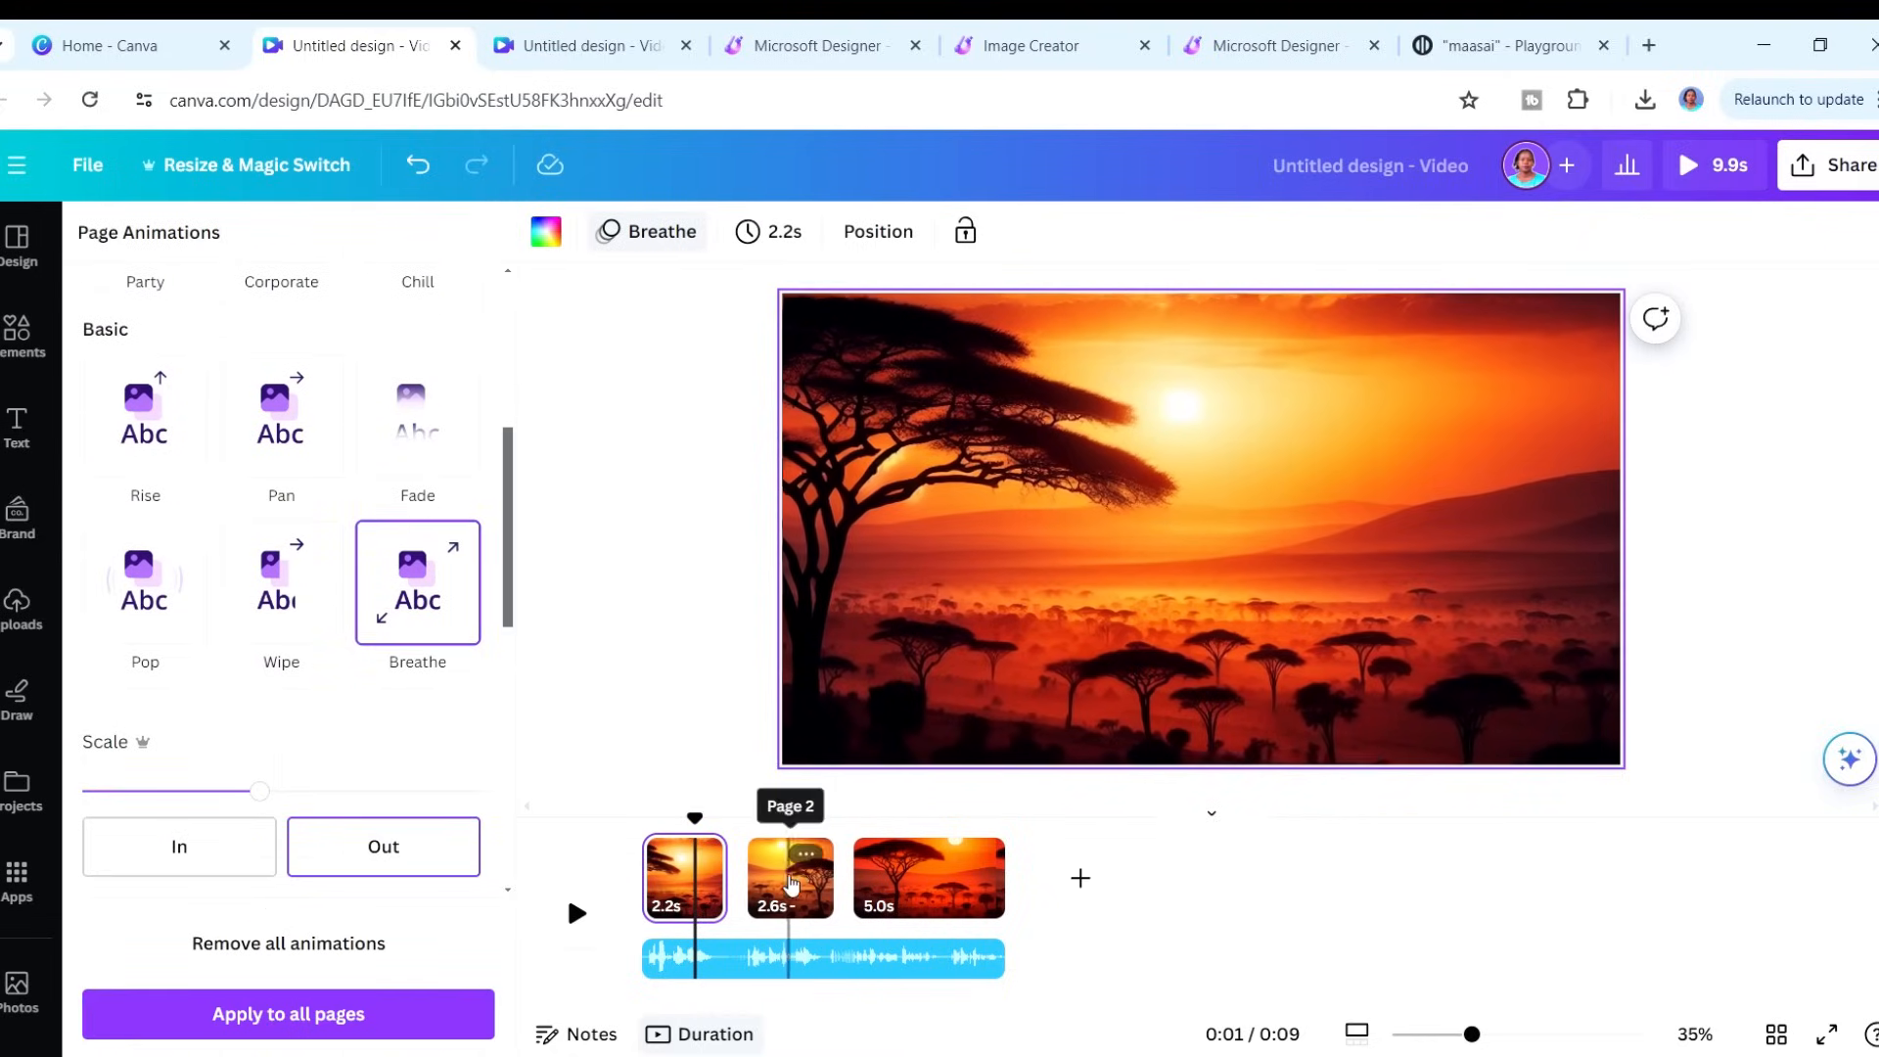
pyautogui.click(790, 876)
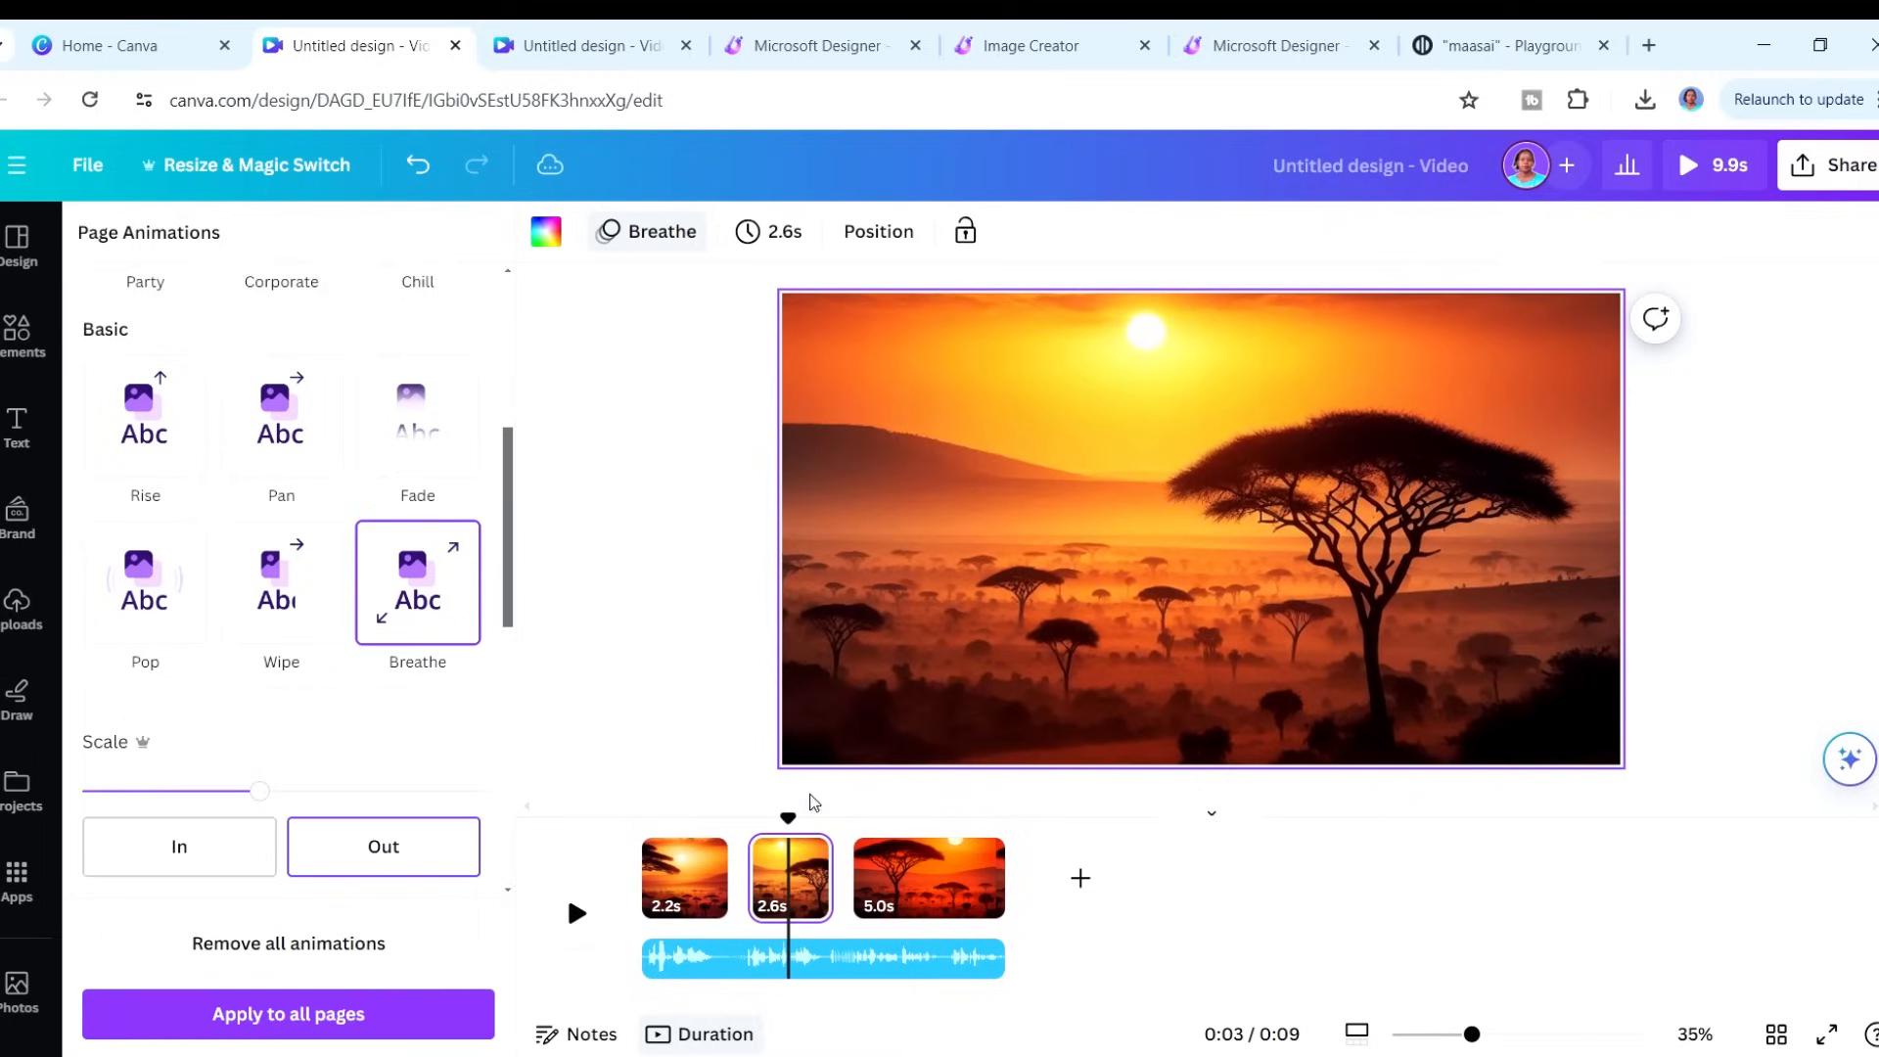
pyautogui.click(928, 877)
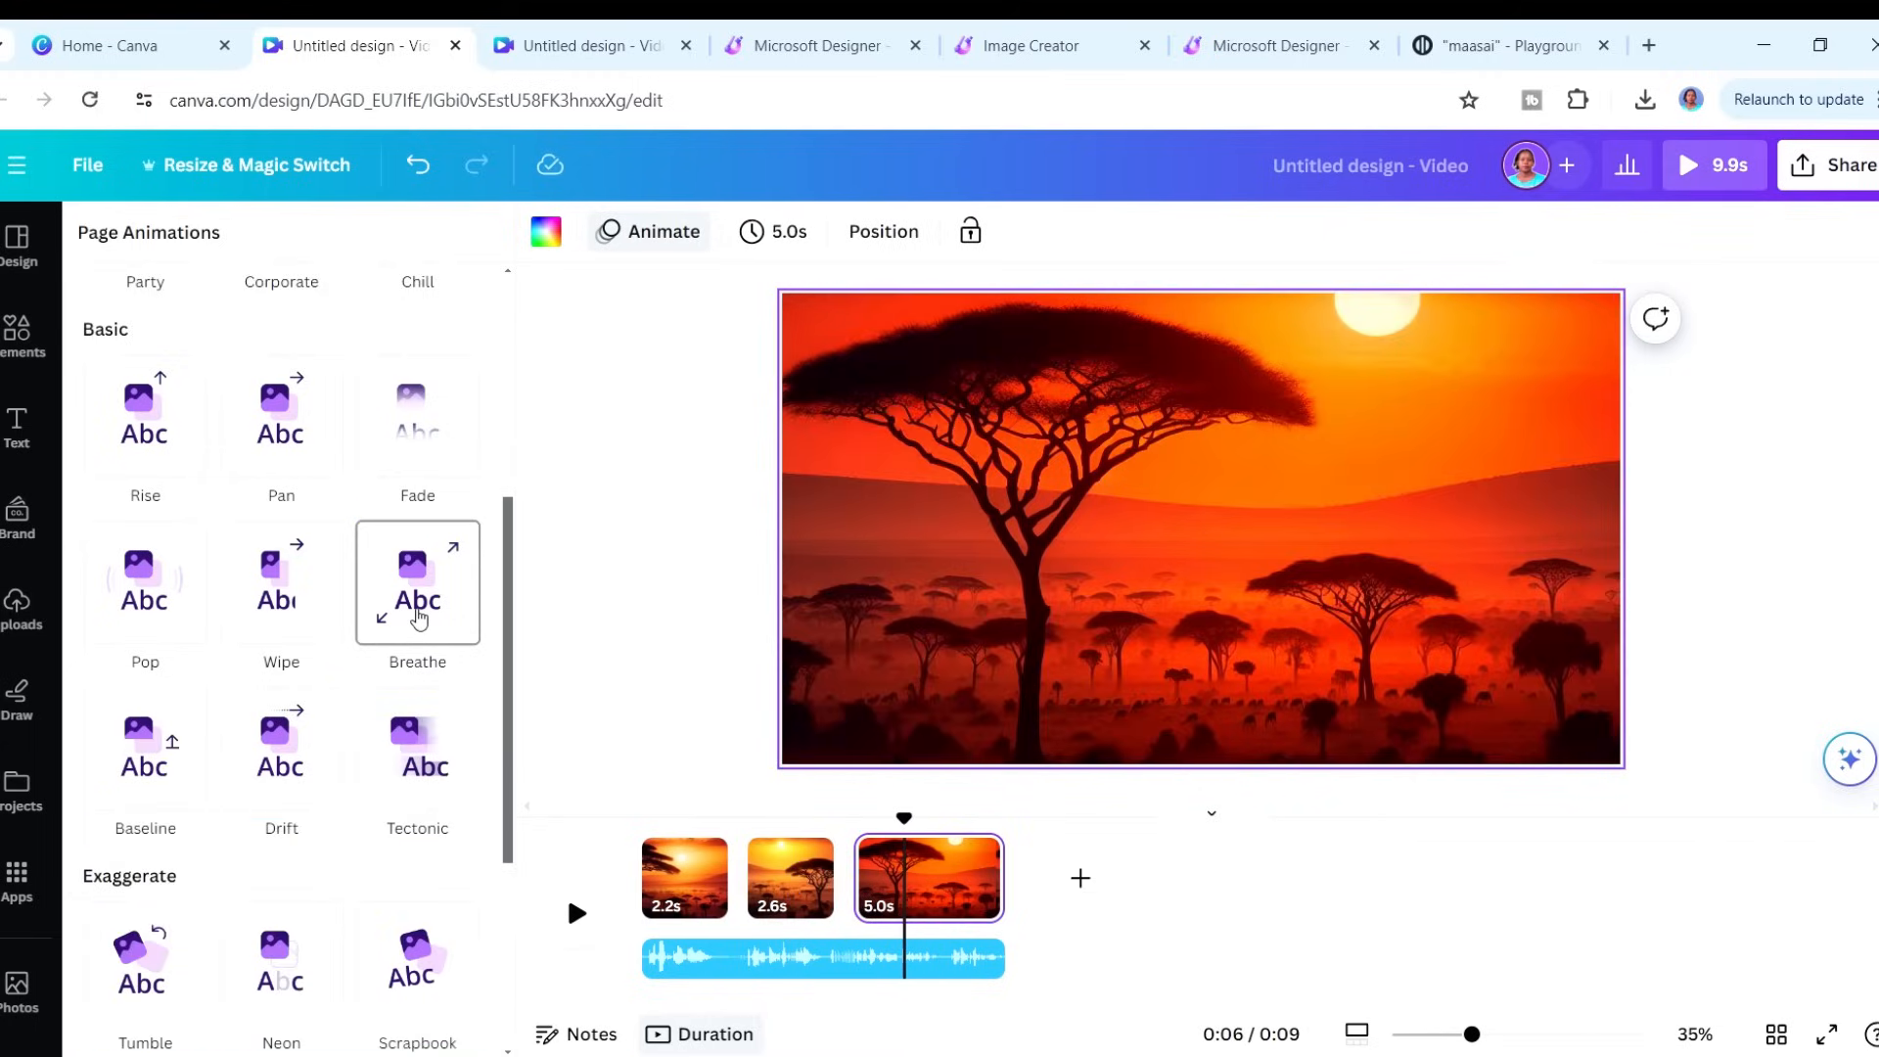
pyautogui.click(417, 582)
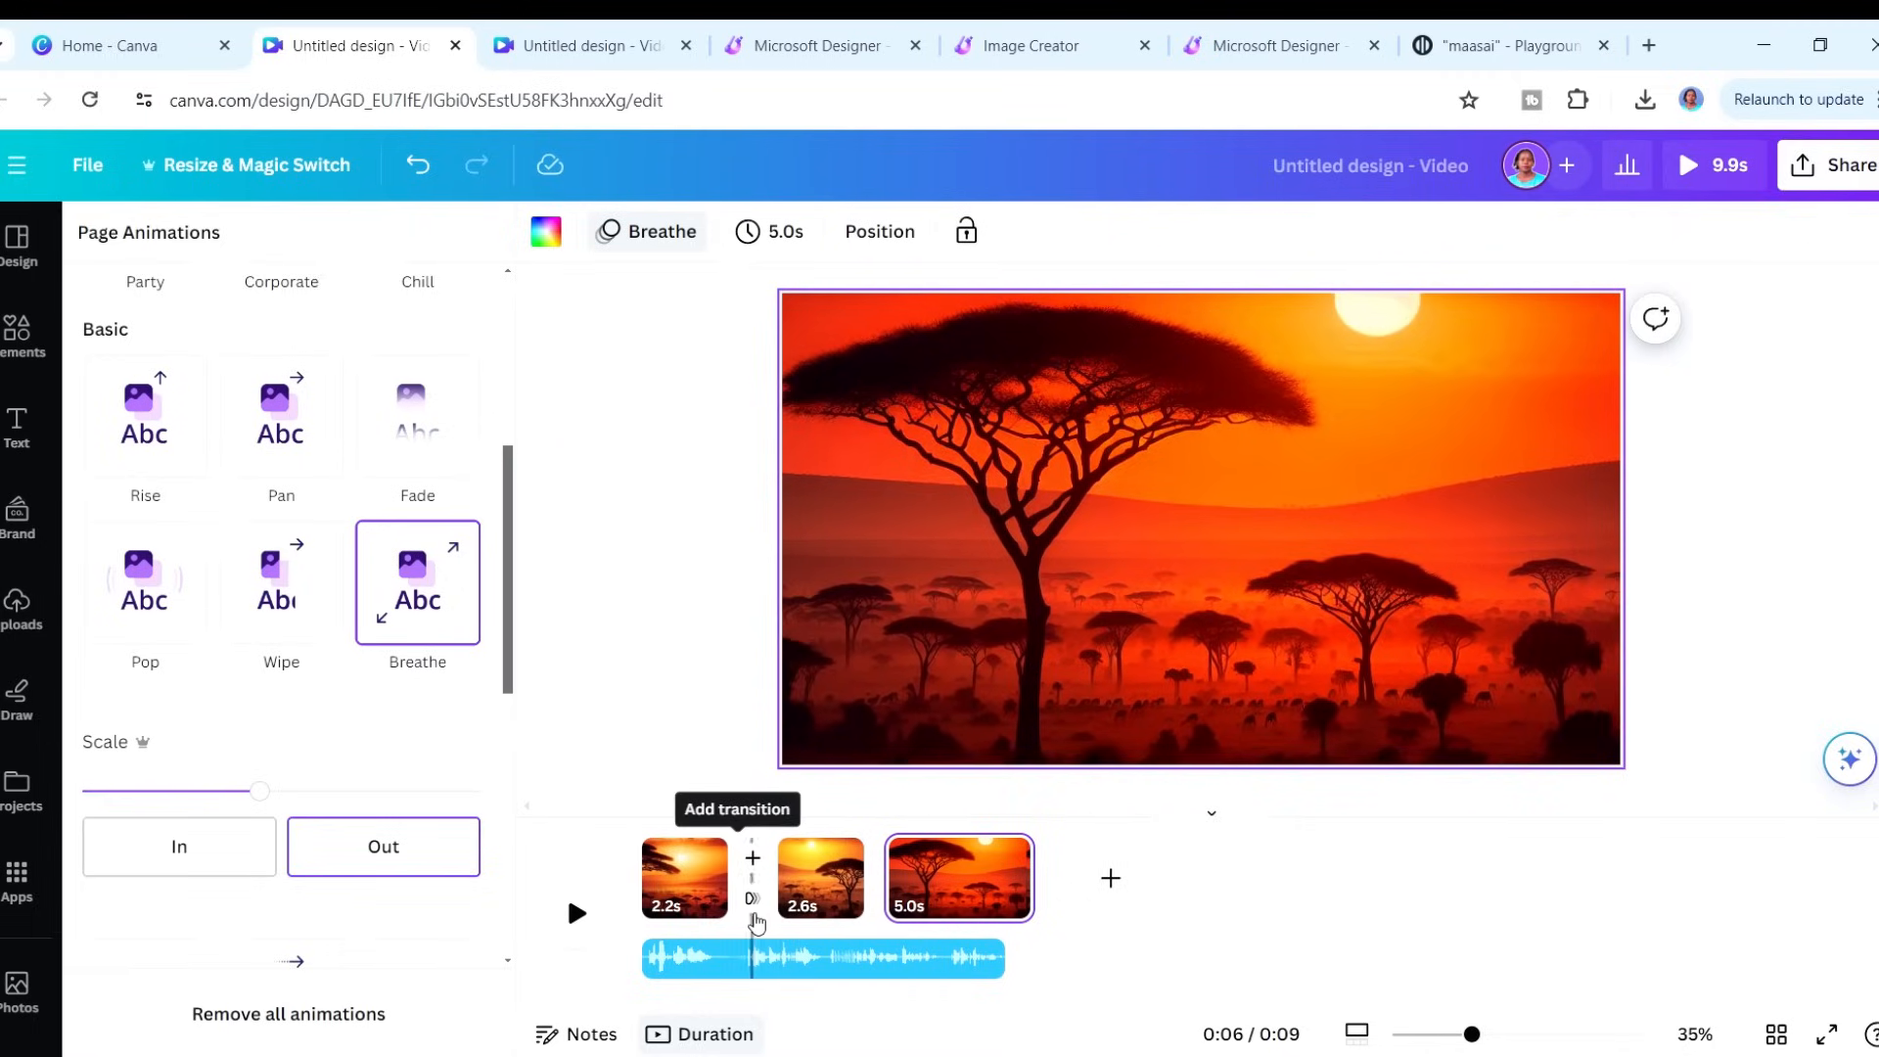
# - Add Match & Move transitions between the sunset scenes and preview the video
pyautogui.click(753, 859)
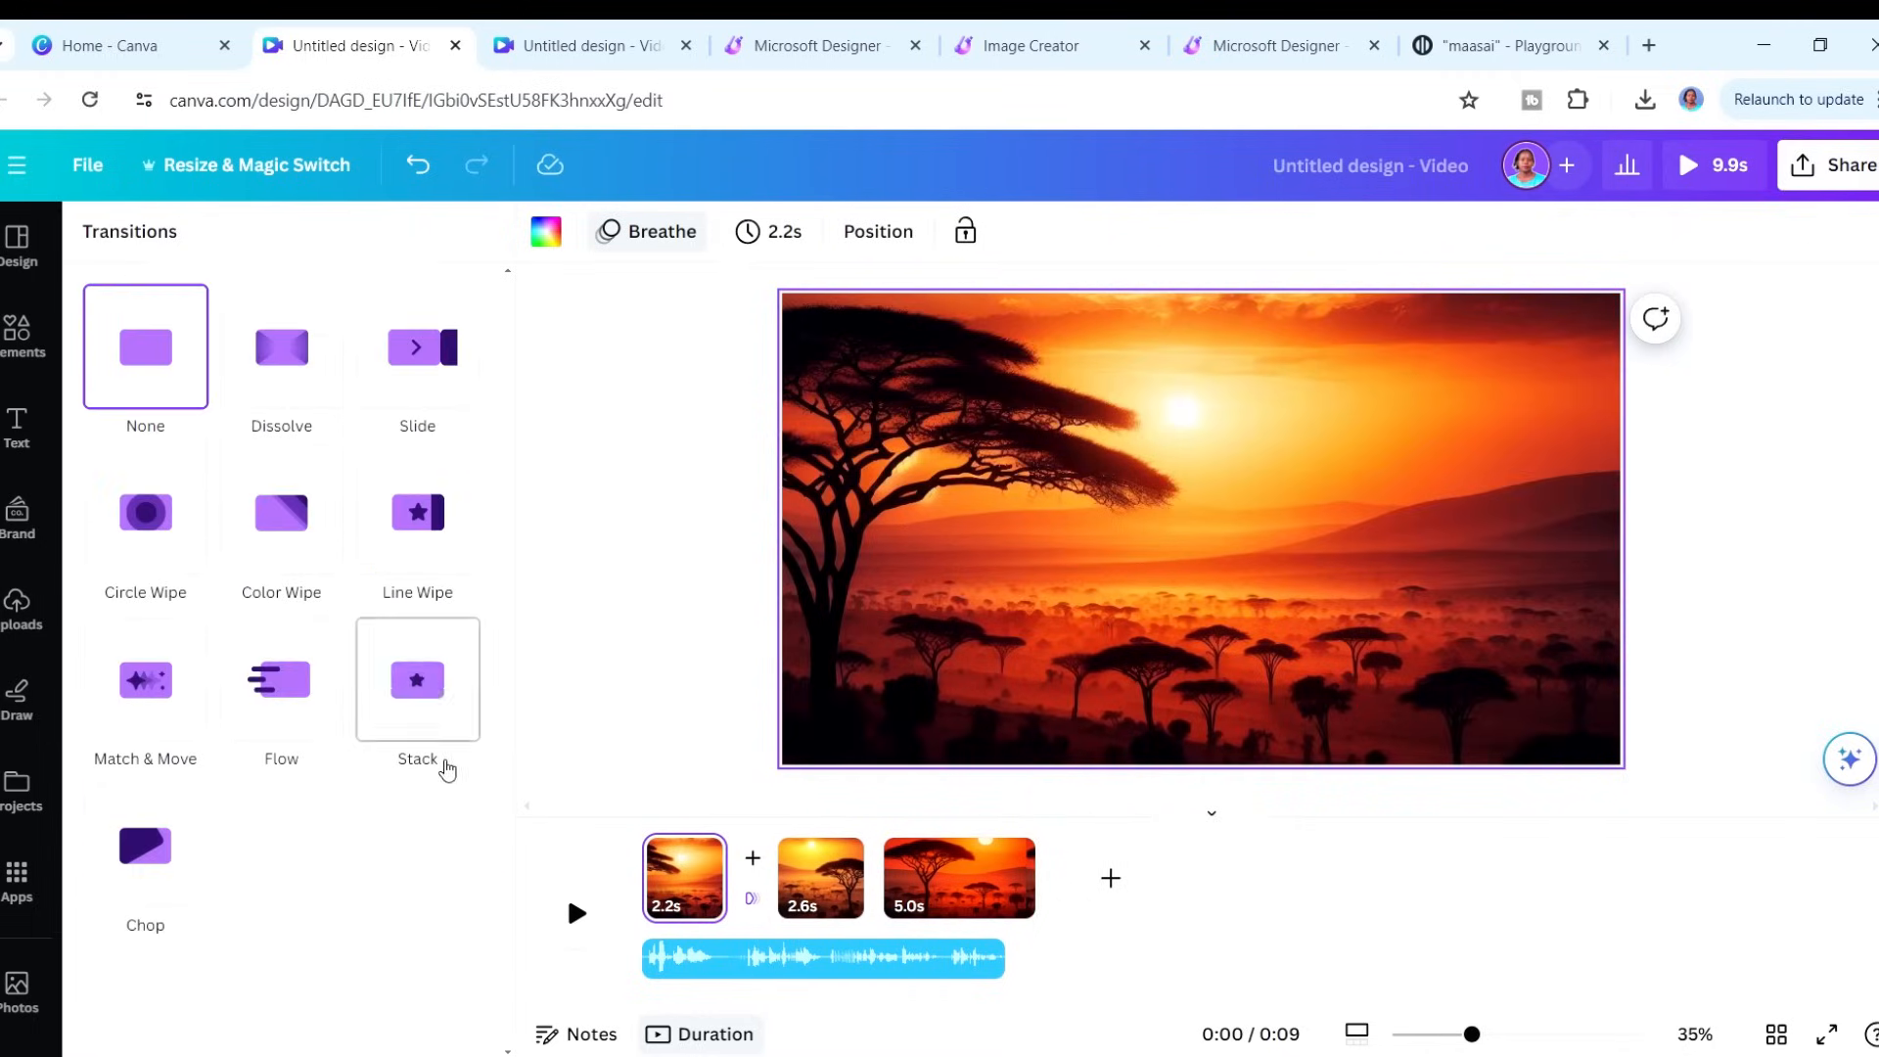
pyautogui.click(144, 689)
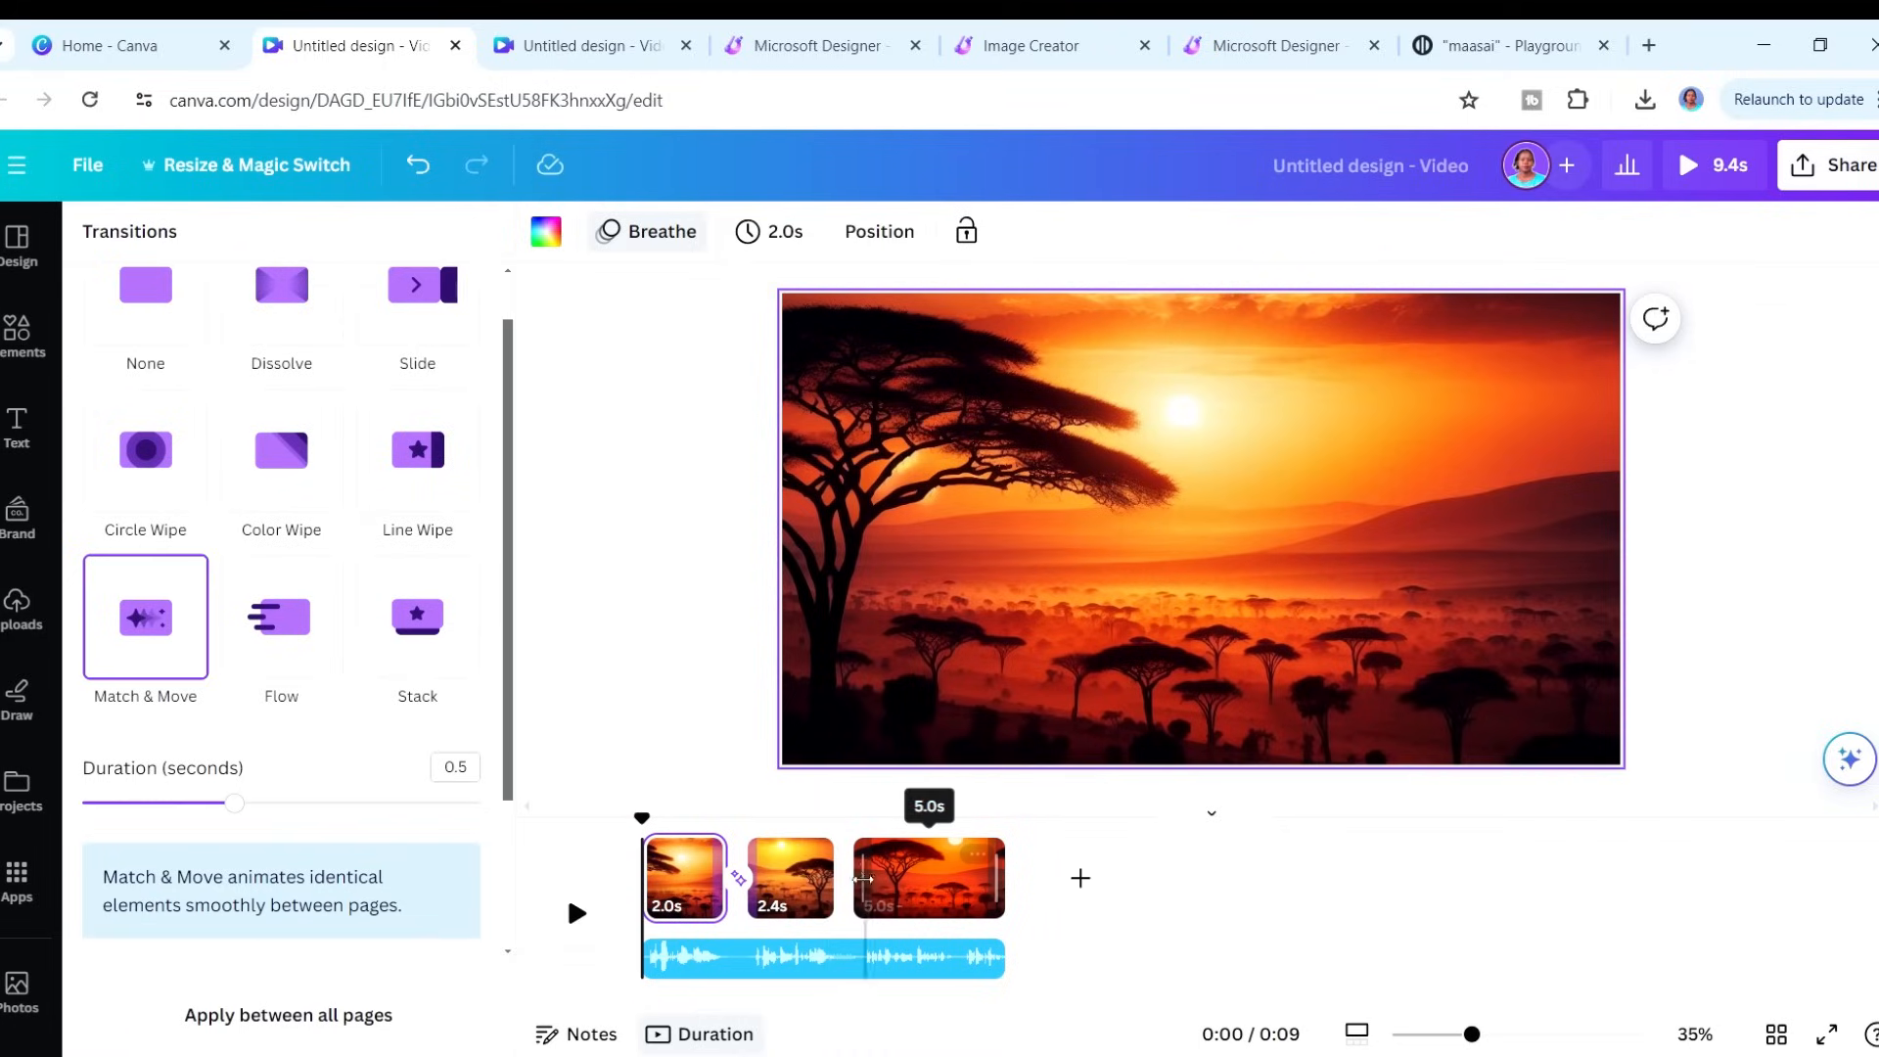
pyautogui.click(789, 877)
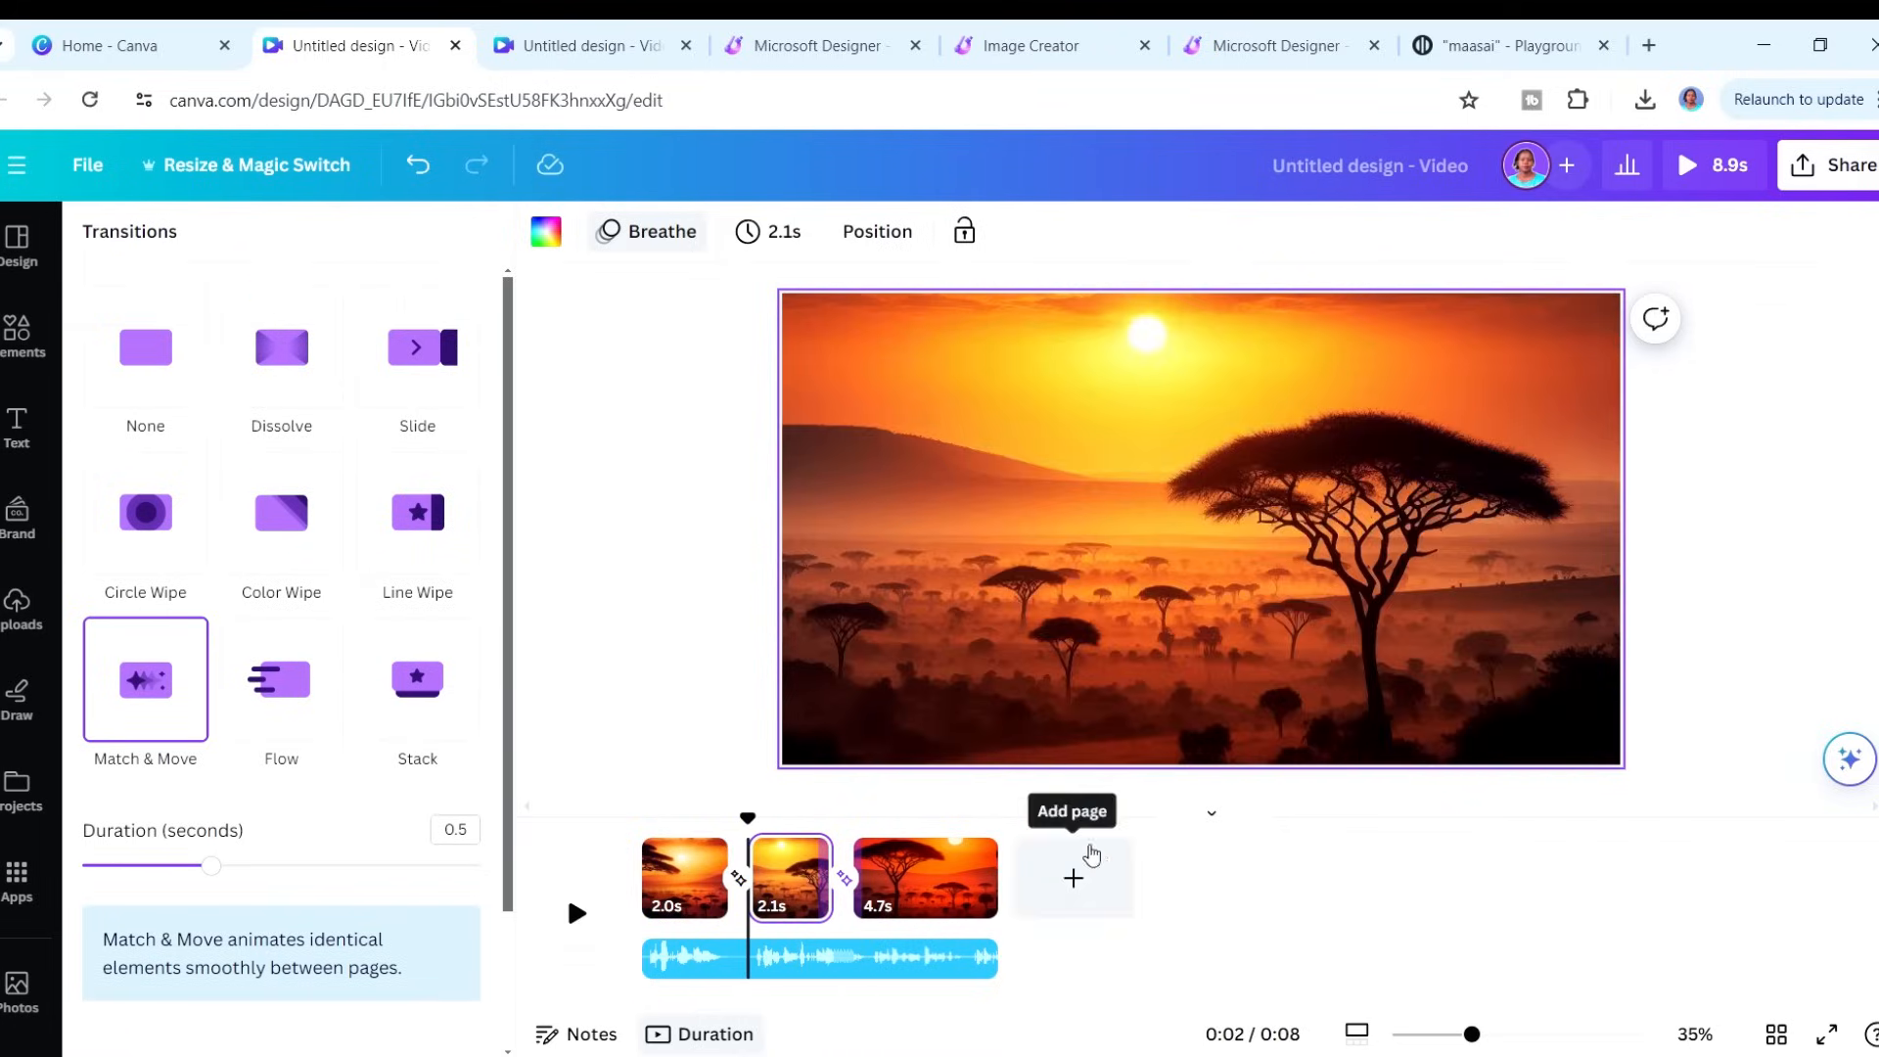
pyautogui.click(683, 878)
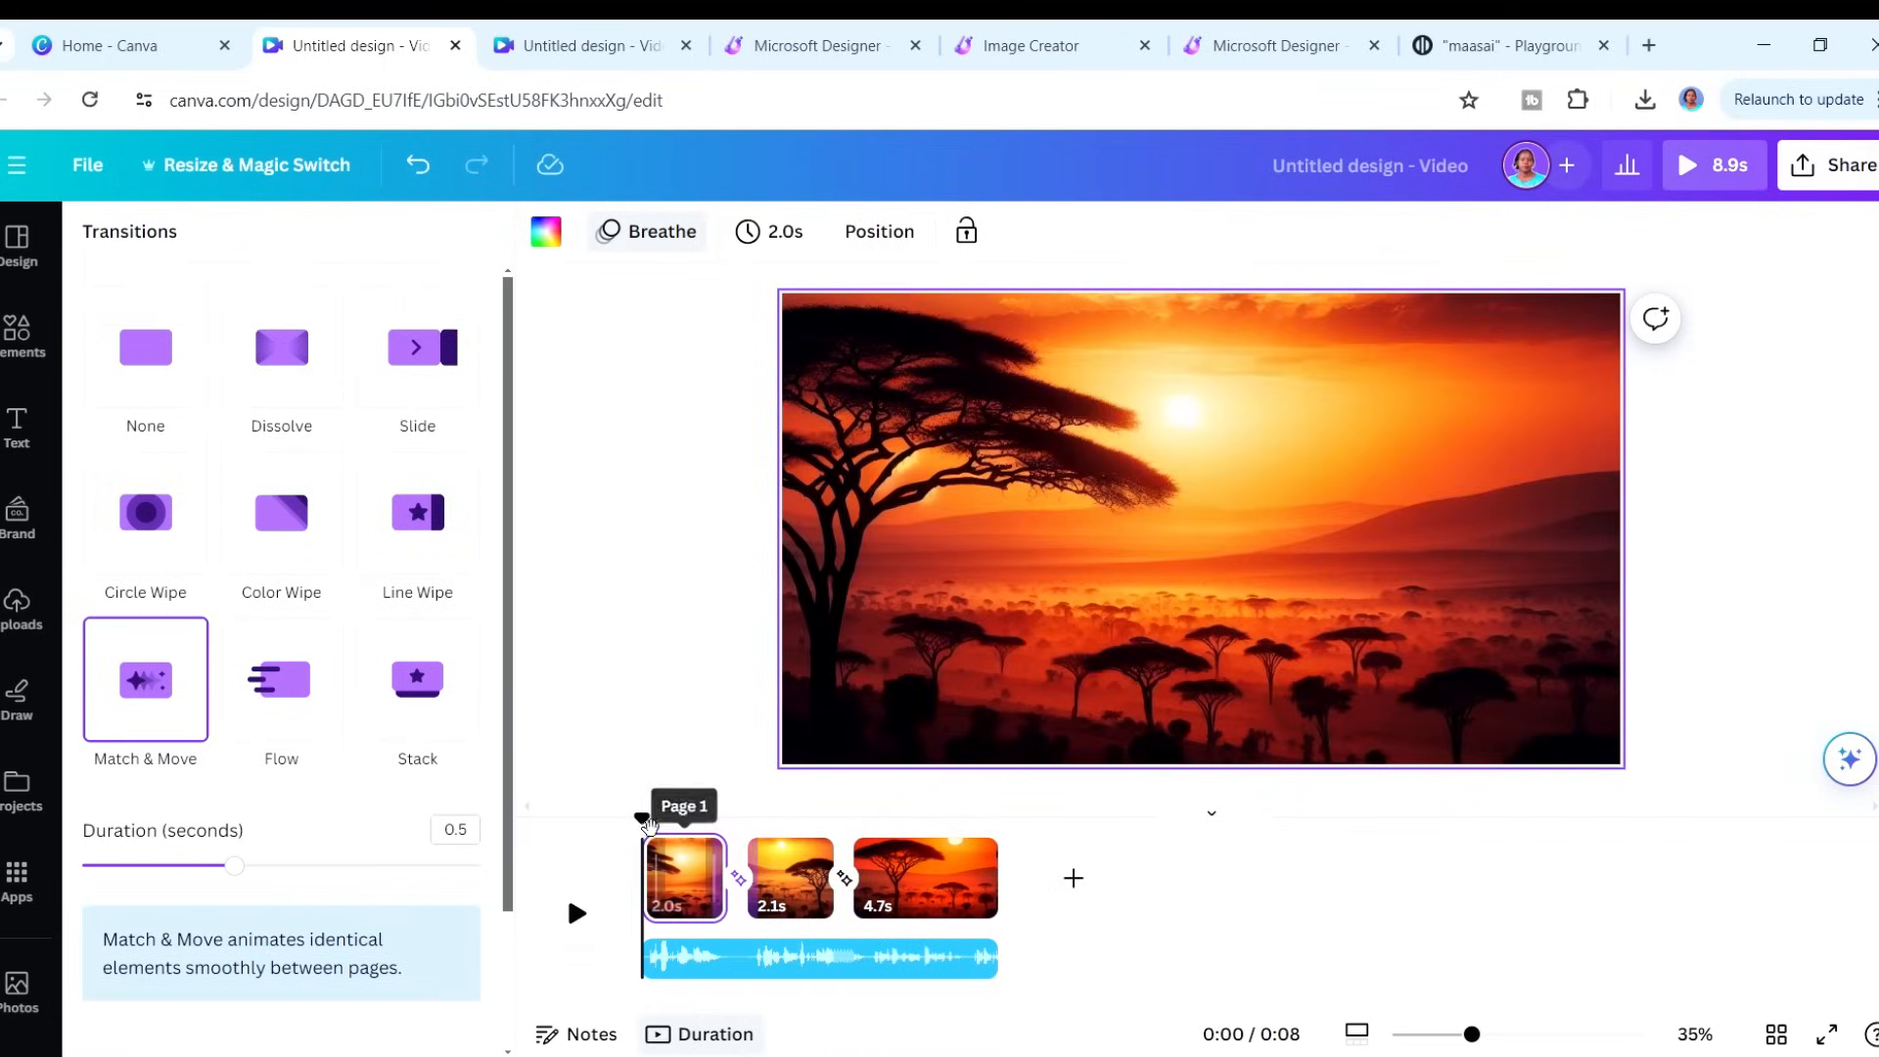
pyautogui.click(576, 914)
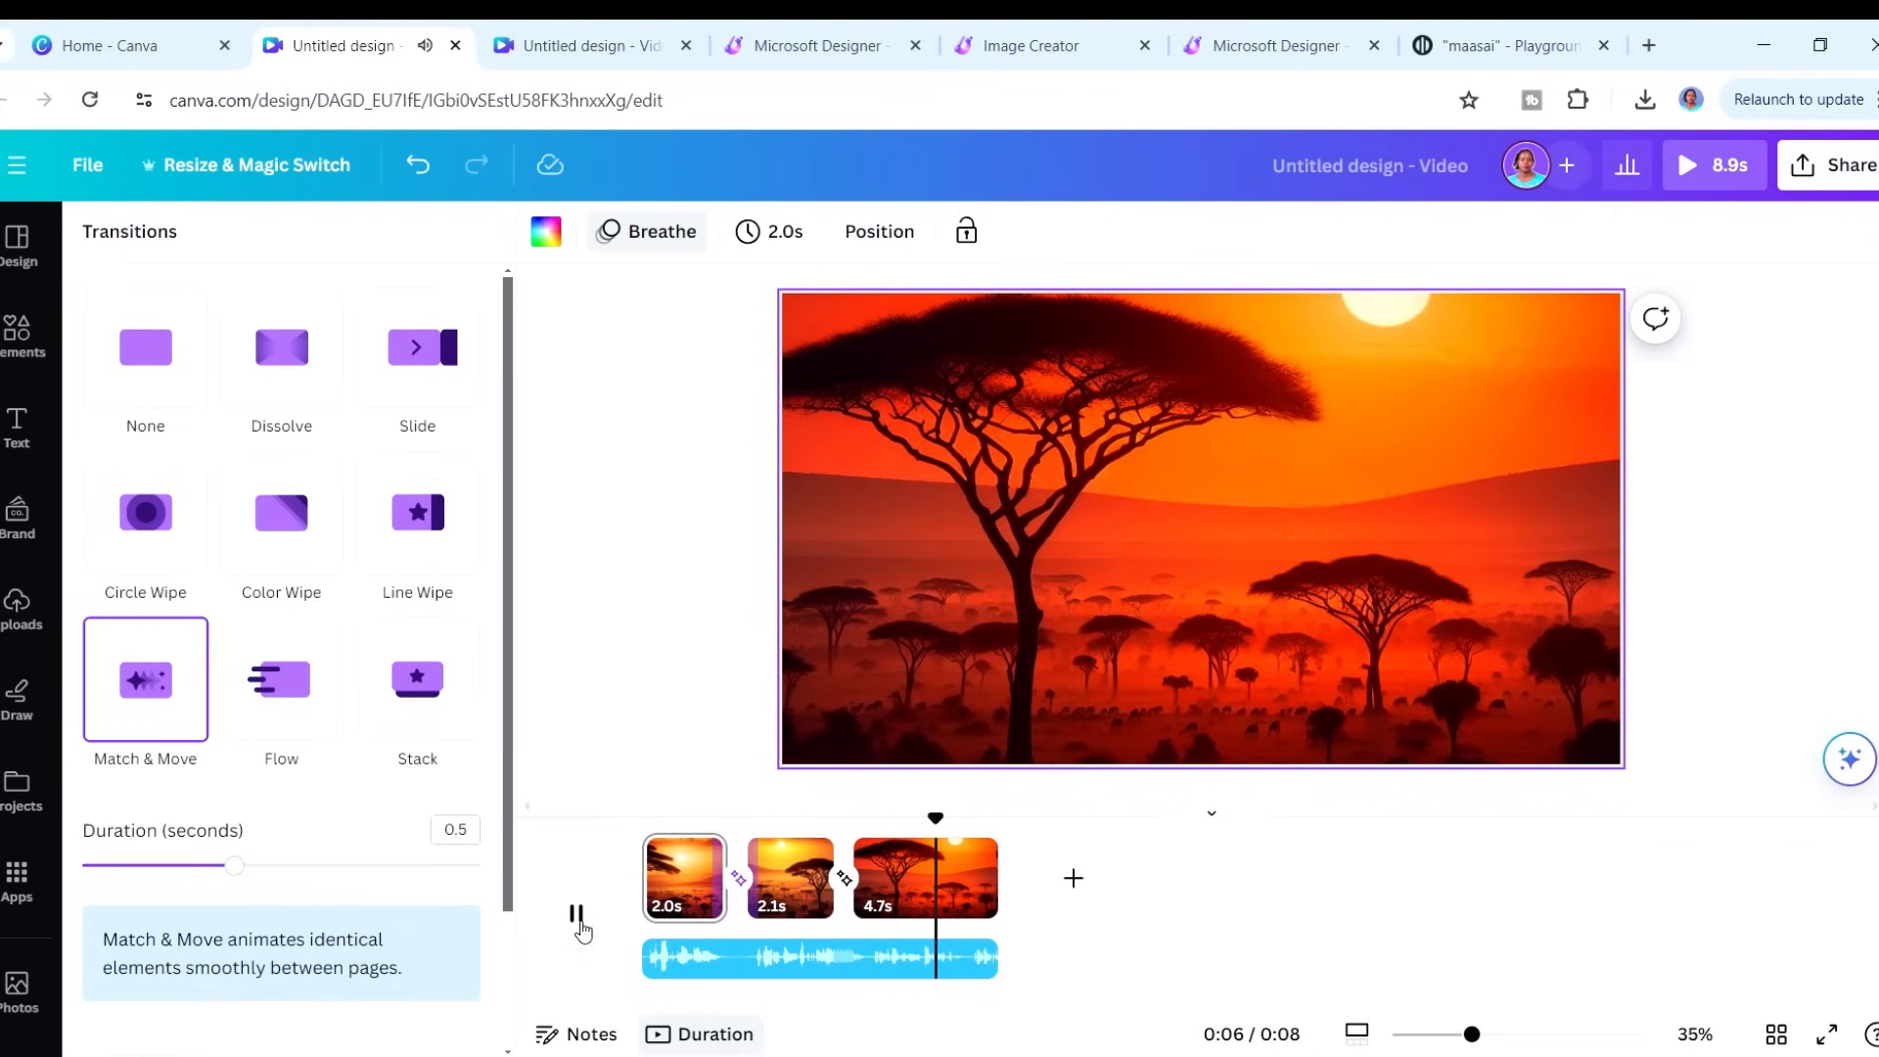
pyautogui.click(22, 599)
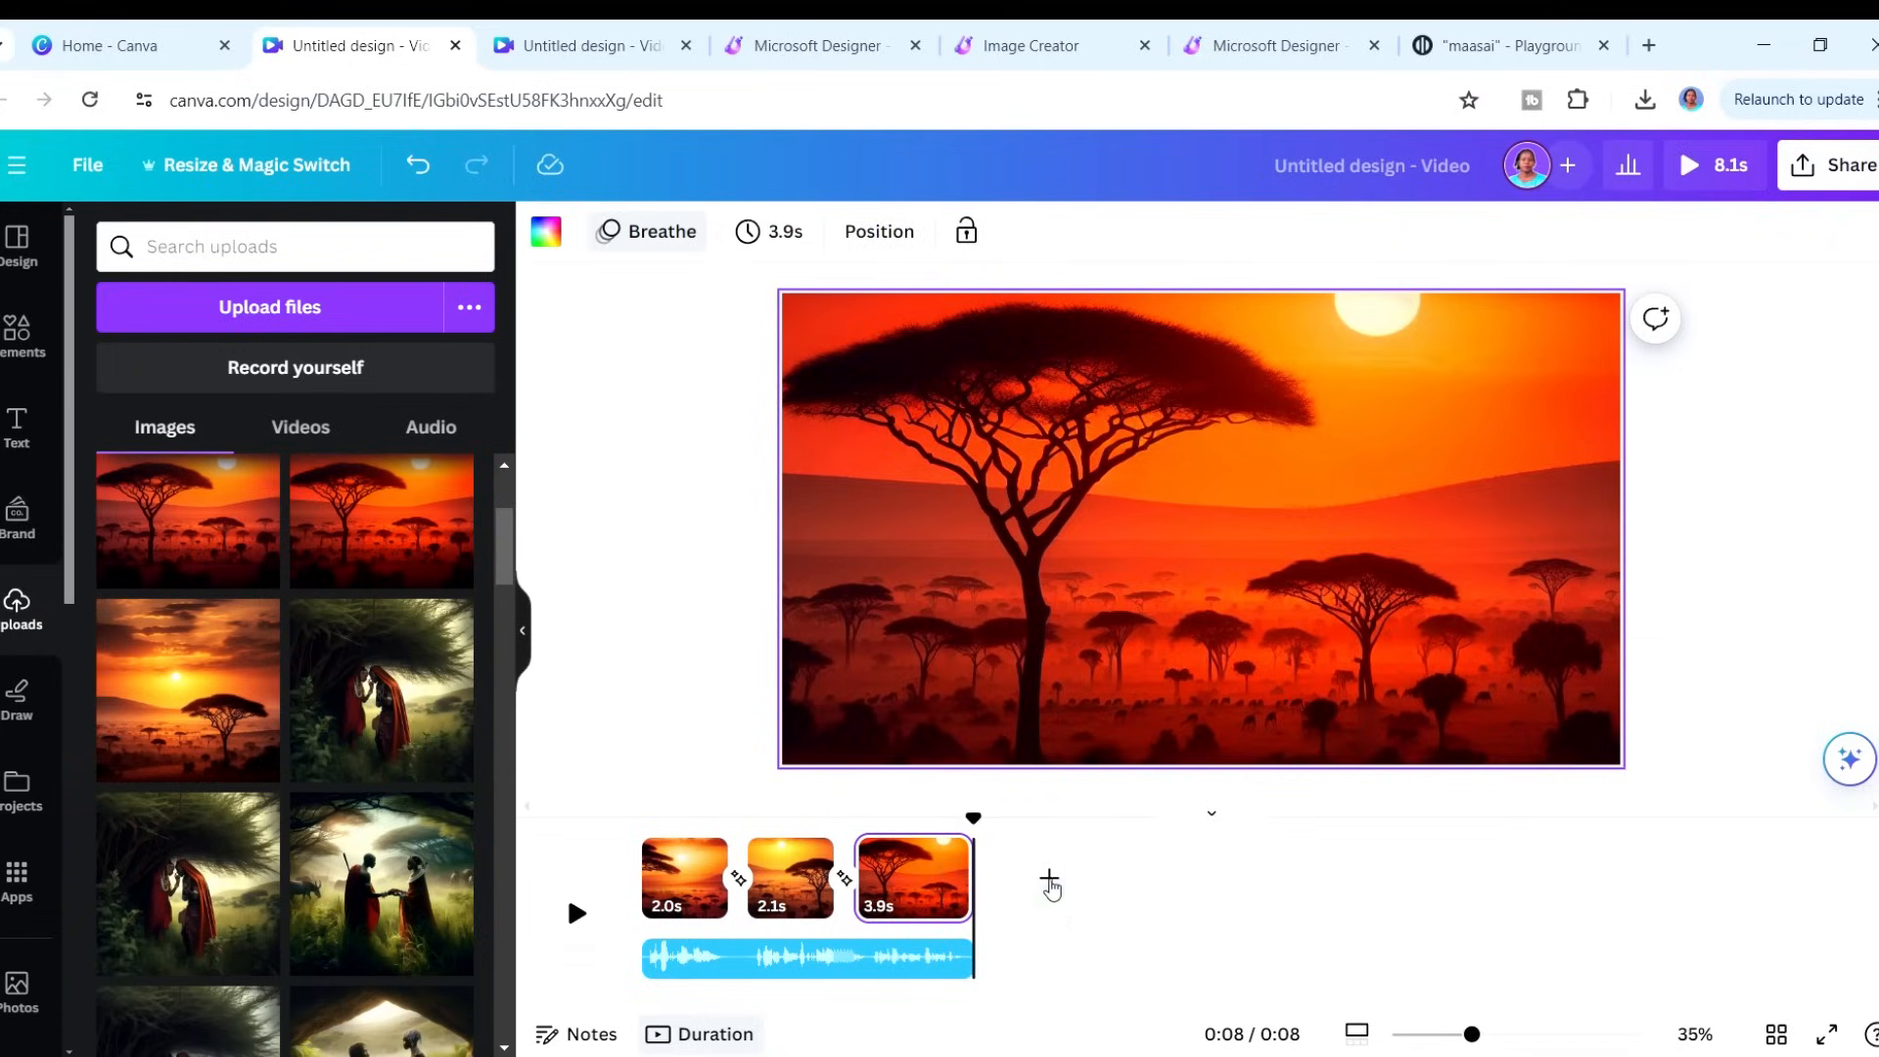
# - Add a page and place the Maasai couple and spear-holding warrior images
pyautogui.click(1047, 885)
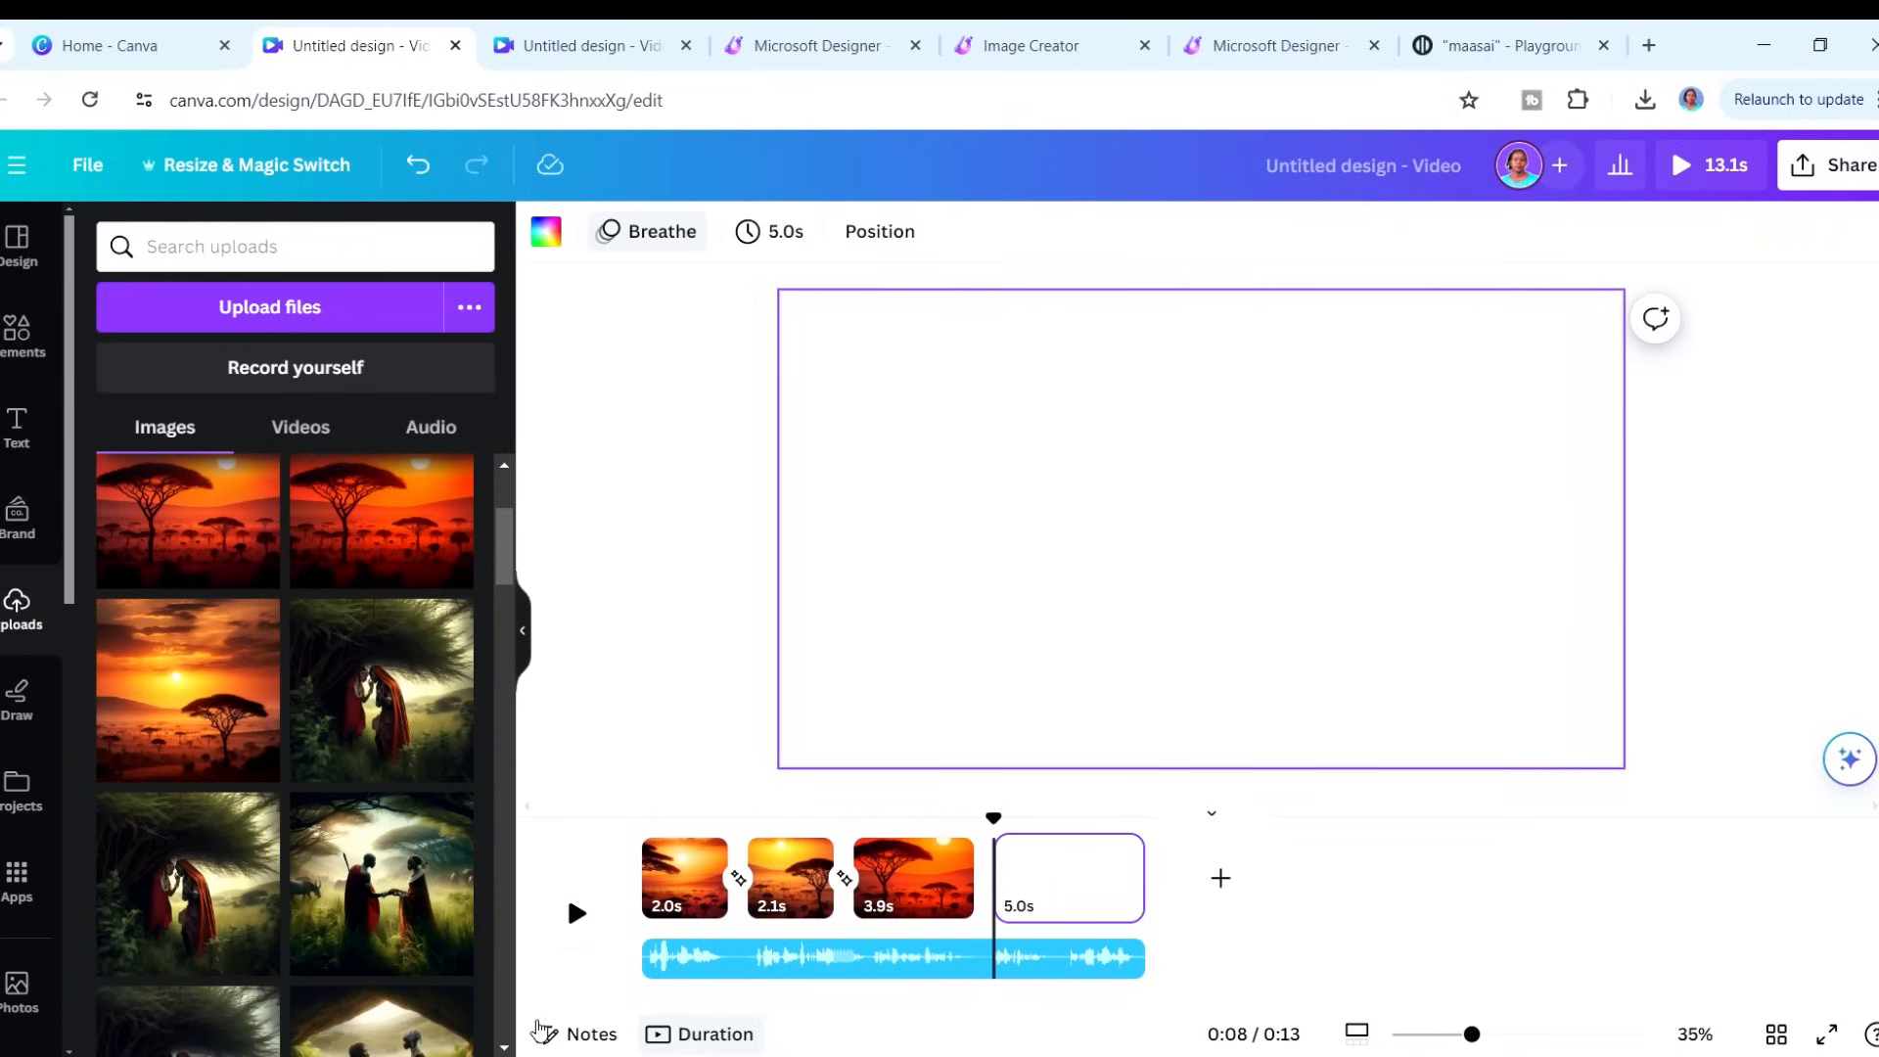
pyautogui.rightClick(857, 669)
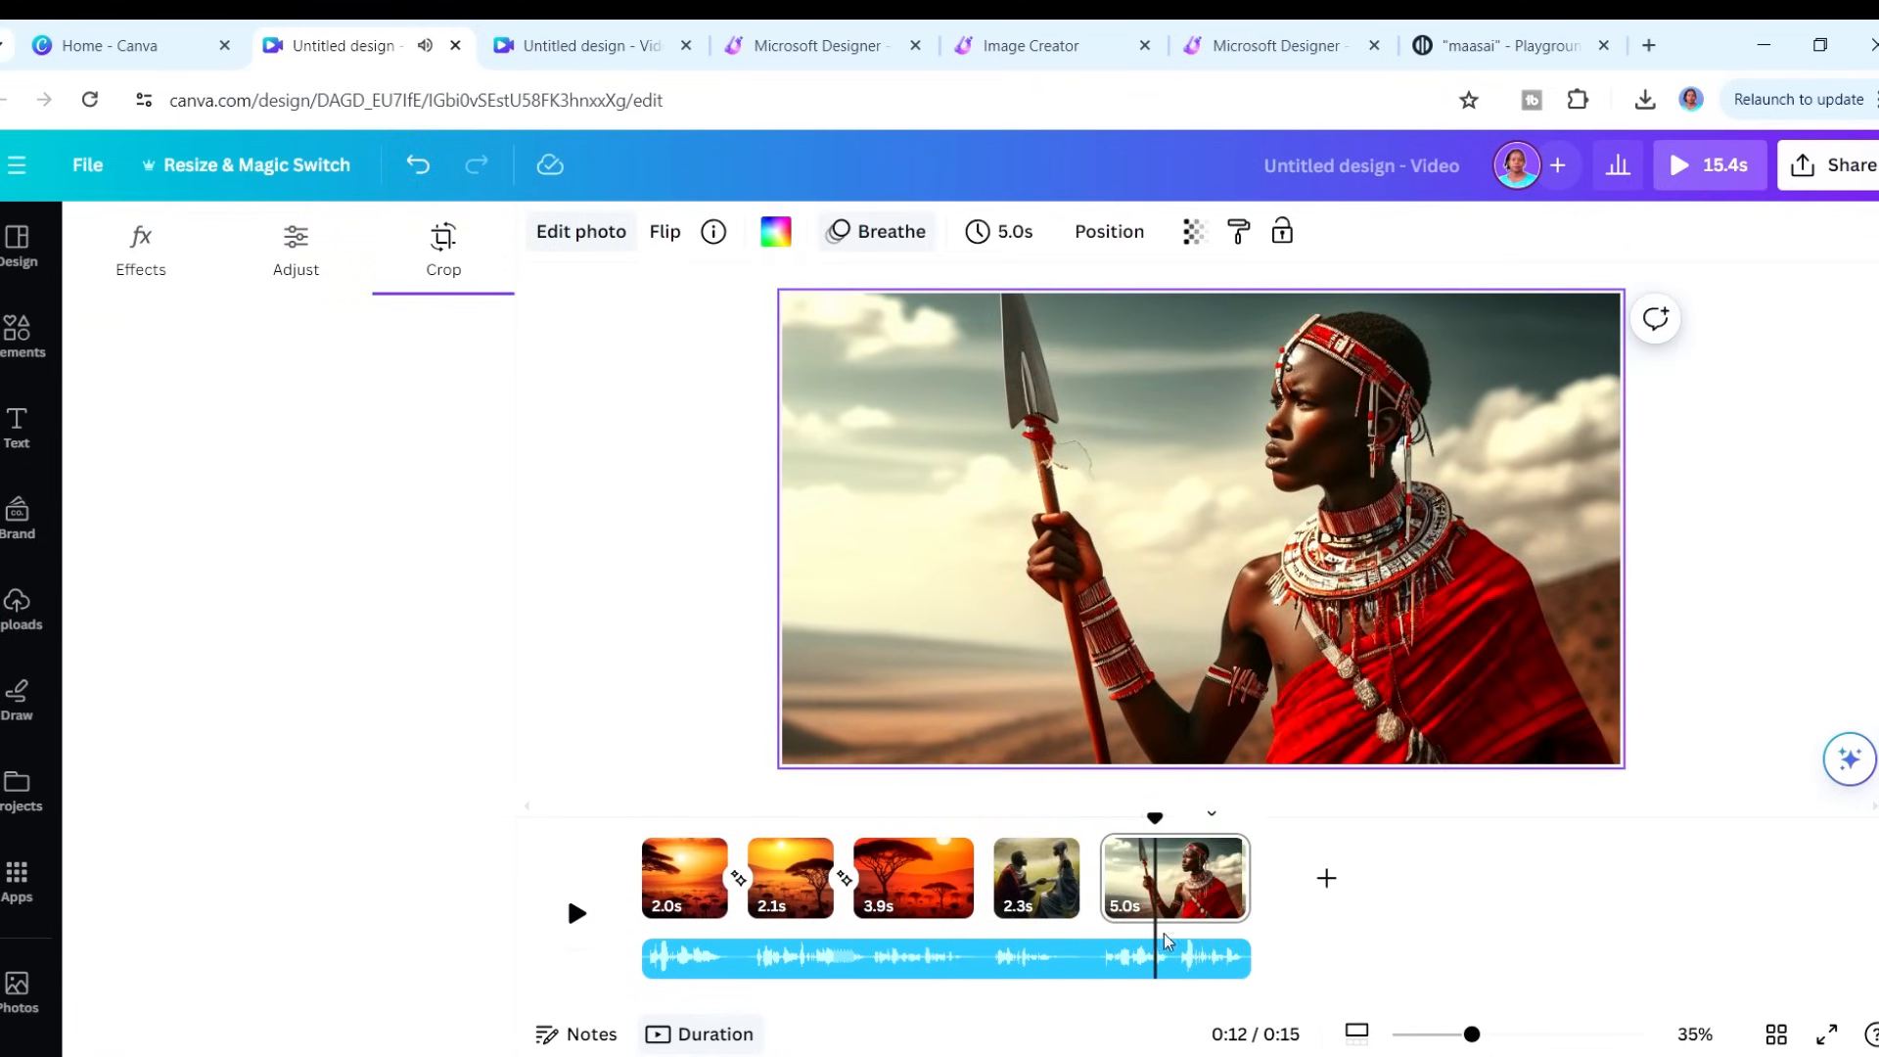
pyautogui.click(20, 602)
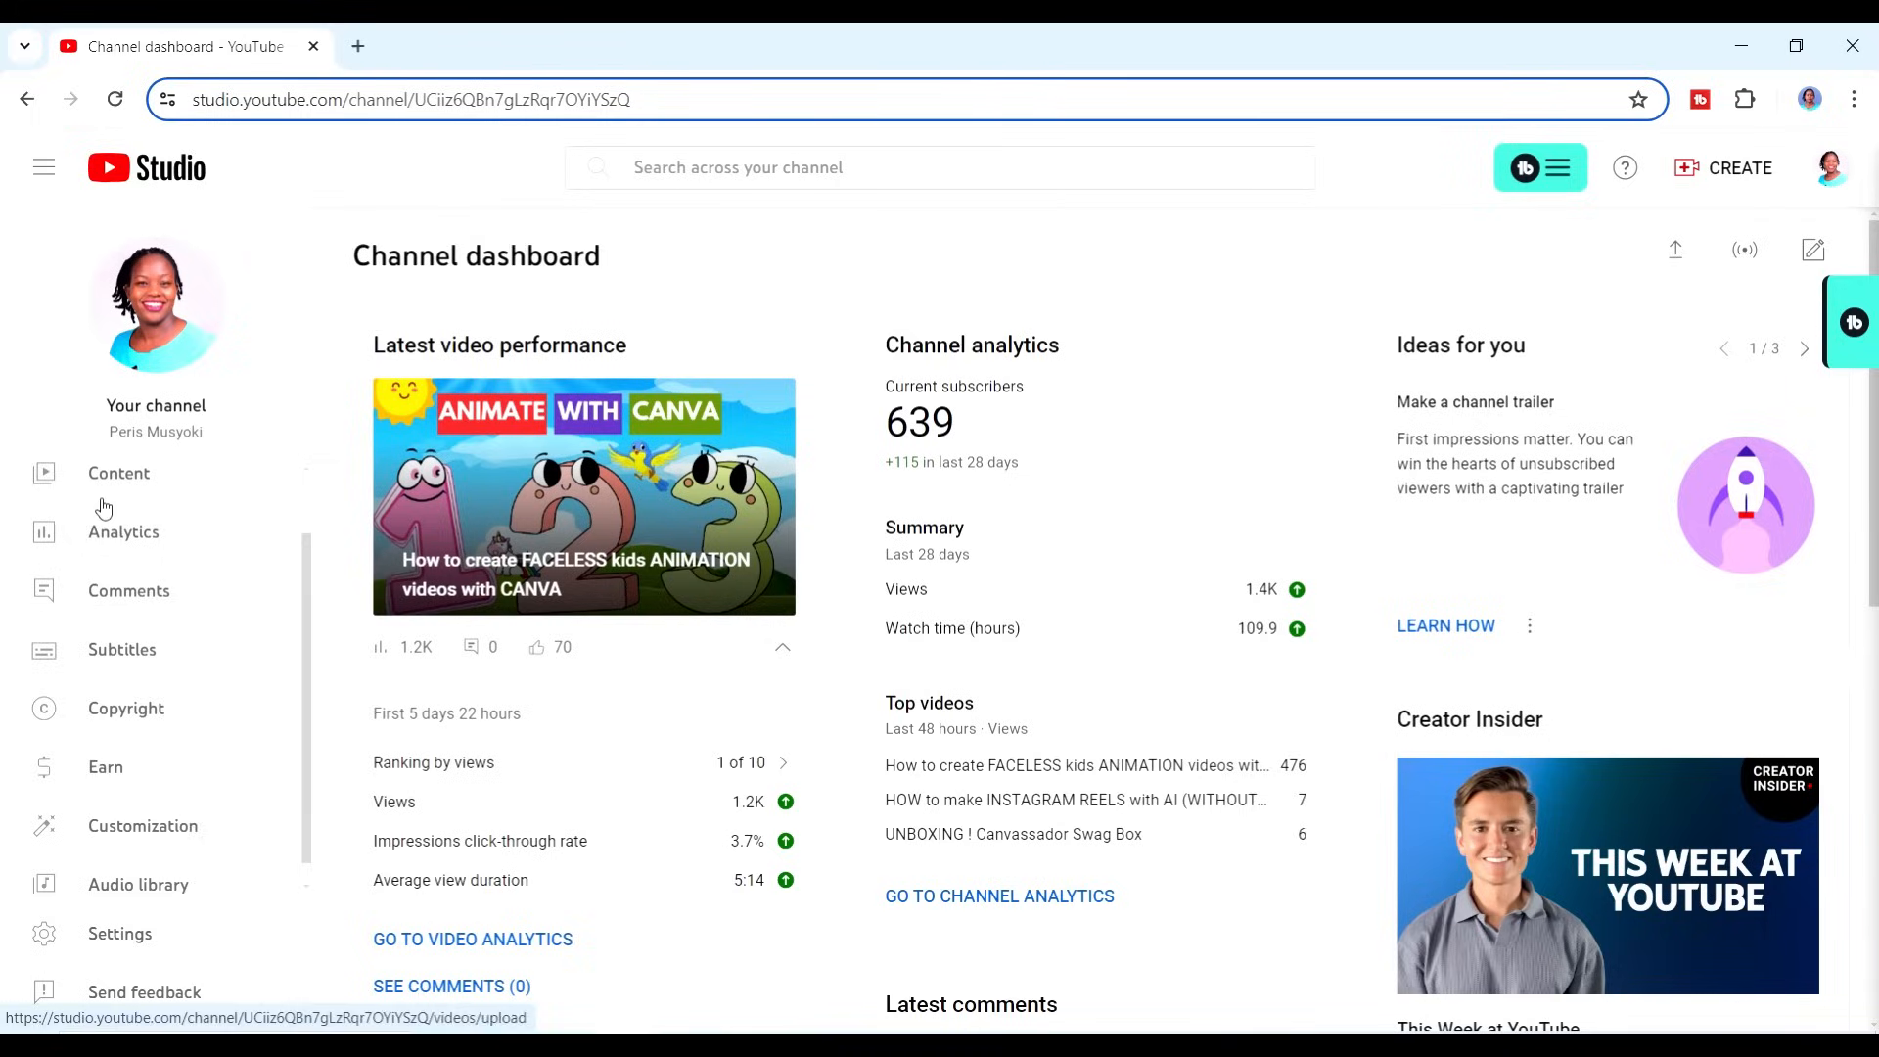
pyautogui.moveTo(120, 879)
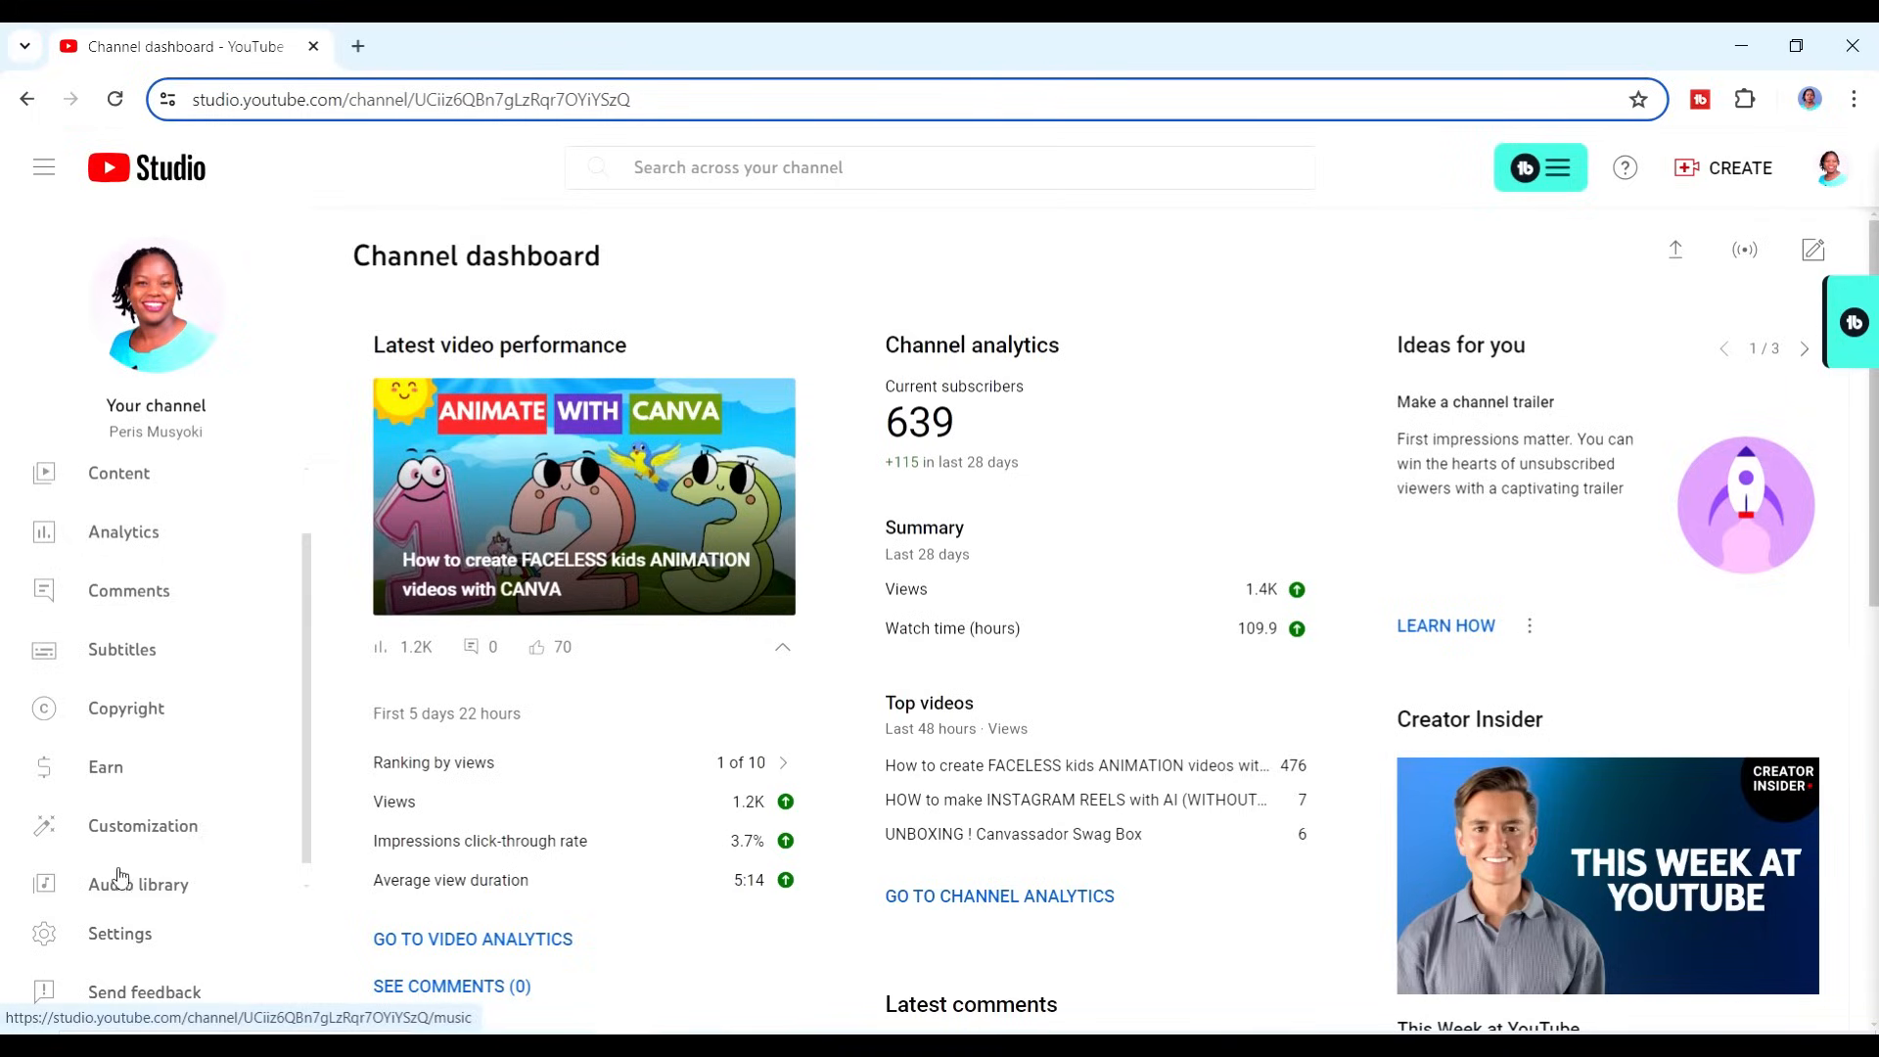
# - Preview African Fella, Faszo, Gunpowder Tea and Across the Savannah, then download the chosen track
pyautogui.click(138, 885)
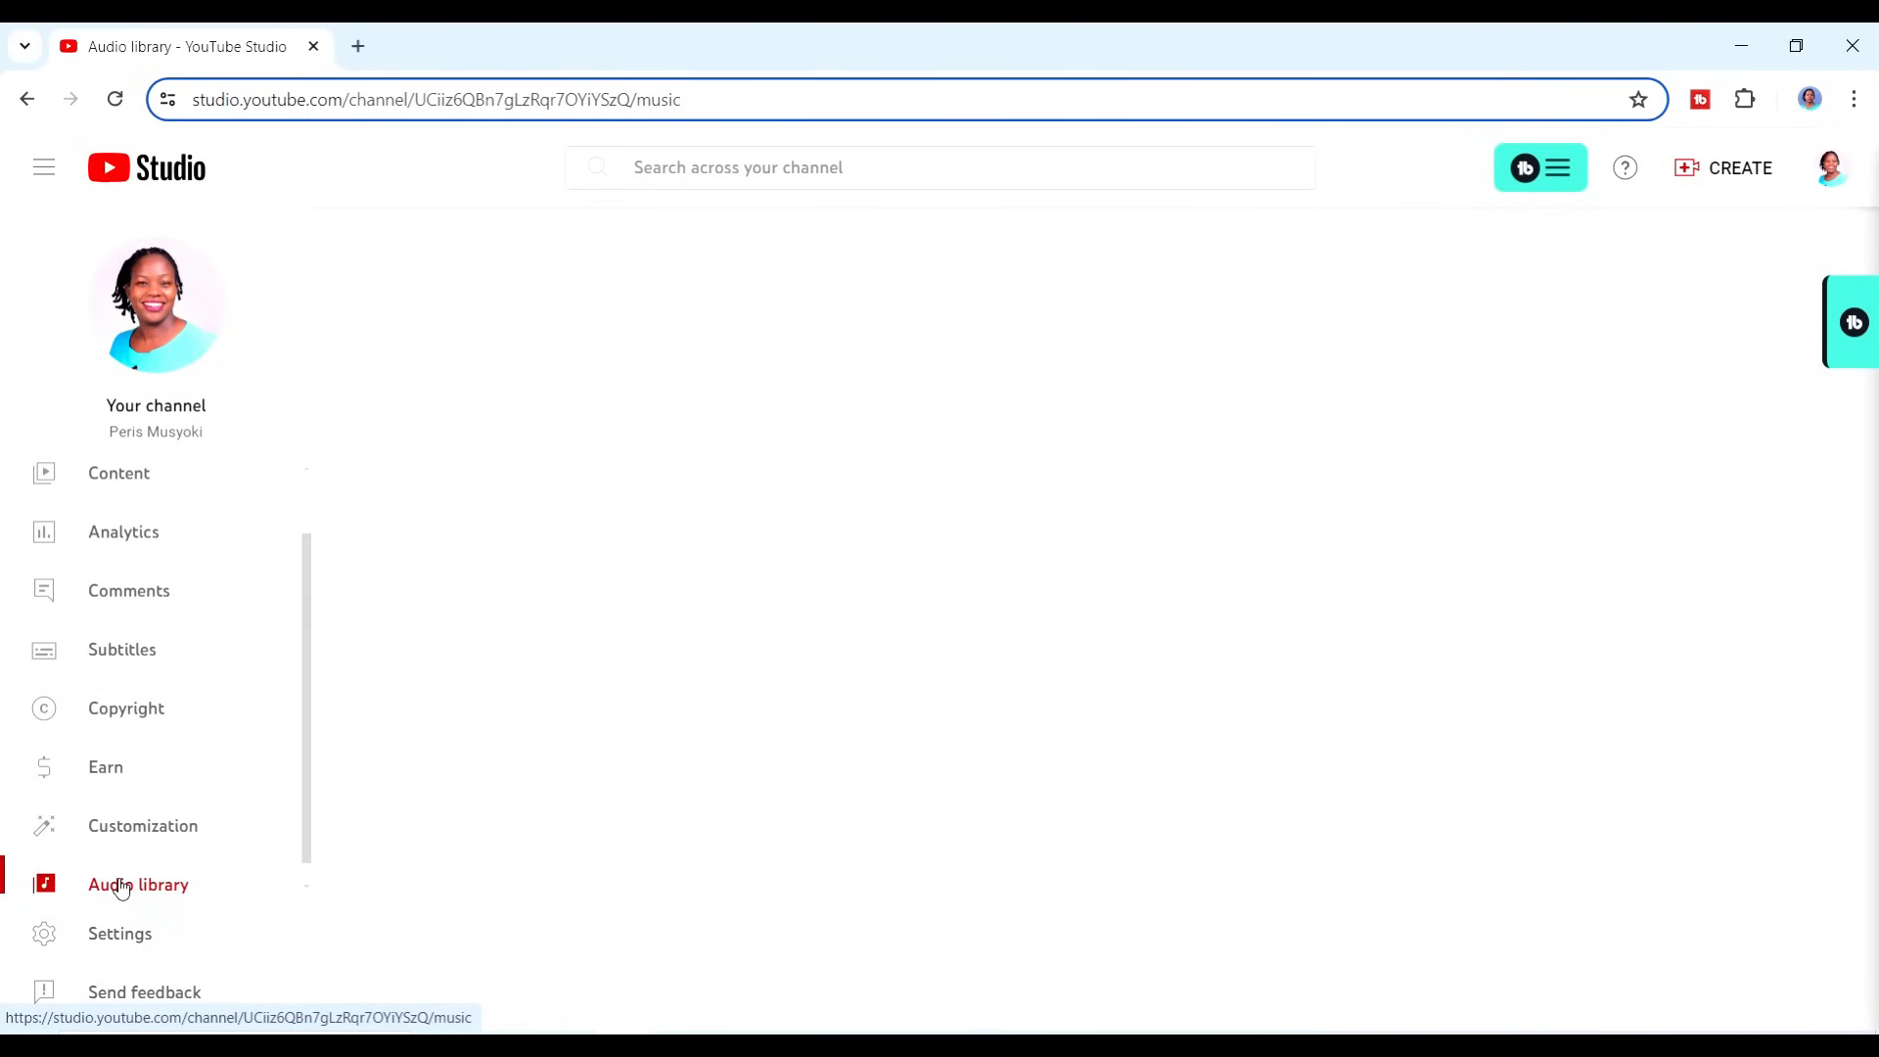
pyautogui.click(138, 885)
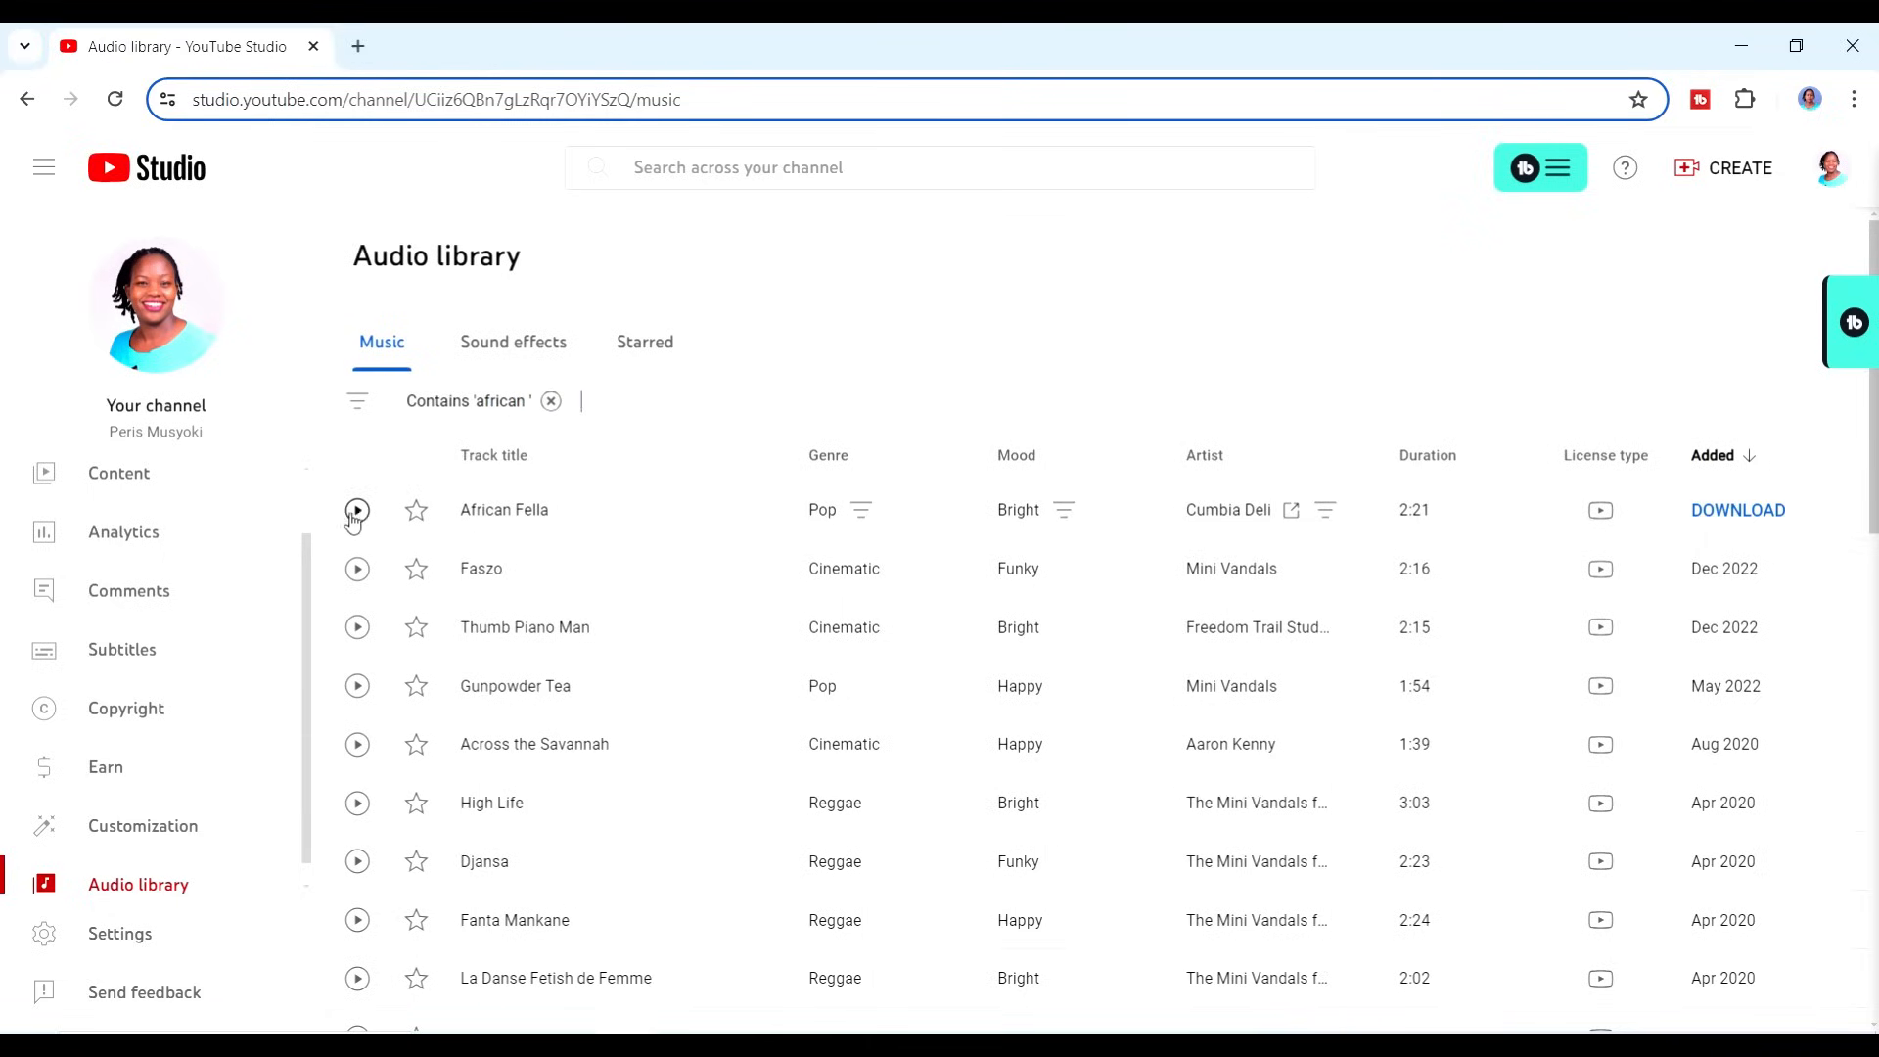
pyautogui.click(357, 510)
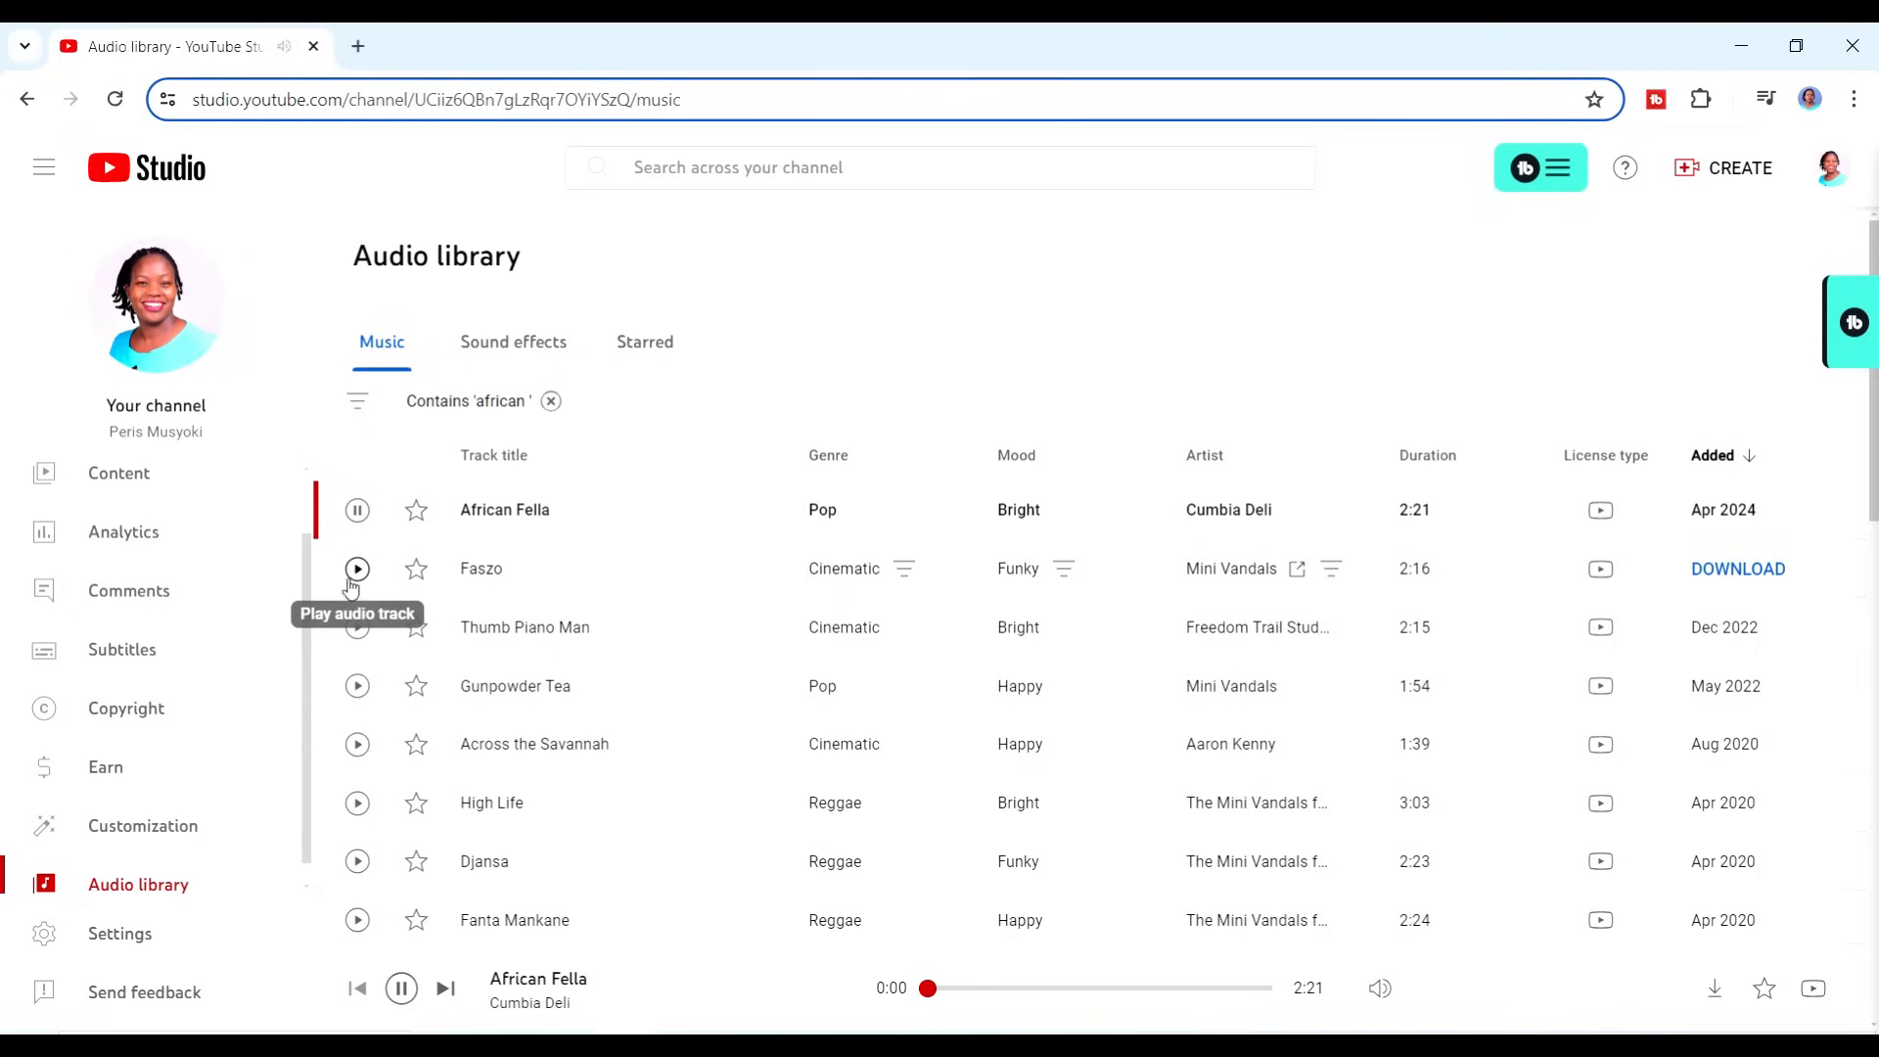
pyautogui.click(357, 568)
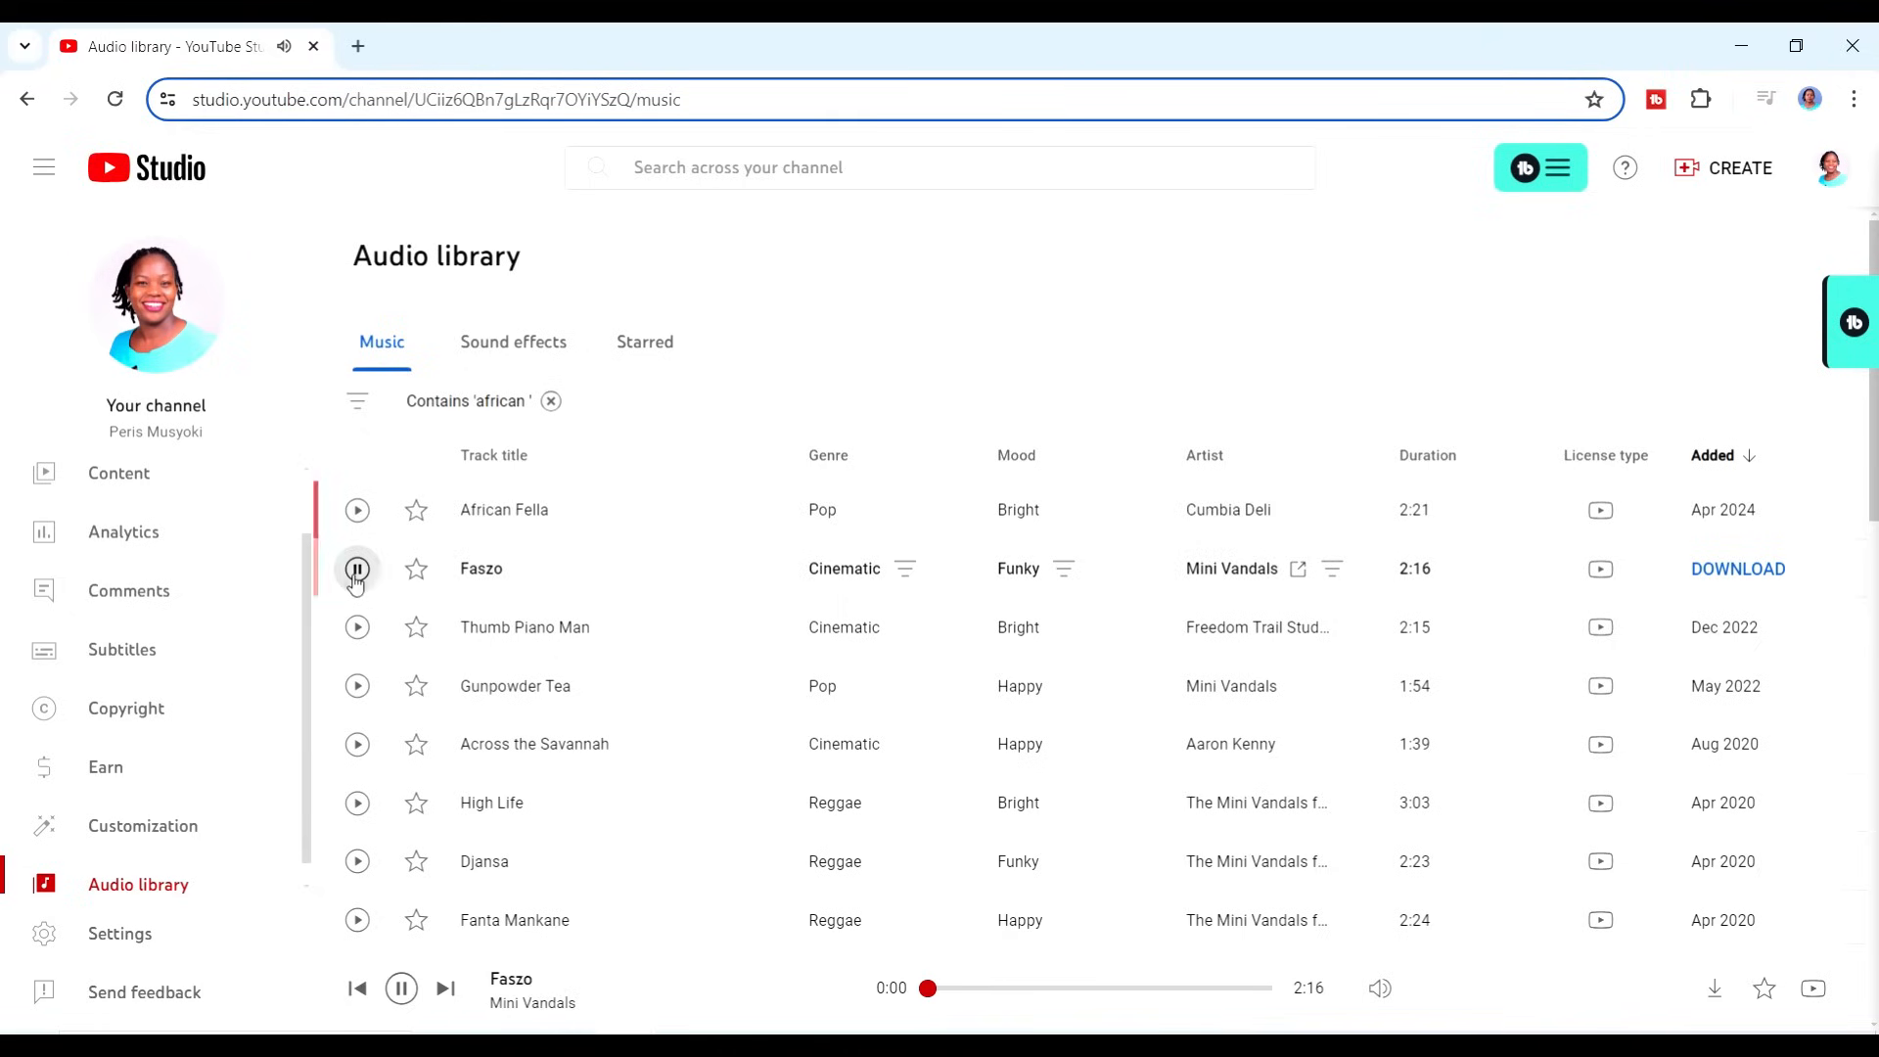
pyautogui.moveTo(357, 626)
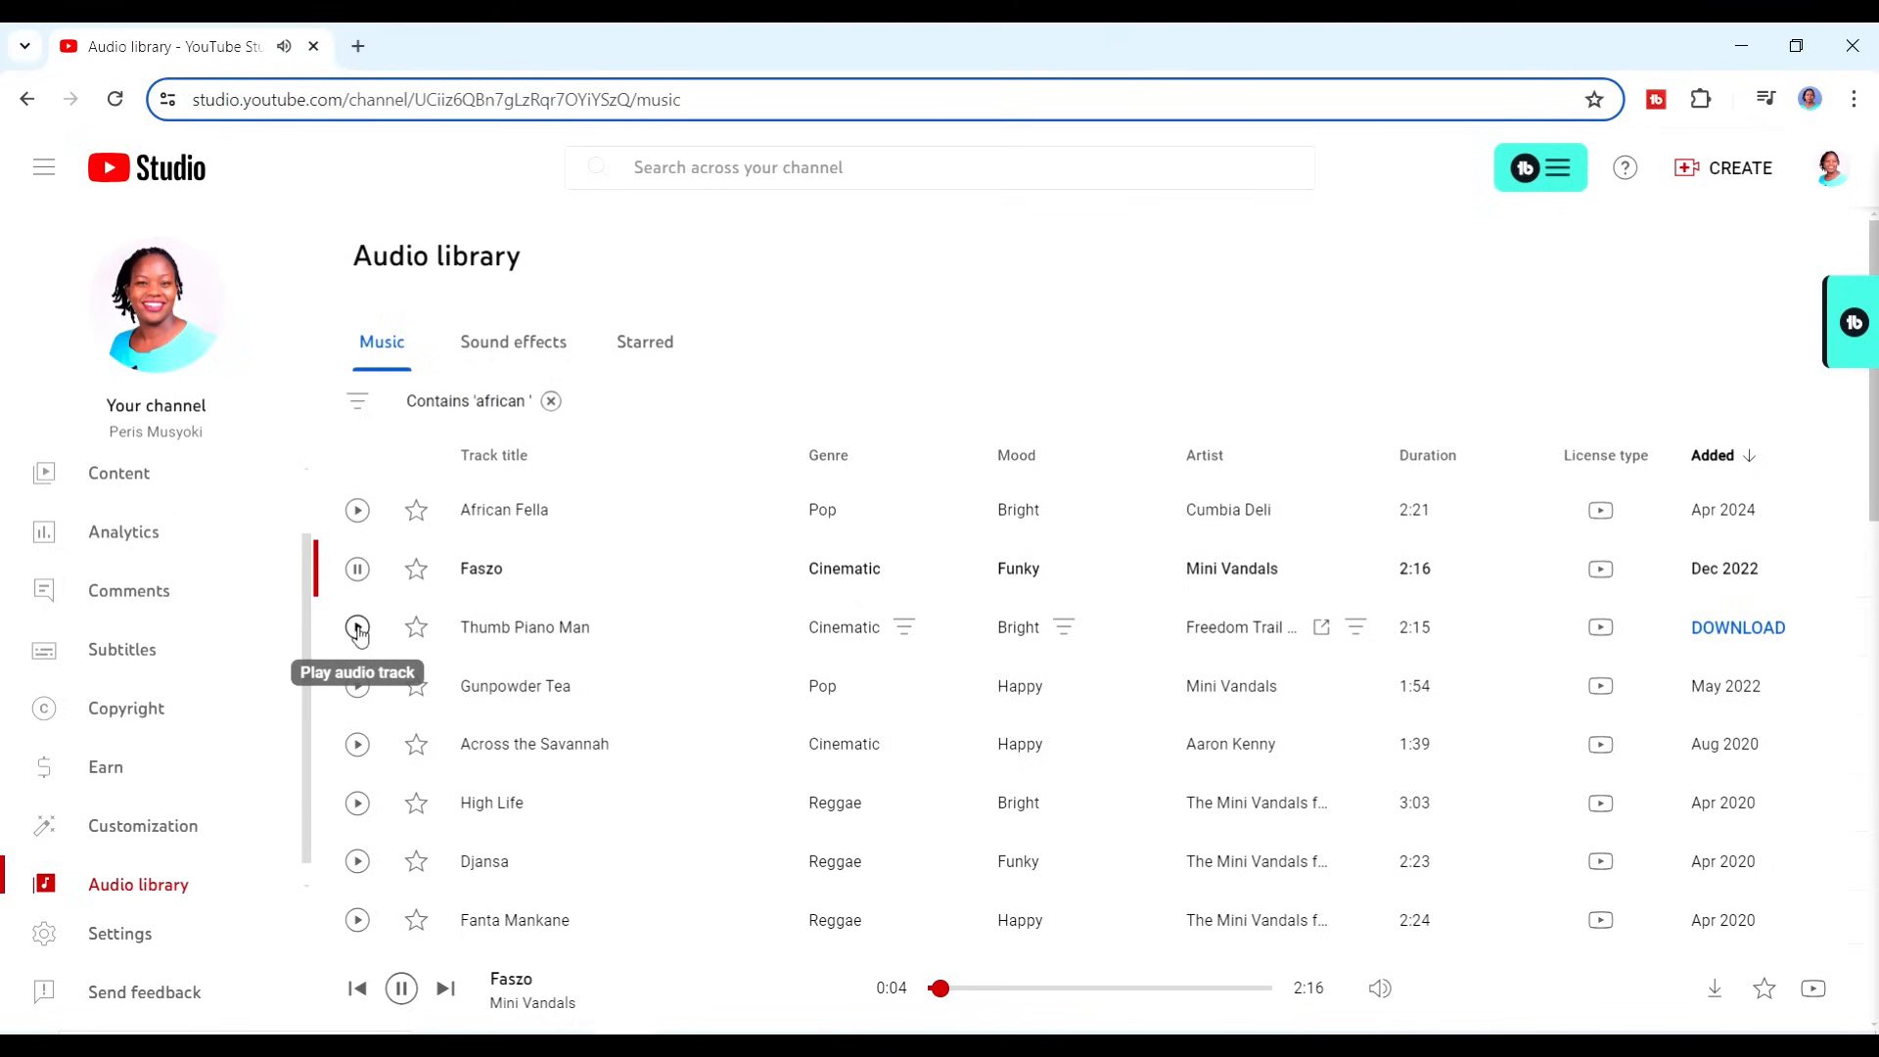
pyautogui.click(358, 686)
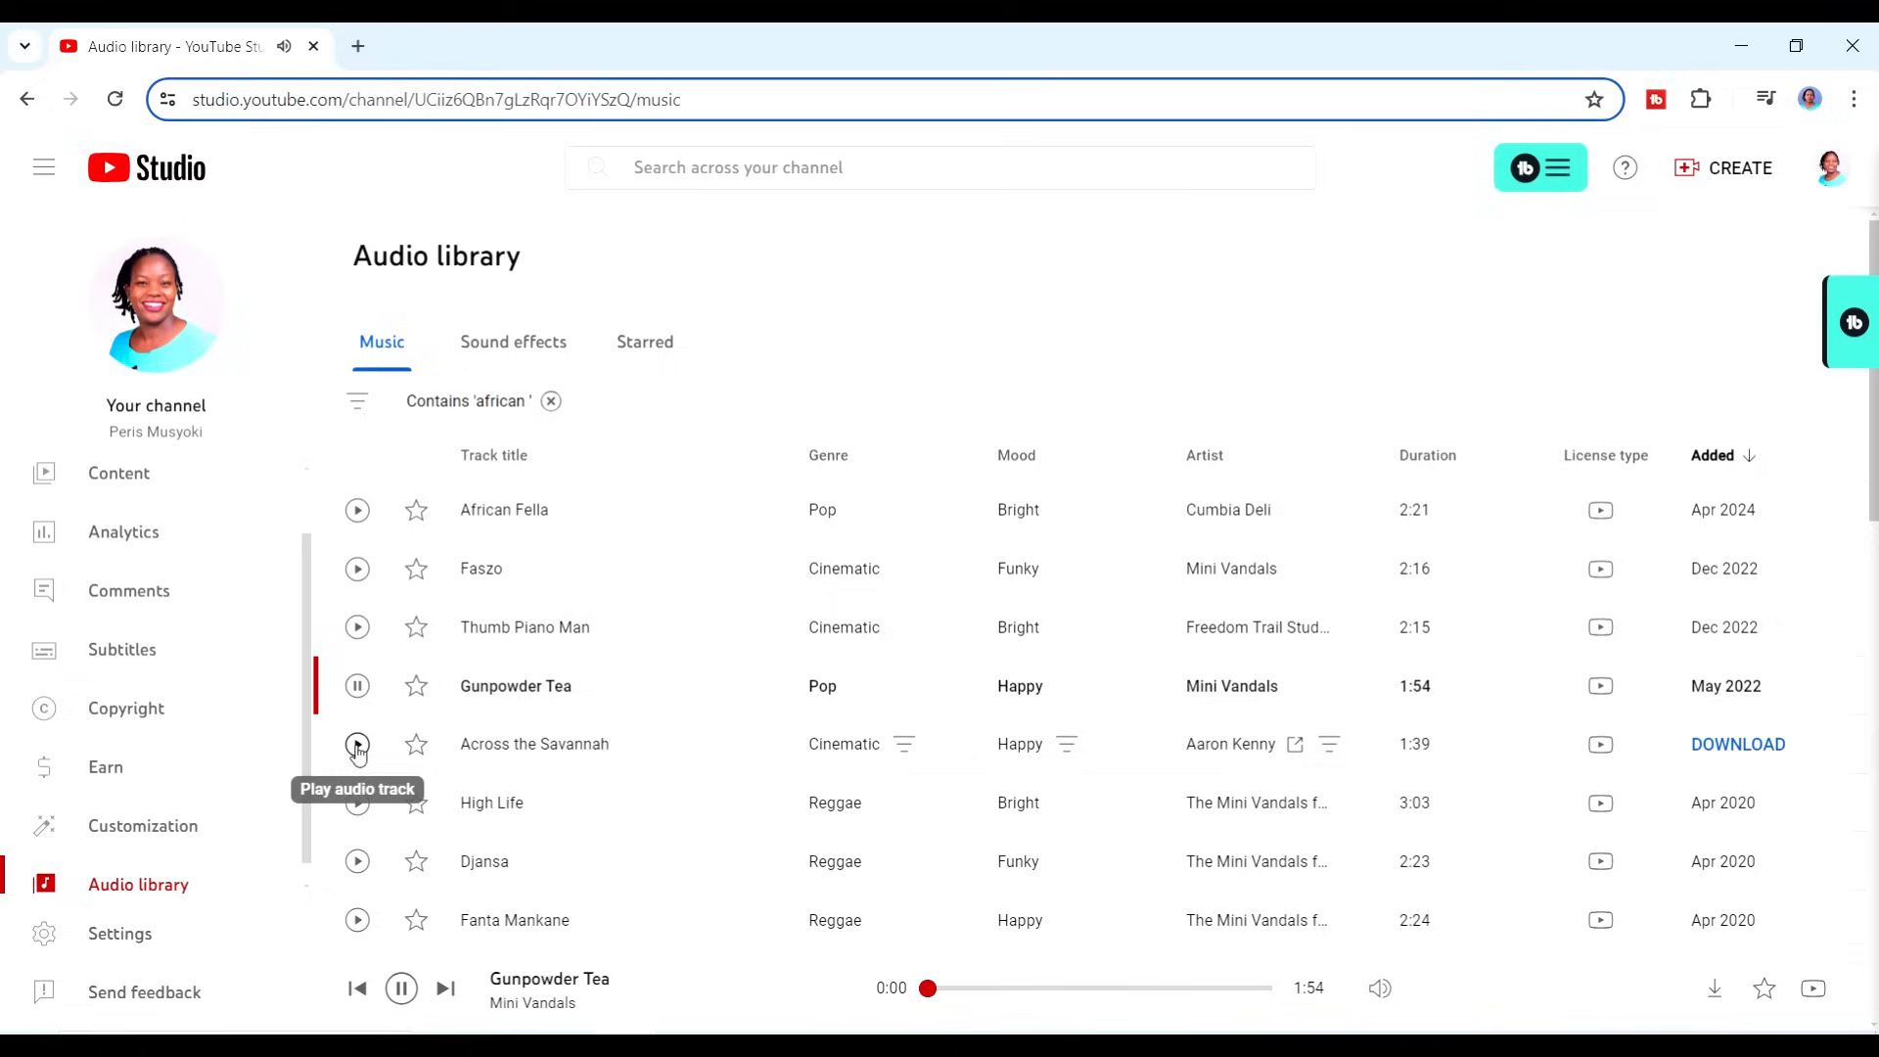
pyautogui.click(357, 743)
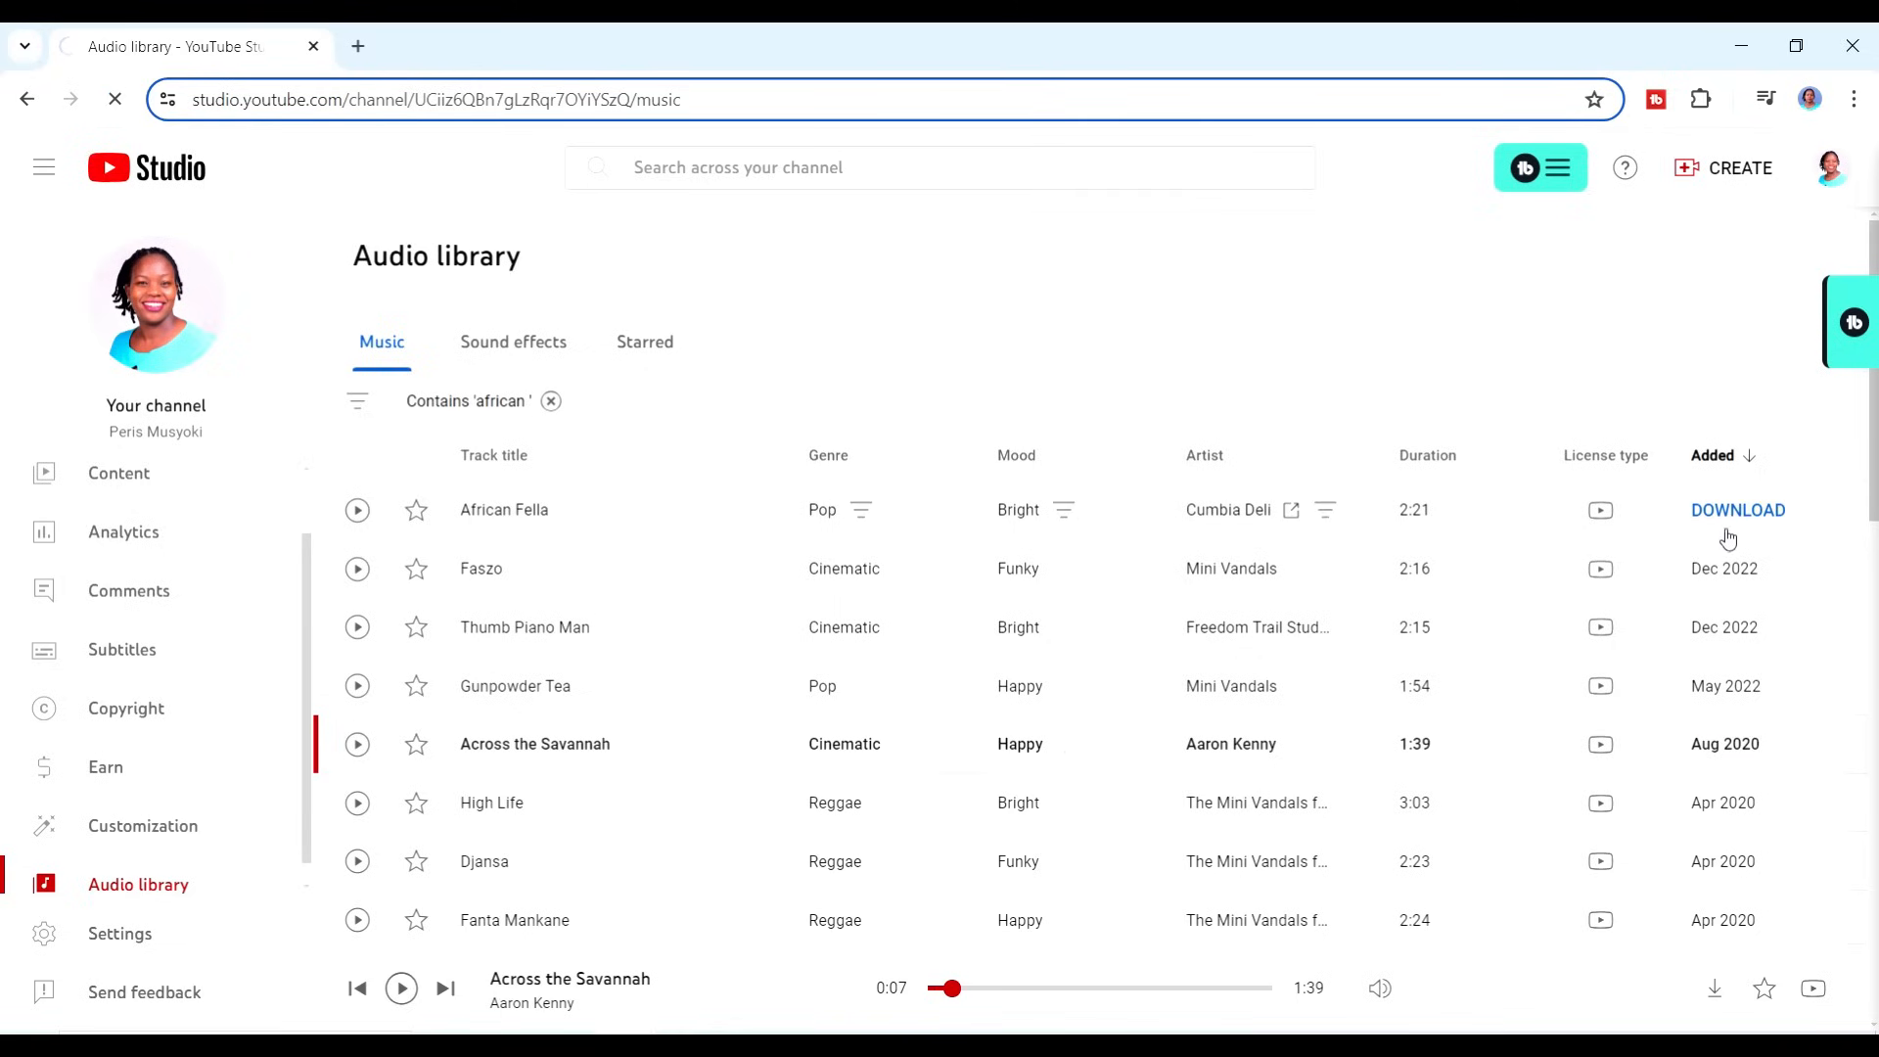
pyautogui.click(348, 46)
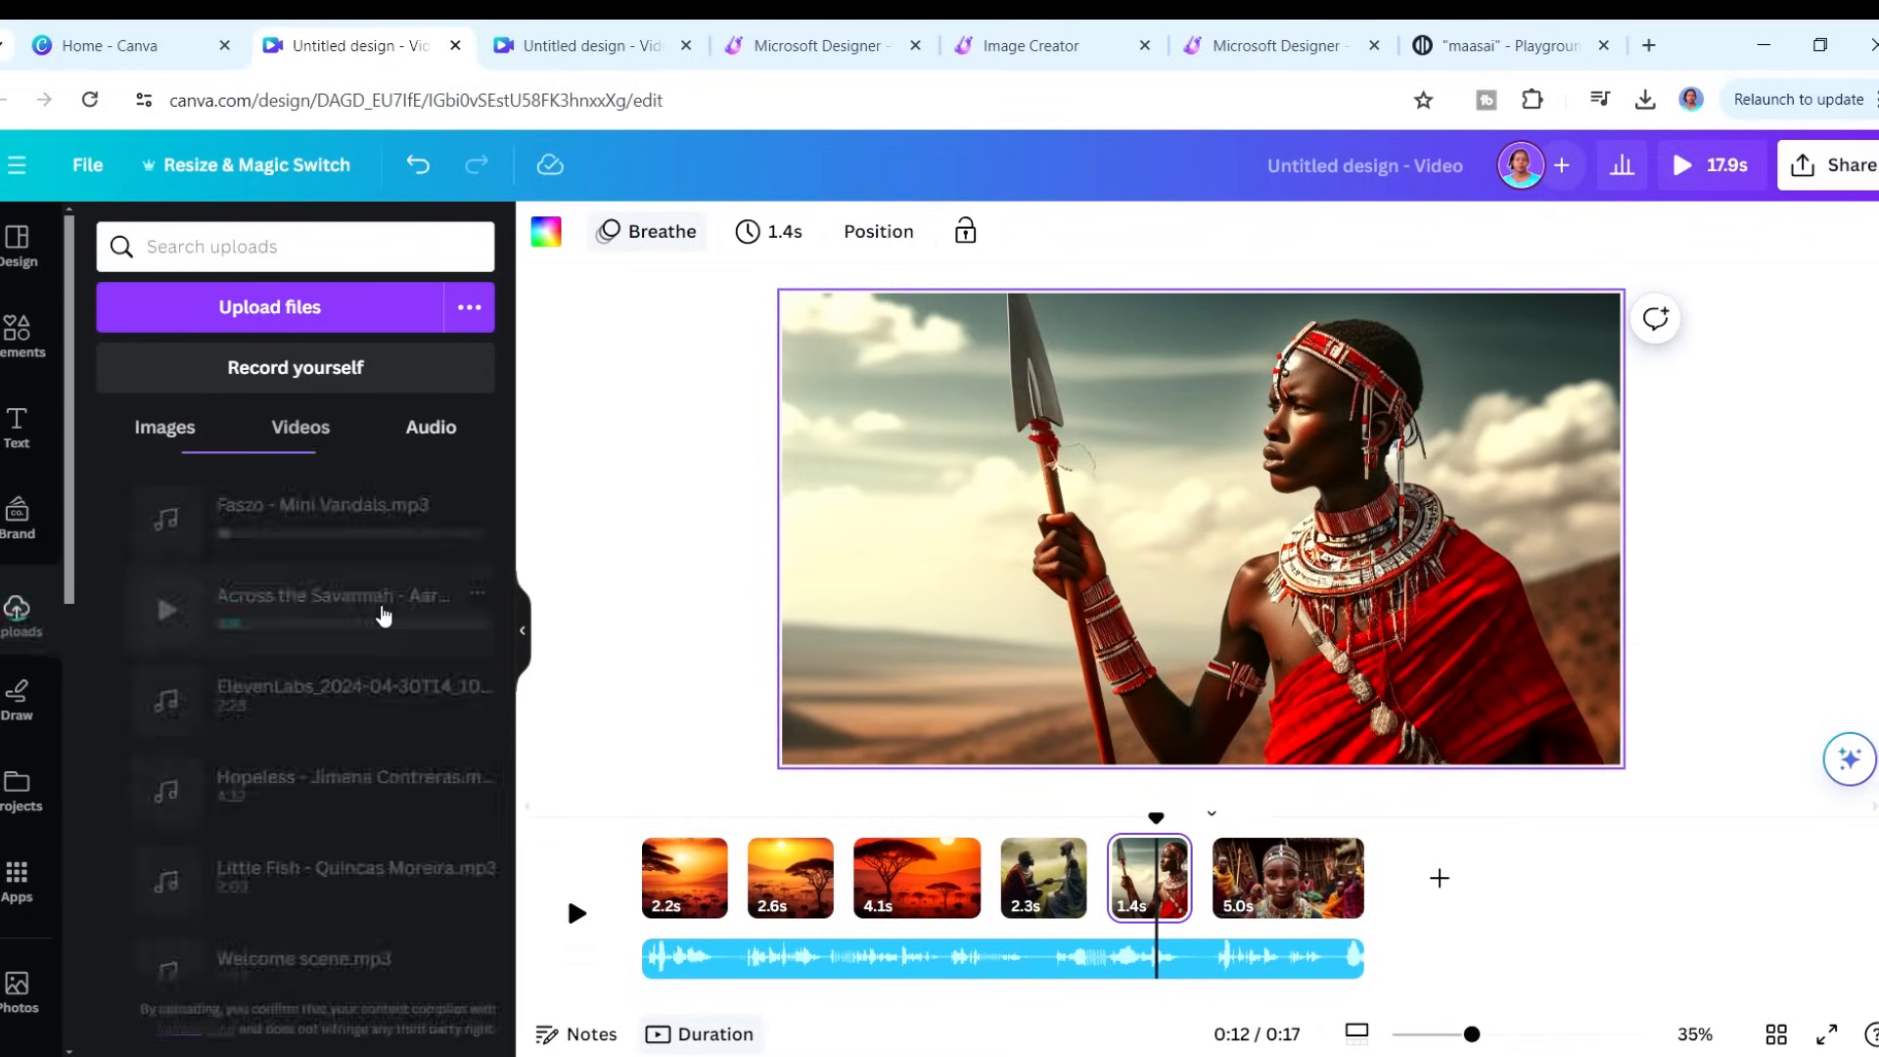
# - Add the uploaded music file to the video and set its volume to 15
pyautogui.click(429, 426)
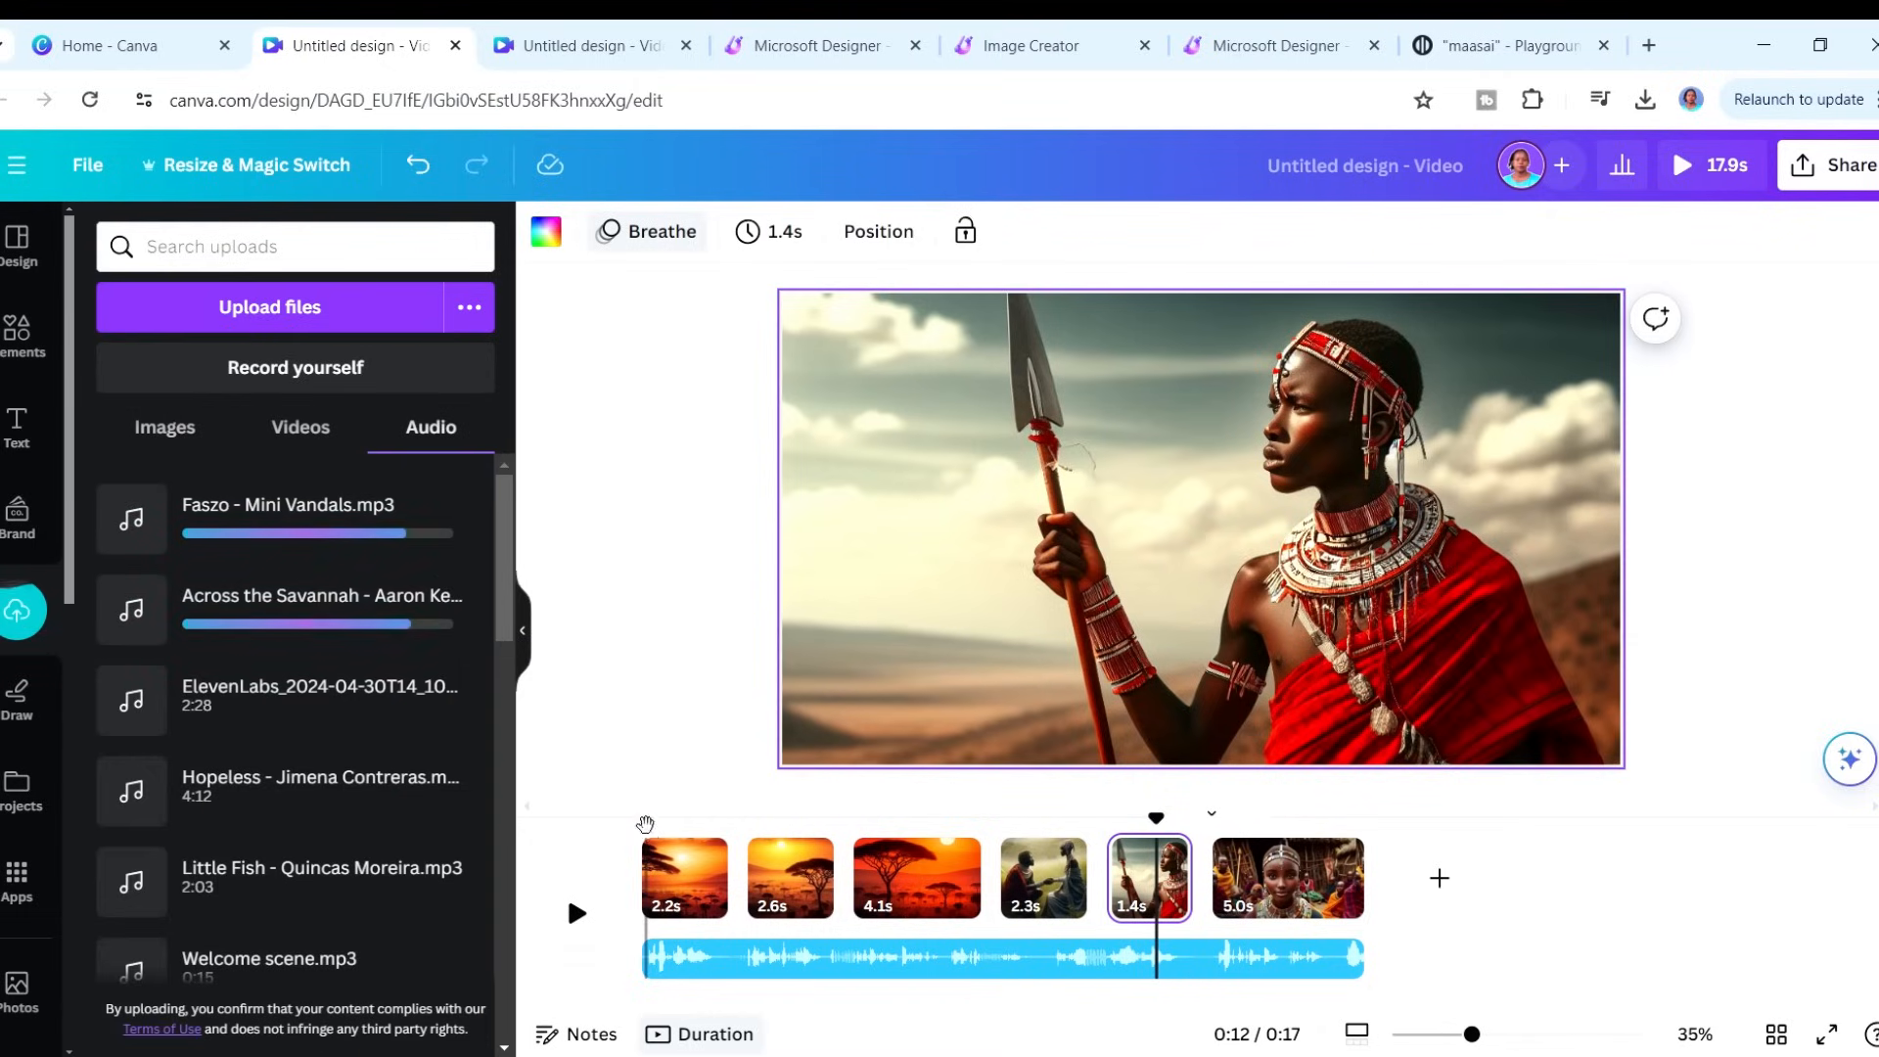
pyautogui.click(683, 877)
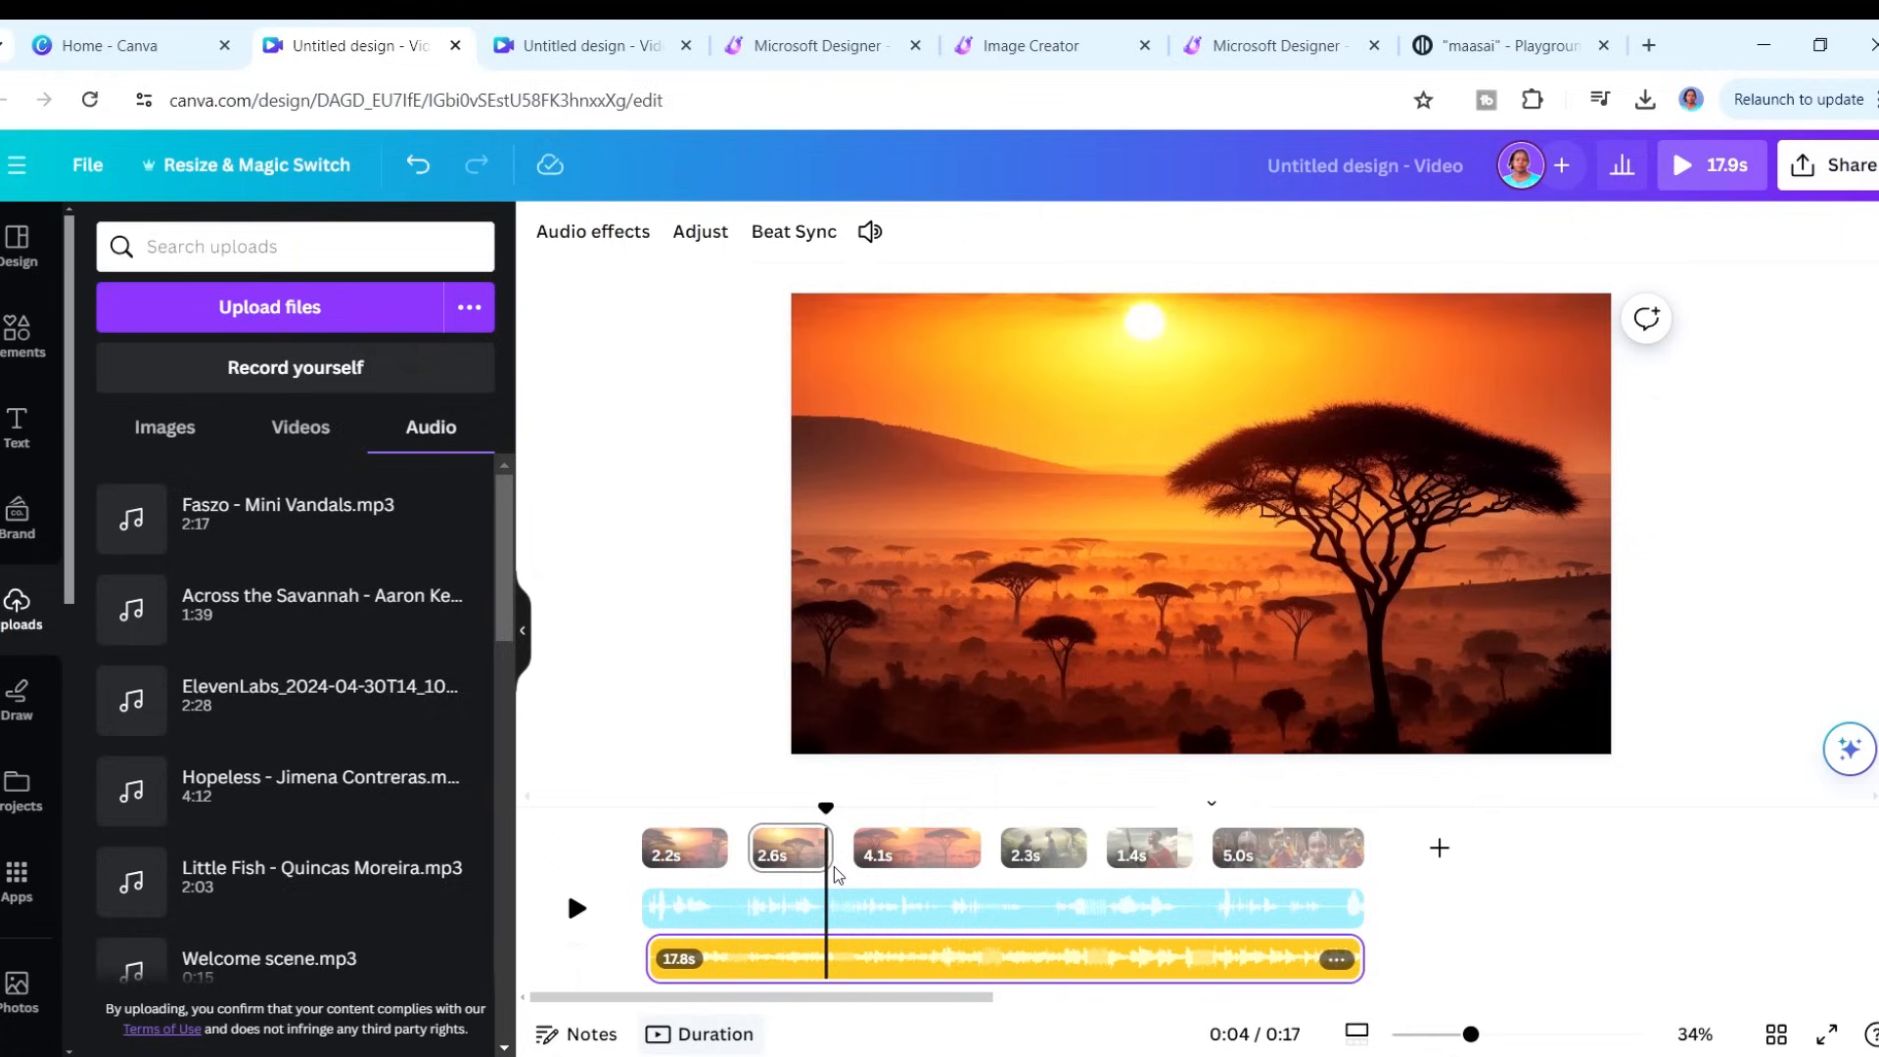
pyautogui.click(868, 231)
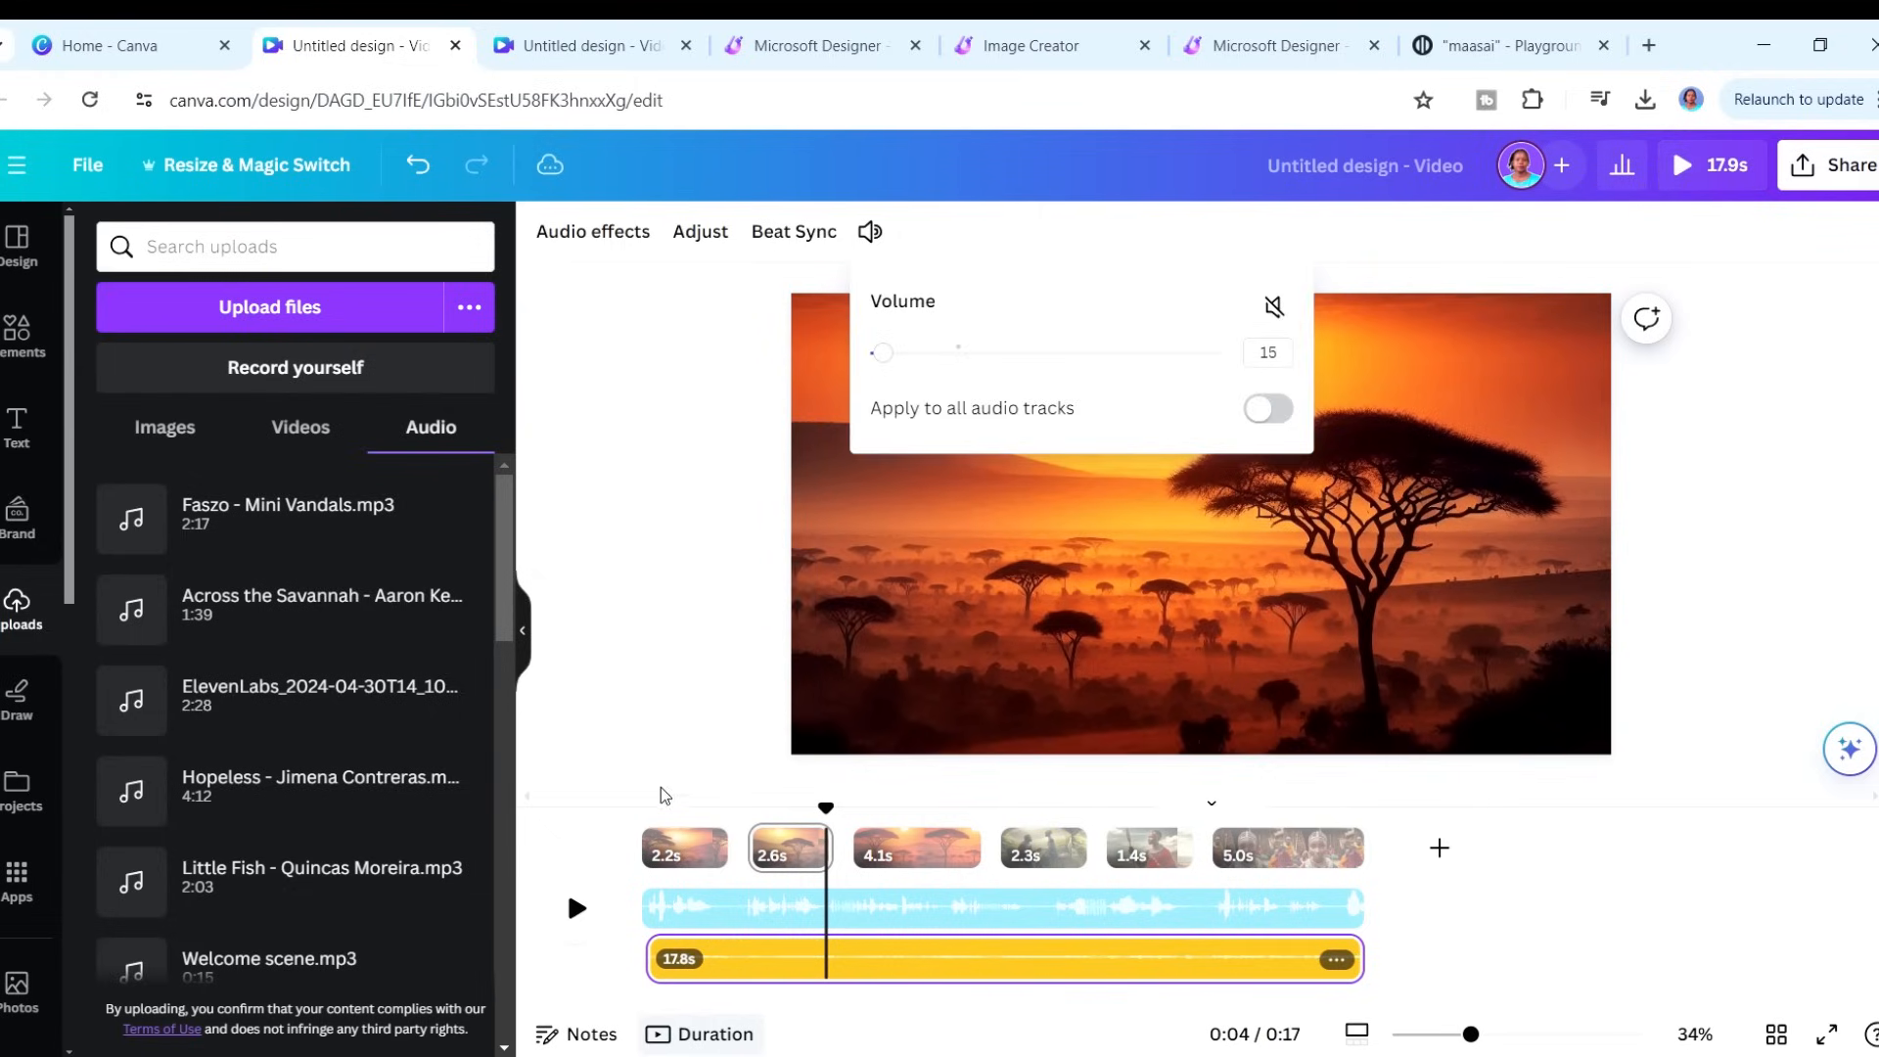
pyautogui.click(692, 847)
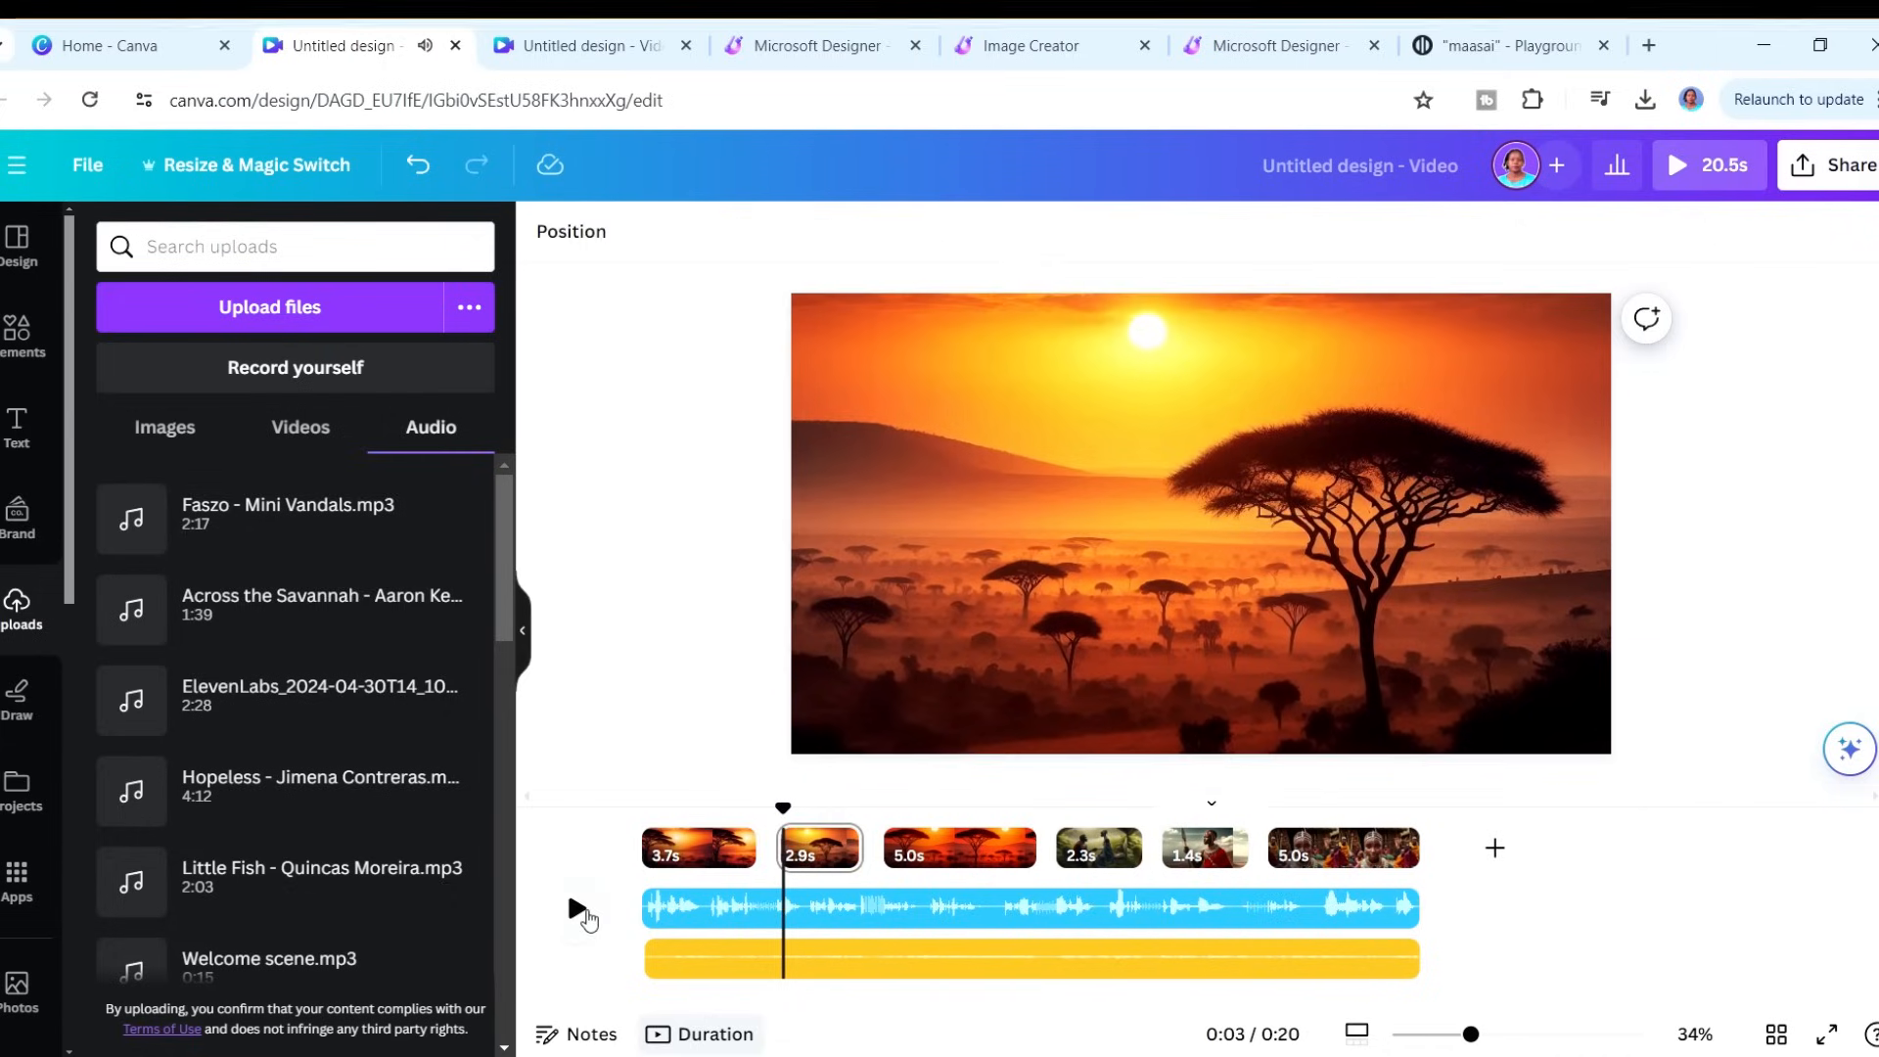
# - Preview with narration, then retime page 1 to 2.2s and page 4 to 5.4s
pyautogui.click(582, 913)
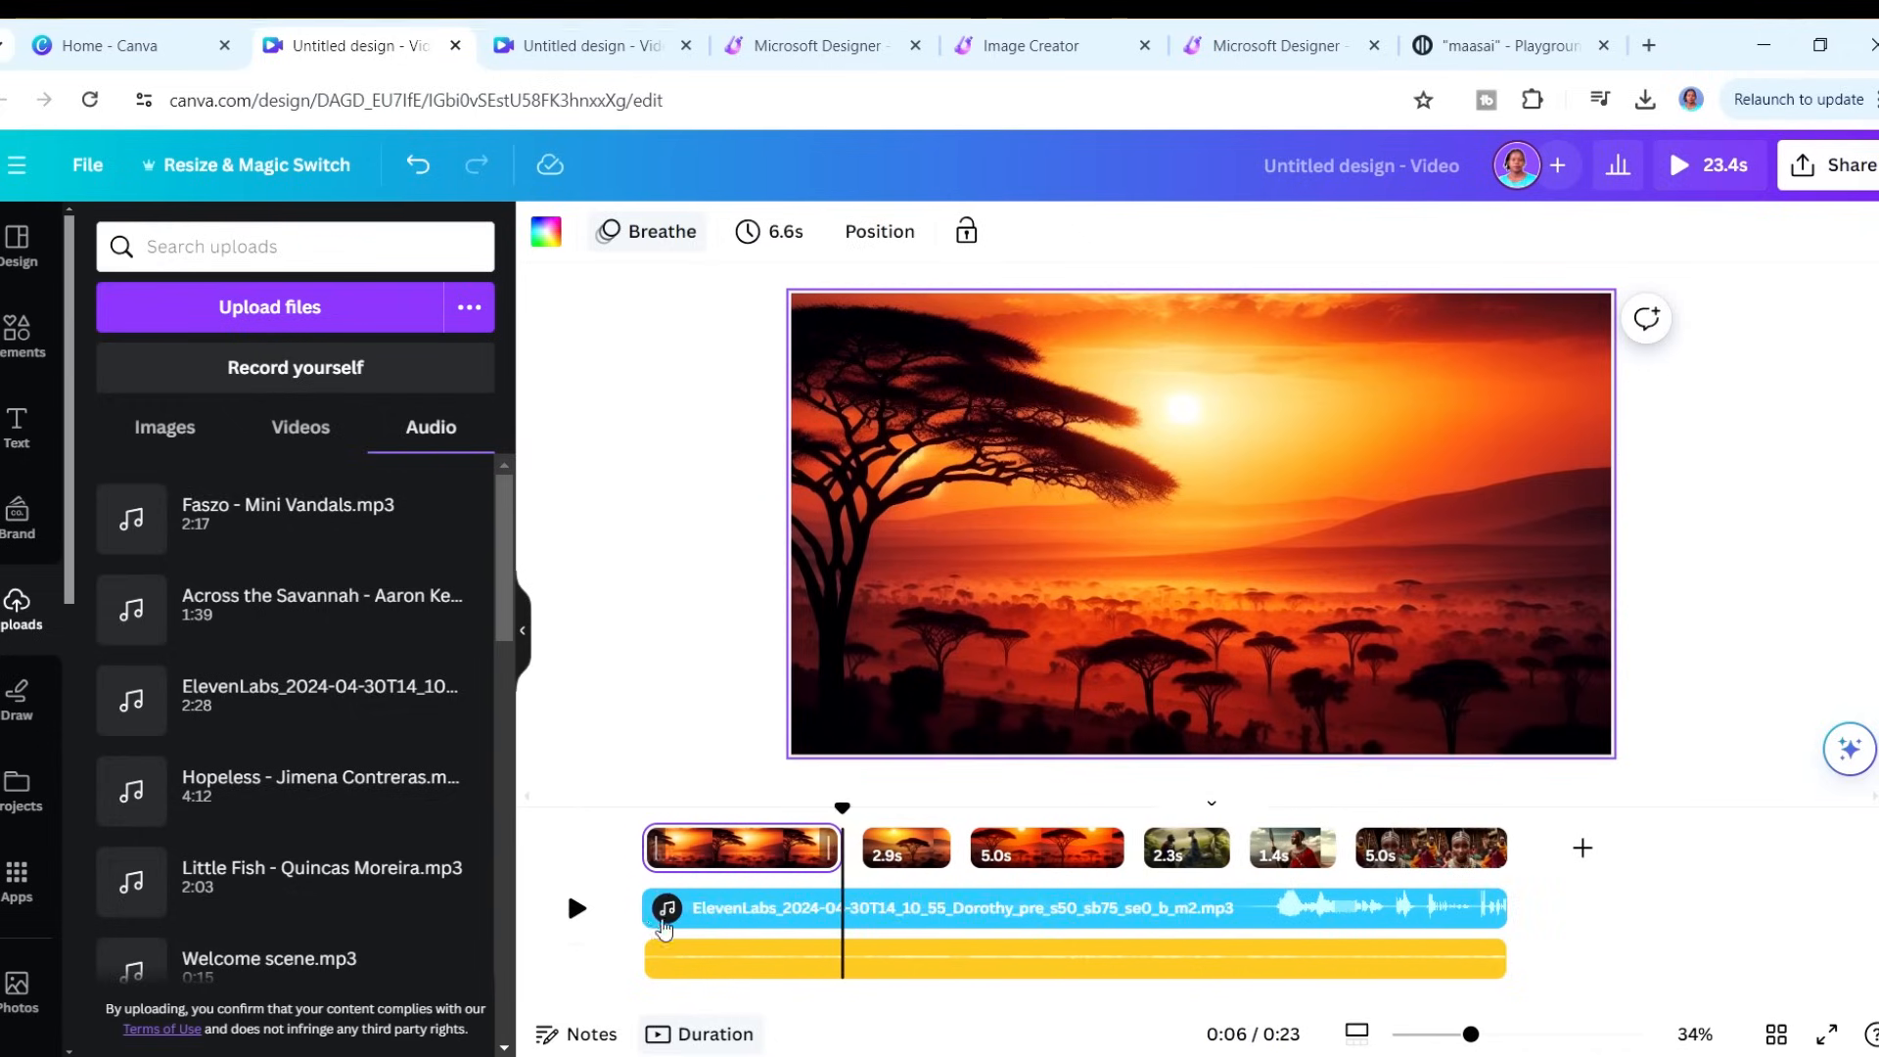
pyautogui.click(905, 849)
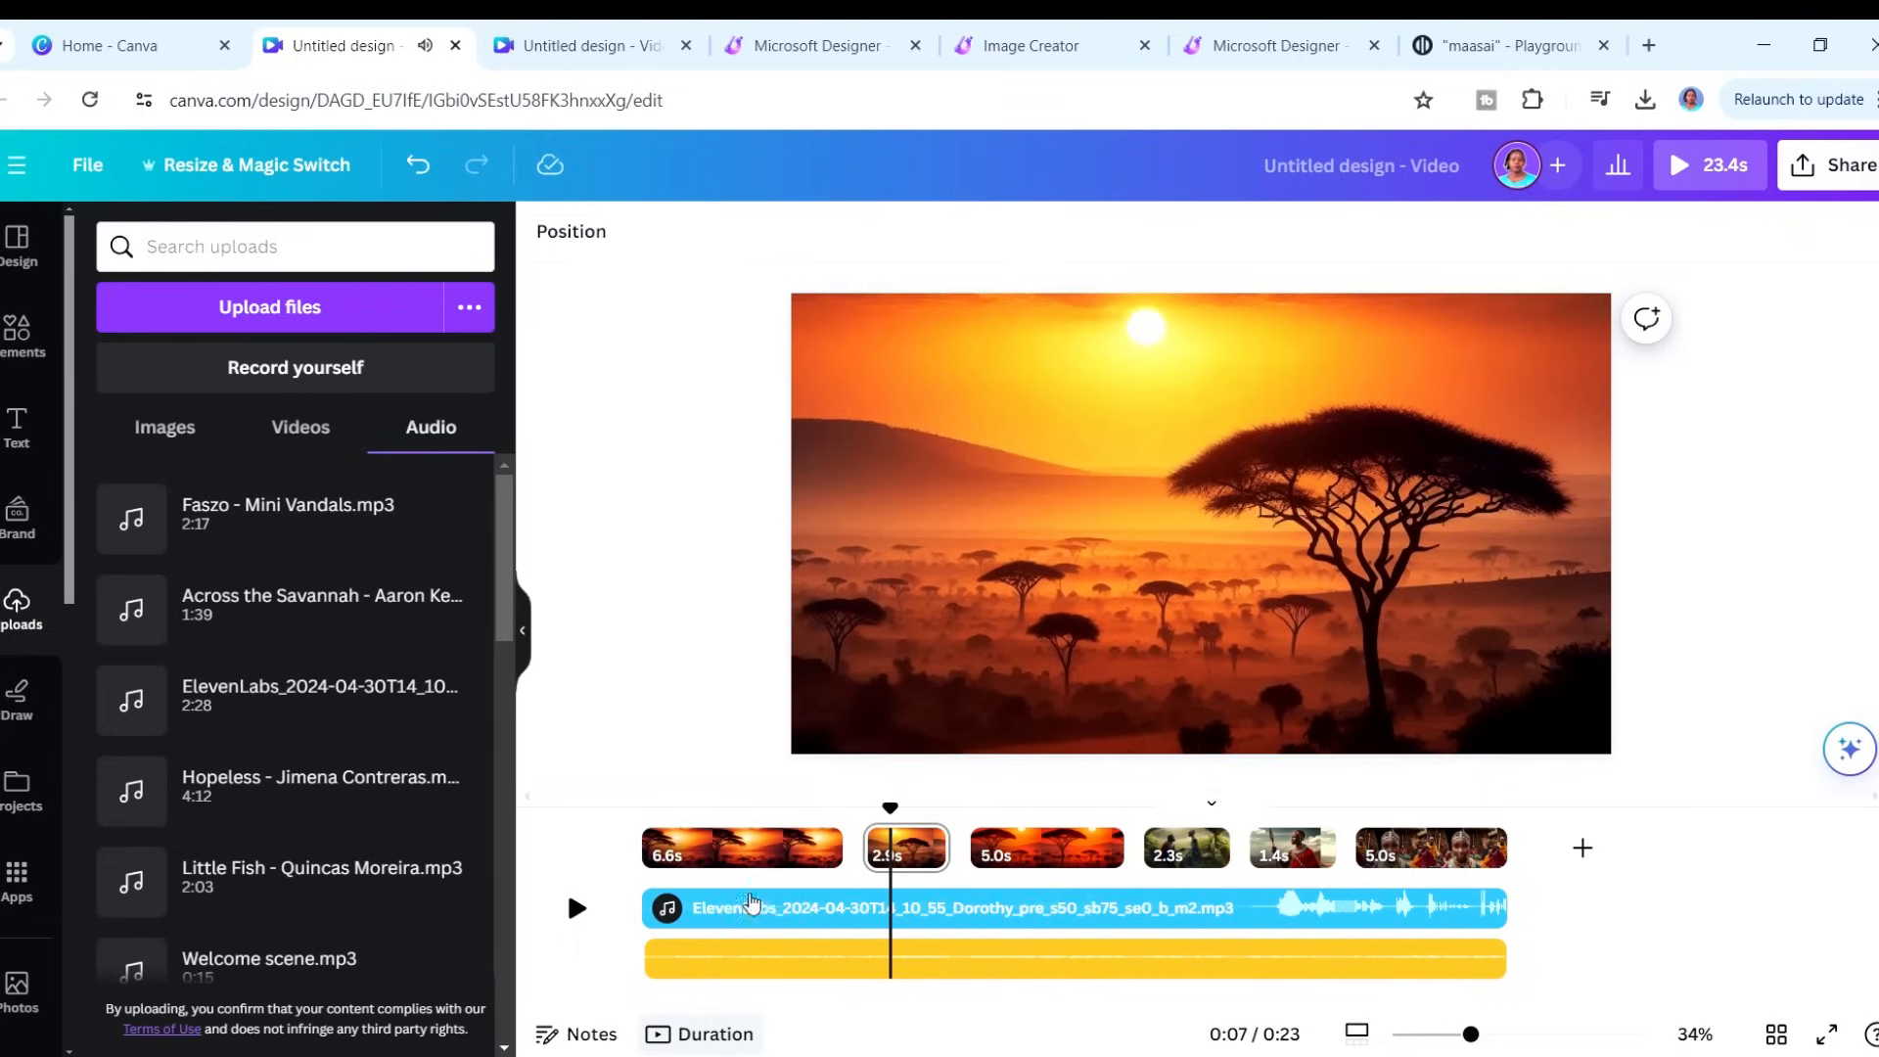
pyautogui.click(742, 848)
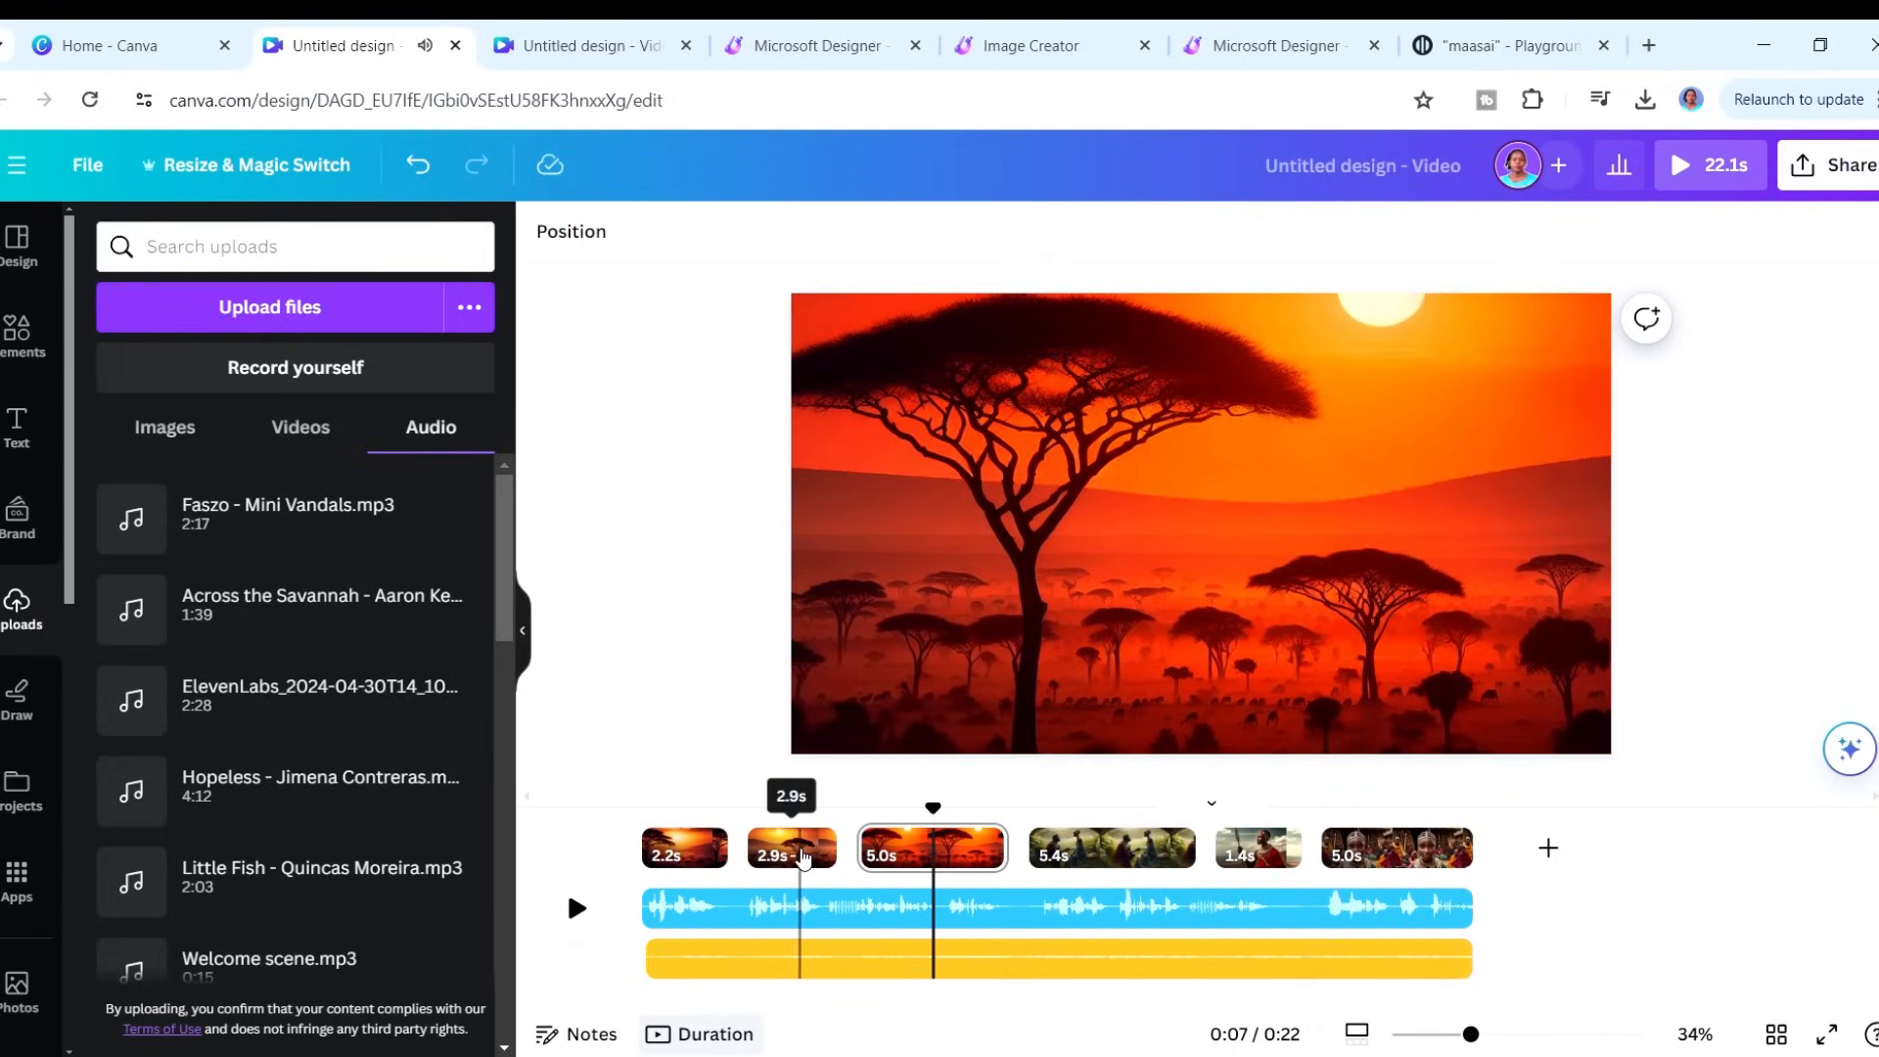
pyautogui.click(683, 847)
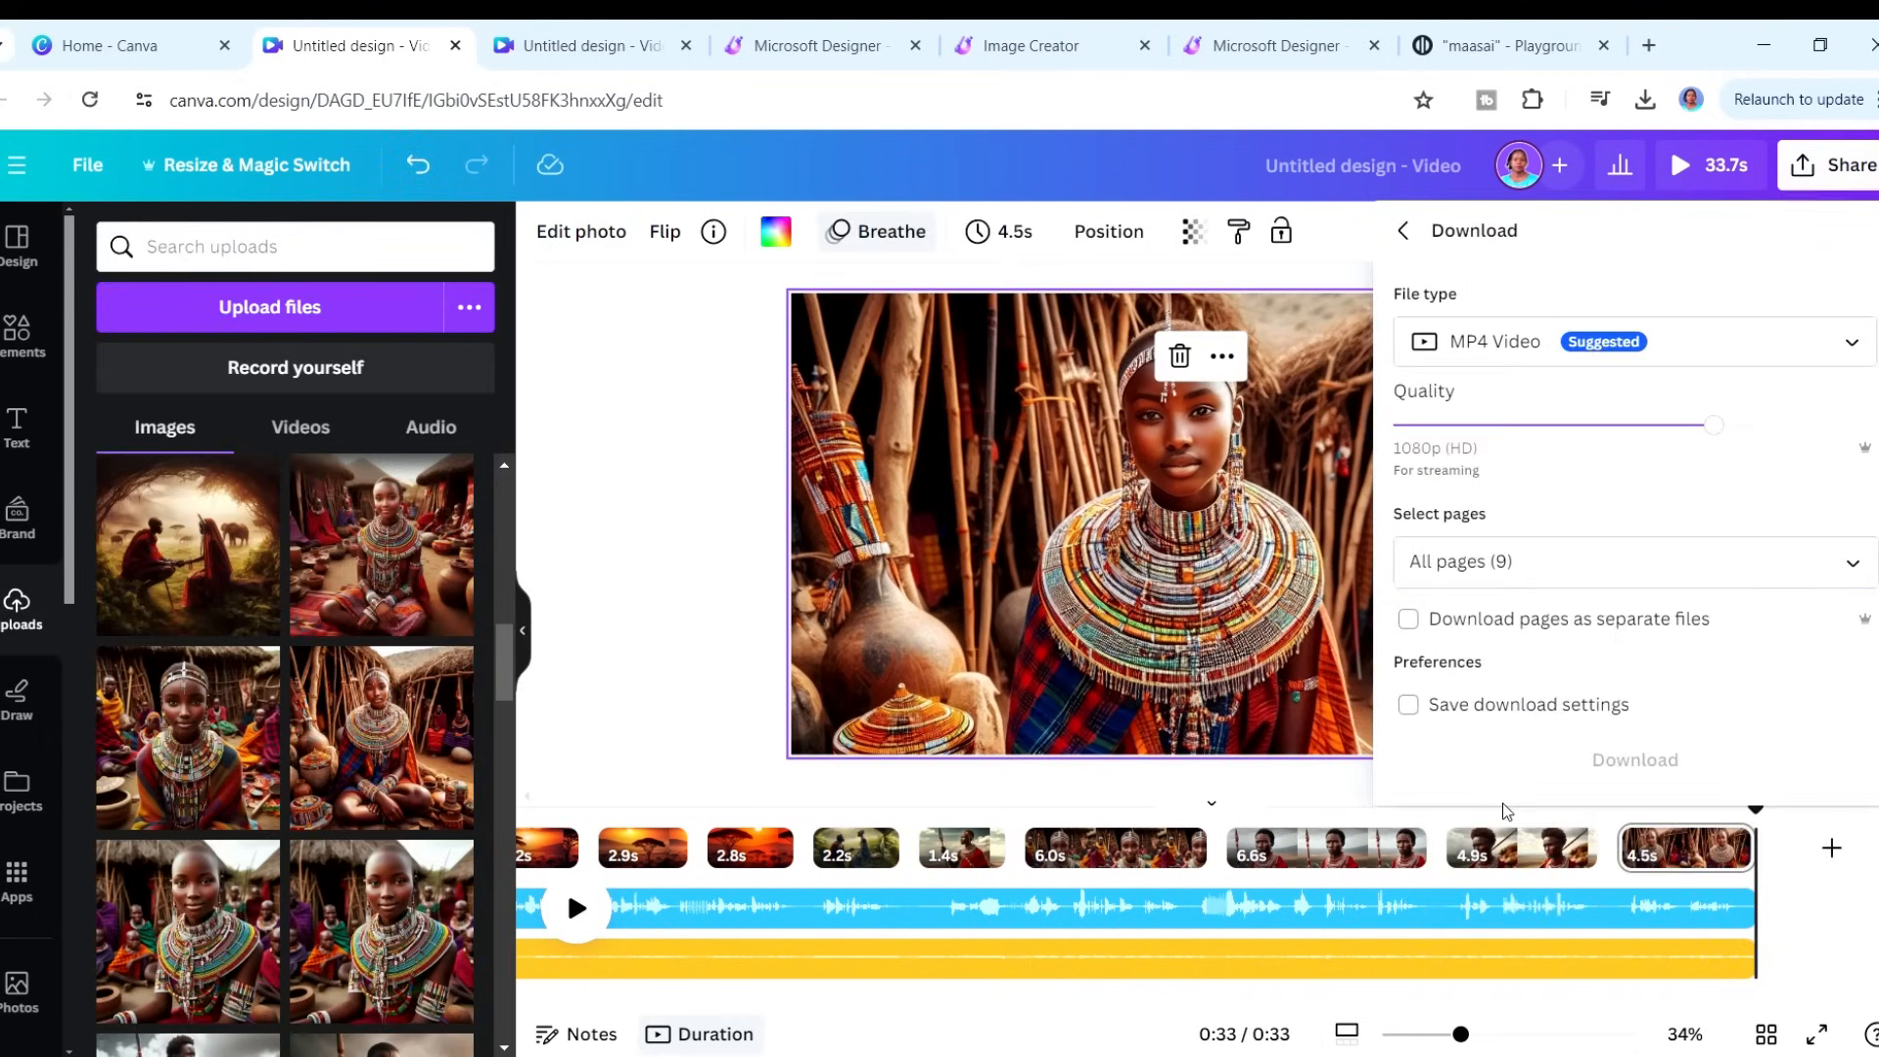
pyautogui.moveTo(1558, 785)
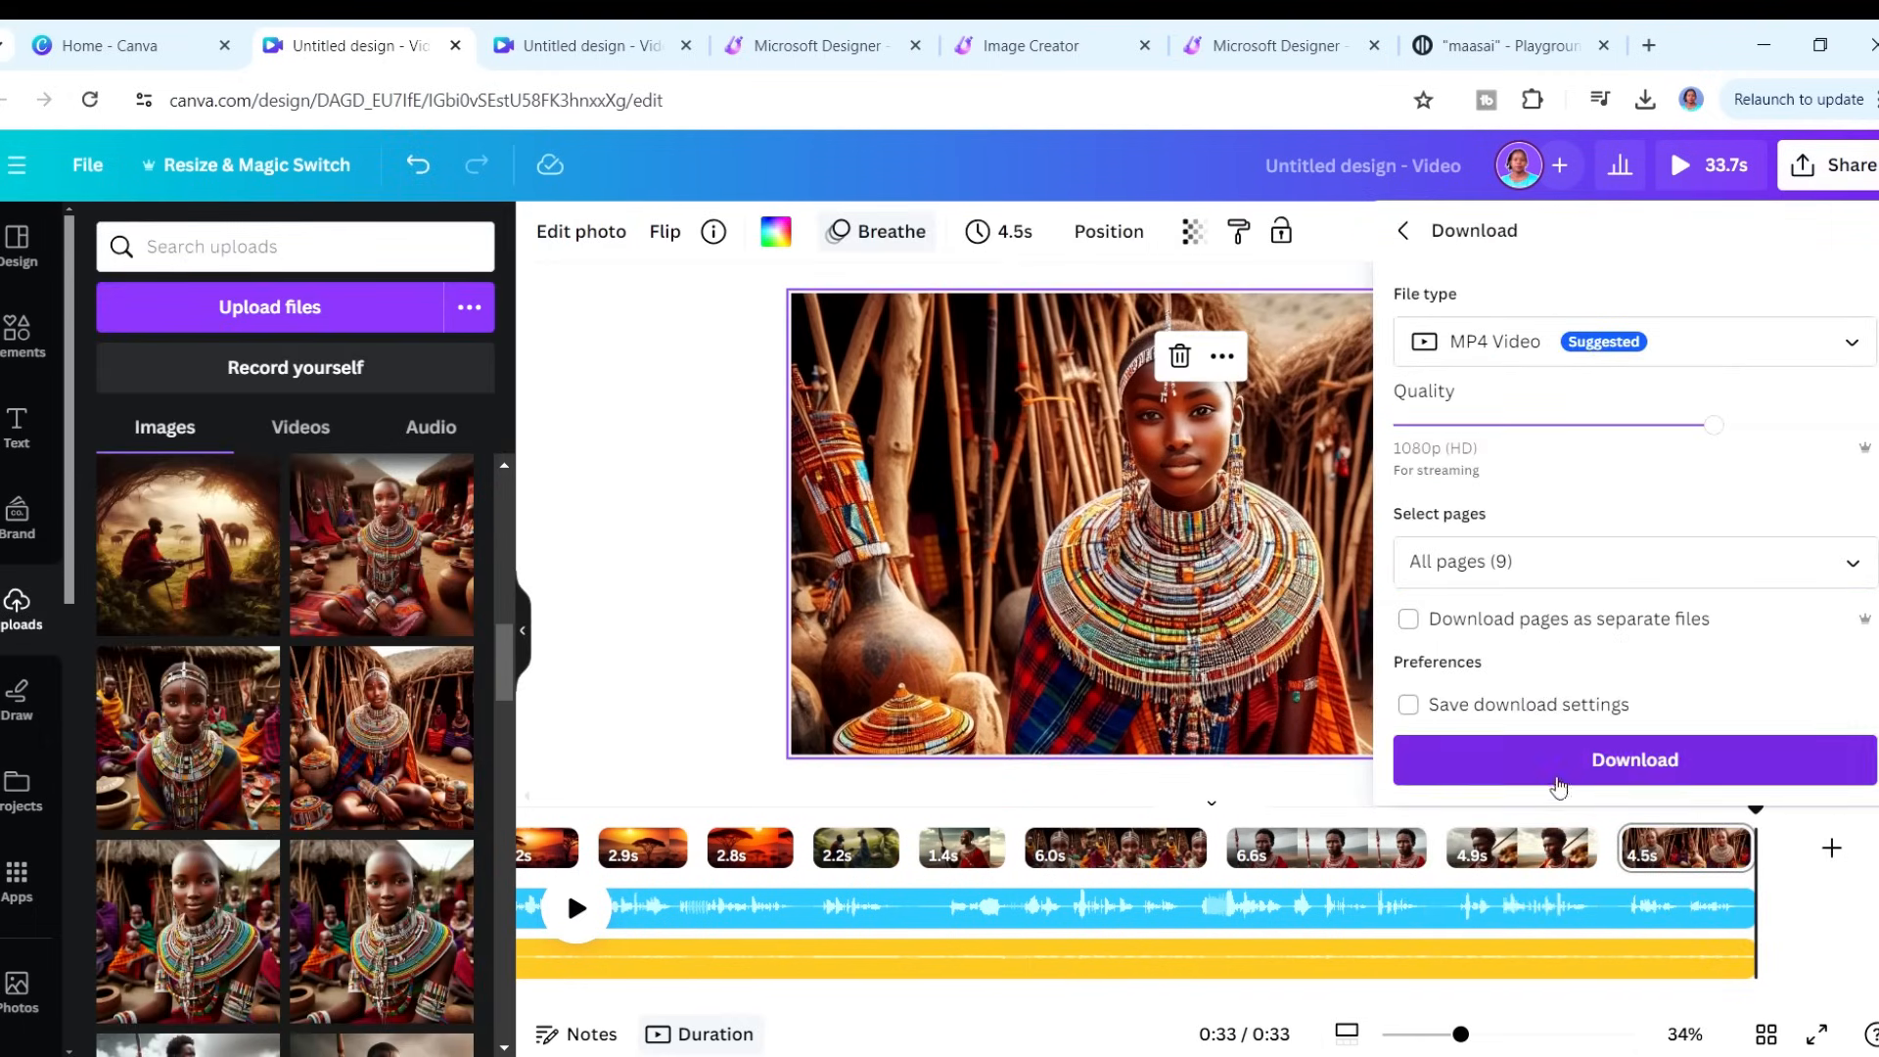
# - Download the video as MP4 Video with All pages (9) selected
pyautogui.click(1634, 759)
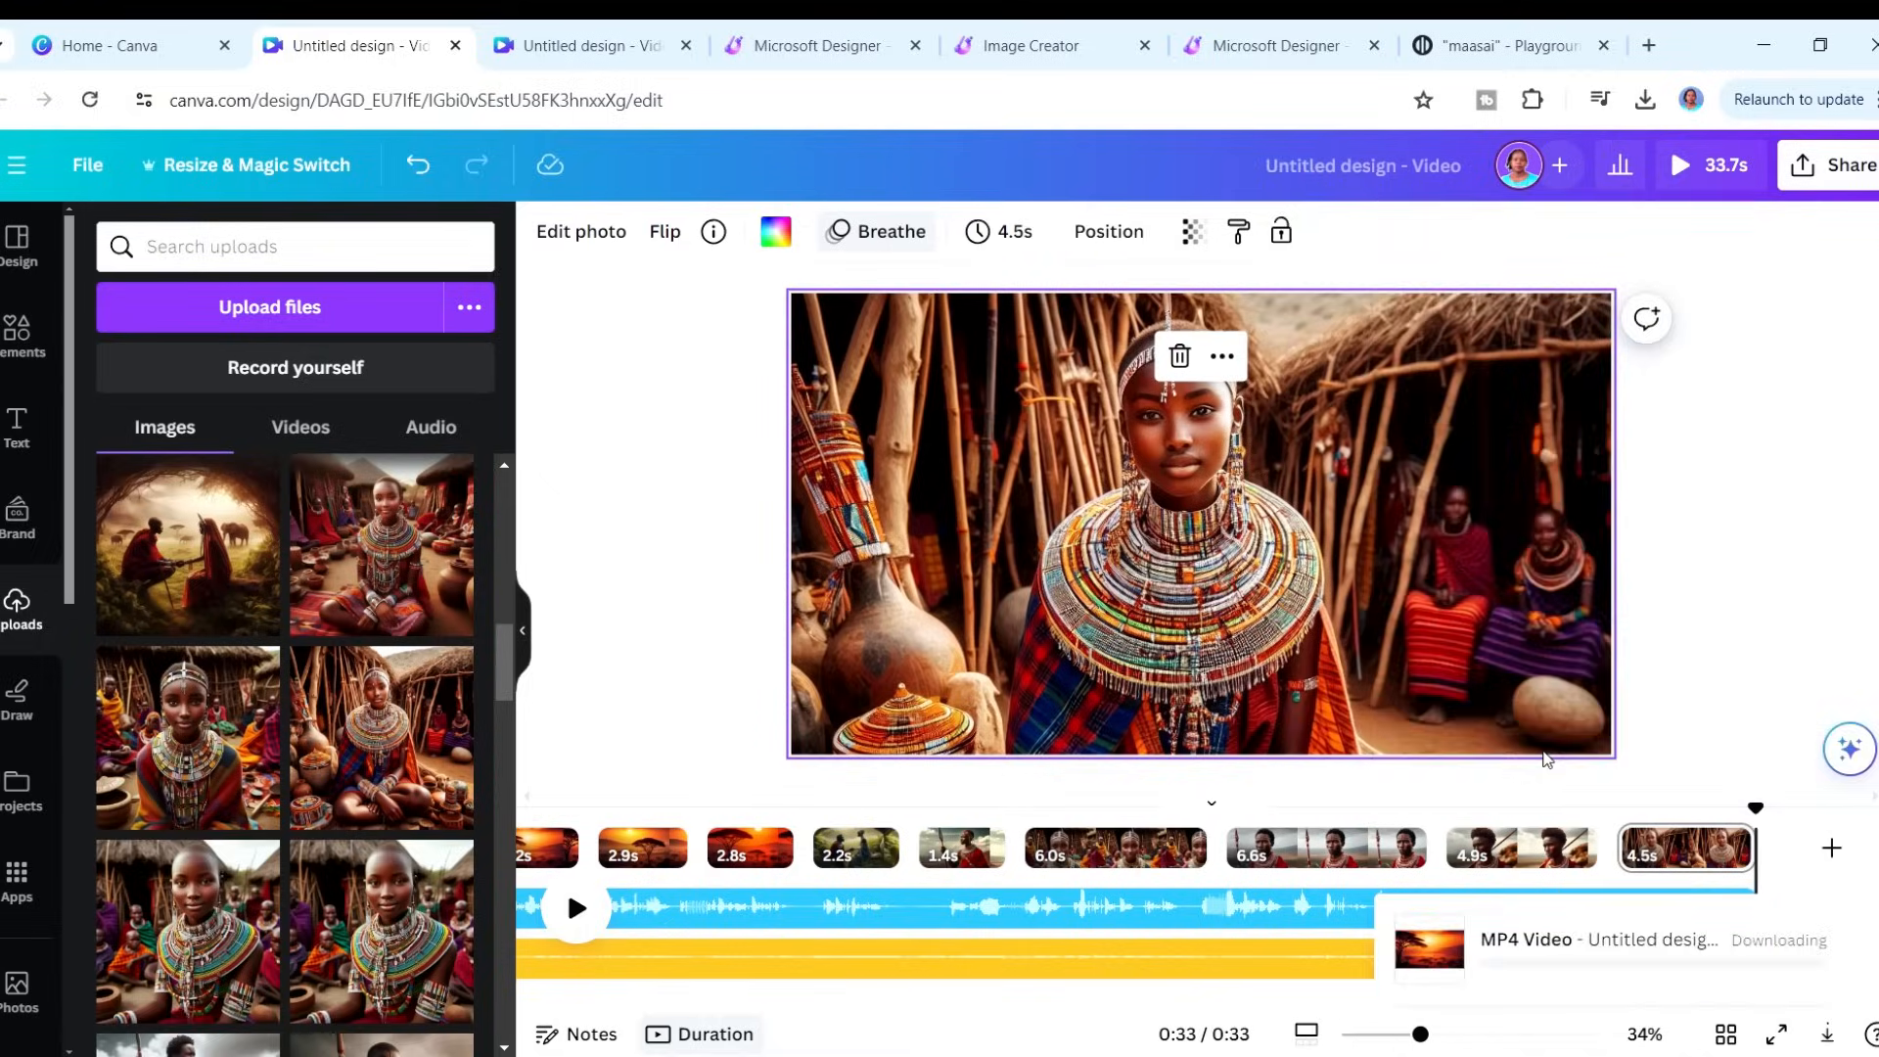